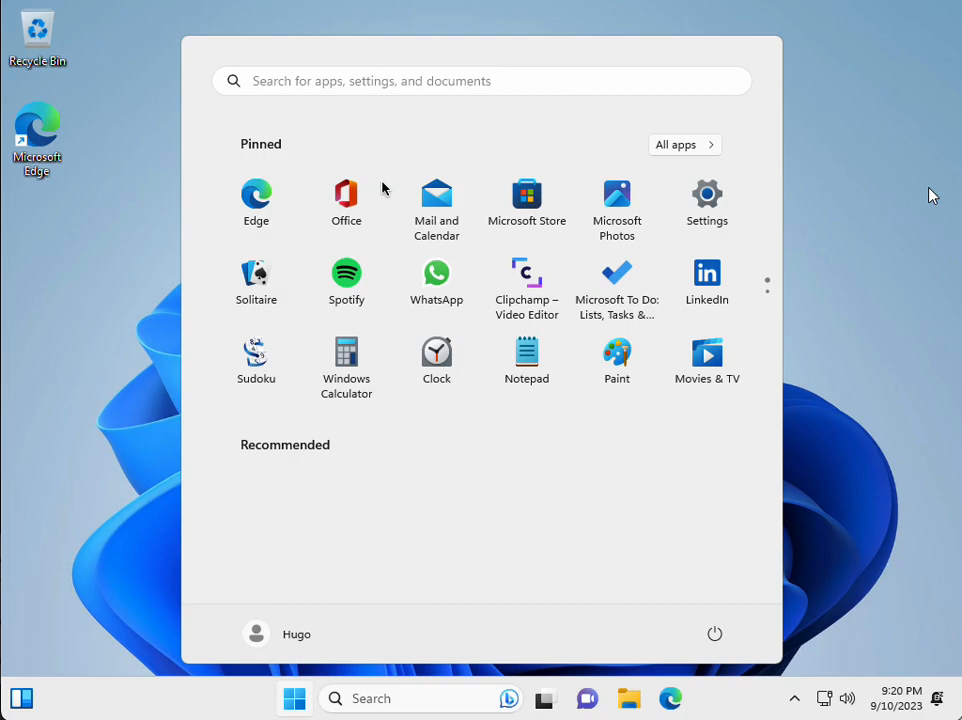
mouse_move(405, 221)
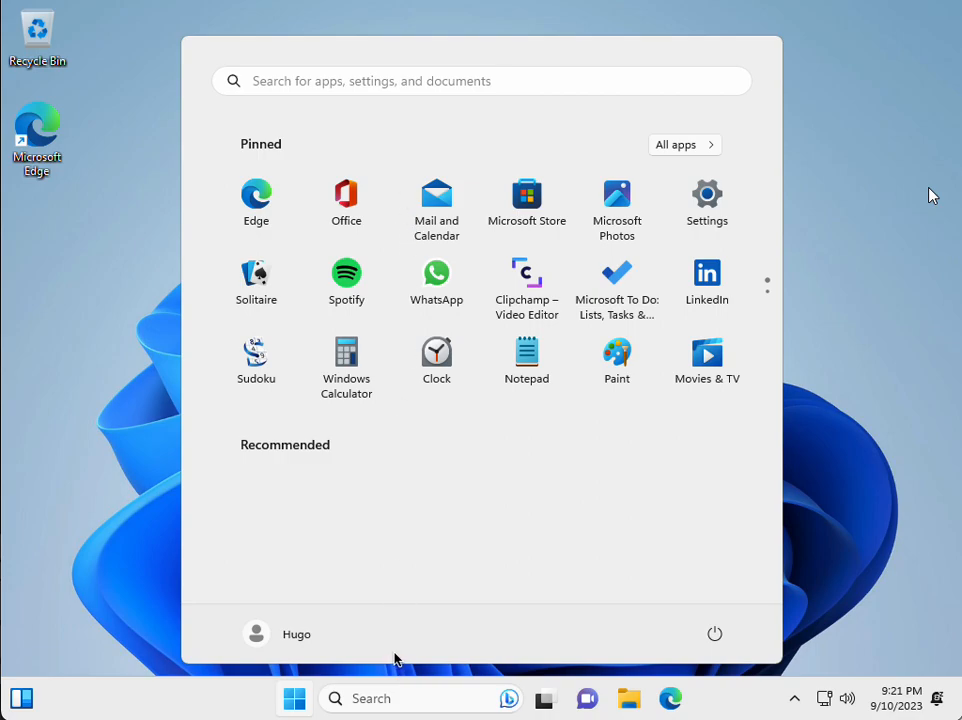
mouse_move(350, 670)
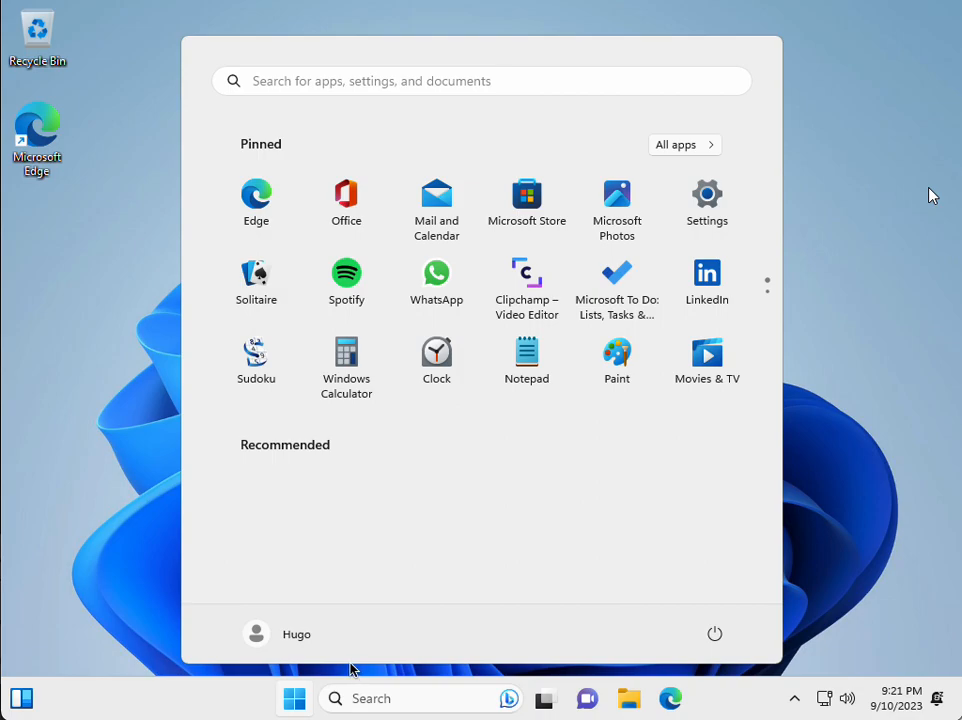
mouse_move(332, 452)
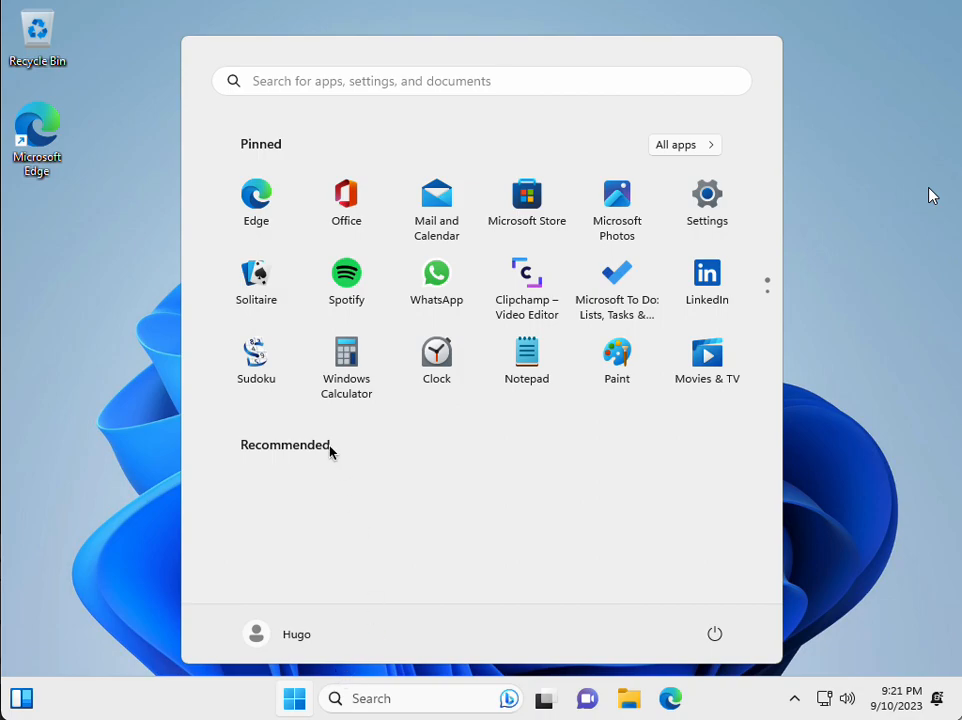
mouse_move(226, 257)
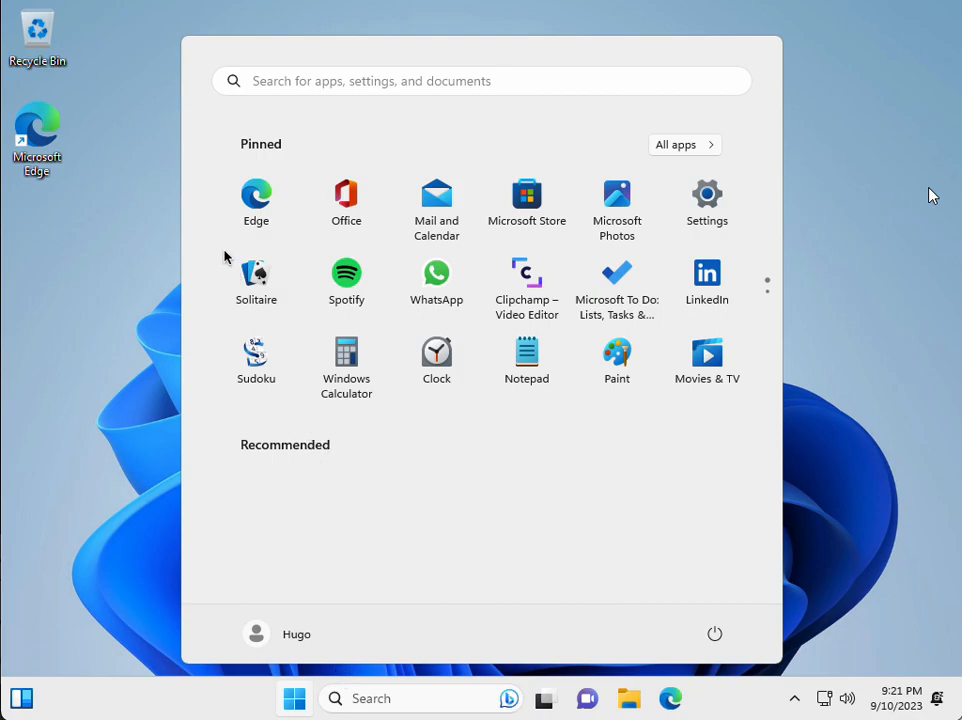
mouse_move(219, 245)
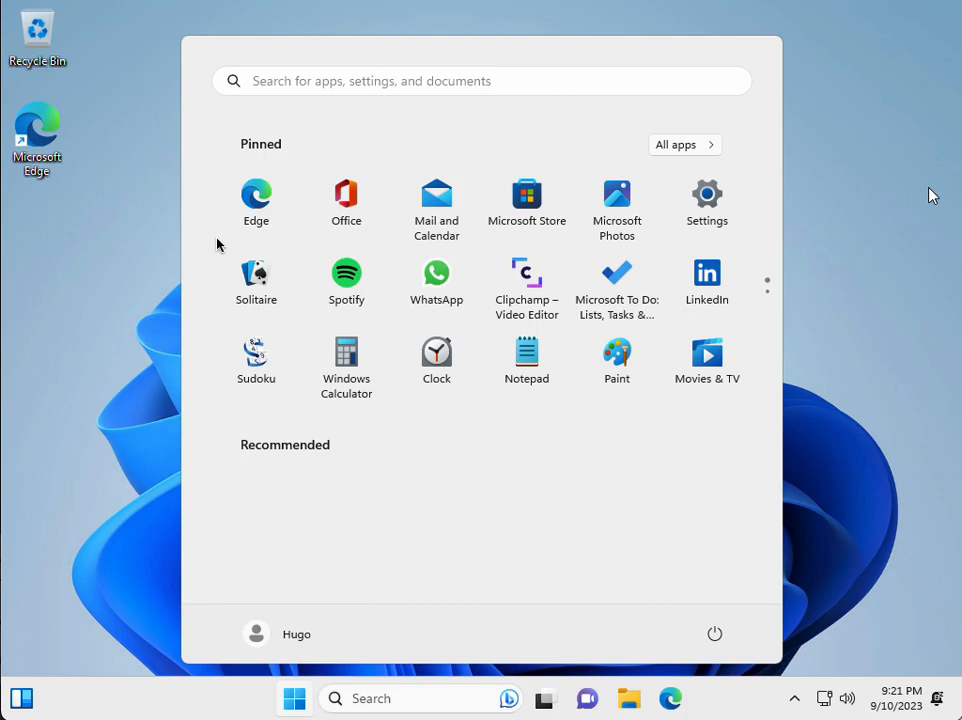
mouse_move(218, 255)
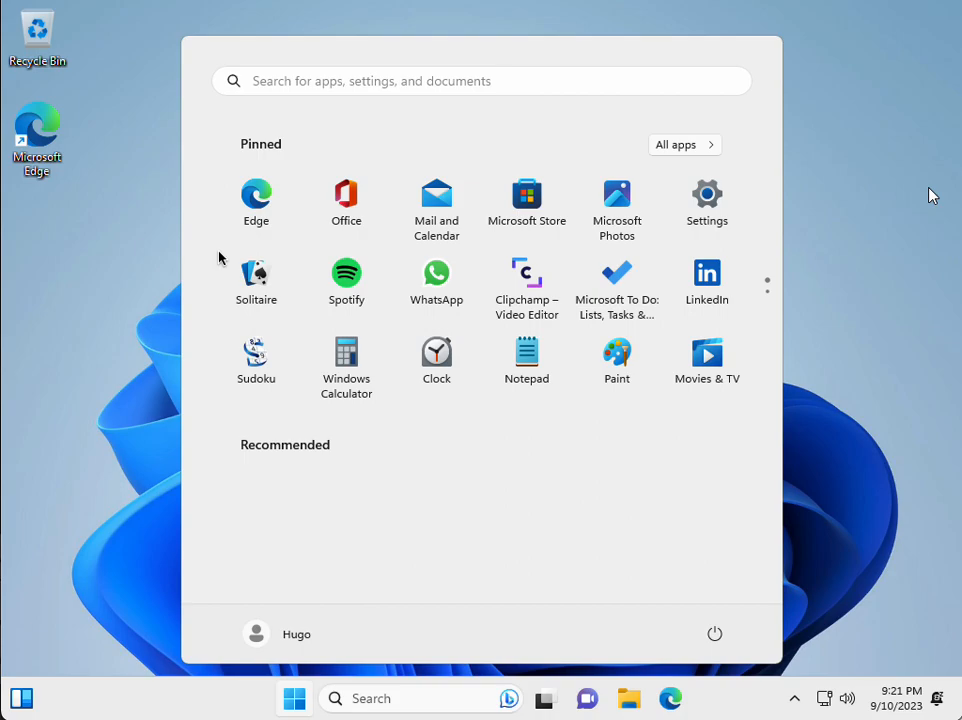
mouse_move(207, 277)
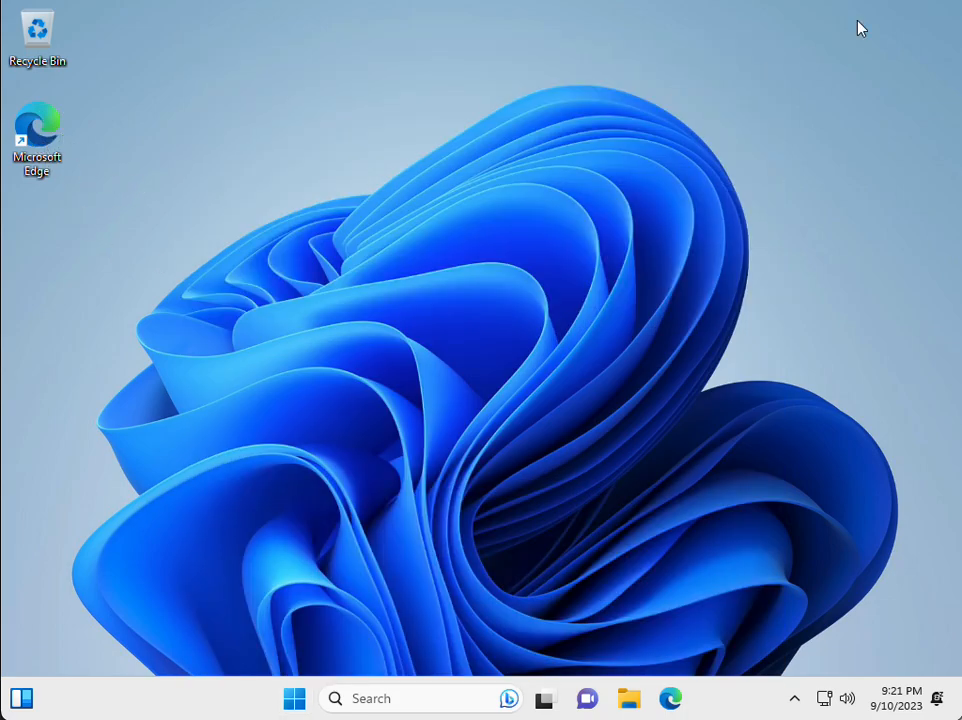
mouse_move(10, 10)
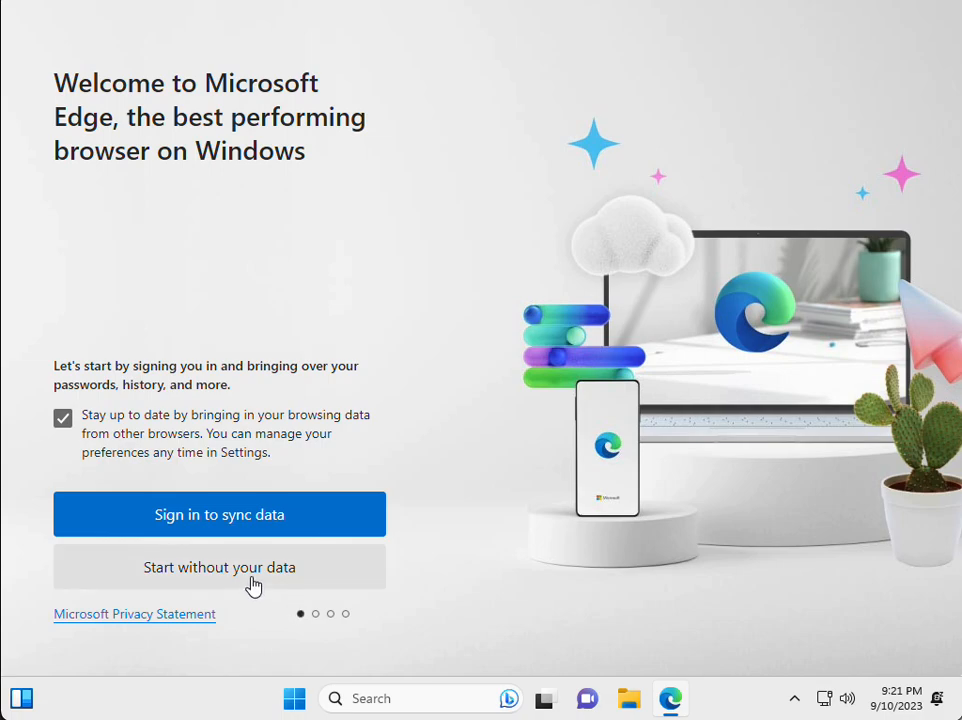
Step: Finish Edge's first-run setup without syncing, importing or allowing browsing-data import
click(219, 567)
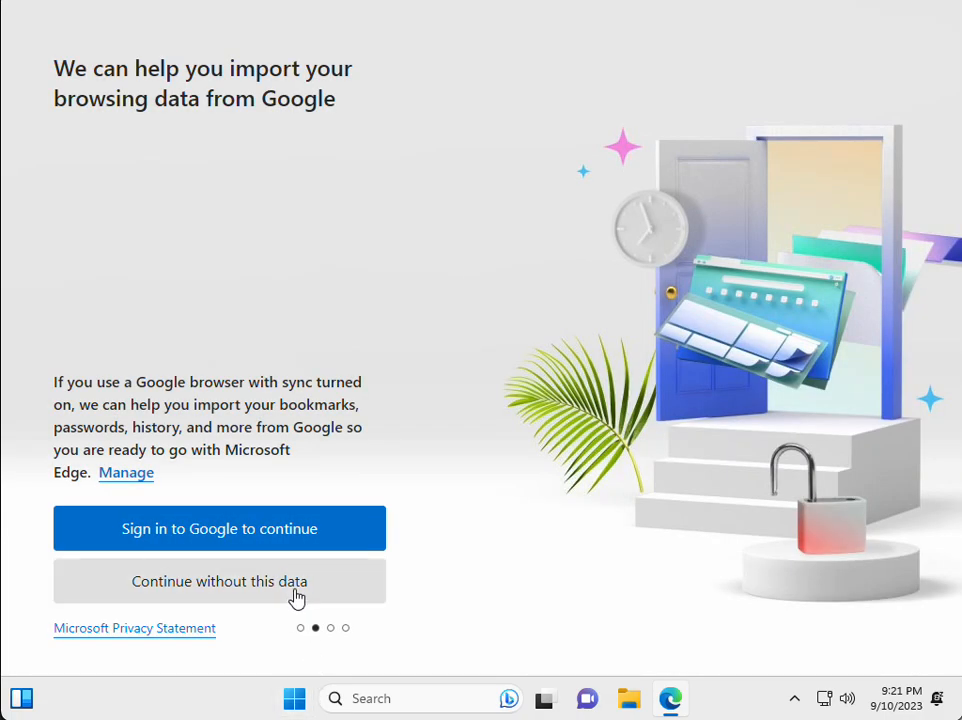
mouse_move(300, 558)
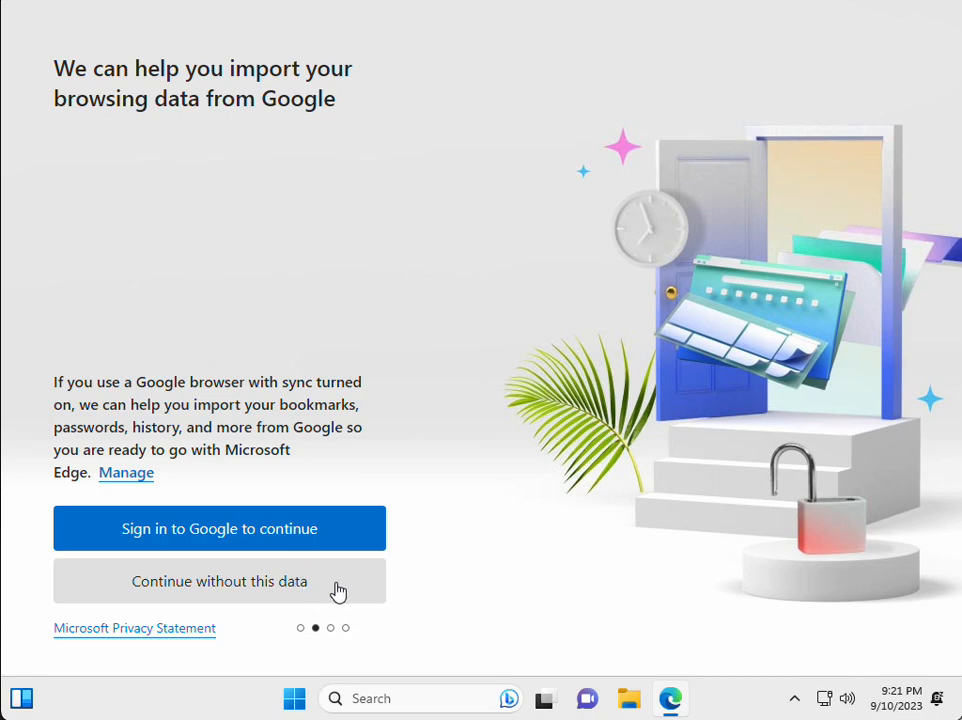
click(219, 581)
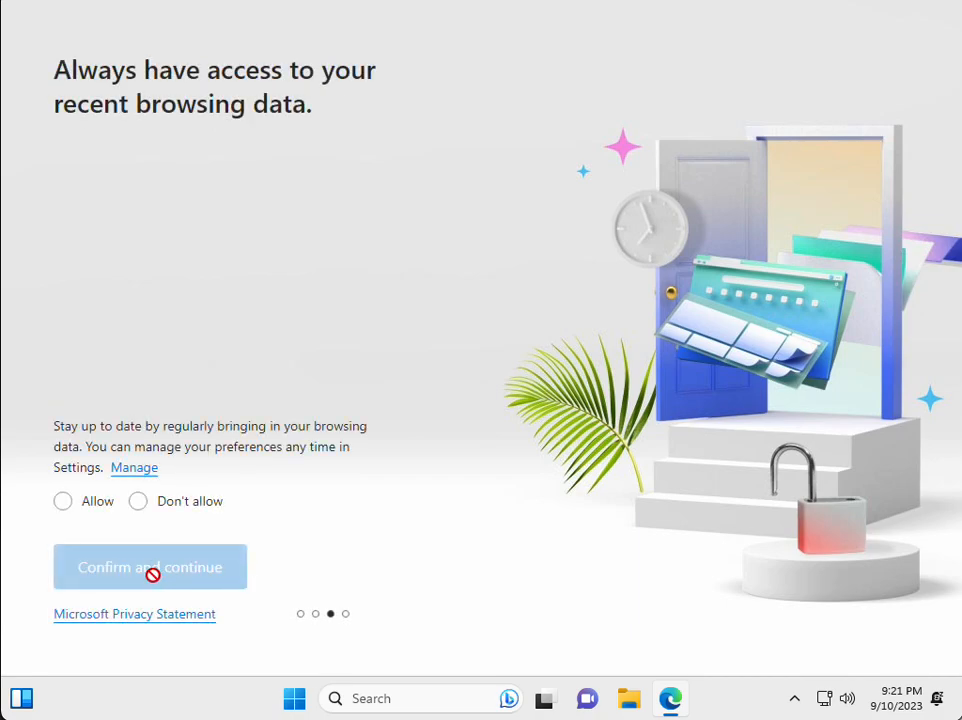
click(137, 501)
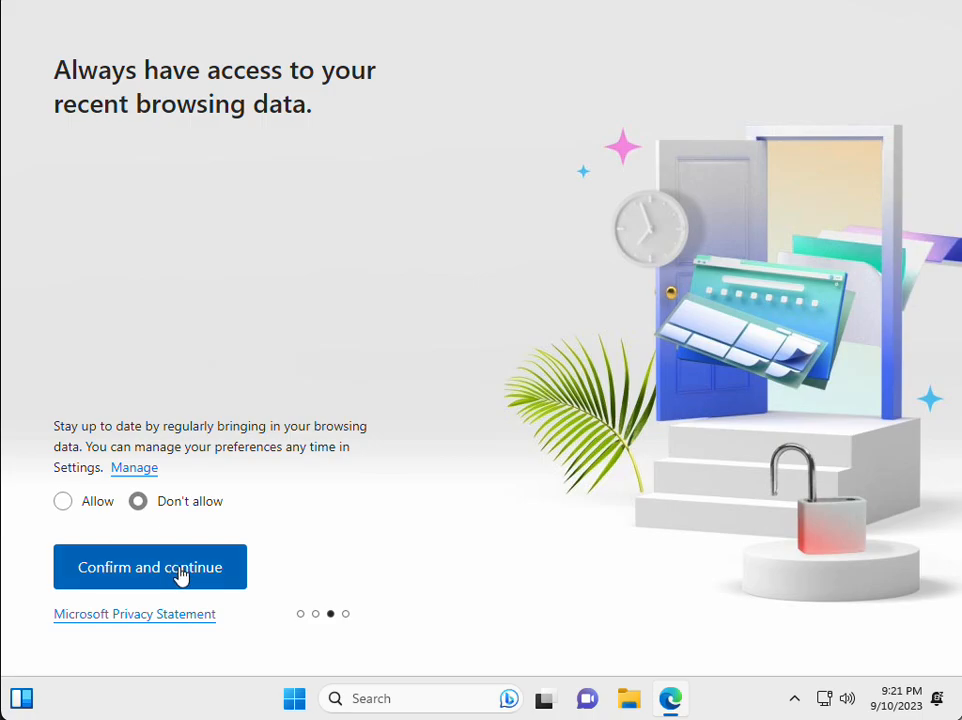
click(149, 567)
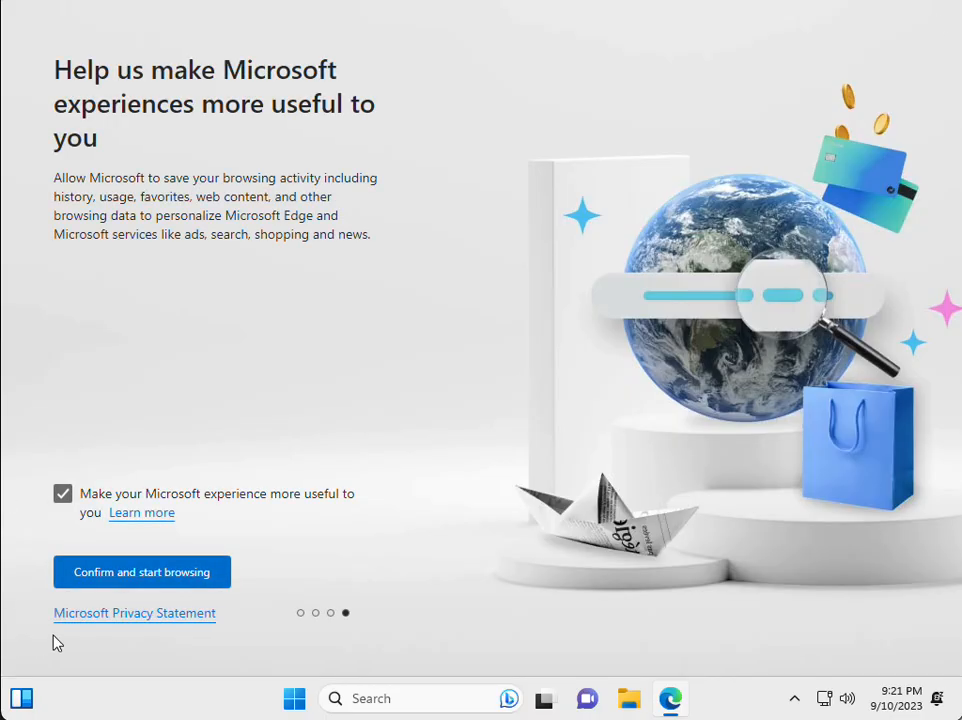
click(141, 571)
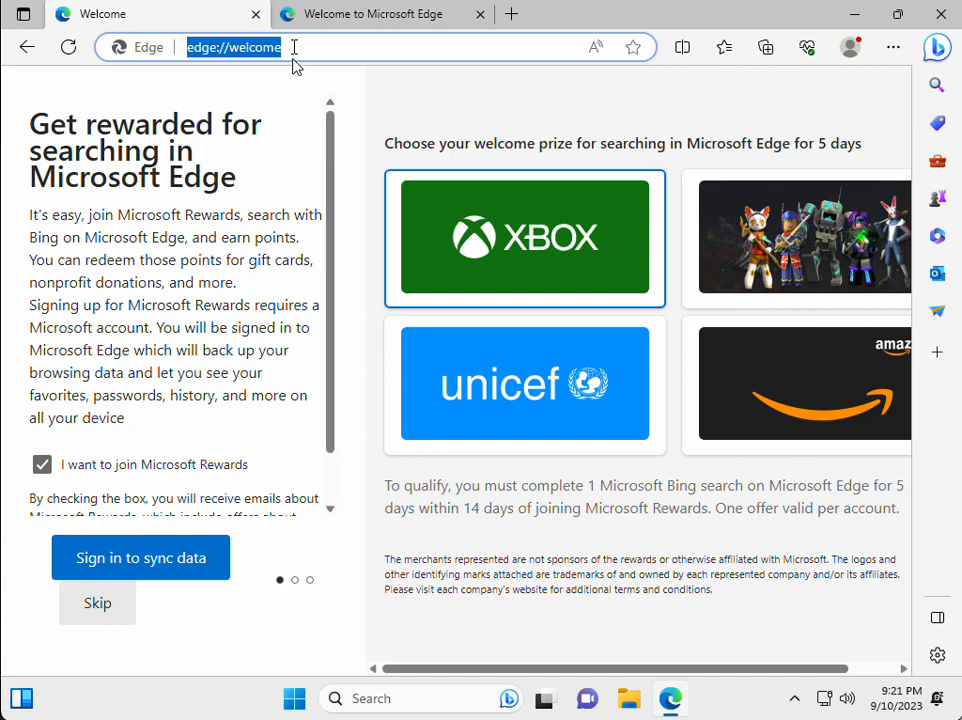
mouse_move(565, 38)
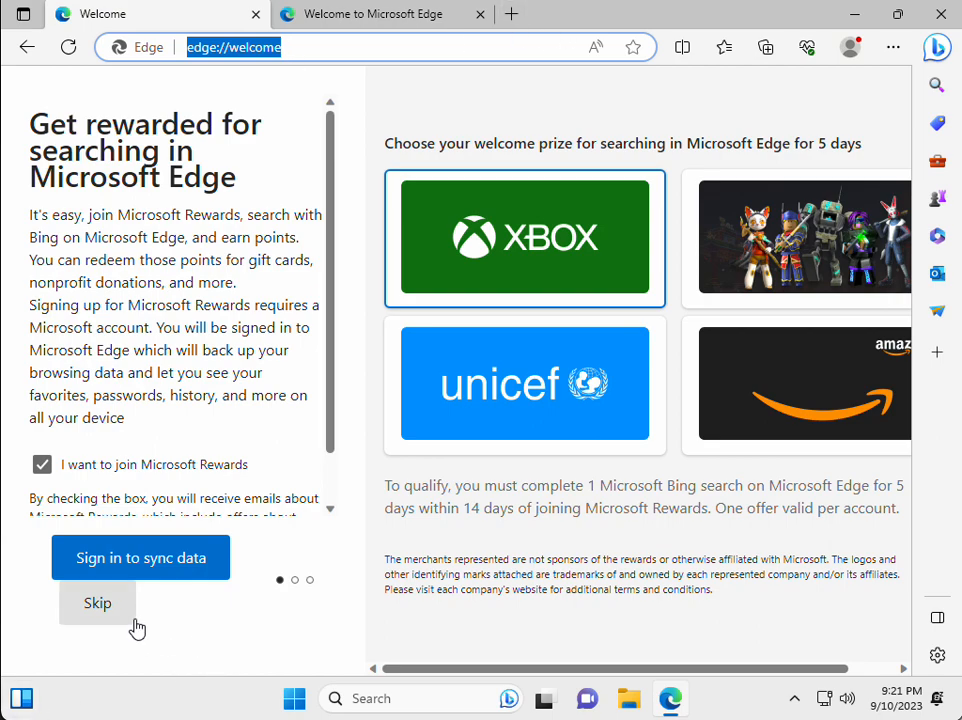
Step: Search Bing for 'java download' and download JavaSetup8u381.exe from java.com
click(97, 602)
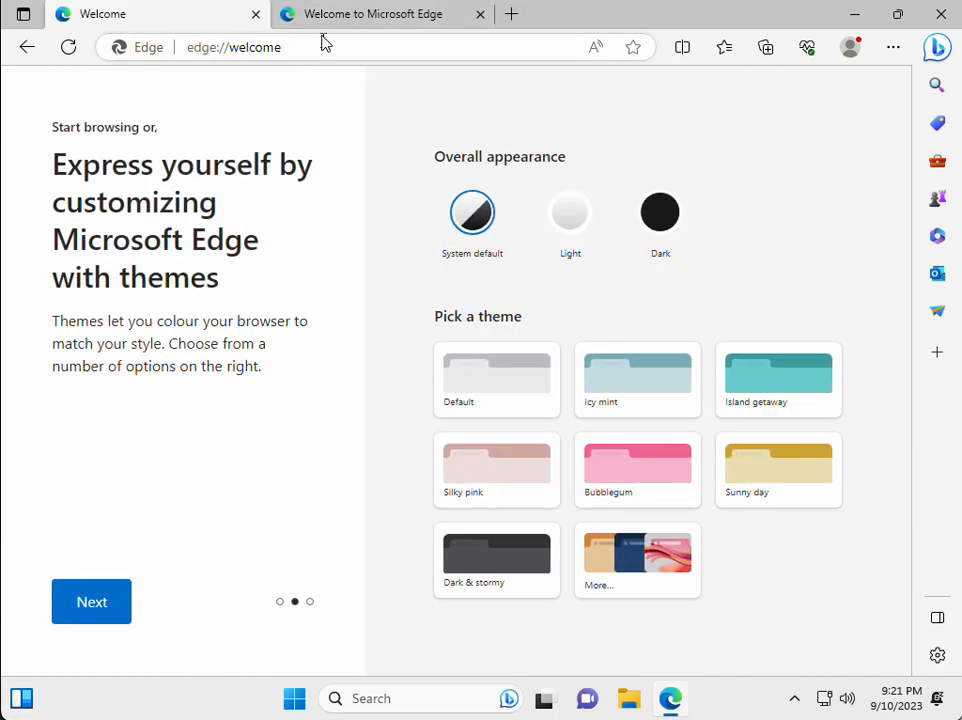
text(java)
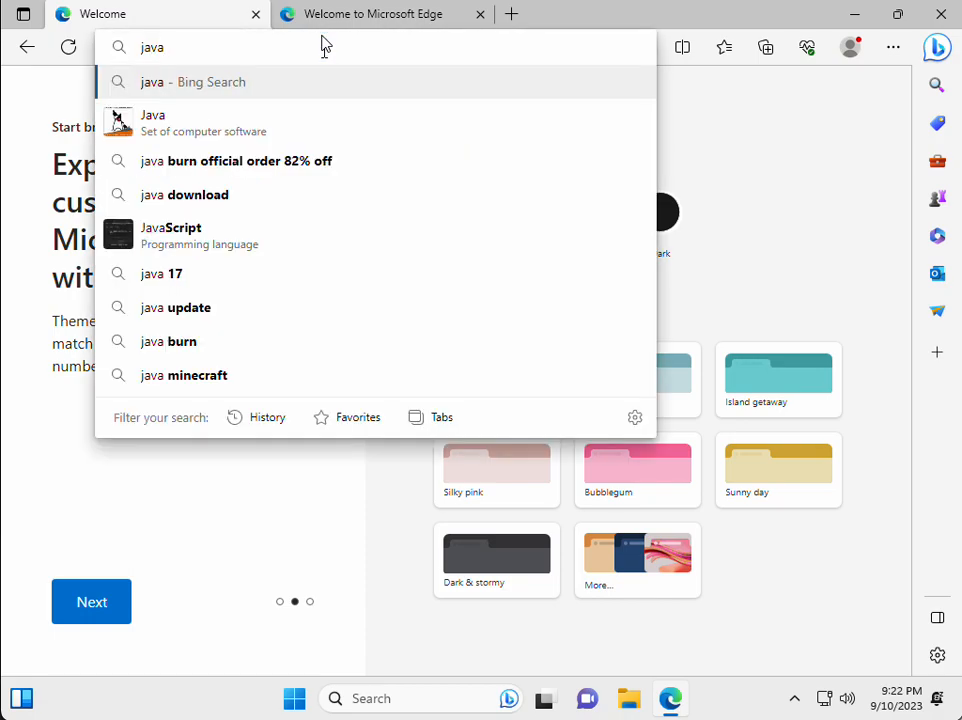
click(197, 194)
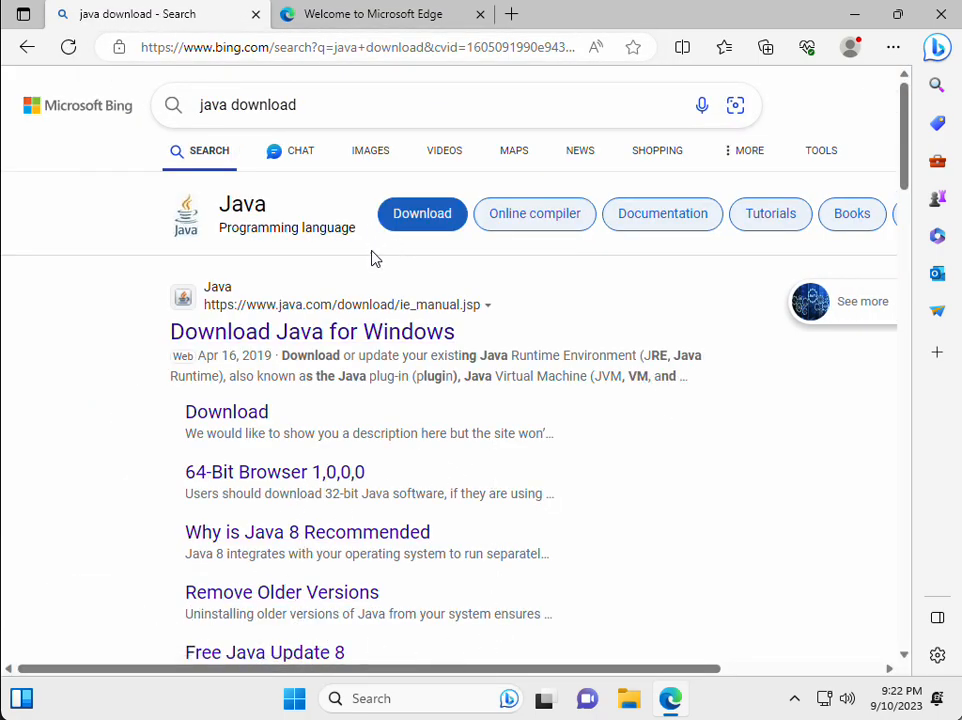
click(312, 331)
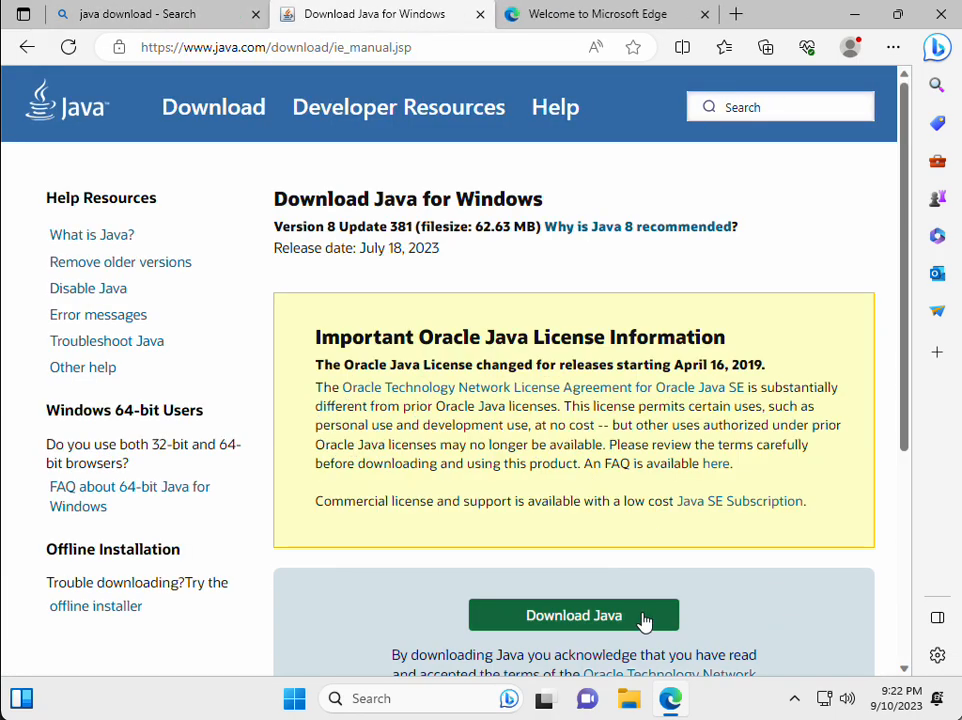
click(573, 615)
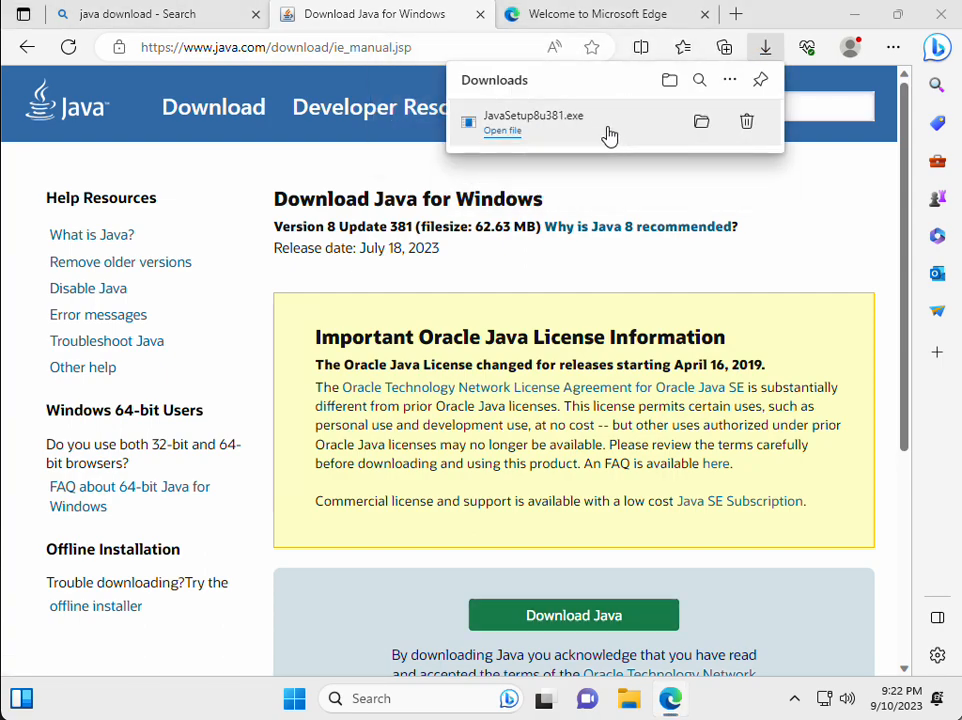
Step: Launch JavaSetup8u381.exe from Downloads and start installing Java 8
click(502, 131)
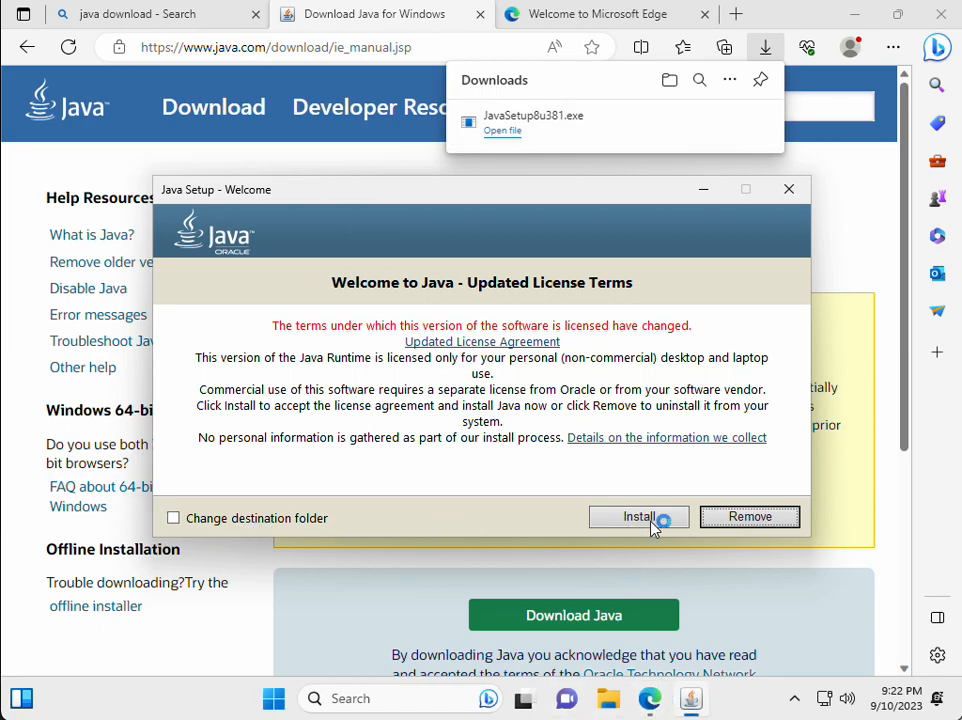
click(638, 517)
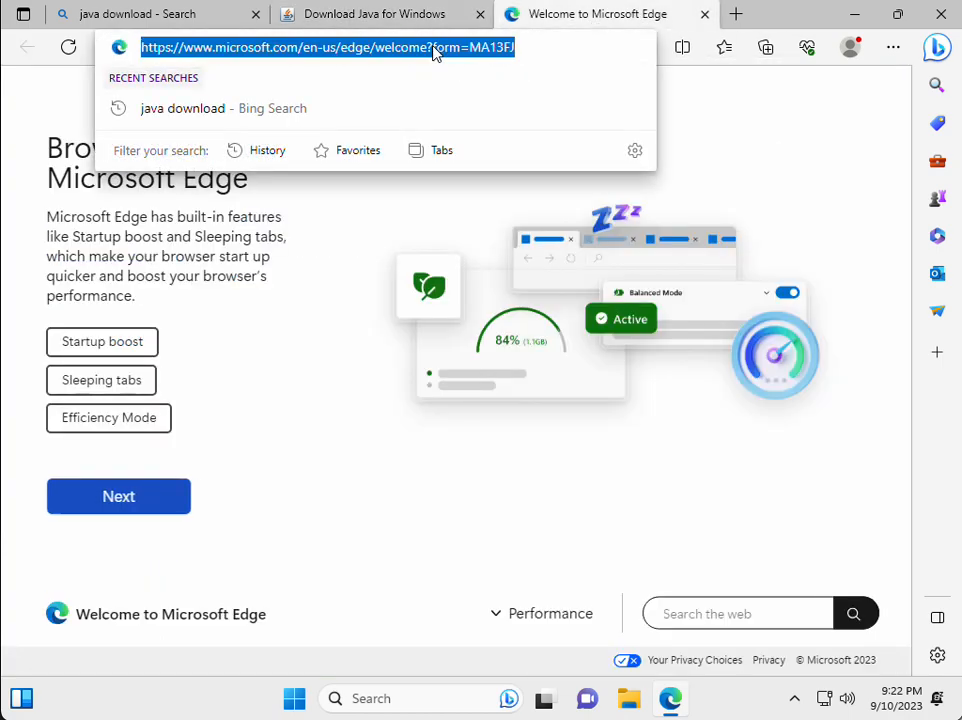
Step: Find Oracle's Java Downloads page via Bing and download the JDK 20 Windows x64 installer
text(download jdk)
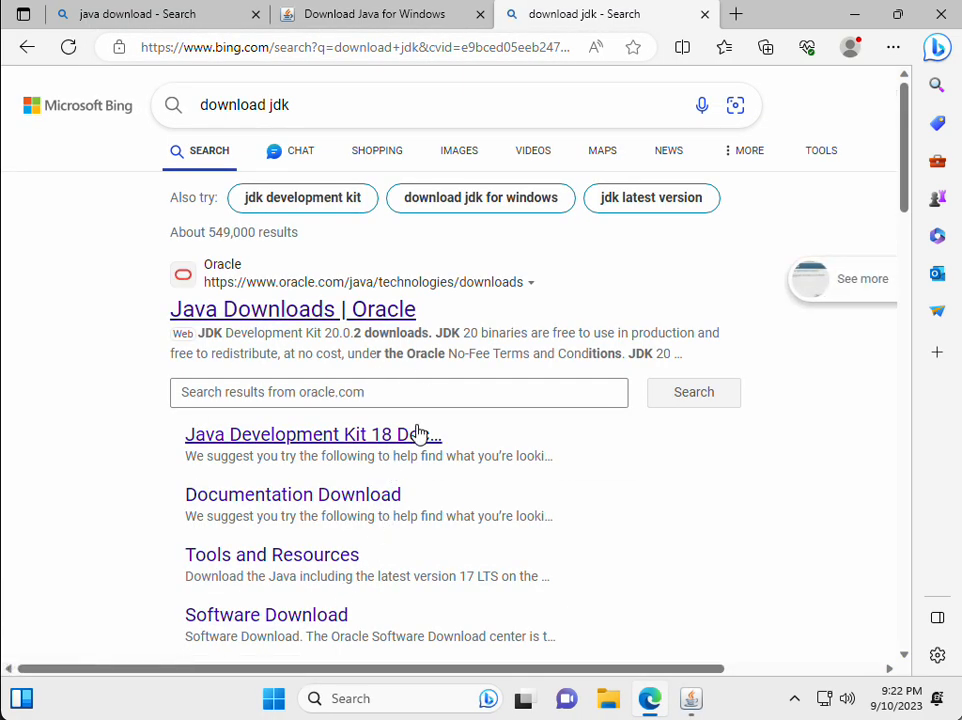
click(292, 309)
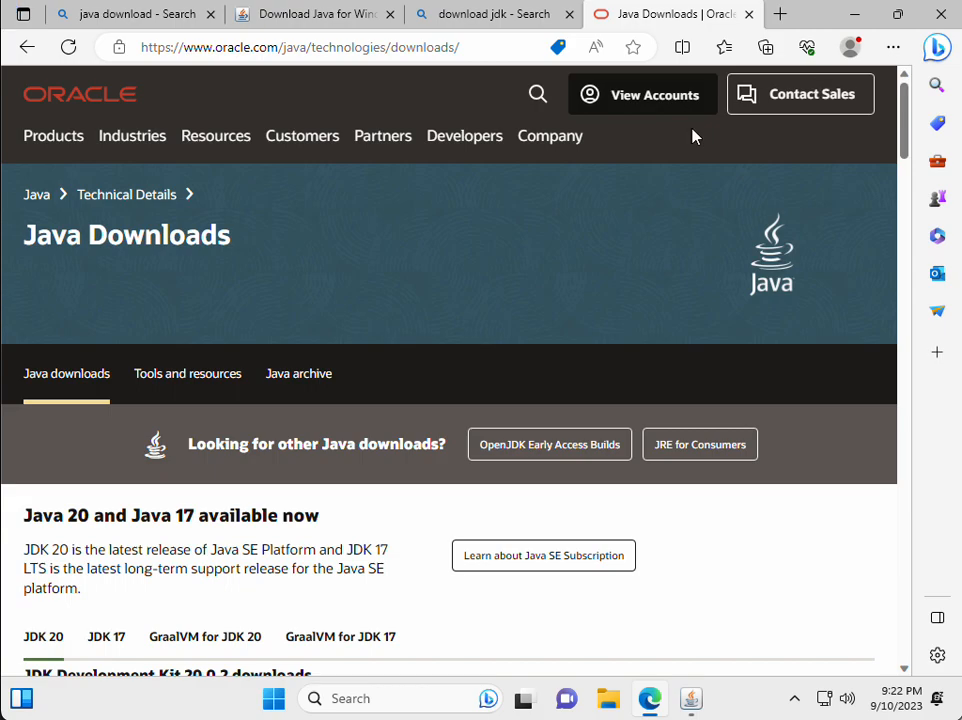
scroll(down, 3)
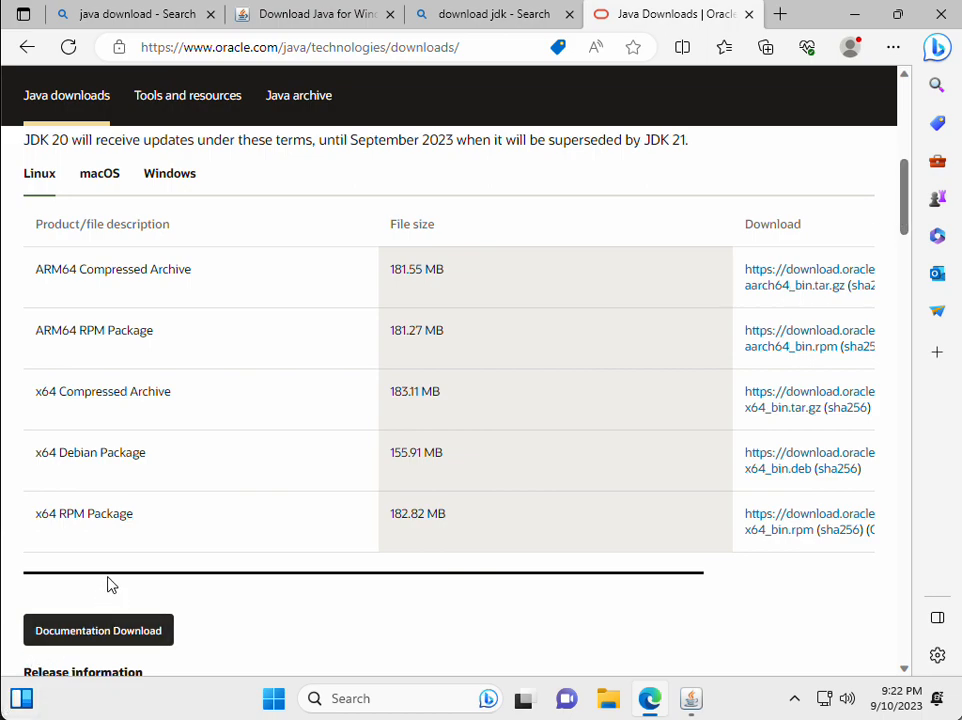
click(169, 173)
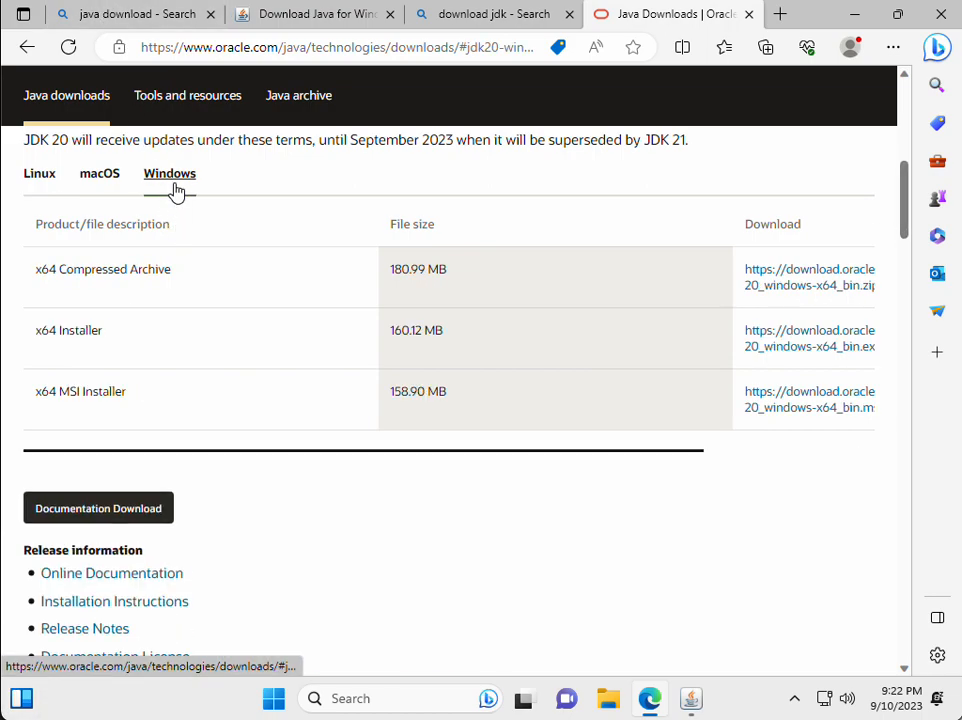
scroll(down, 3)
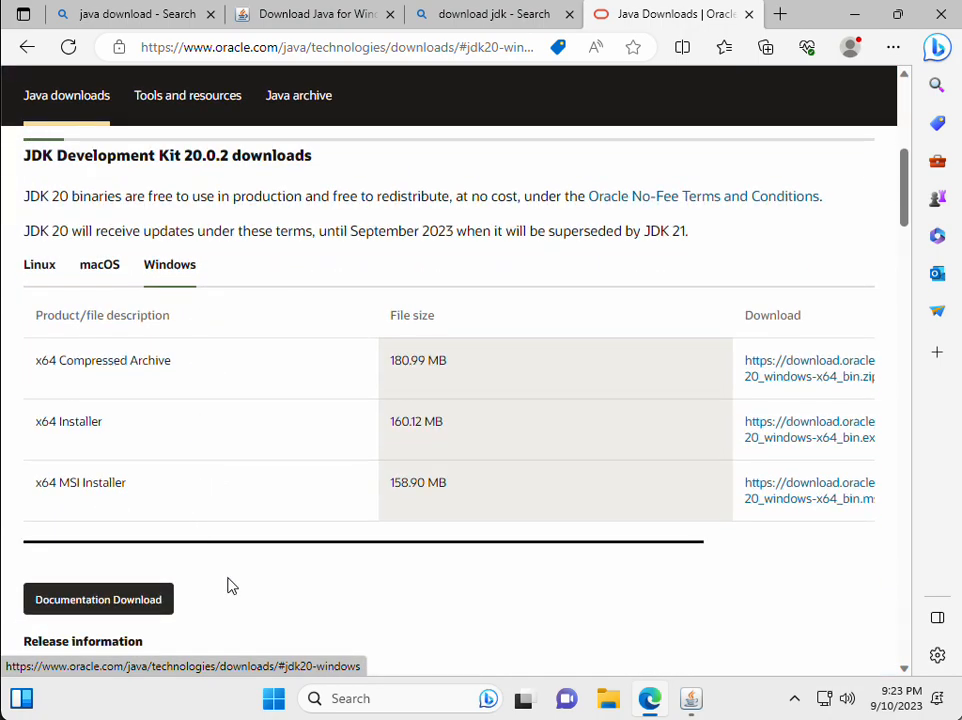
mouse_move(808, 429)
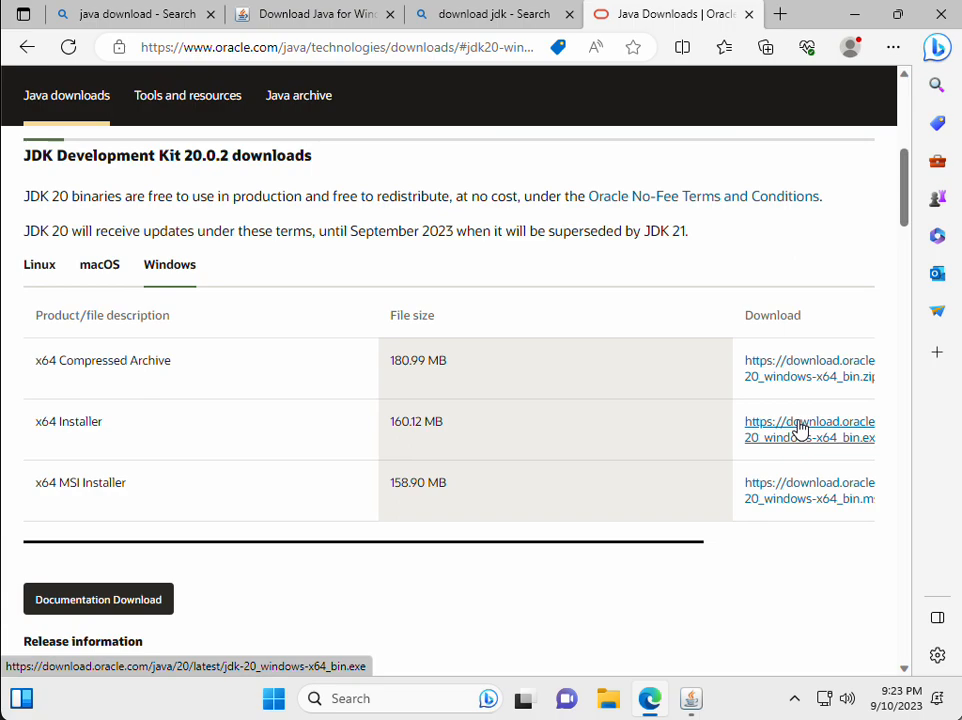
click(809, 429)
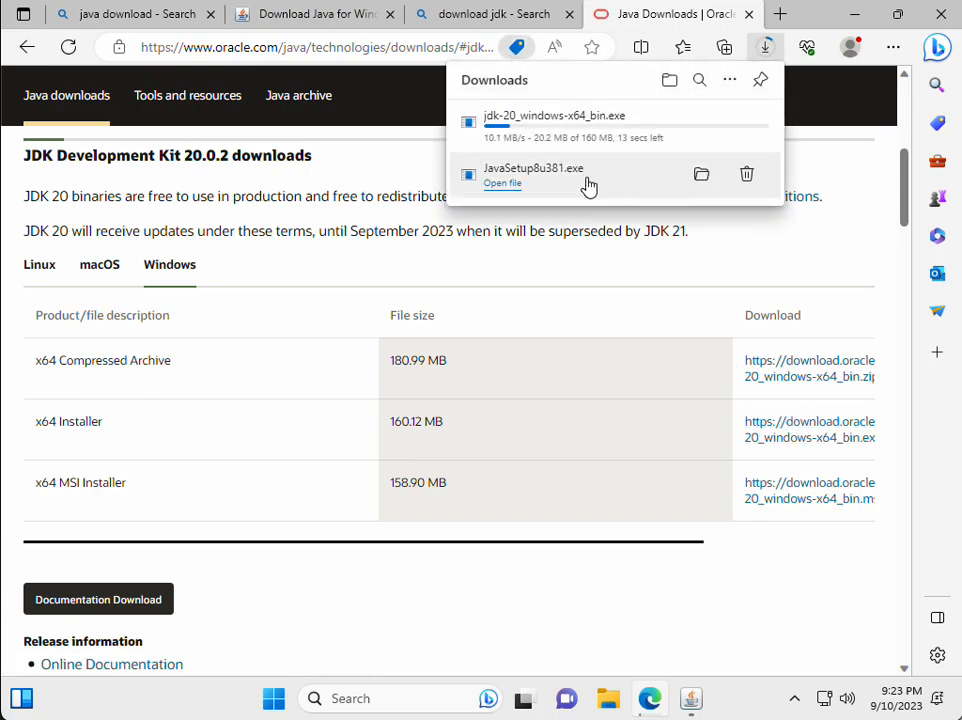
mouse_move(603, 267)
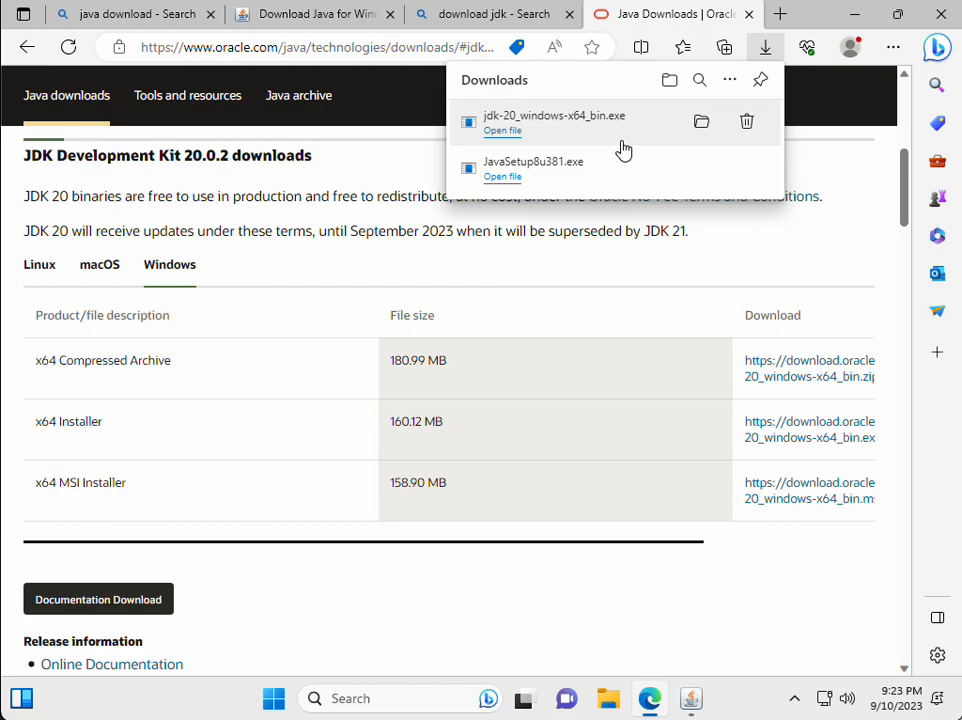
mouse_move(618, 128)
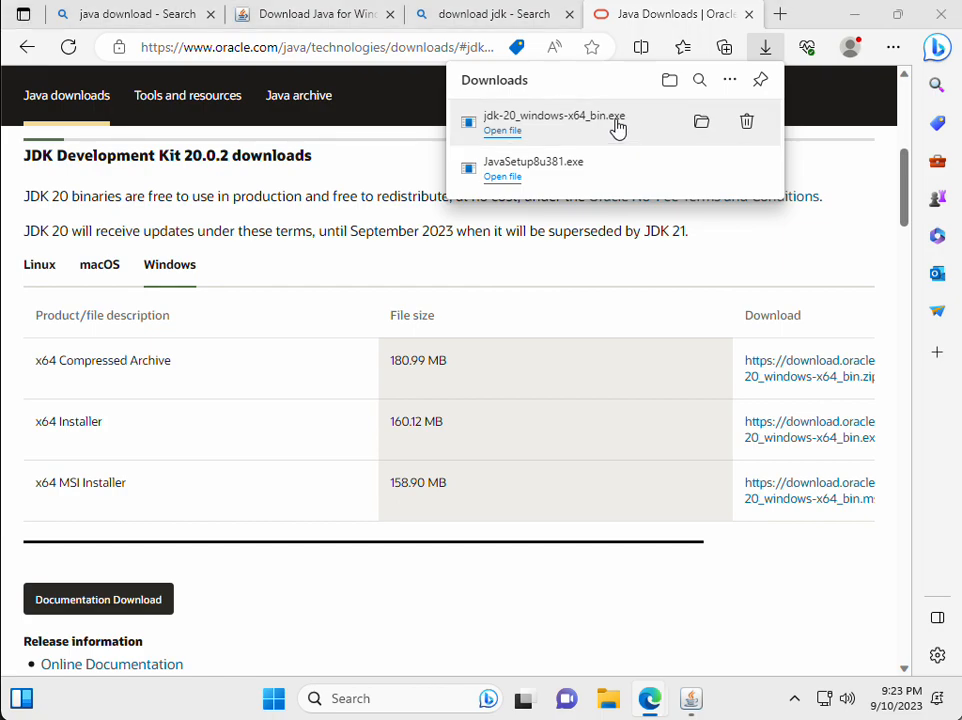
mouse_move(605, 145)
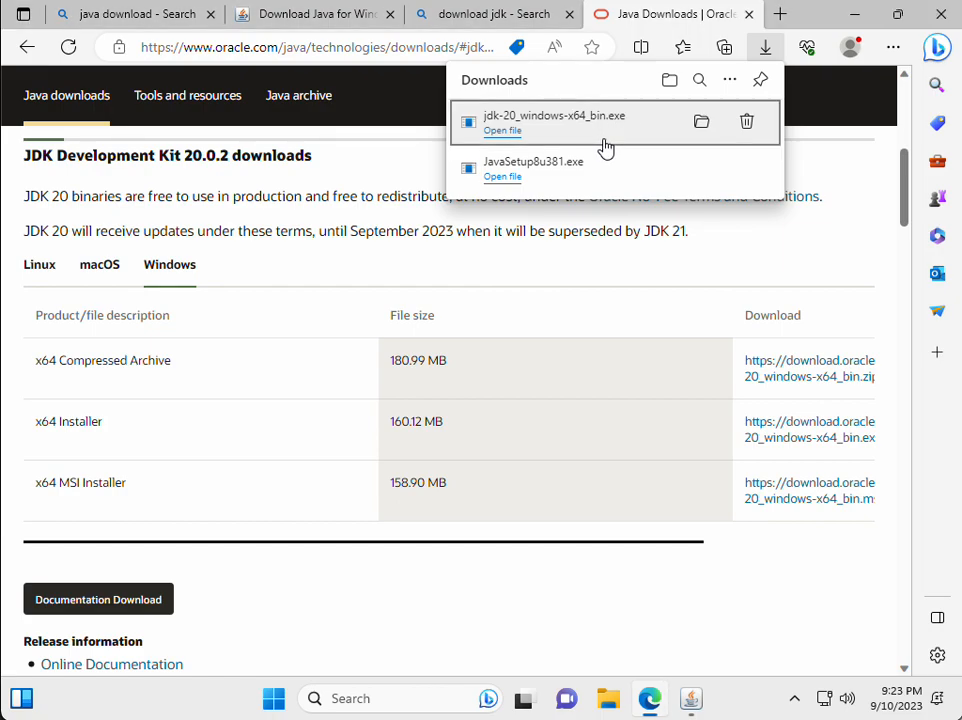
mouse_move(565, 130)
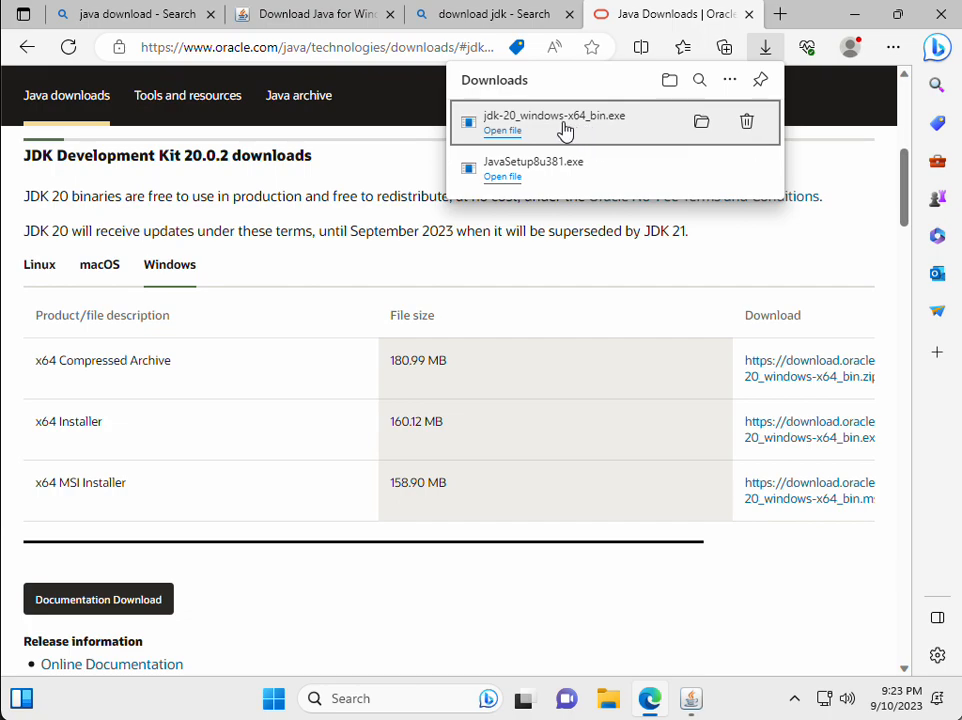
mouse_move(455, 659)
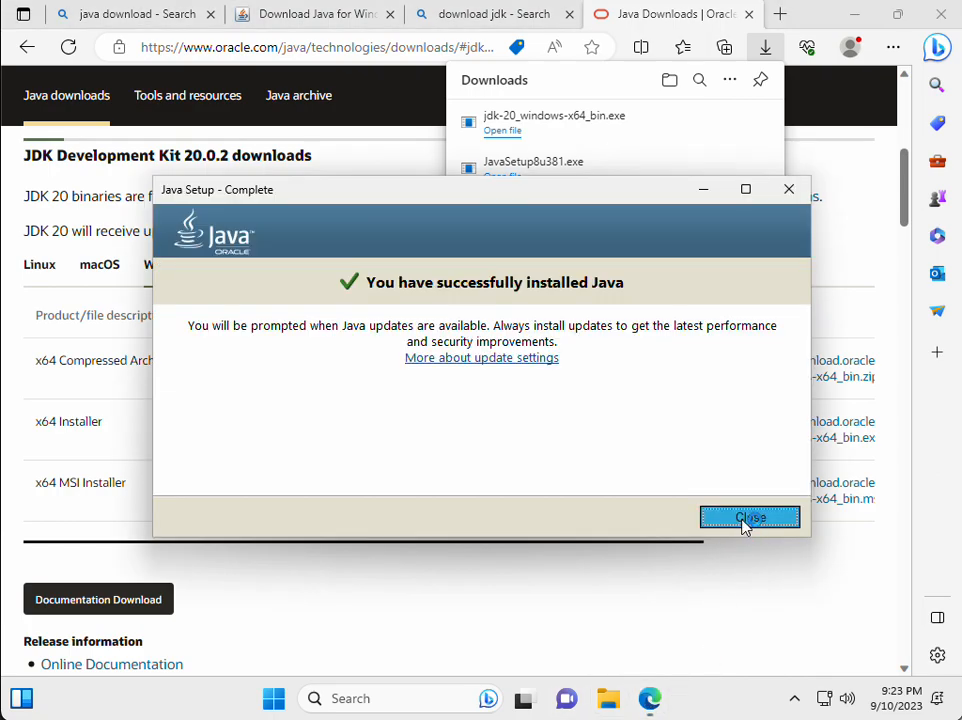
Step: Close the finished Java 8 setup and install JDK 20.0.2 into C:\Program Files\Java\jdk-20
click(750, 517)
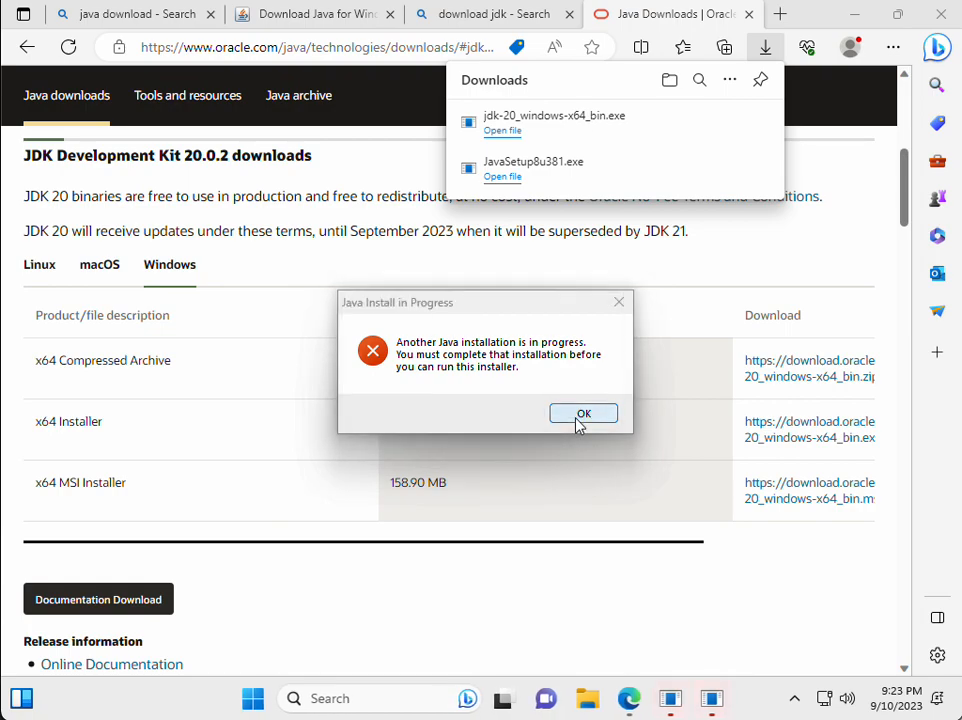
click(583, 413)
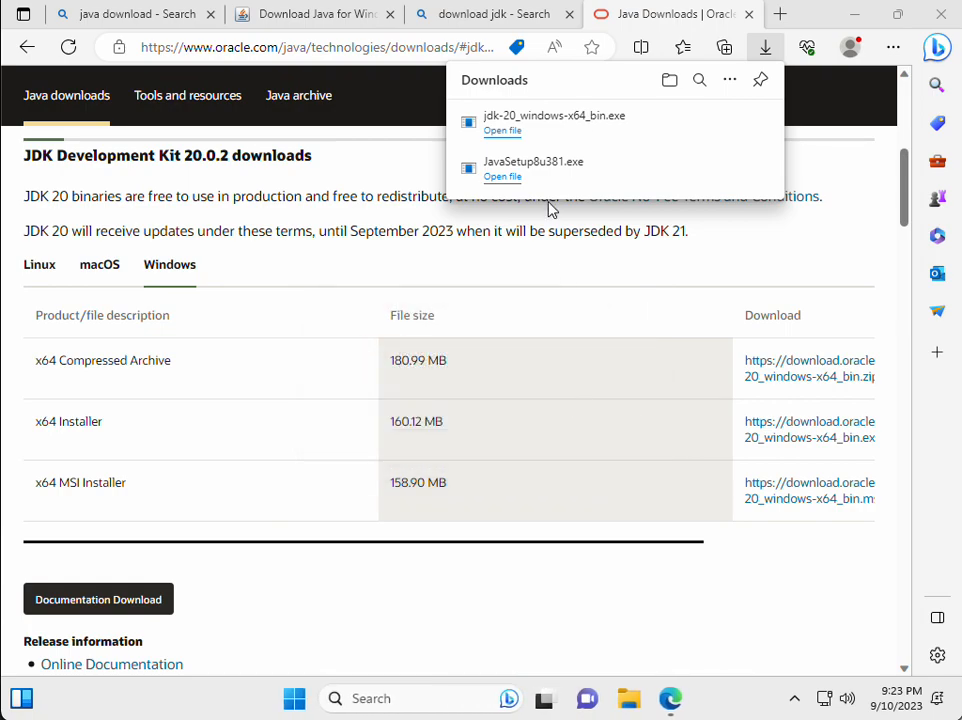
mouse_move(498, 135)
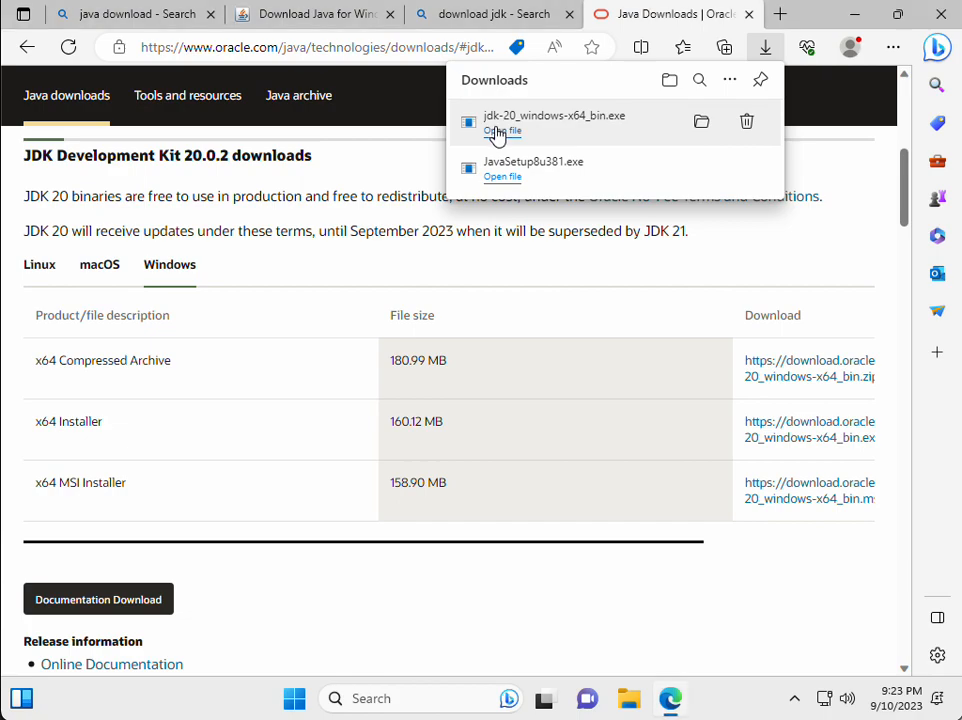
mouse_move(503, 137)
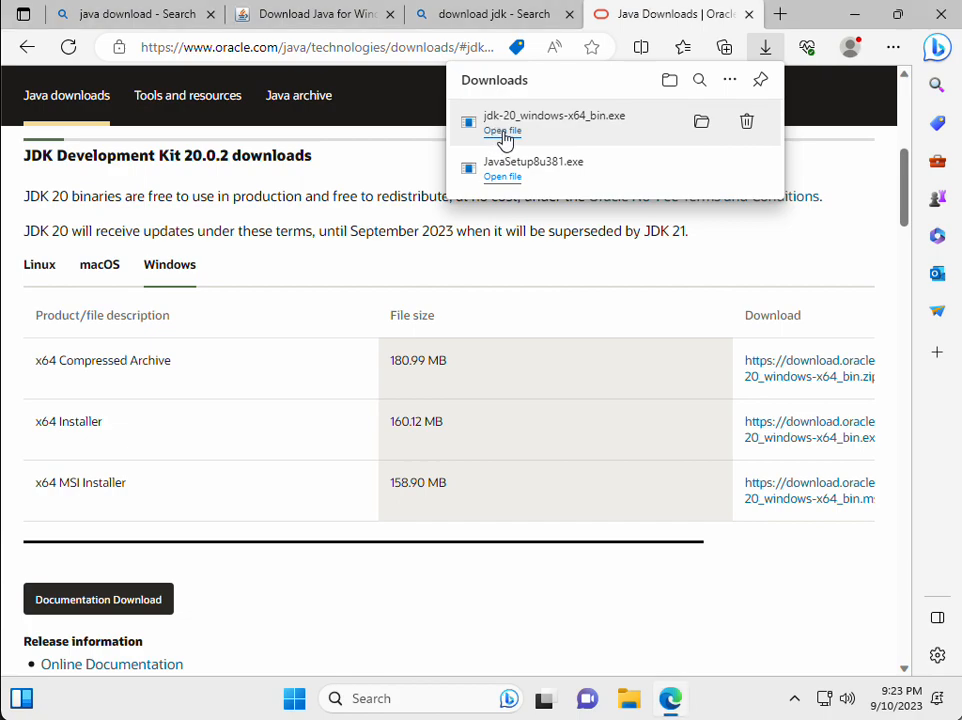
click(502, 131)
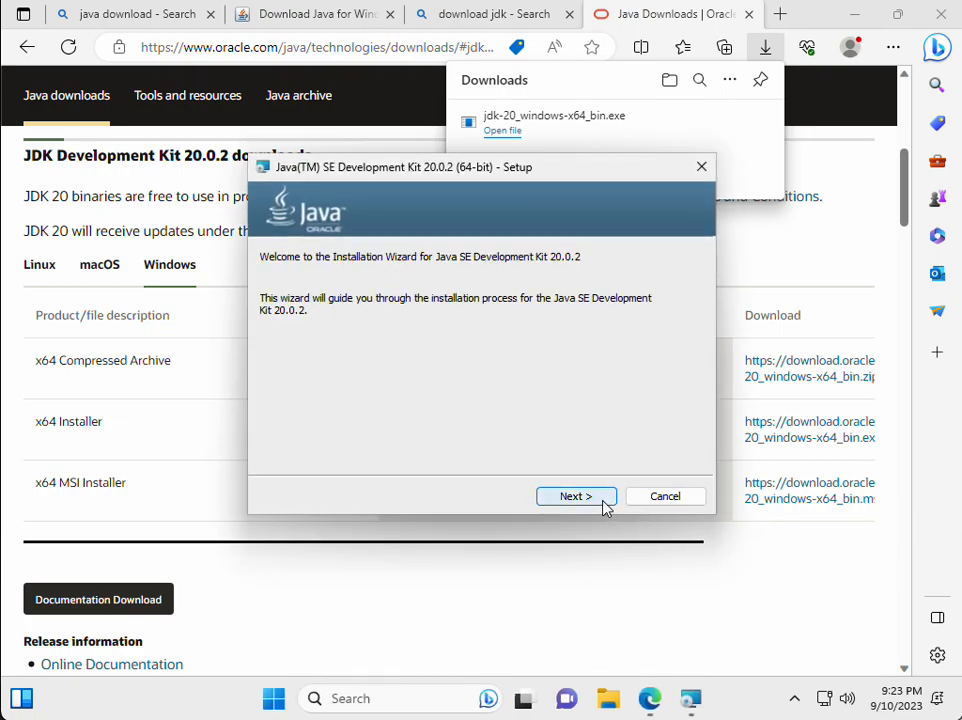
click(576, 496)
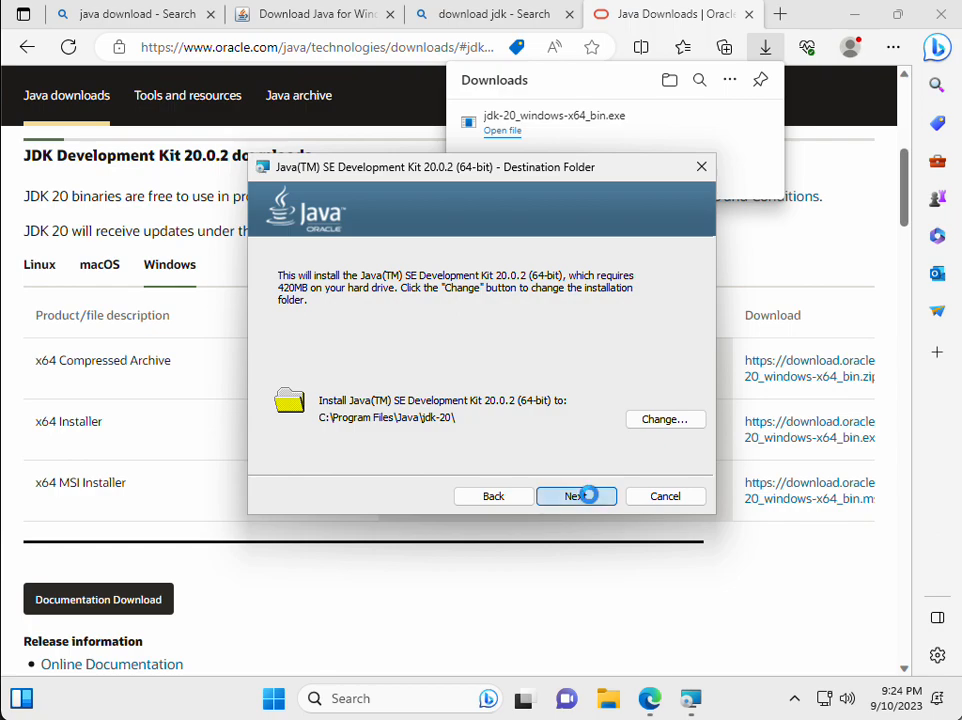
click(576, 496)
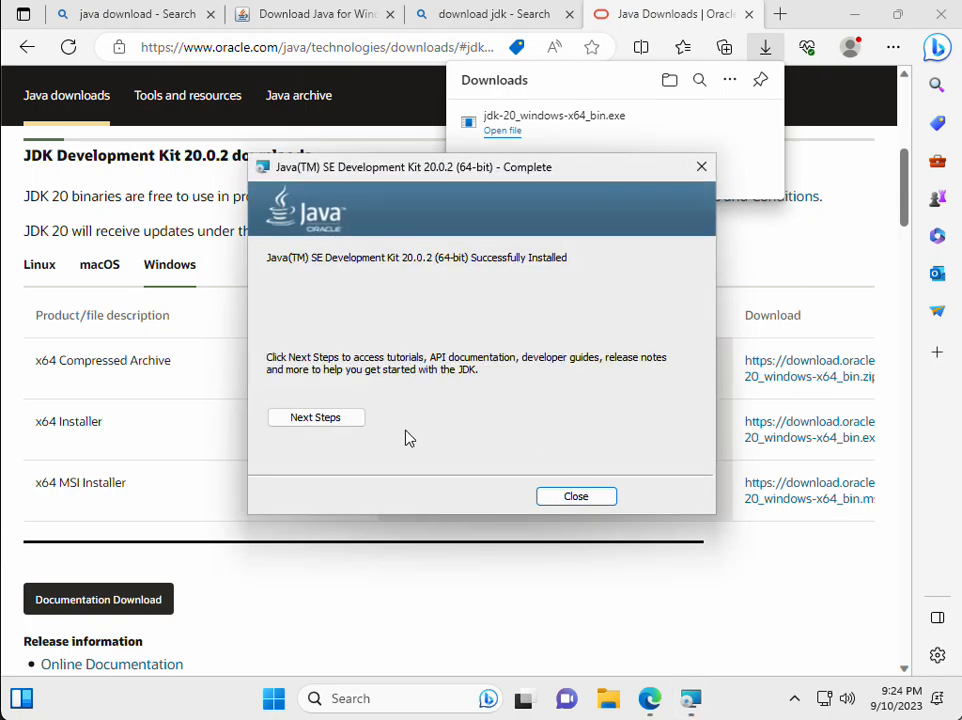
mouse_move(576, 495)
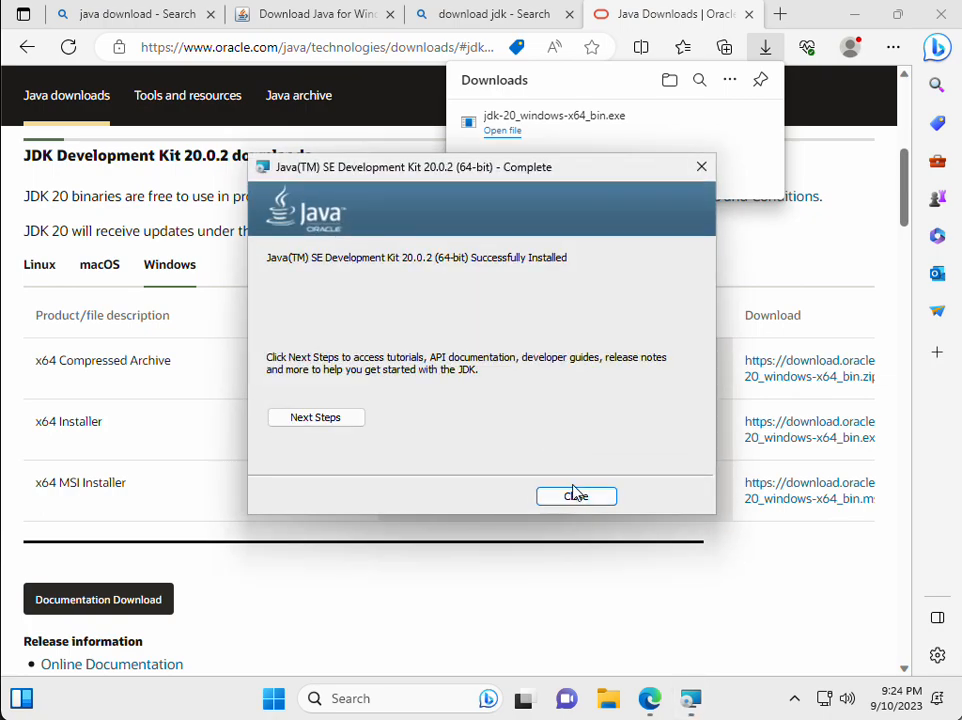
Step: Close the JDK installer, search 'leiningen', and view leiningen.org's Install section
click(576, 495)
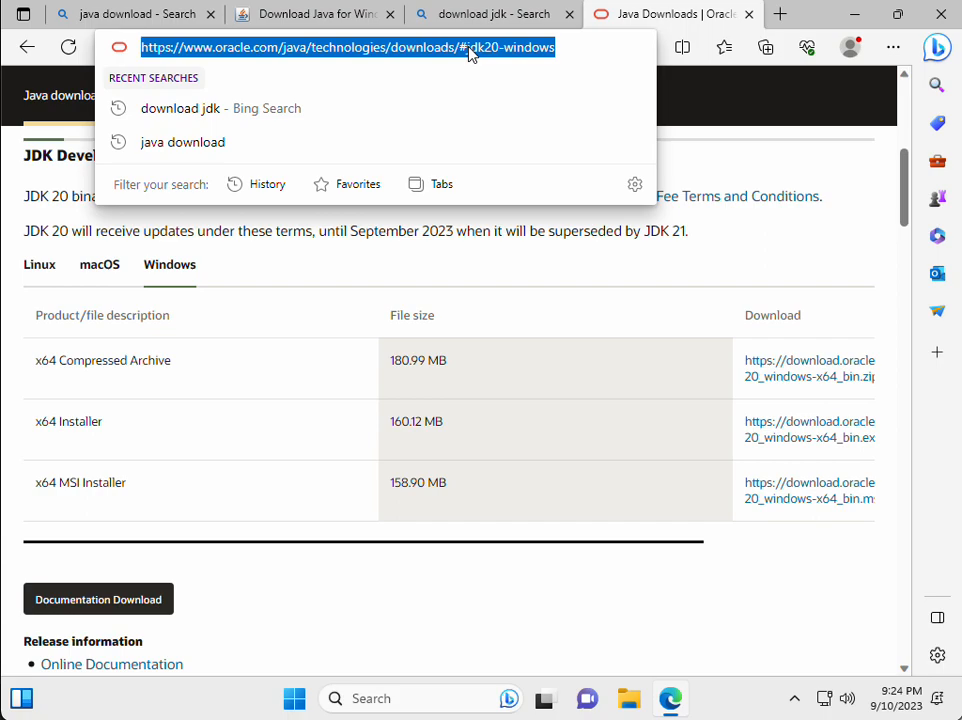
text(lein)
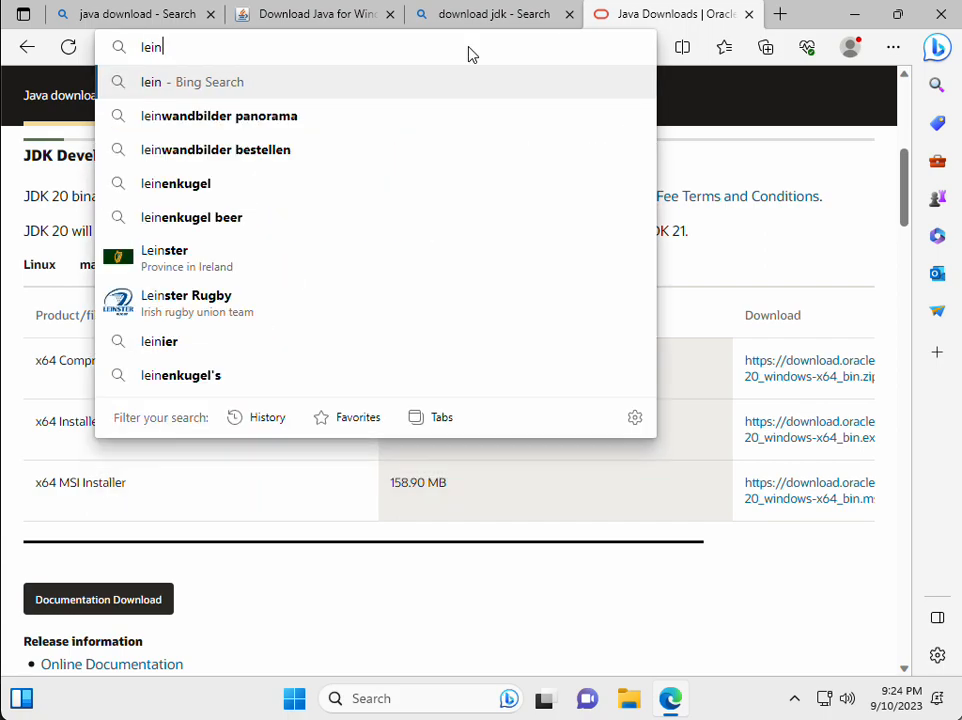
text(earch?q=)
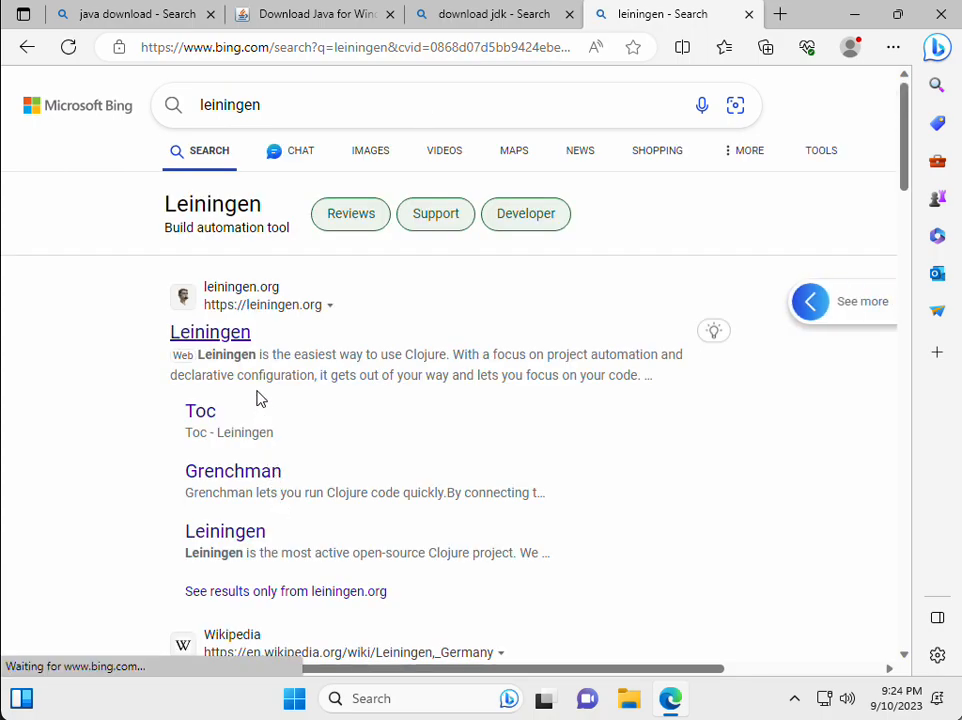
mouse_move(210, 332)
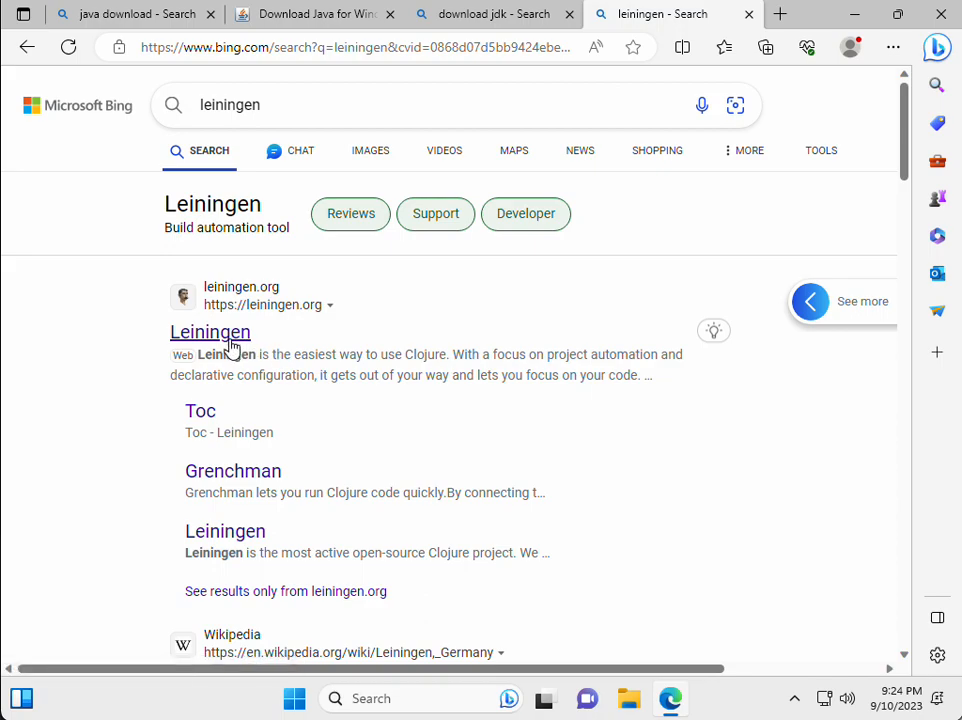
click(210, 331)
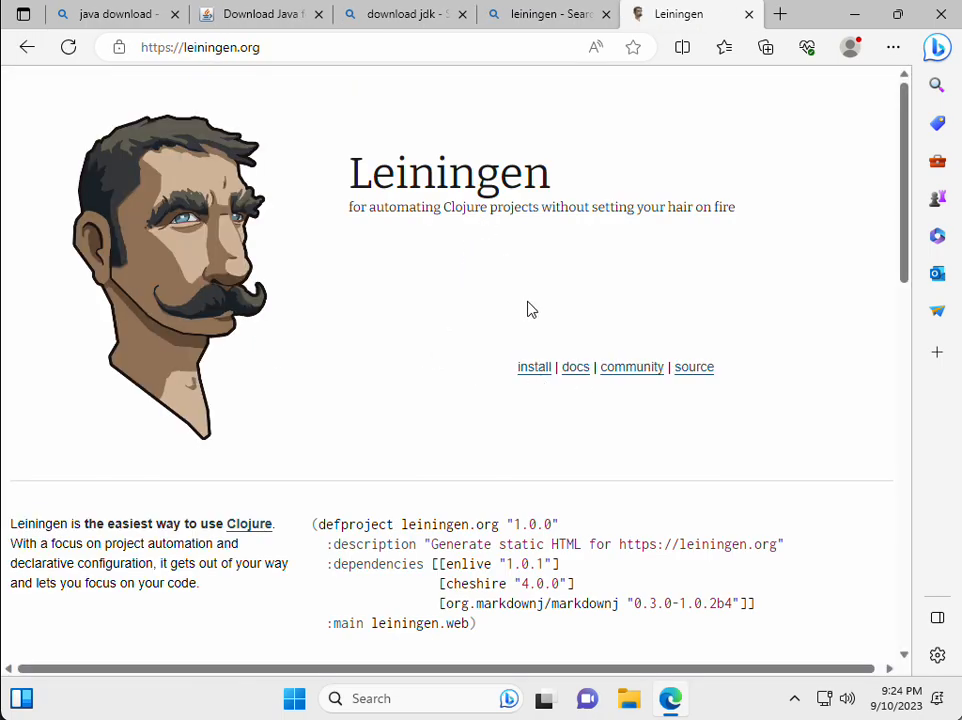
mouse_move(534, 367)
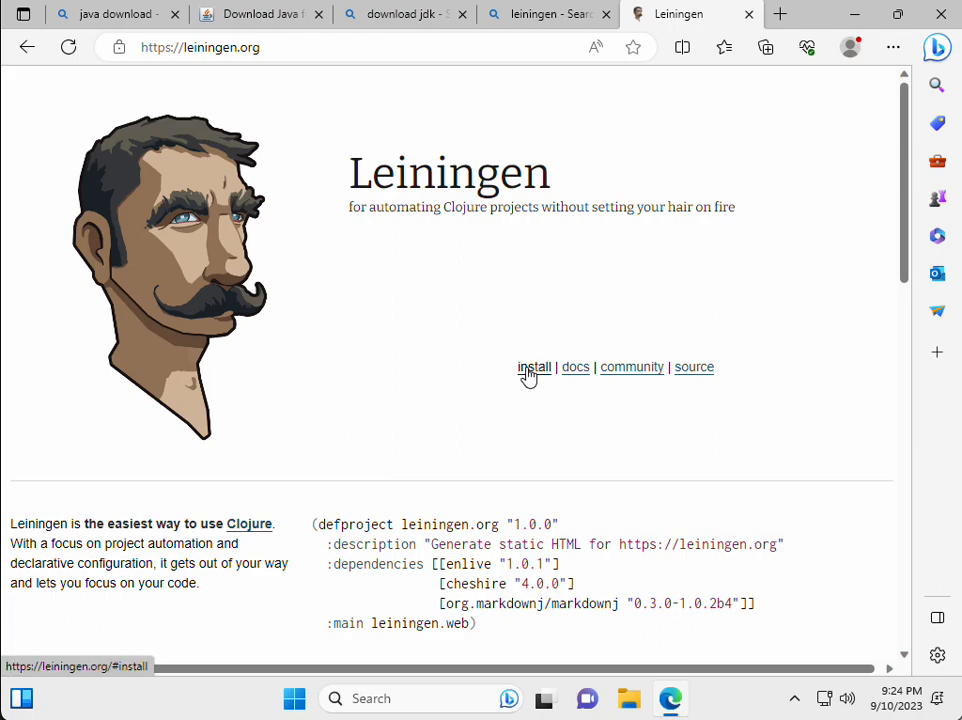
click(534, 367)
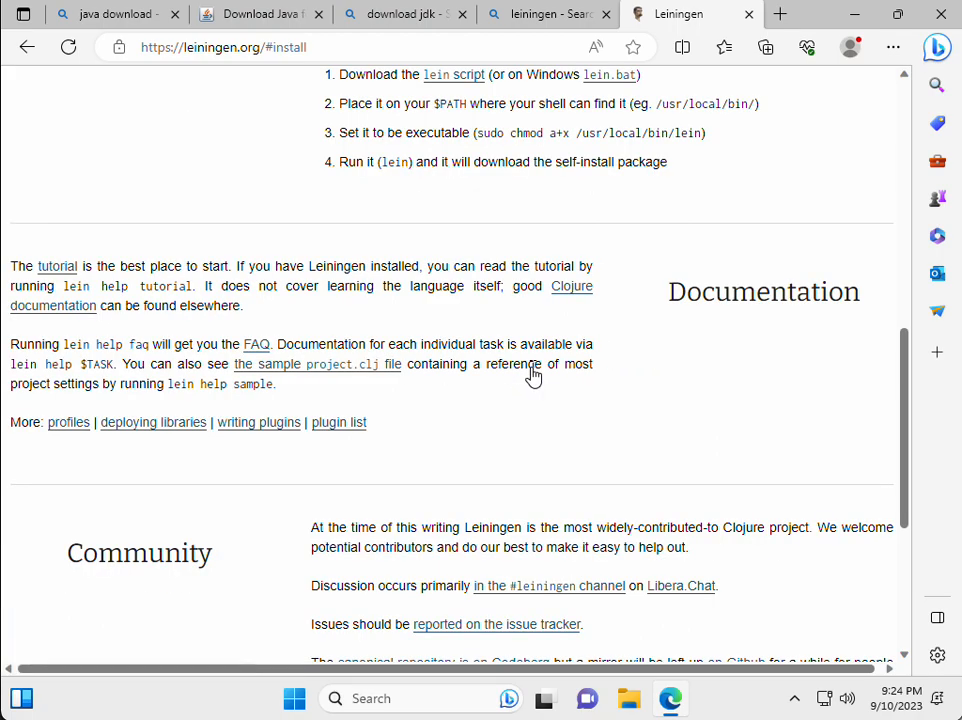
scroll(down, 3)
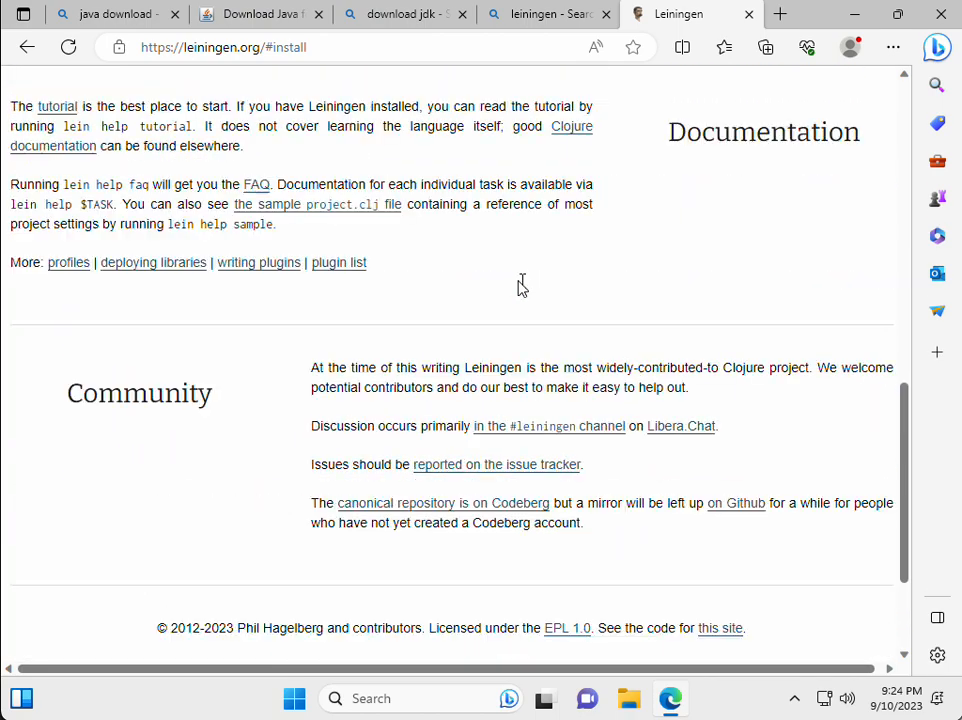
scroll(up, 3)
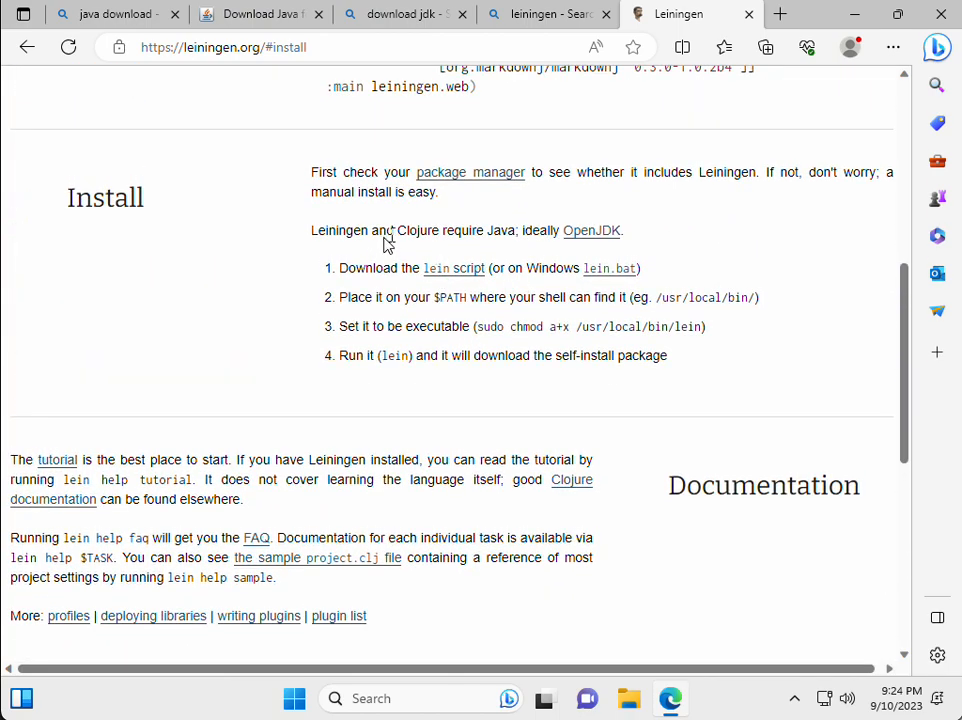
mouse_move(597, 274)
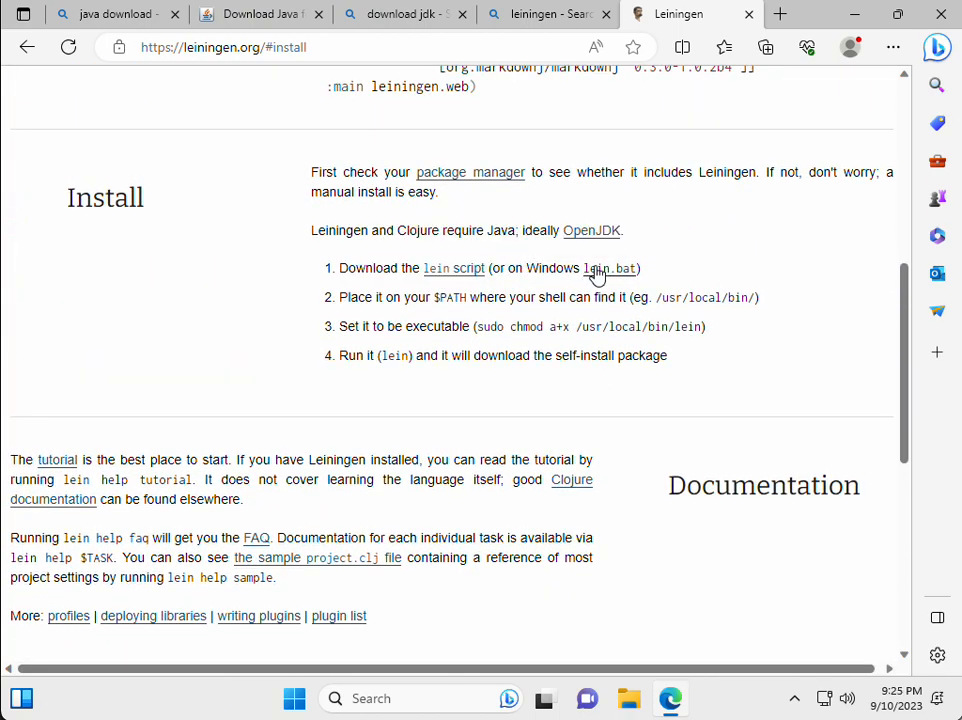
mouse_move(578, 276)
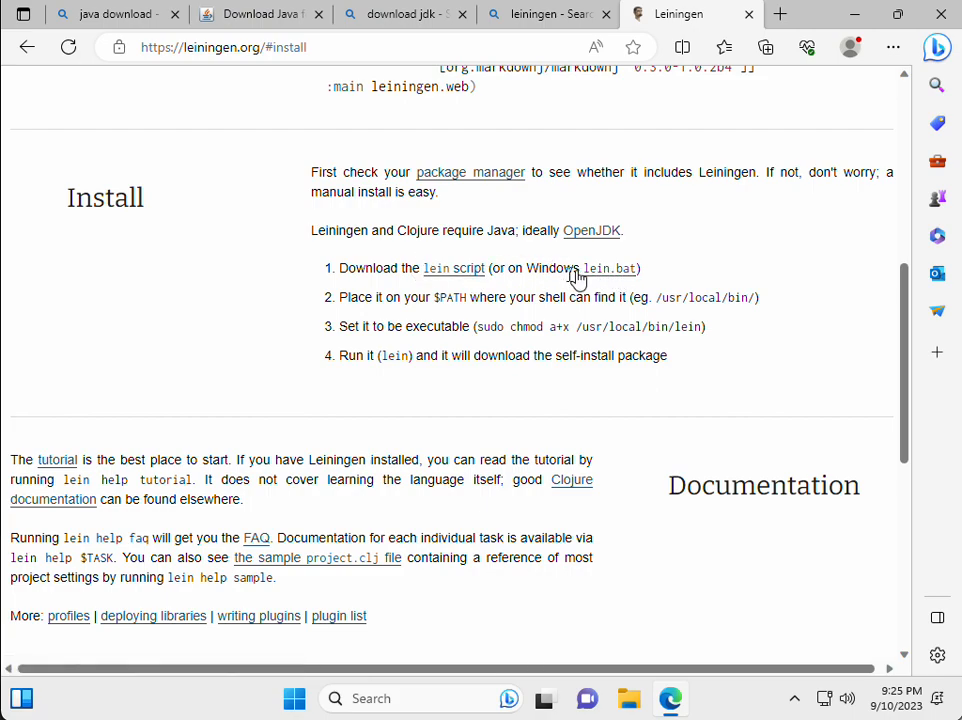
mouse_move(453, 268)
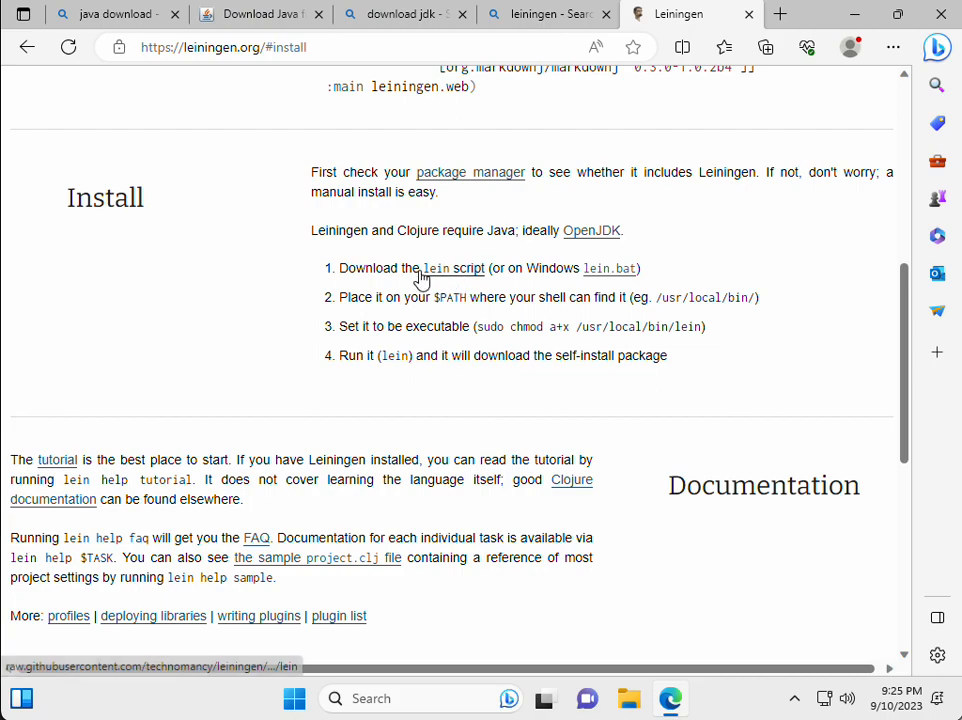
mouse_move(610, 268)
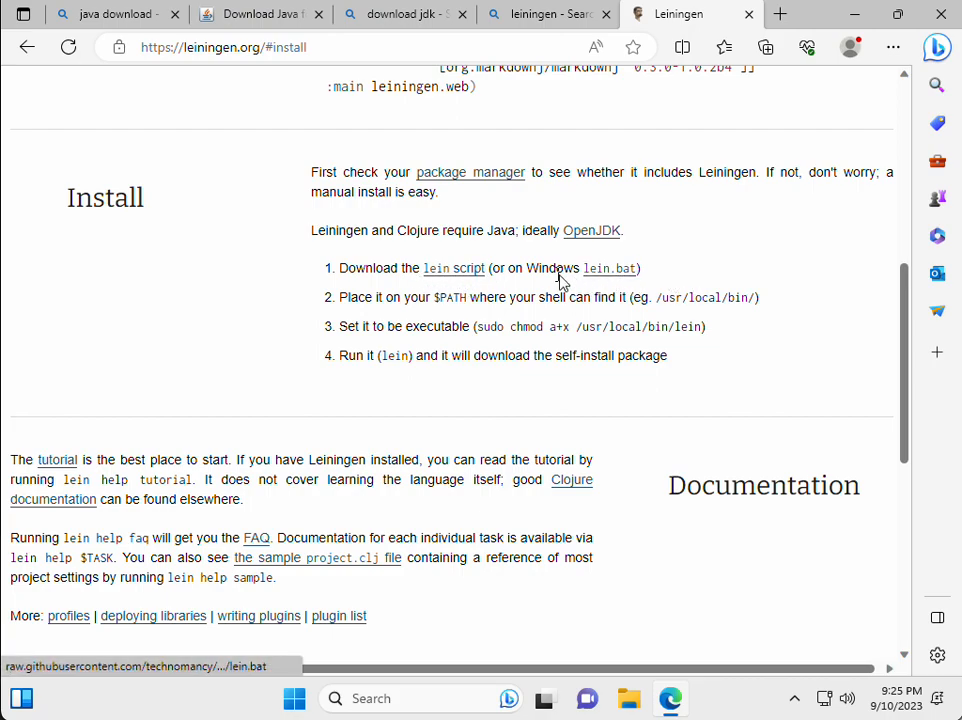
mouse_move(611, 268)
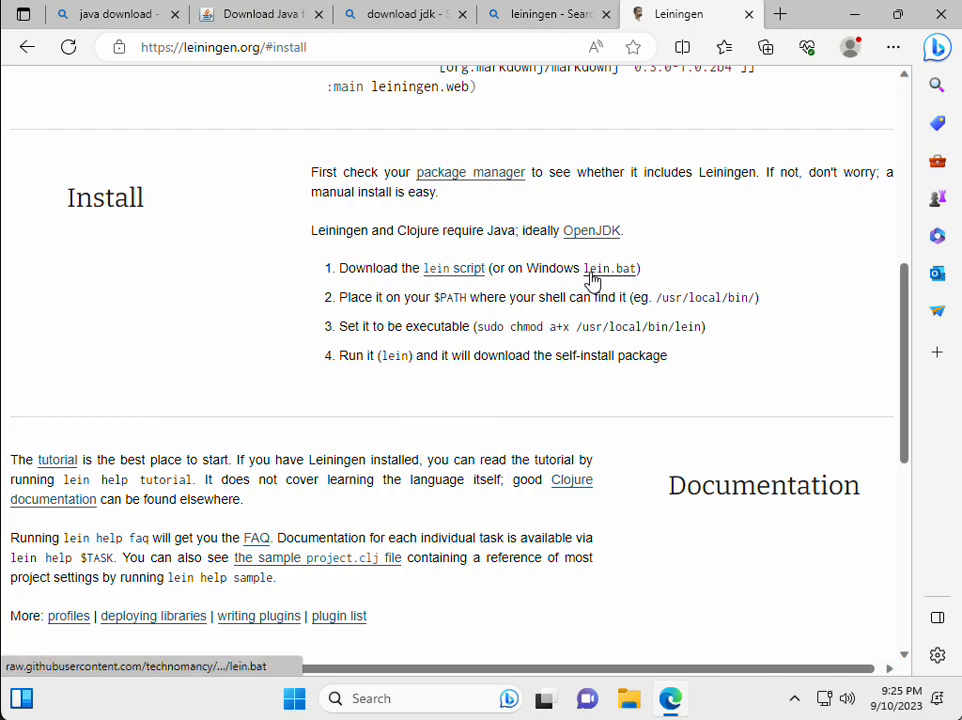
mouse_move(610, 268)
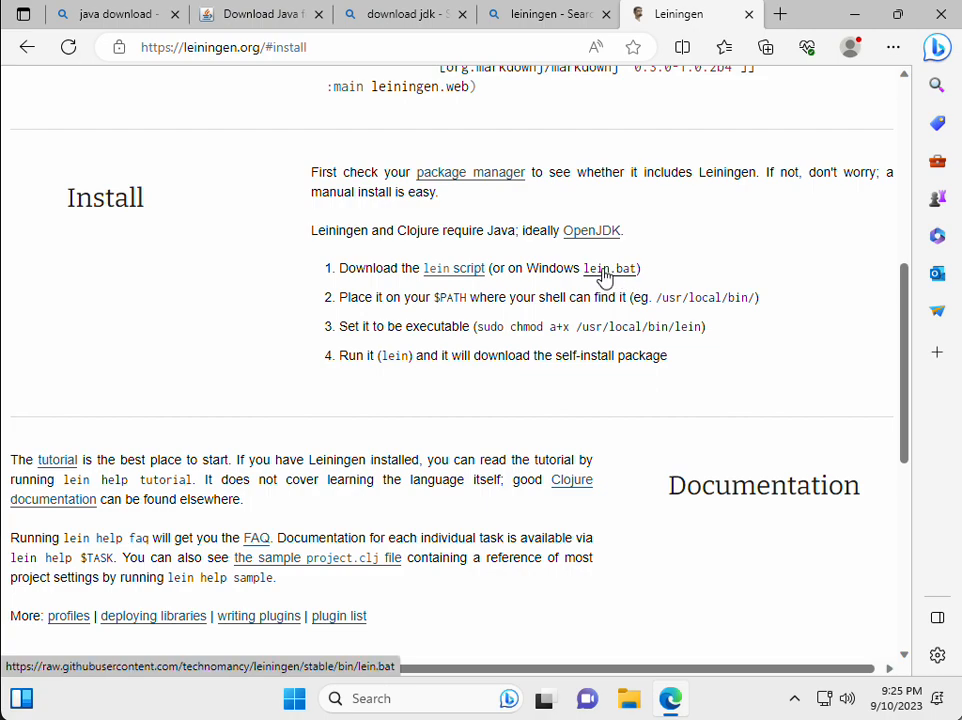
Step: Start saving lein.bat from its link and browse the Save As locations
right_click(610, 268)
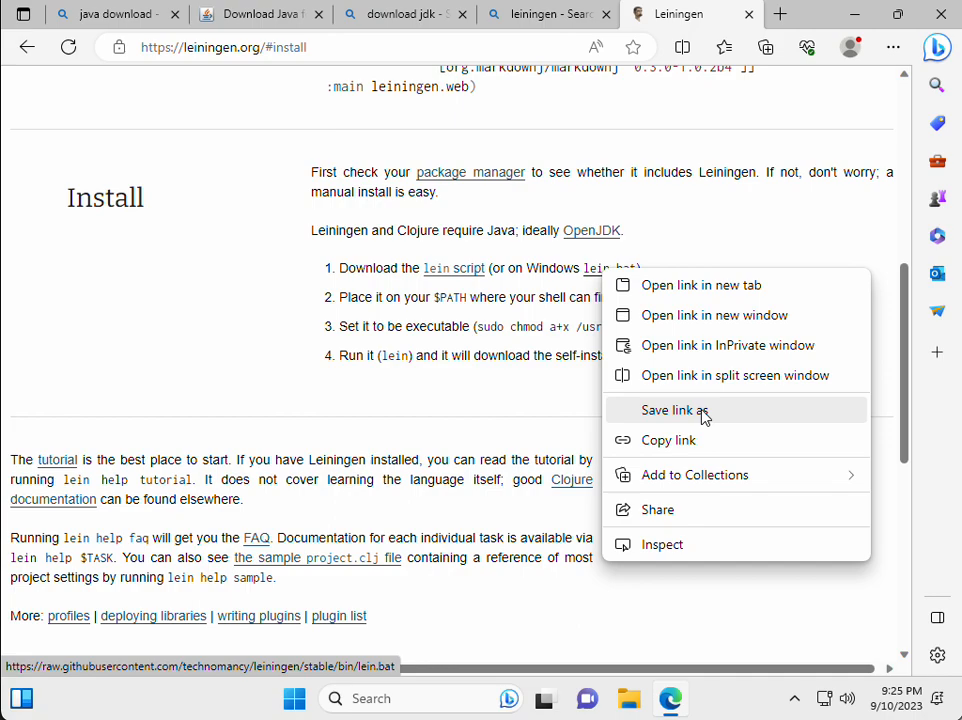
mouse_move(727, 345)
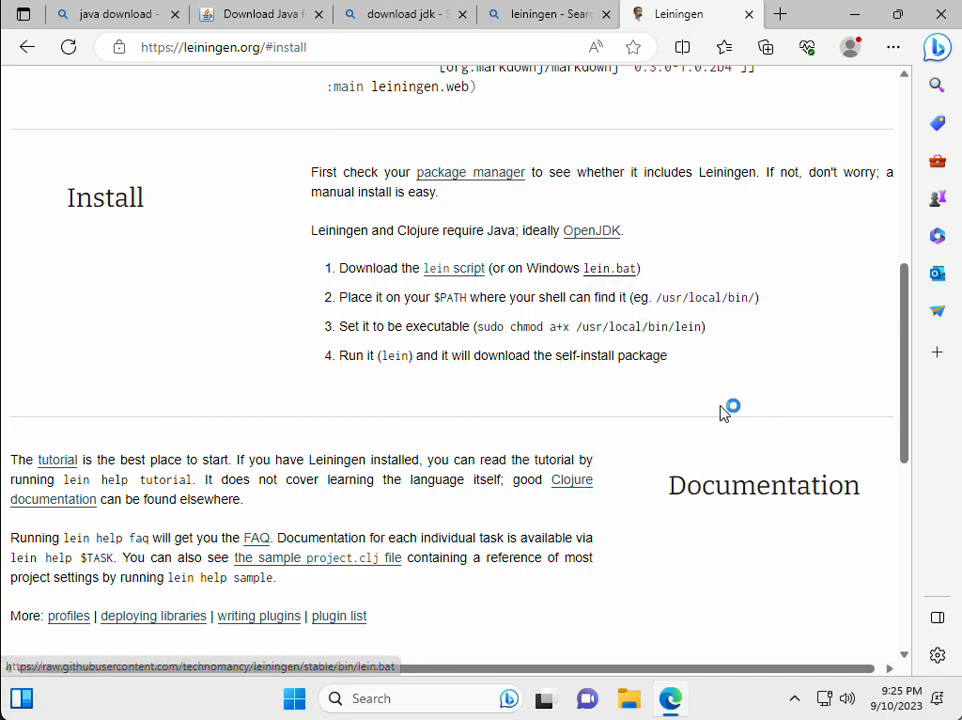
click(610, 268)
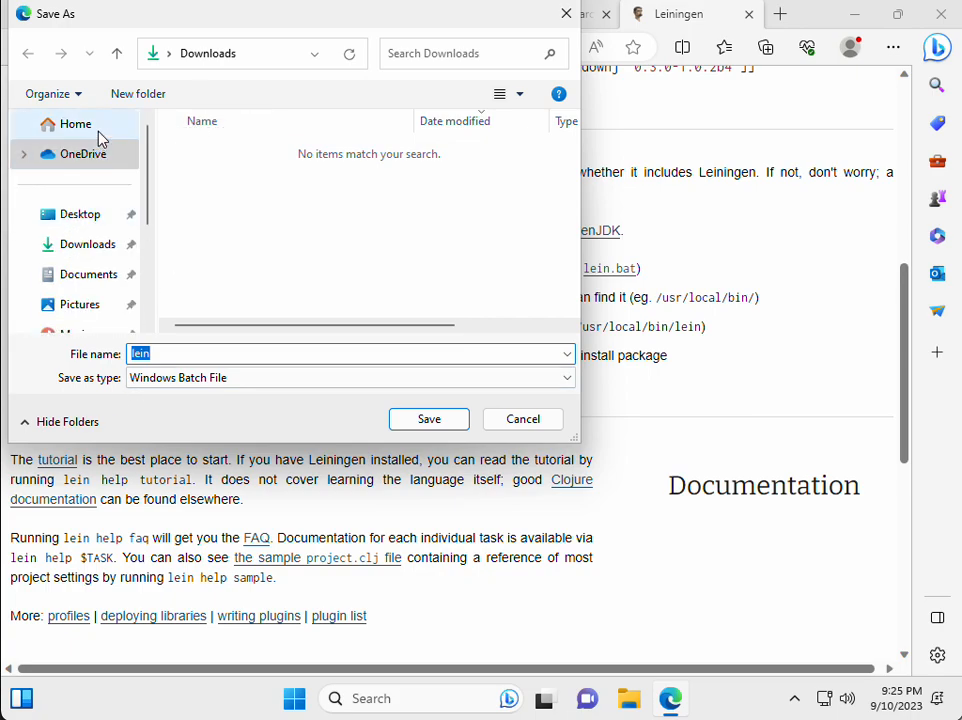
click(76, 123)
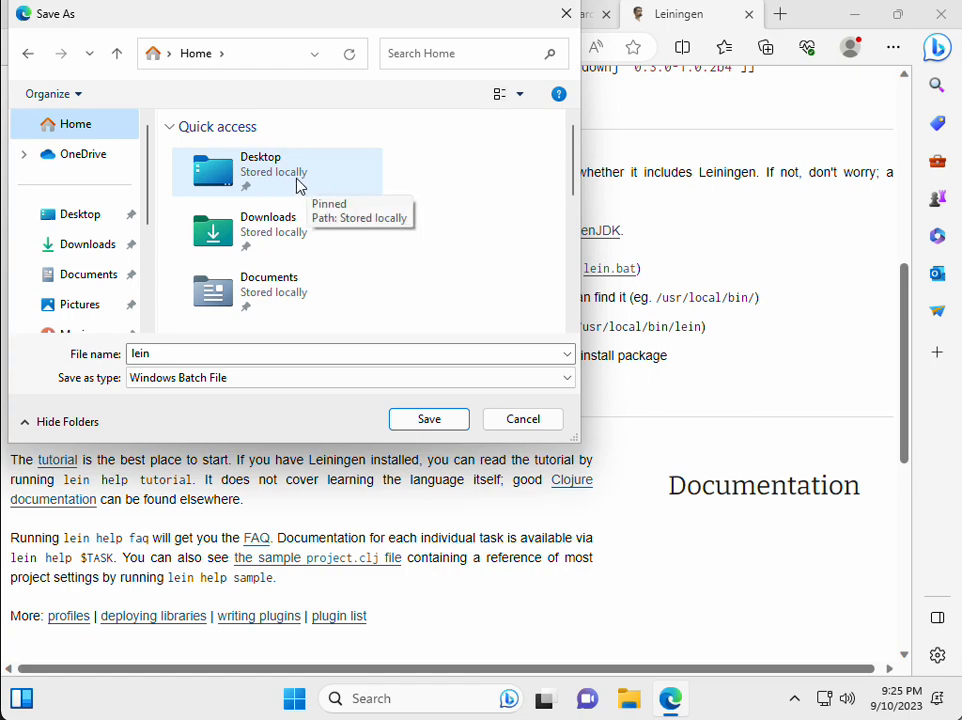
mouse_move(270, 250)
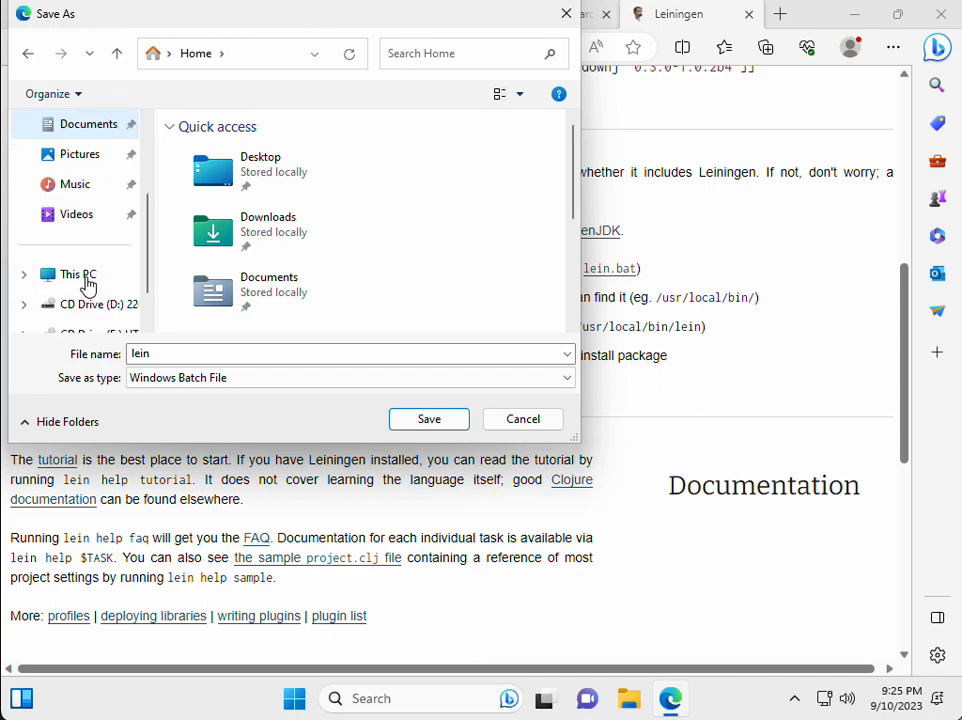
click(277, 171)
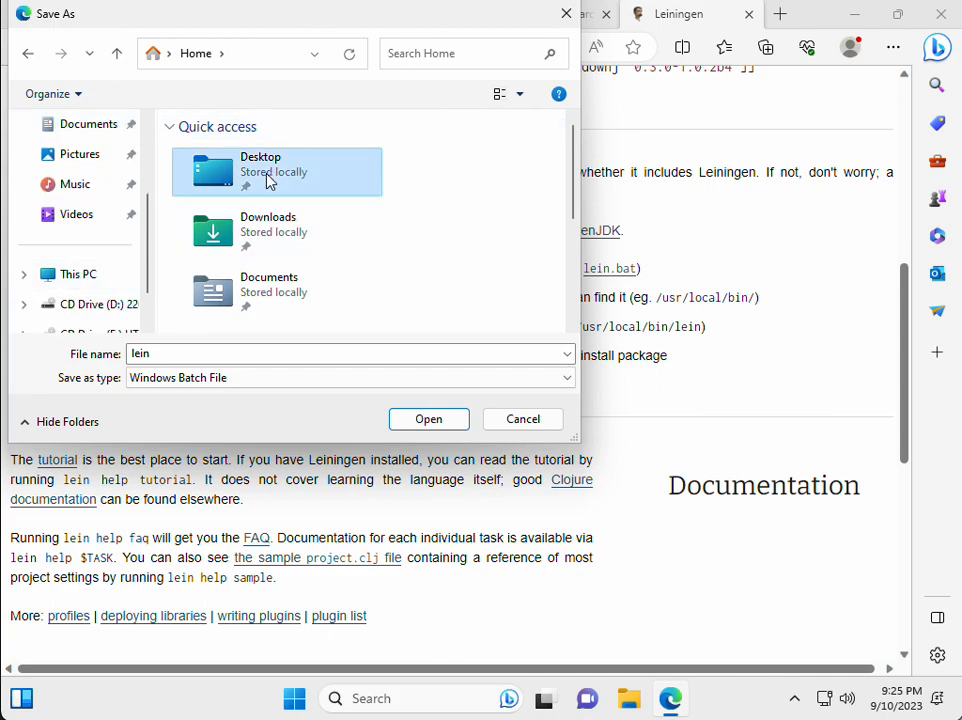
double_click(277, 171)
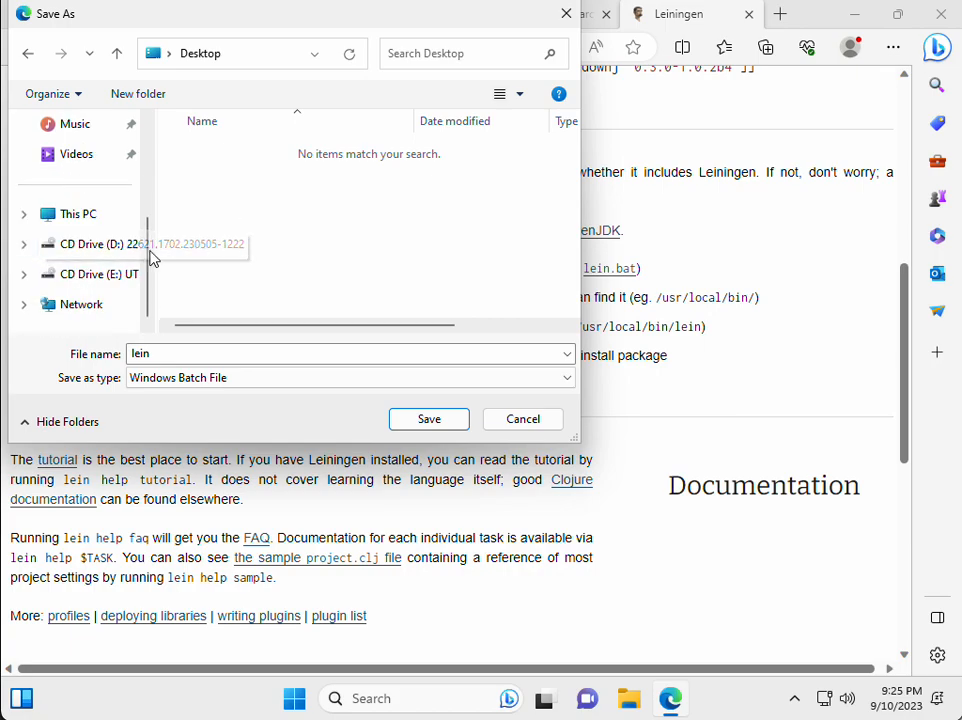
Step: Go to C:\Users\<user>, create a 'dev' folder and open it for saving
click(76, 213)
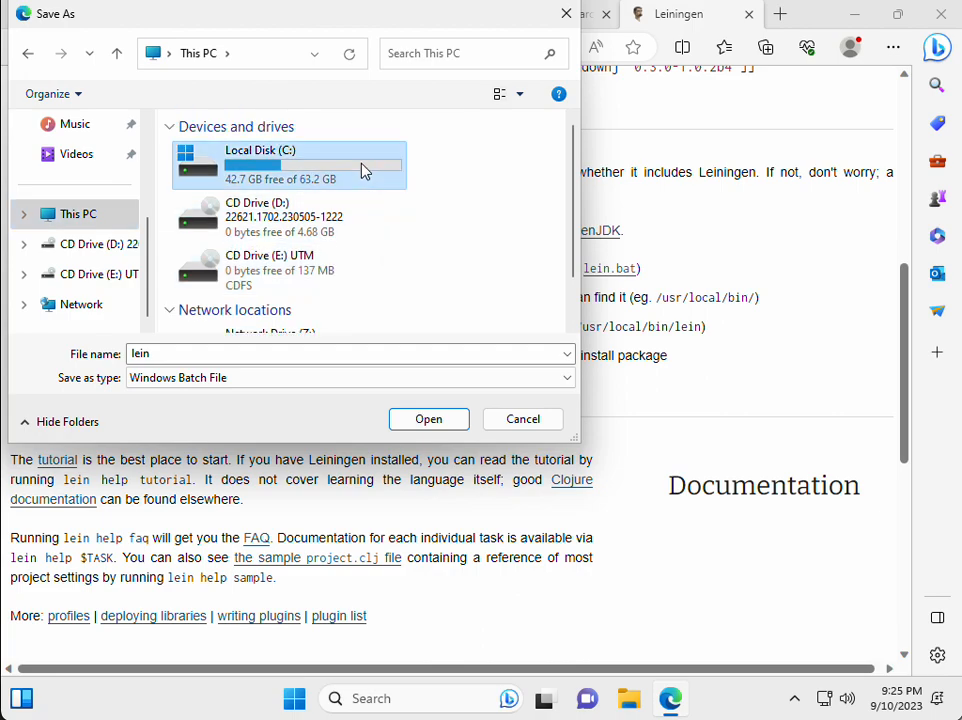
double_click(288, 164)
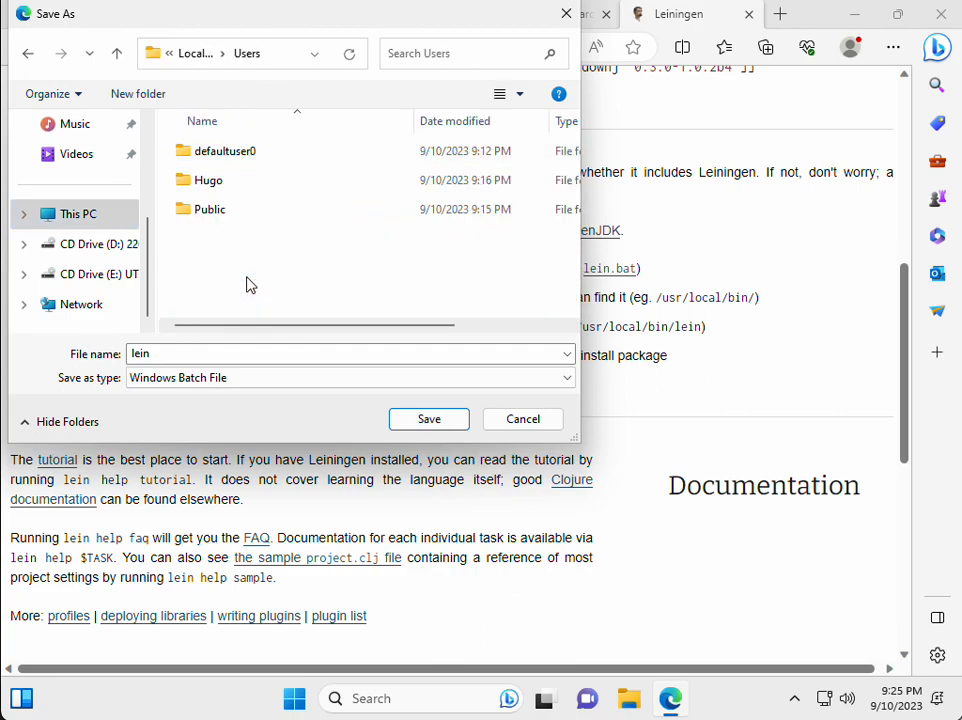
double_click(211, 179)
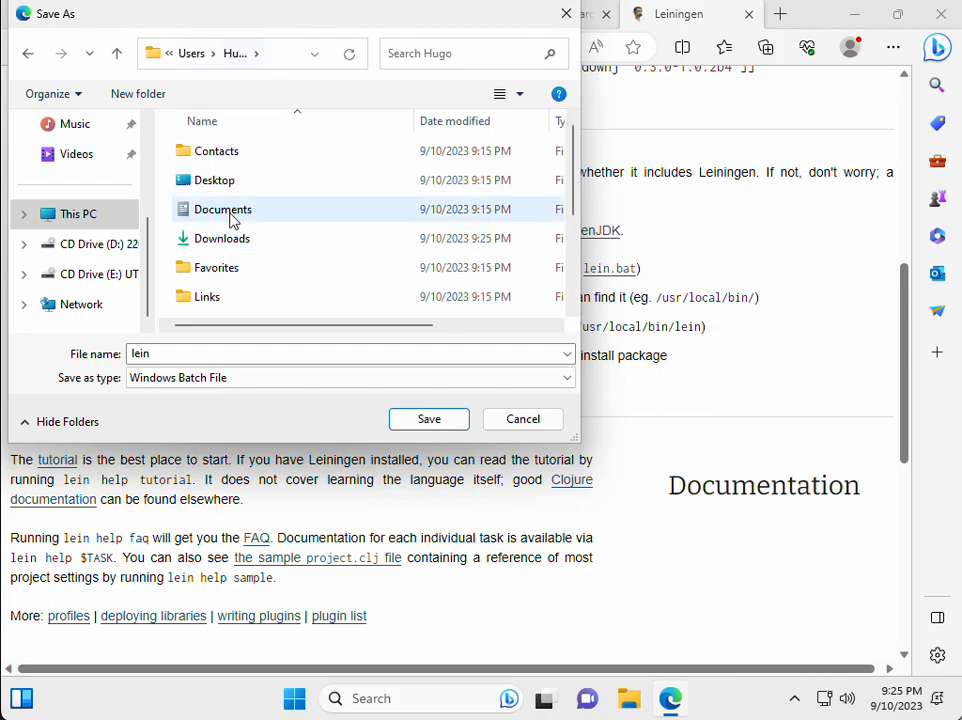
scroll(down, 3)
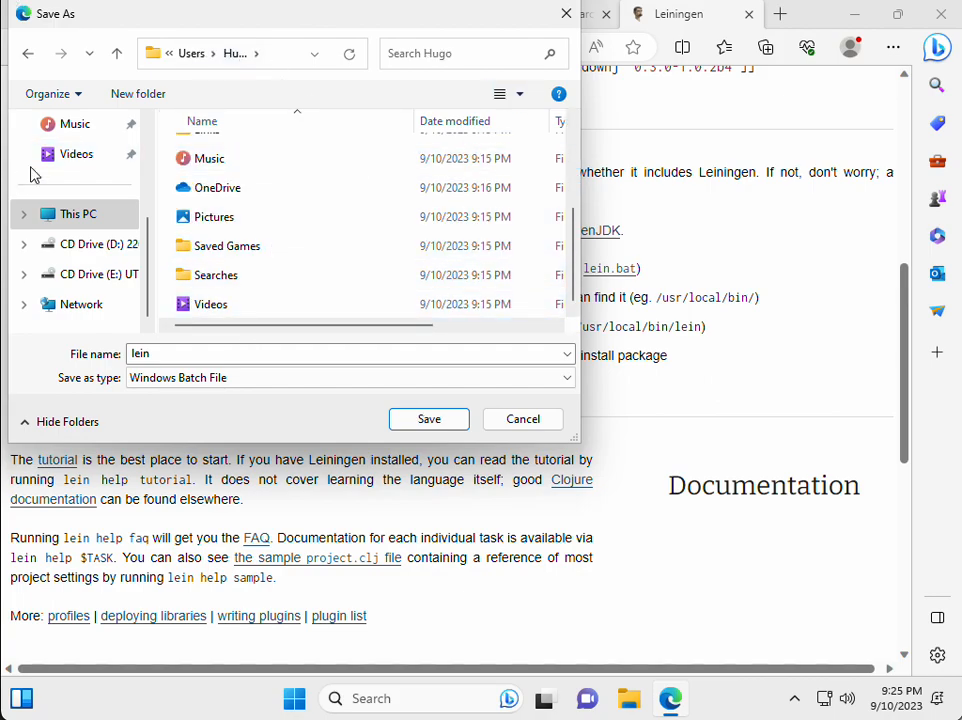
click(137, 93)
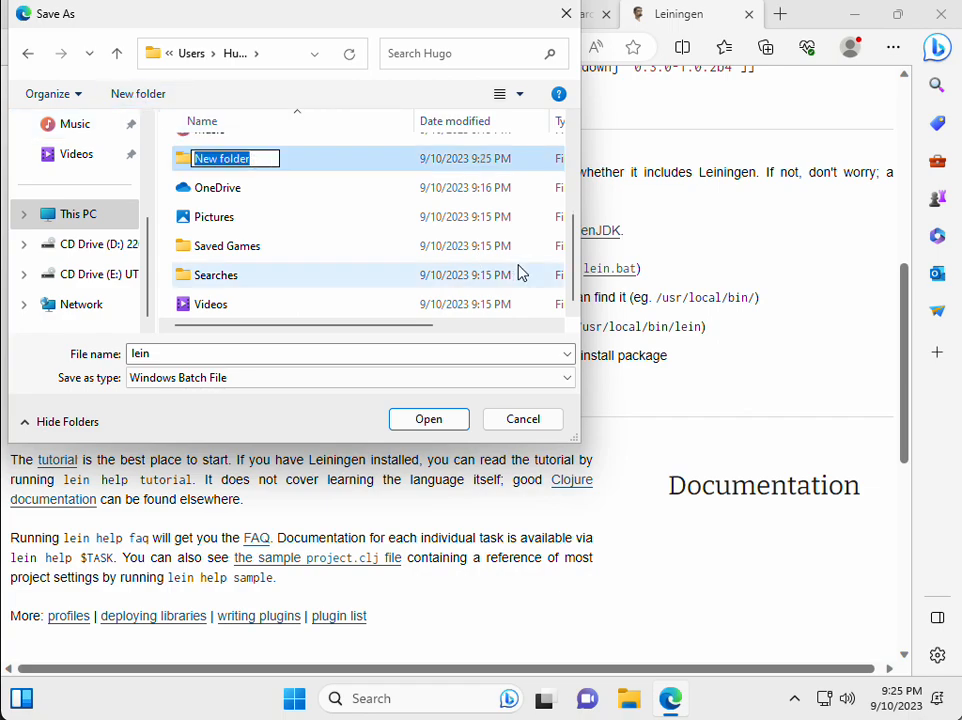
text(dev)
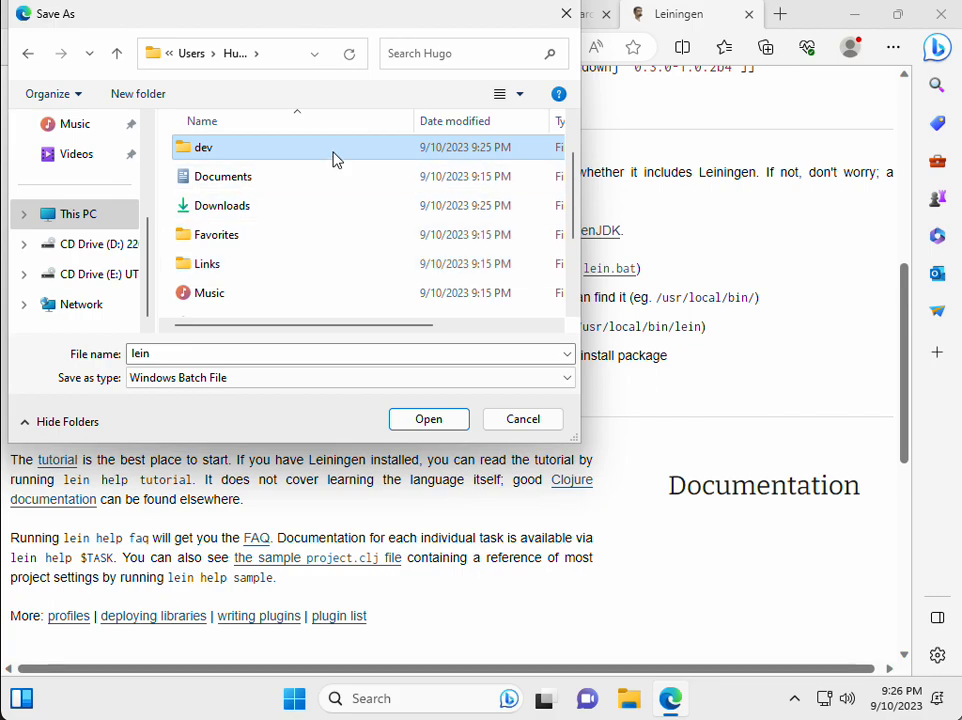
double_click(204, 147)
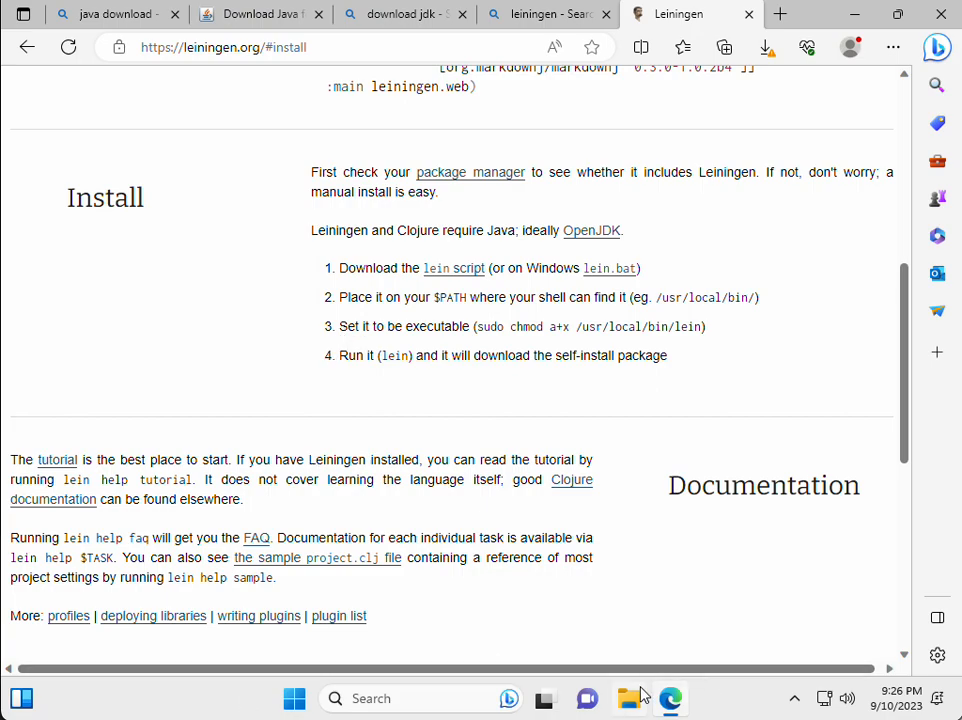
Step: Open the user's dev folder in File Explorer, then select This PC
click(629, 698)
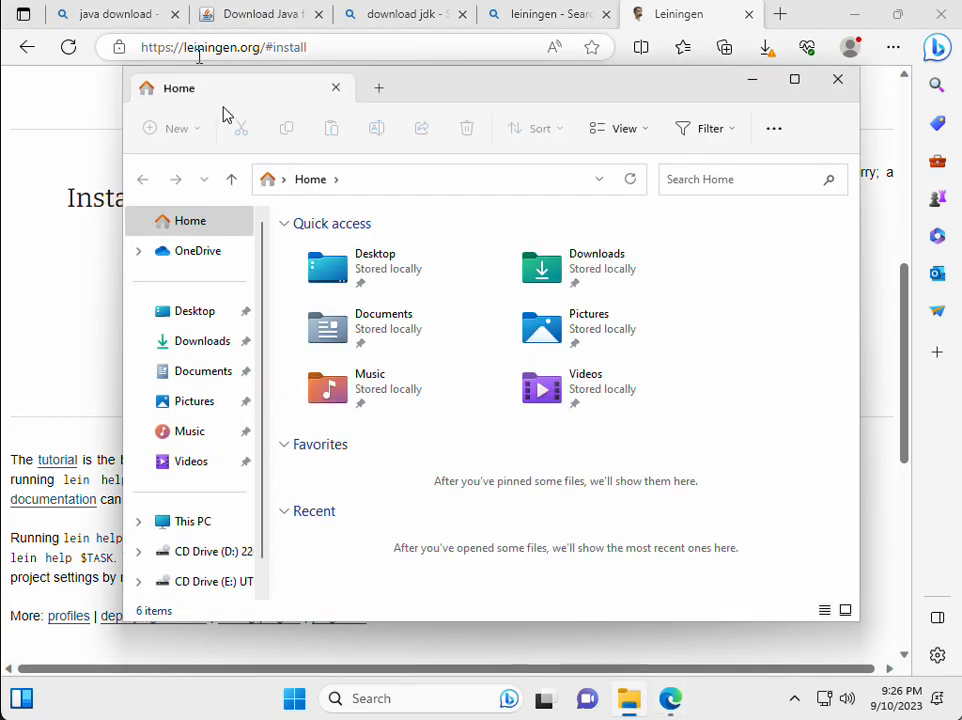
mouse_move(192, 521)
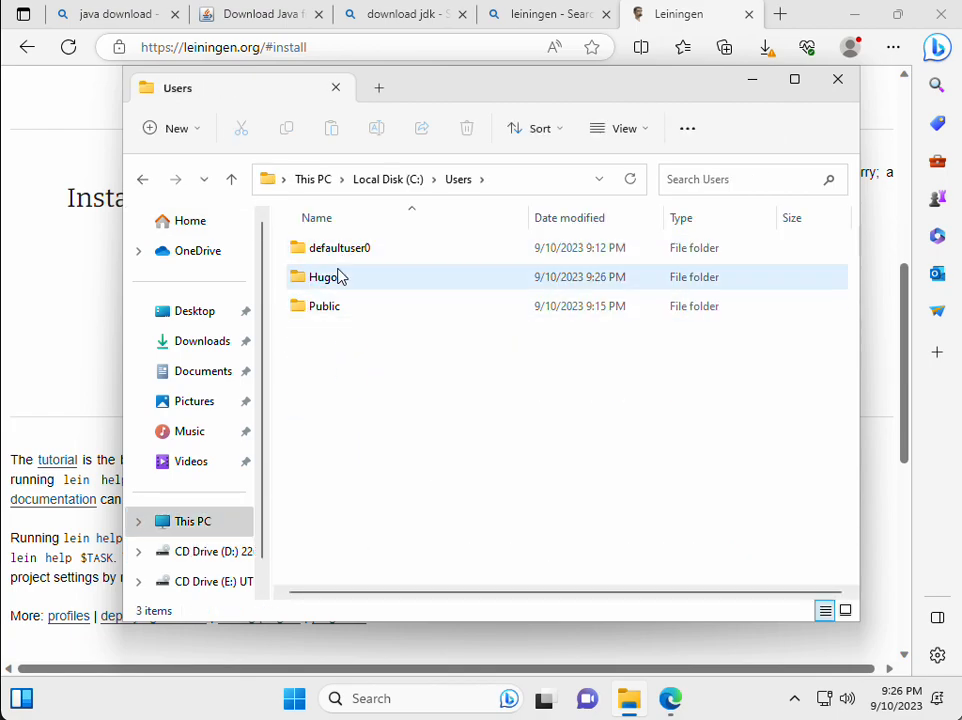
double_click(327, 277)
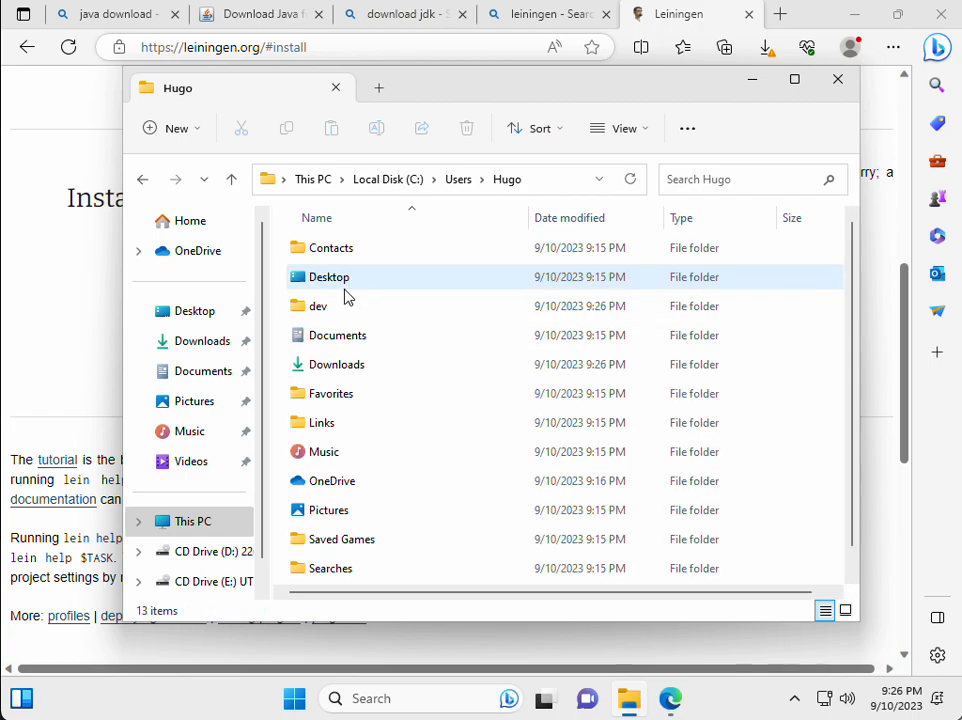
double_click(317, 306)
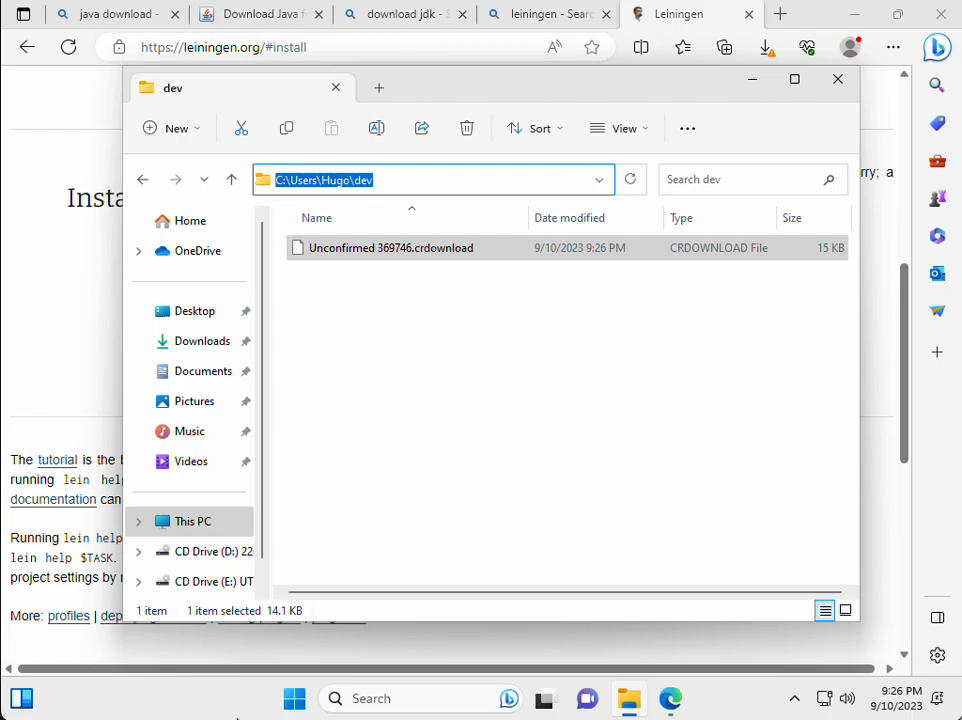
mouse_move(333, 693)
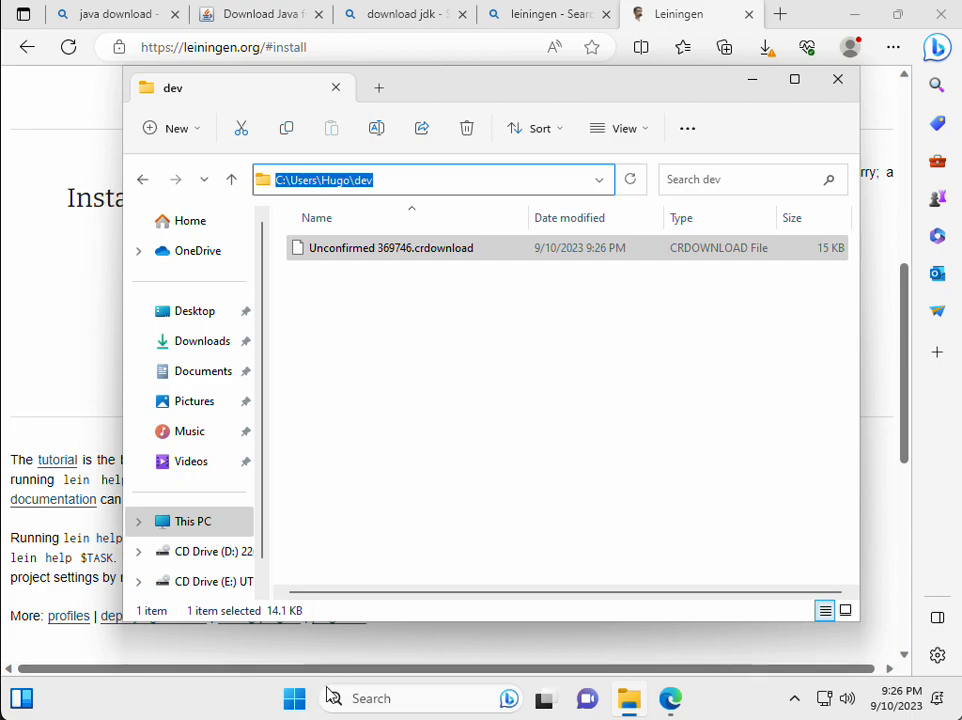
mouse_move(398, 697)
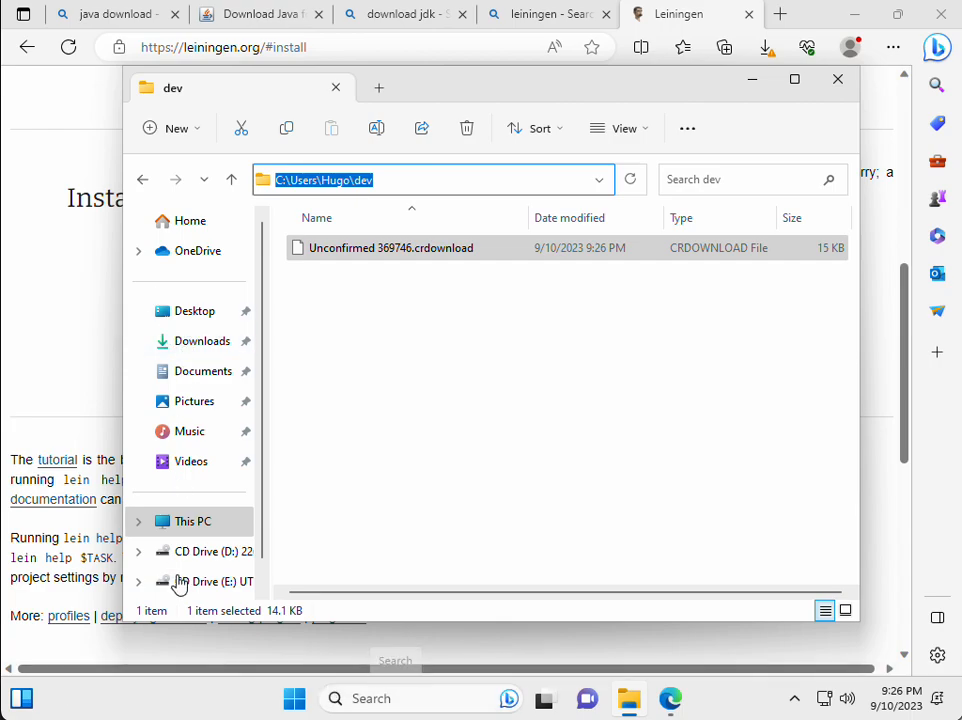
click(192, 521)
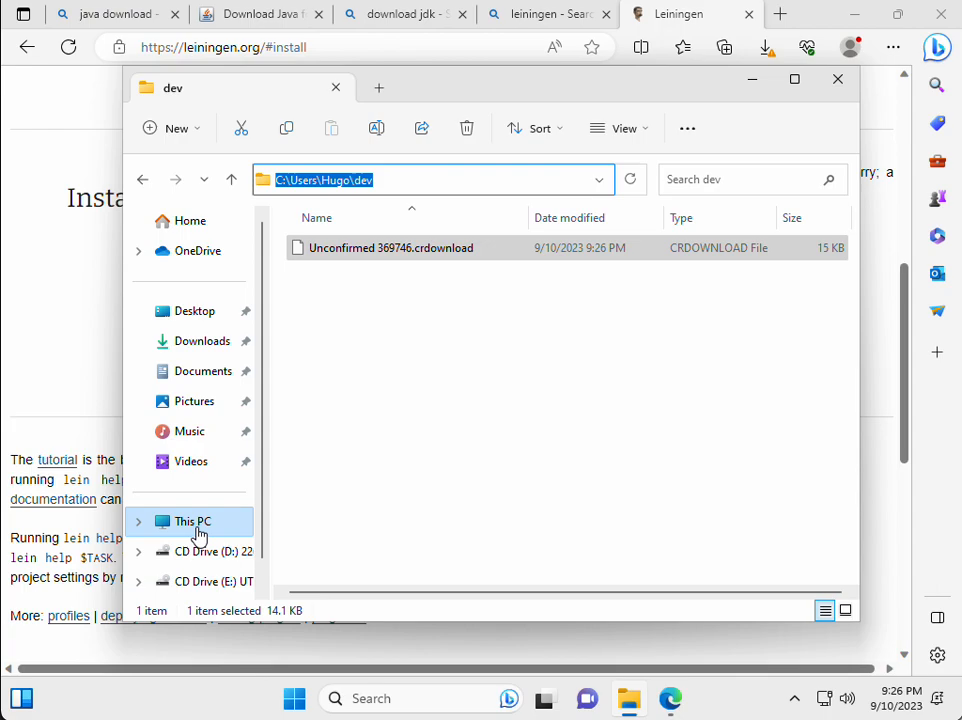
Step: Open This PC's Properties and scroll the System > About specifications
right_click(192, 521)
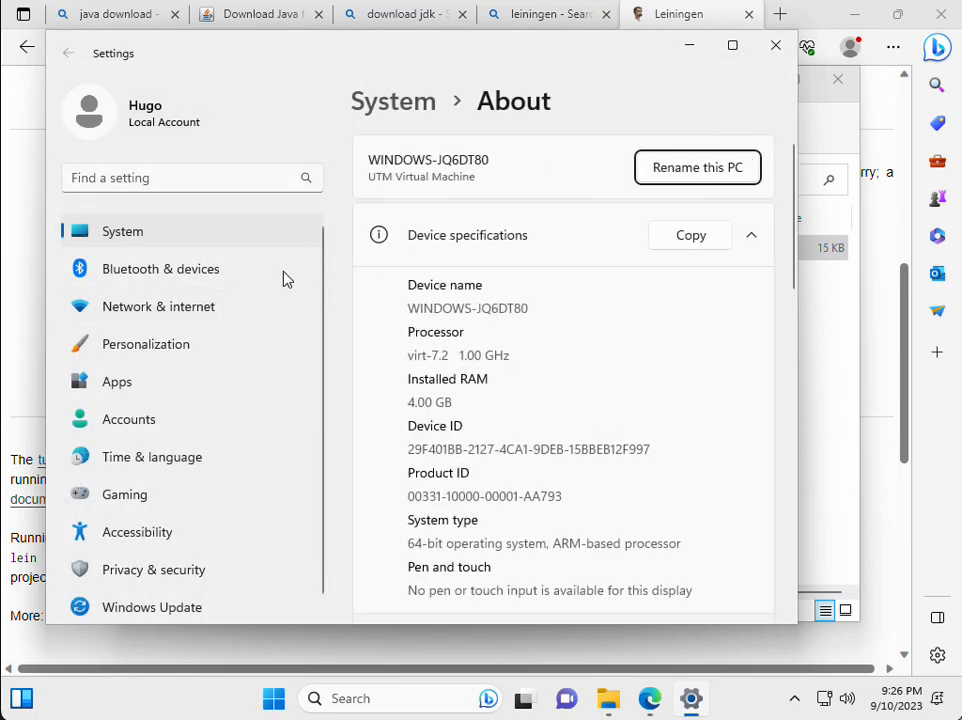
scroll(down, 3)
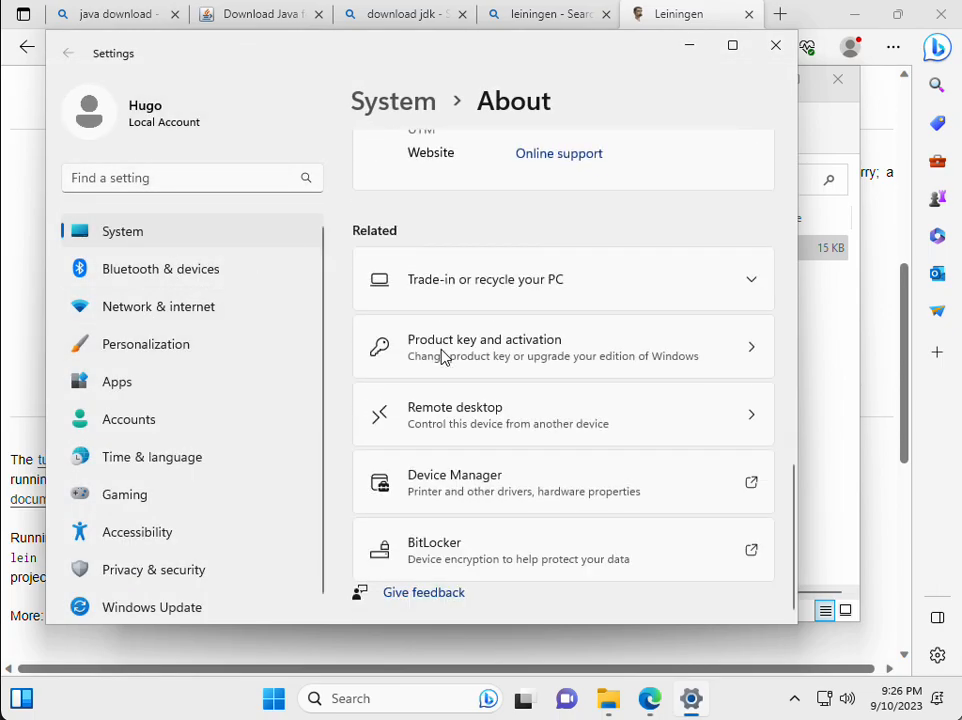
mouse_move(230, 381)
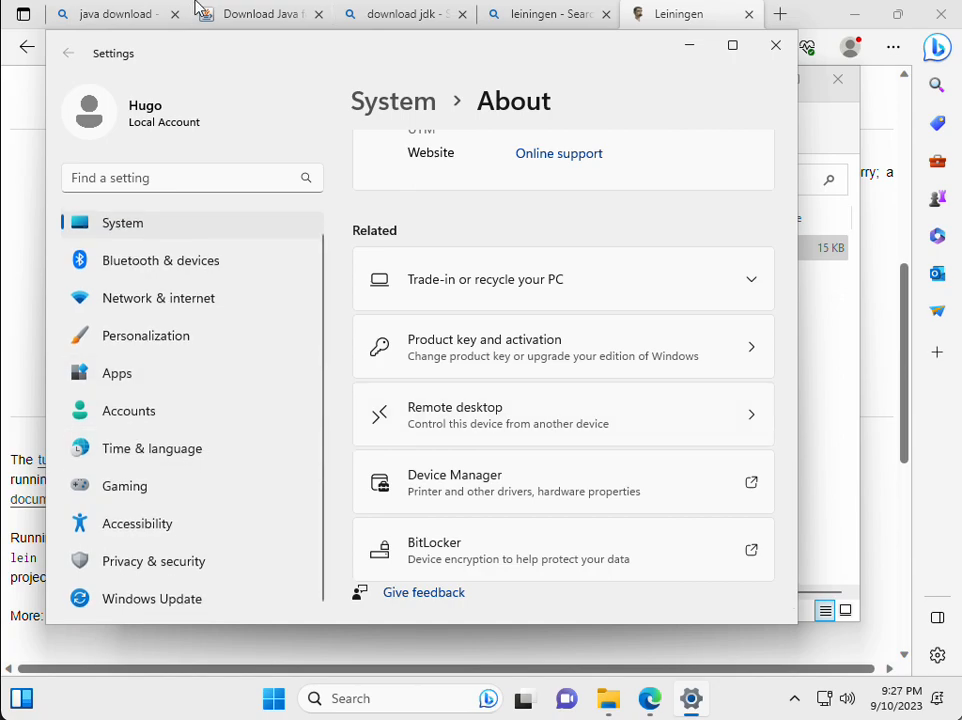
mouse_move(152, 598)
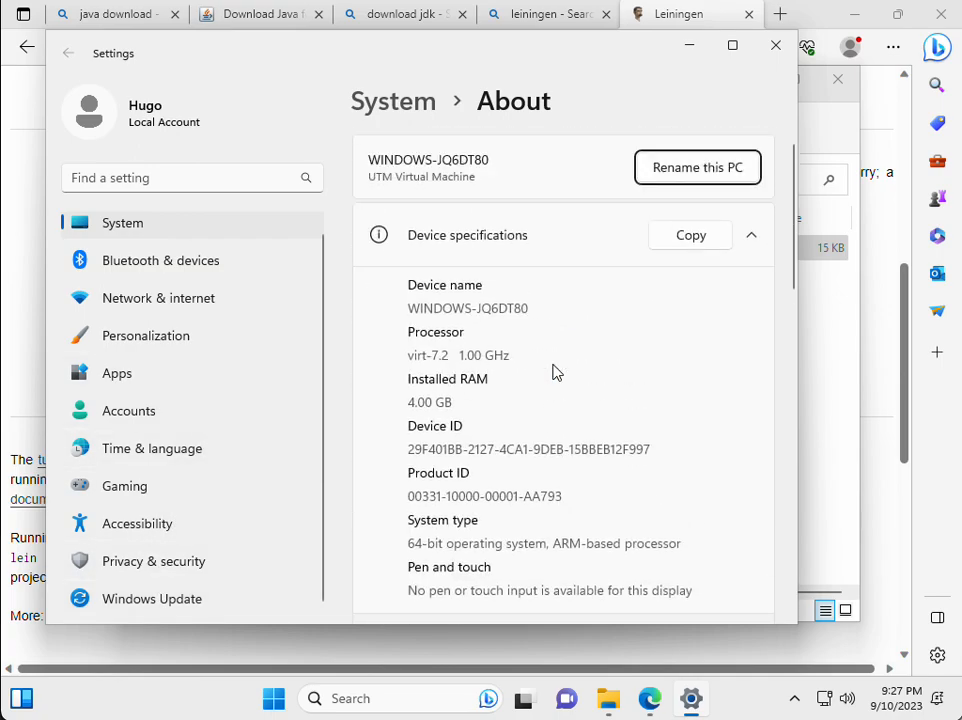
scroll(down, 3)
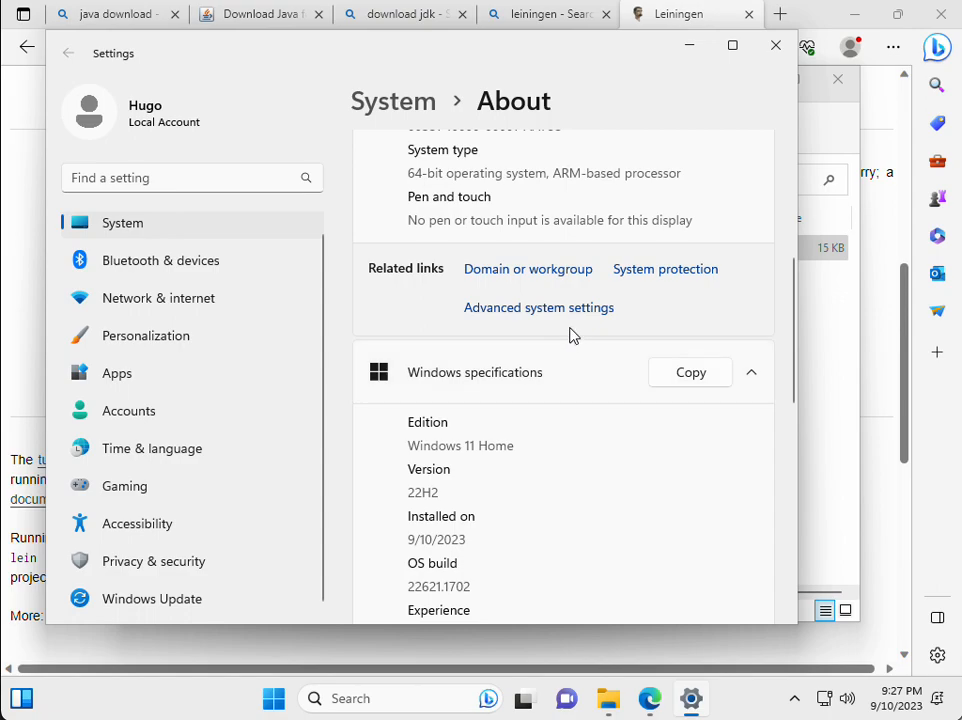
mouse_move(538, 307)
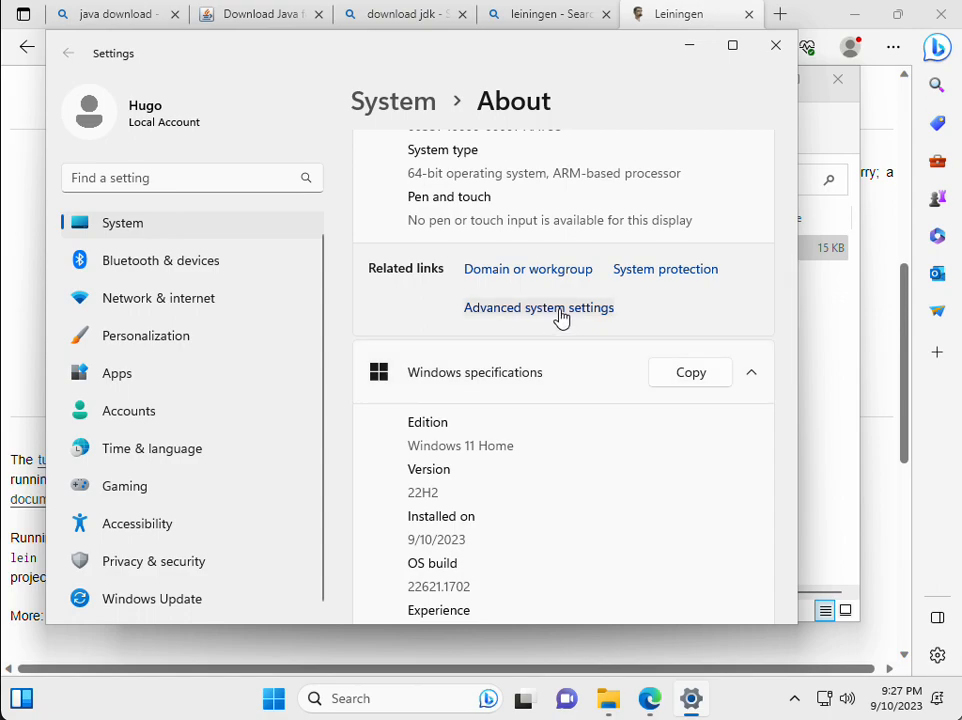
Step: Open Advanced system settings' Environment Variables and select the system Path variable
click(538, 307)
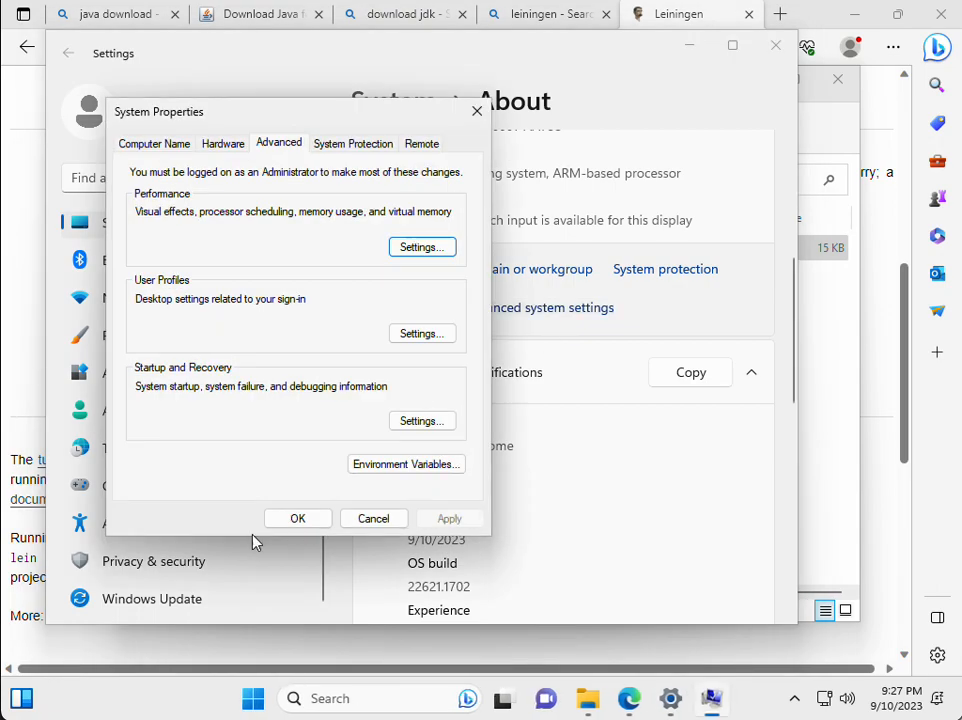
mouse_move(165, 82)
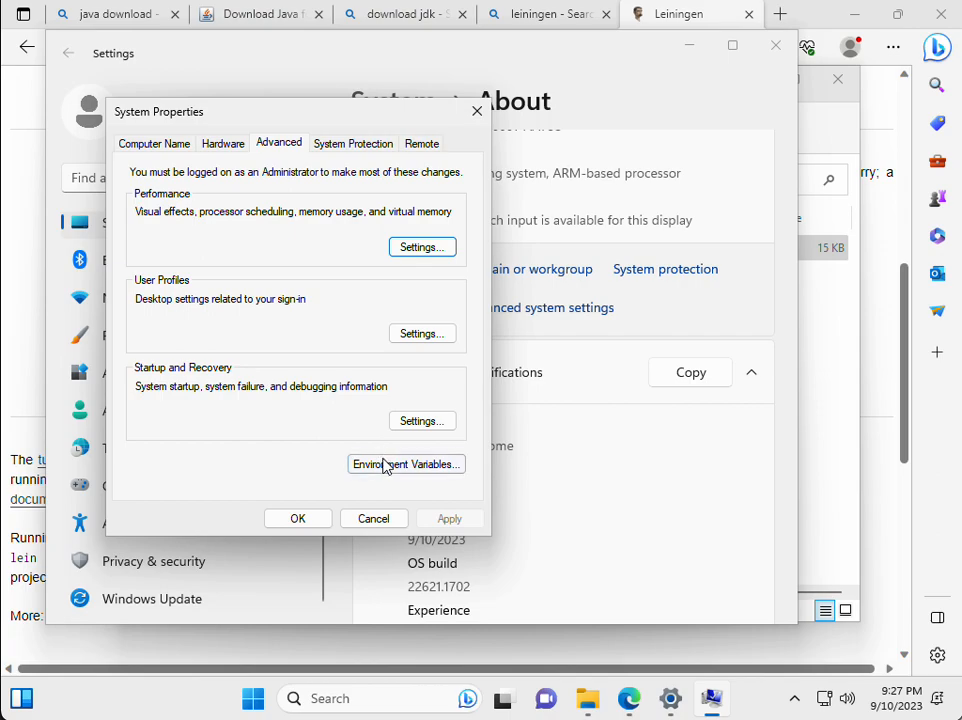
click(405, 464)
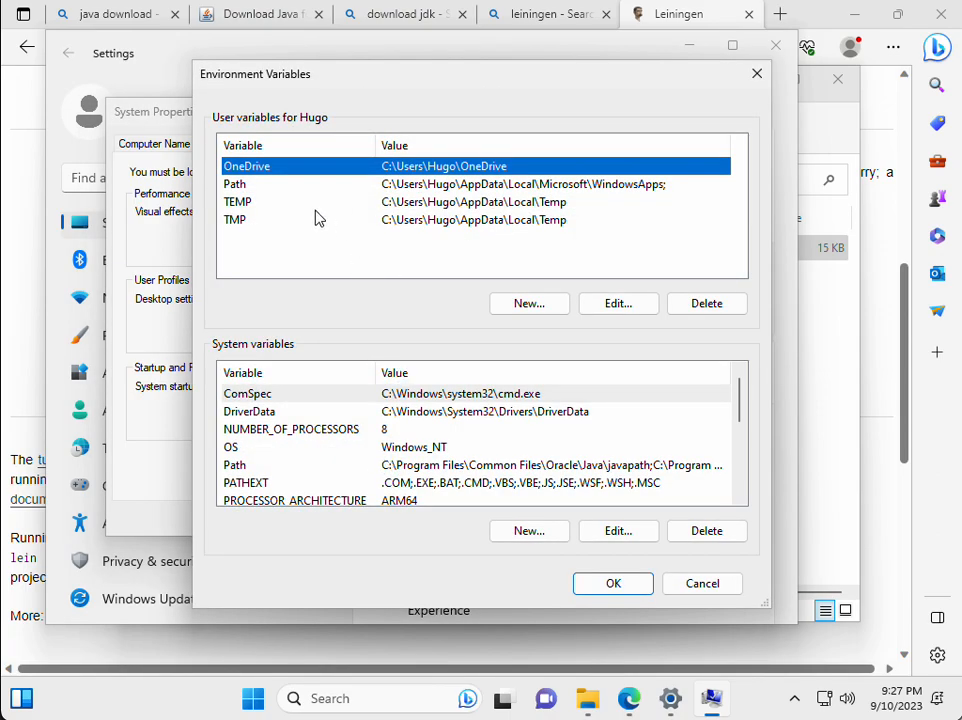
click(235, 184)
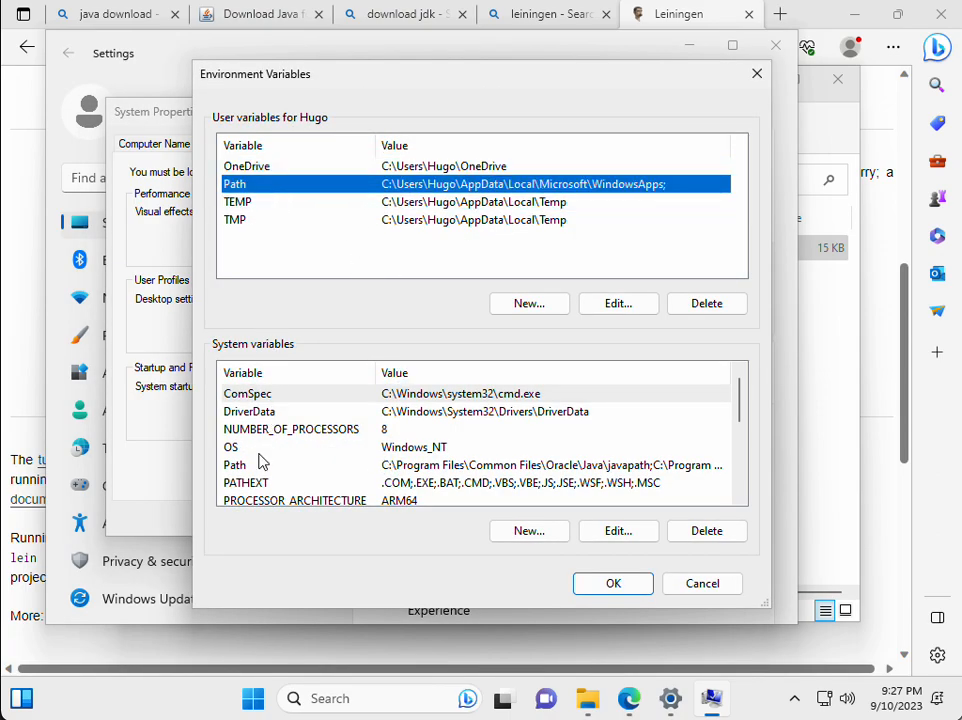
click(234, 465)
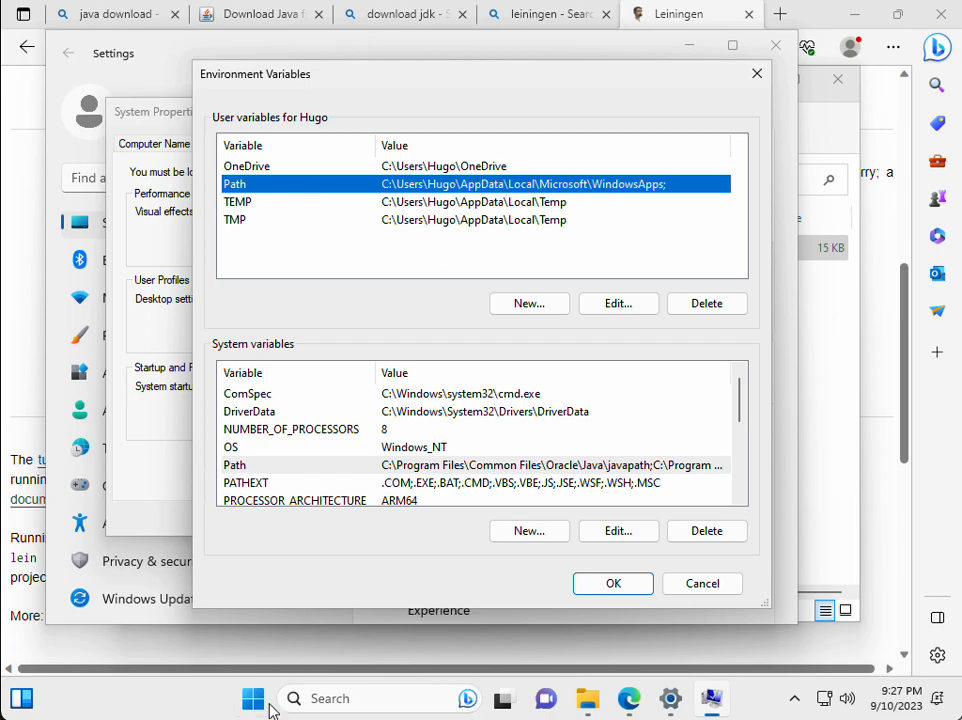
mouse_move(430, 172)
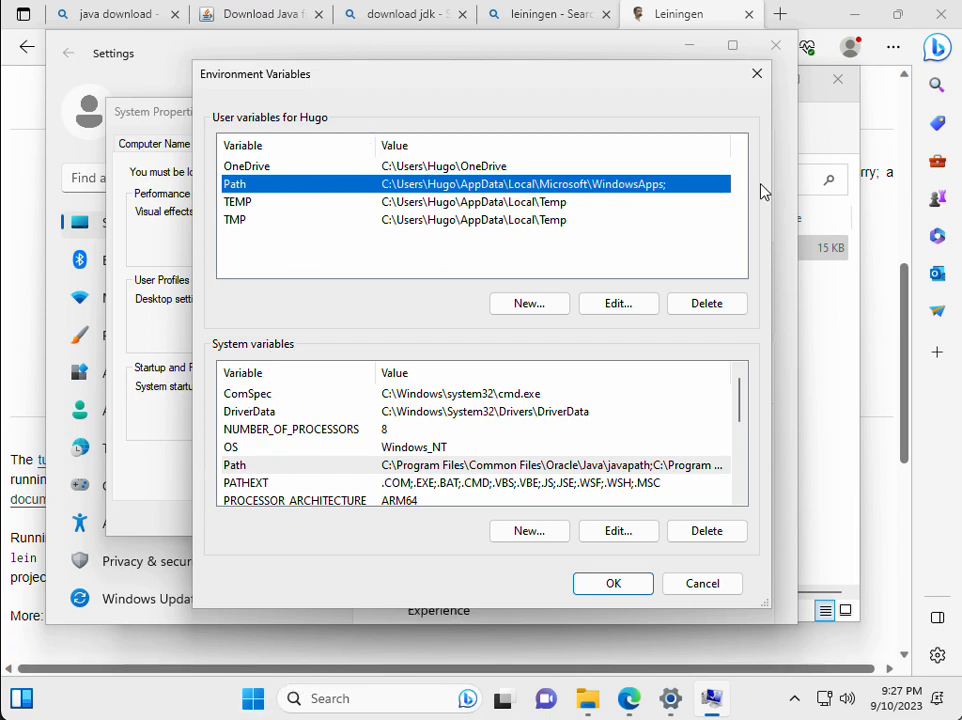
mouse_move(480, 460)
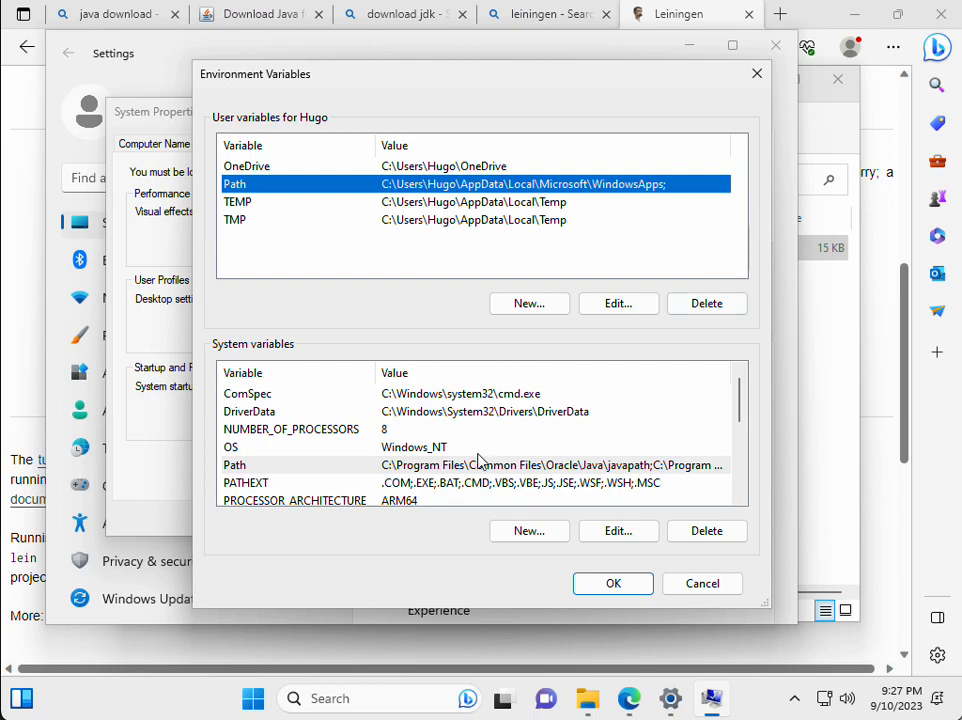
click(234, 464)
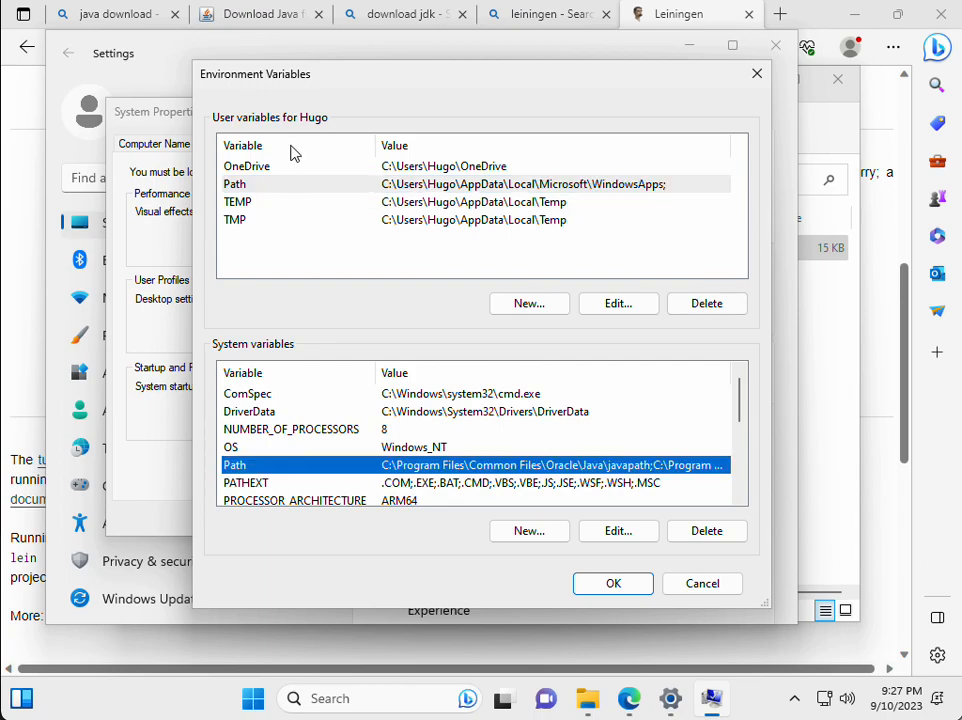
click(246, 166)
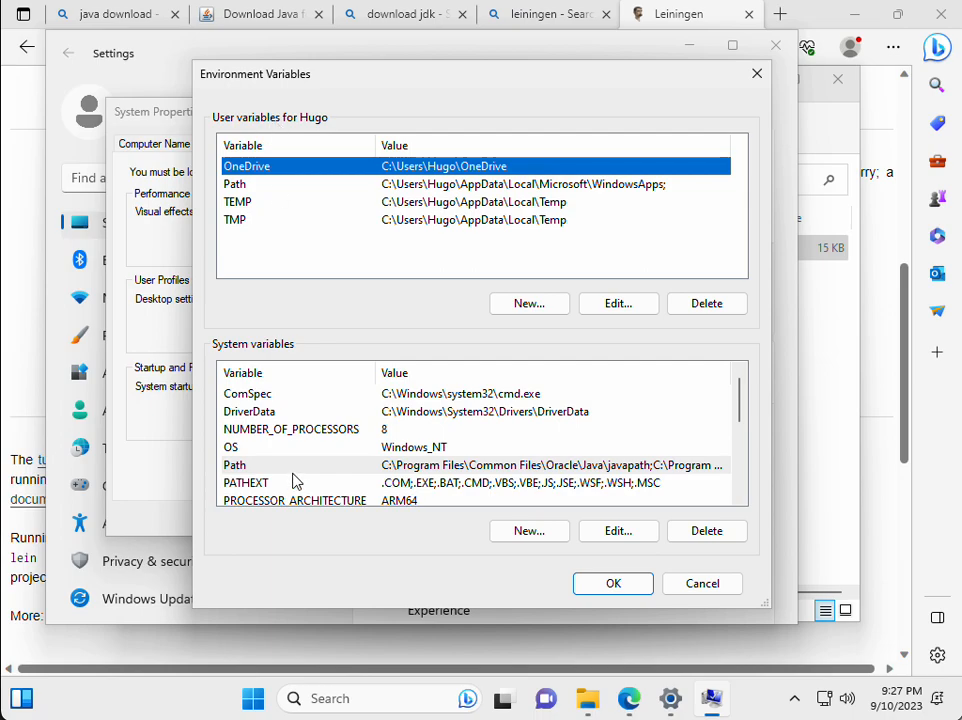
click(235, 464)
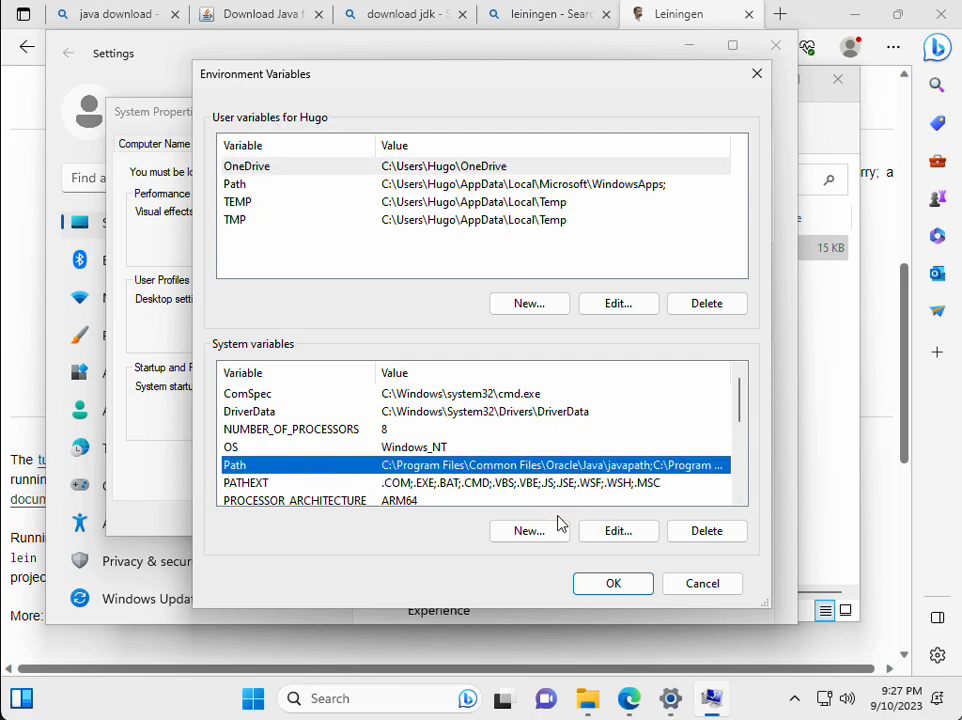
mouse_move(618, 463)
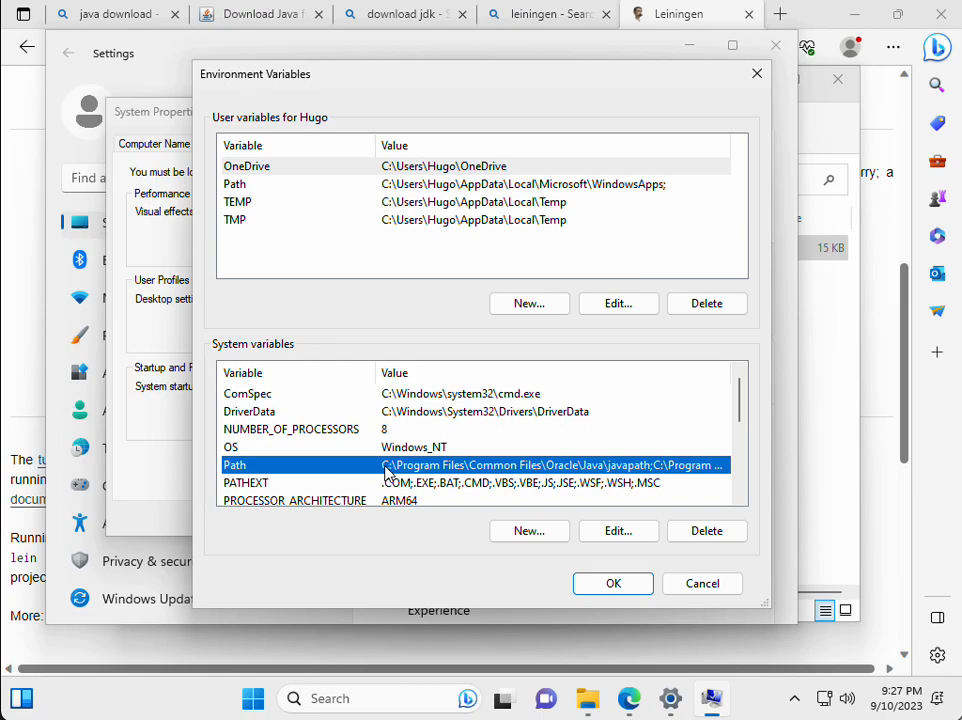
mouse_move(488, 468)
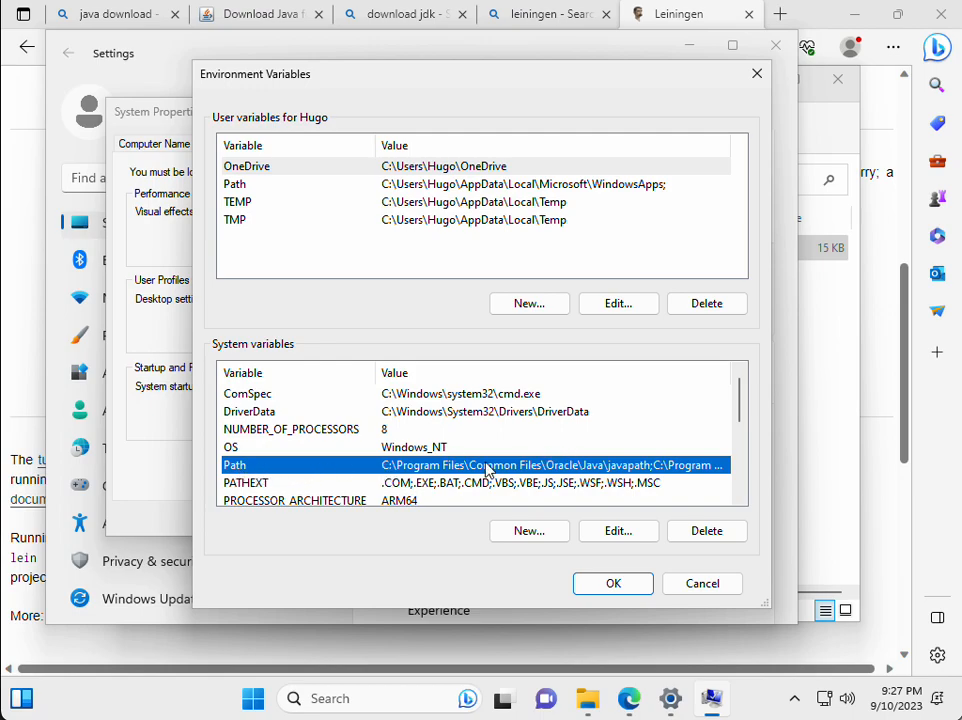
Step: Add C:\Users\Hugo\dev as a new entry in the system Path variable
click(617, 530)
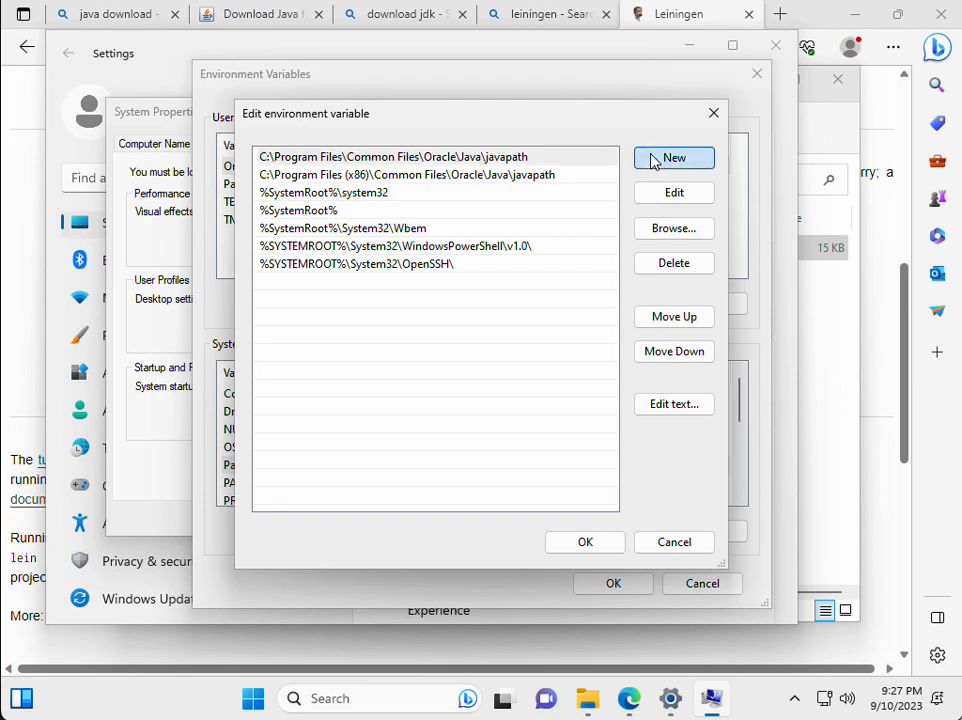
click(673, 157)
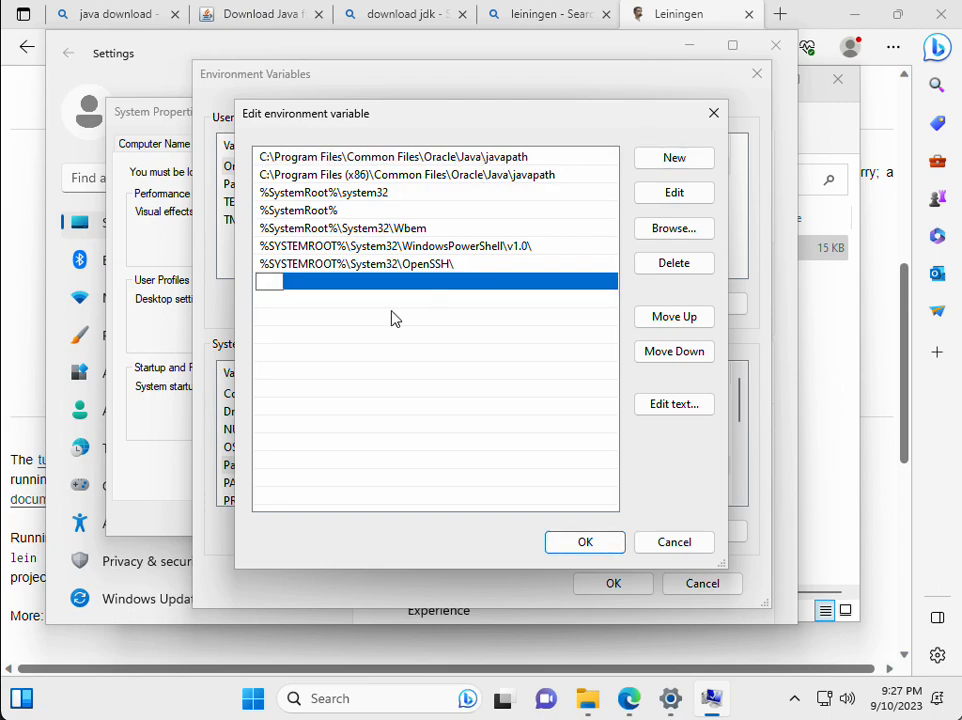
text(C:\Users\Hugo\dev)
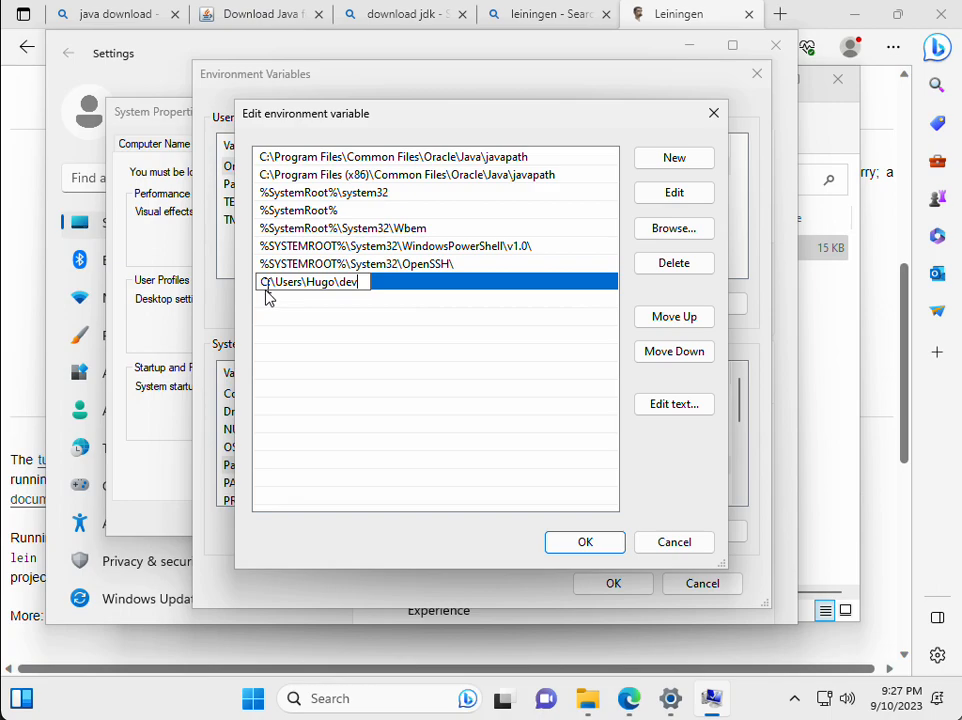
mouse_move(519, 378)
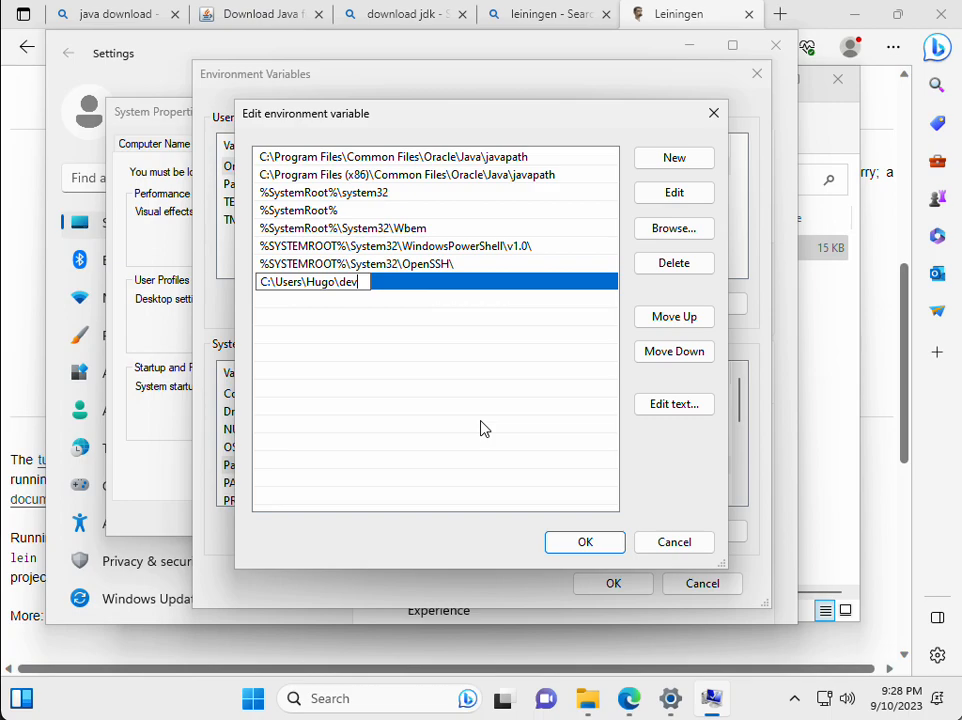
mouse_move(560, 518)
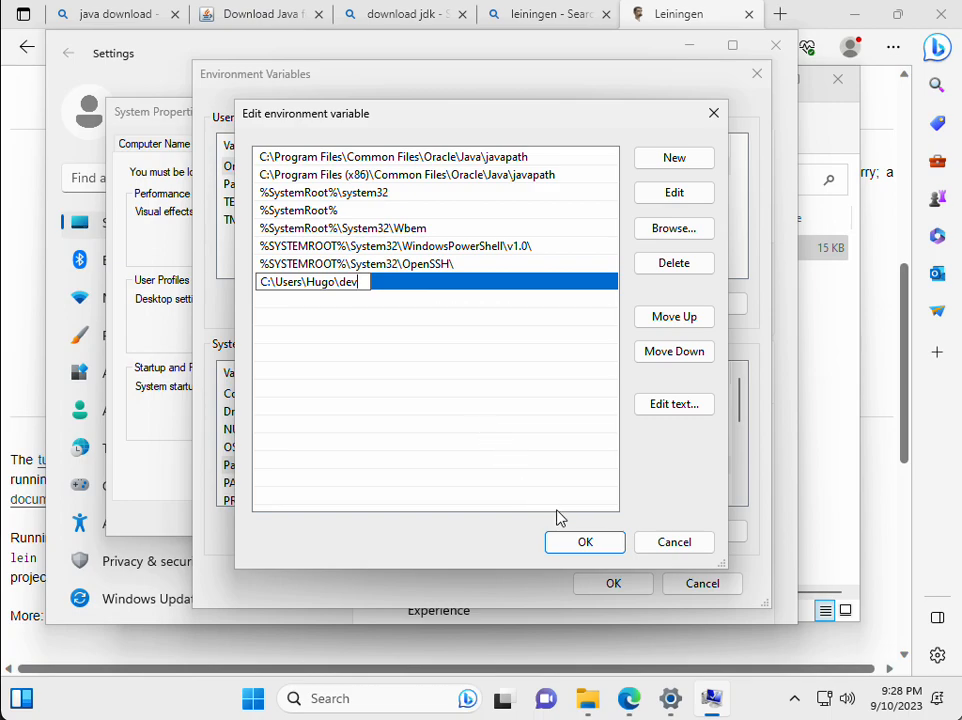
mouse_move(608, 585)
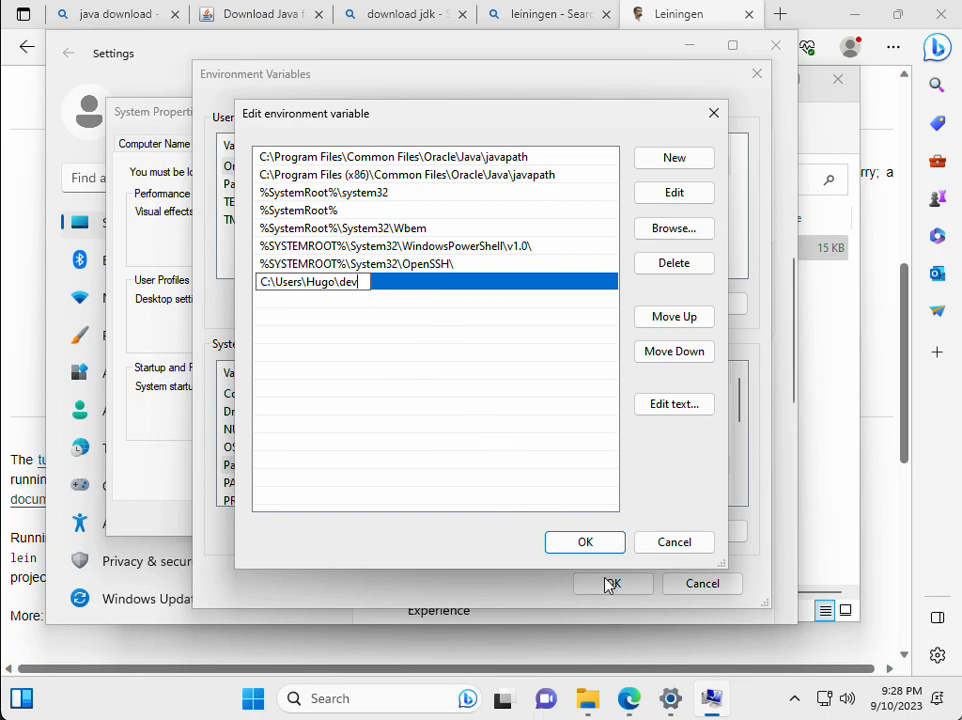
mouse_move(585, 541)
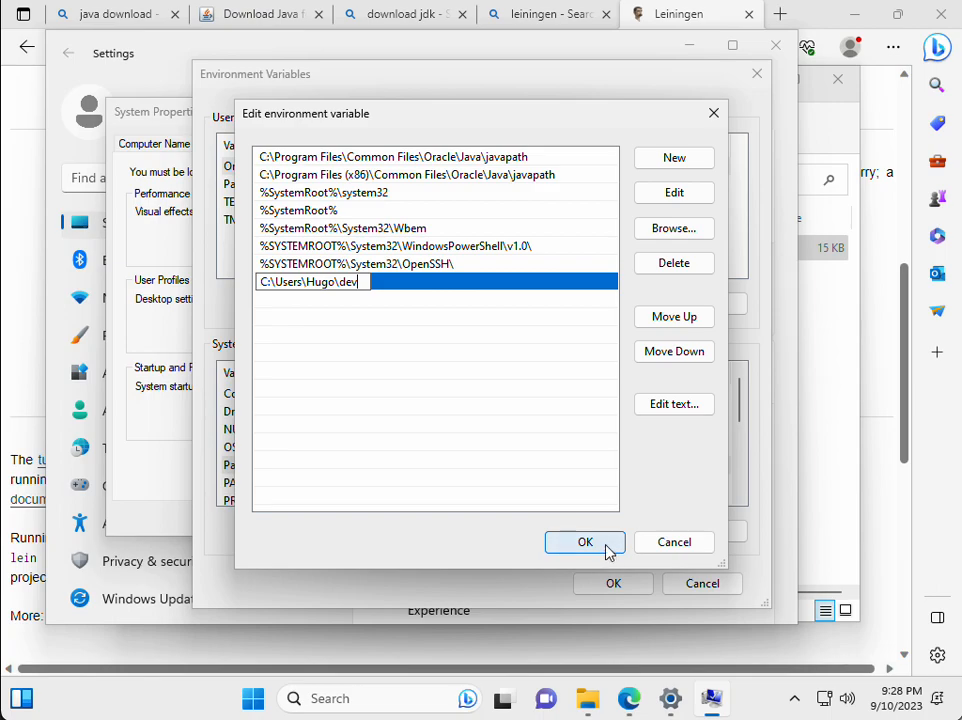
click(585, 541)
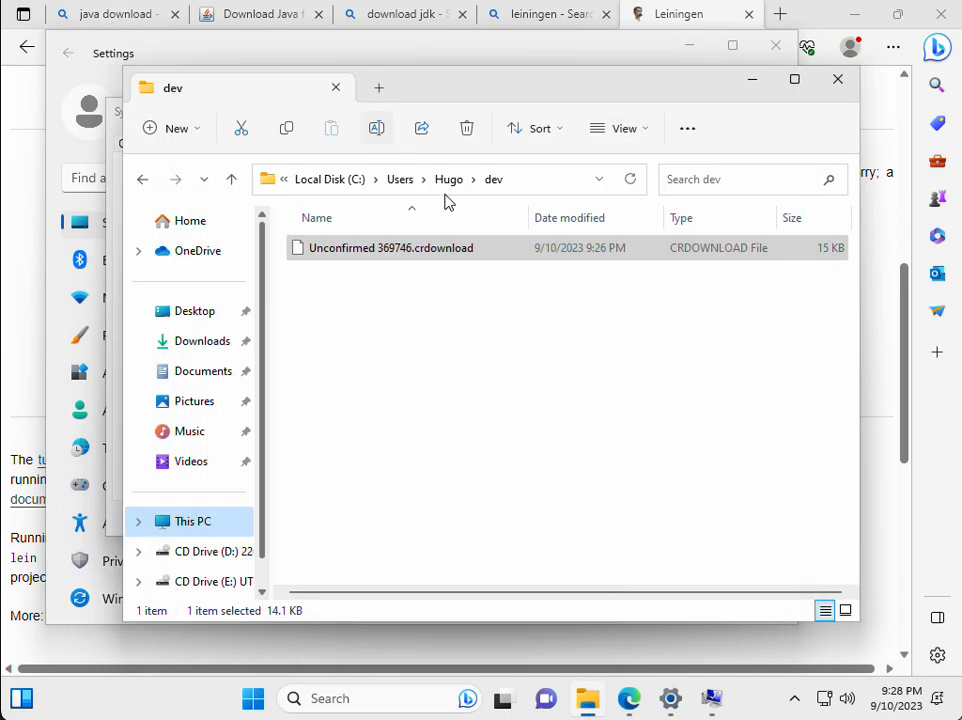
mouse_move(407, 698)
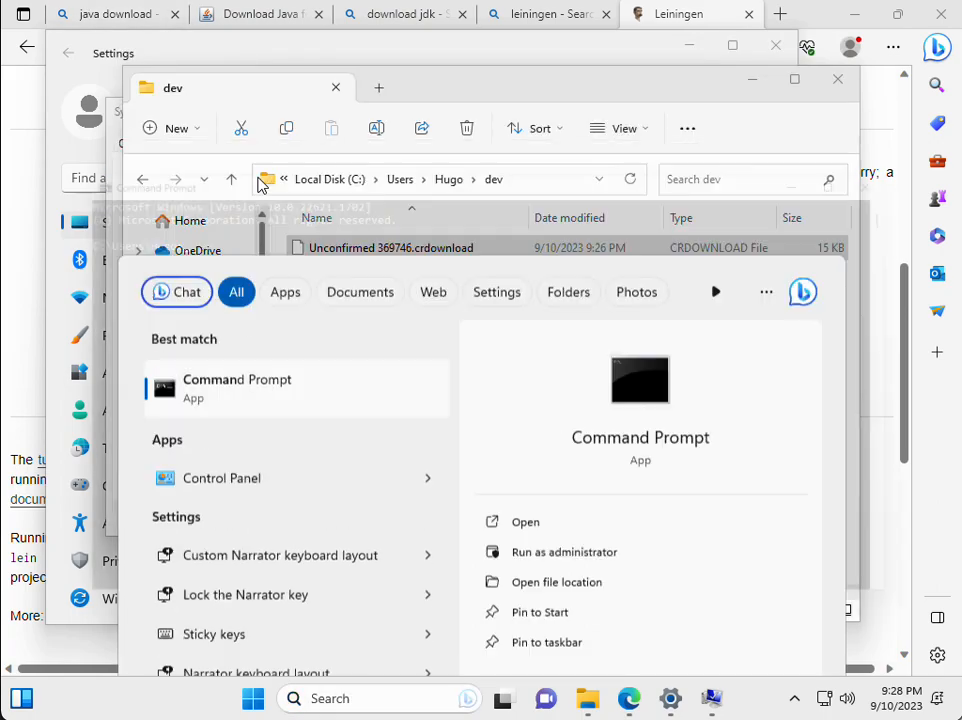
Step: Open an administrator Command Prompt, cd into dev, try lein (unrecognized), and list with dir
click(564, 552)
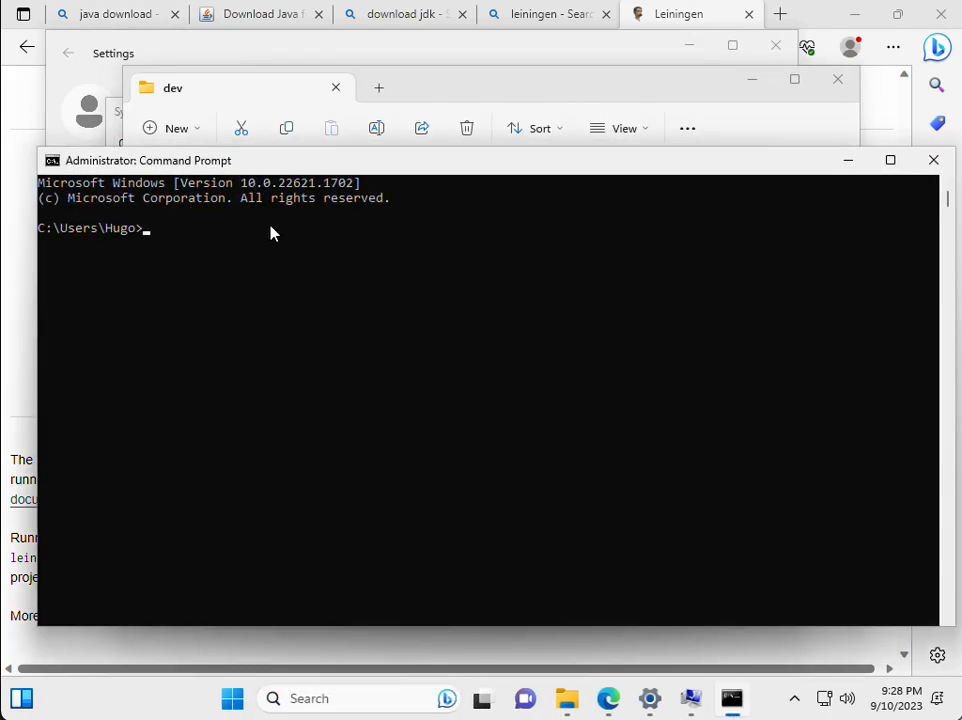
text(cd dev)
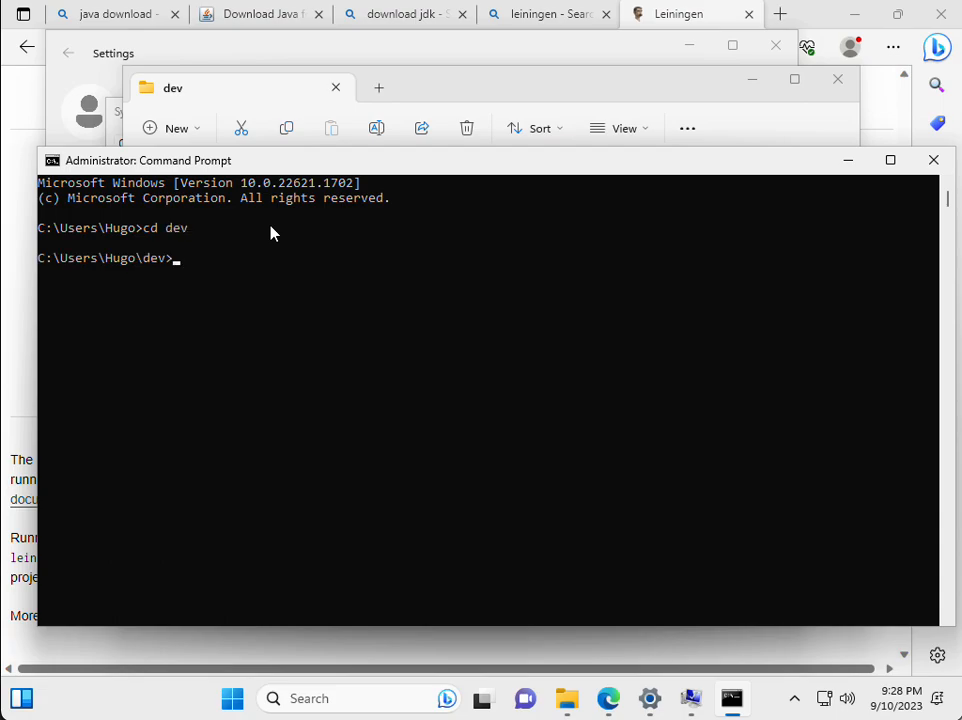
text(lein)
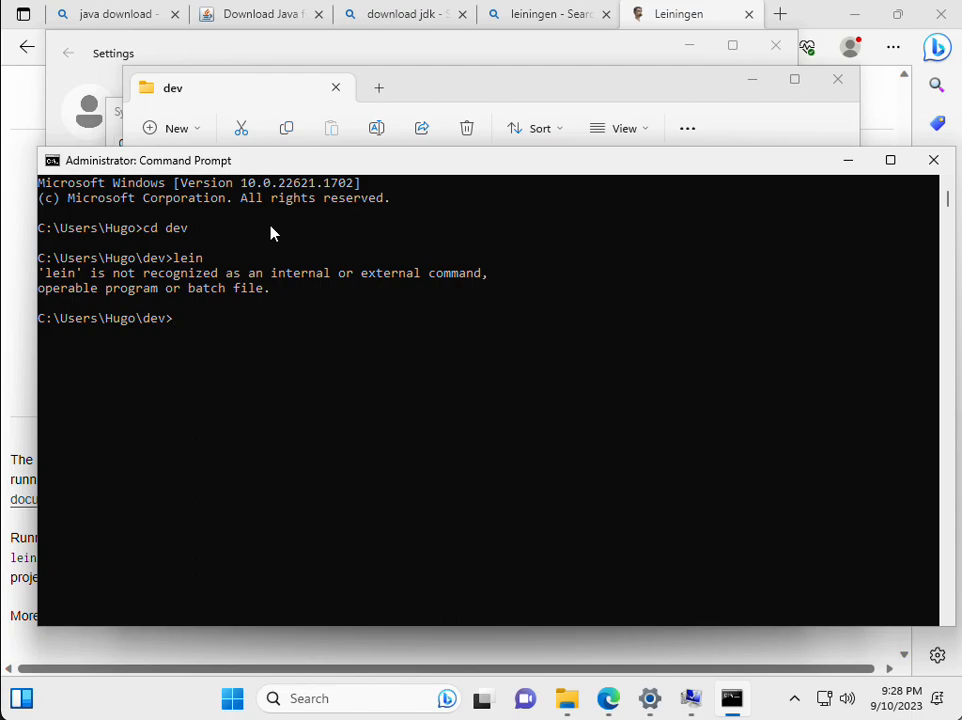
text(dir)
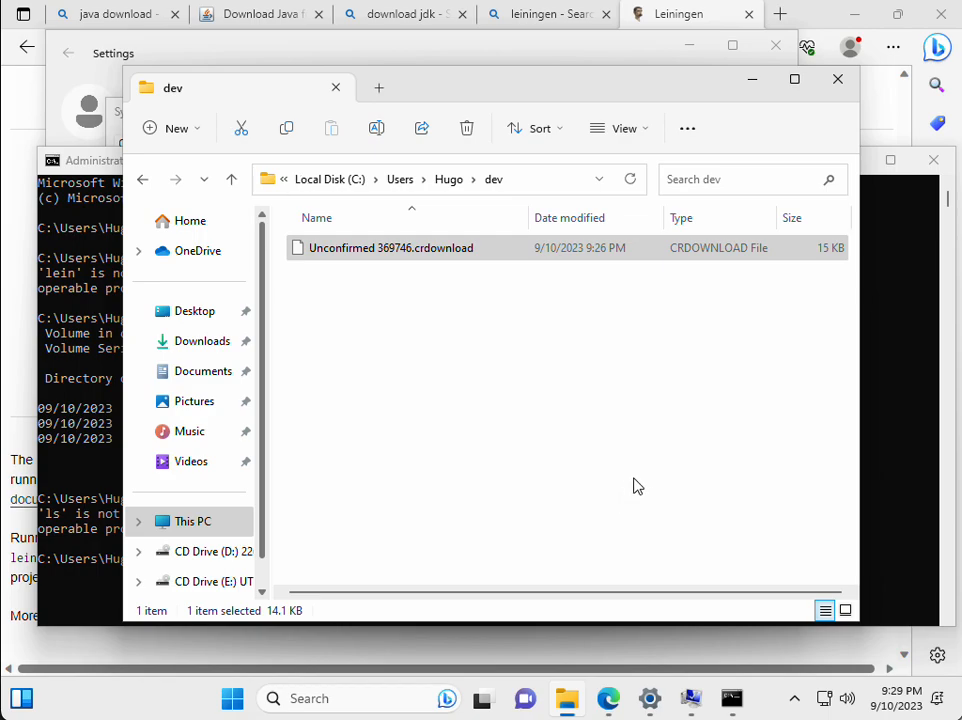
mouse_move(410, 255)
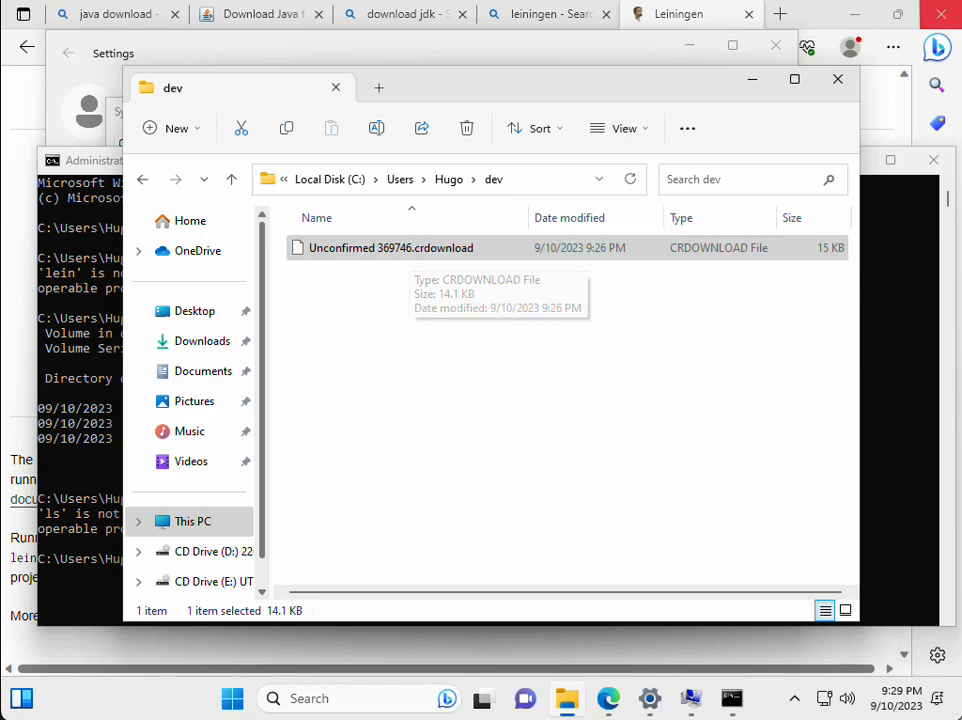
mouse_move(615, 695)
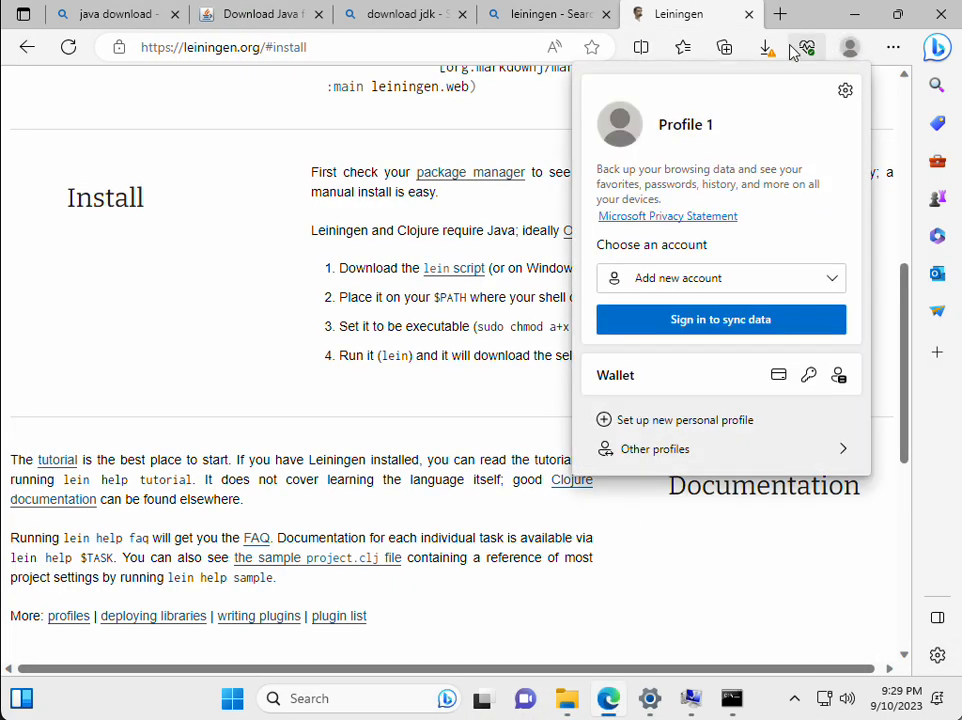
Step: Keep the flagged lein.bat download and expand SmartScreen's extra trust options
click(765, 47)
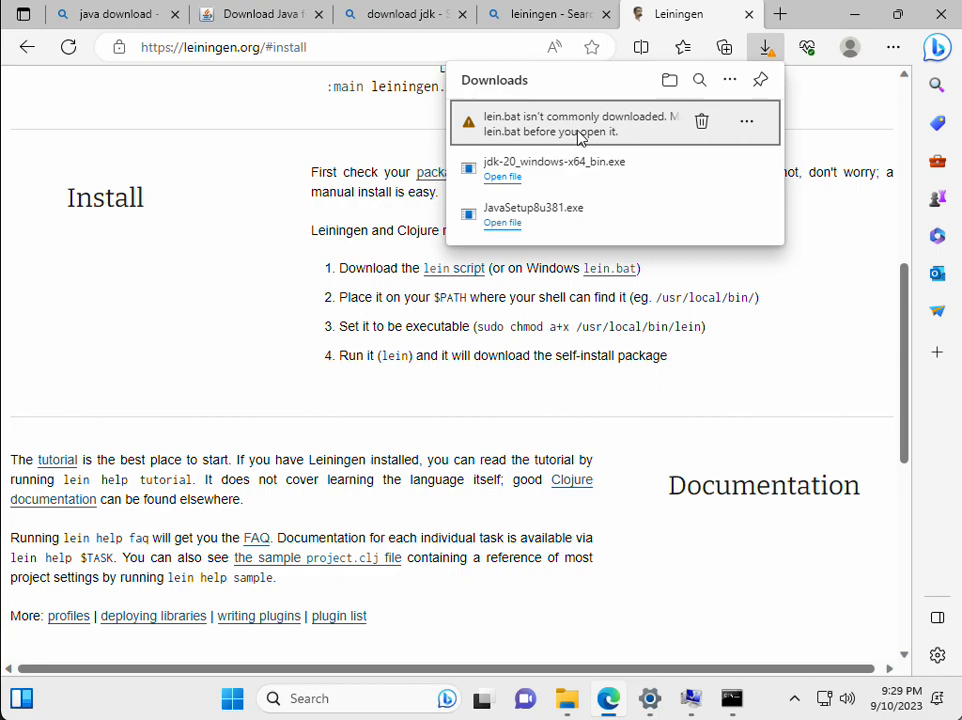
click(746, 121)
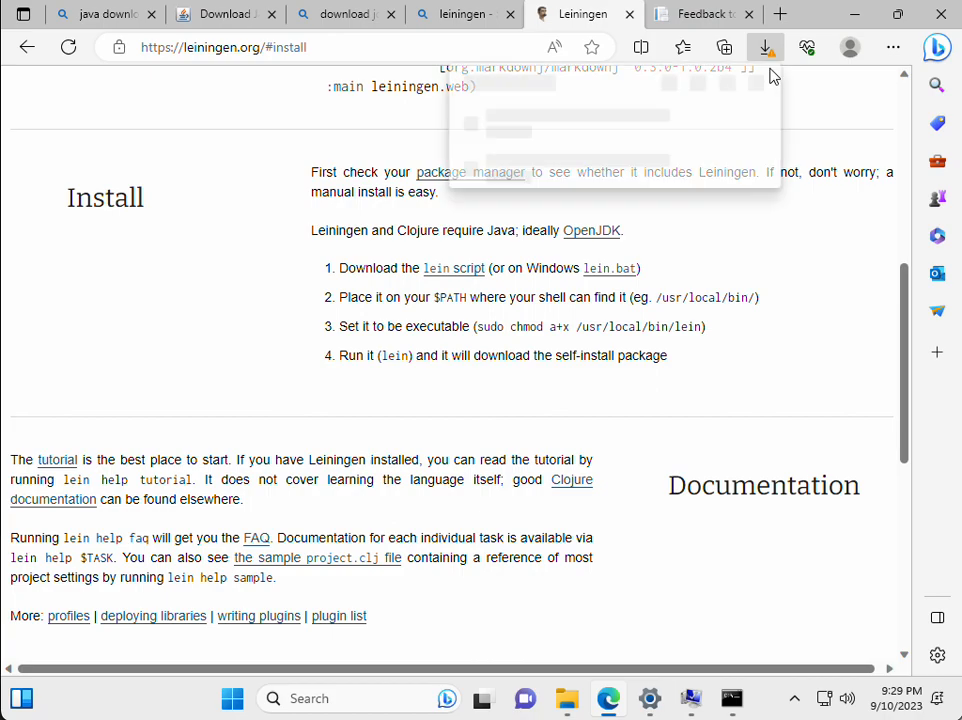
click(746, 121)
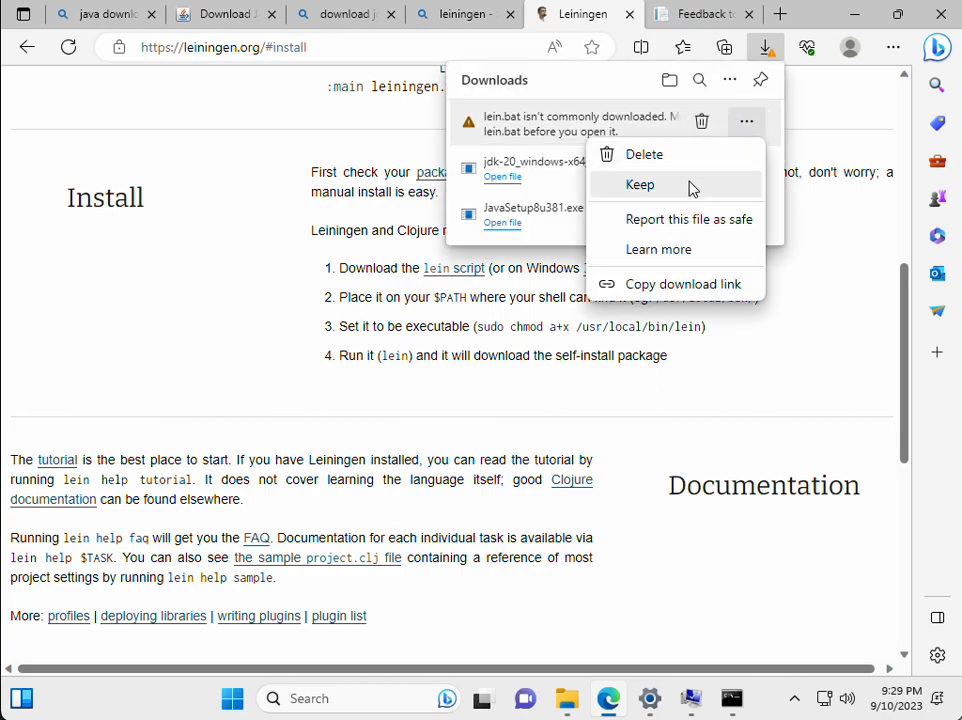
click(639, 184)
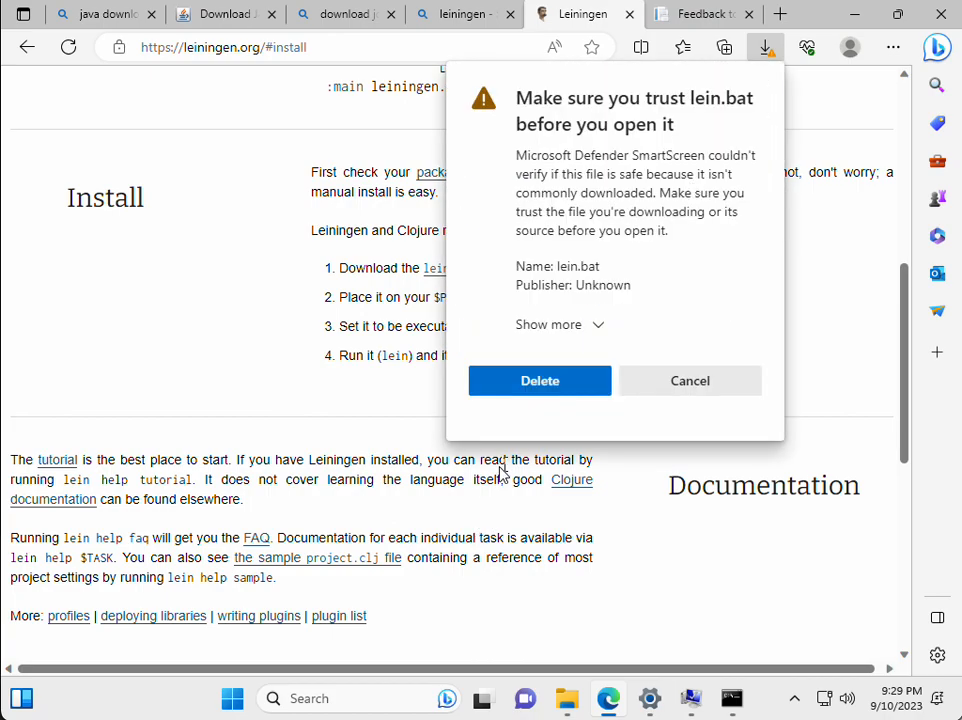
mouse_move(597, 324)
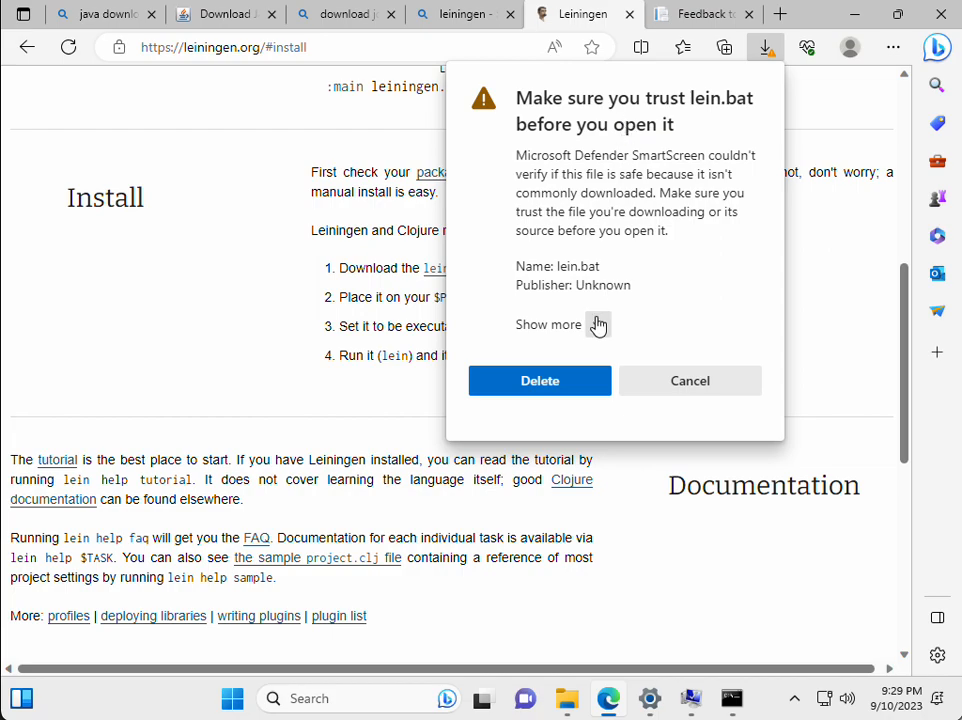
mouse_move(598, 324)
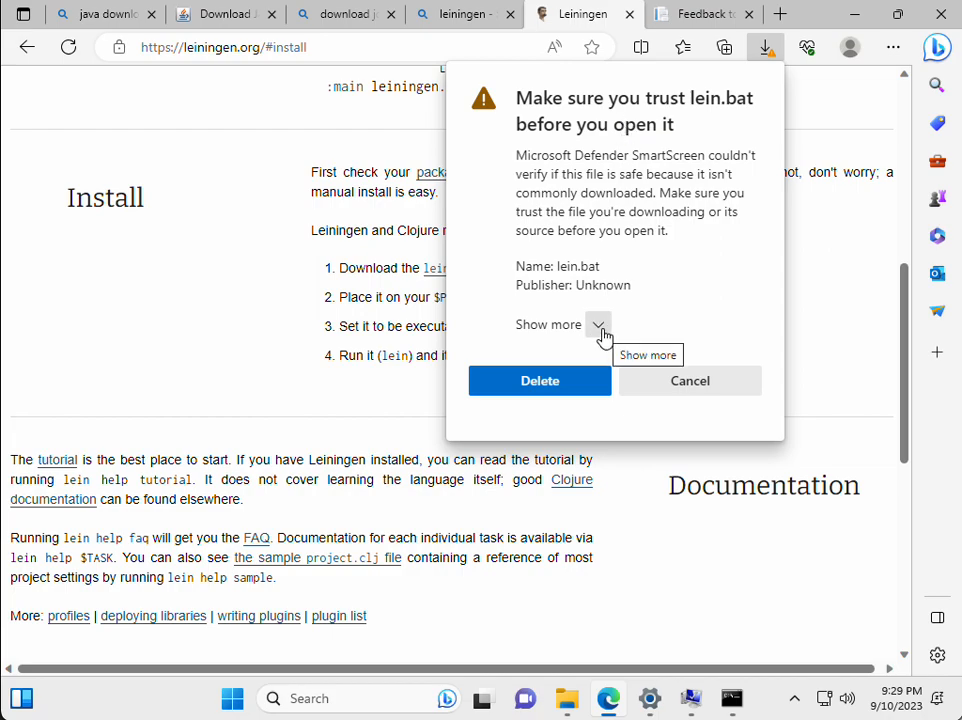
click(598, 324)
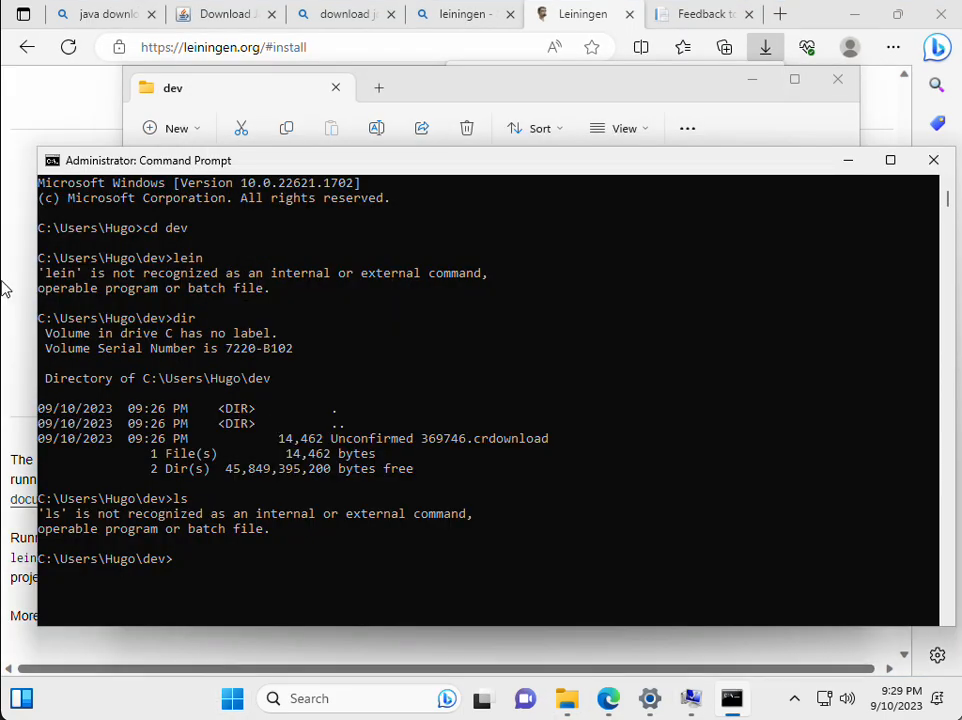
mouse_move(178, 370)
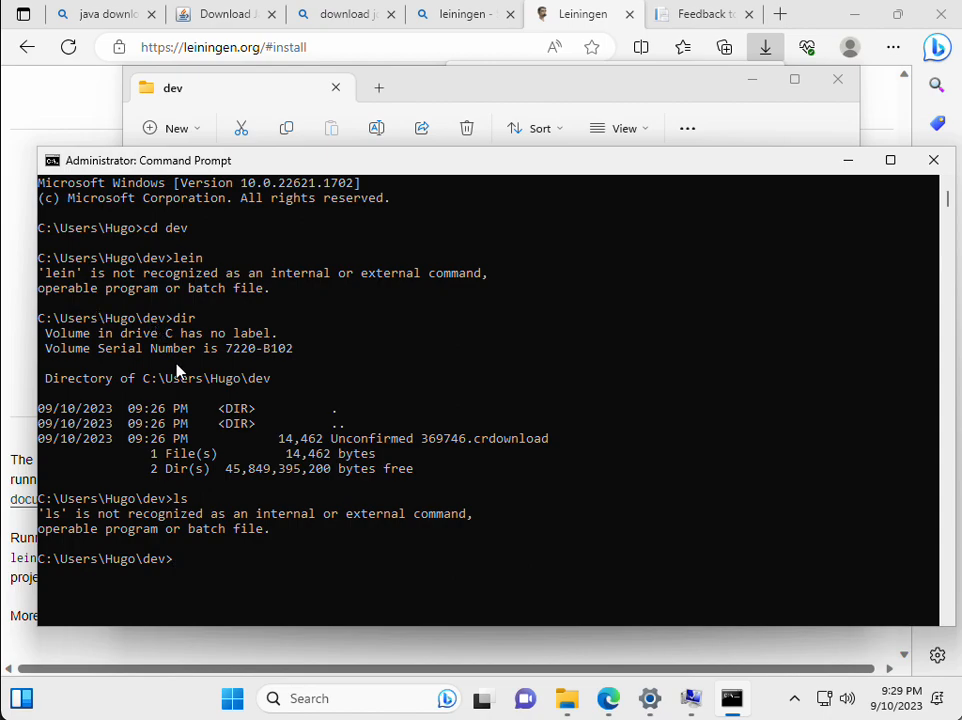
Step: Run lein self-install to download the Leiningen jar
text(lein)
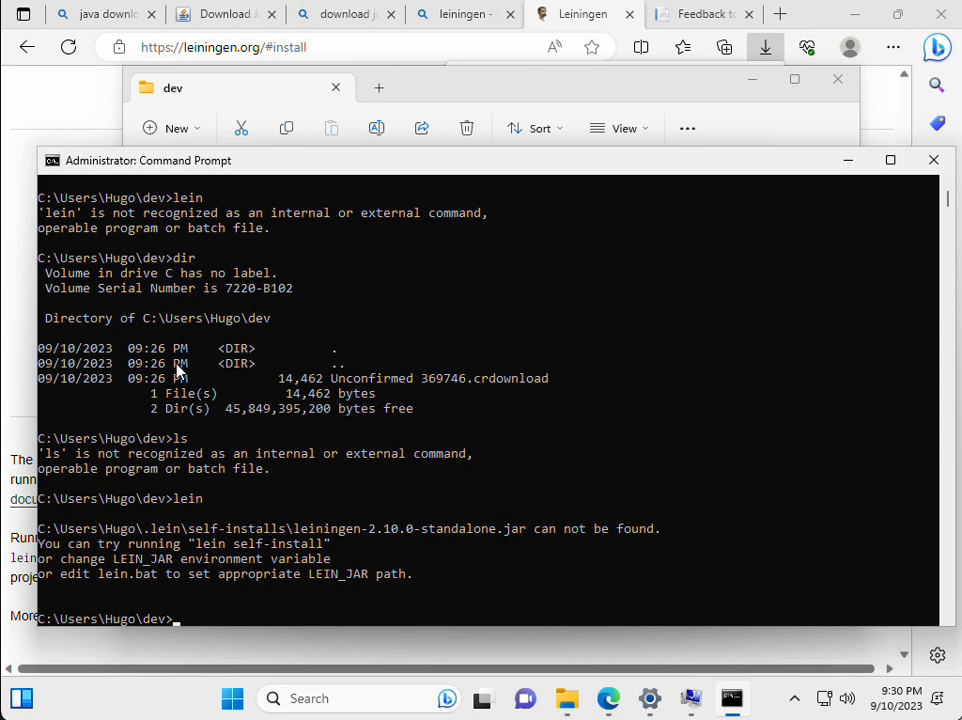
text(lein)
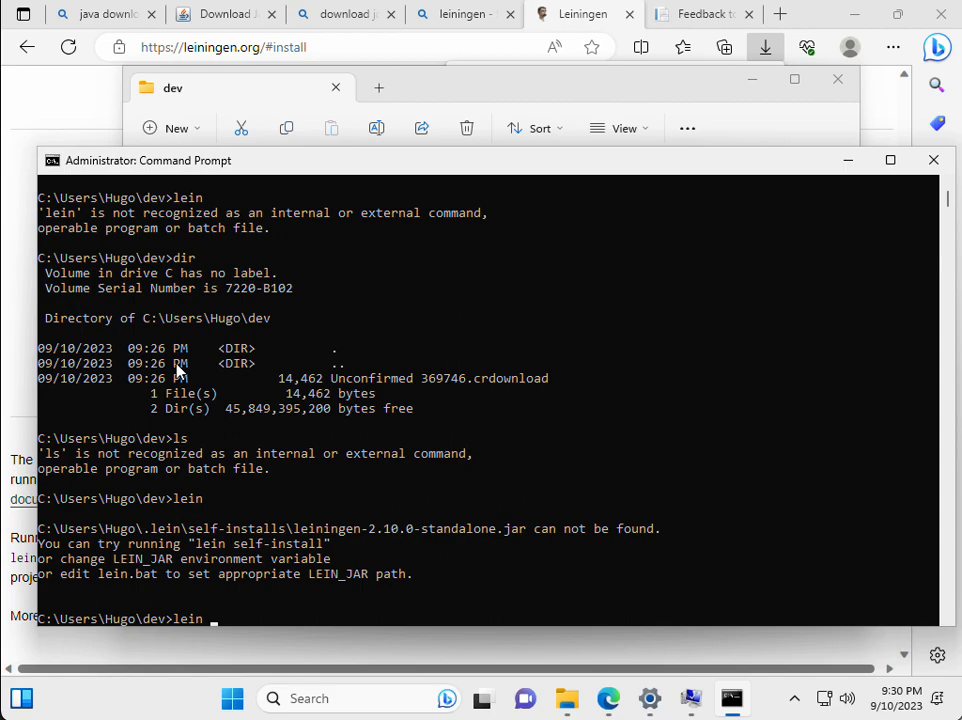
text(self-)
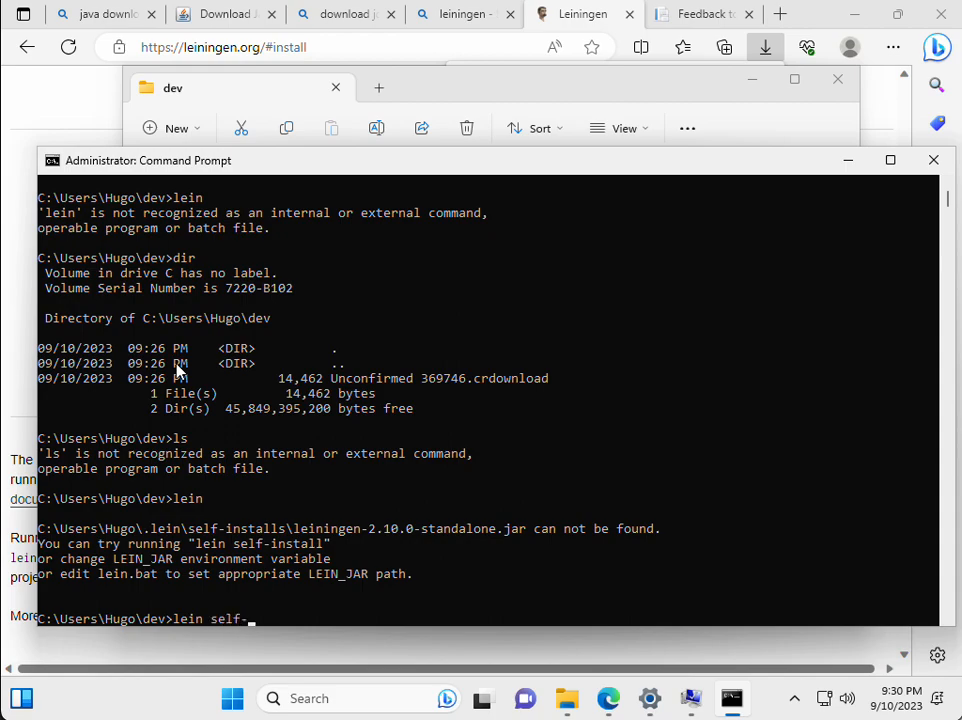
key(enter)
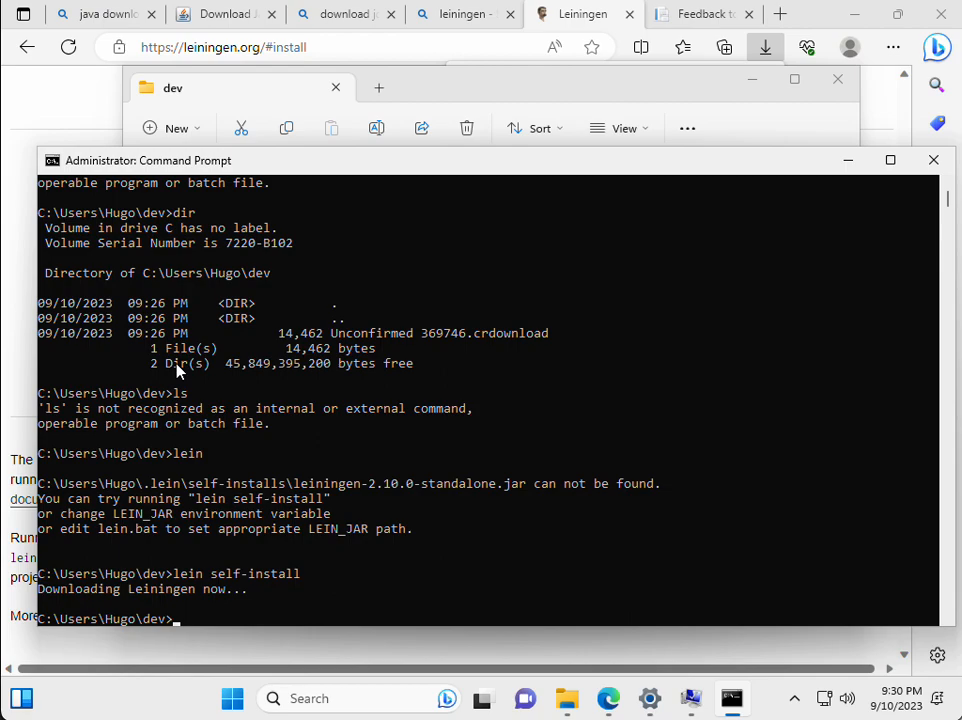
Step: Run lein and scroll through its full task and options help
text(lein)
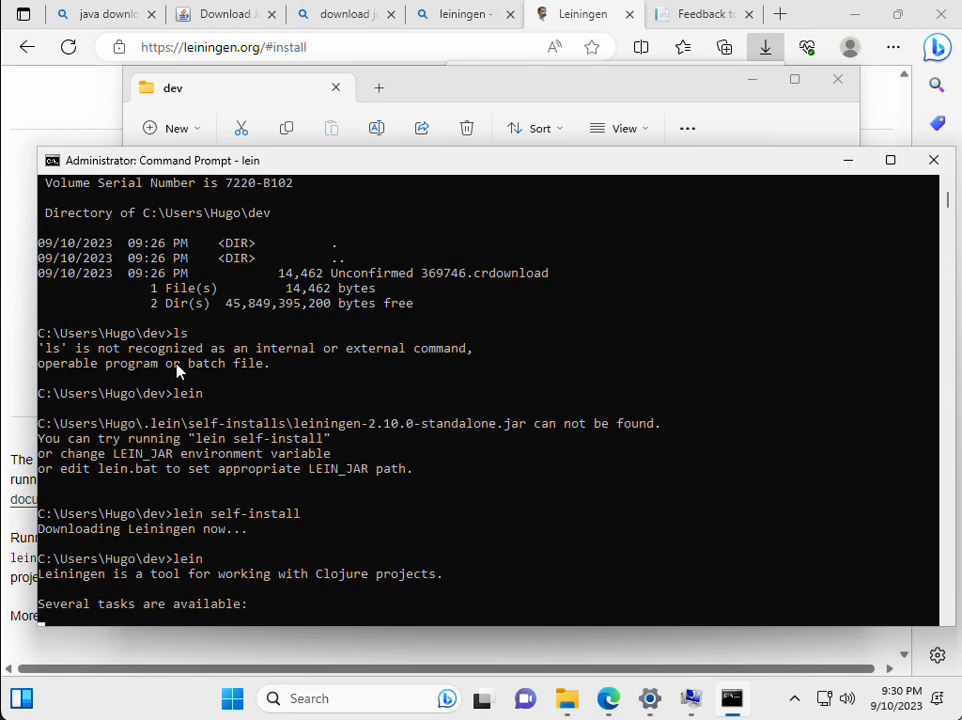
scroll(down, 3)
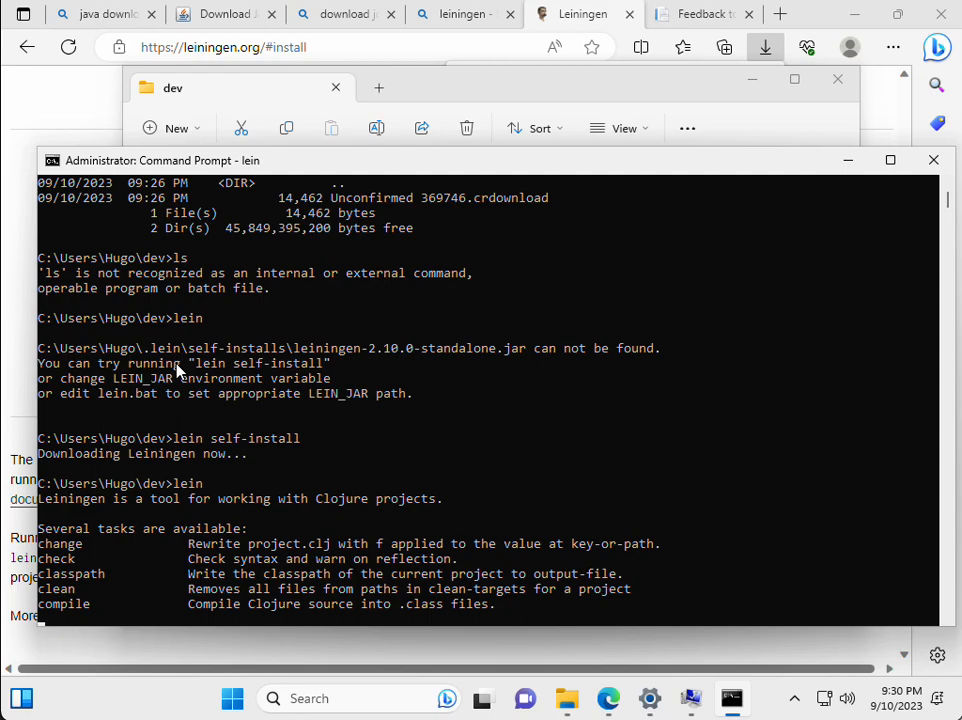
scroll(down, 3)
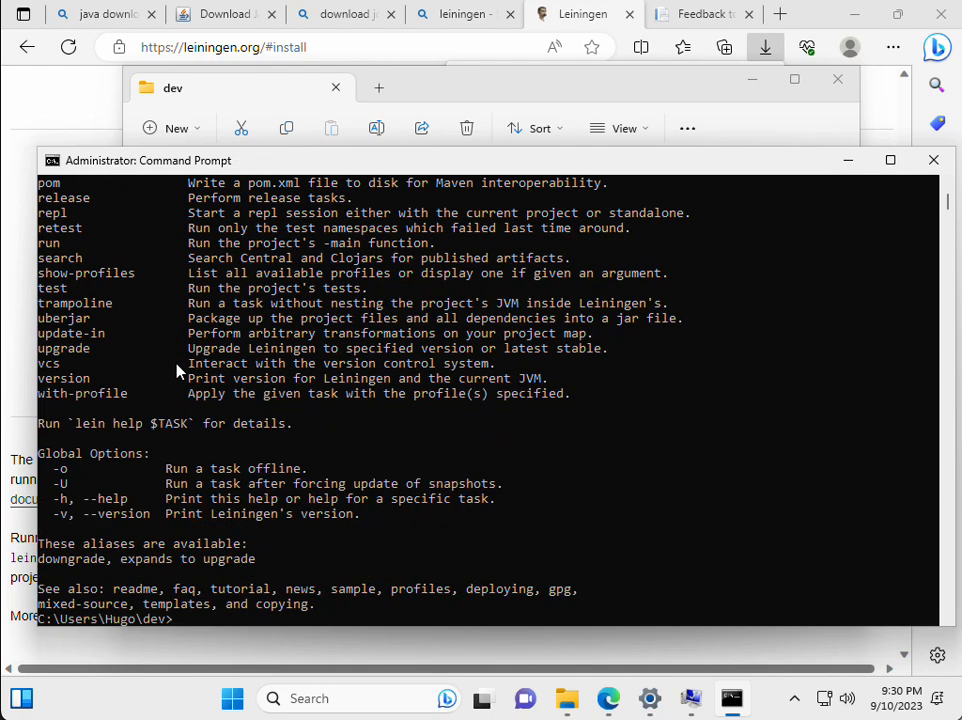
Step: Navigate back with cd .. and cd dev, then enter lein repl
text(cd)
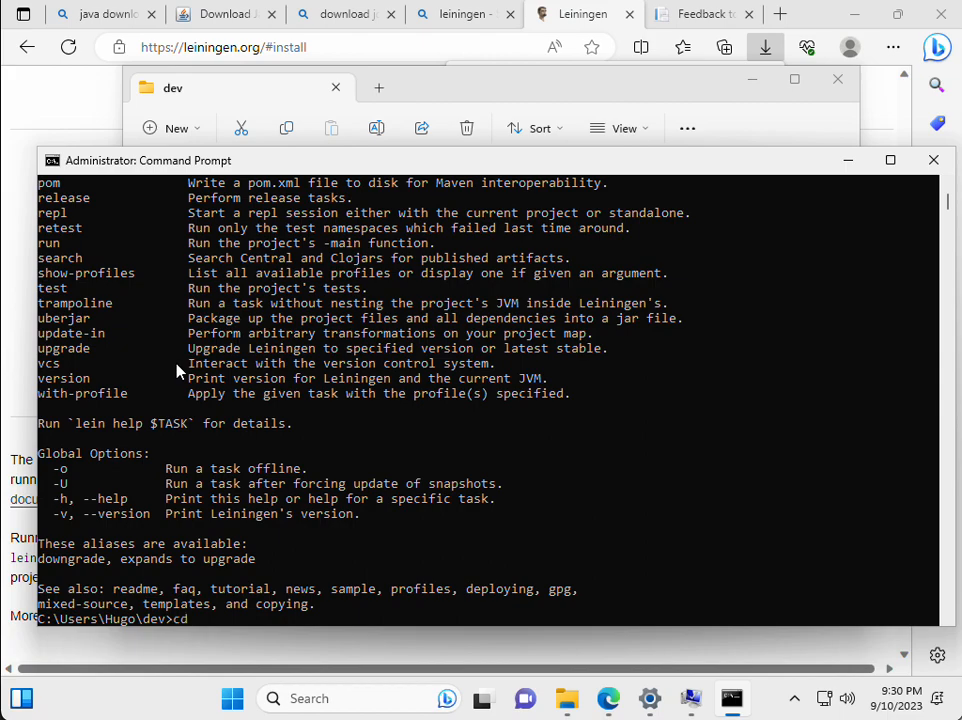
text(cd)
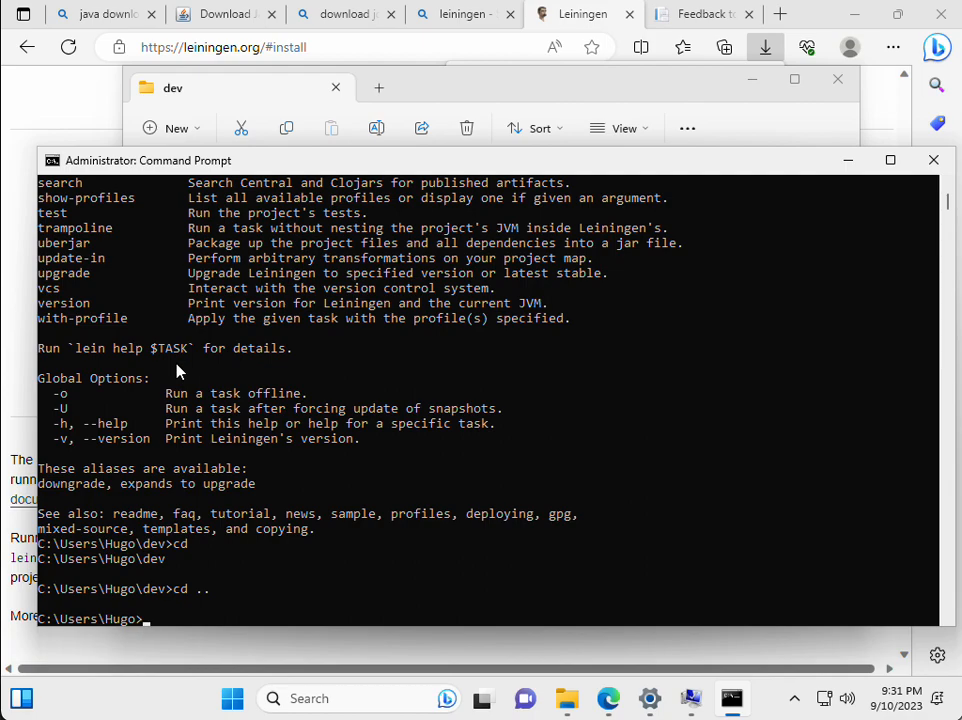
text(lein)
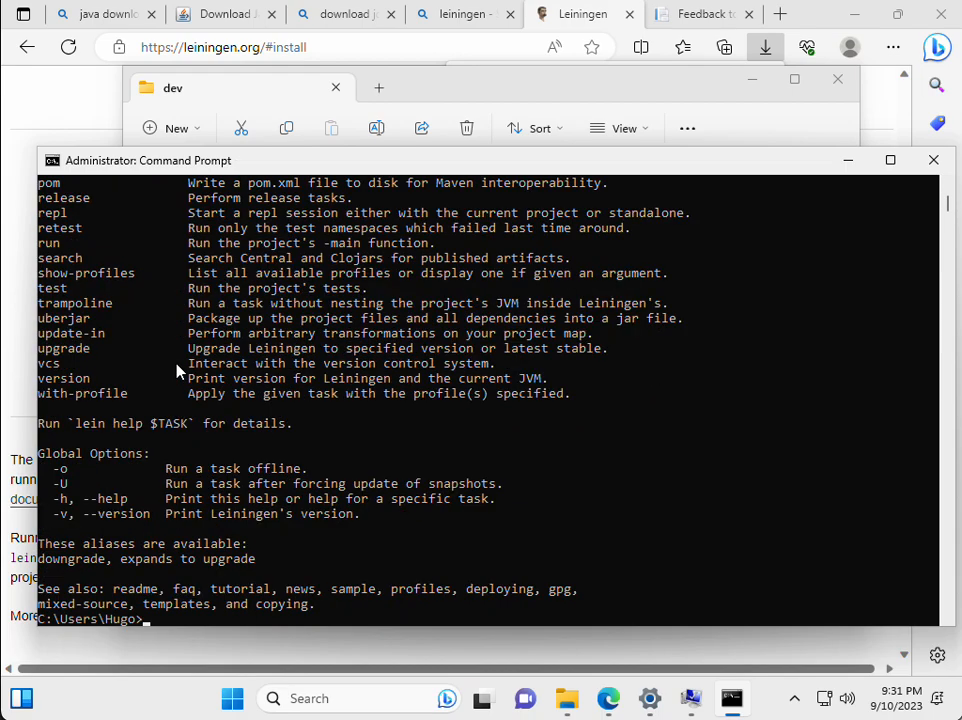
text(cd dev)
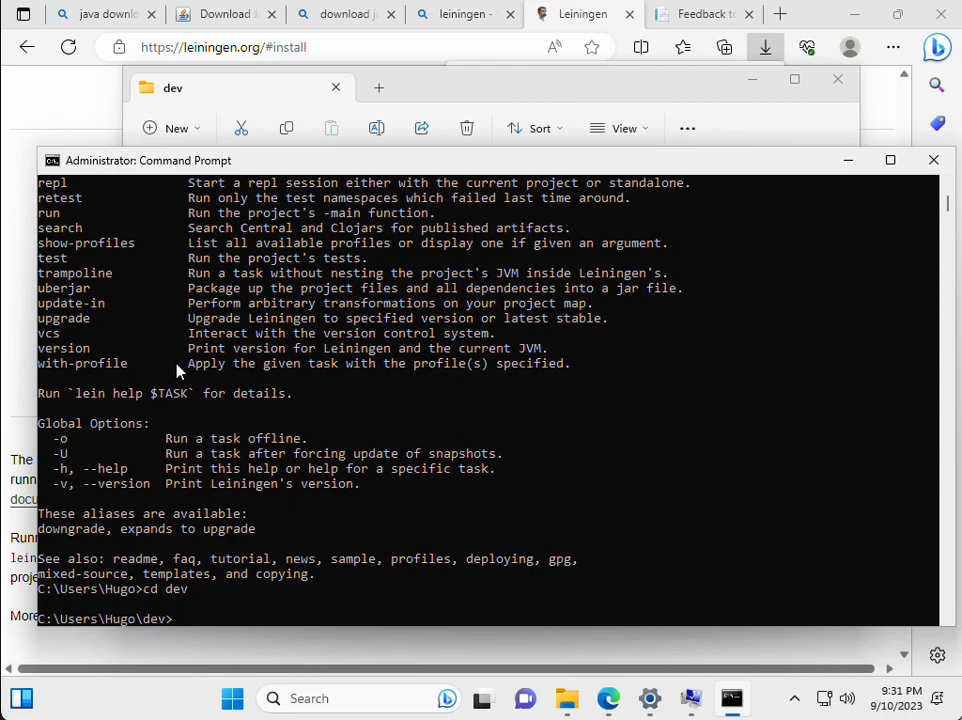
text(lein)
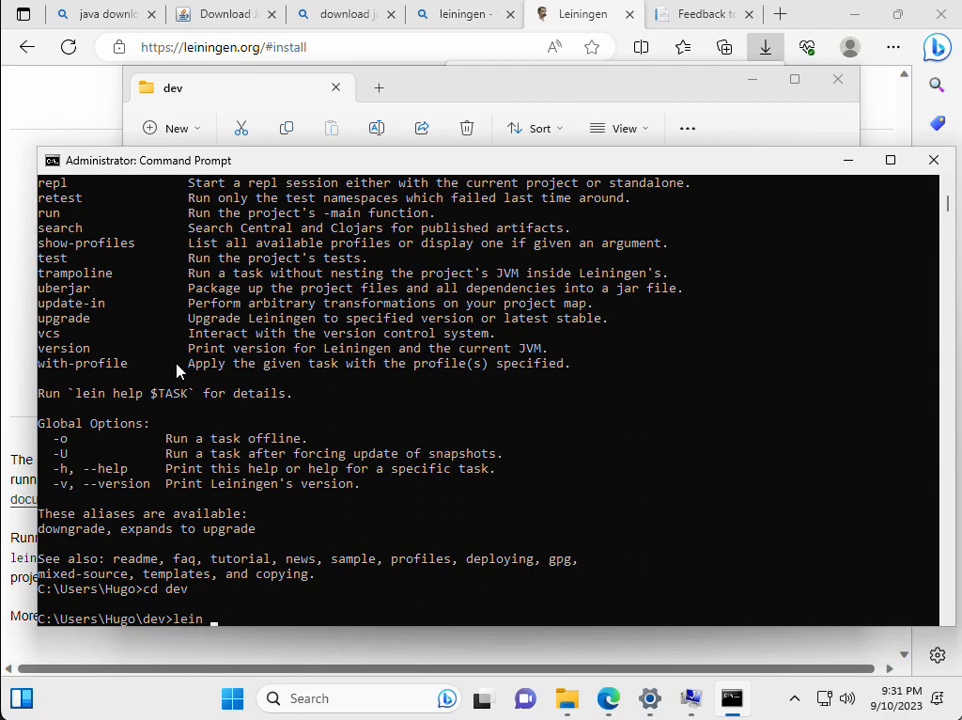
text(r)
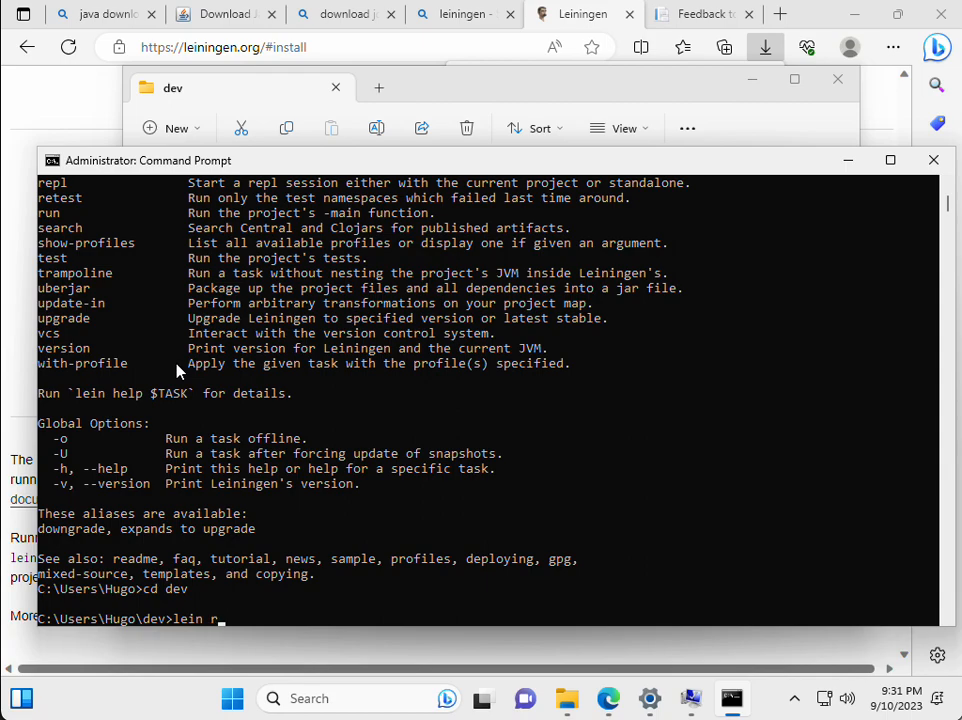
text(epl)
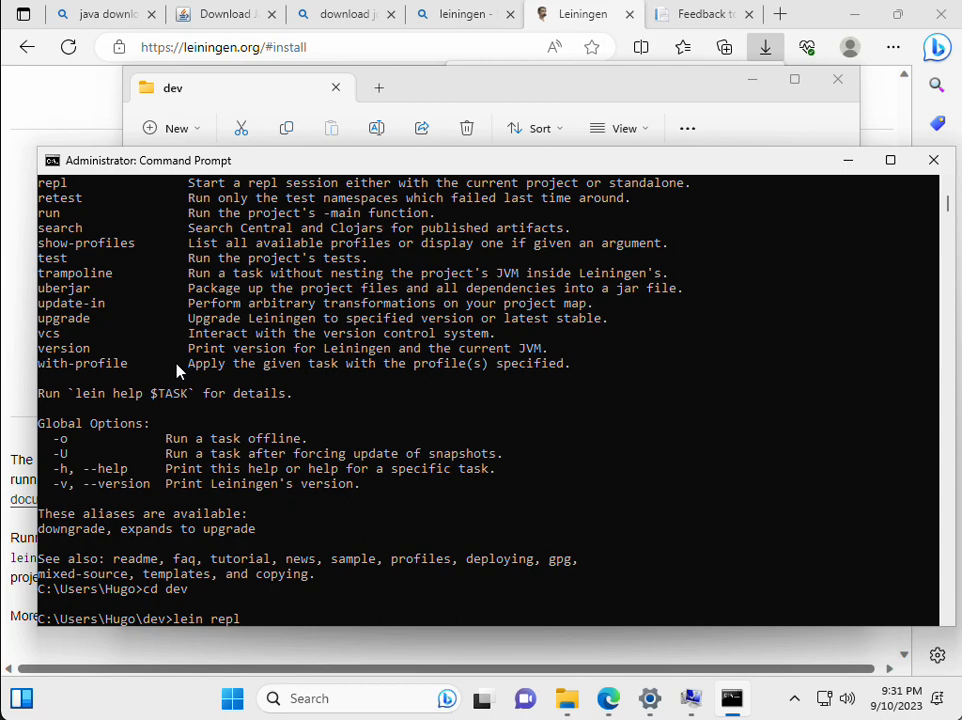
mouse_move(195, 168)
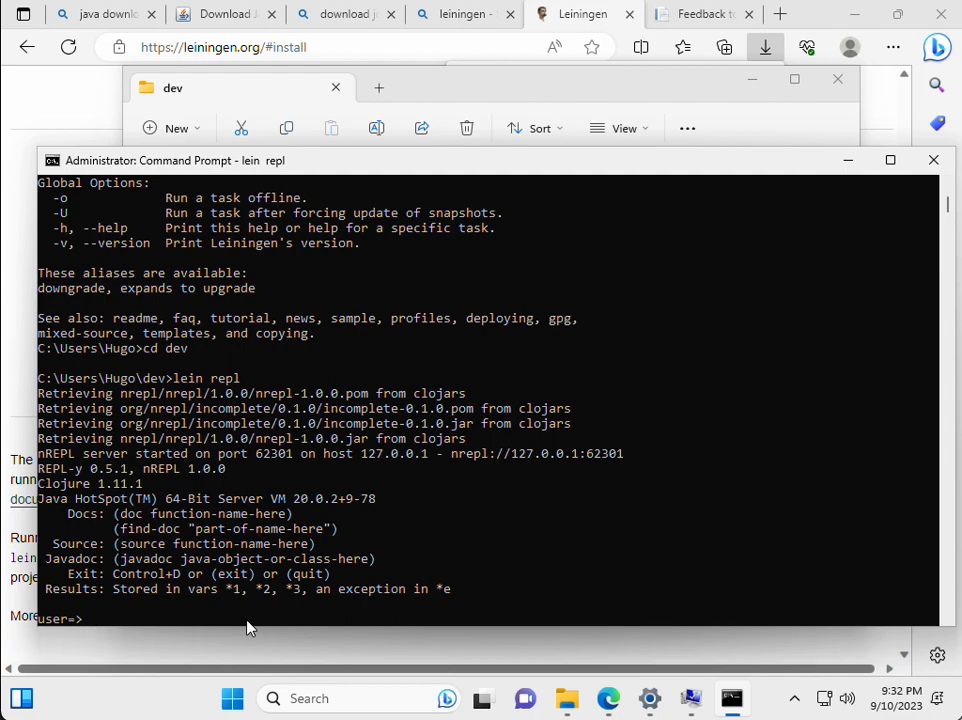
Step: Evaluate (+ 4 5) and (* (+ 5 6) 5) in the REPL, getting 9 and 55
text((+ 4 5)
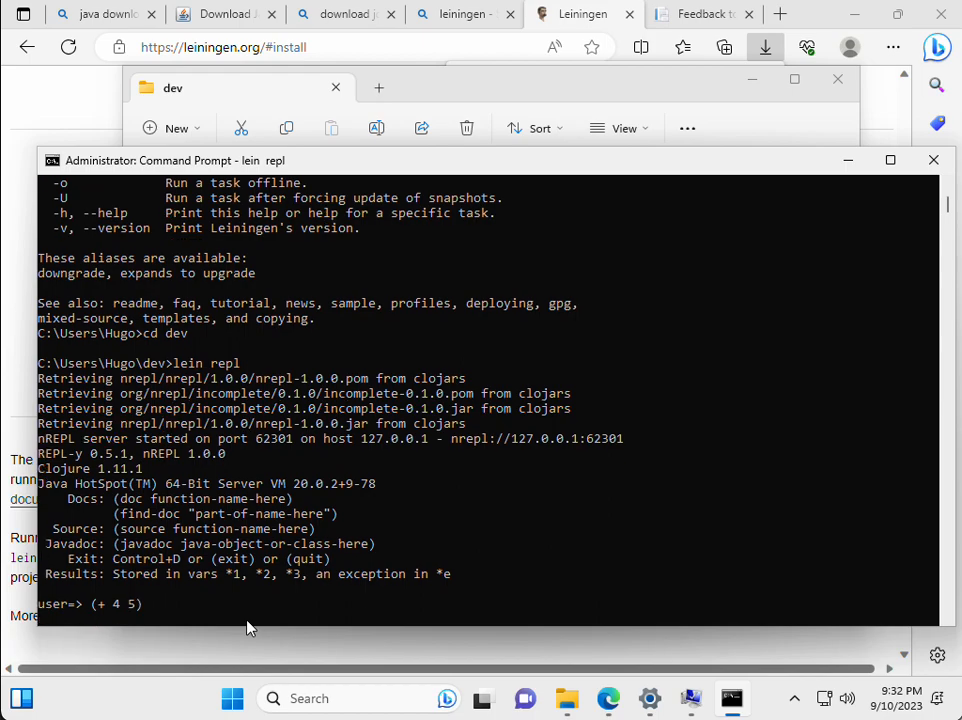
key(Return)
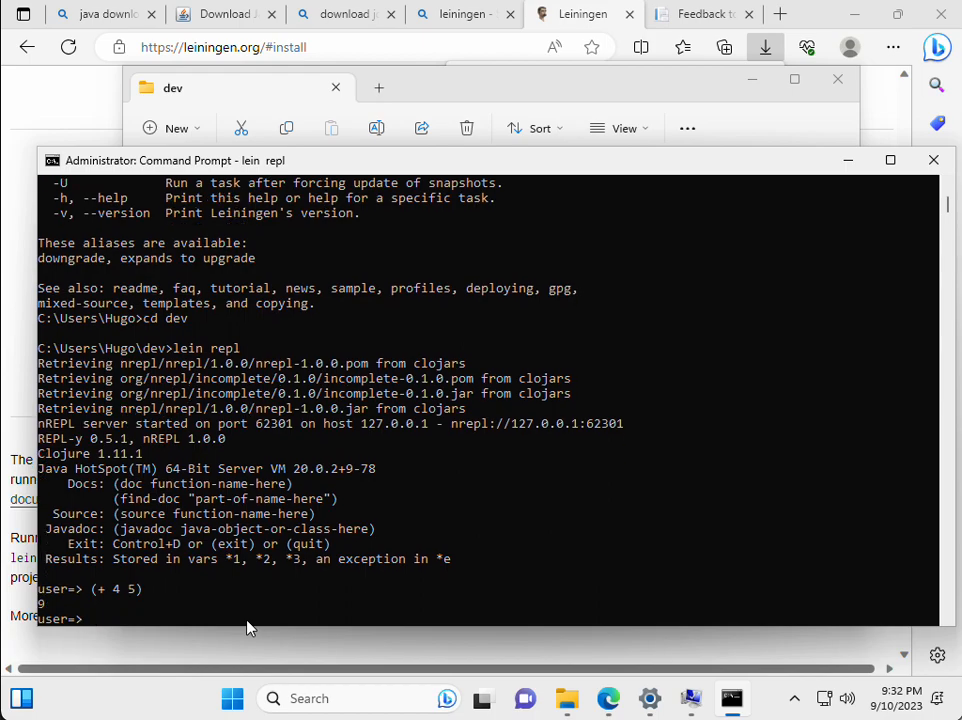
text(()
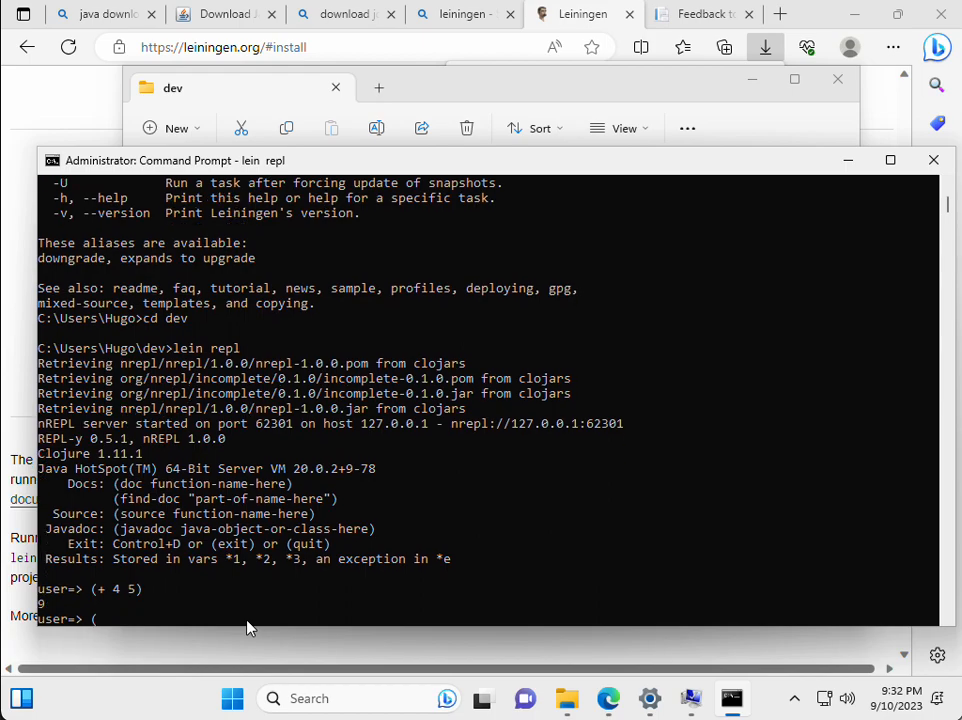
text(* (+ 5 6)
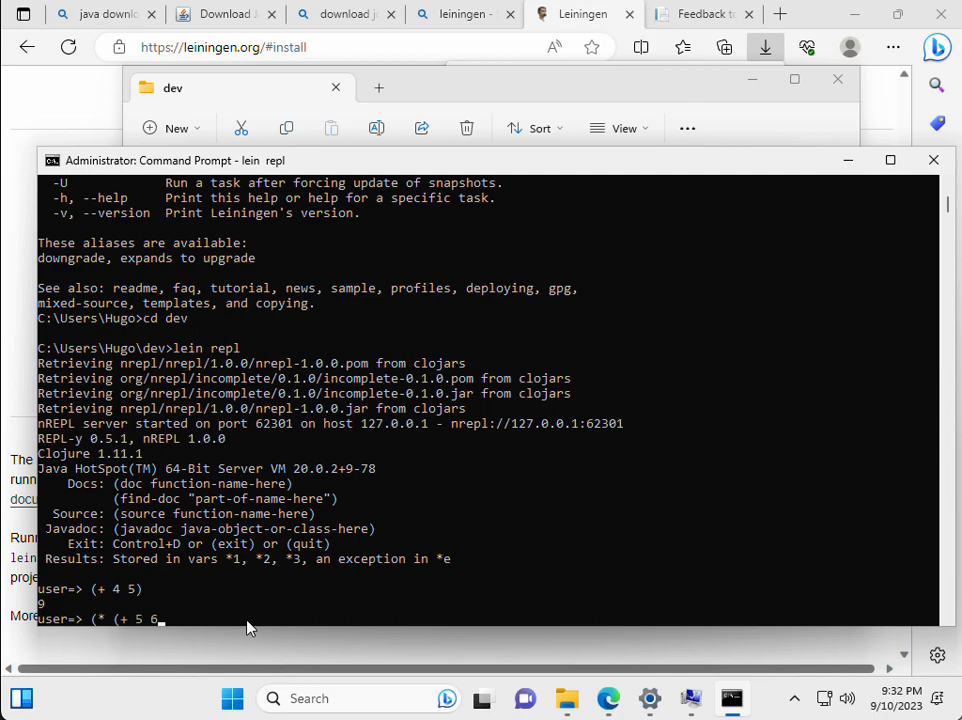
text() 5)
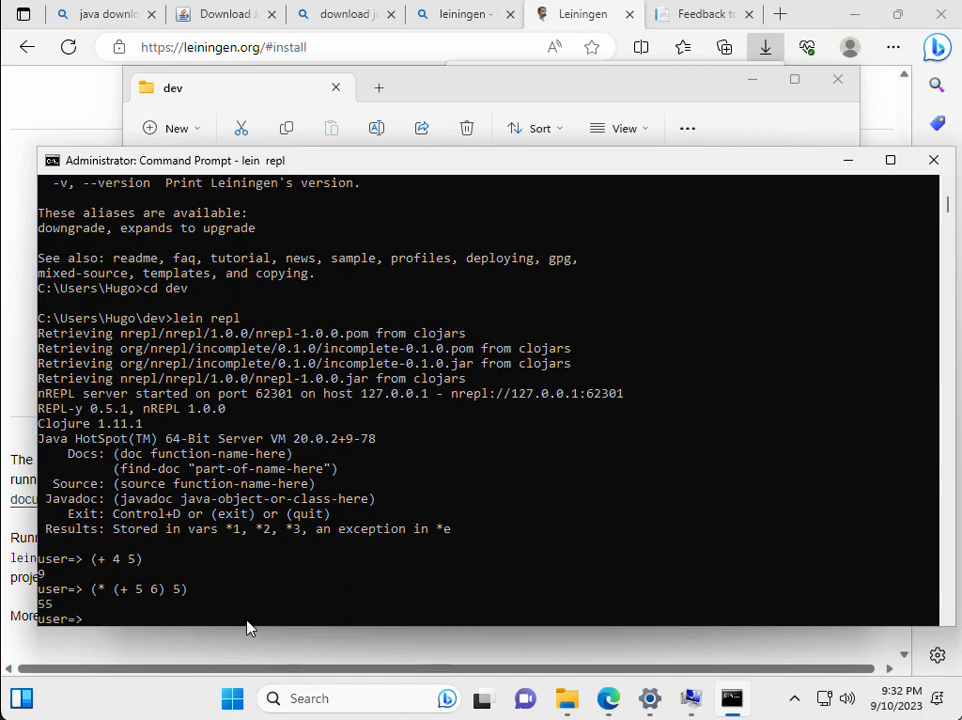
Step: Map inc over '(4 6 1) to get (5 7 2), then (exit) the REPL
text((map inc)
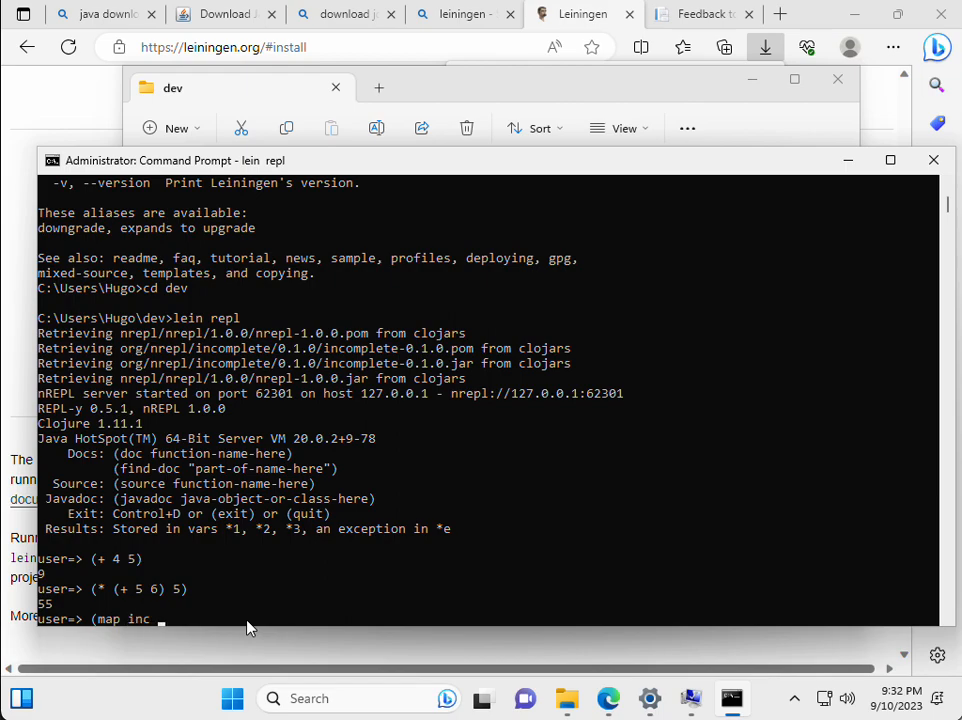
text(')
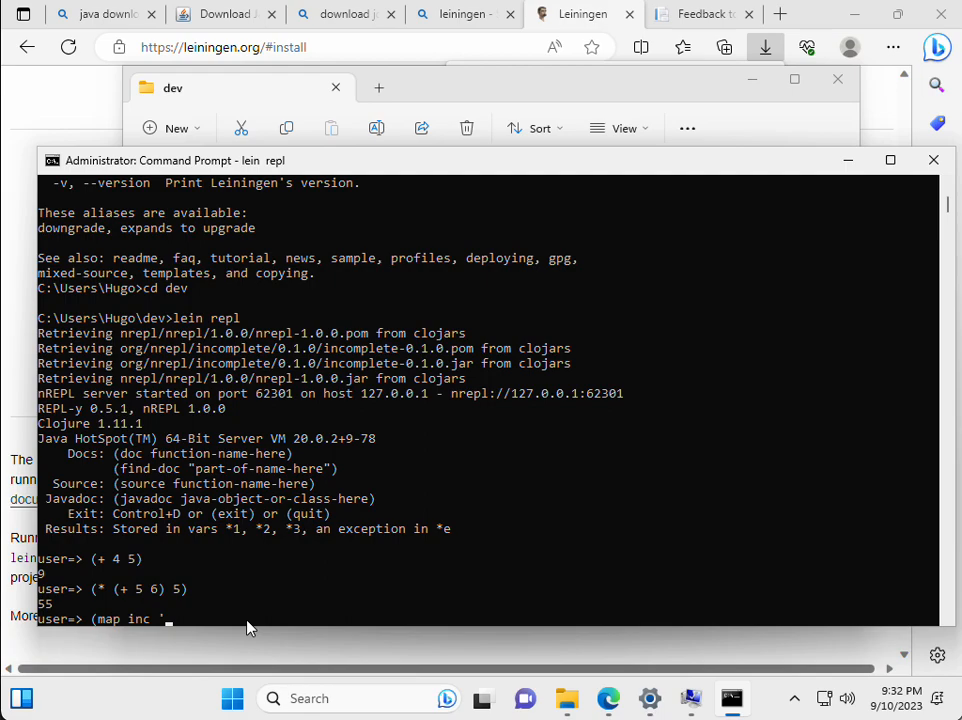
text((4 6)
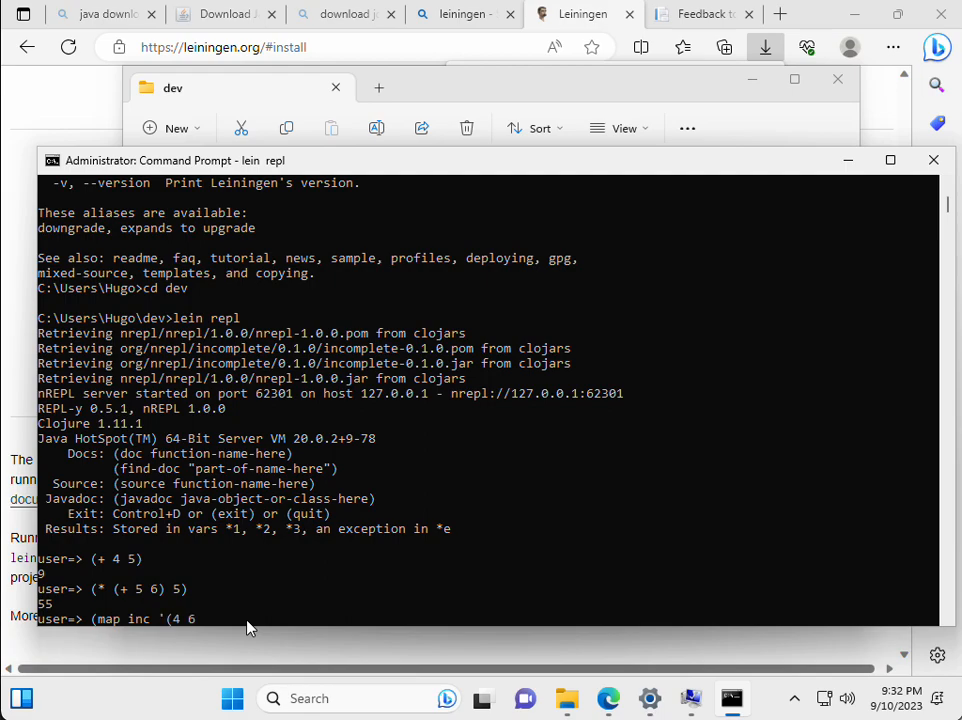
text(1)))
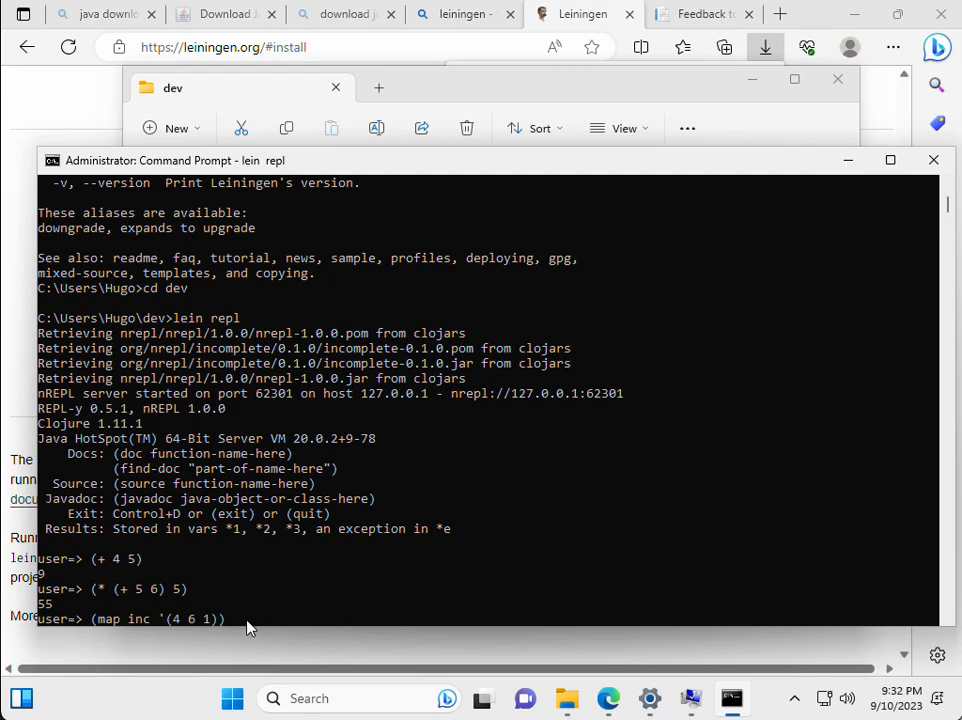
key(enter)
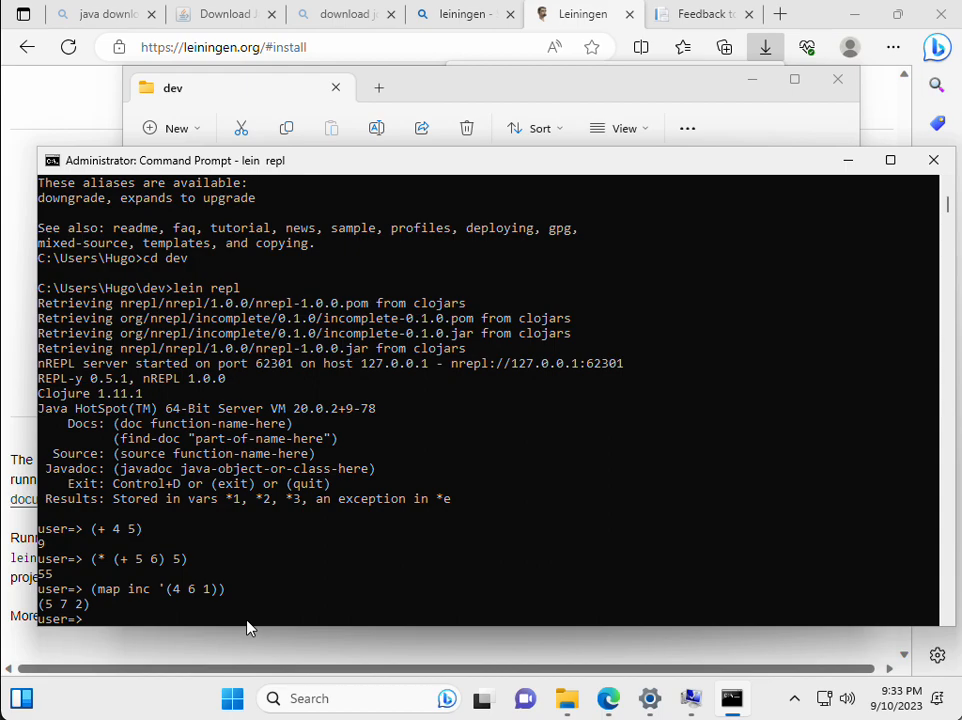
text((exit))
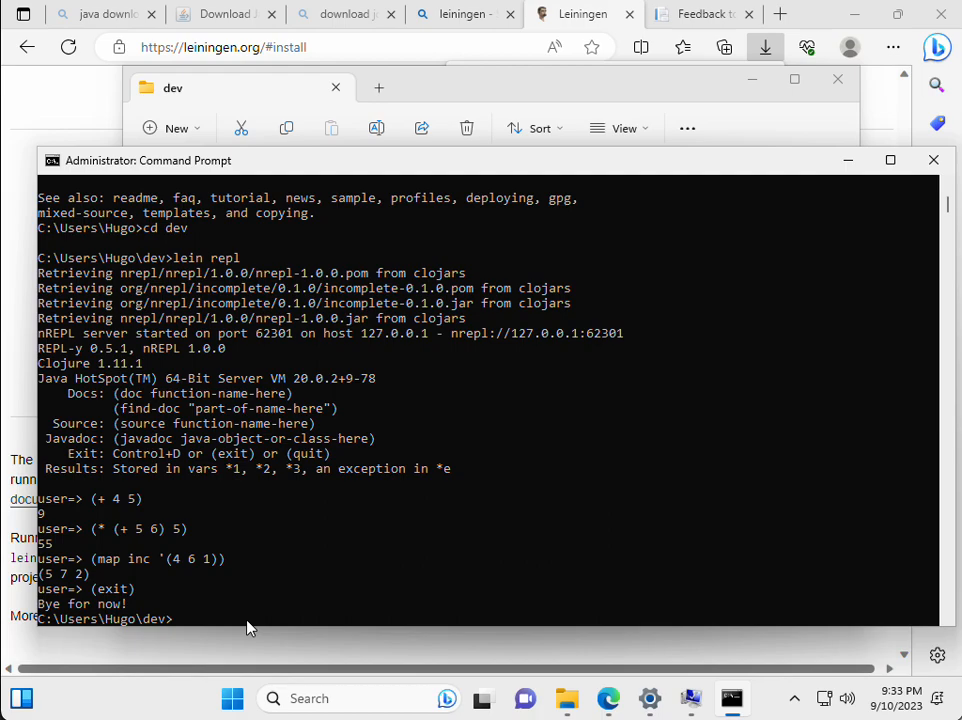
Step: Run lein new app cs390interpreter to create the app-template project in dev
text(lein new app)
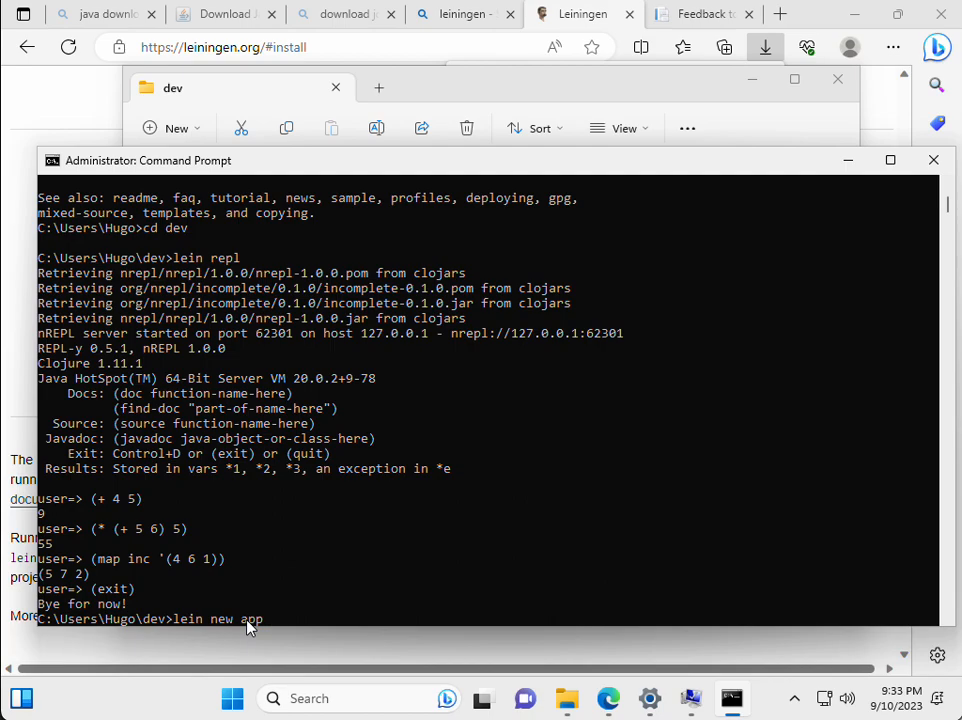
text(cs390)
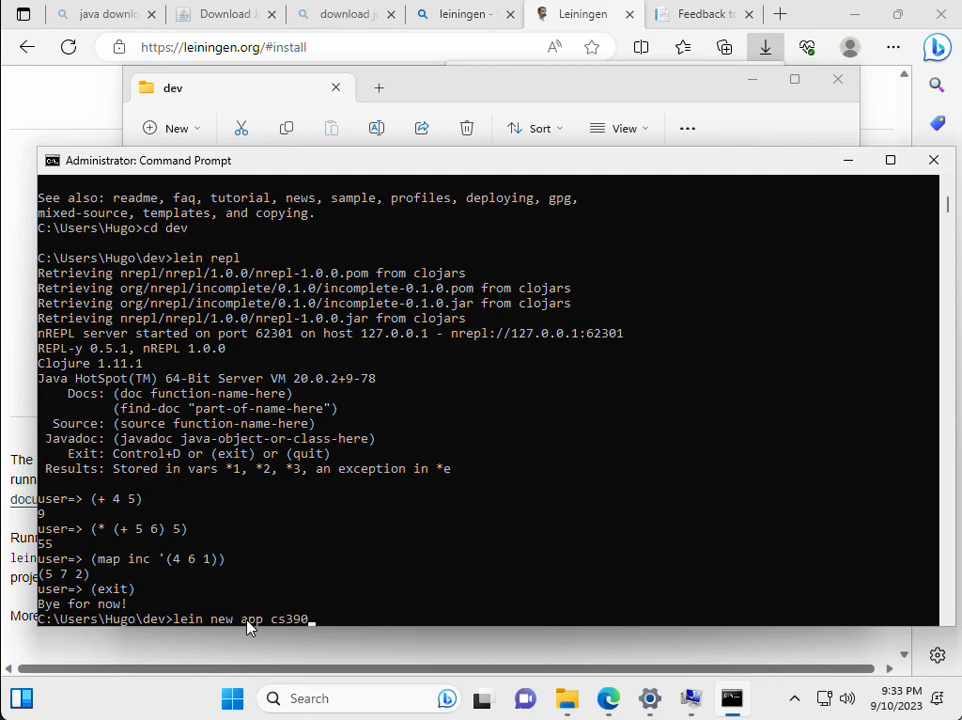
text(interpret)
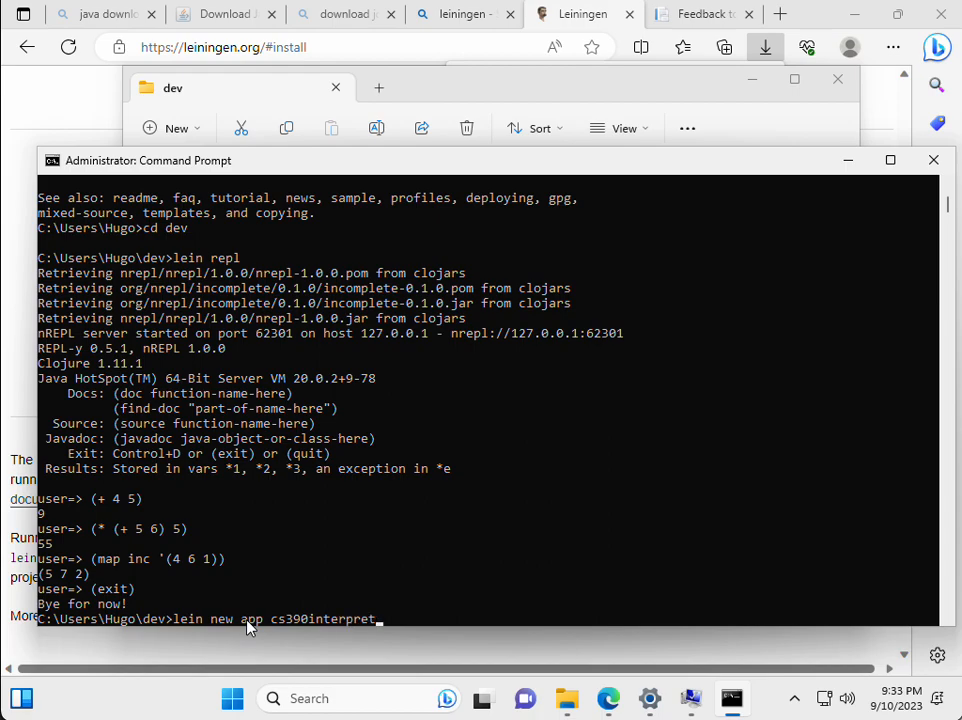
text(er)
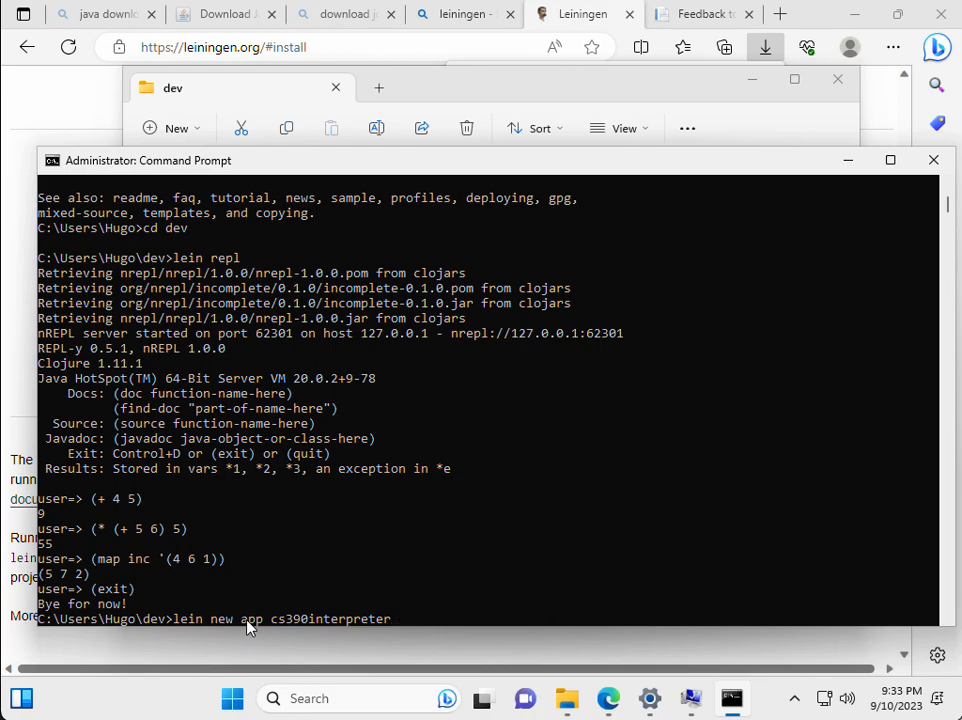
key(enter)
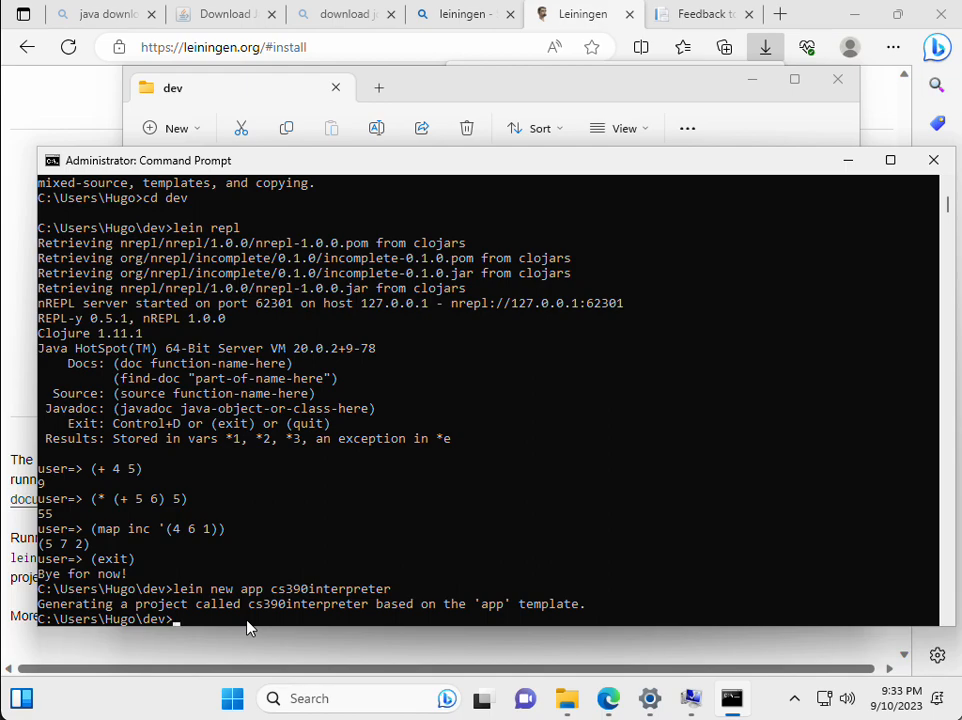
mouse_move(232, 118)
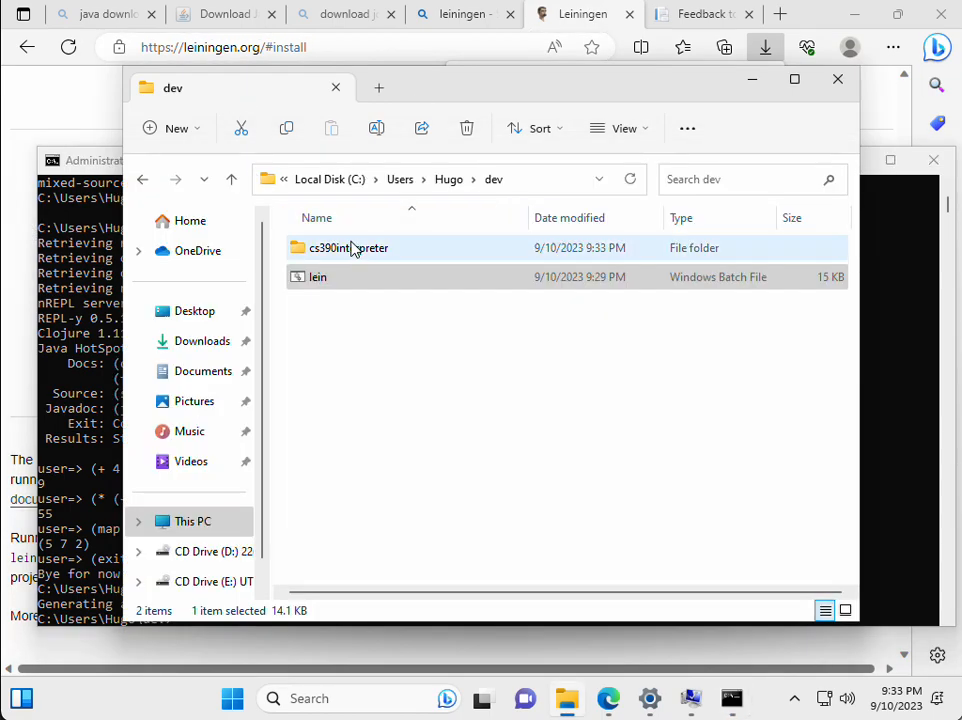
Step: Open the cs390interpreter folder to view doc, src, test and project.clj, then return to Command Prompt
double_click(348, 247)
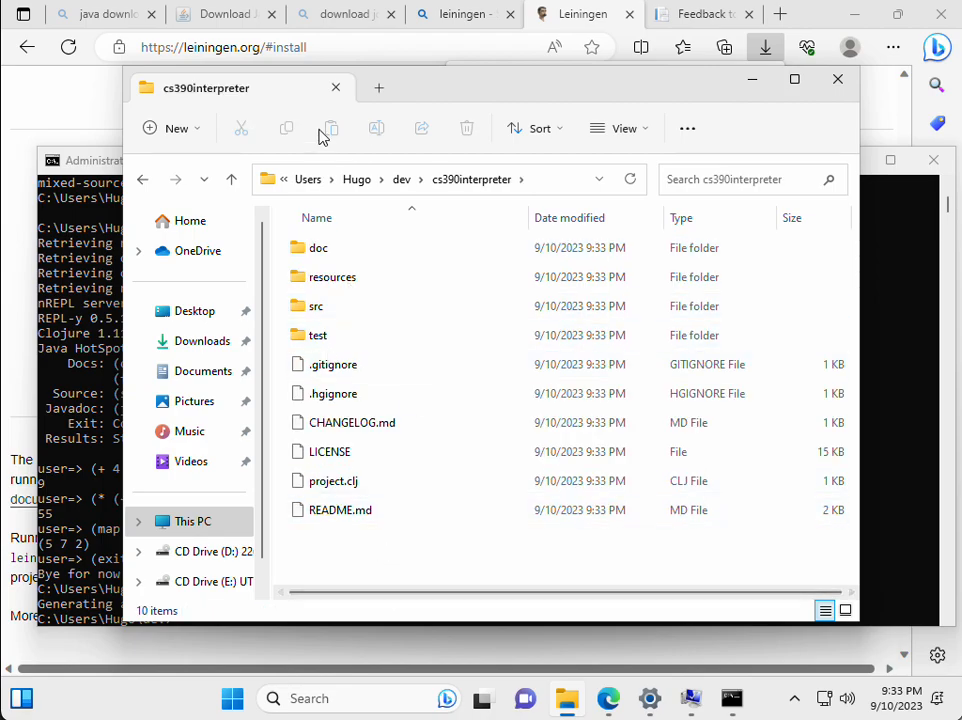
click(192, 521)
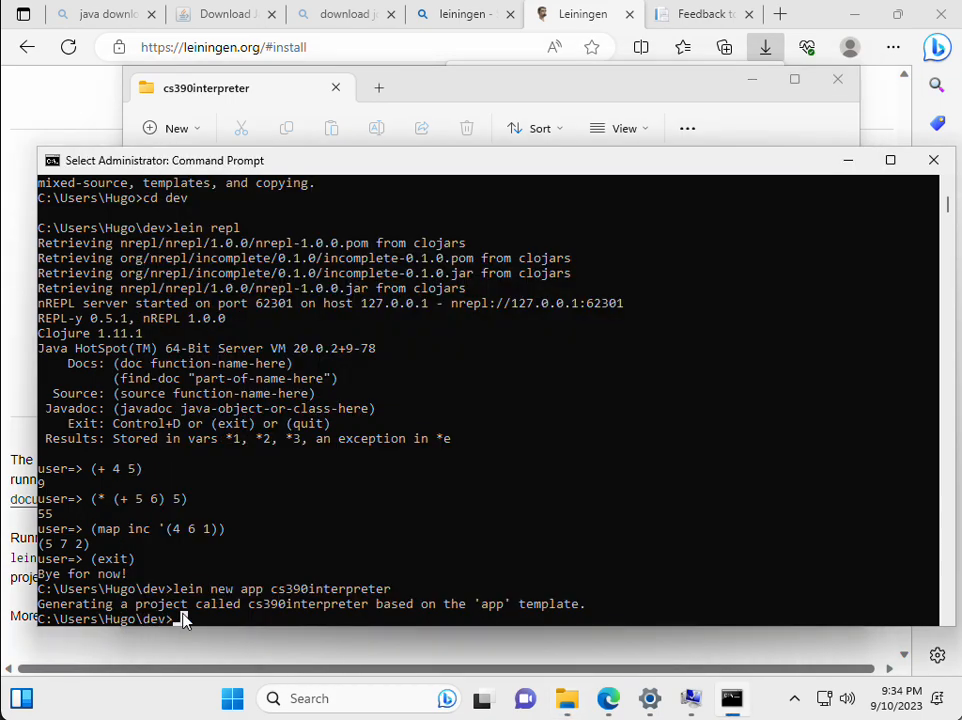
Step: Change into cs390interpreter and run lein run, which prints Hello, World!
text(c)
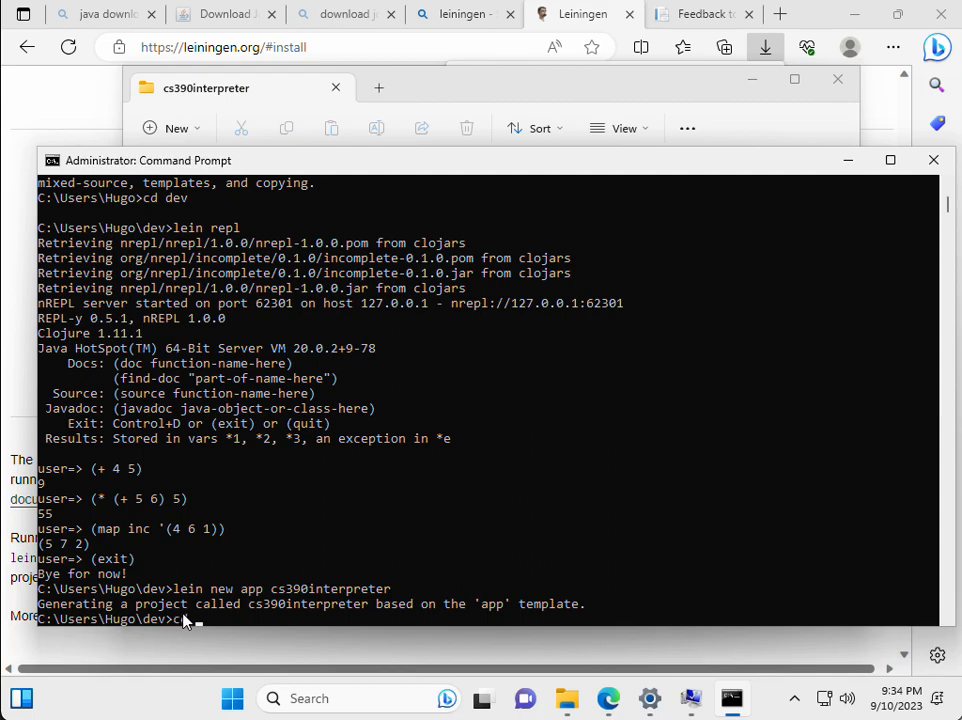
text(cs390interpreter)
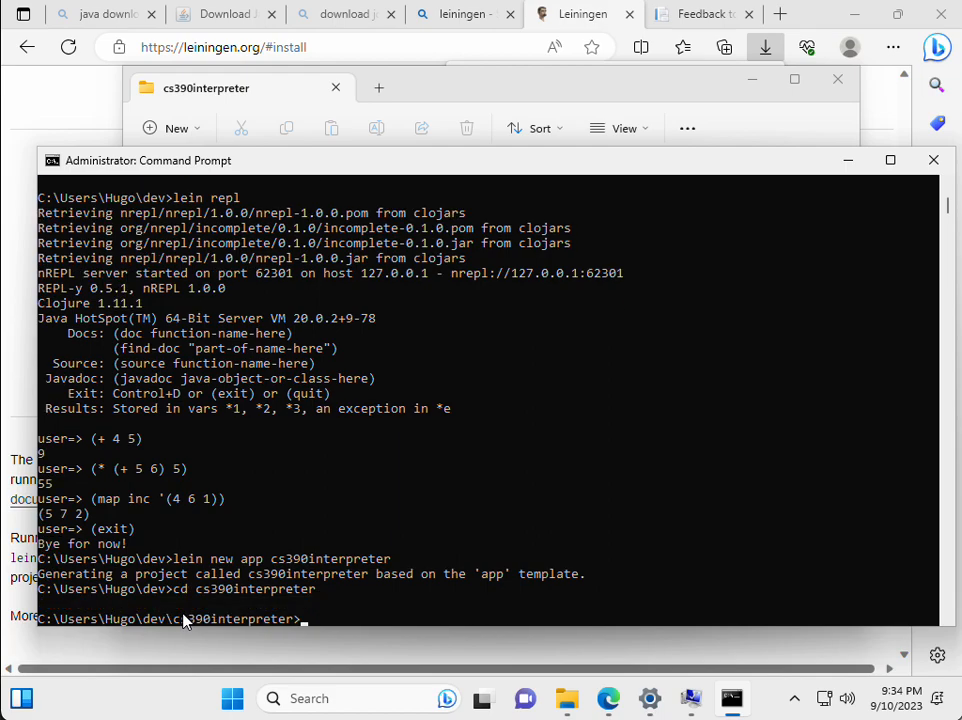
text(lei)
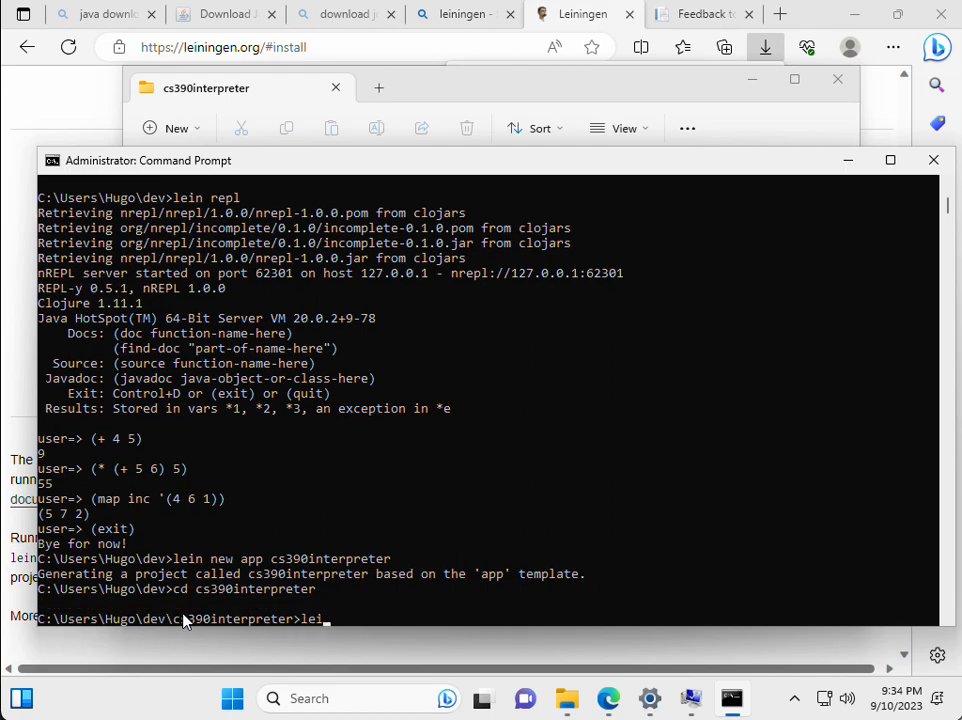
text(n run)
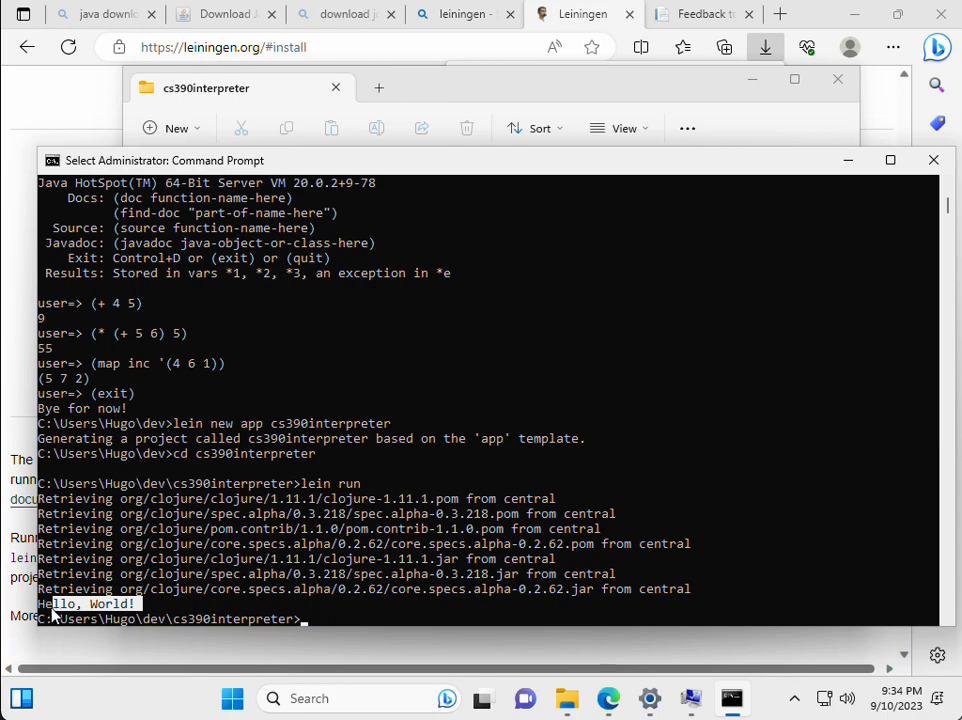
mouse_move(427, 97)
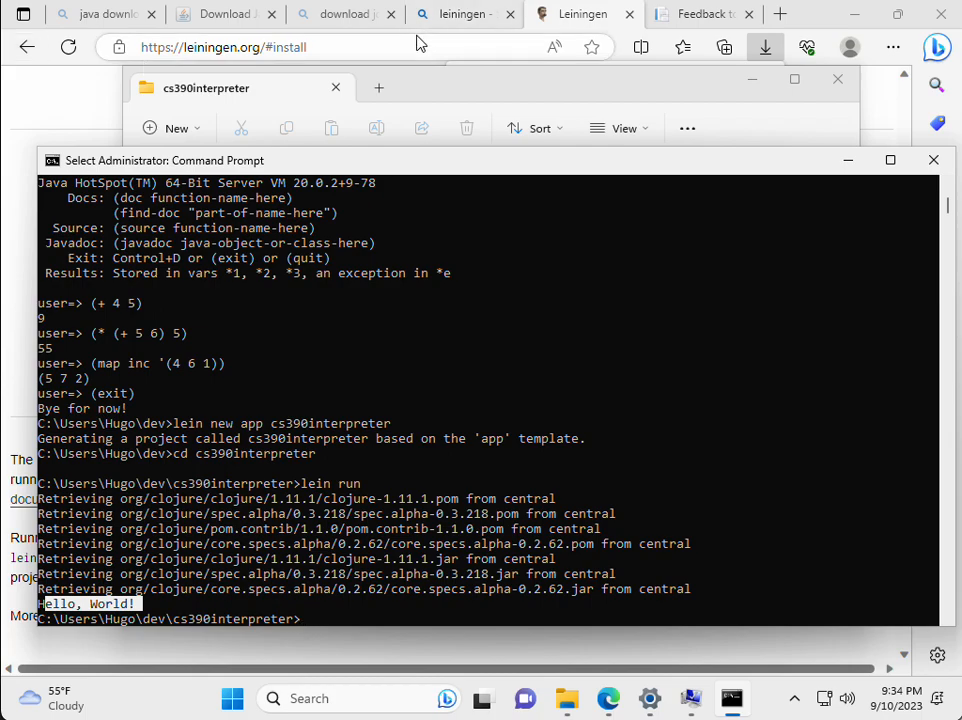
Step: Search Bing for IntelliJ, download ideaIC-2023.2.1.exe Community Edition from JetBrains, and check progress
click(225, 47)
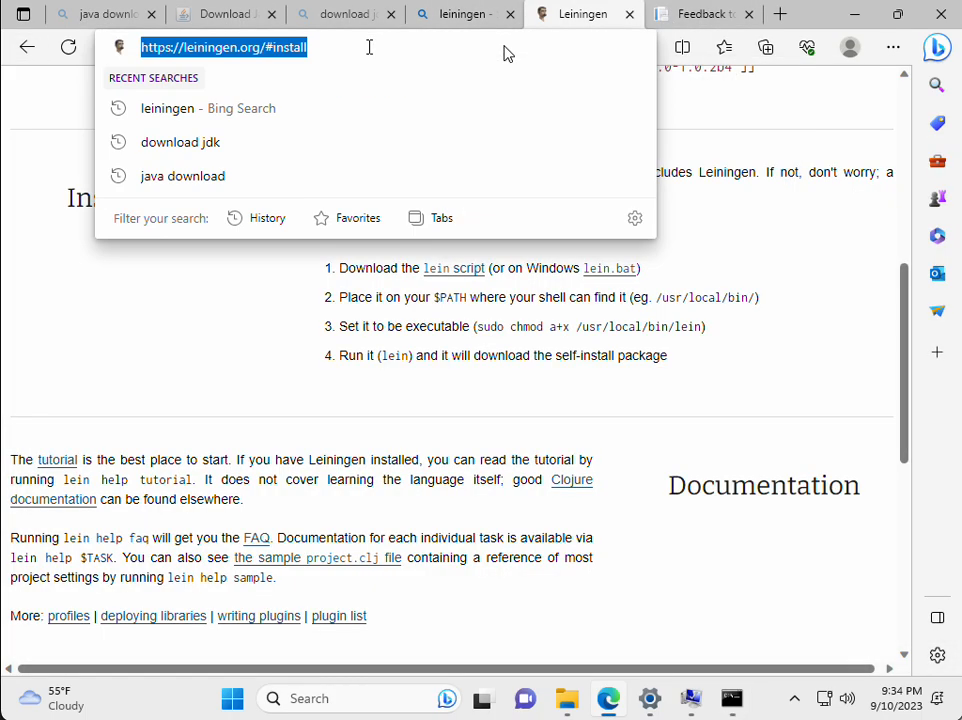
text(intellij+community+download&cvid=b...)
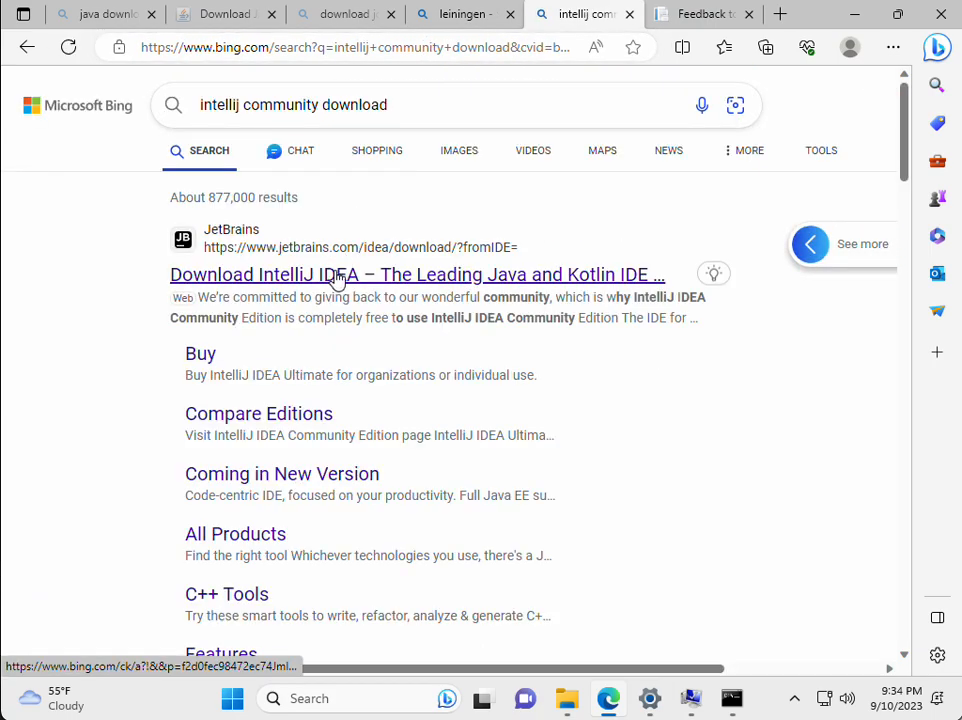
click(416, 274)
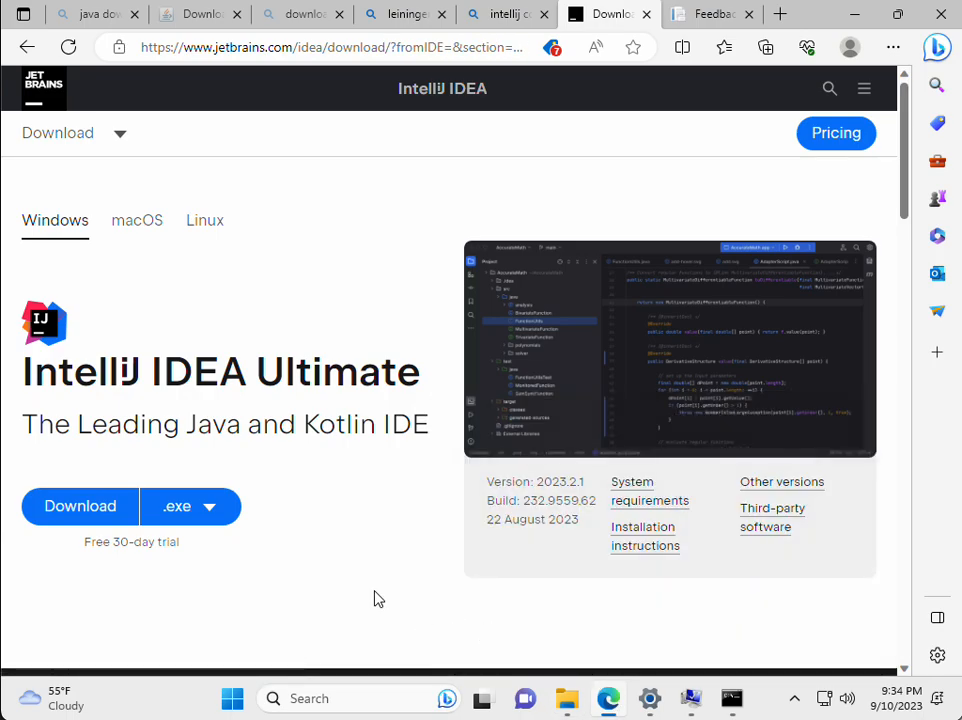
scroll(down, 3)
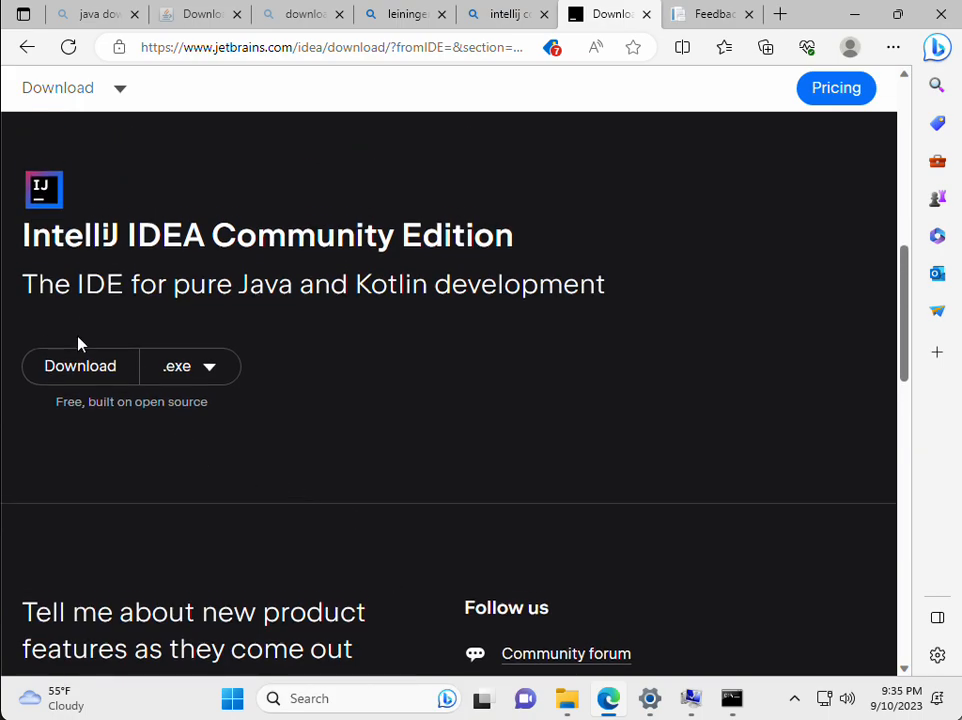
click(80, 365)
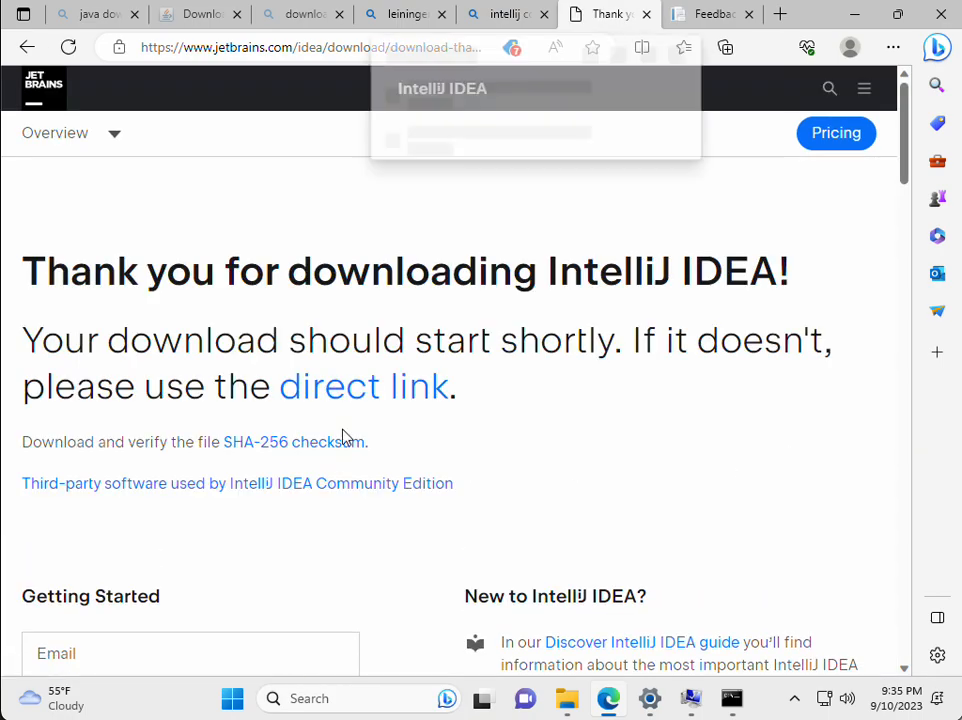
click(765, 47)
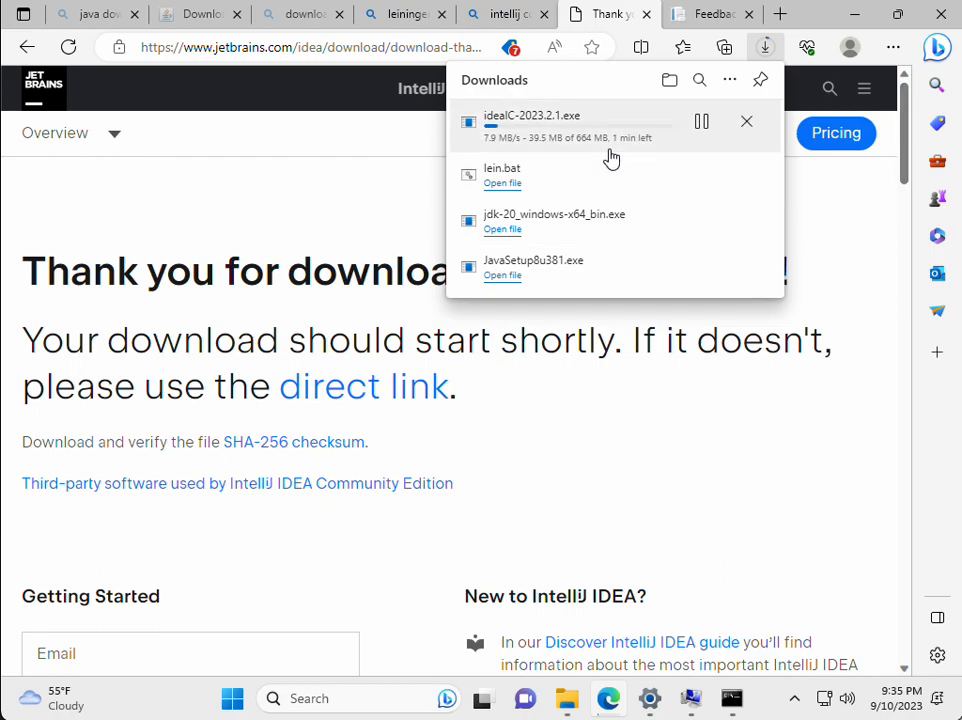
mouse_move(612, 550)
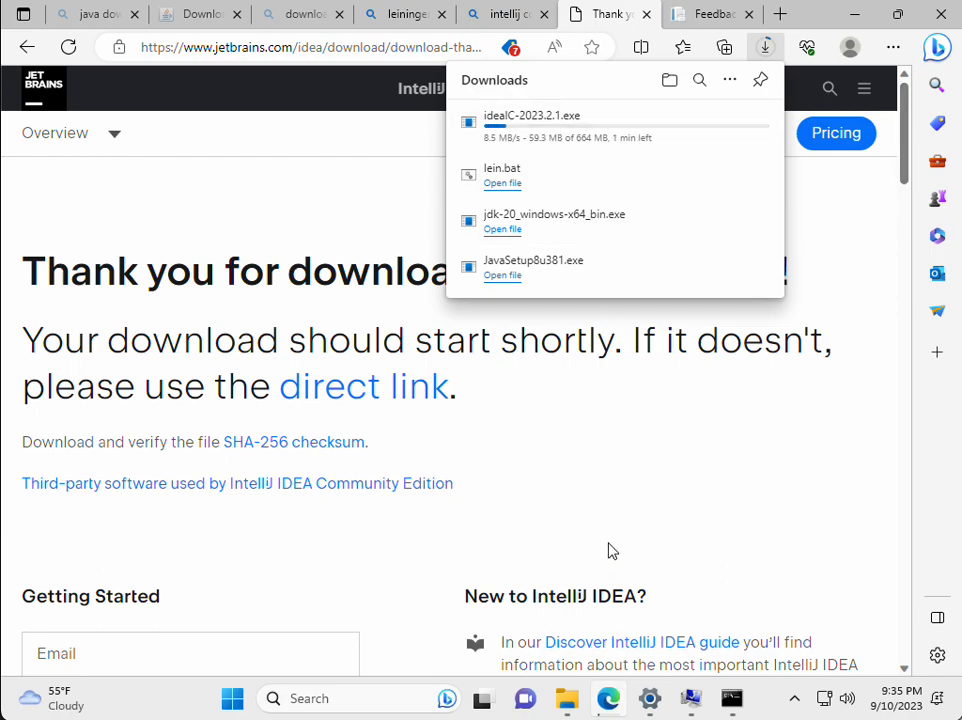
mouse_move(679, 474)
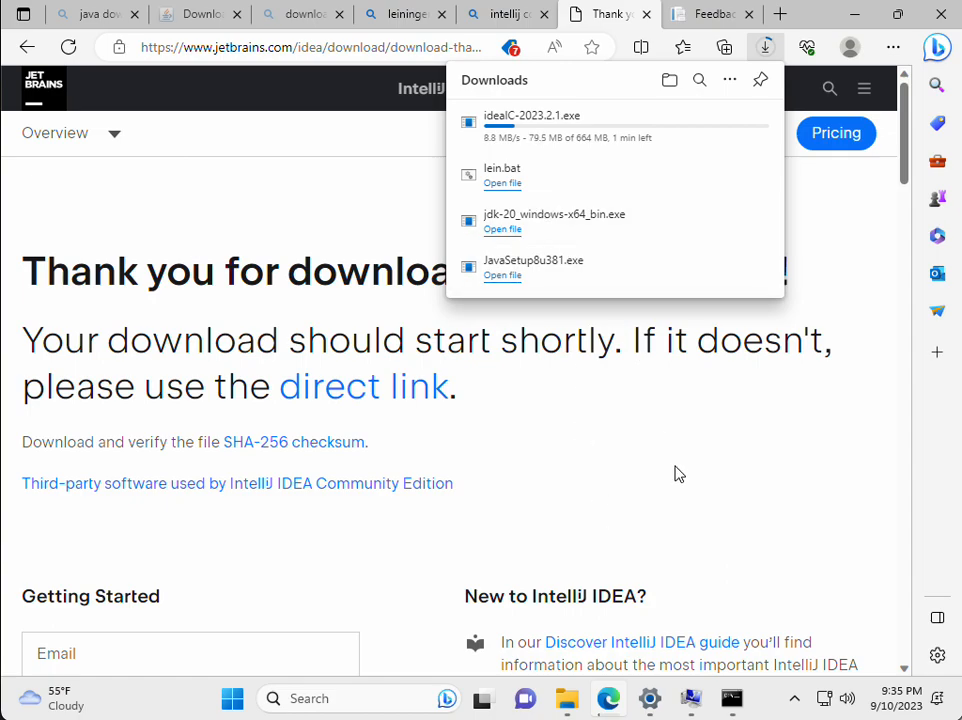
mouse_move(666, 472)
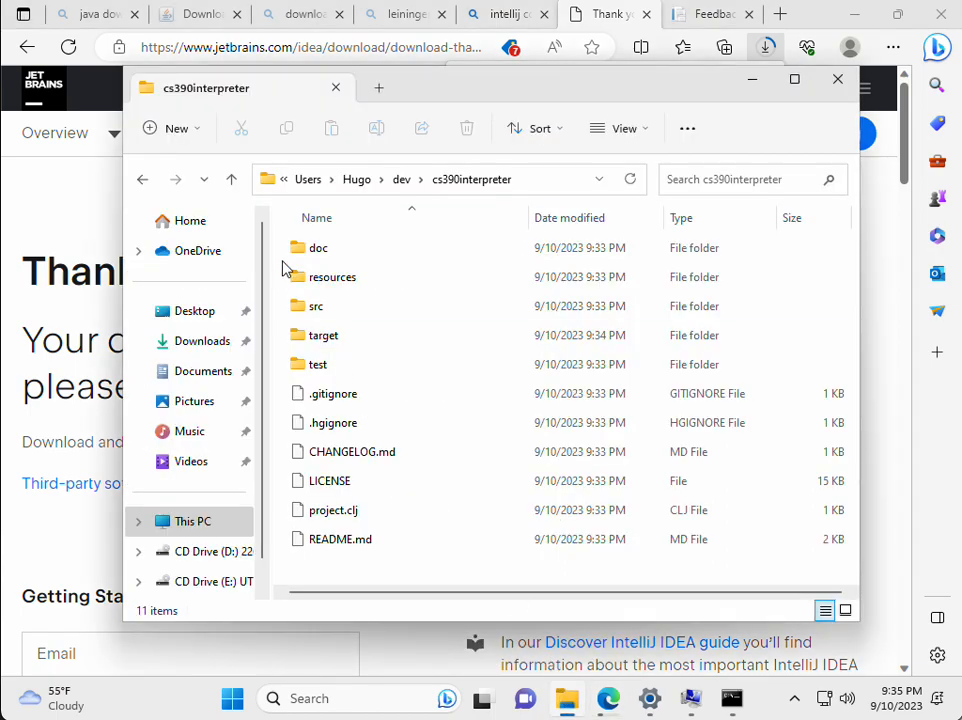
Step: Inspect the doc folder of the cs390interpreter project in File Explorer
click(318, 247)
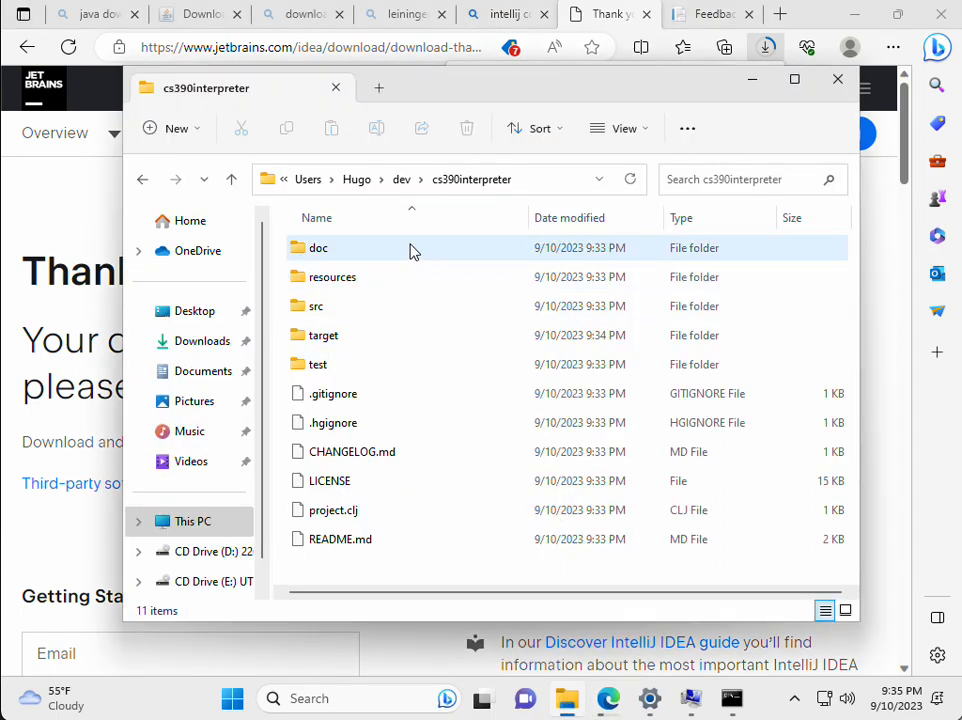
mouse_move(318, 247)
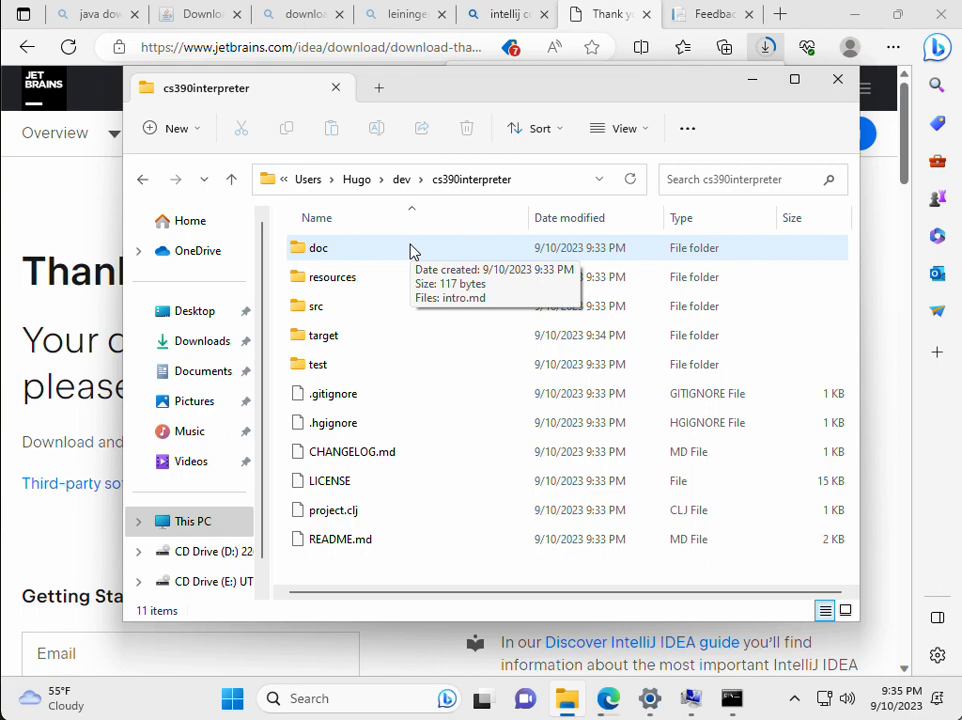
mouse_move(413, 258)
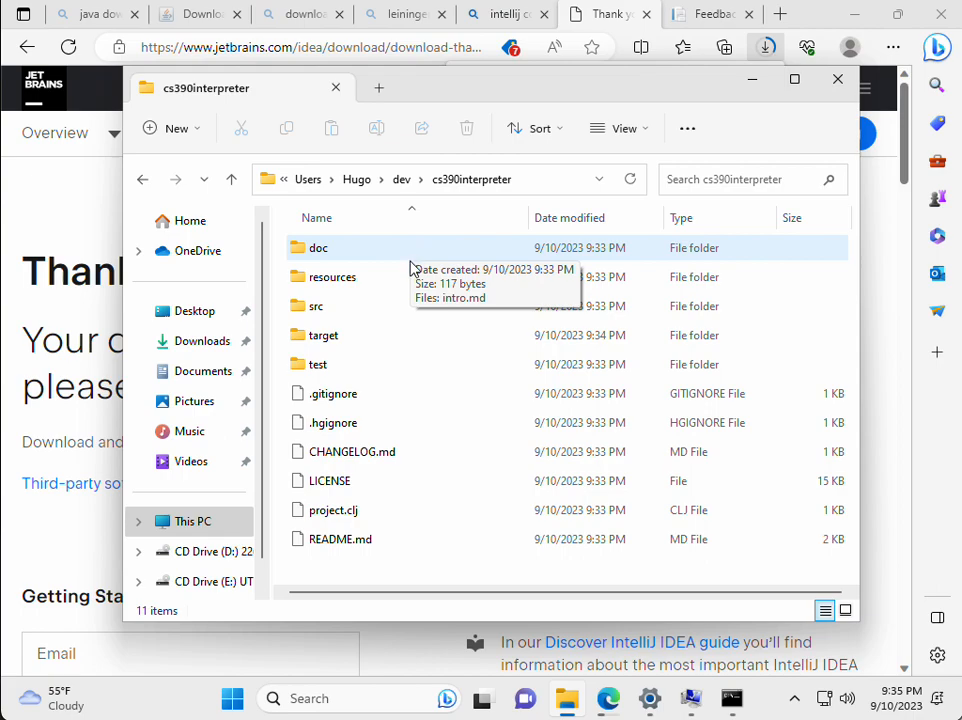
mouse_move(390, 330)
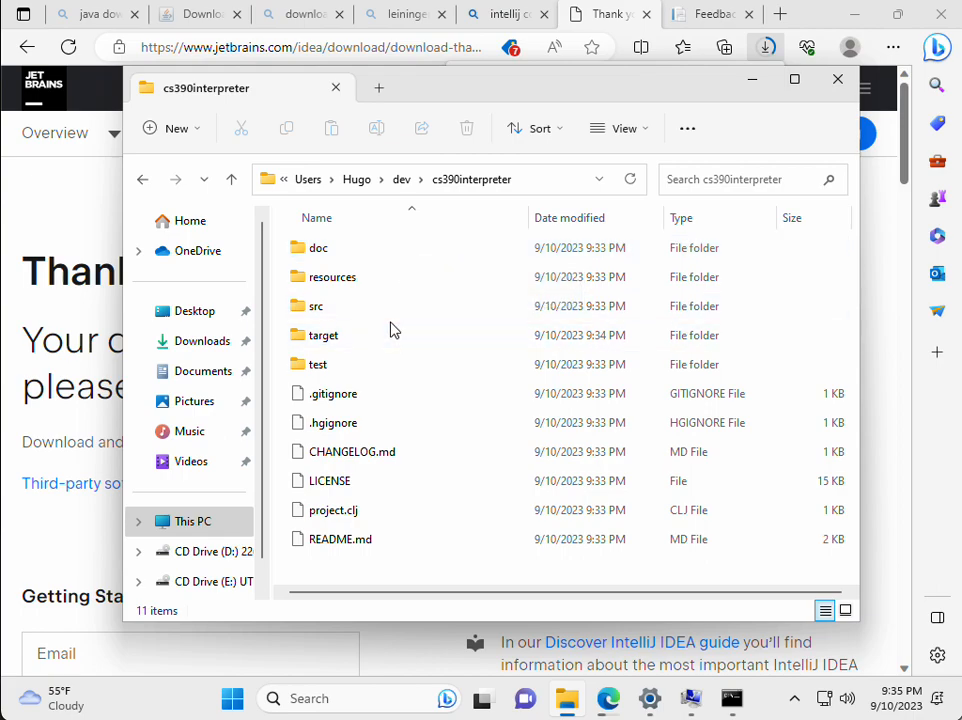
mouse_move(304, 502)
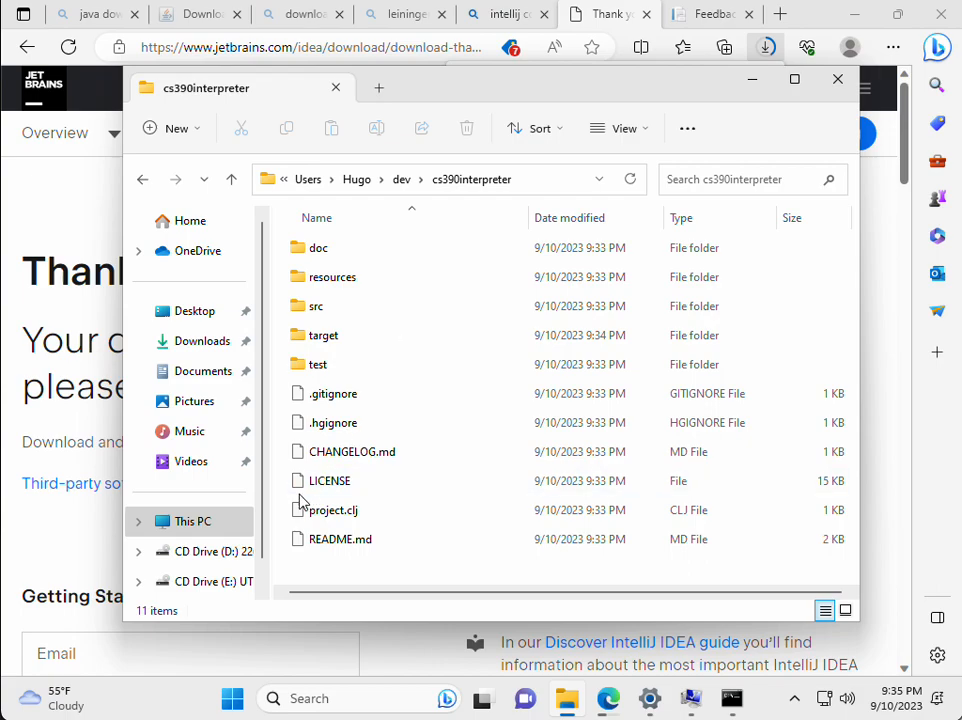
mouse_move(340, 539)
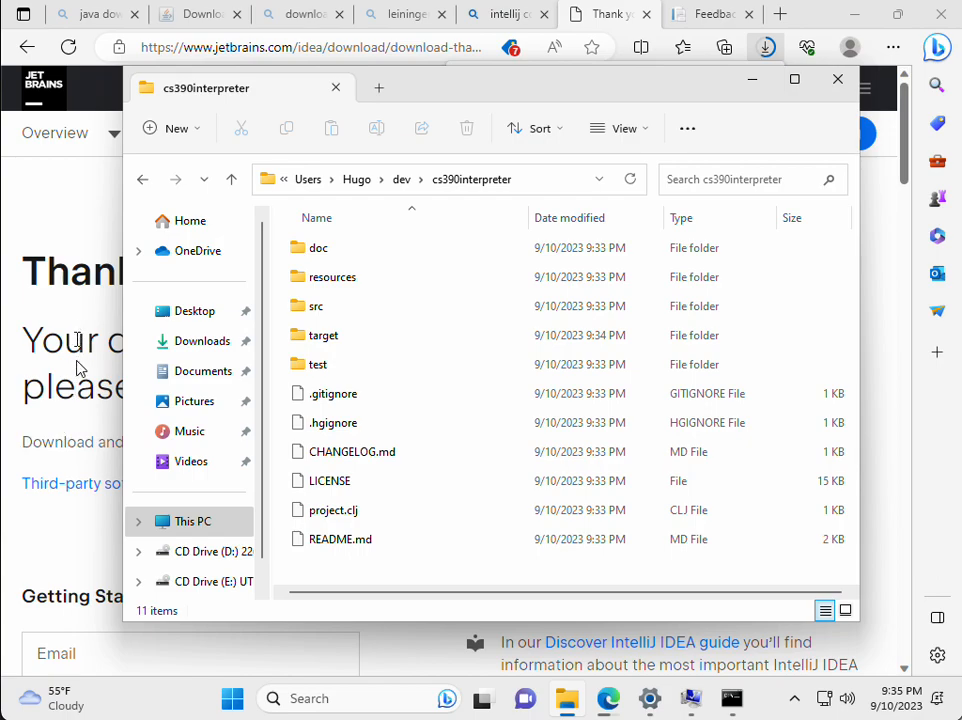
mouse_move(88, 360)
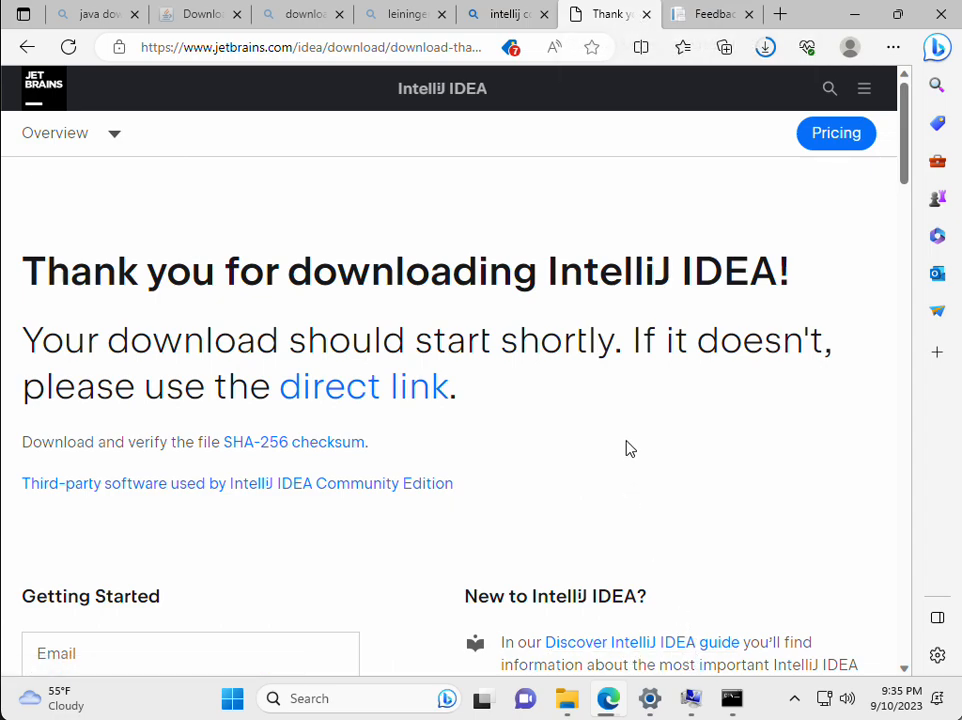
mouse_move(830, 8)
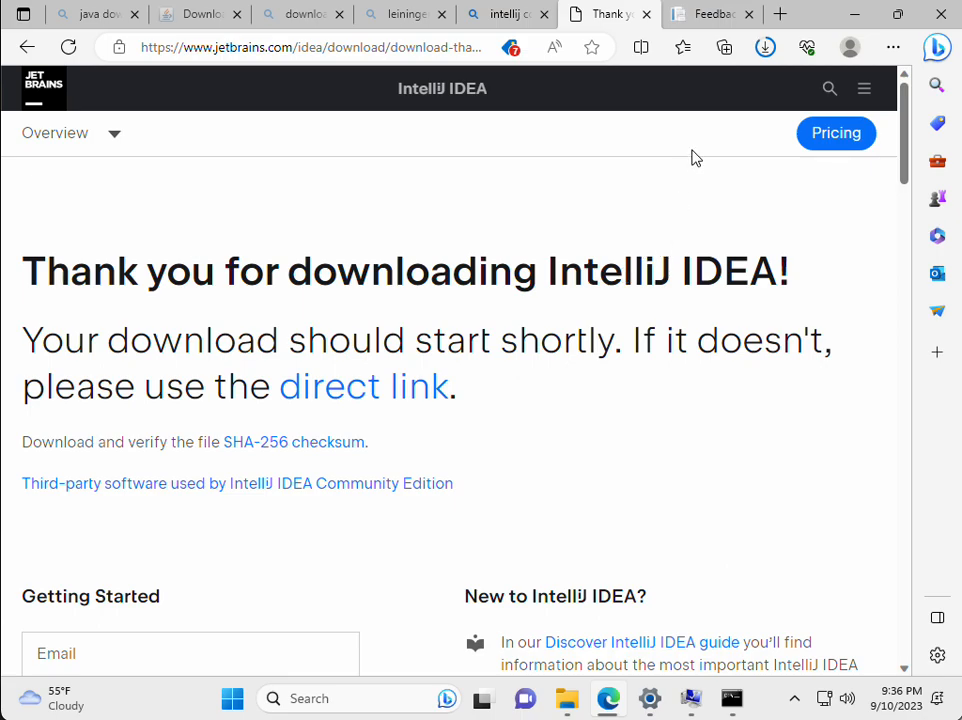
mouse_move(702, 142)
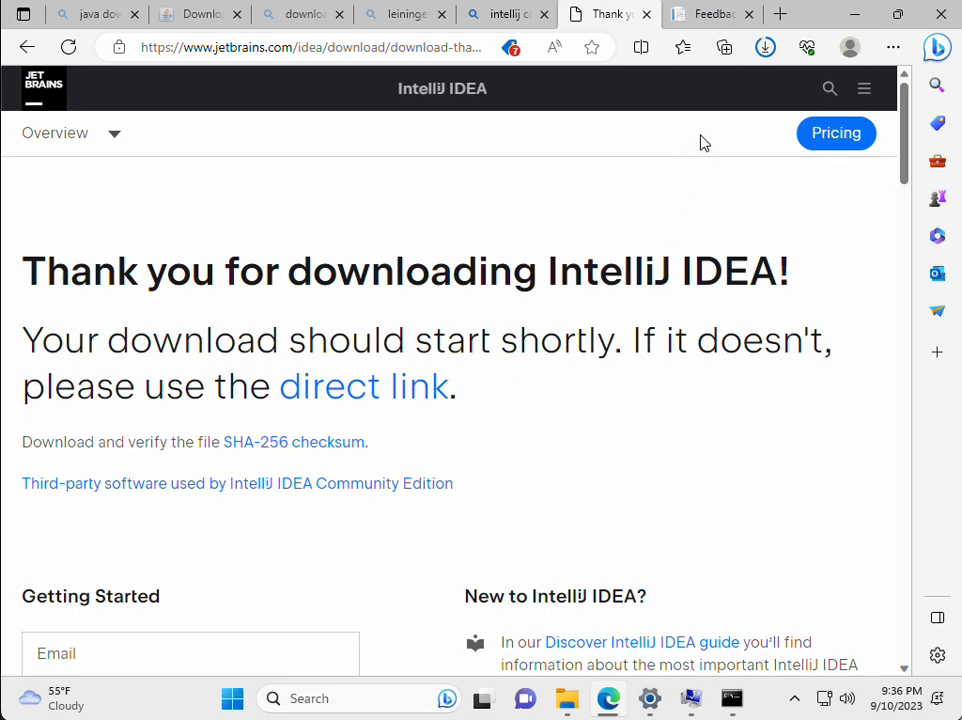
mouse_move(738, 113)
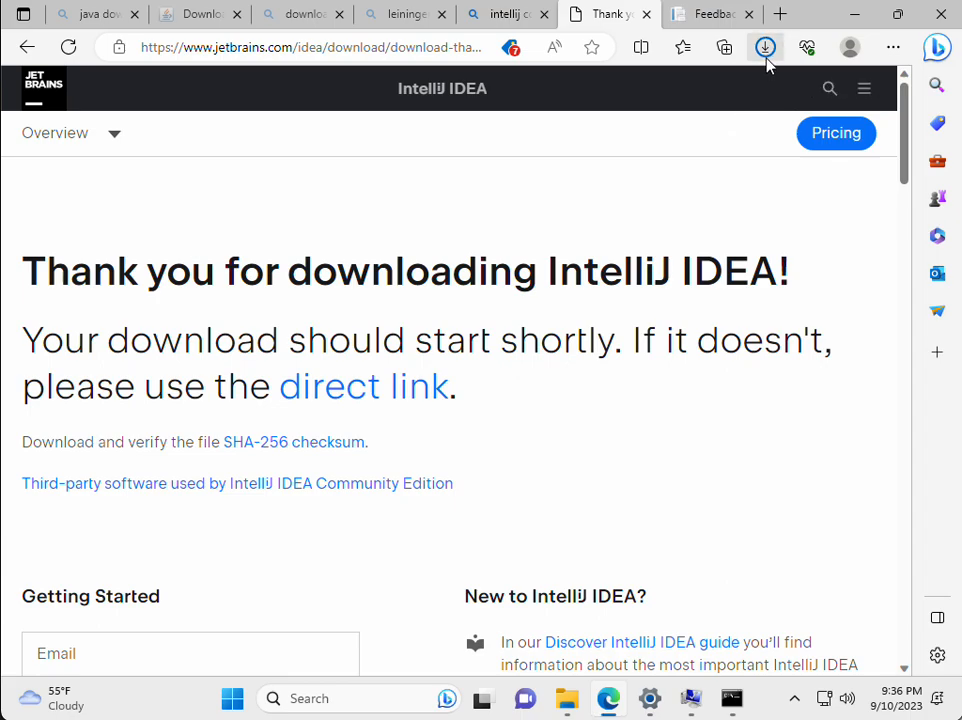
Step: Show Edge's downloads list with the finished ideaIC-2023.2.1.exe installer
click(765, 47)
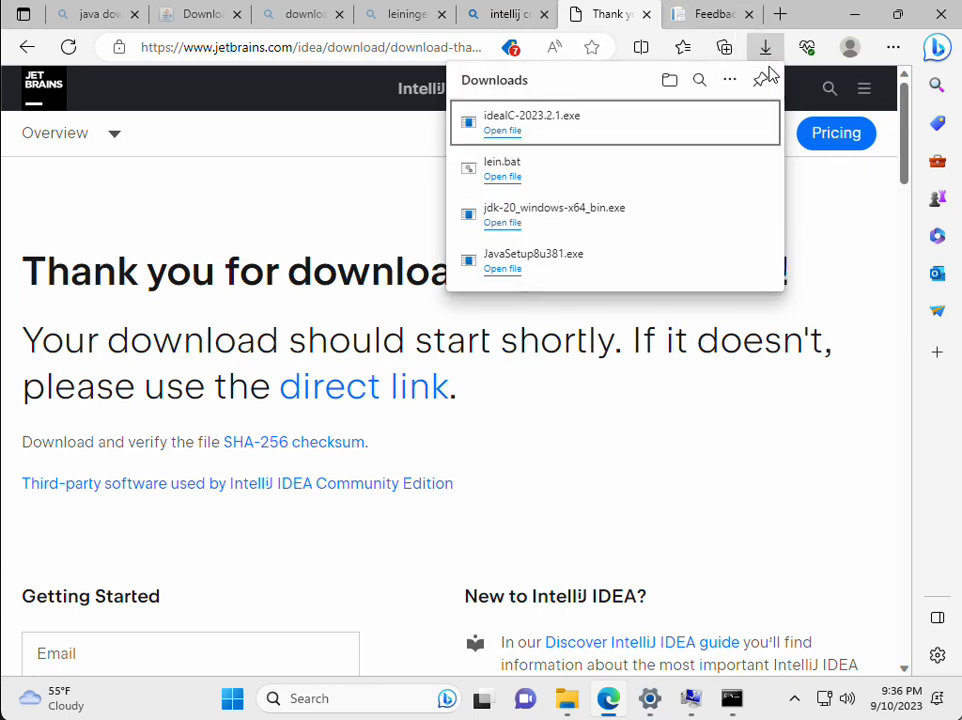
mouse_move(545, 133)
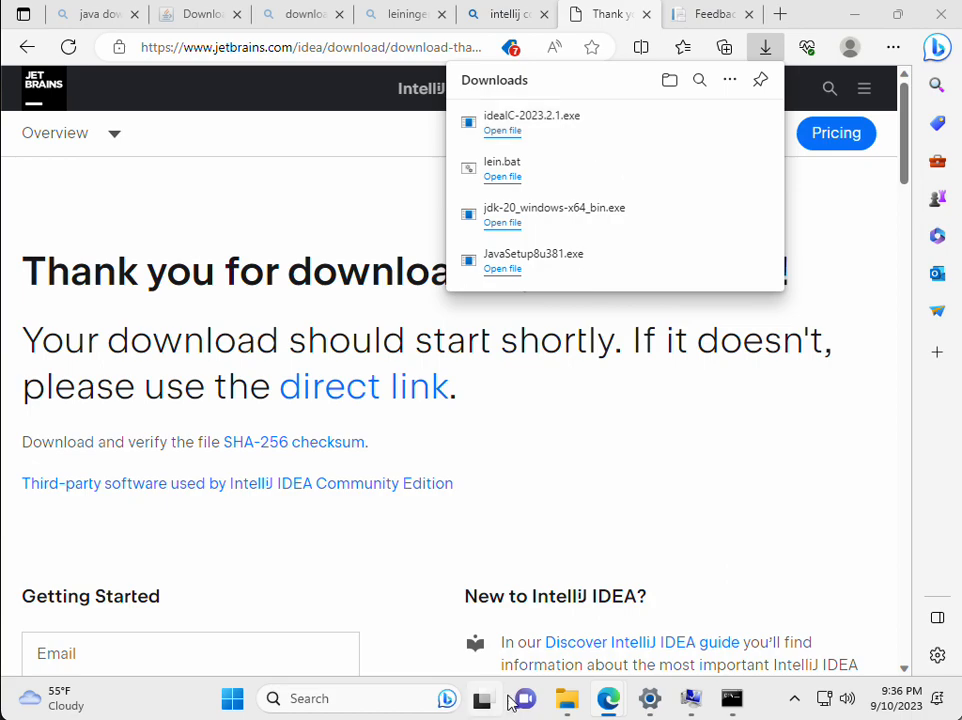
mouse_move(555, 122)
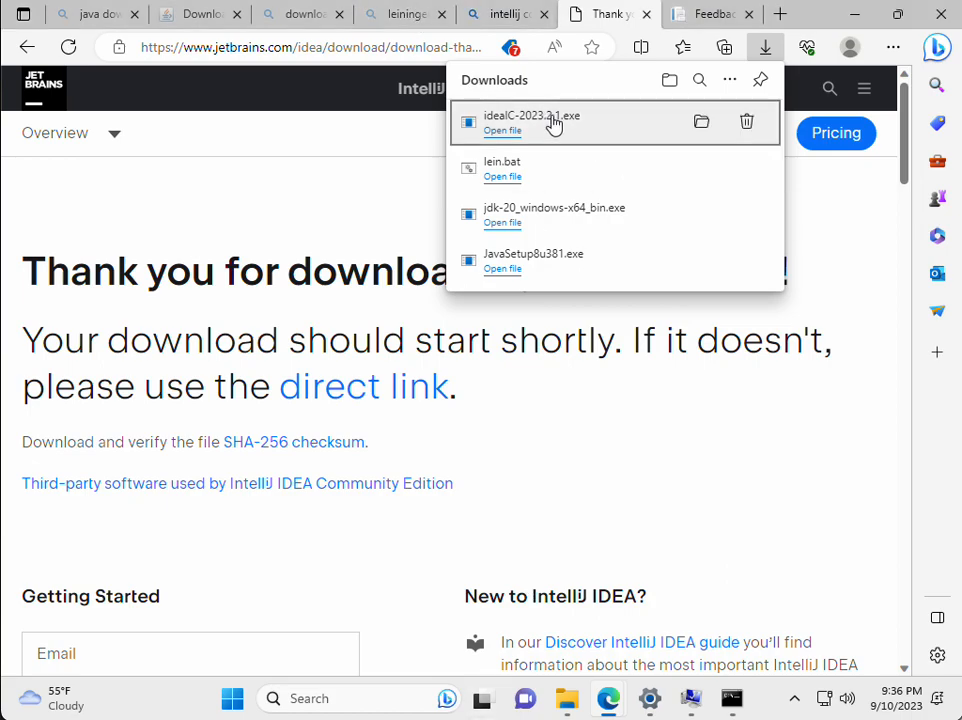
mouse_move(545, 163)
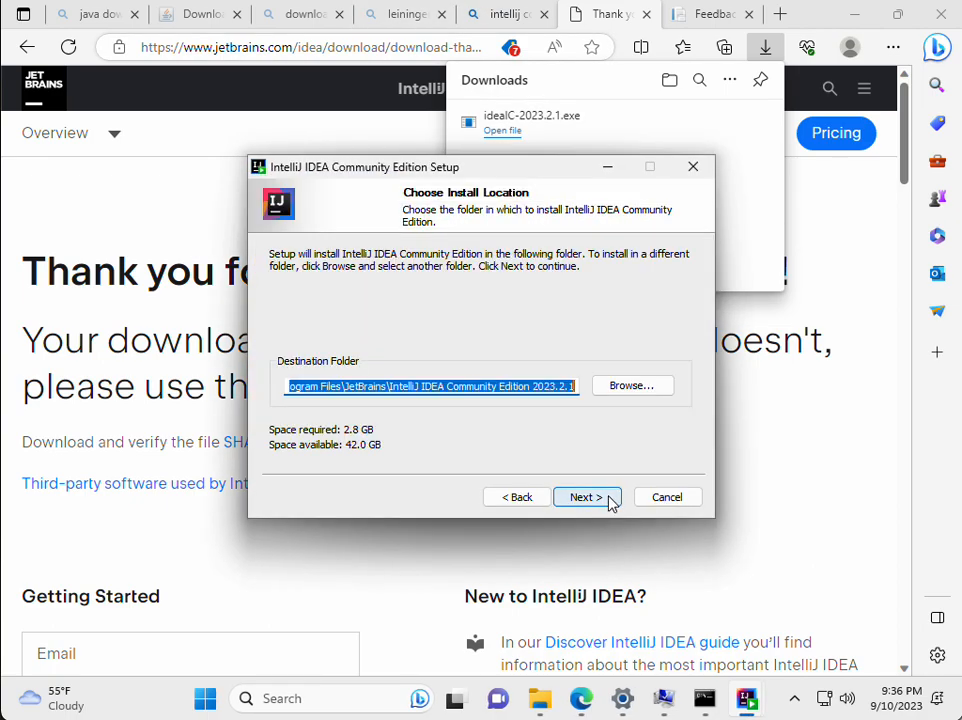
Step: Install IntelliJ IDEA in the default folder with a desktop shortcut
click(586, 497)
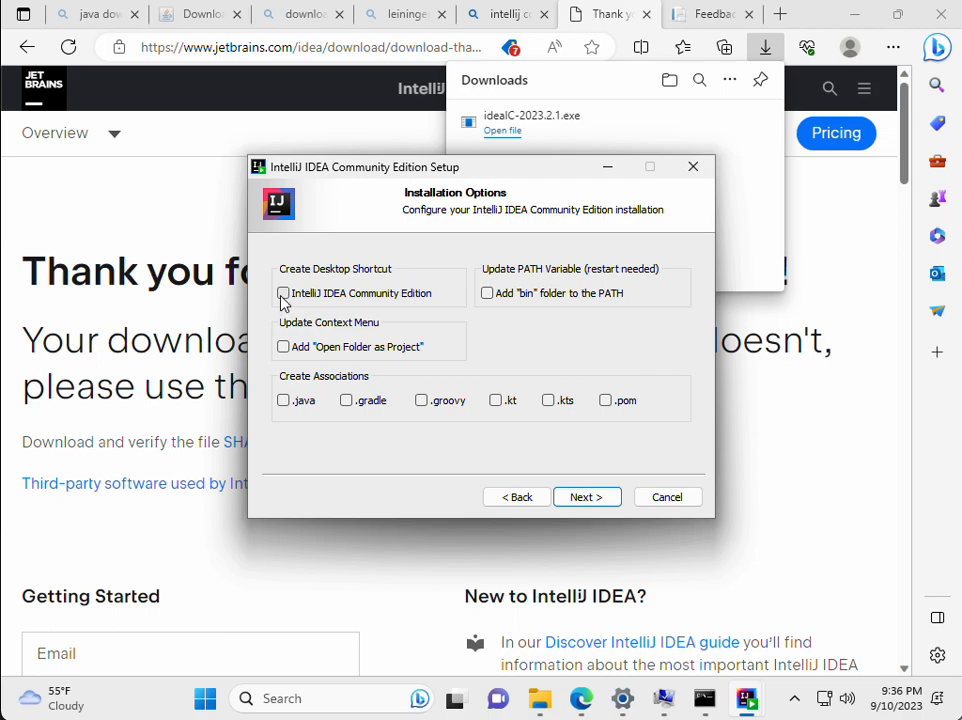
click(283, 293)
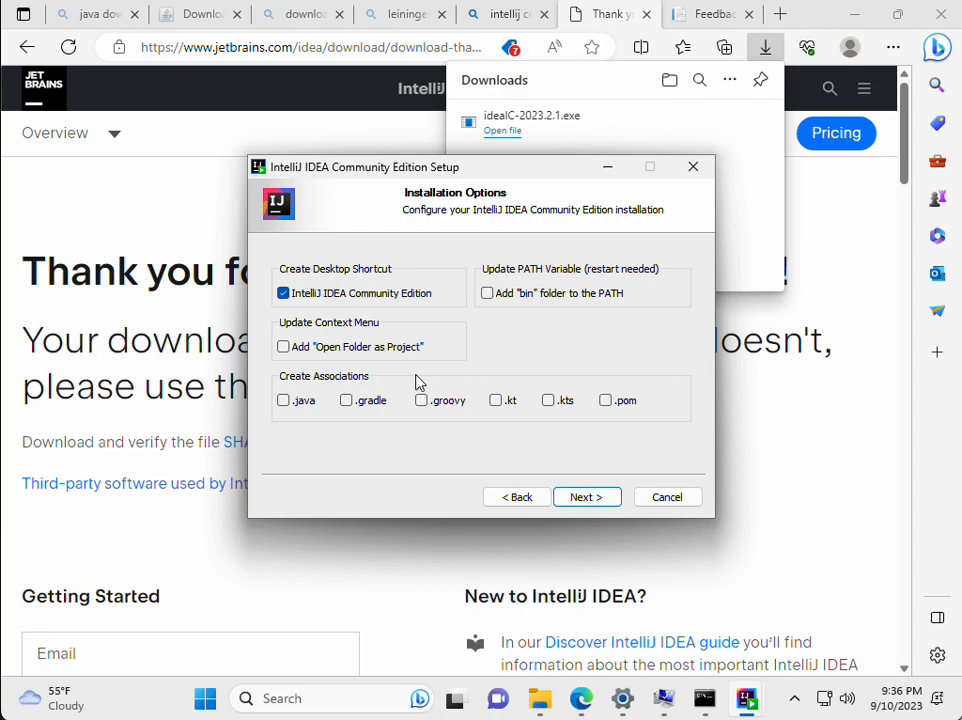
mouse_move(587, 497)
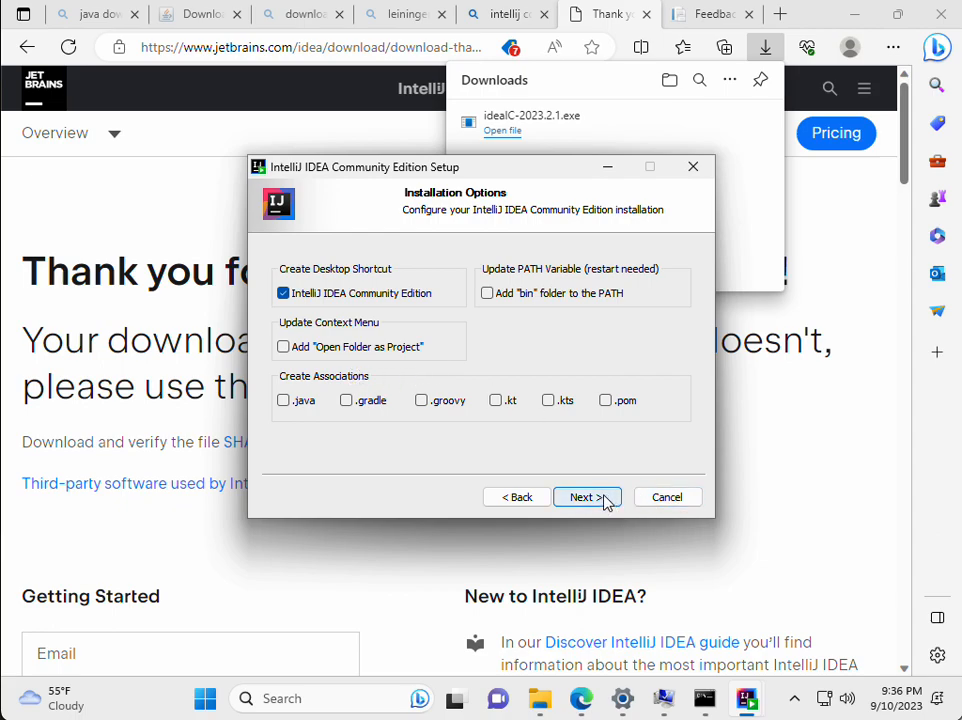
click(587, 497)
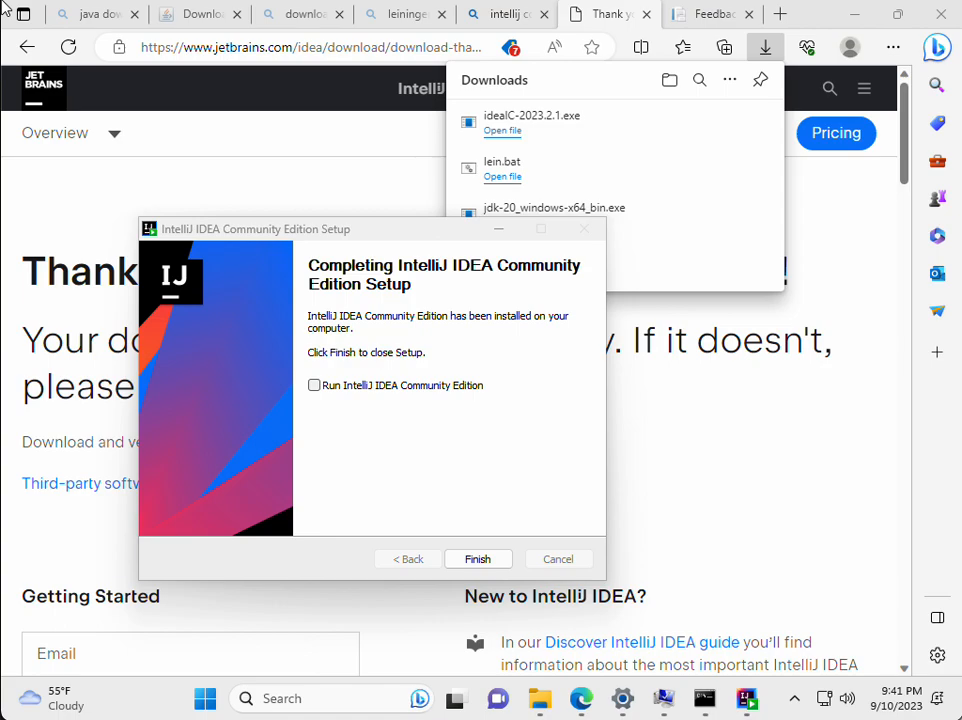
mouse_move(449, 429)
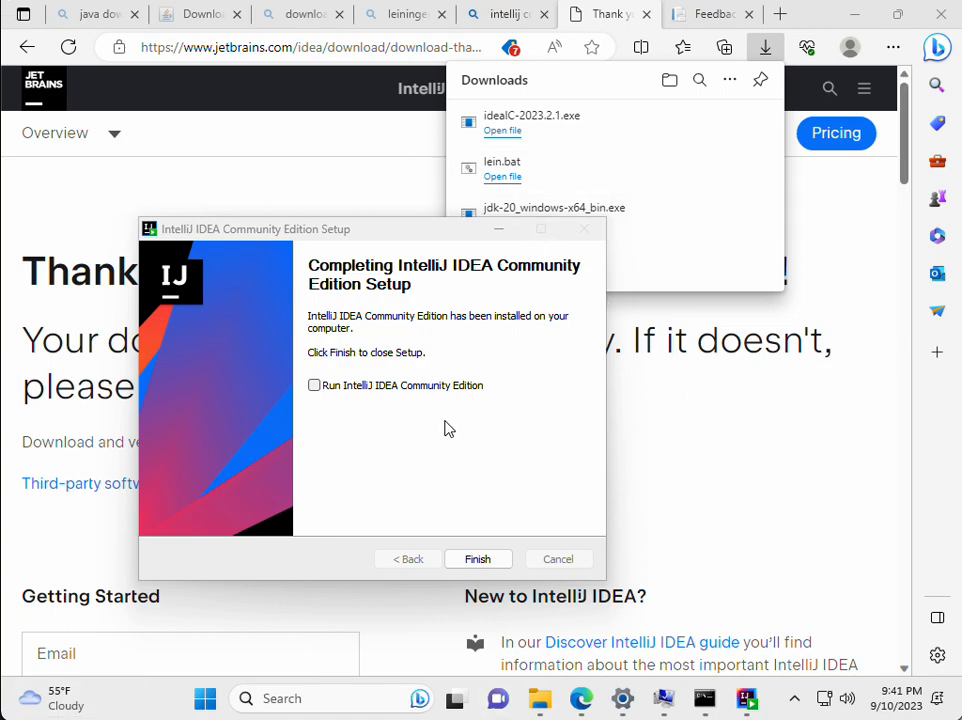
mouse_move(434, 390)
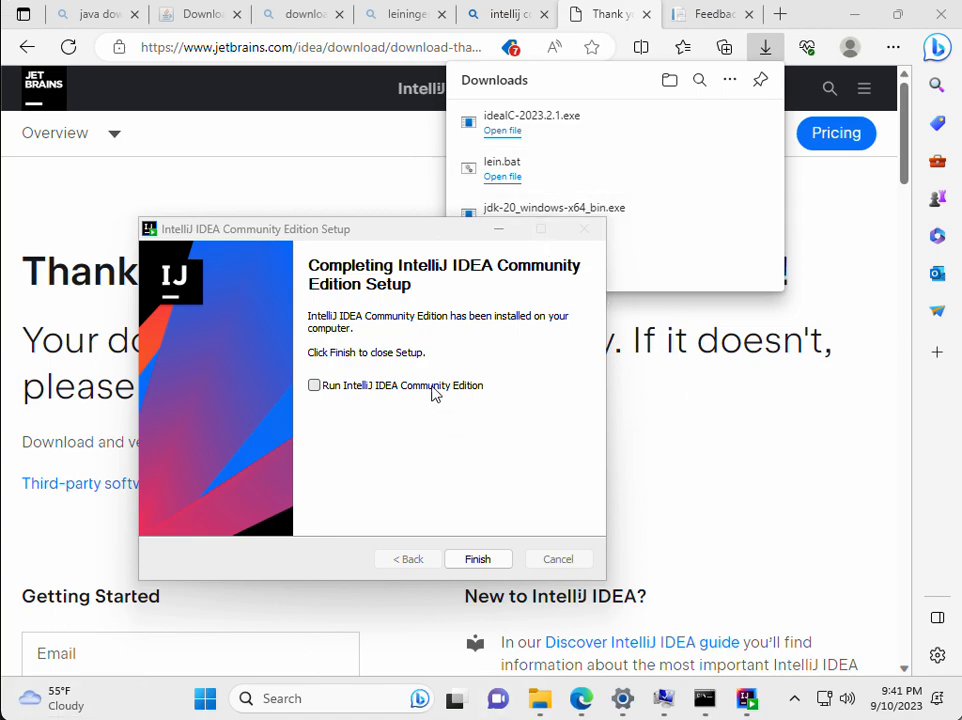
Step: Finish setup with 'Run IntelliJ IDEA' ticked and close System Properties
click(314, 385)
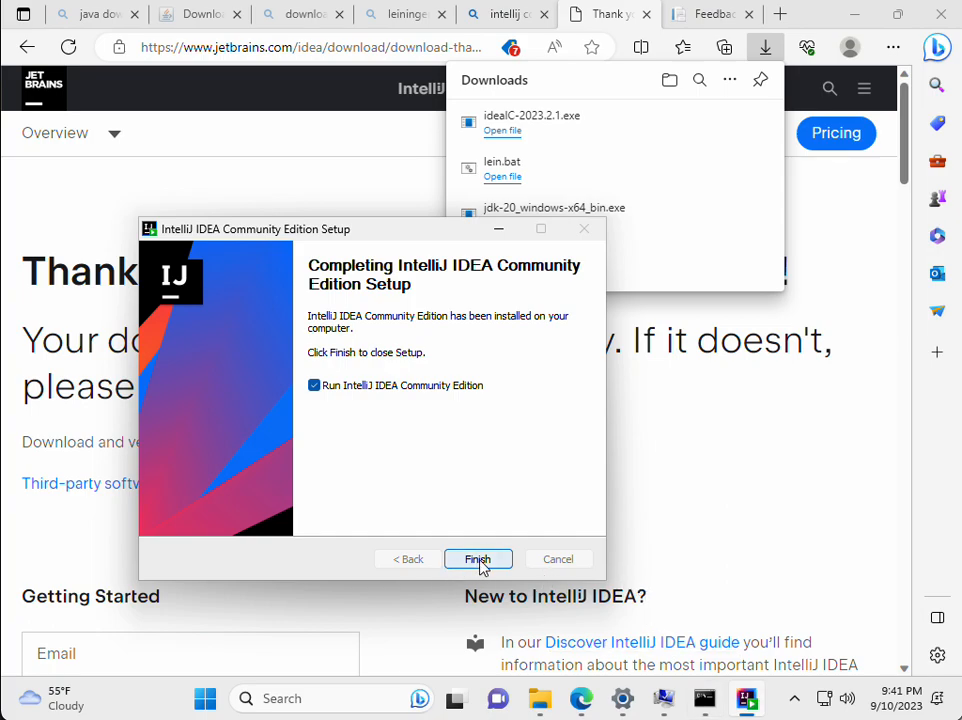
click(478, 559)
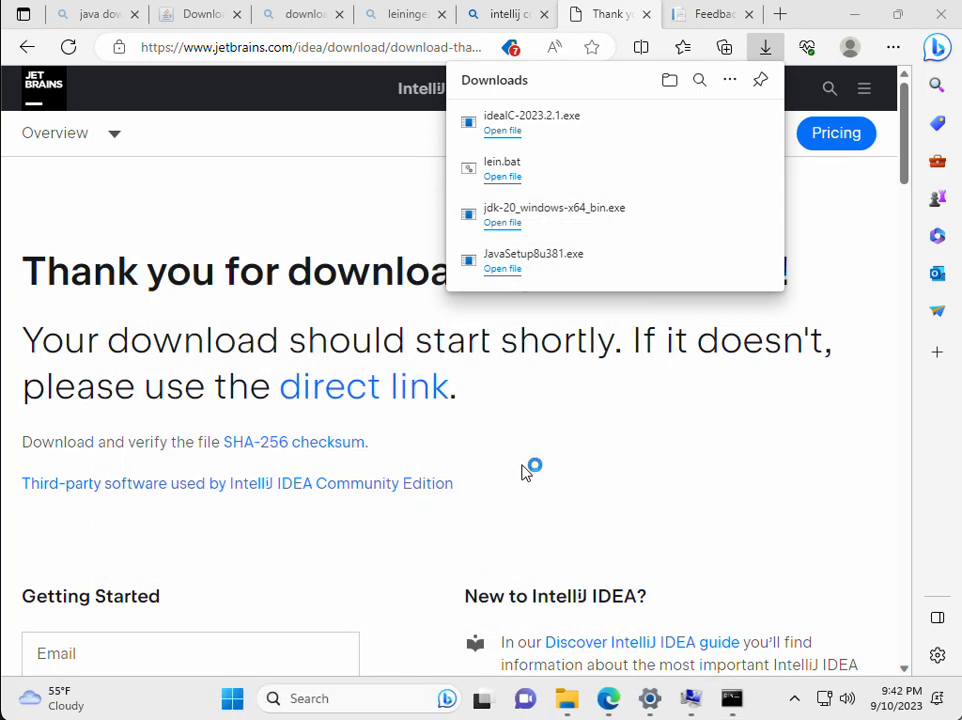
mouse_move(624, 233)
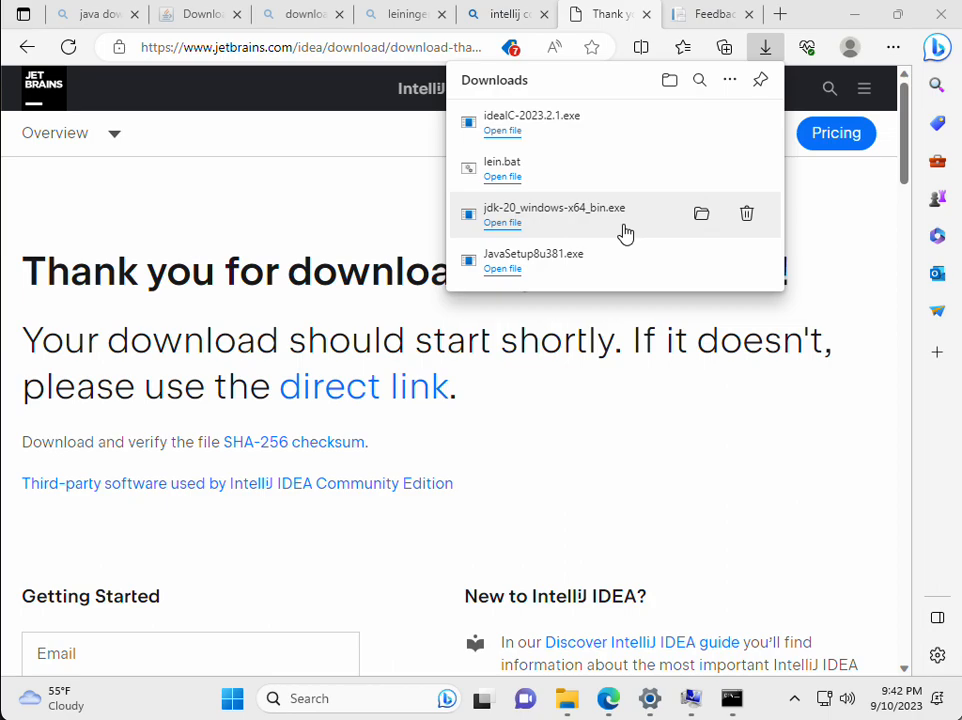
mouse_move(399, 568)
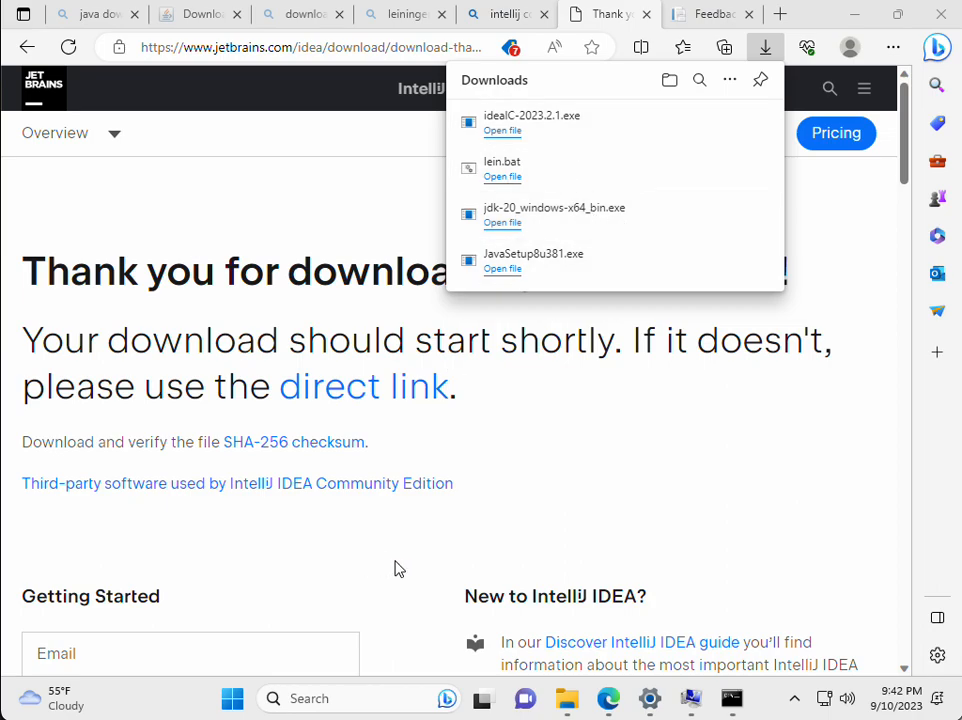
mouse_move(738, 697)
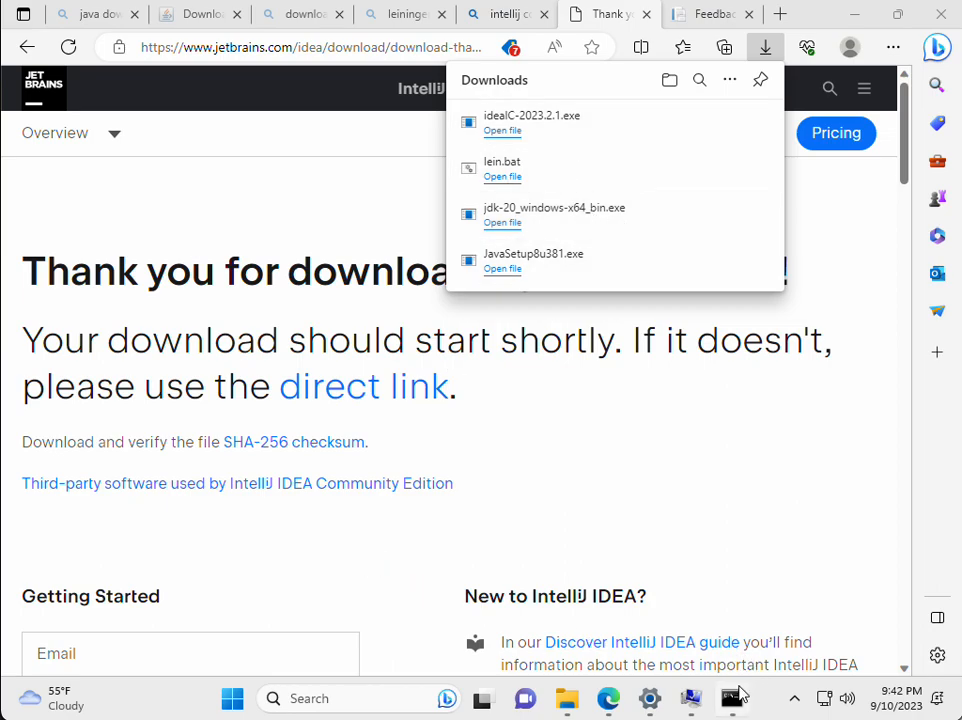
mouse_move(688, 609)
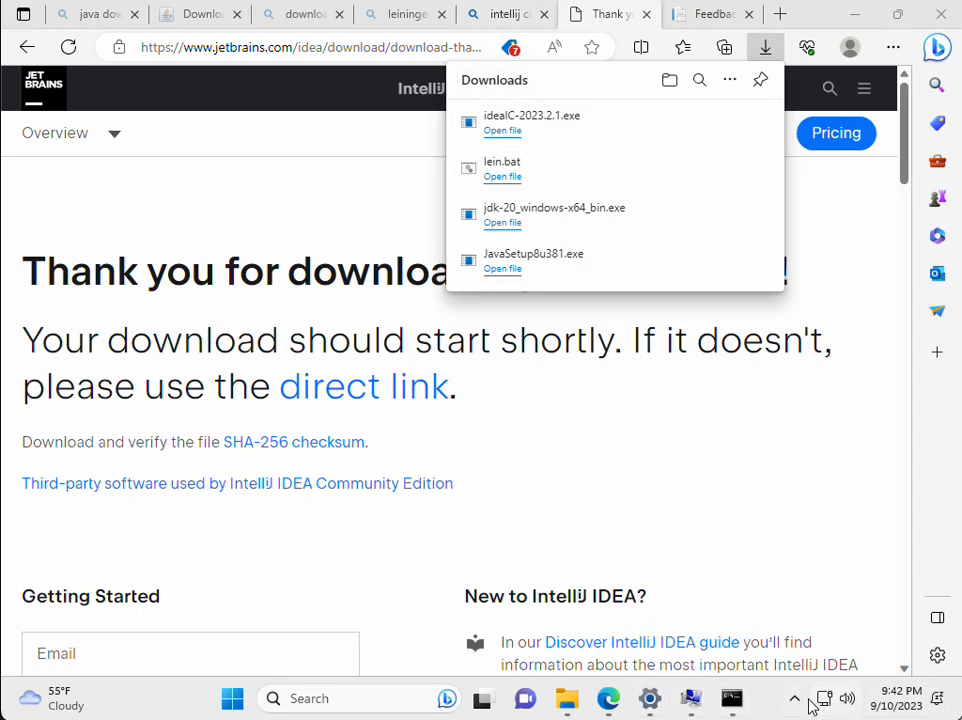
mouse_move(940, 15)
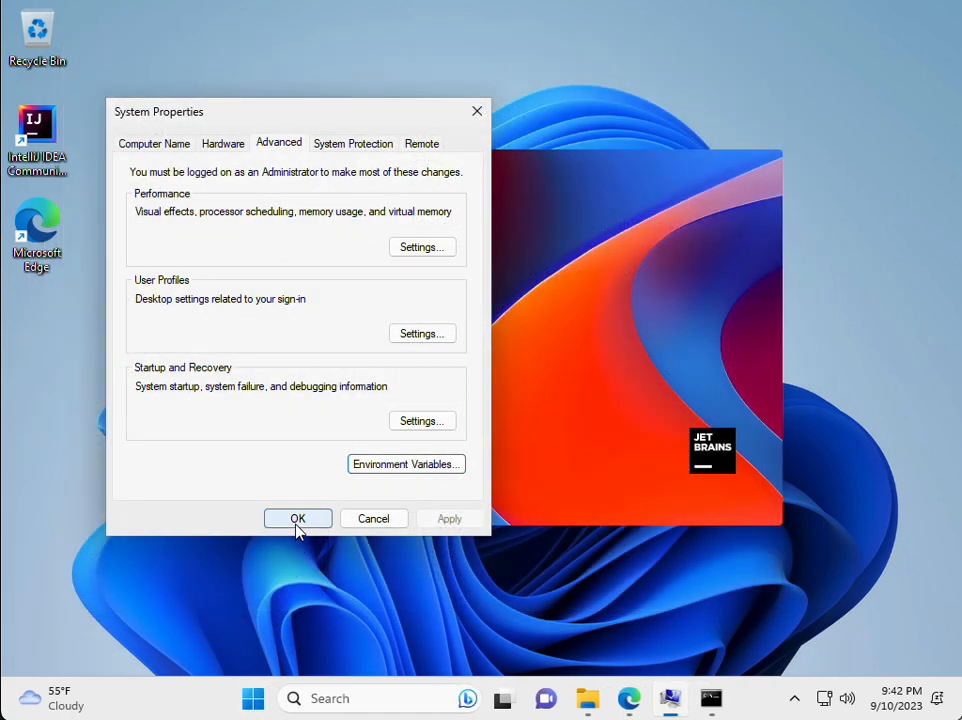
click(298, 518)
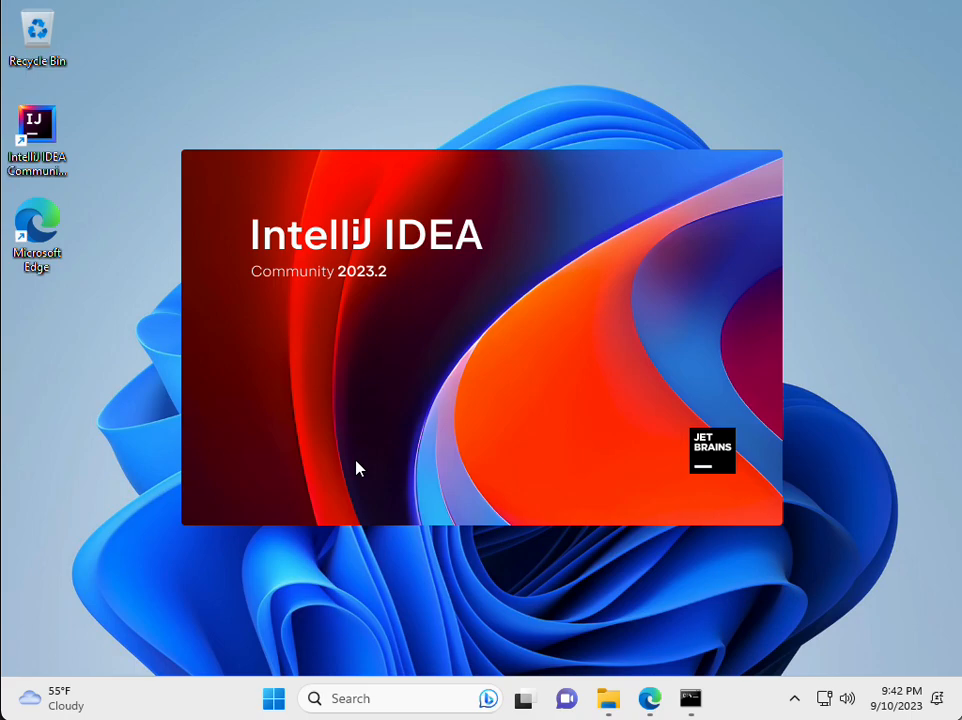
mouse_move(364, 466)
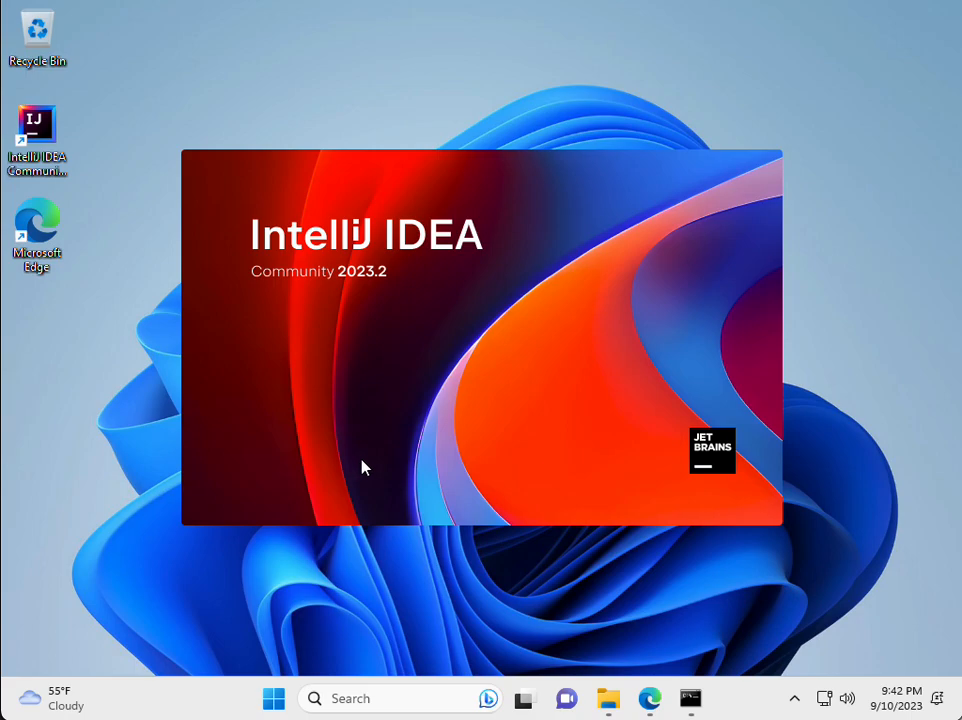
mouse_move(122, 540)
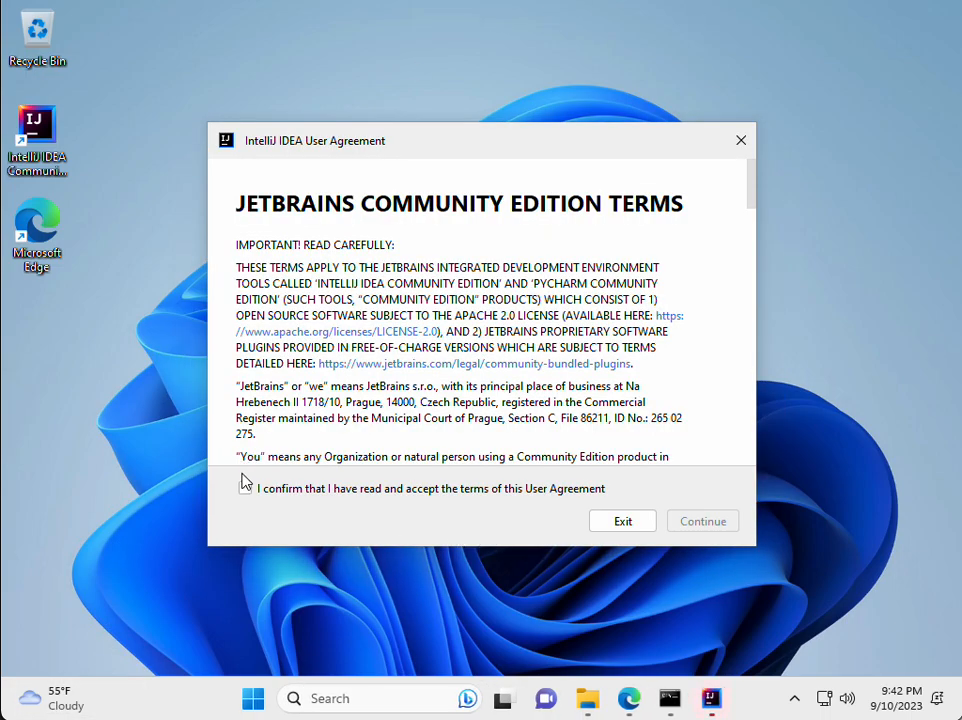
Step: Accept the Community Edition user agreement and answer the data sharing question
click(244, 488)
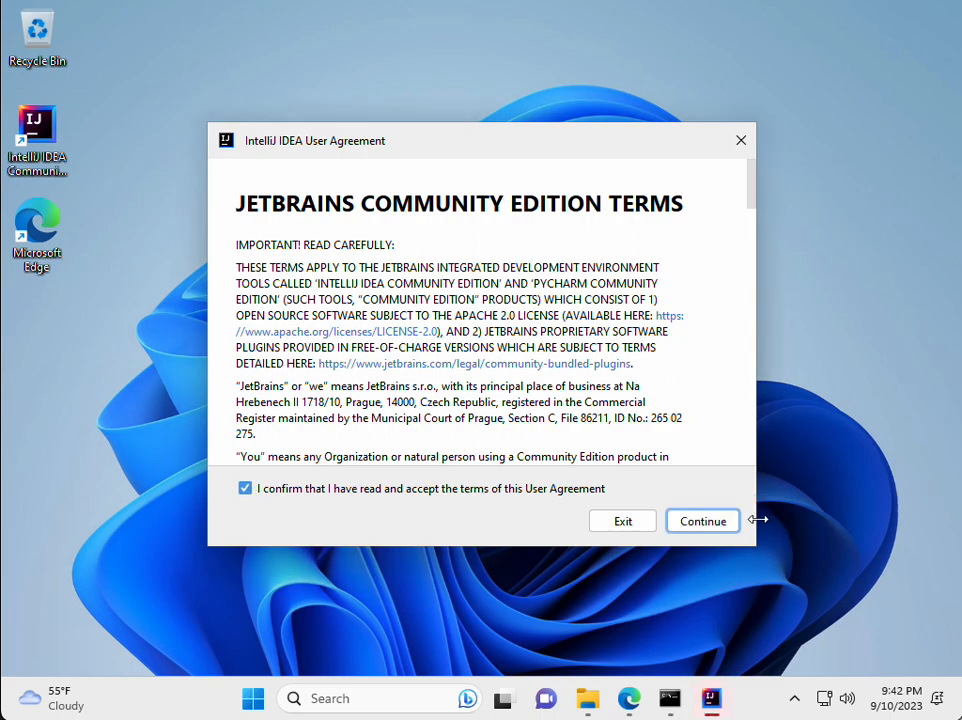
click(701, 521)
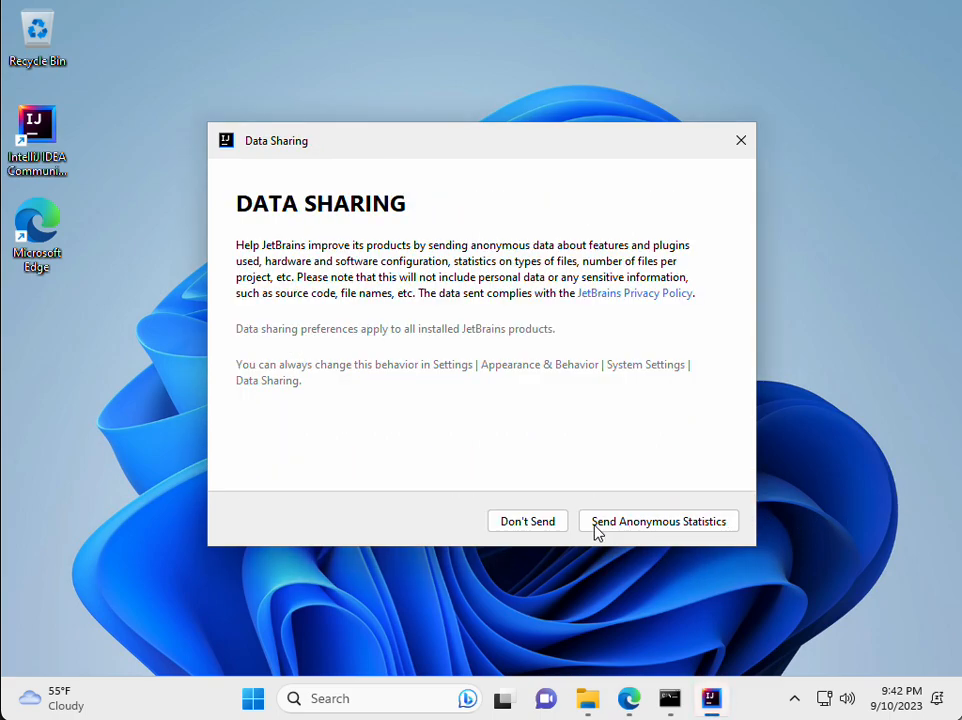
click(657, 521)
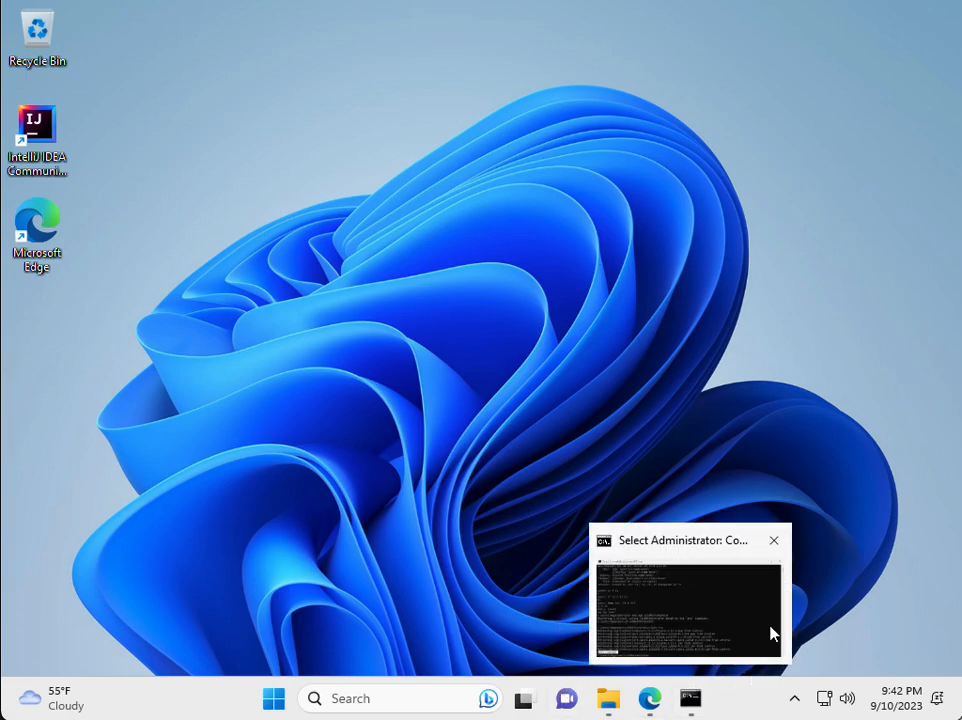
Step: Close the hidden notification-area icons and return to the IntelliJ Welcome screen
click(773, 540)
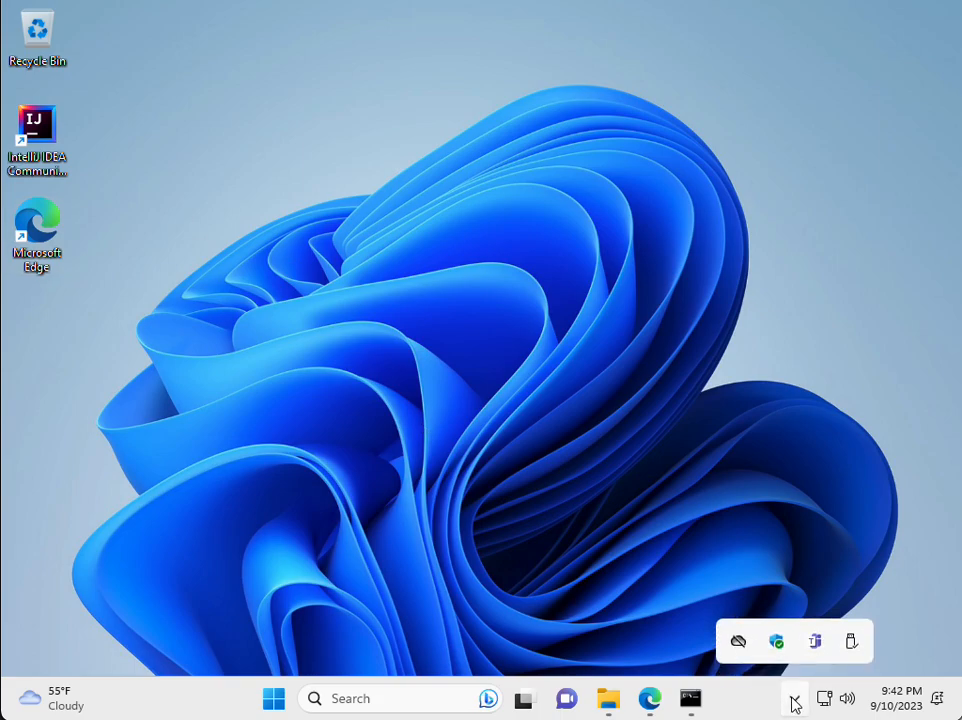
click(793, 698)
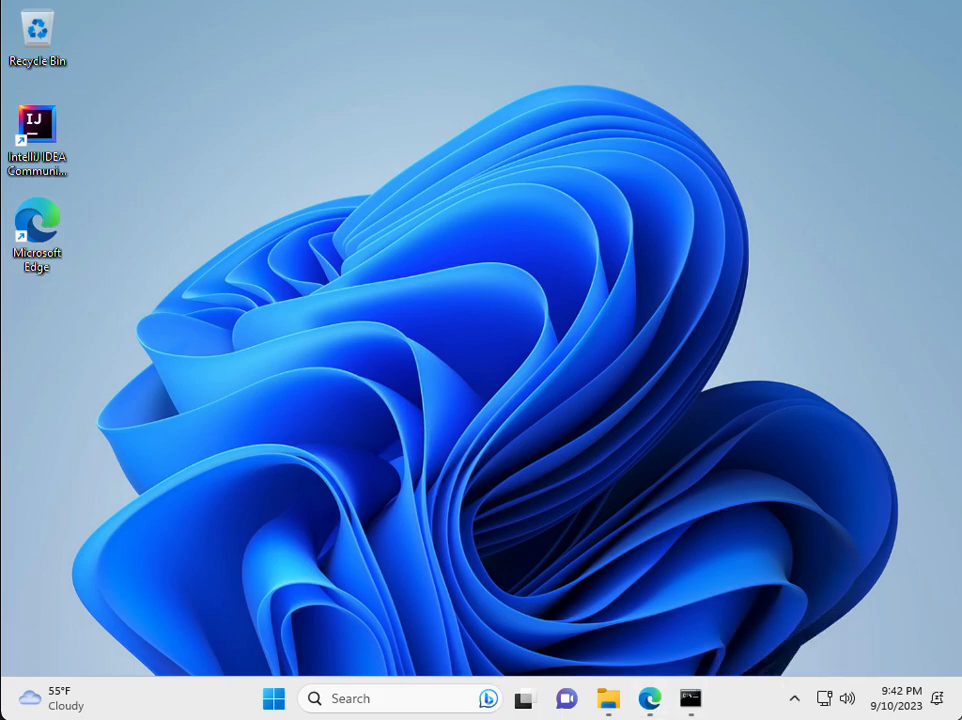
mouse_move(908, 556)
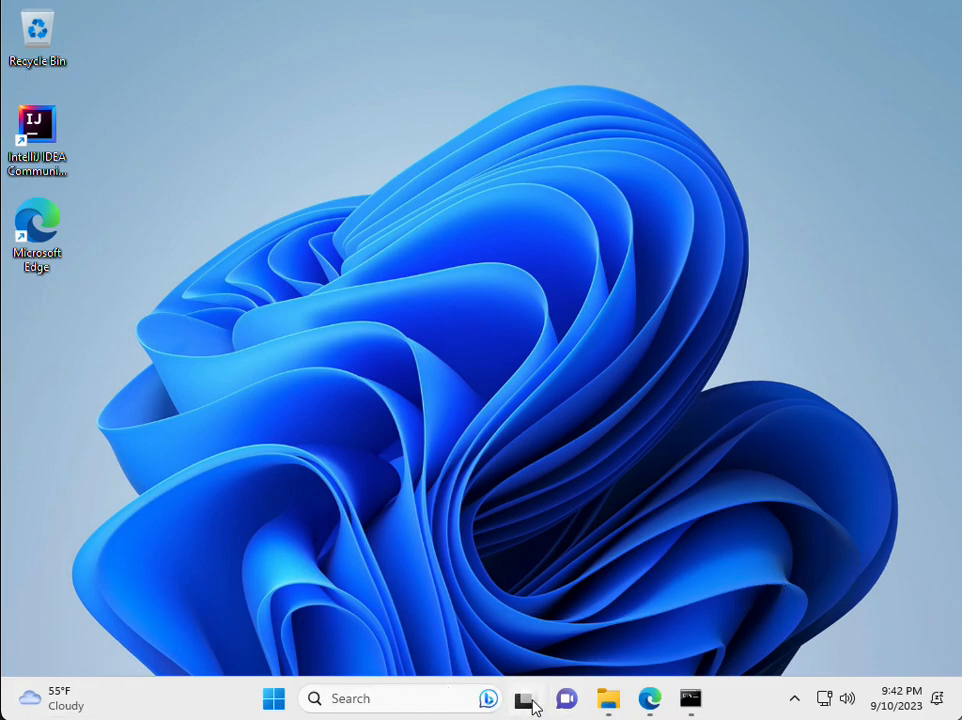
click(528, 698)
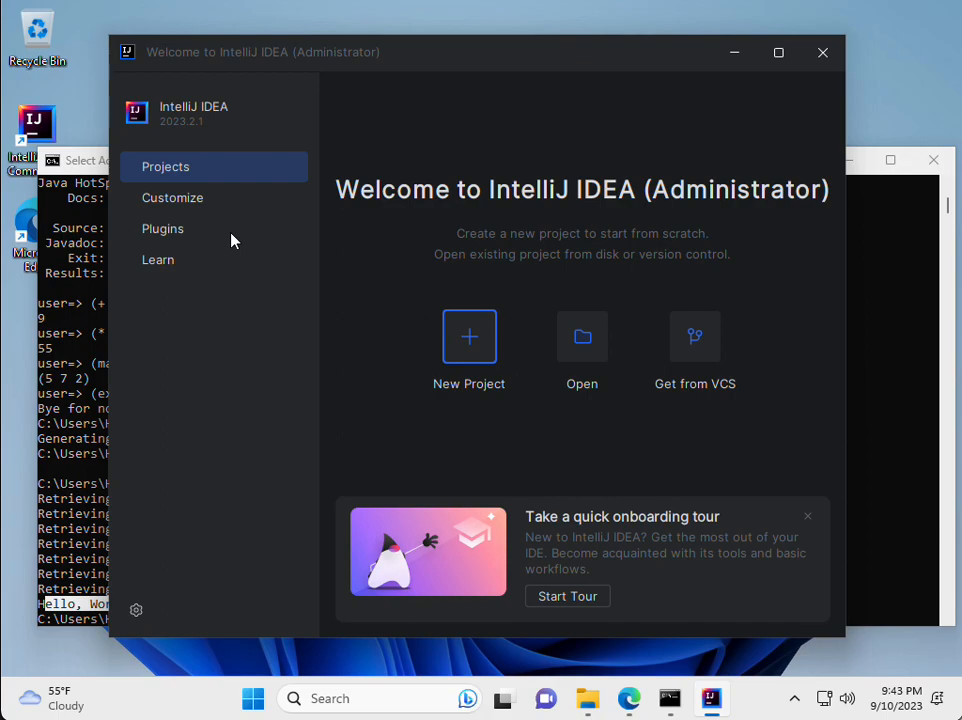
mouse_move(221, 237)
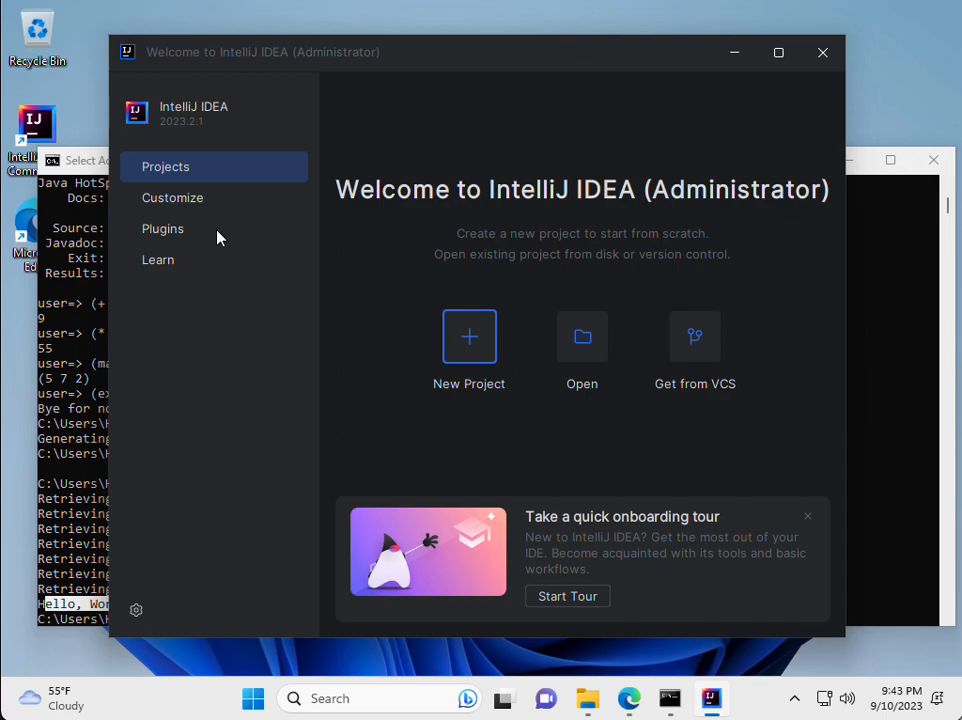
mouse_move(200, 240)
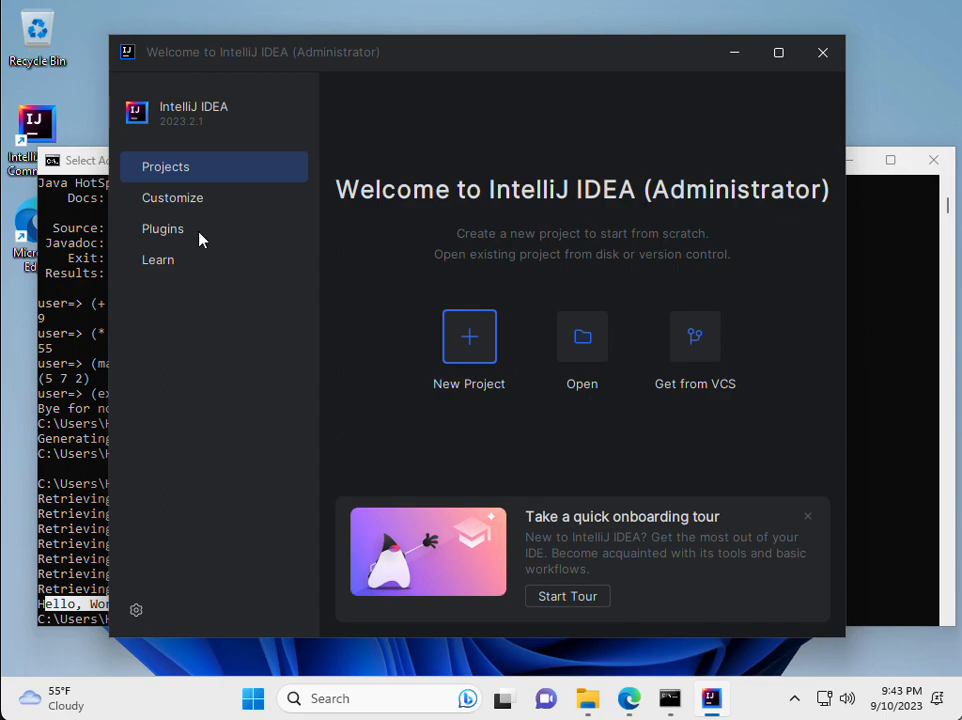
mouse_move(165, 240)
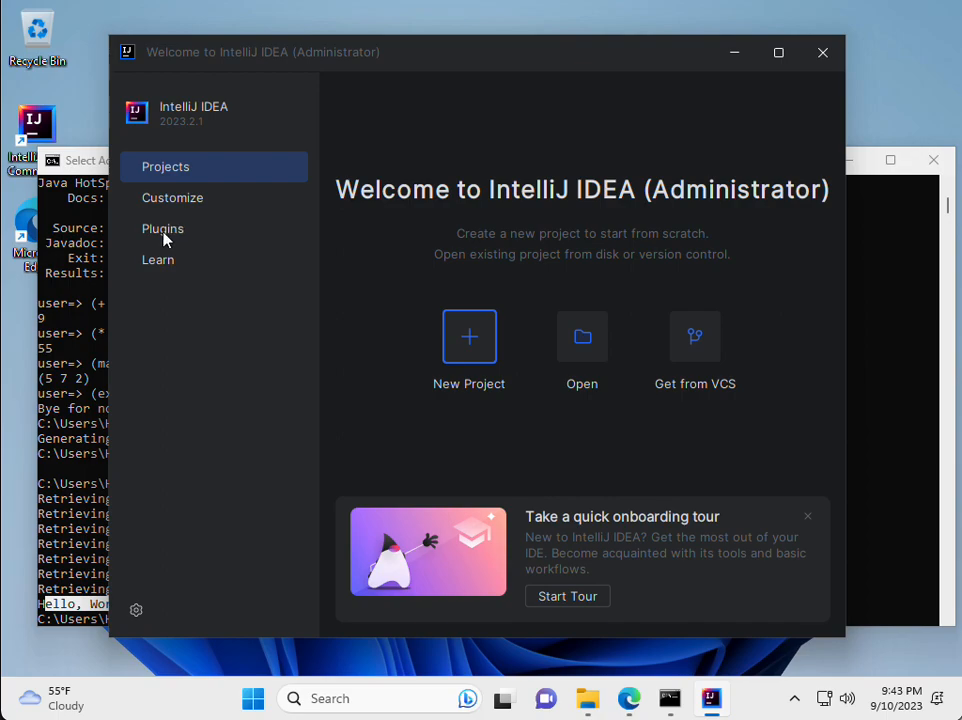
mouse_move(185, 238)
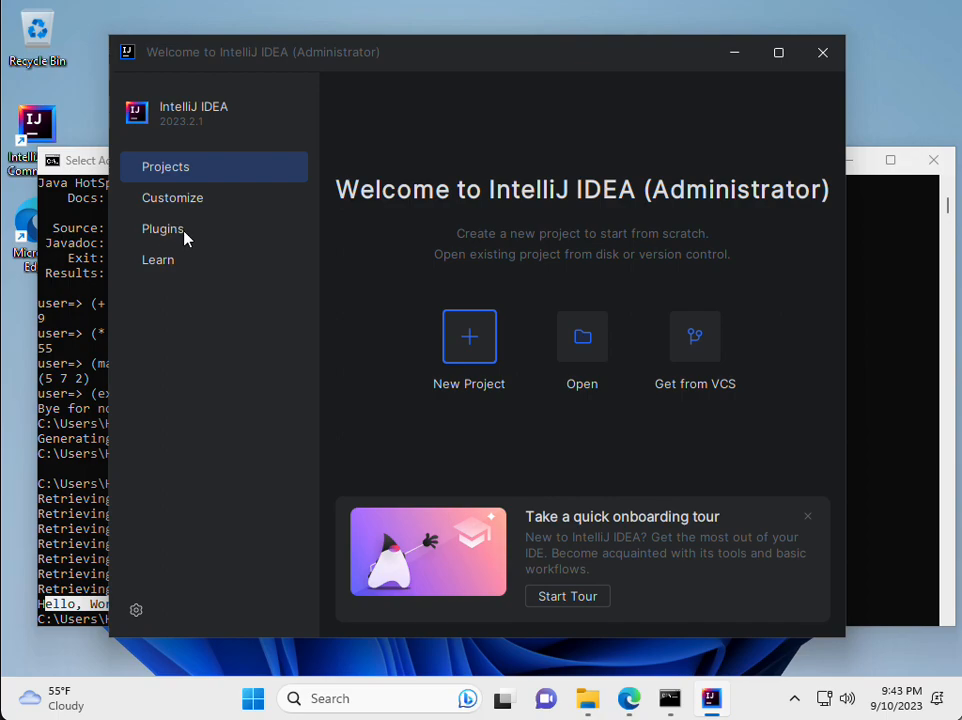
Step: Open the Plugins Marketplace and view the Scala plugin's details
click(162, 228)
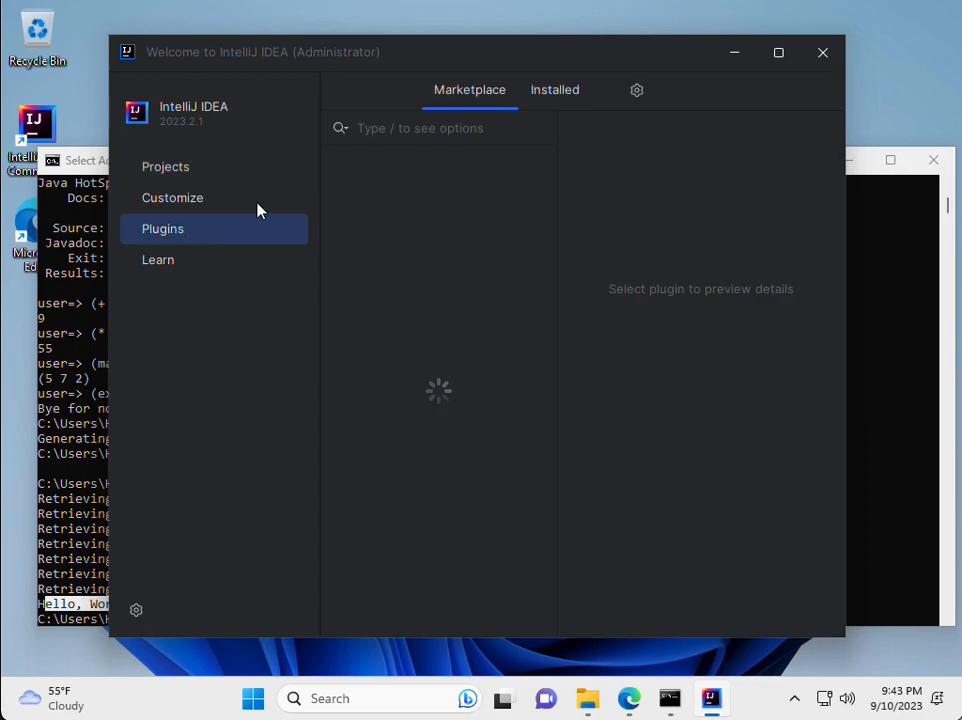
mouse_move(334, 7)
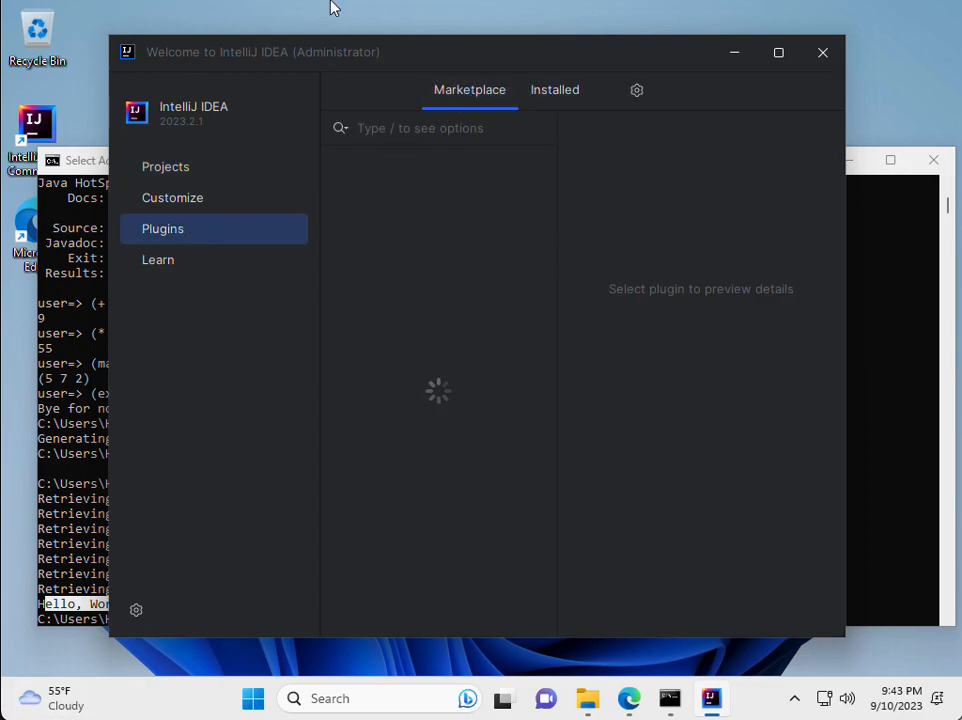
mouse_move(330, 322)
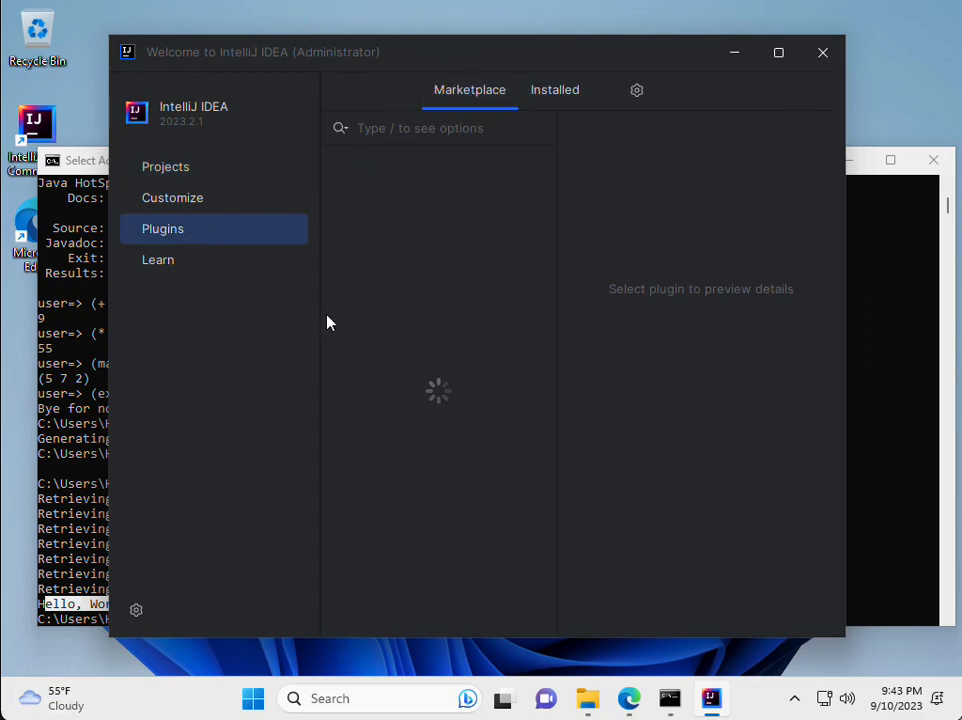
mouse_move(122, 84)
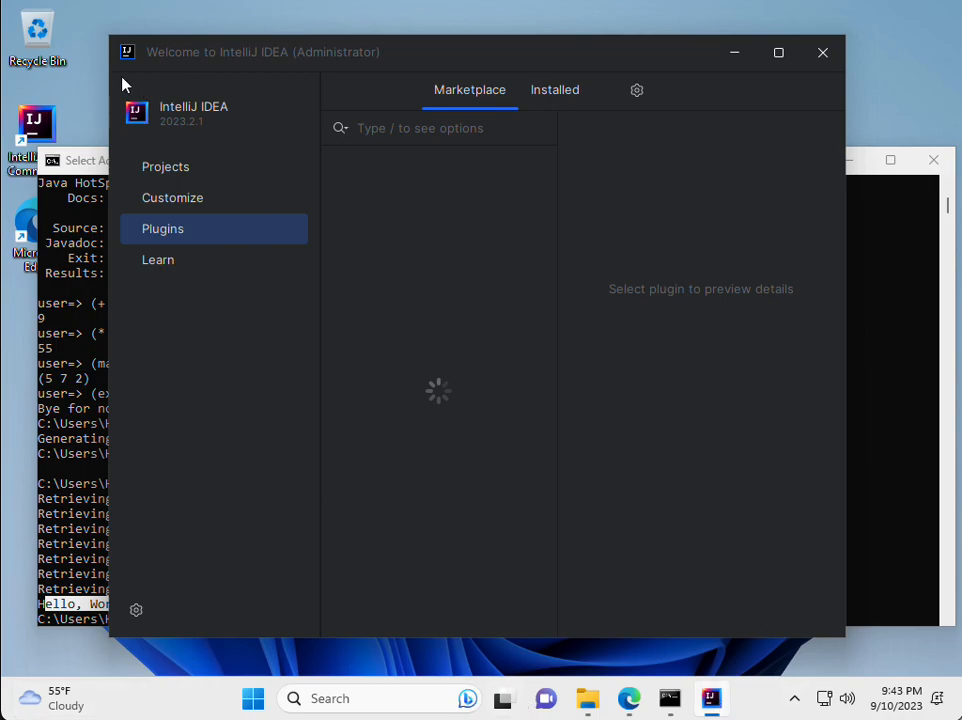
mouse_move(125, 85)
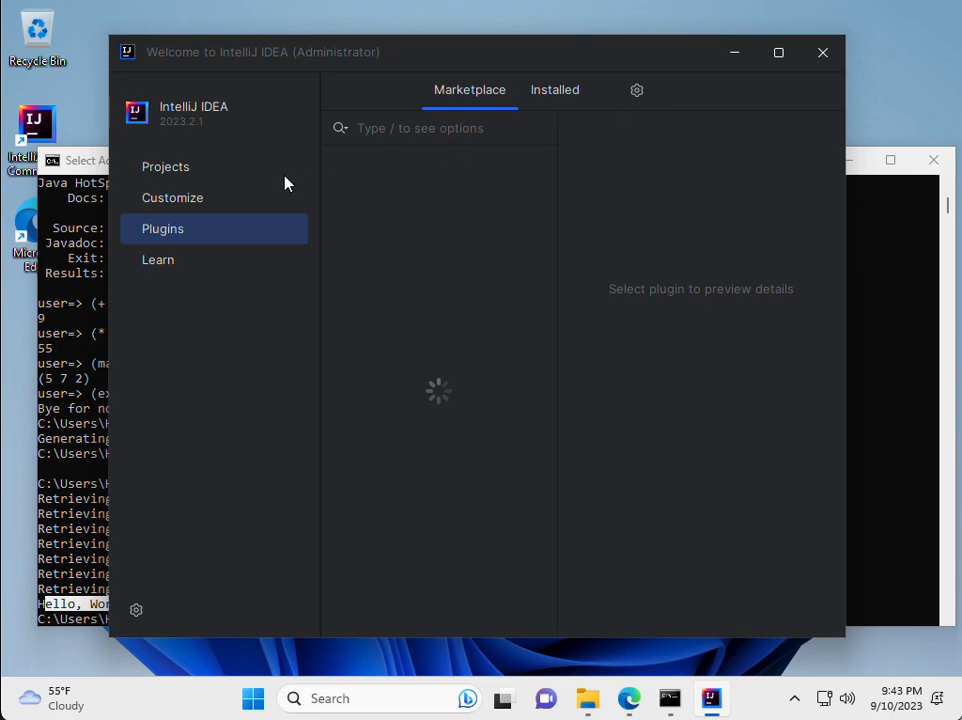
mouse_move(203, 261)
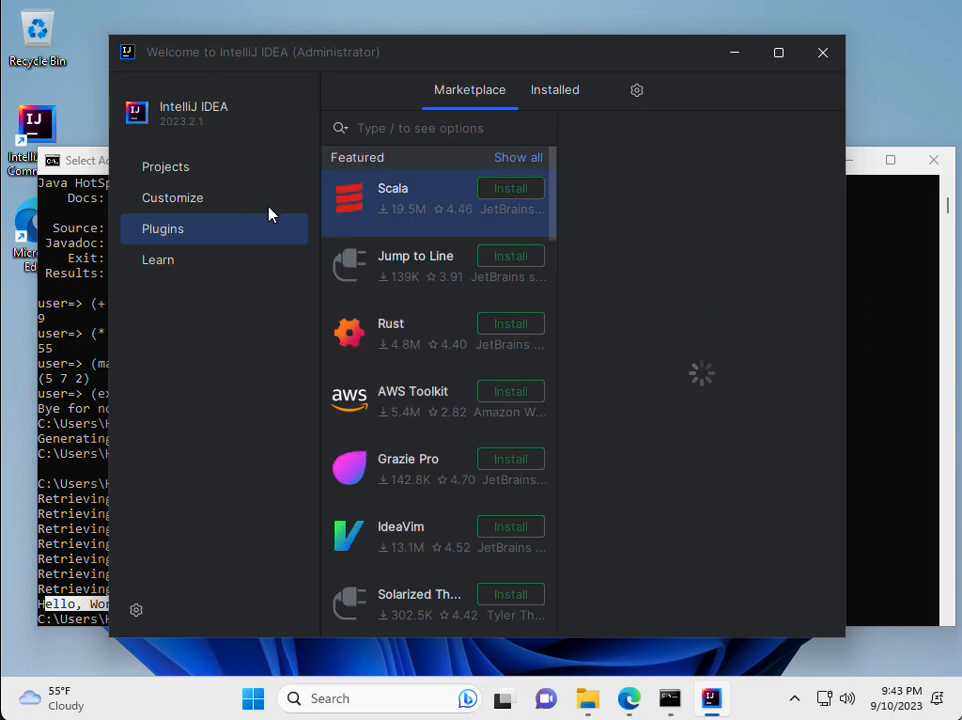
mouse_move(202, 240)
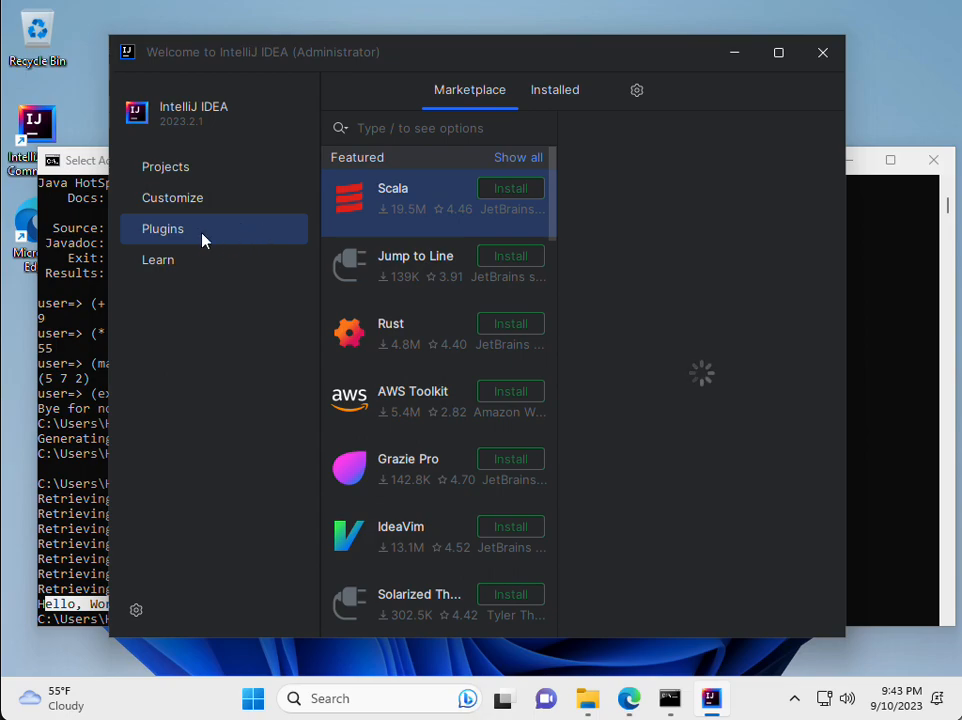
click(392, 195)
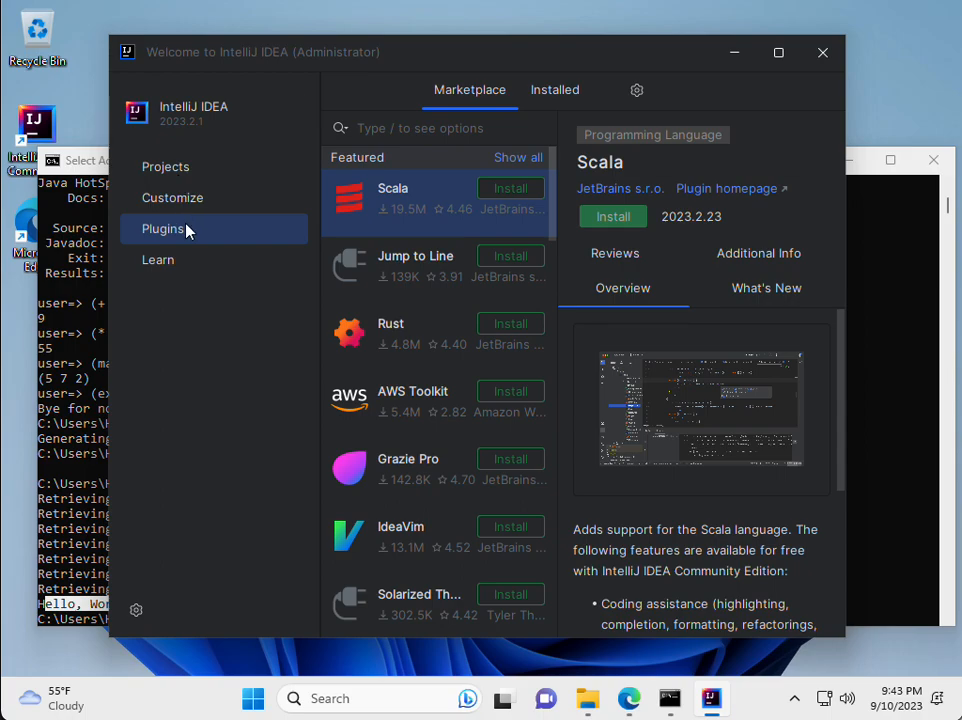
mouse_move(360, 178)
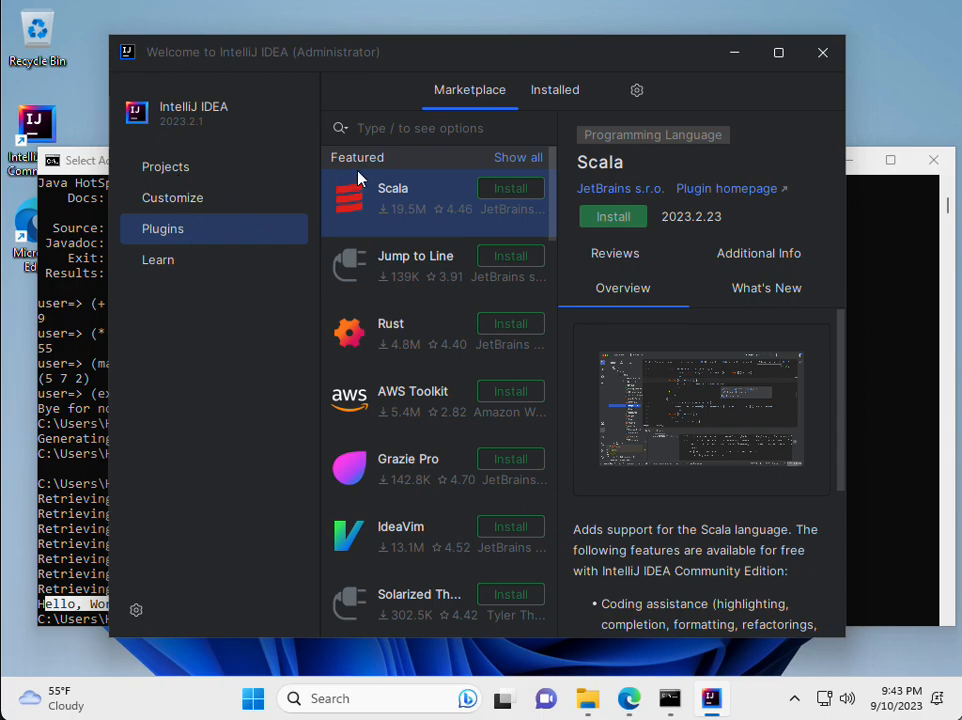
mouse_move(400, 150)
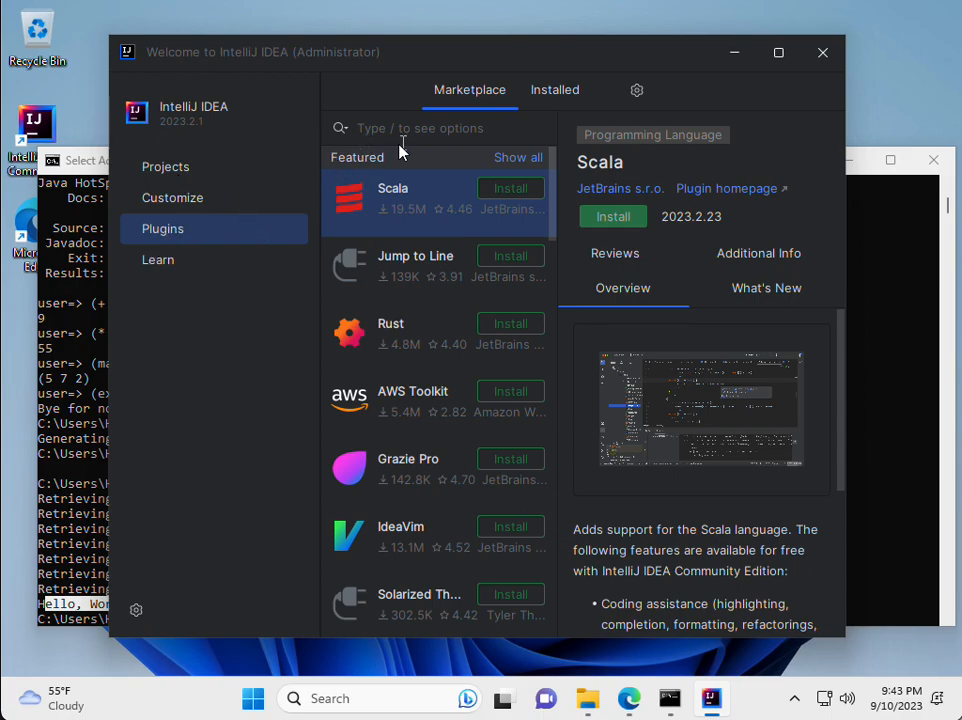
Step: Search 'clojure', install the Cursive plugin, and restart the IDE
text(clojure)
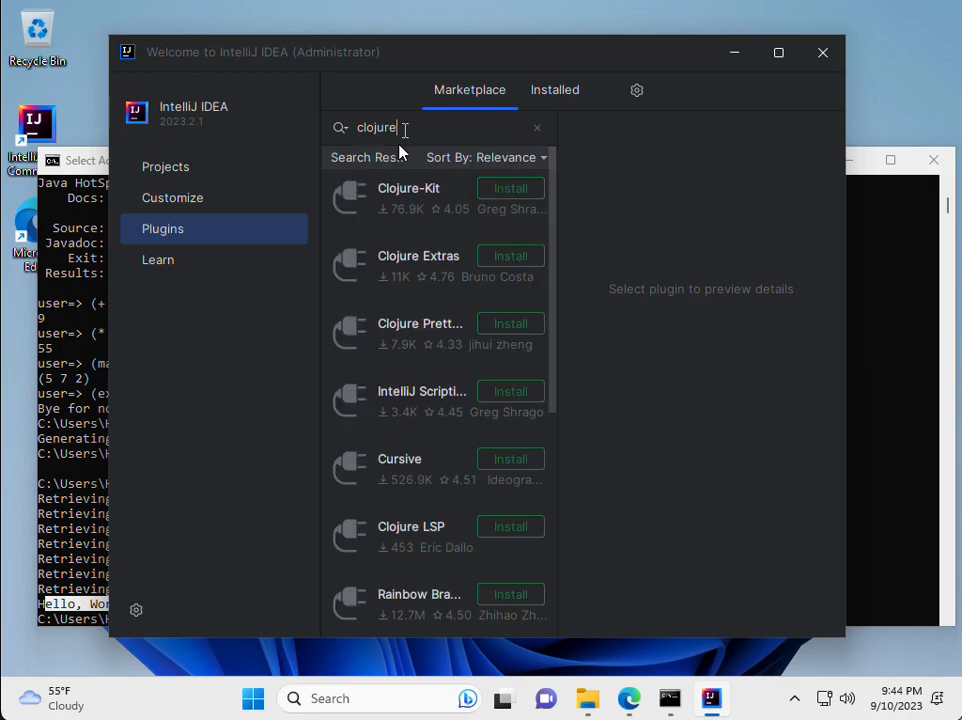
click(430, 198)
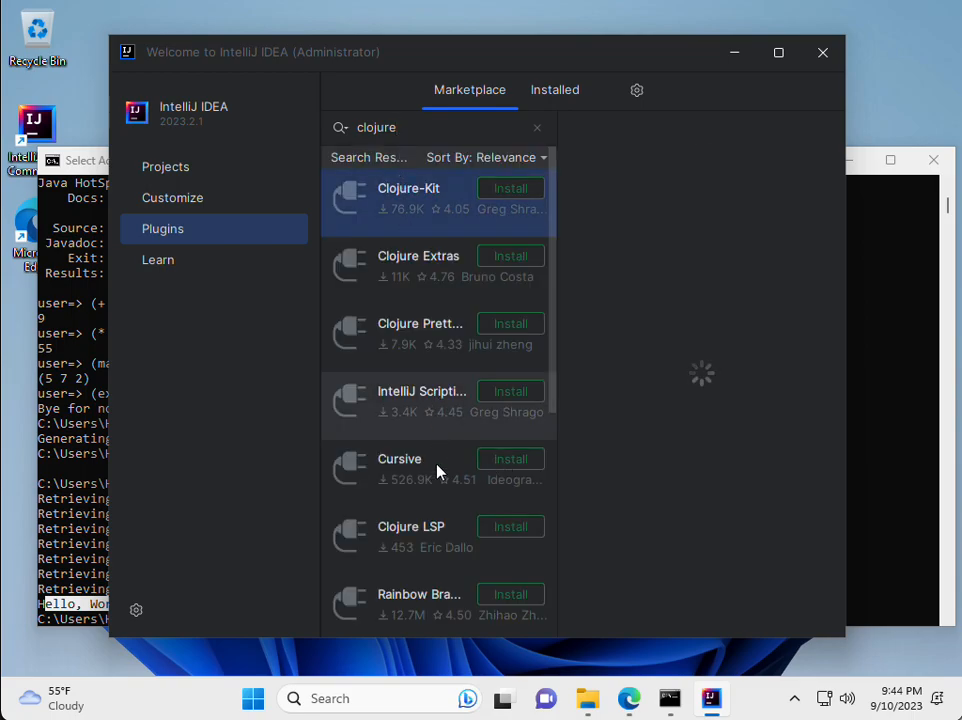
mouse_move(408, 477)
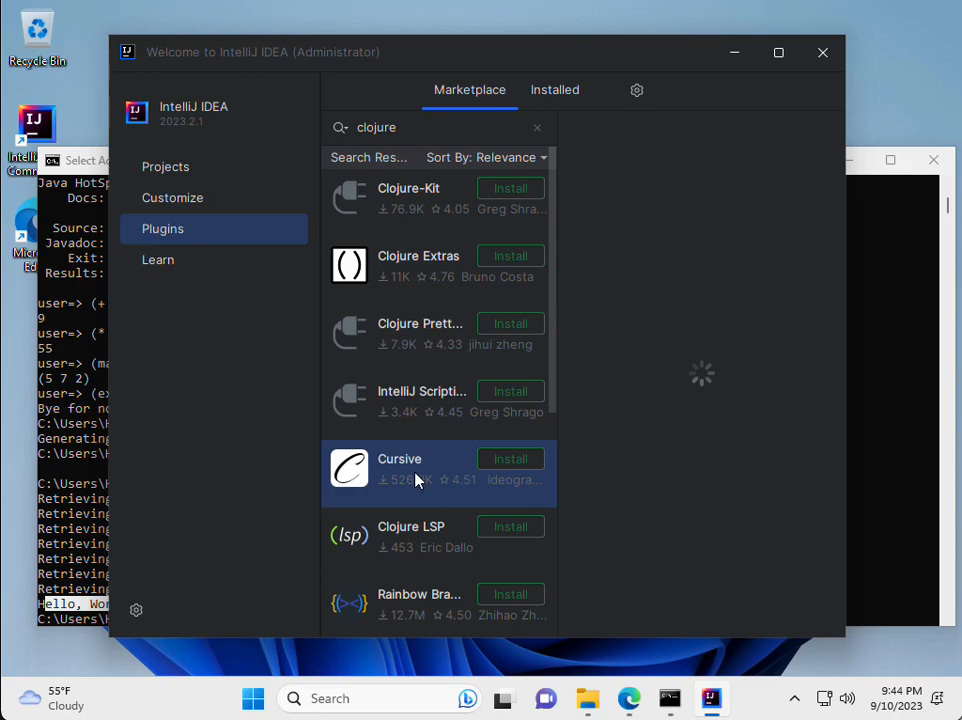
mouse_move(513, 487)
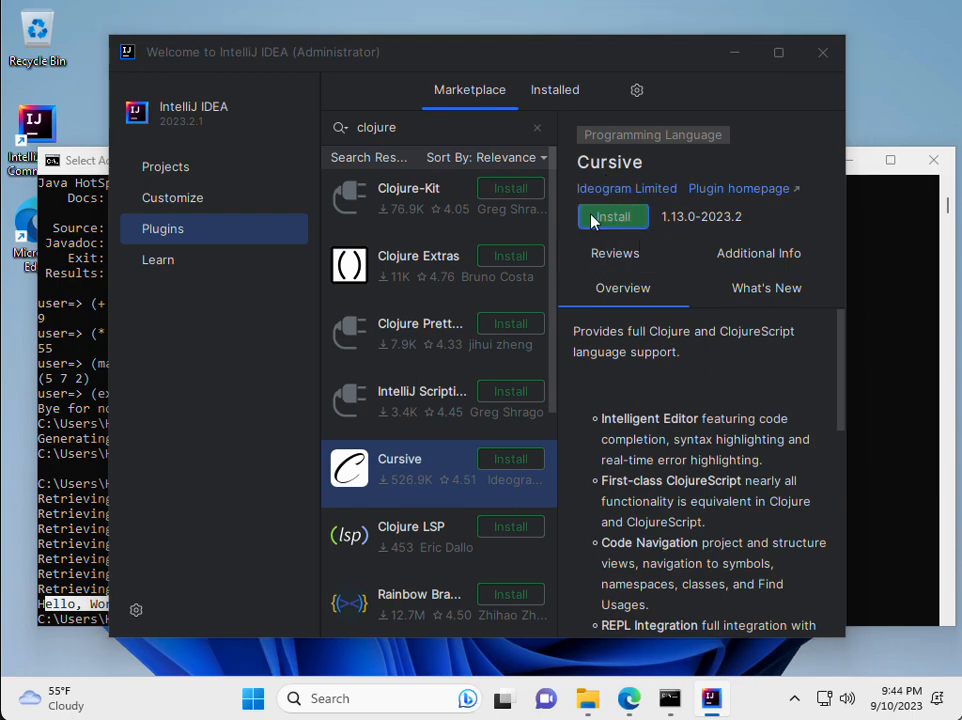
mouse_move(517, 442)
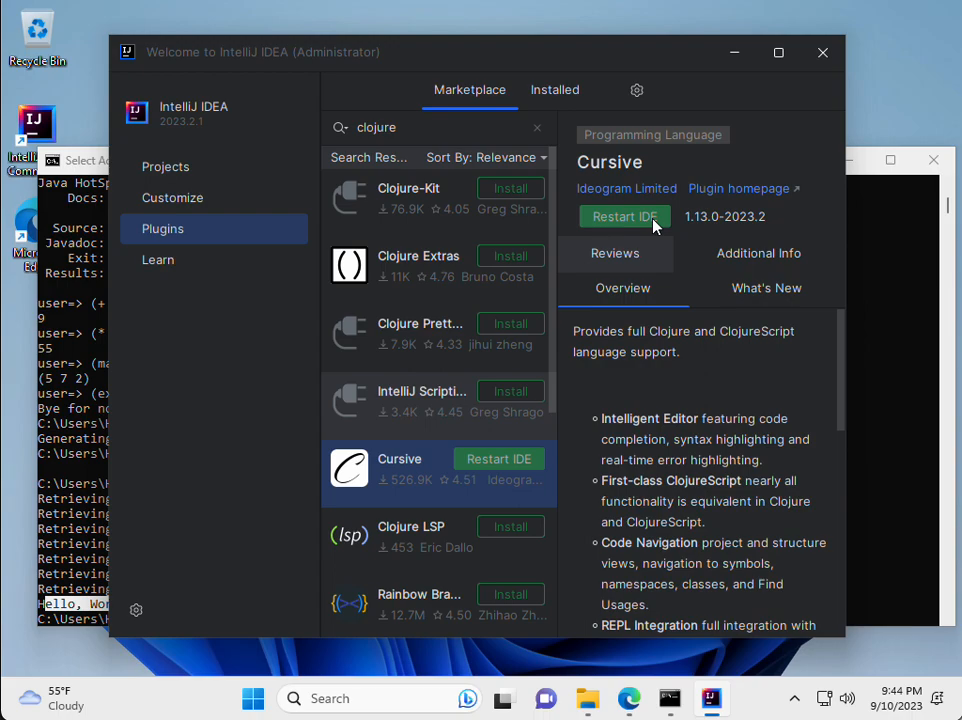
mouse_move(652, 222)
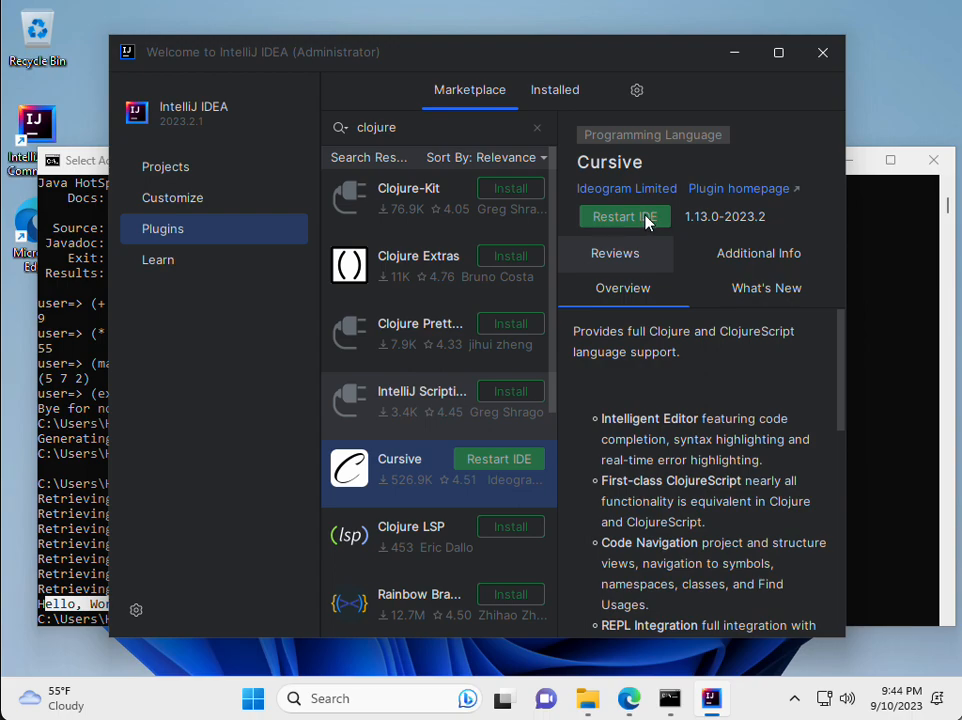
click(624, 216)
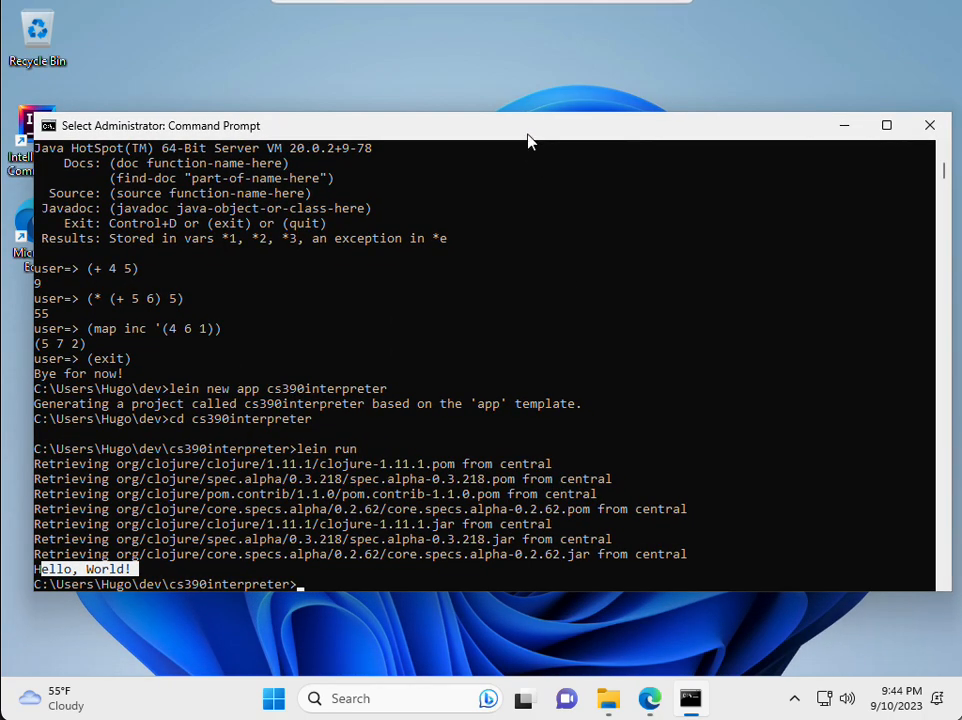
mouse_move(660, 595)
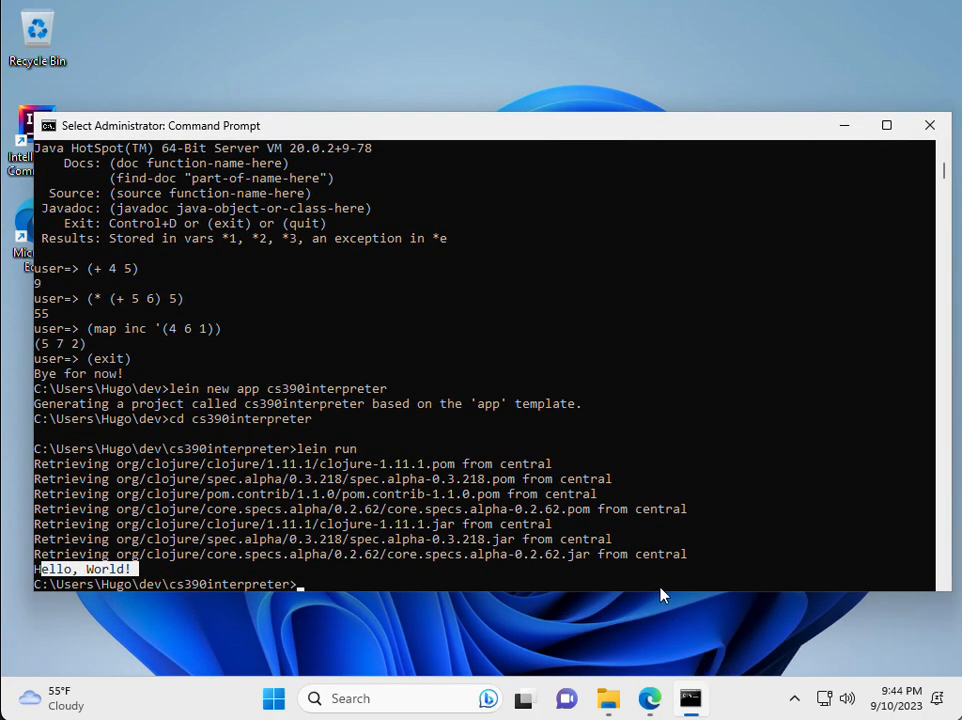
mouse_move(925, 113)
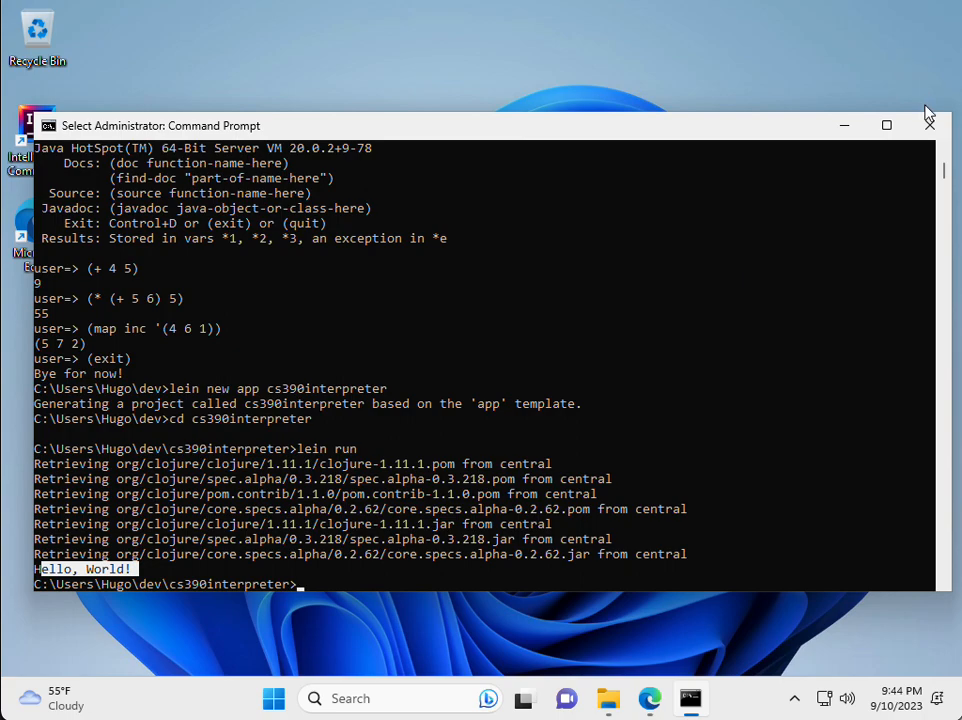
Step: Close Command Prompt and let IntelliJ IDEA relaunch to its splash screen
click(928, 124)
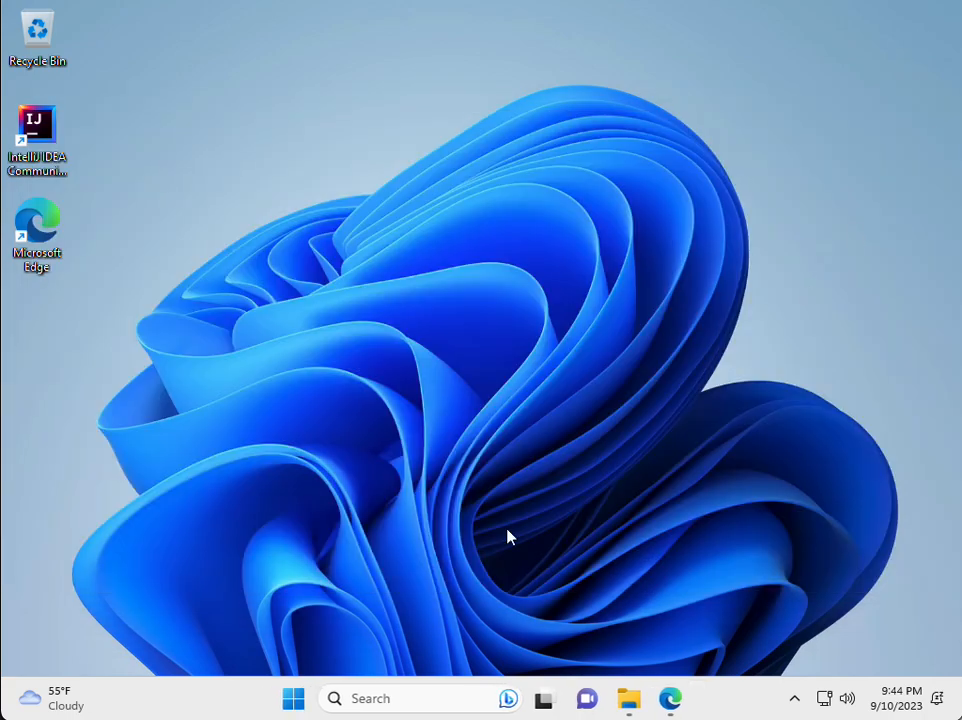
click(37, 698)
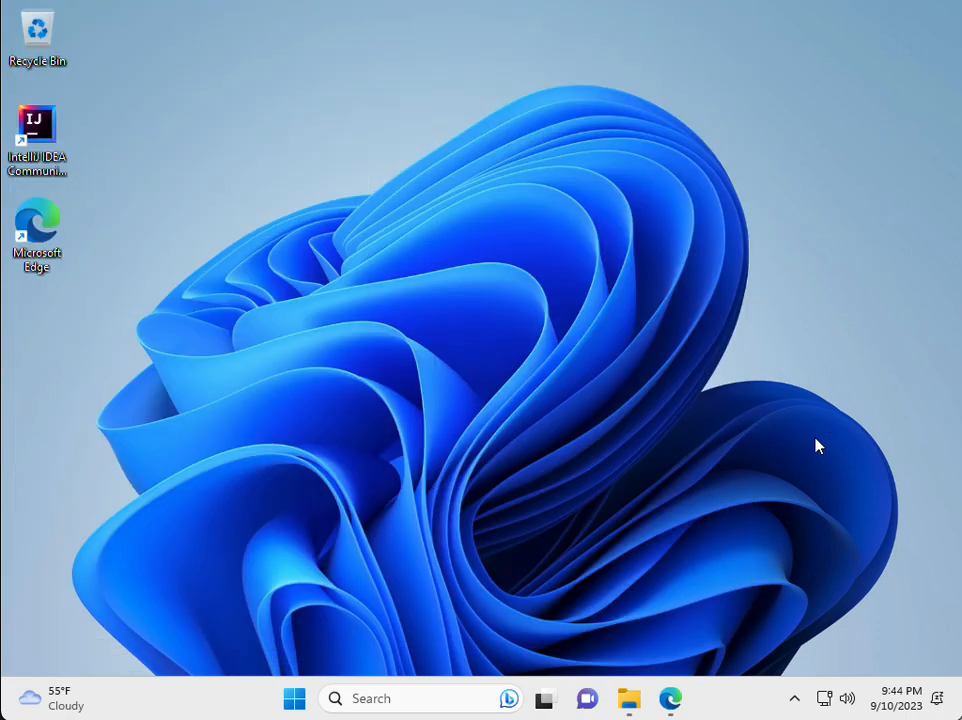
mouse_move(795, 700)
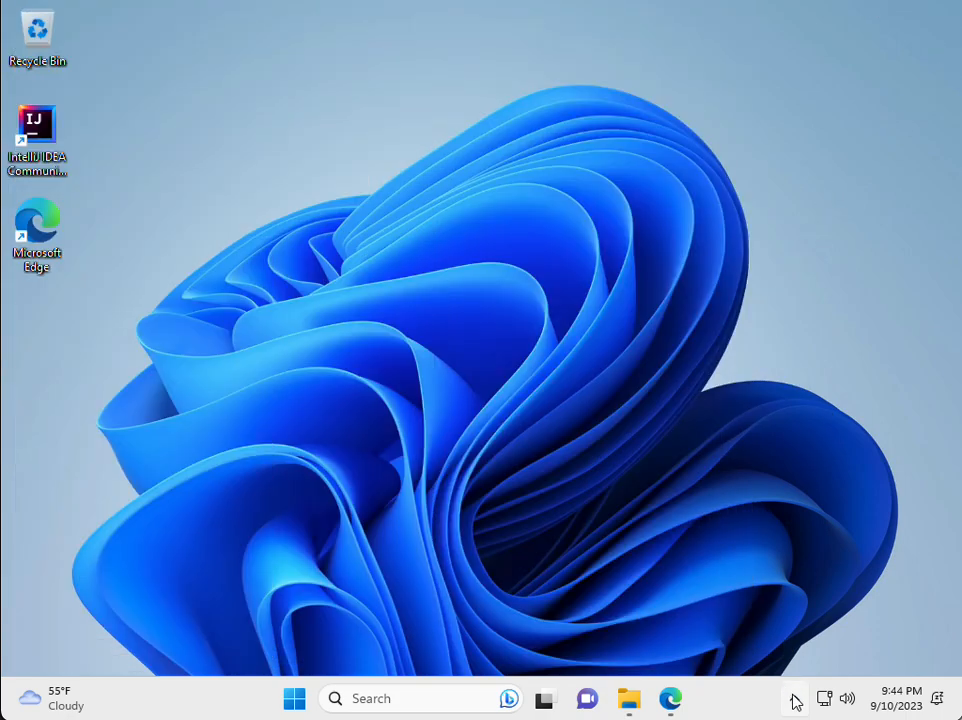
double_click(37, 130)
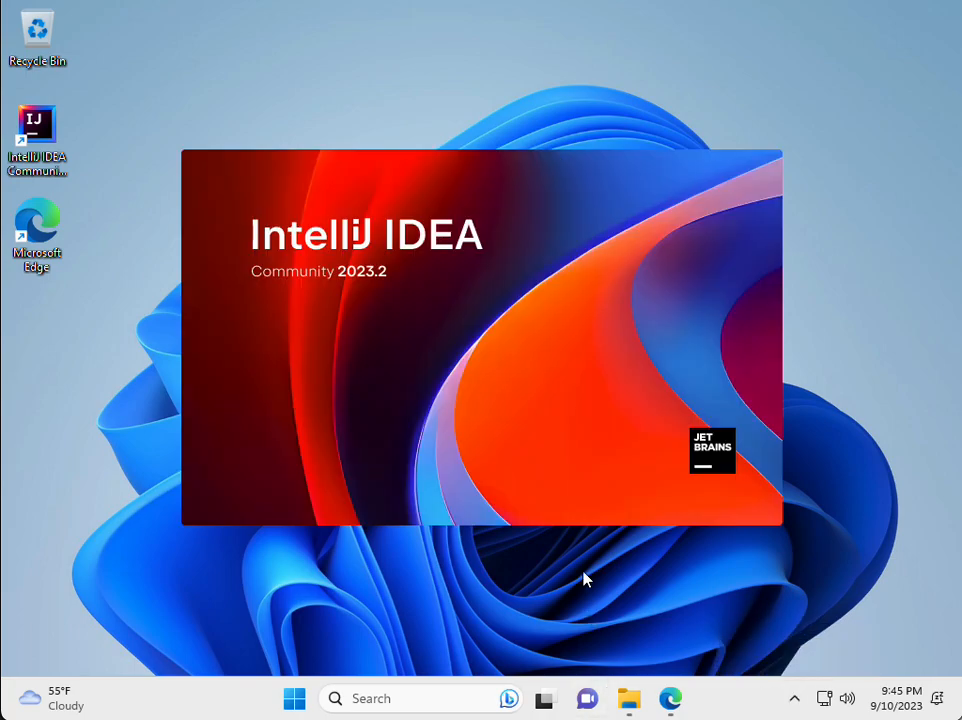
mouse_move(830, 205)
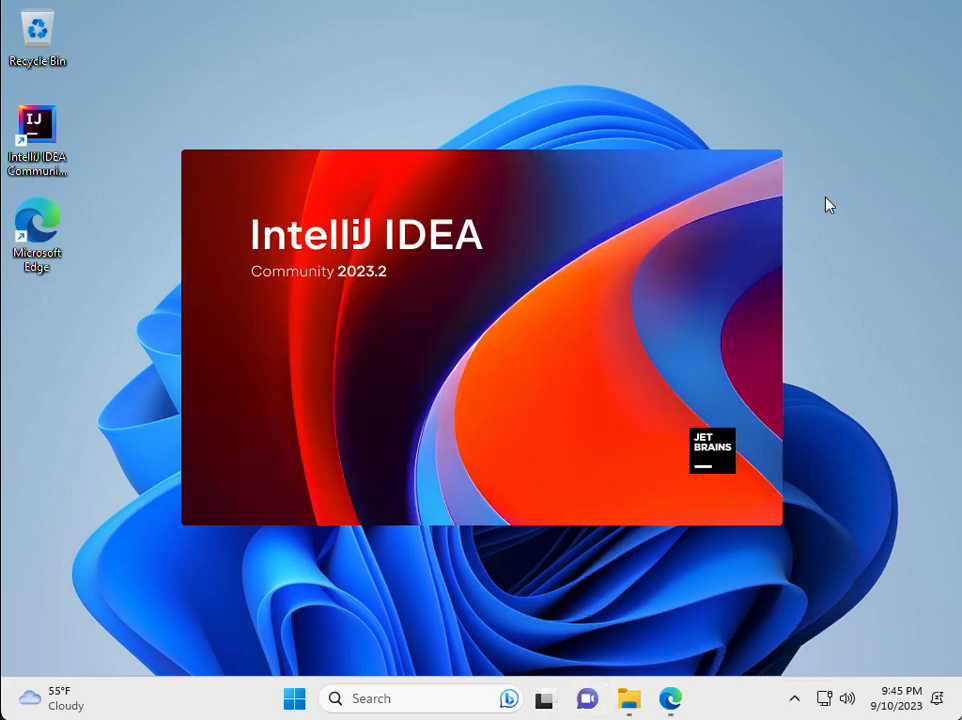
mouse_move(302, 535)
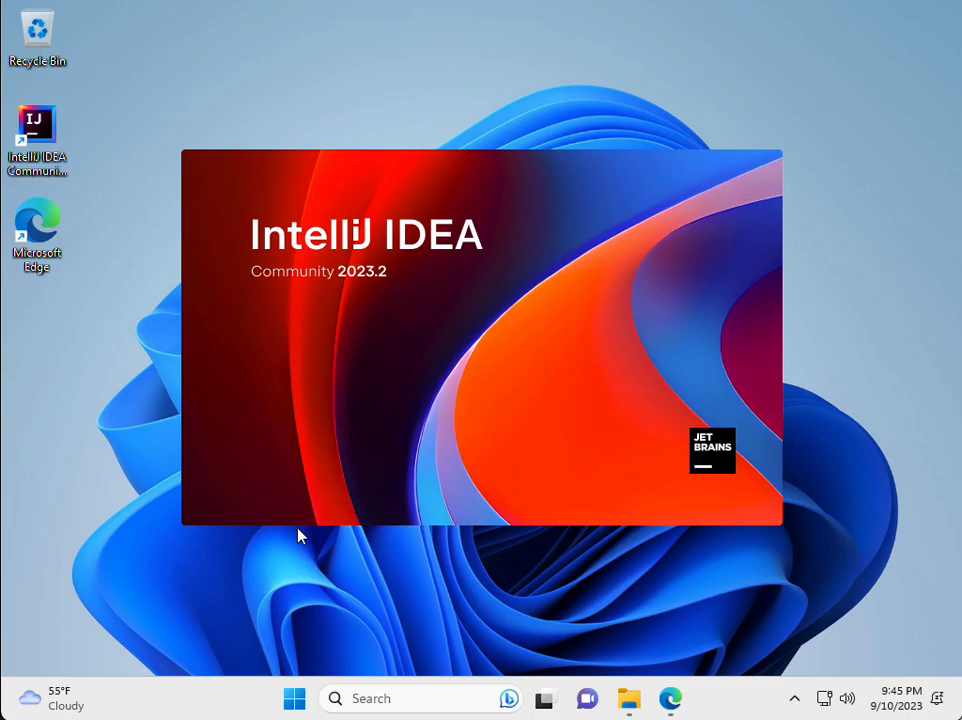
mouse_move(480, 550)
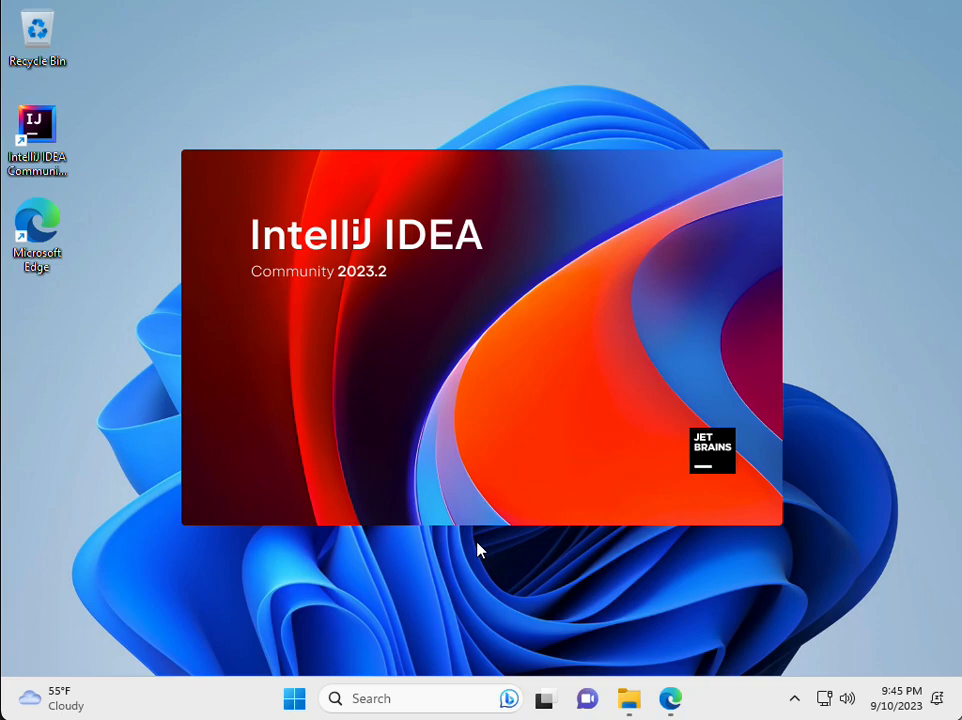
mouse_move(643, 440)
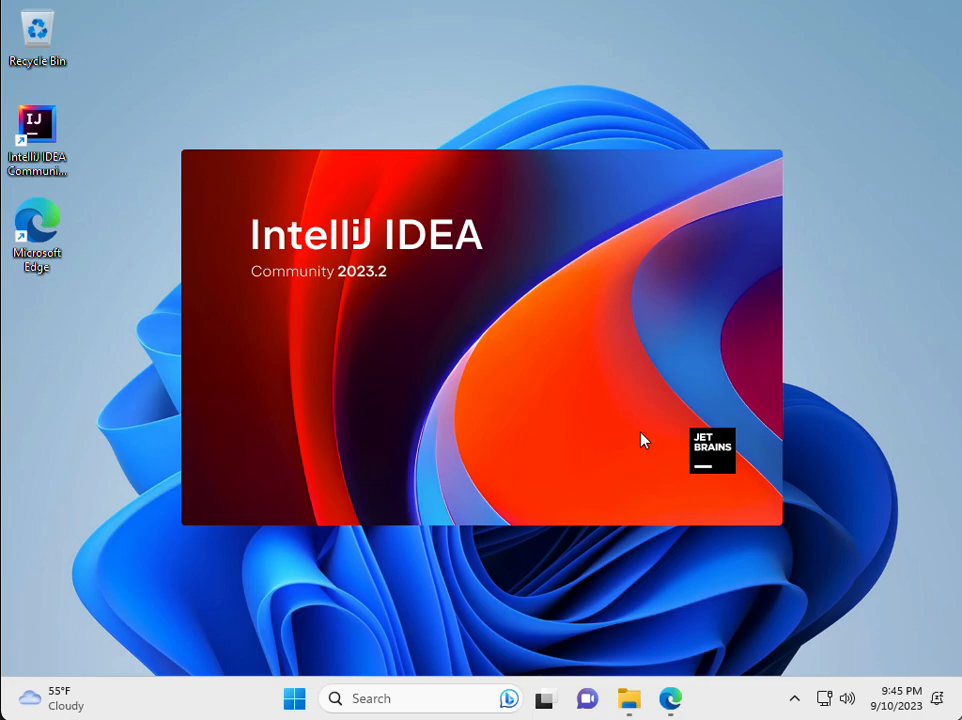
mouse_move(753, 673)
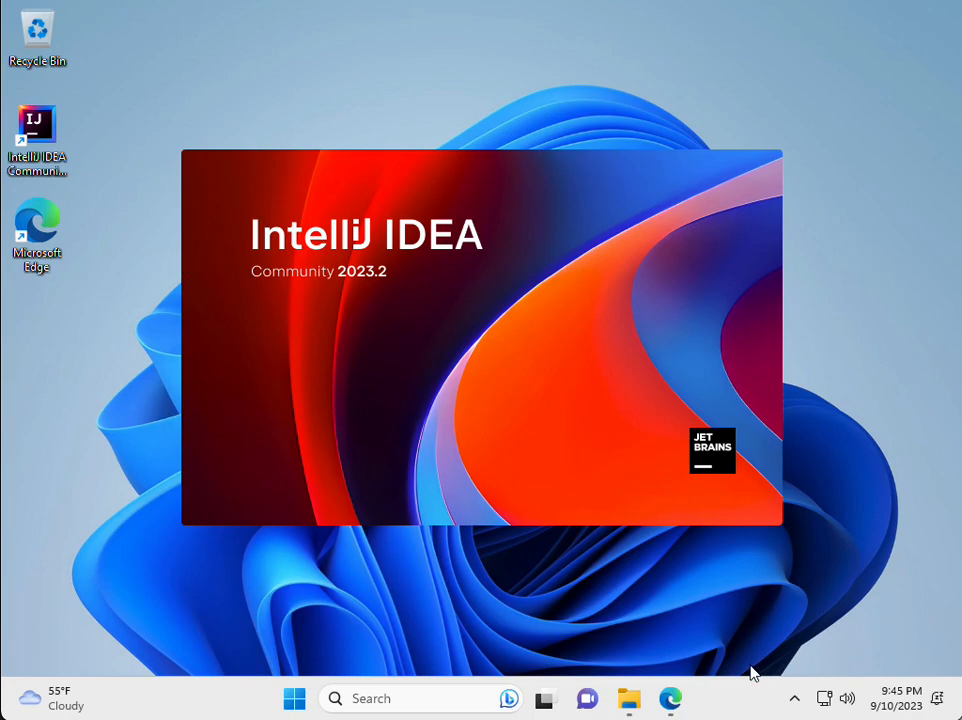
mouse_move(758, 670)
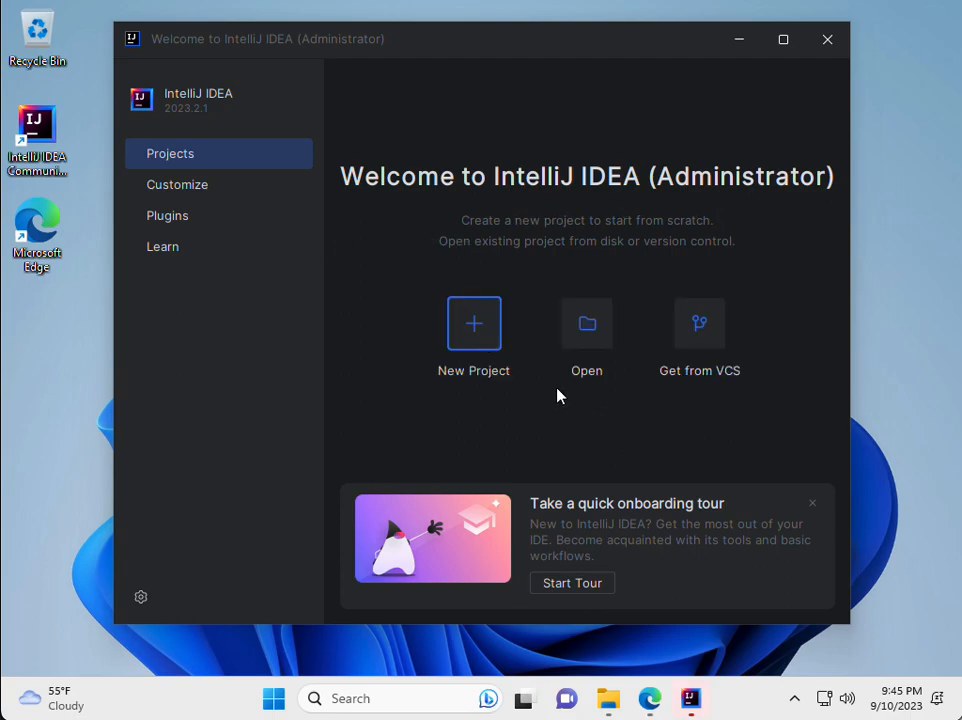
click(586, 323)
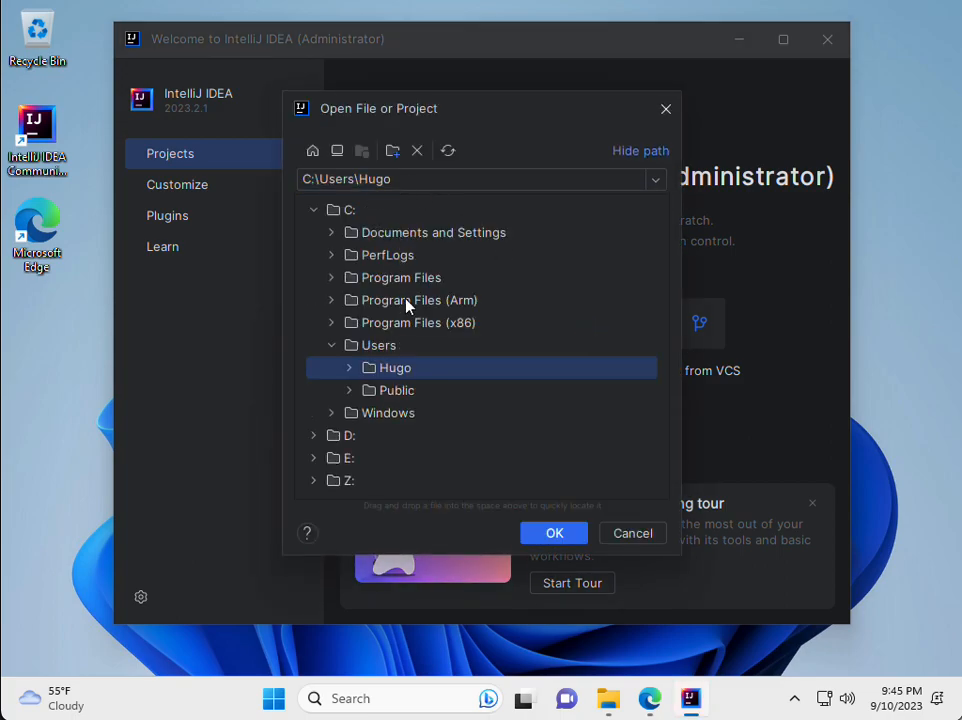
mouse_move(415, 375)
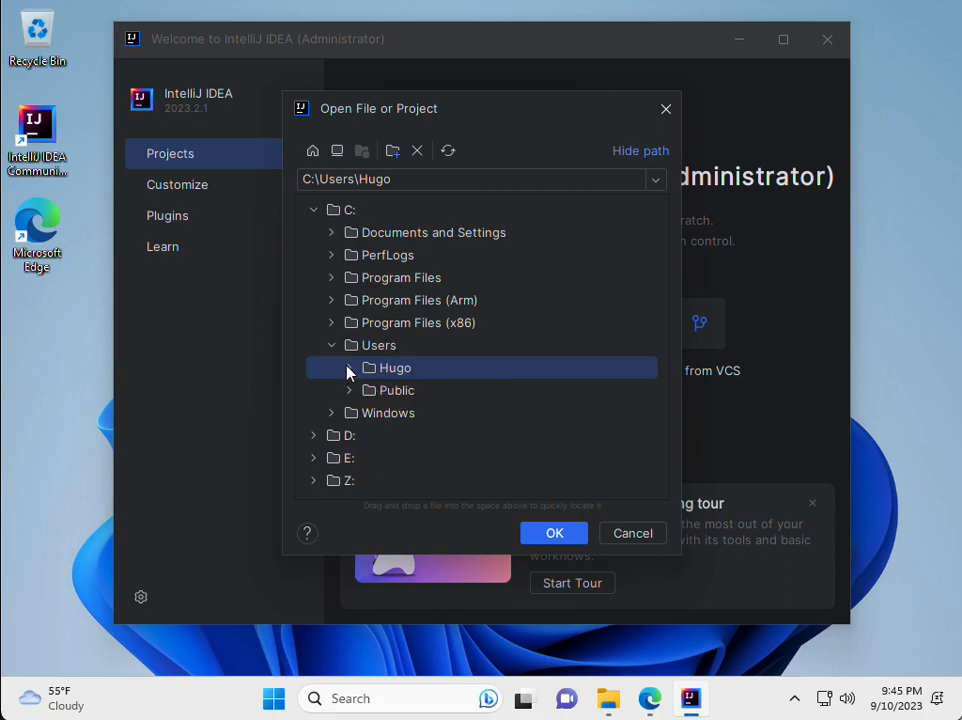
click(349, 367)
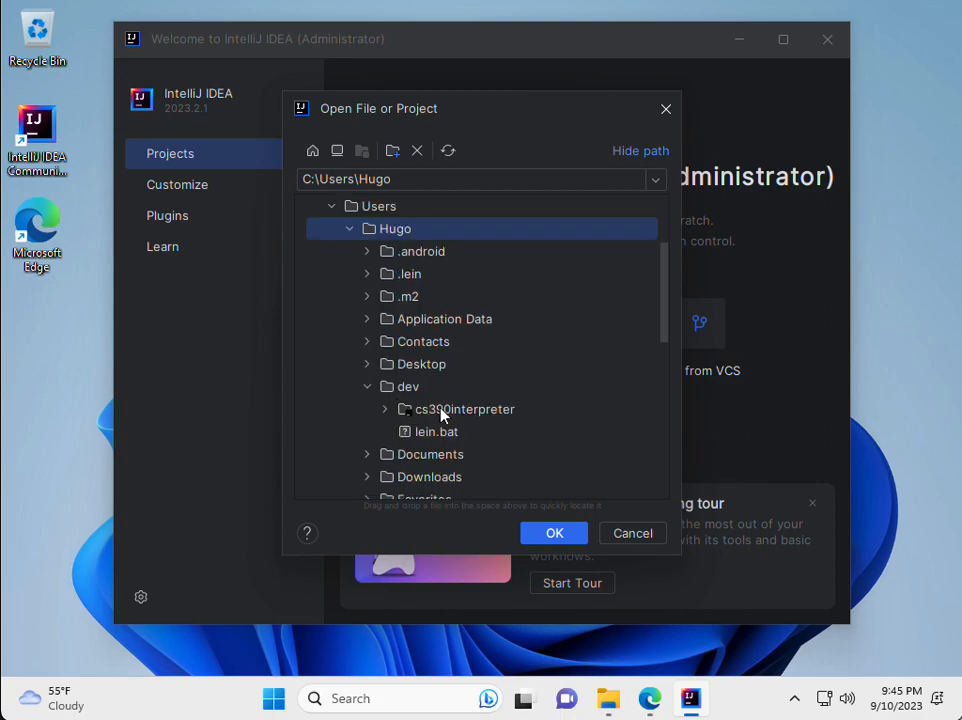
click(464, 409)
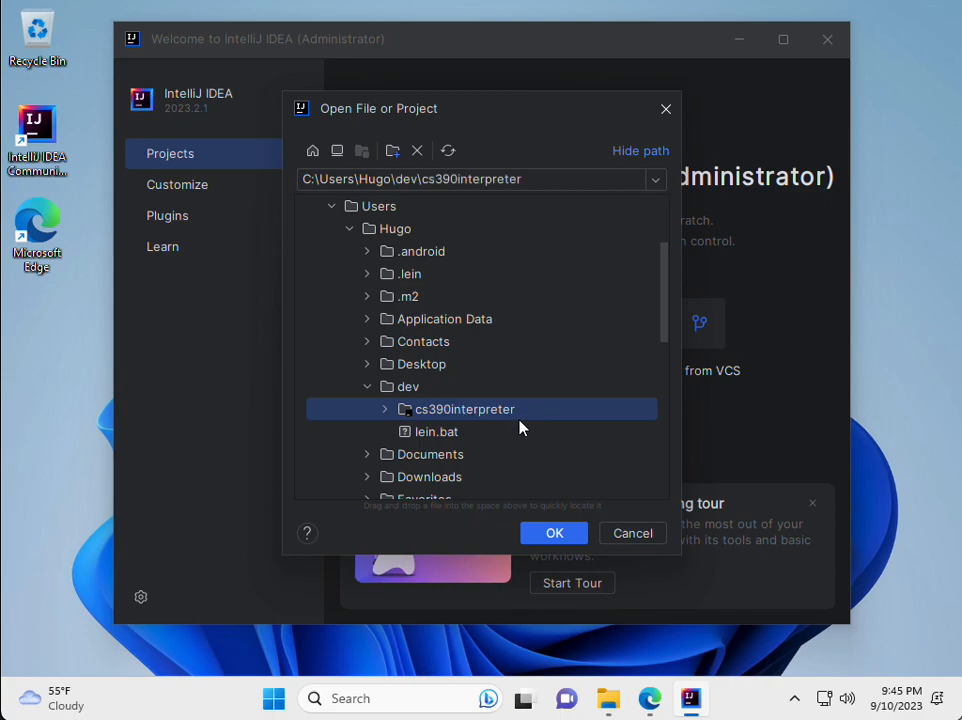
click(632, 533)
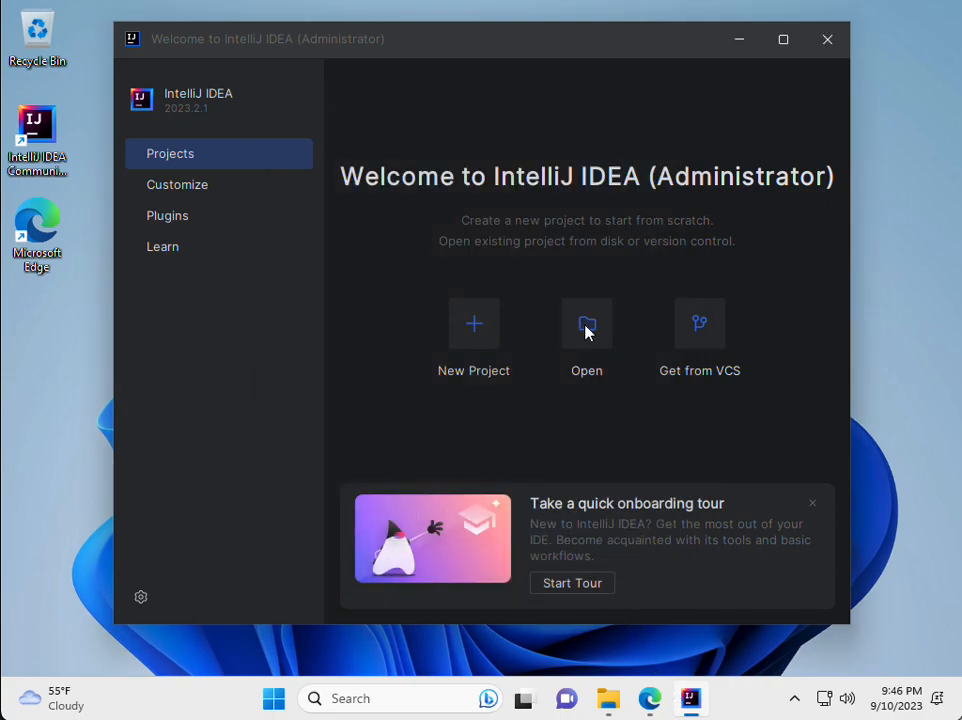
mouse_move(587, 387)
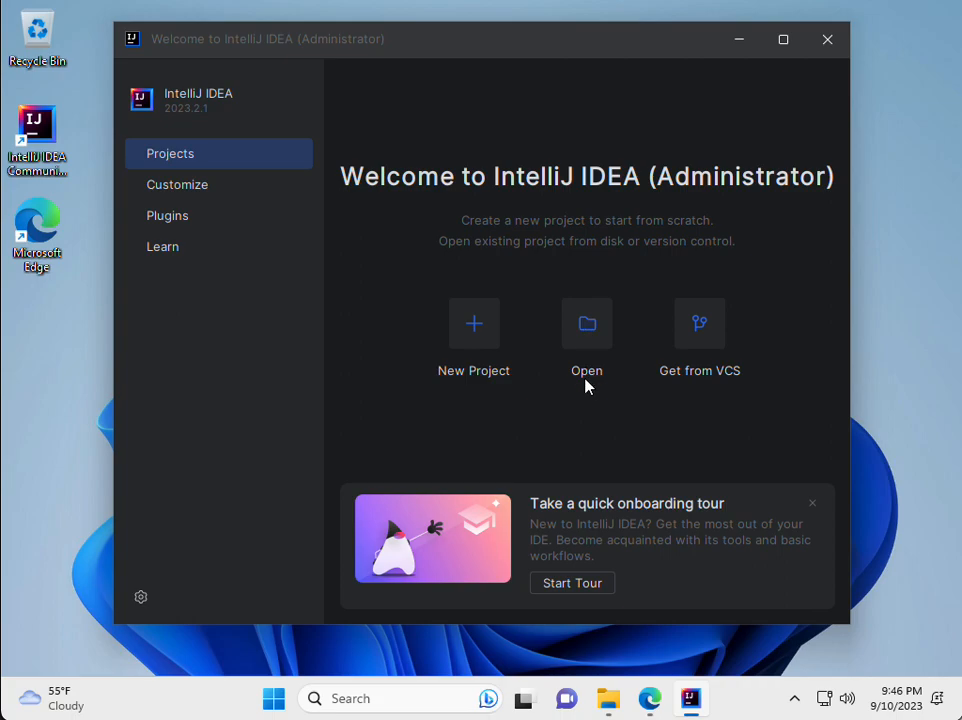
mouse_move(589, 392)
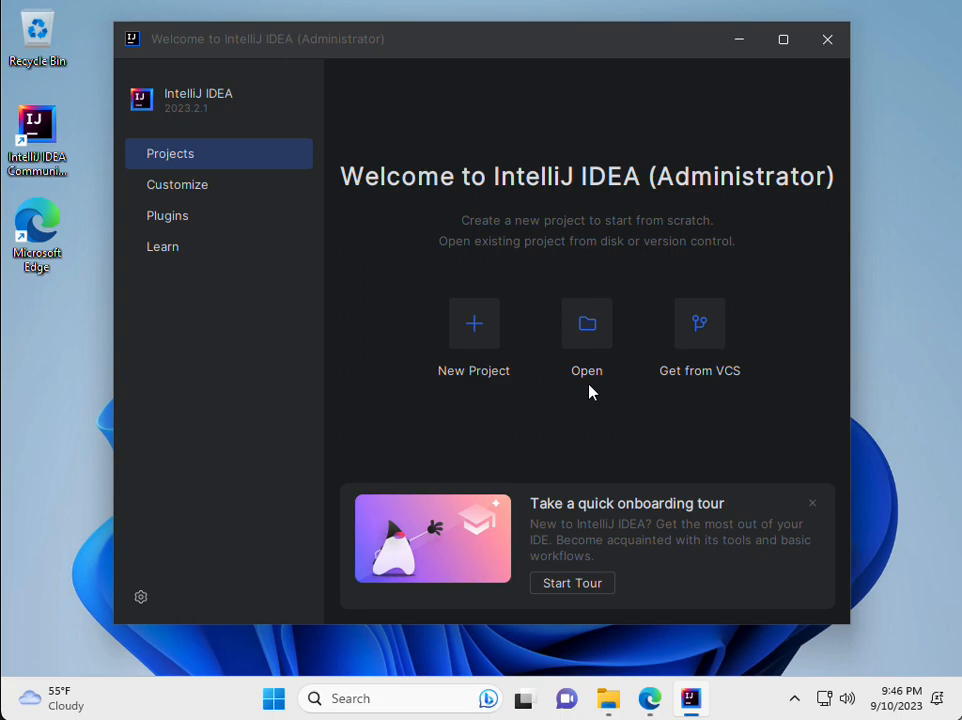
mouse_move(675, 431)
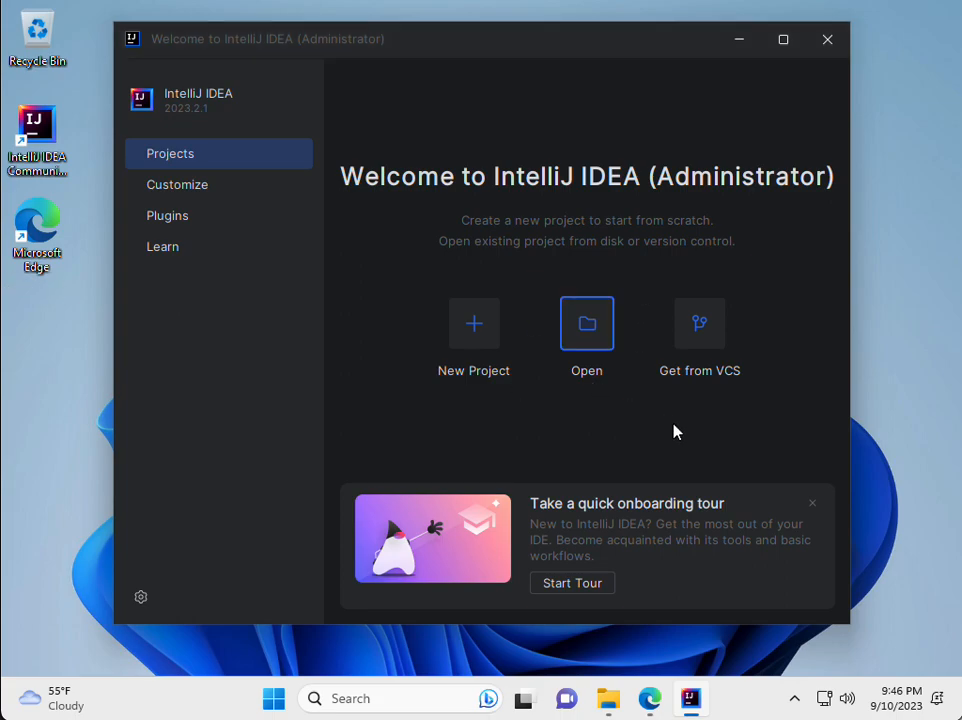
mouse_move(408, 8)
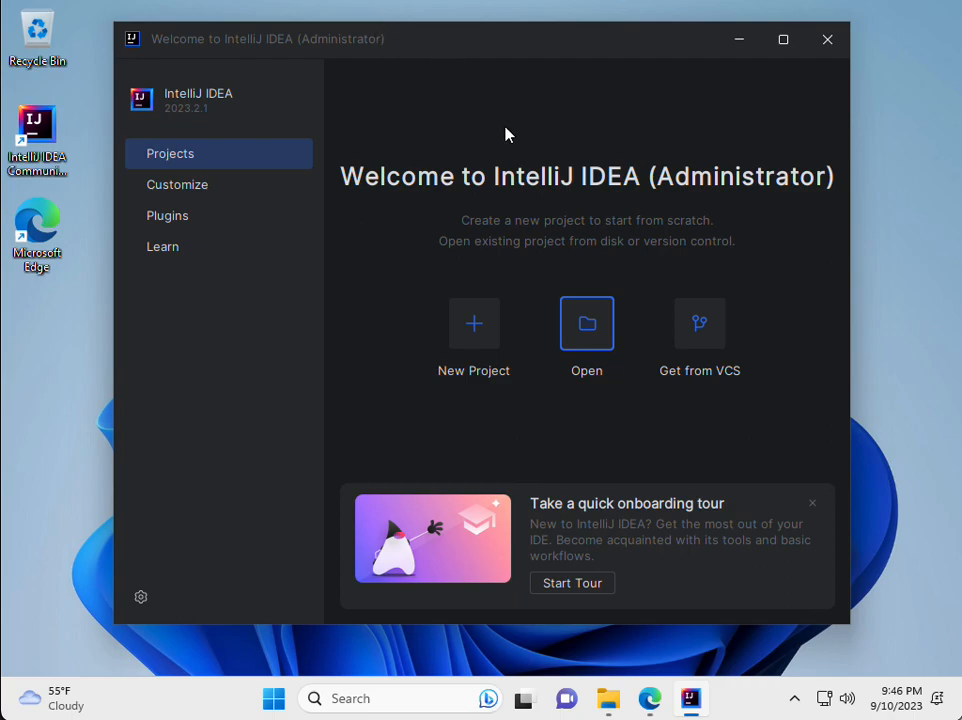
mouse_move(600, 314)
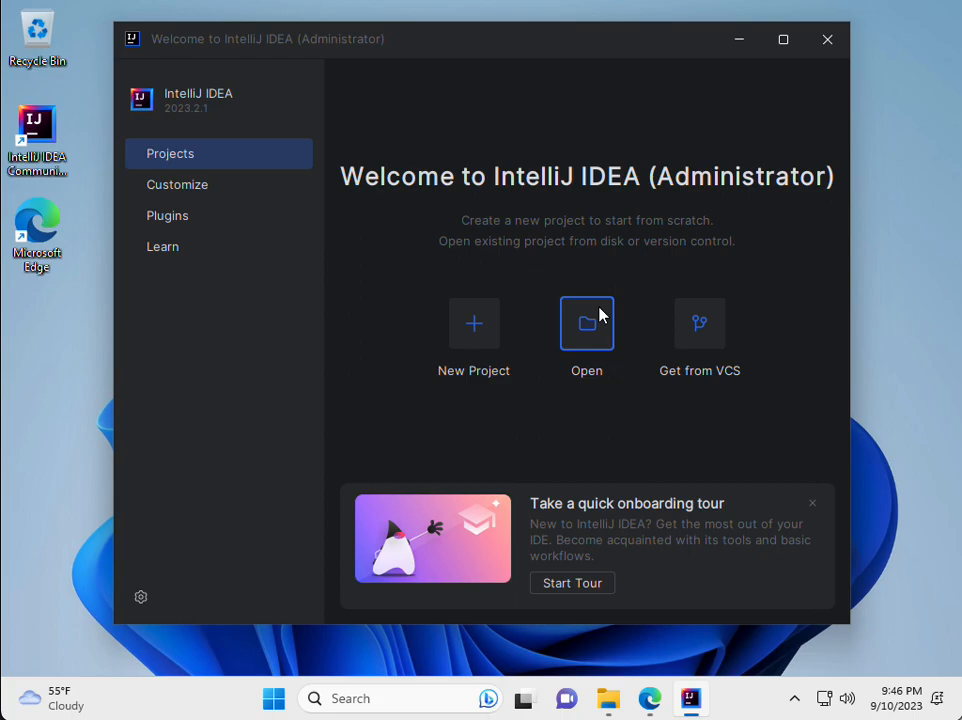
mouse_move(799, 495)
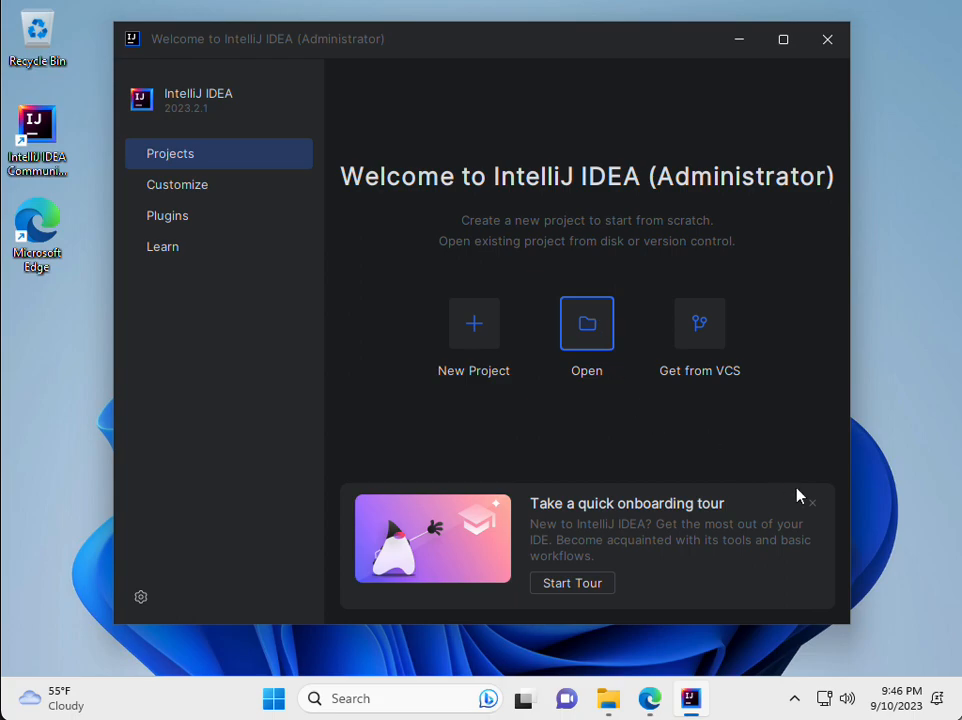
mouse_move(759, 262)
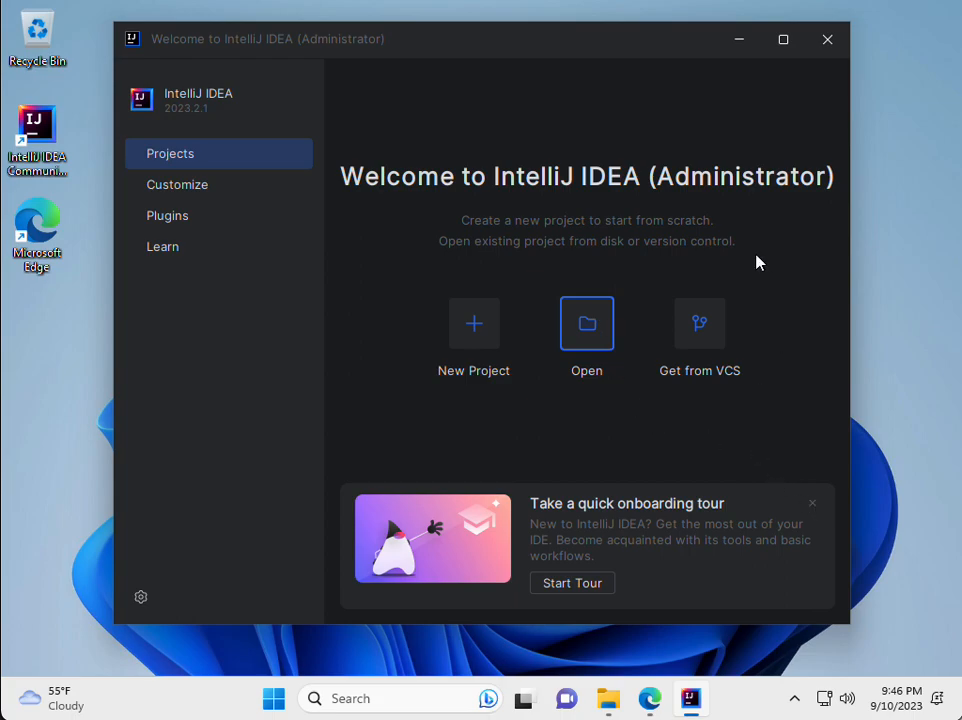
mouse_move(65, 698)
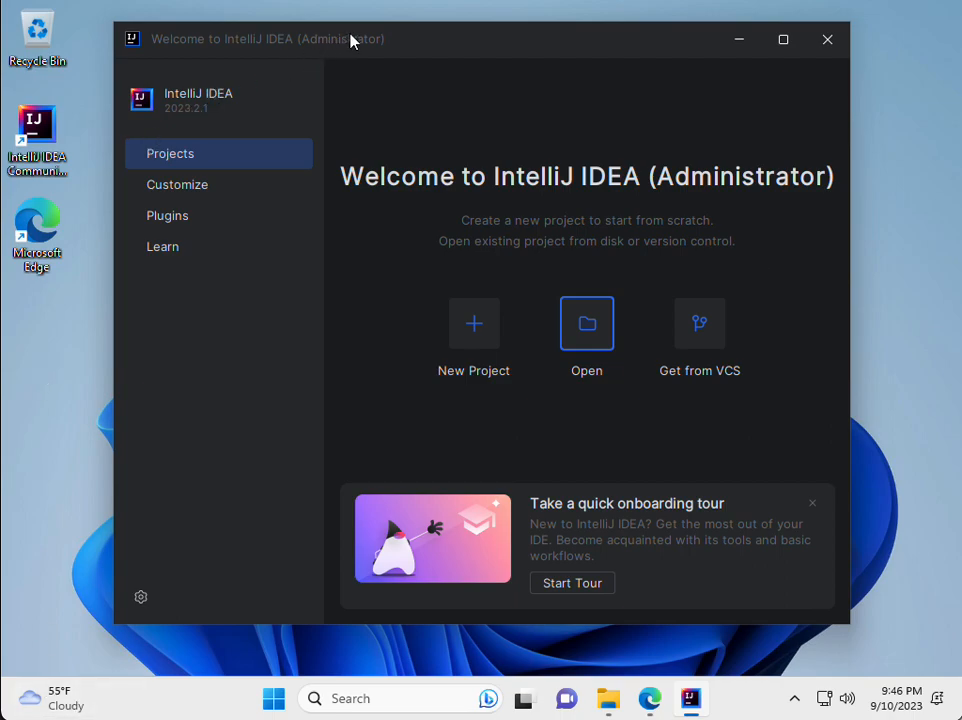
mouse_move(317, 712)
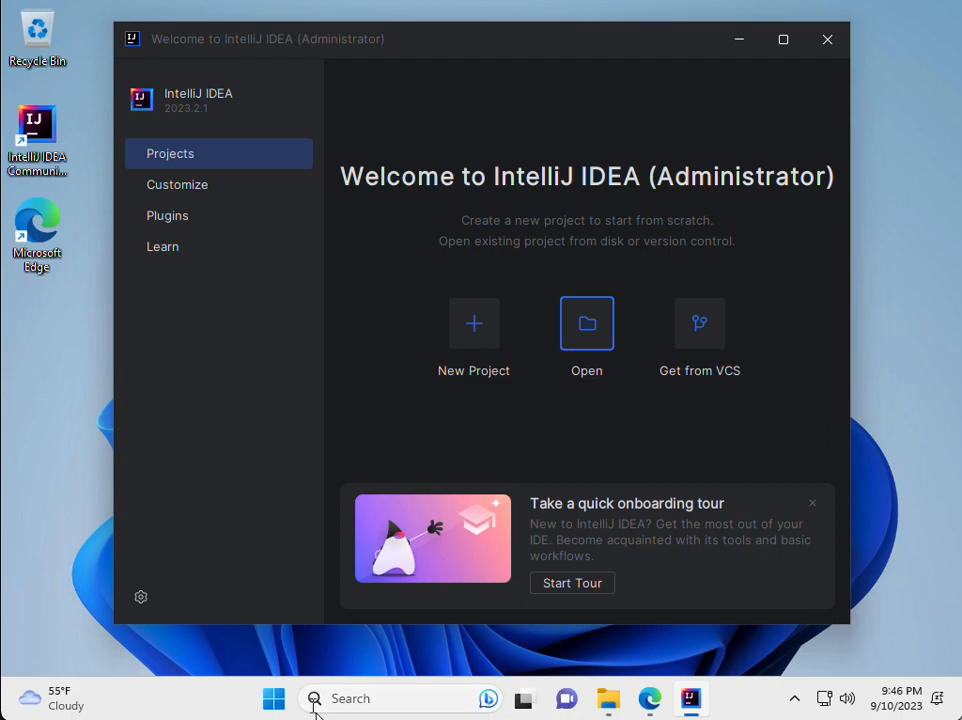
mouse_move(870, 543)
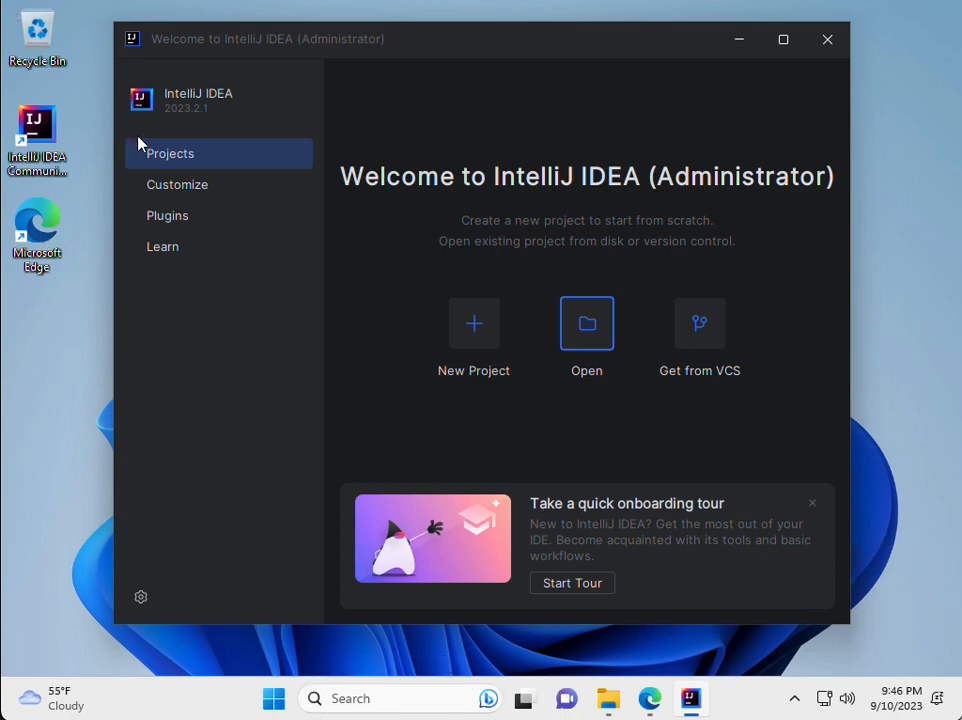
mouse_move(142, 184)
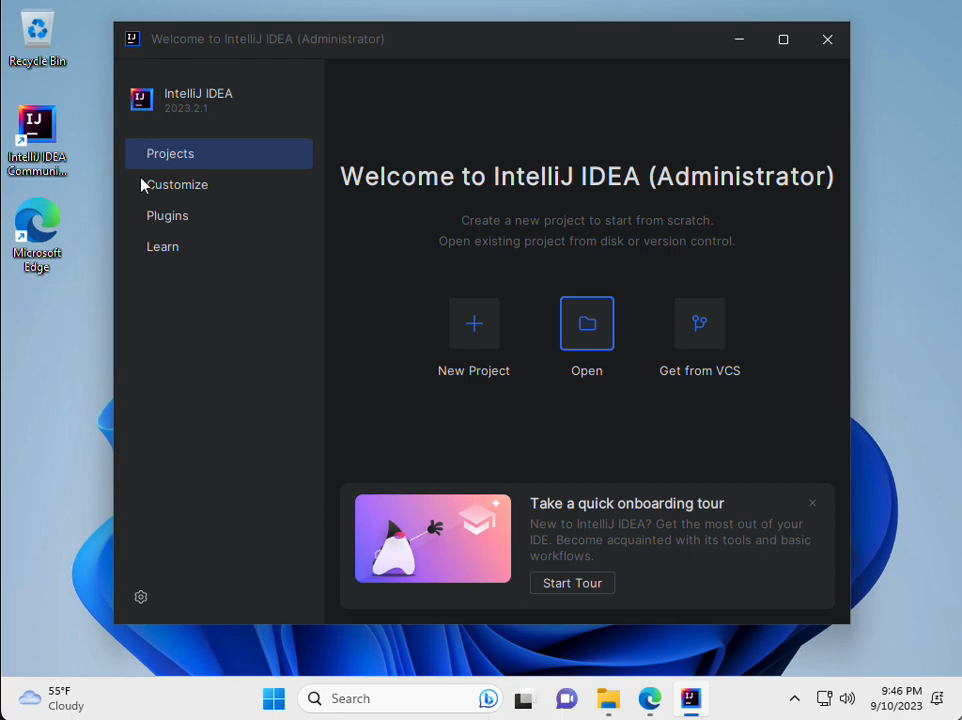
Step: Confirm opening cs390interpreter as a Leiningen project
click(586, 322)
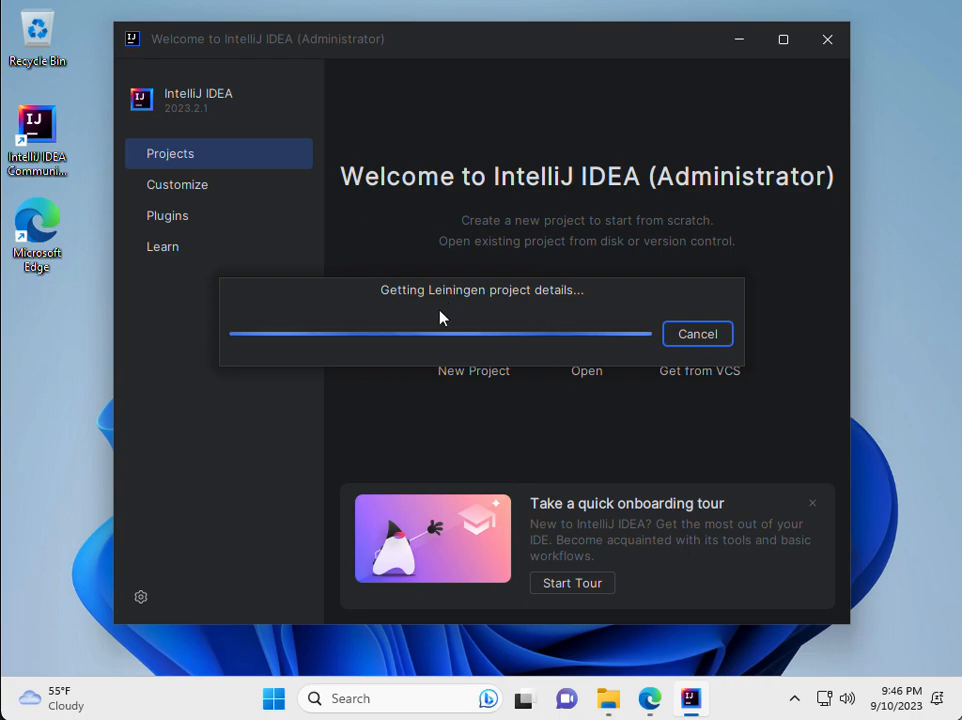
mouse_move(589, 300)
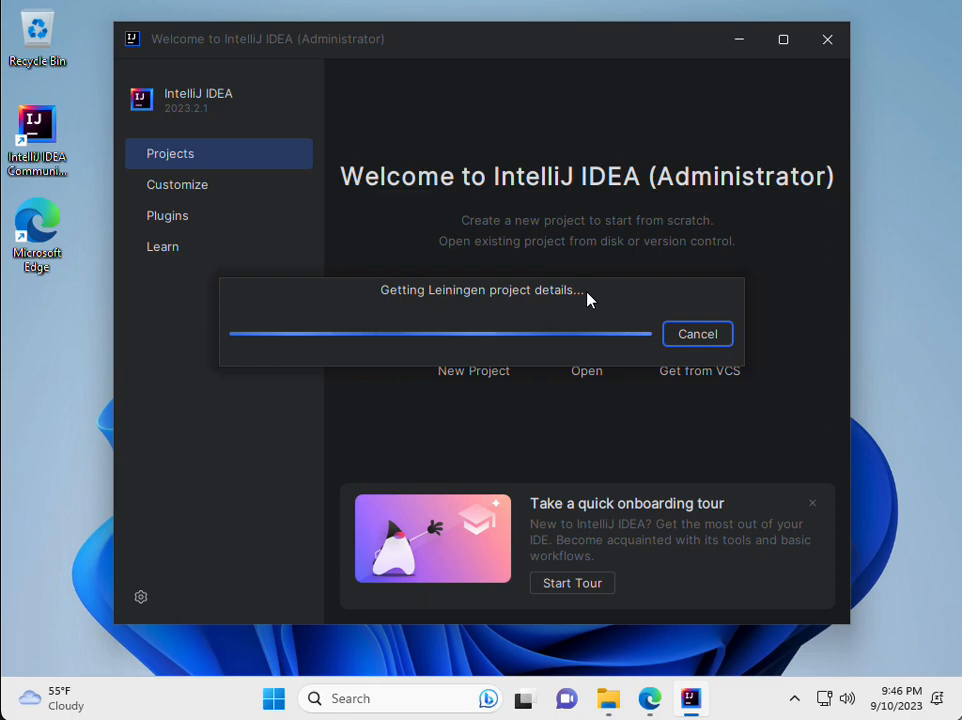
mouse_move(170, 479)
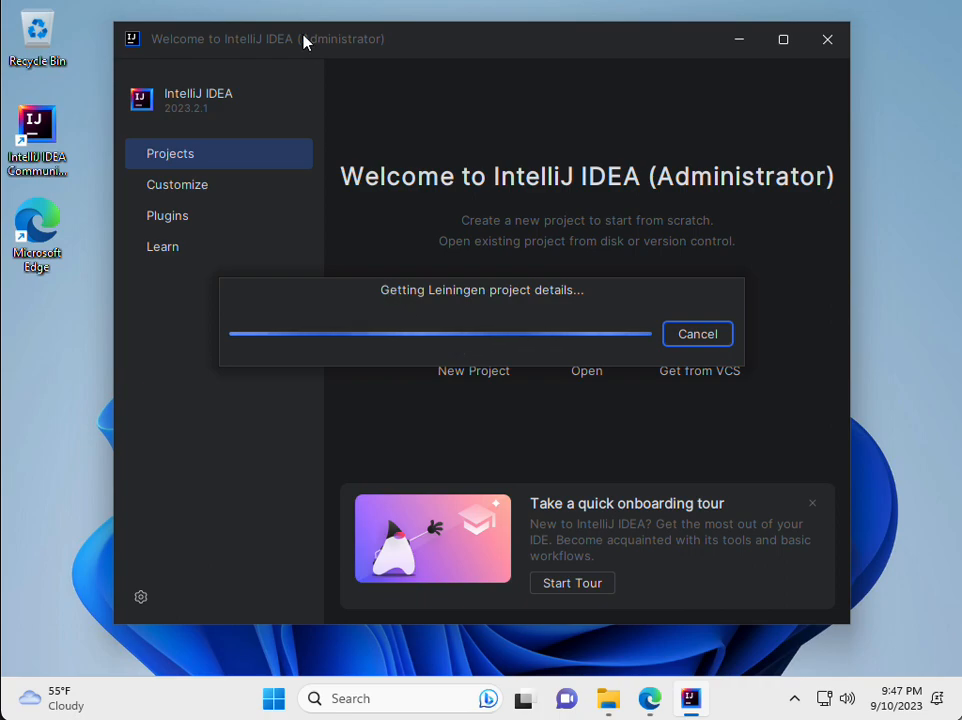
mouse_move(673, 435)
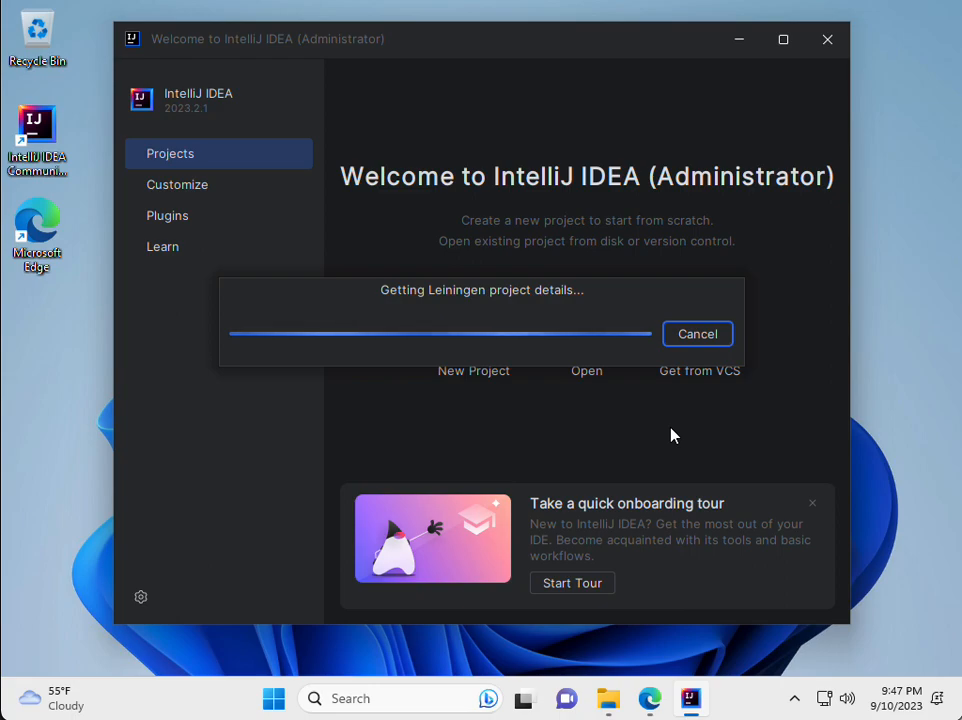
mouse_move(658, 390)
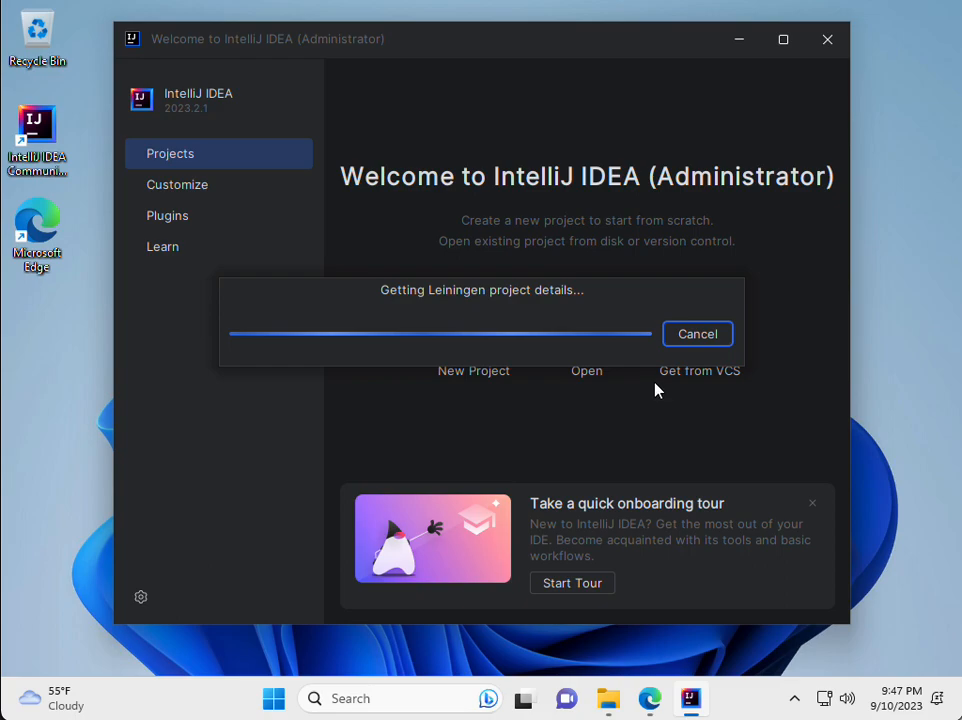
mouse_move(630, 423)
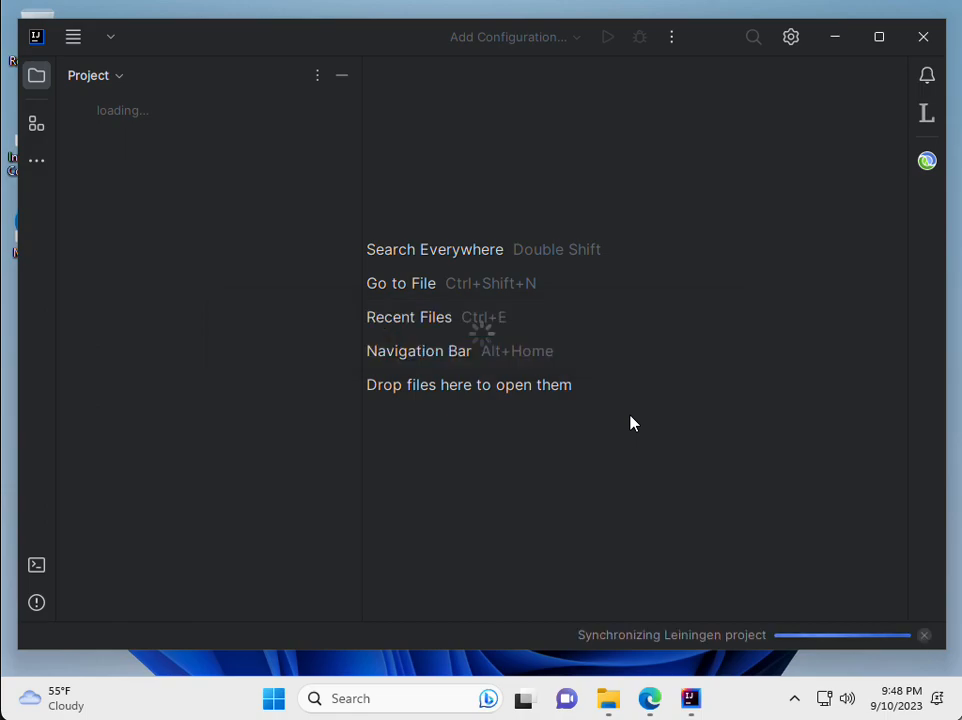
mouse_move(220, 336)
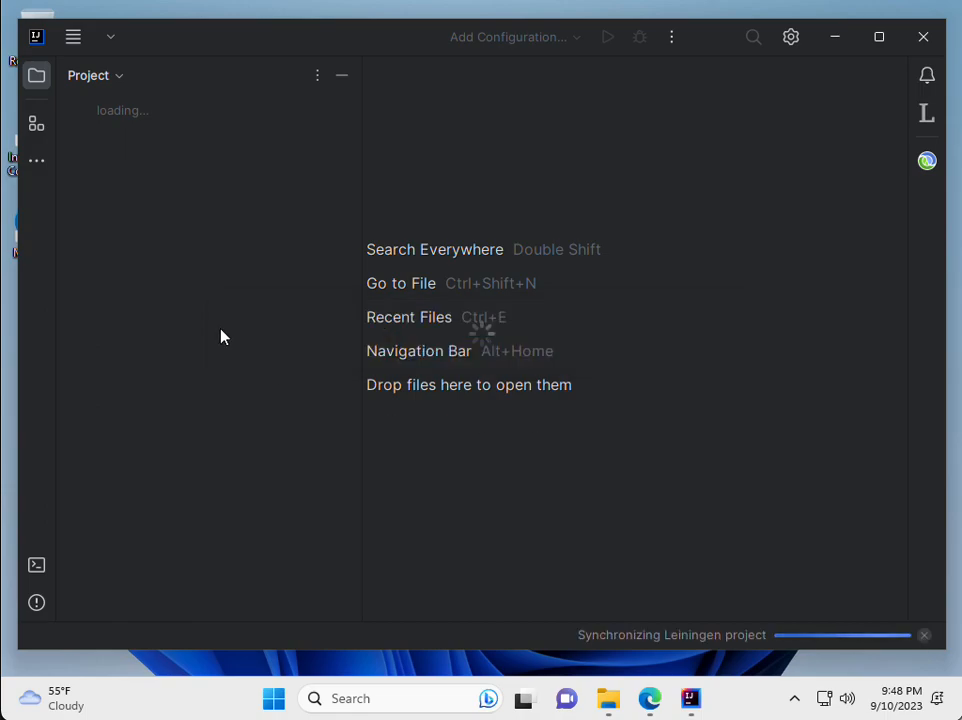
mouse_move(220, 328)
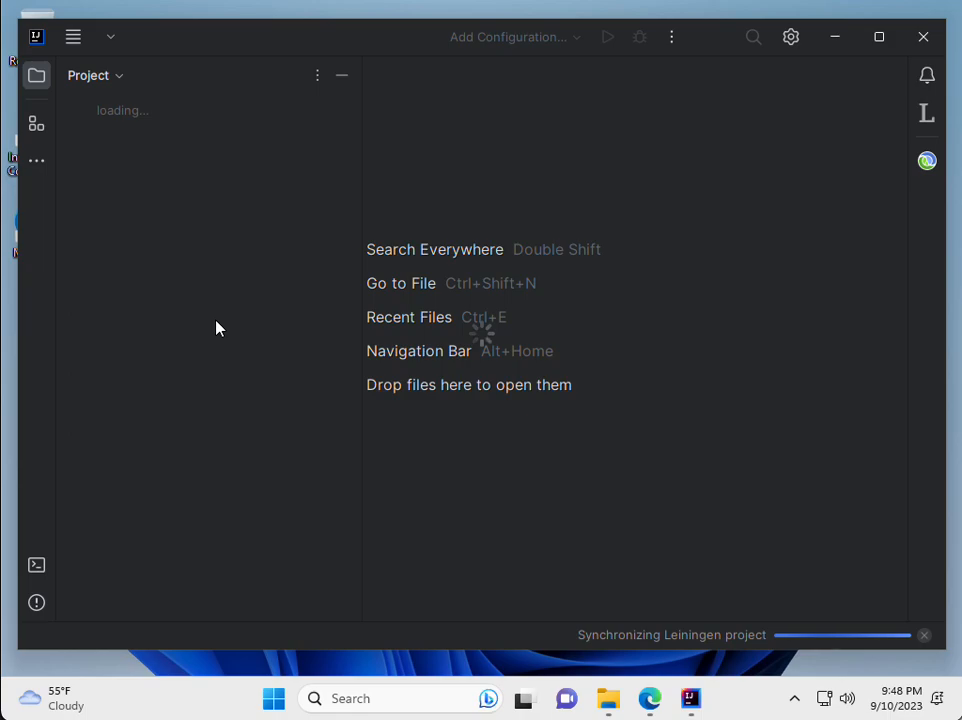
mouse_move(378, 302)
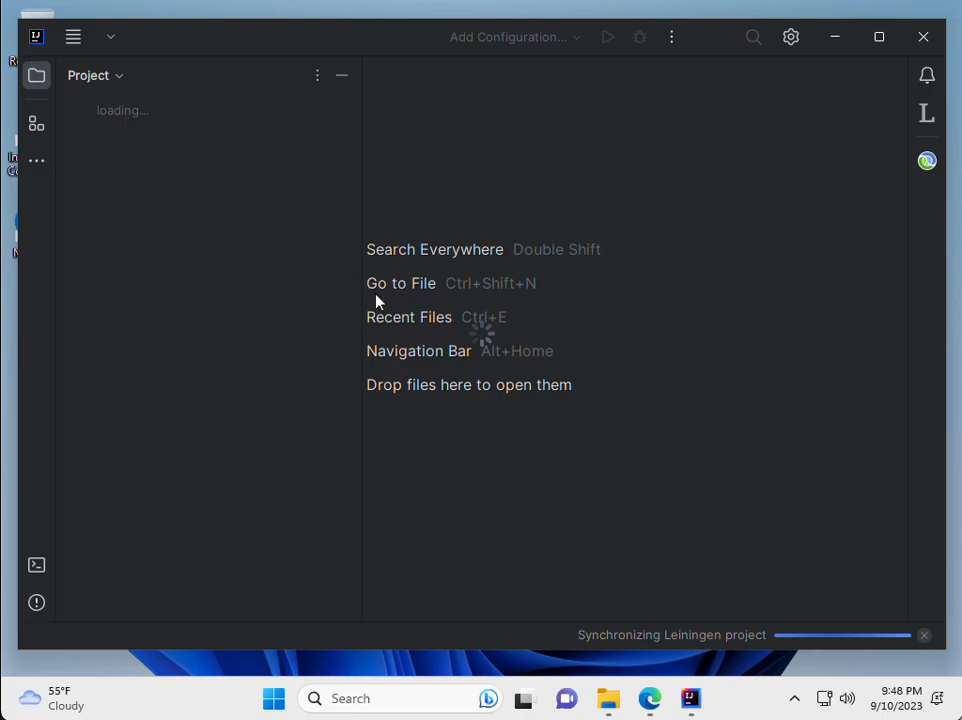
mouse_move(372, 310)
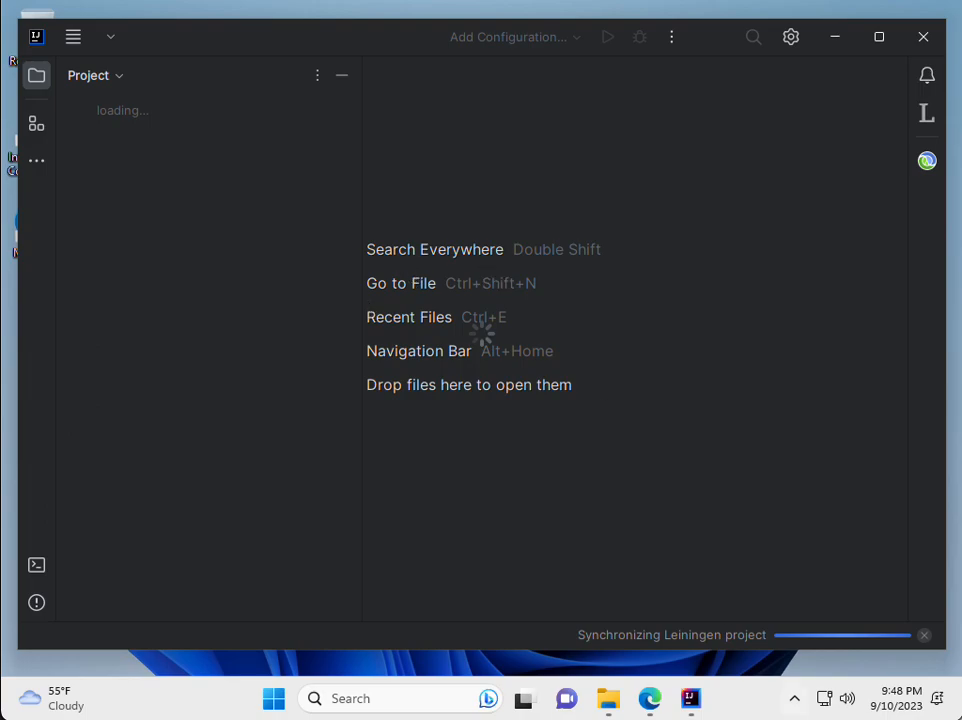
mouse_move(25, 553)
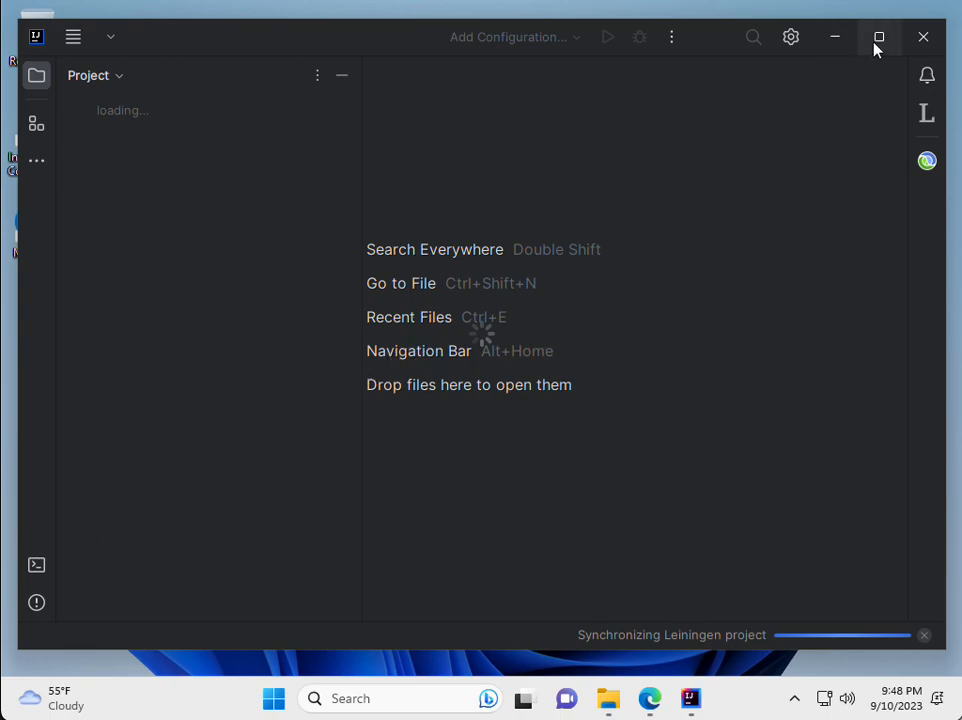
Step: Maximize the cs390interpreter project window while Leiningen syncs
click(878, 37)
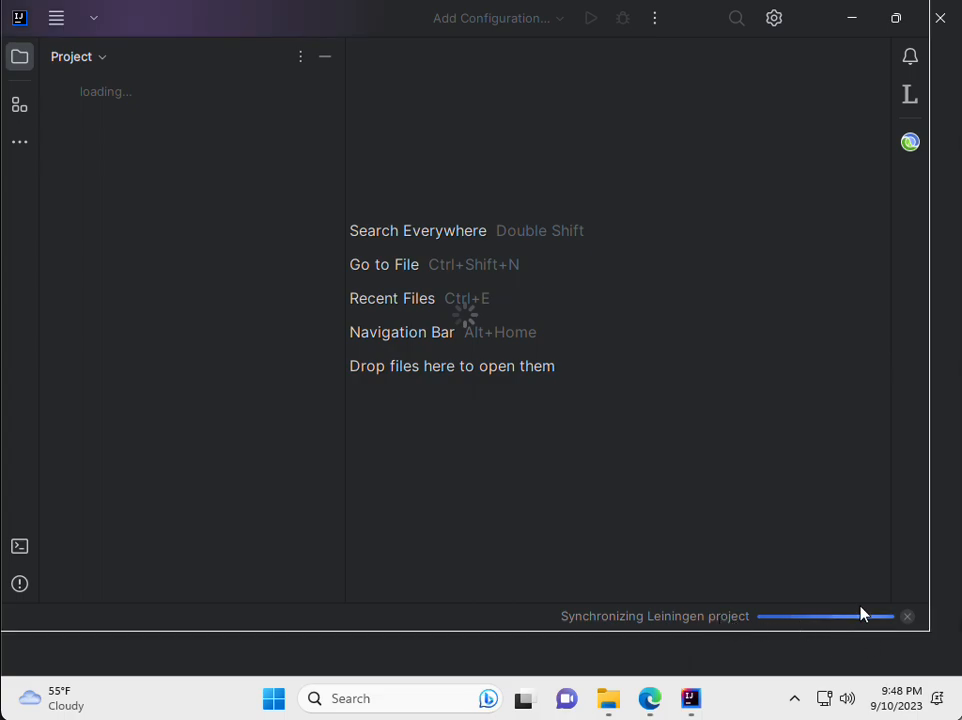
mouse_move(794, 519)
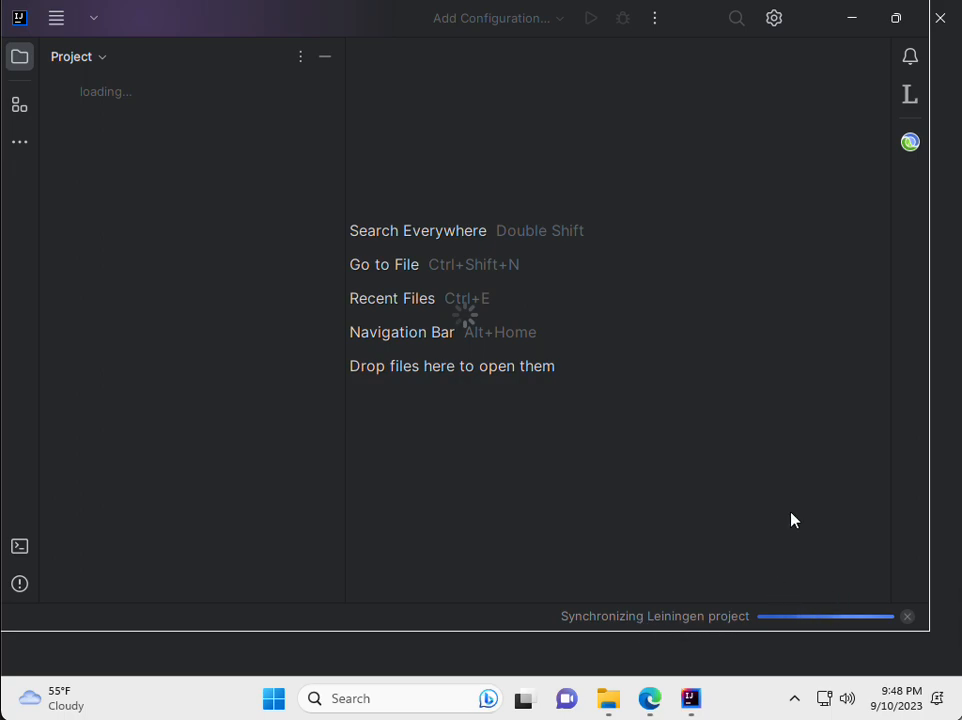
mouse_move(561, 402)
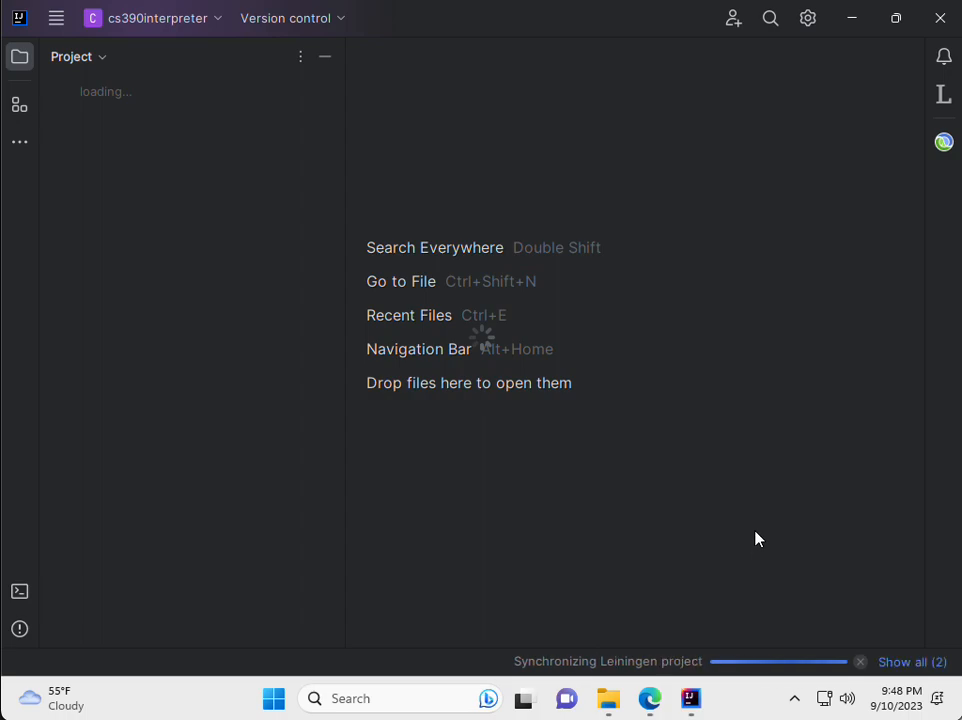
mouse_move(810, 605)
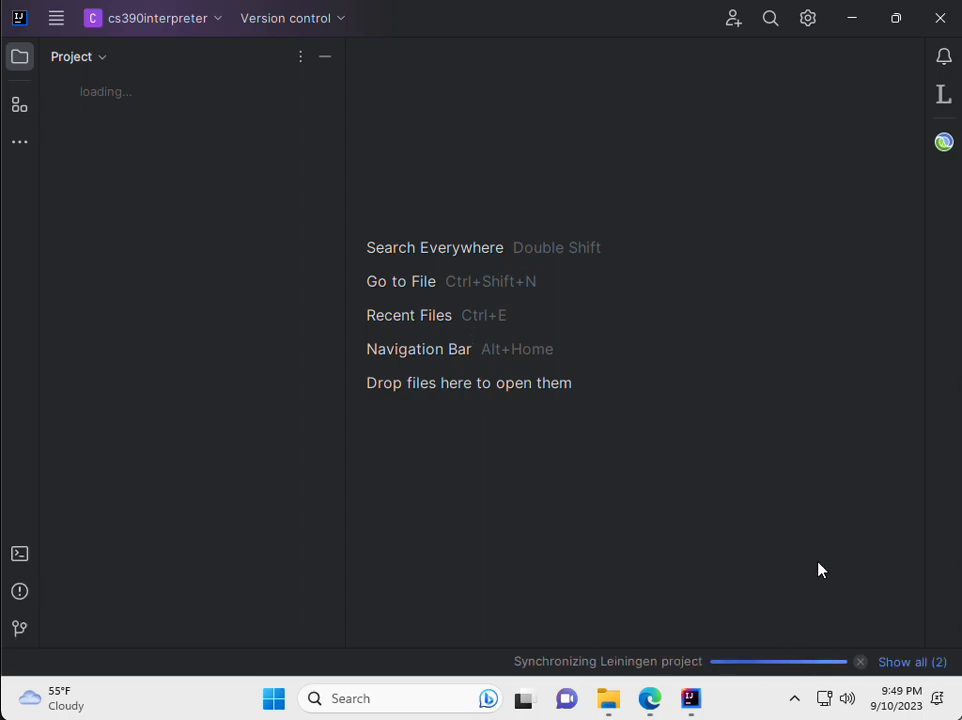
mouse_move(810, 583)
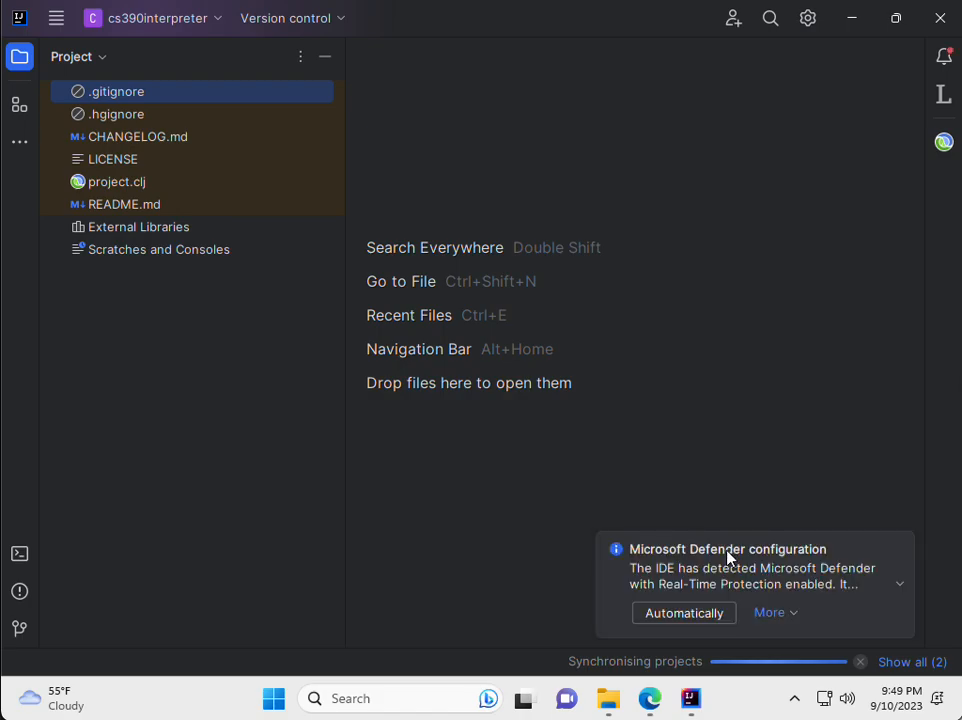
mouse_move(785, 585)
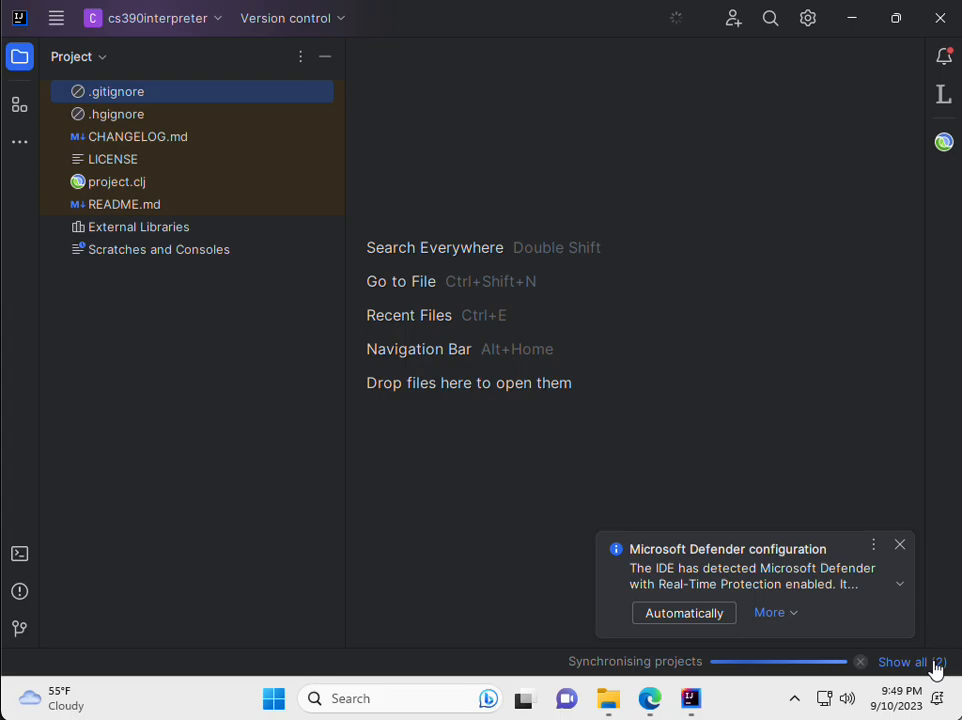
mouse_move(787, 455)
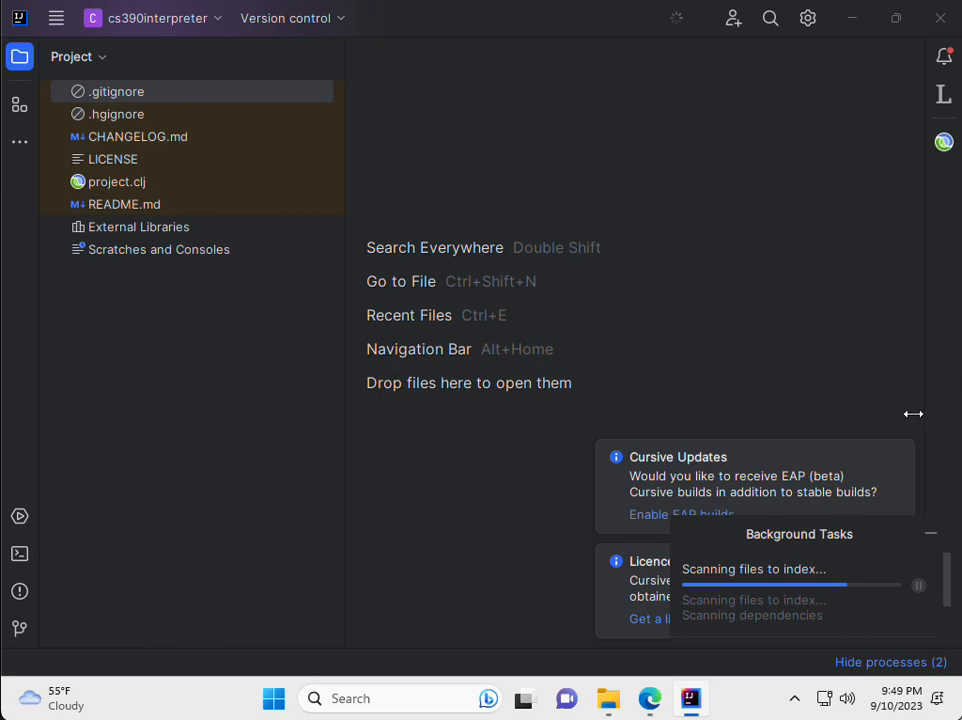
mouse_move(930, 537)
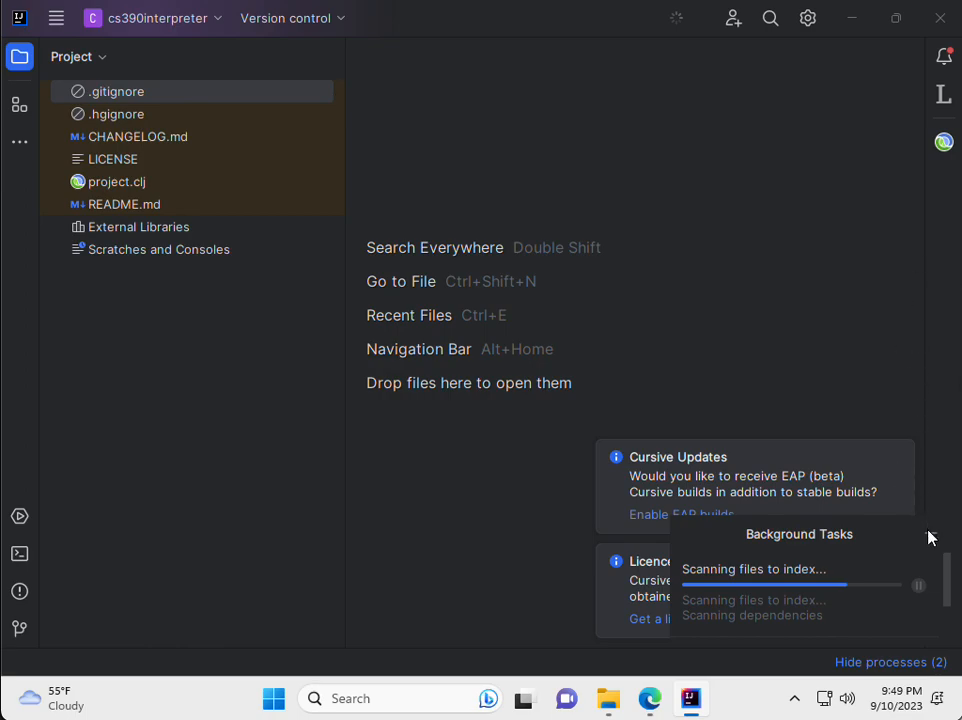
mouse_move(743, 424)
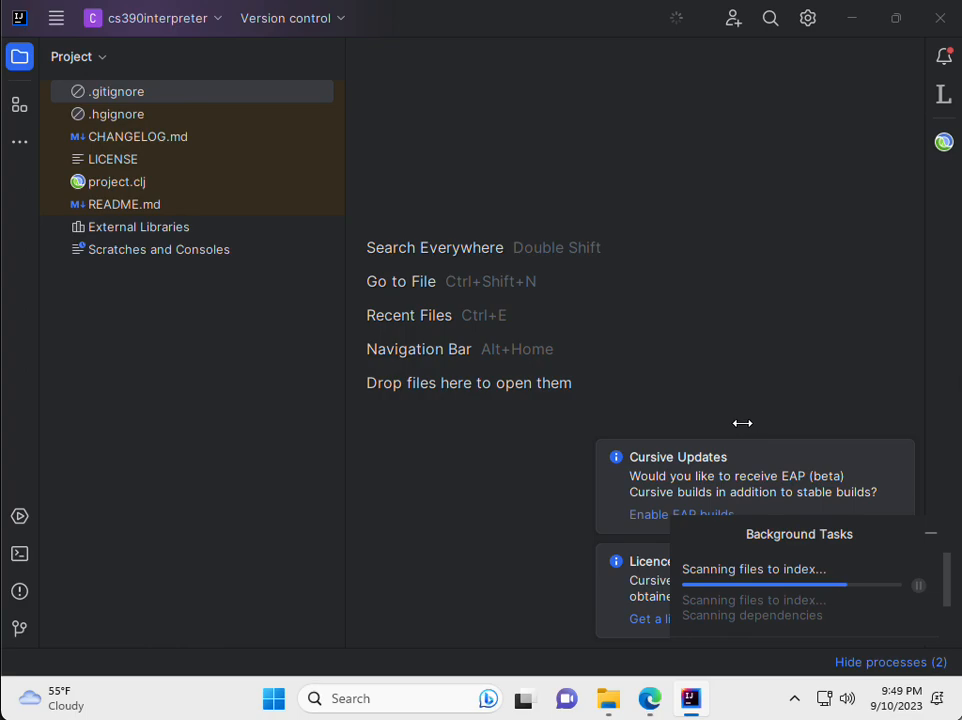
mouse_move(742, 388)
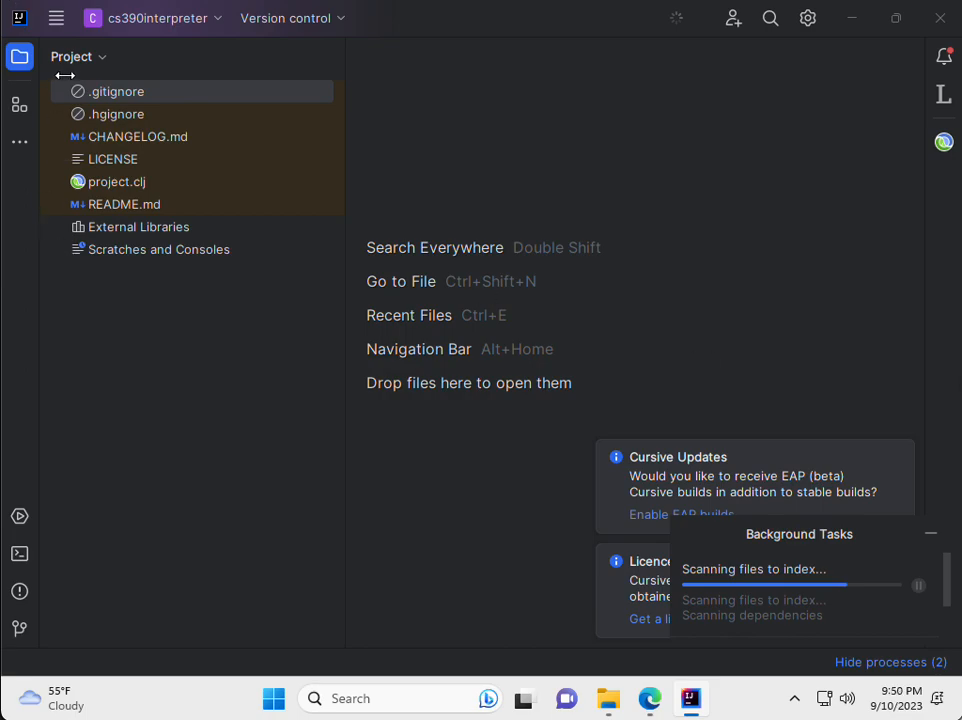
mouse_move(755, 57)
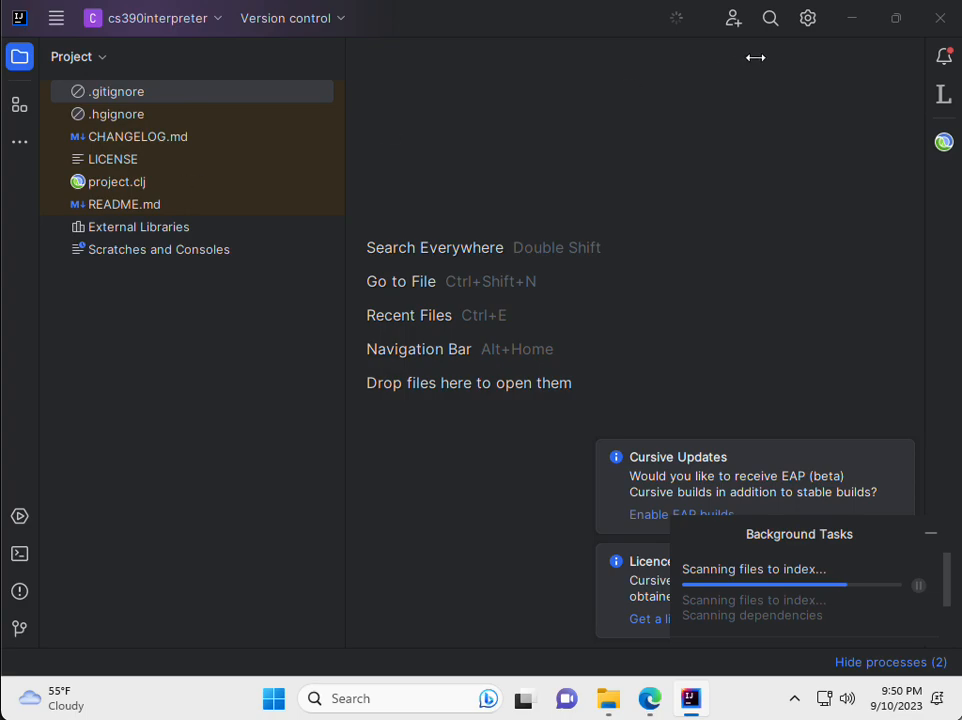
mouse_move(818, 488)
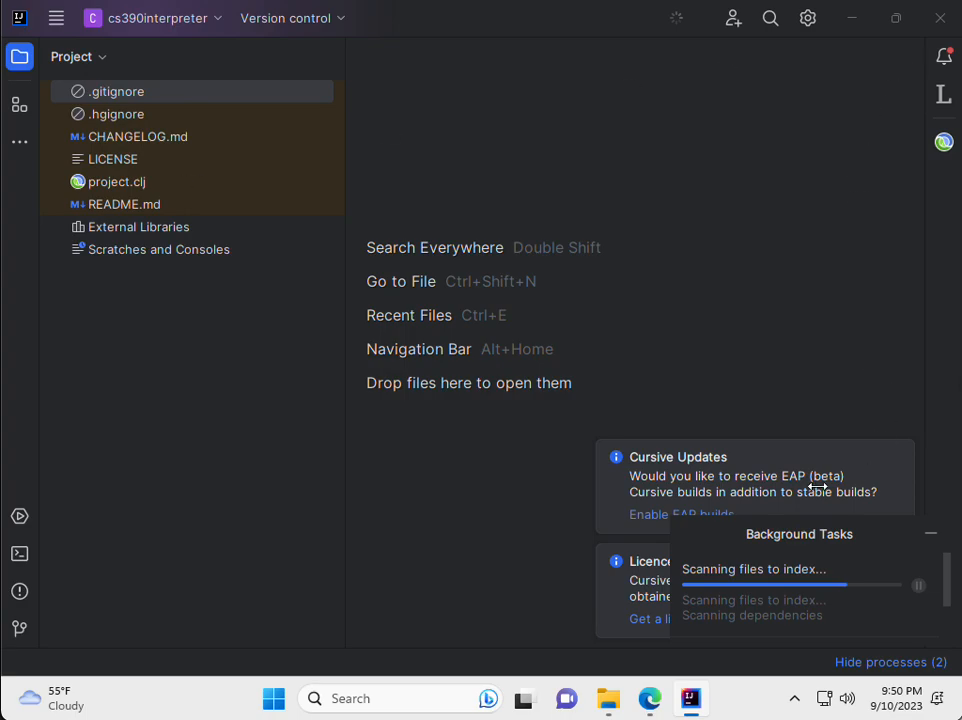
mouse_move(18, 133)
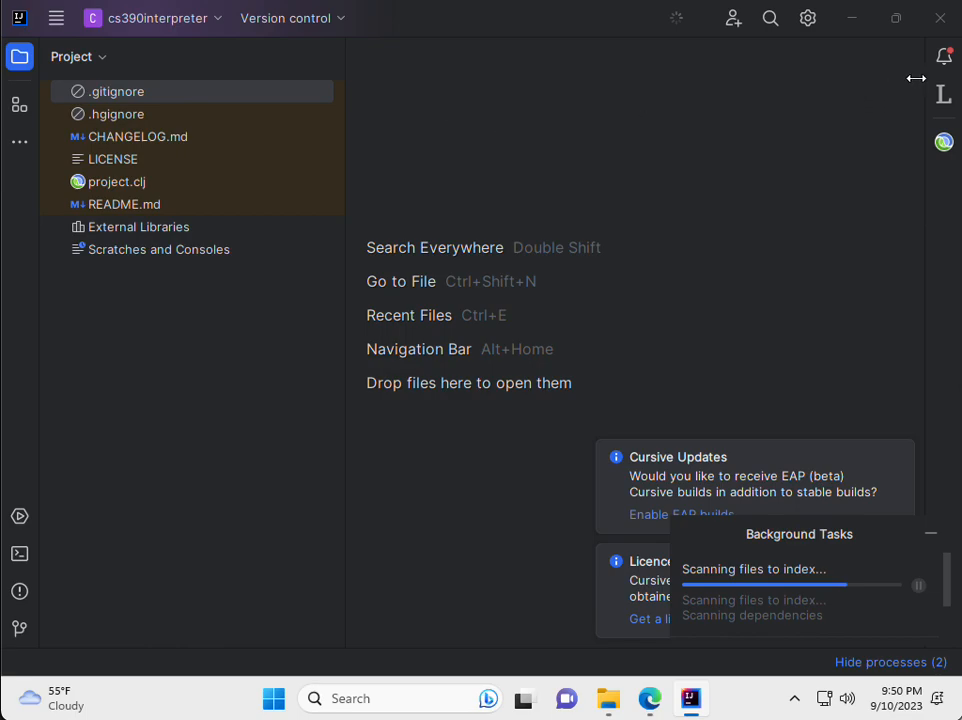
mouse_move(864, 56)
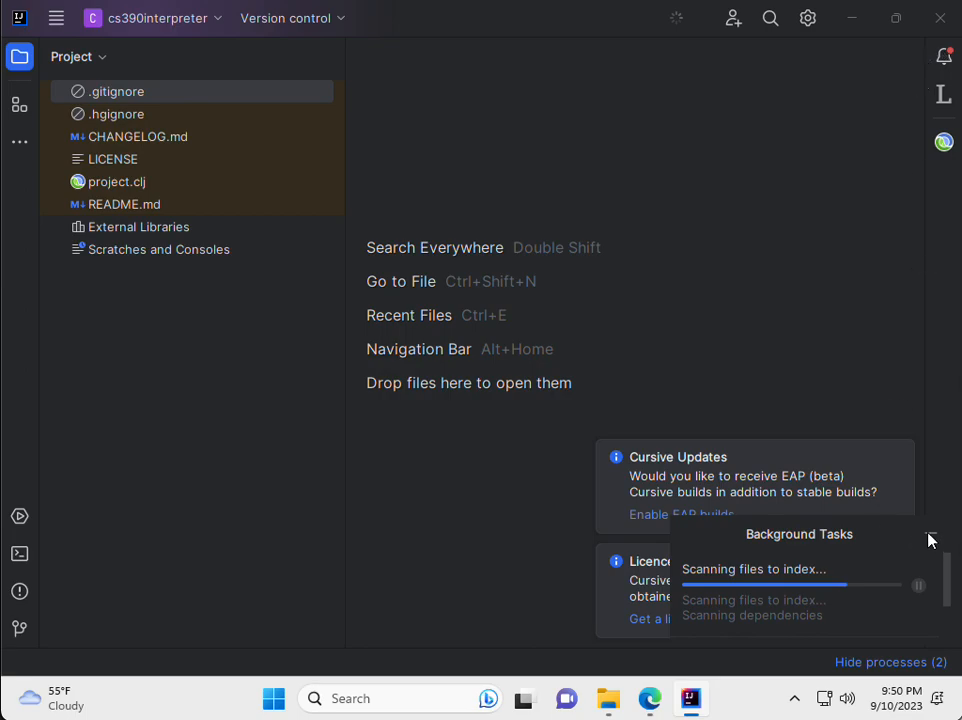
mouse_move(299, 149)
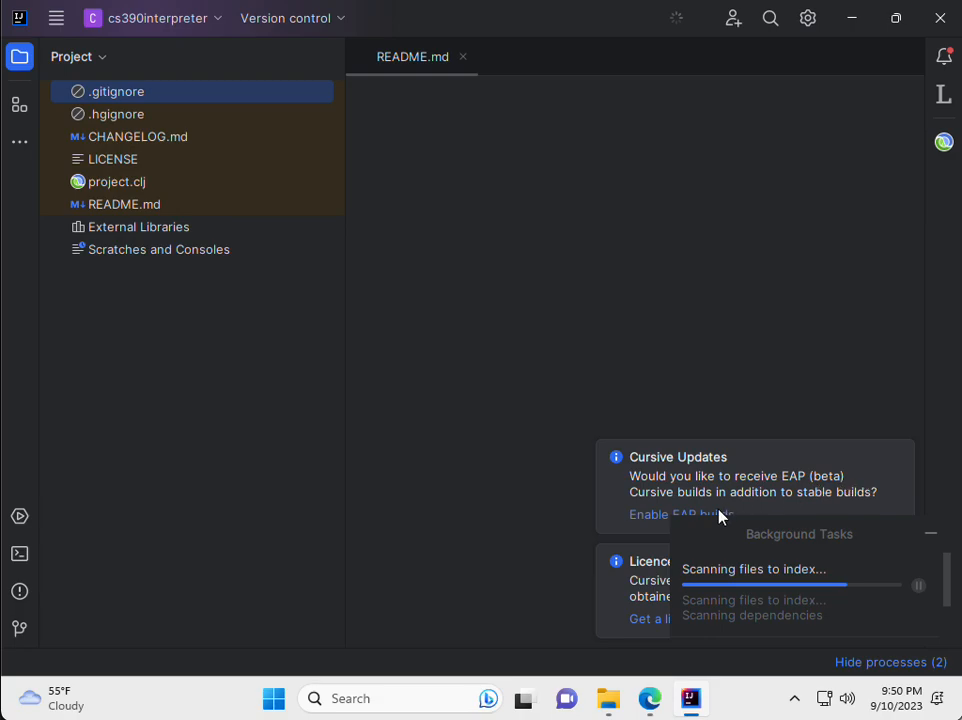
mouse_move(678, 495)
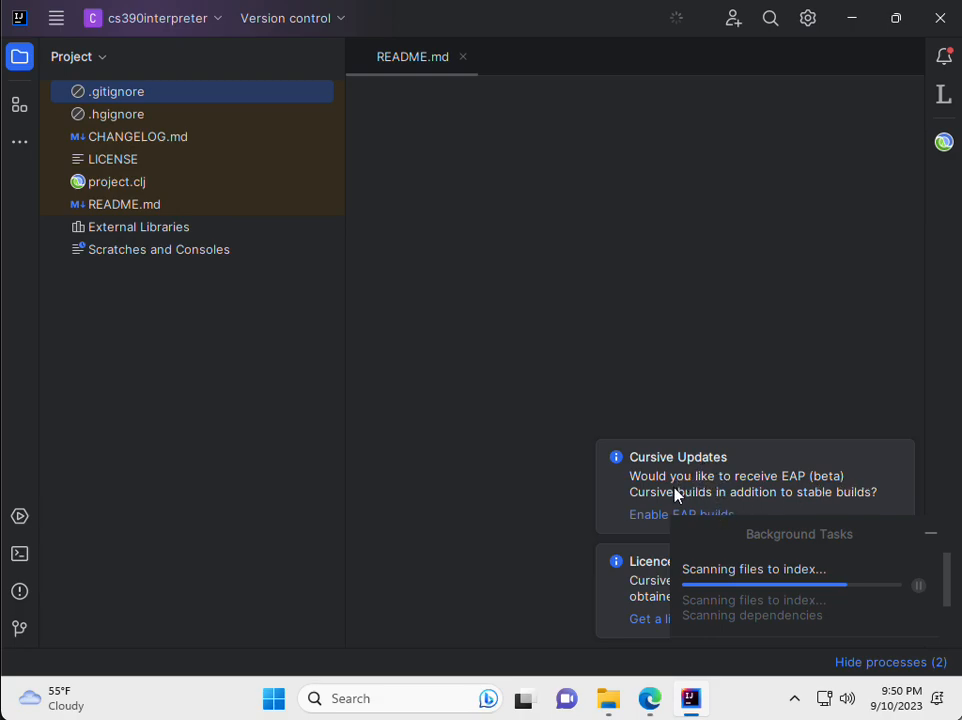
mouse_move(810, 503)
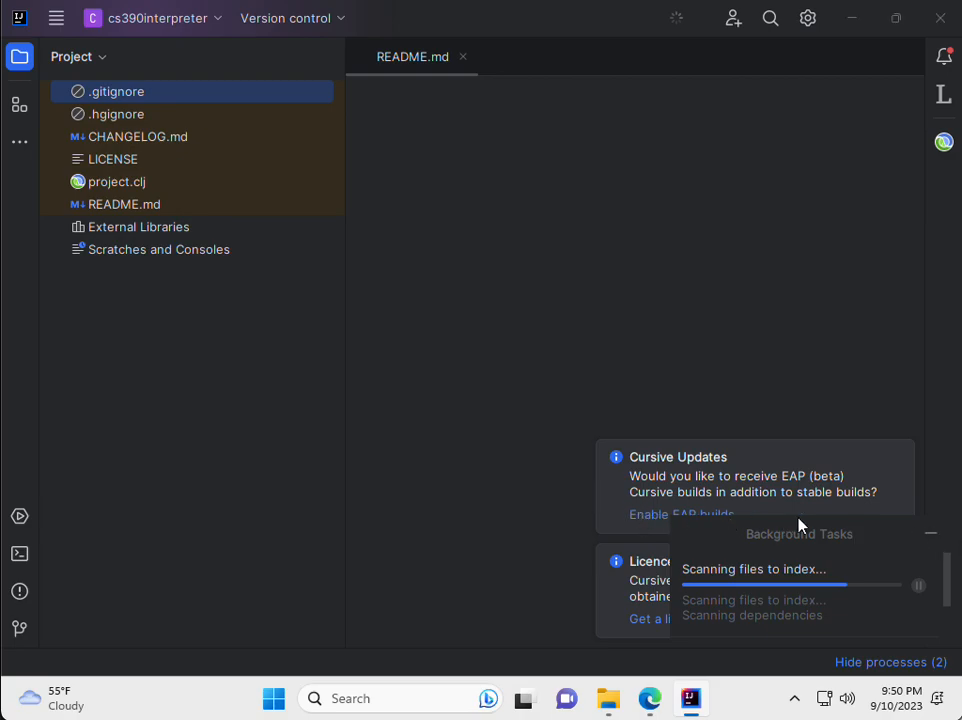
mouse_move(585, 630)
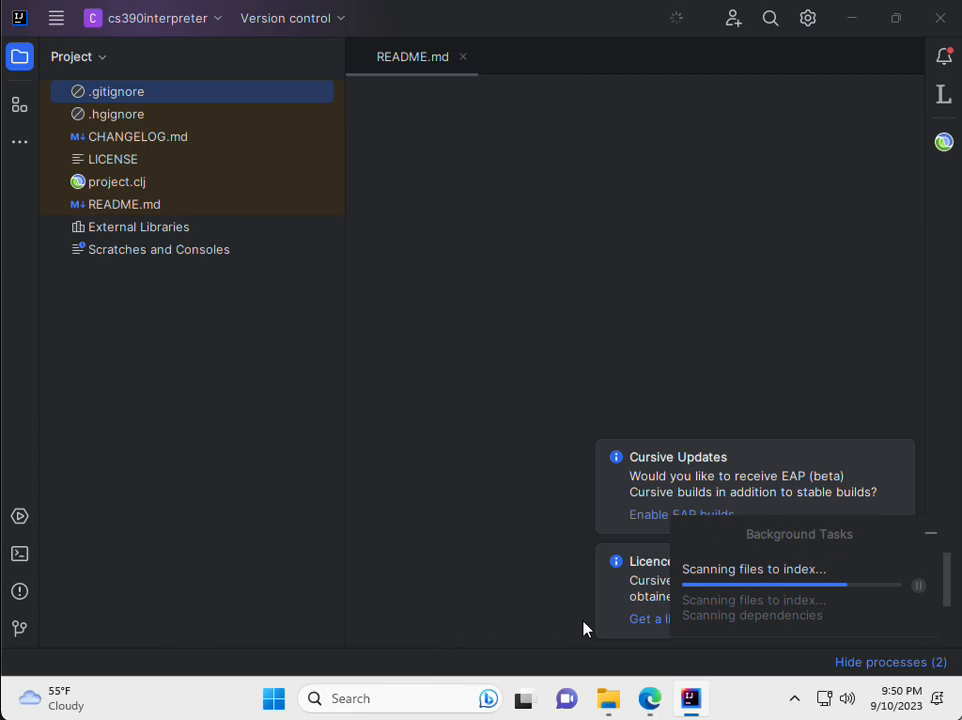
mouse_move(717, 393)
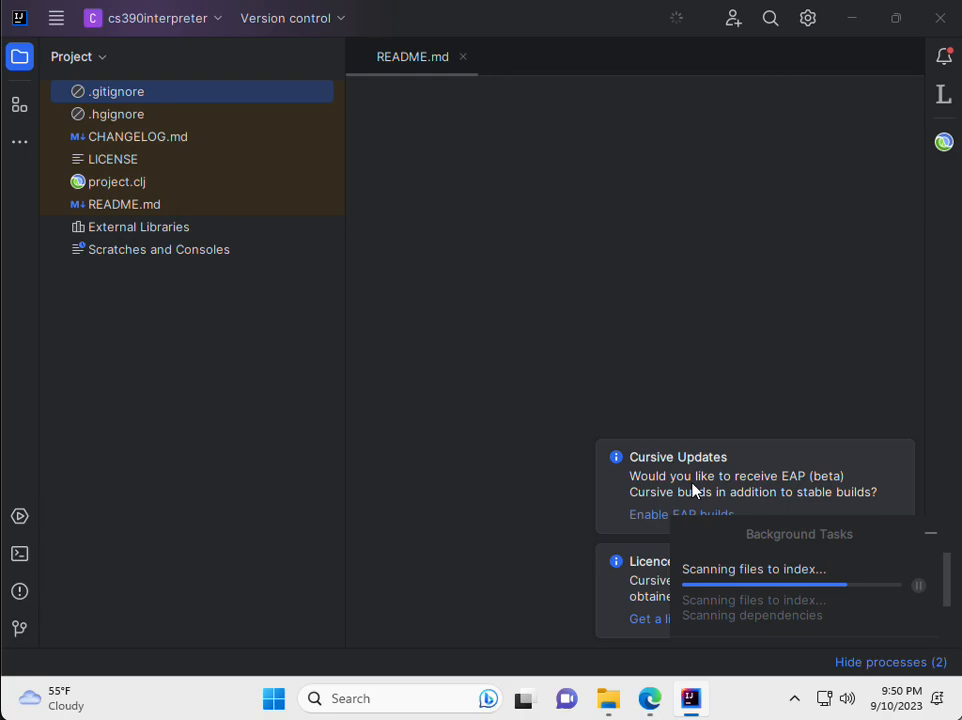
mouse_move(932, 542)
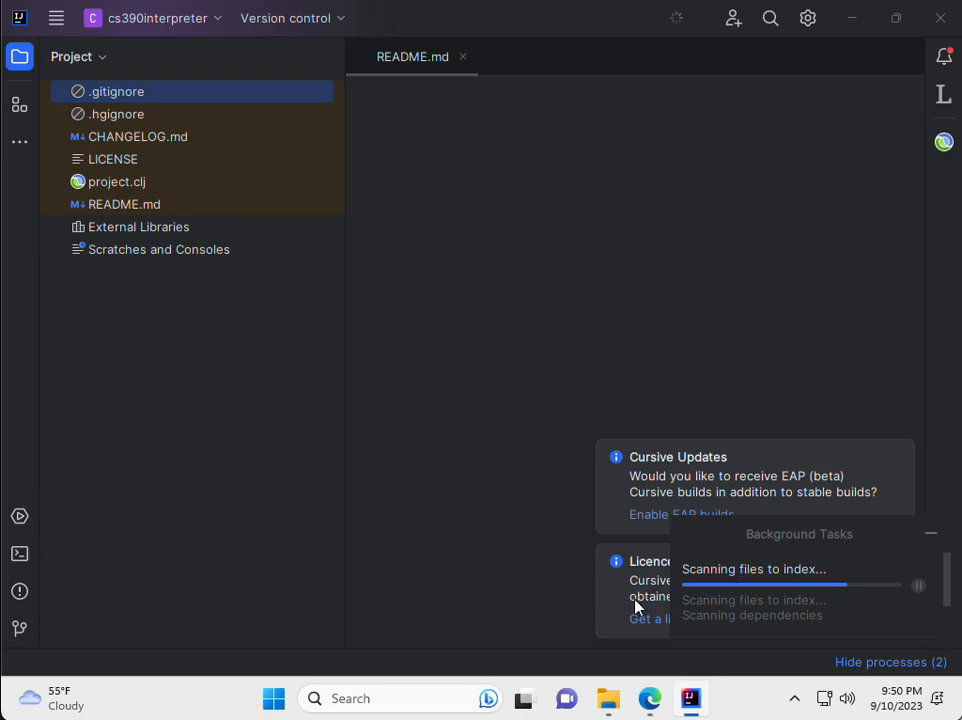
mouse_move(585, 514)
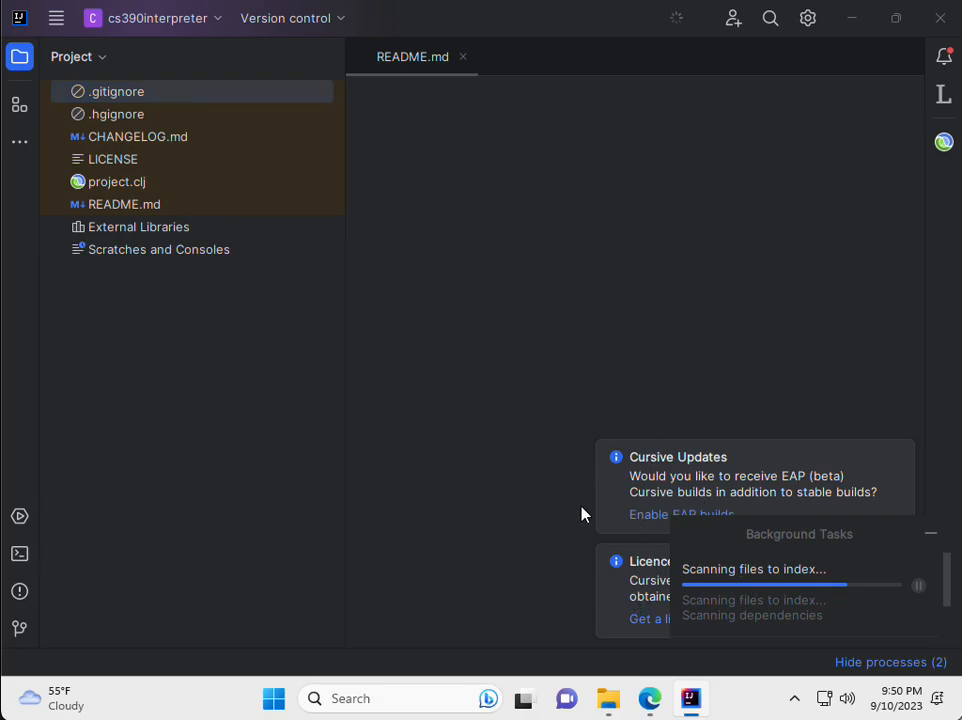
Step: Hide the indexing progress popup and dismiss the Cursive Updates and Licence Required notifications
click(78, 56)
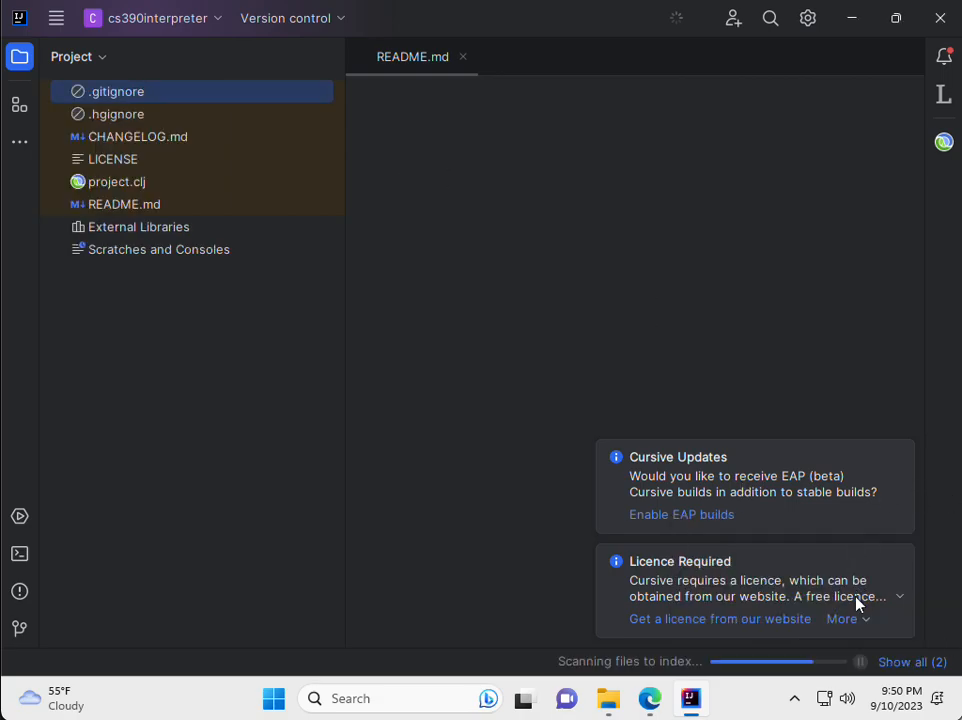
mouse_move(710, 585)
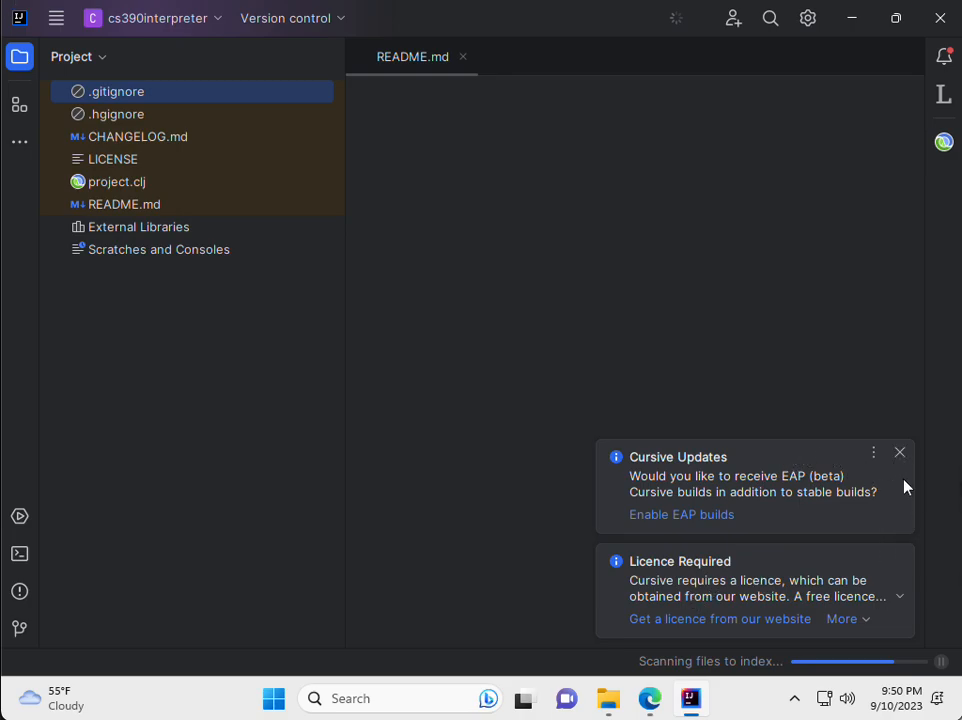
mouse_move(905, 480)
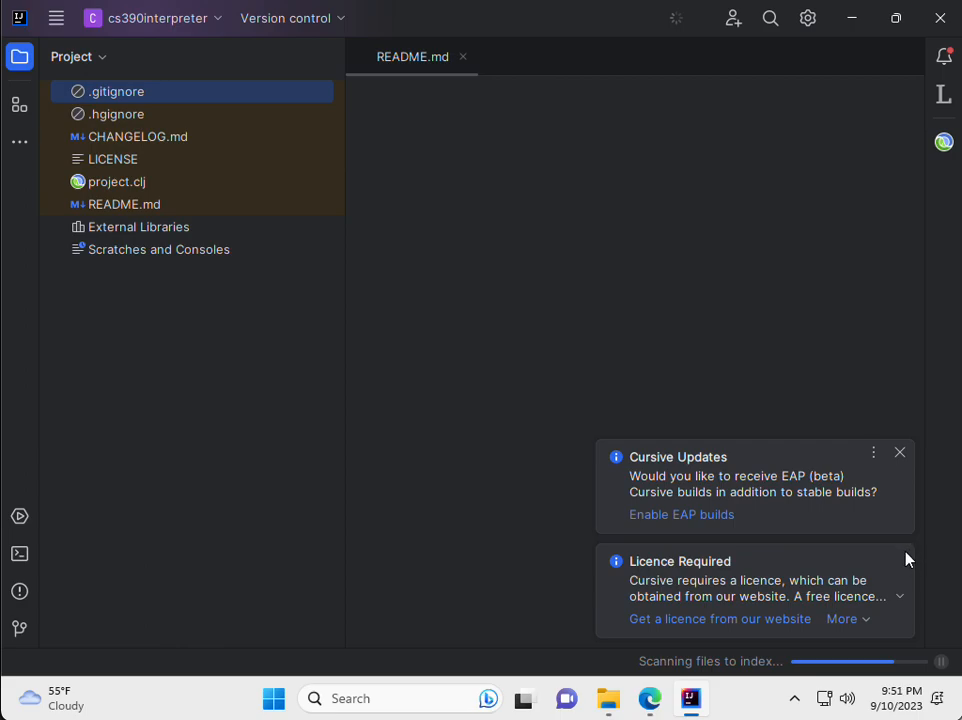
mouse_move(903, 560)
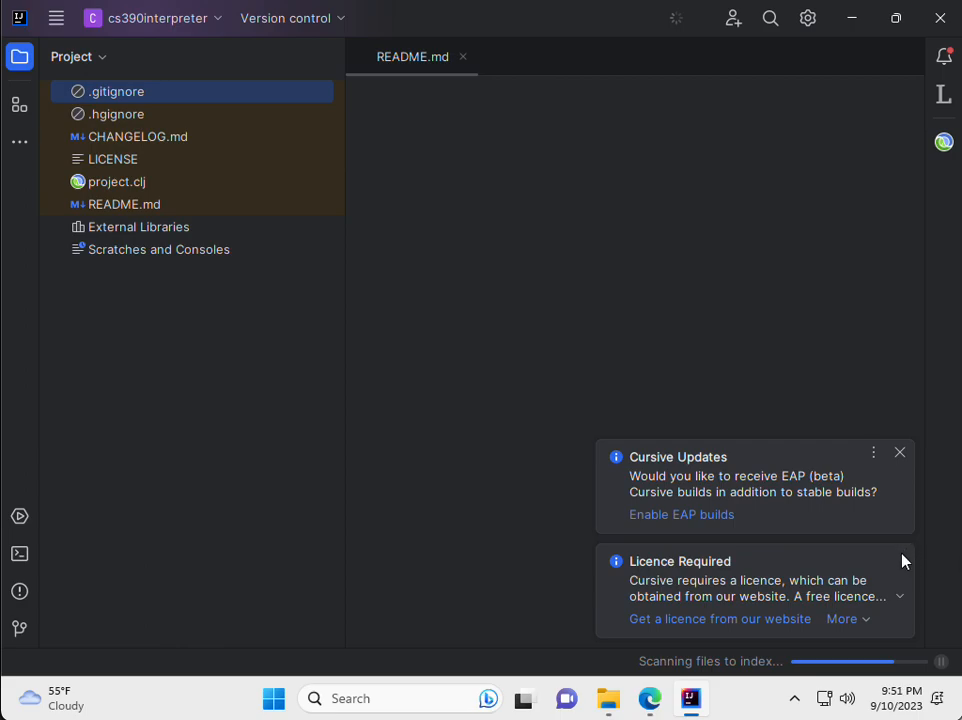
mouse_move(920, 548)
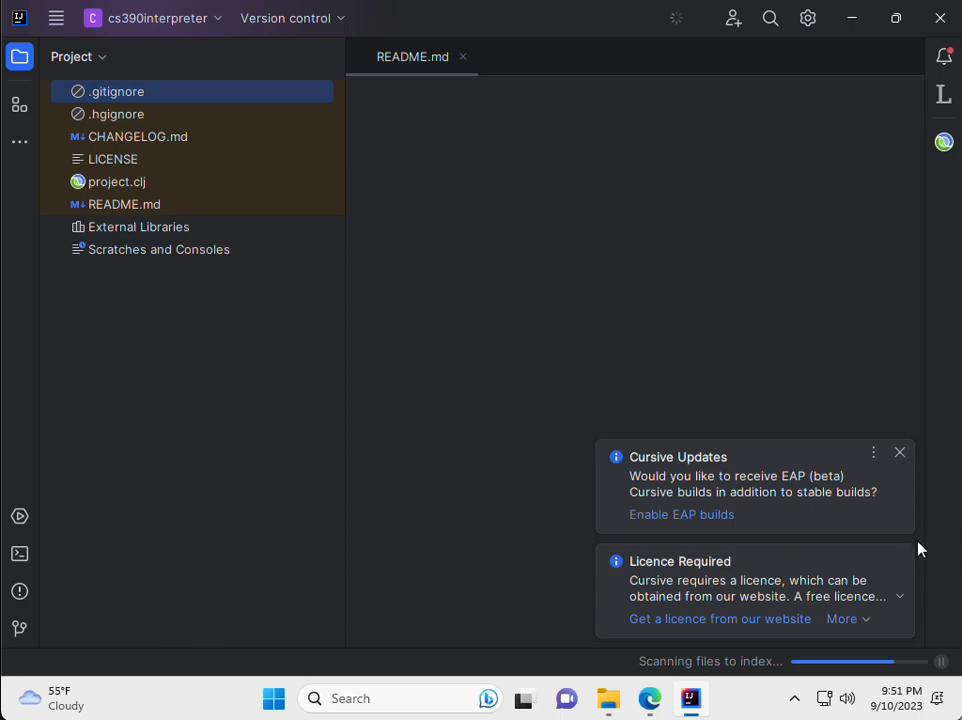
mouse_move(905, 558)
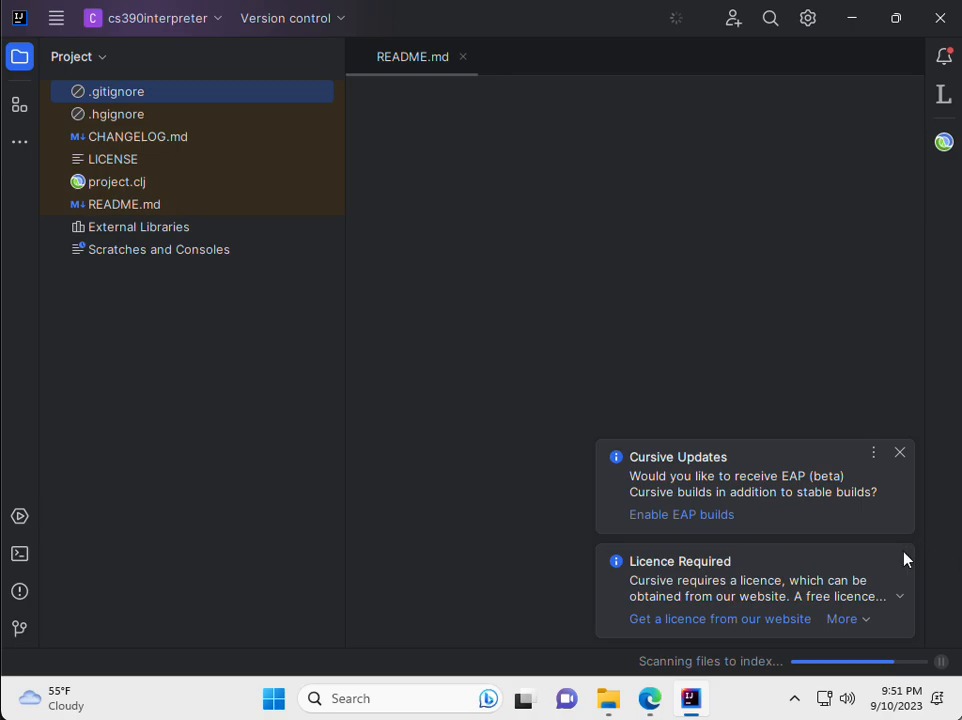
click(899, 452)
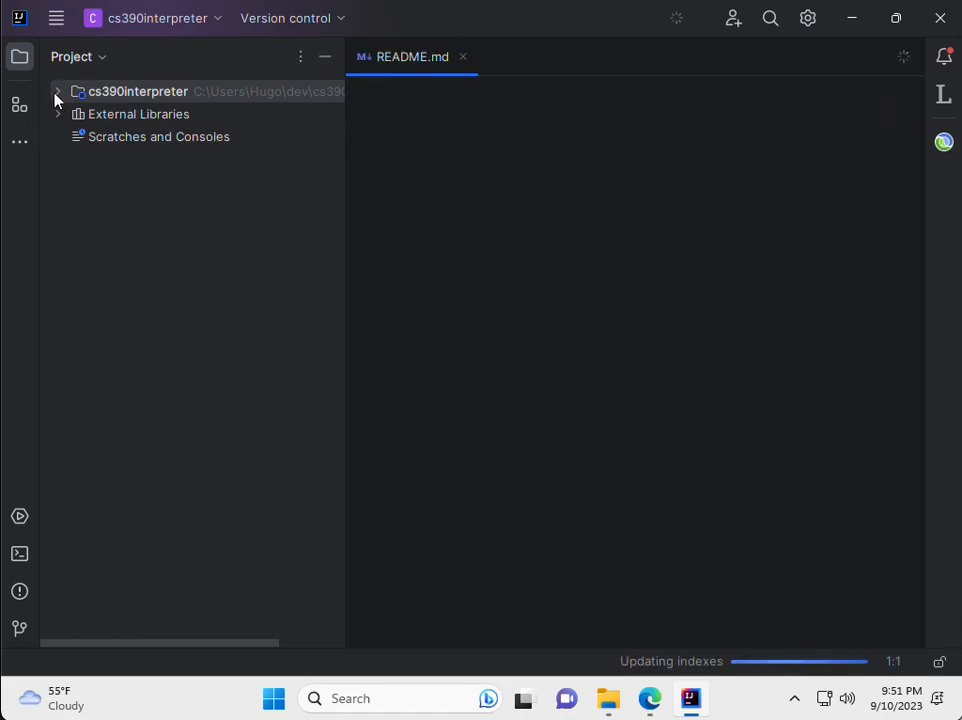
Step: Expand cs390interpreter and its src folder in the Project panel, then select core.clj
click(57, 91)
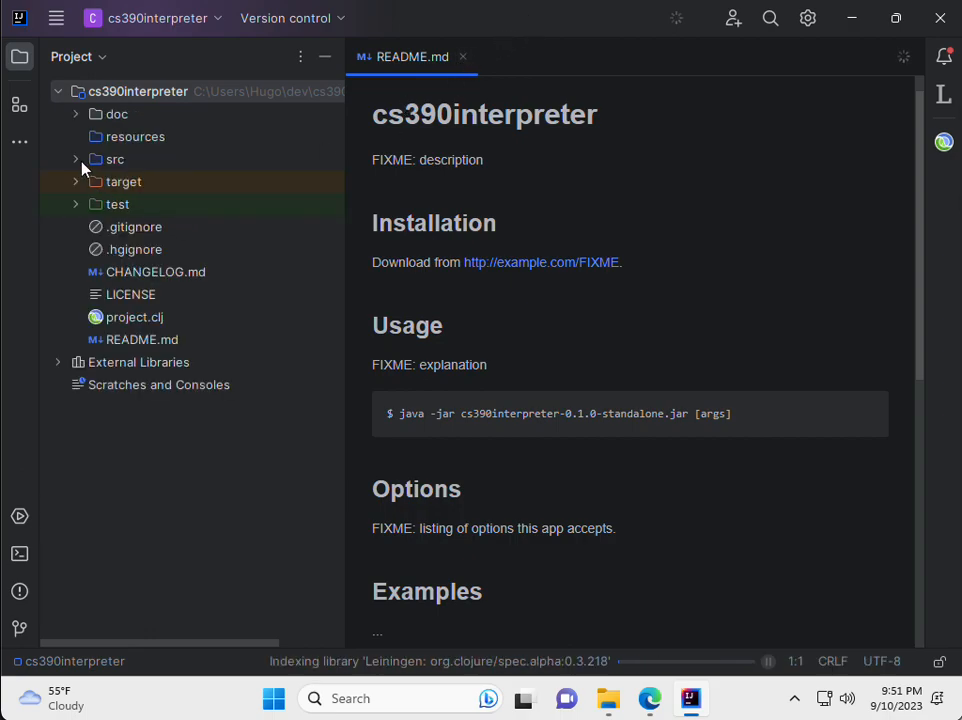
mouse_move(138, 204)
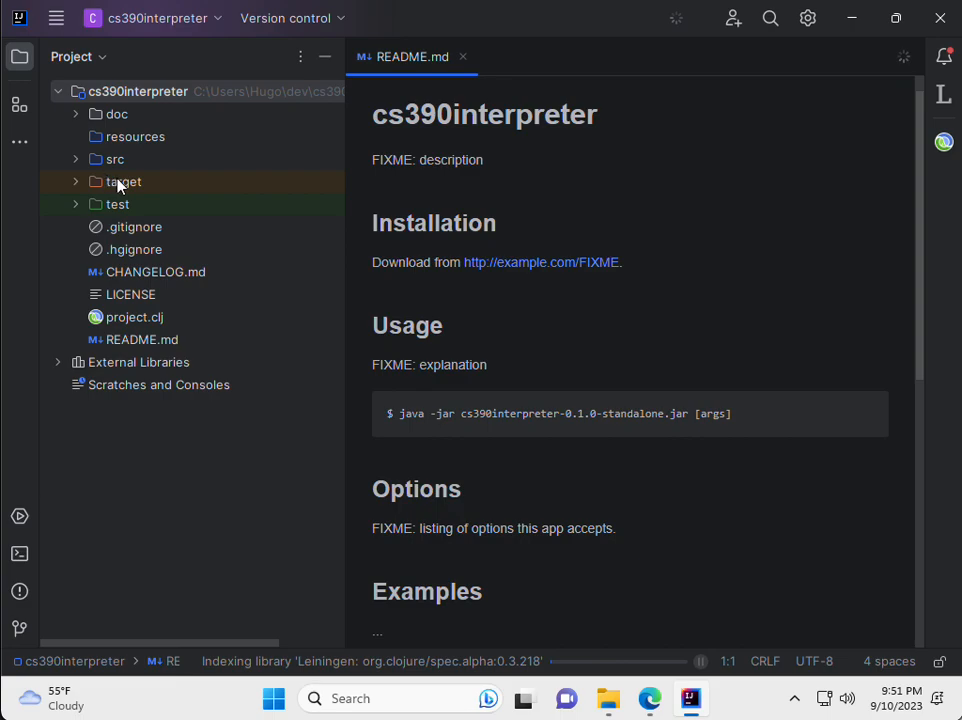
mouse_move(118, 184)
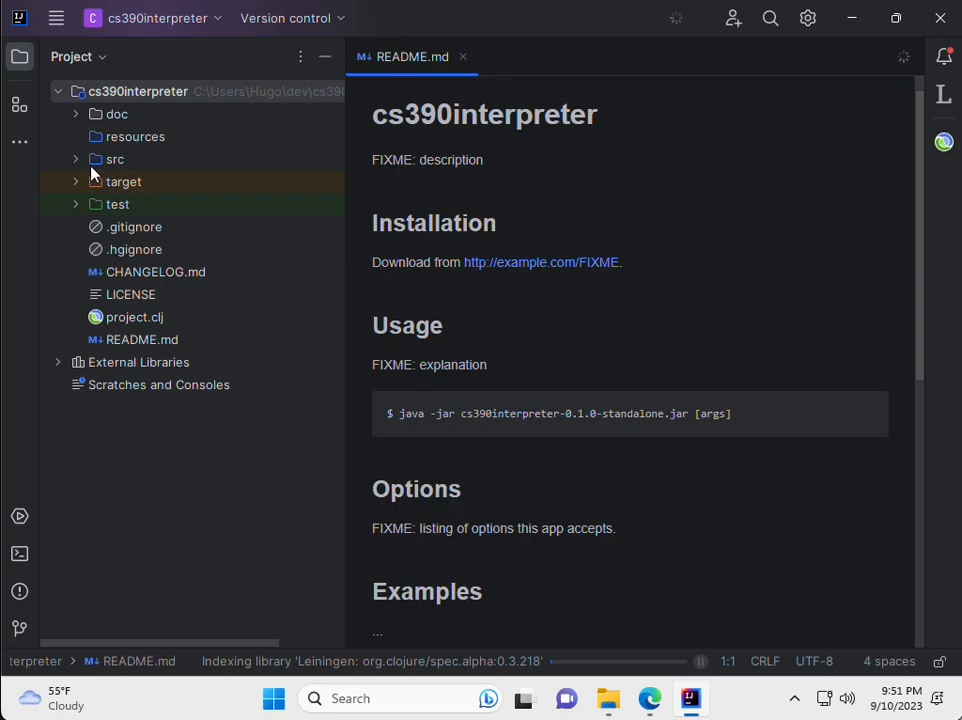
mouse_move(128, 165)
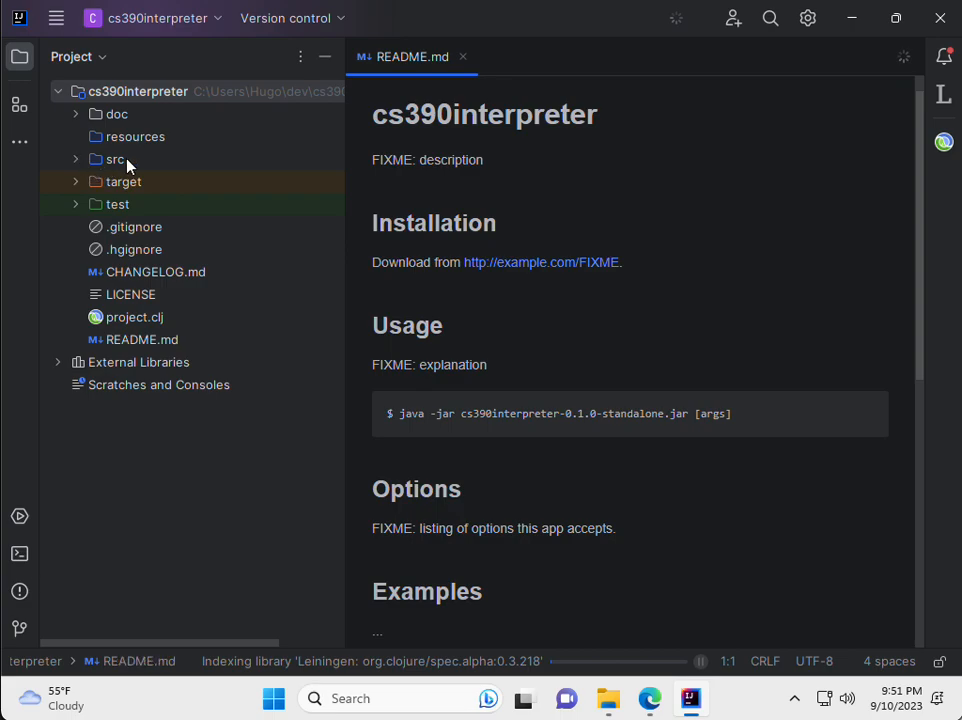
mouse_move(120, 168)
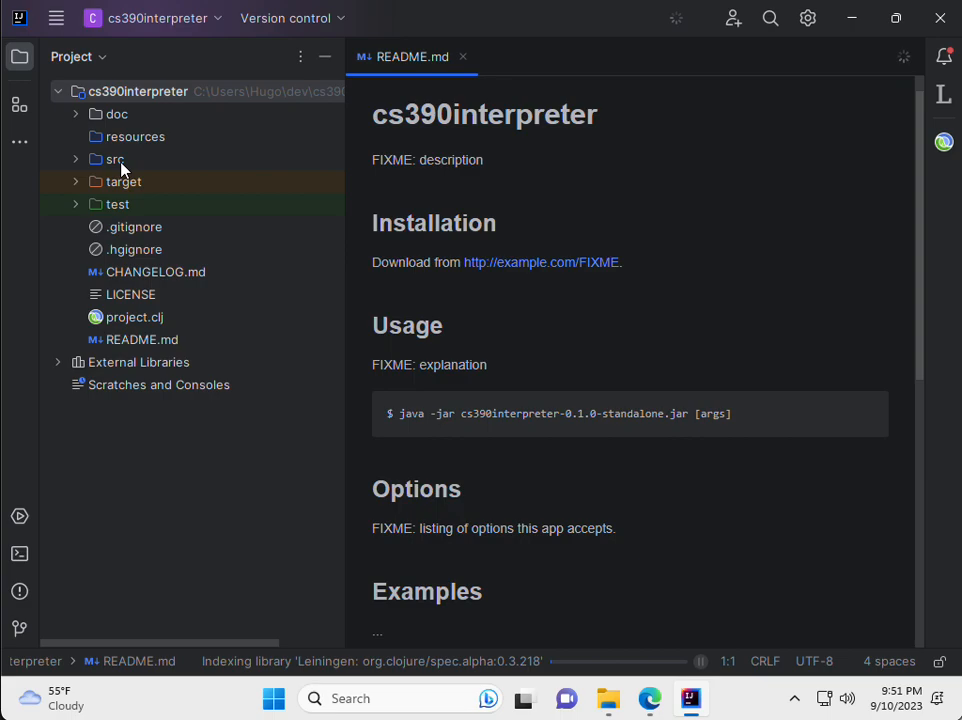
click(116, 159)
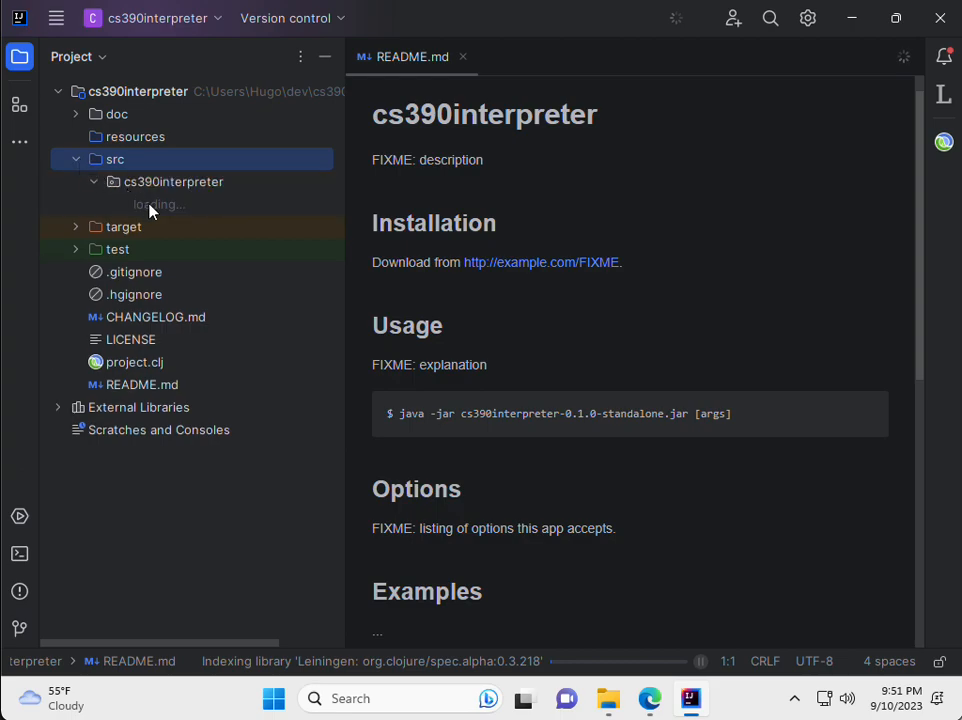
mouse_move(170, 211)
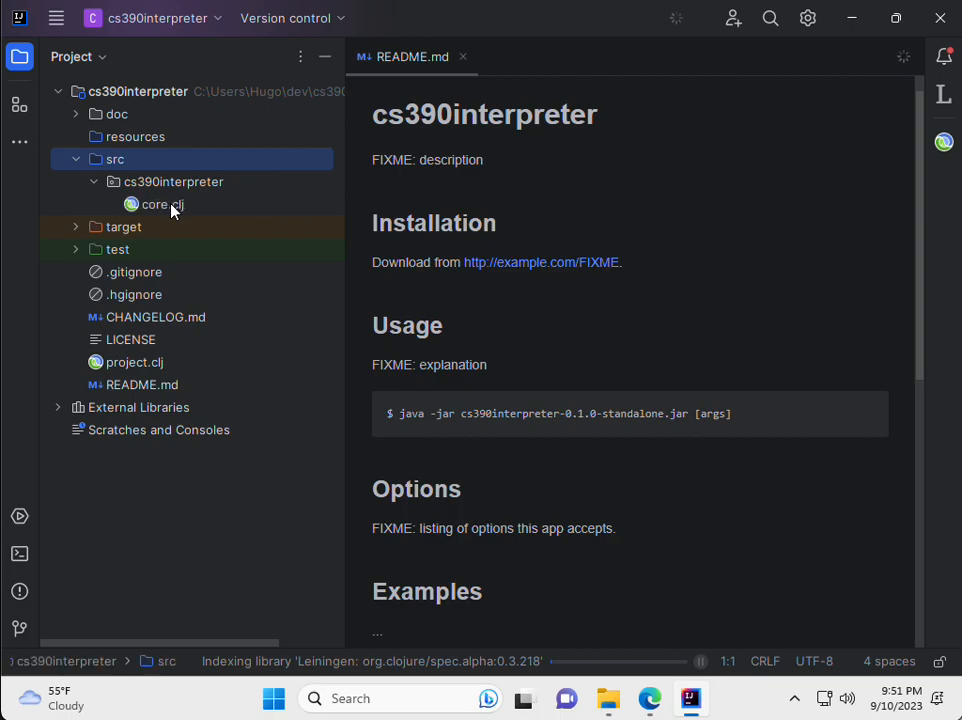
click(163, 204)
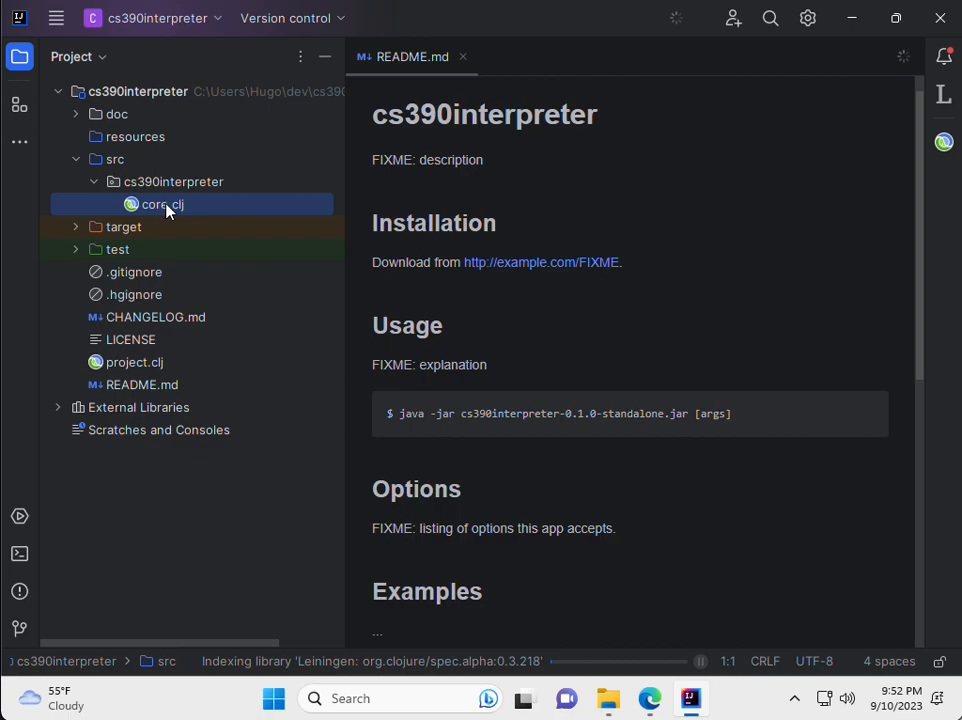
Step: Open core.clj in the editor to show the Hello, World -main function
double_click(160, 204)
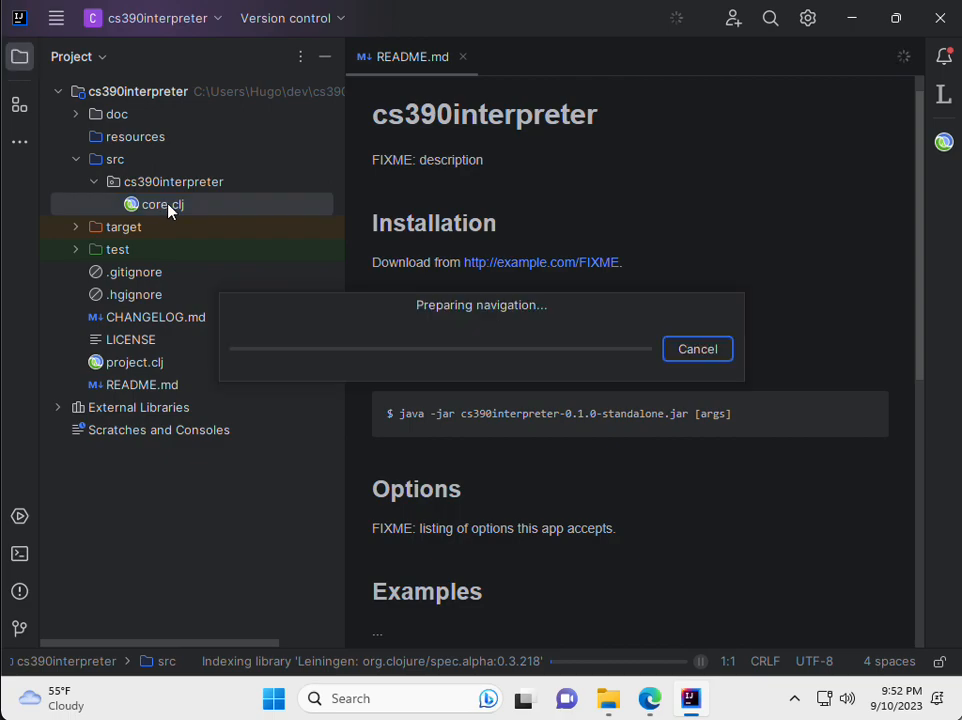
double_click(163, 204)
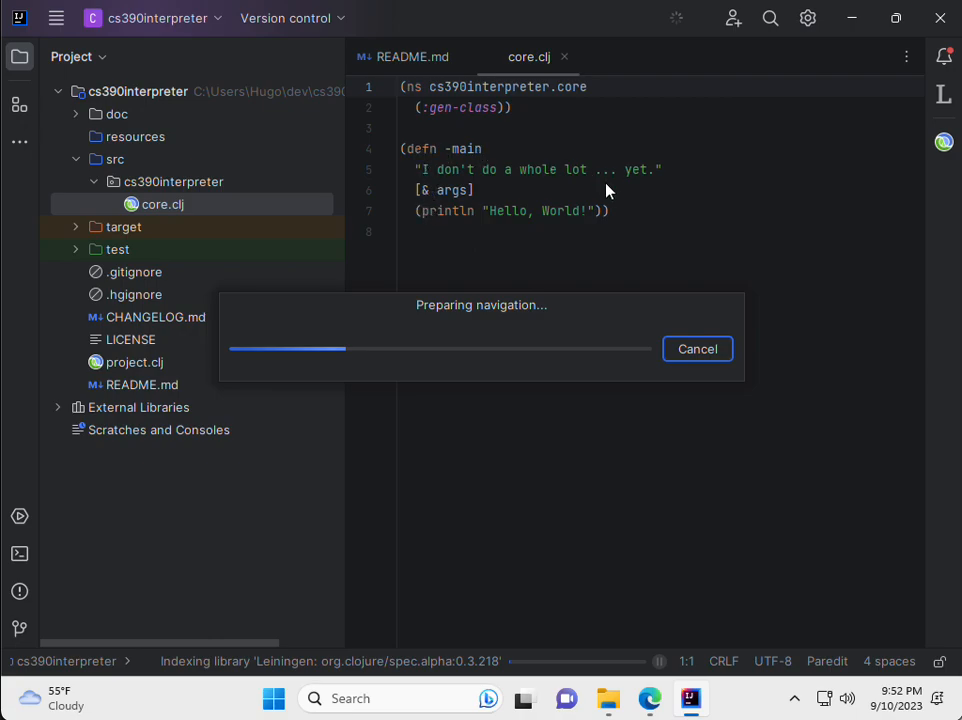
mouse_move(715, 380)
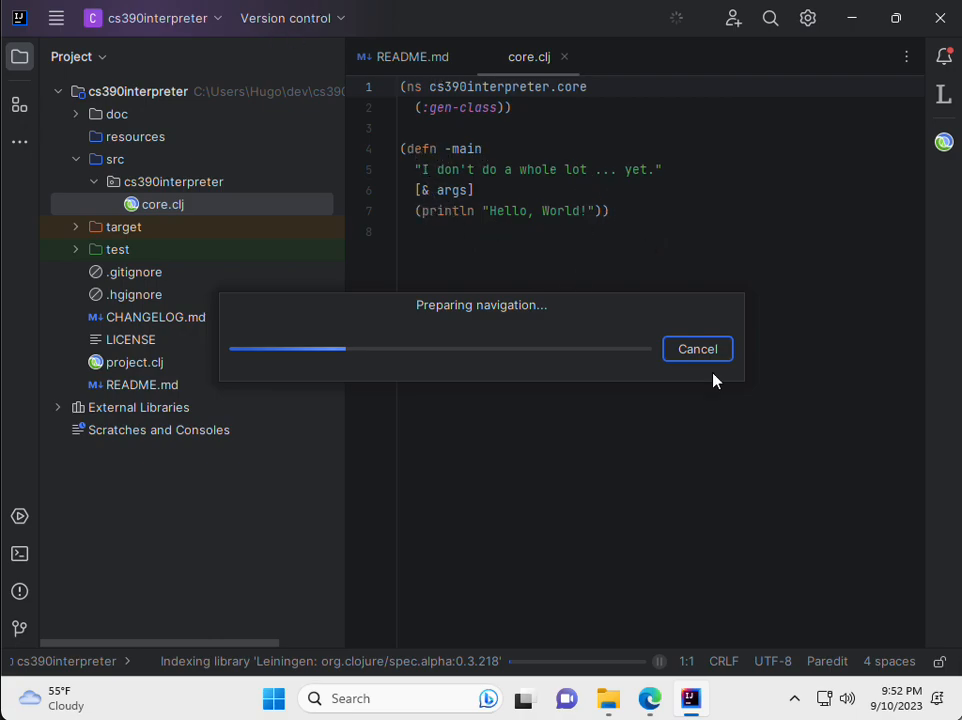
mouse_move(413, 168)
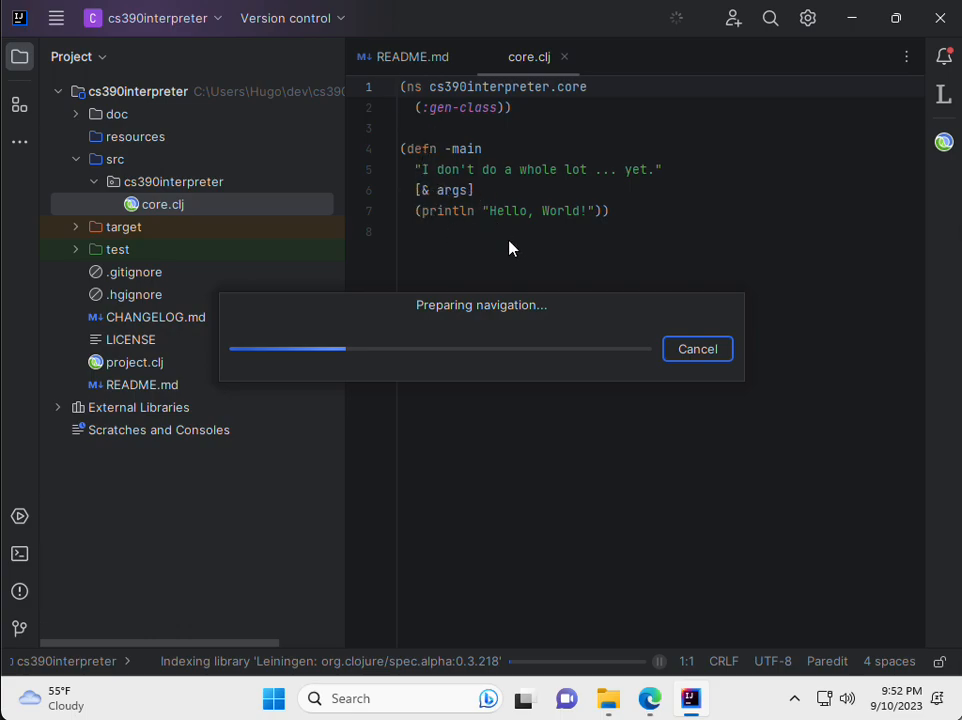
mouse_move(458, 103)
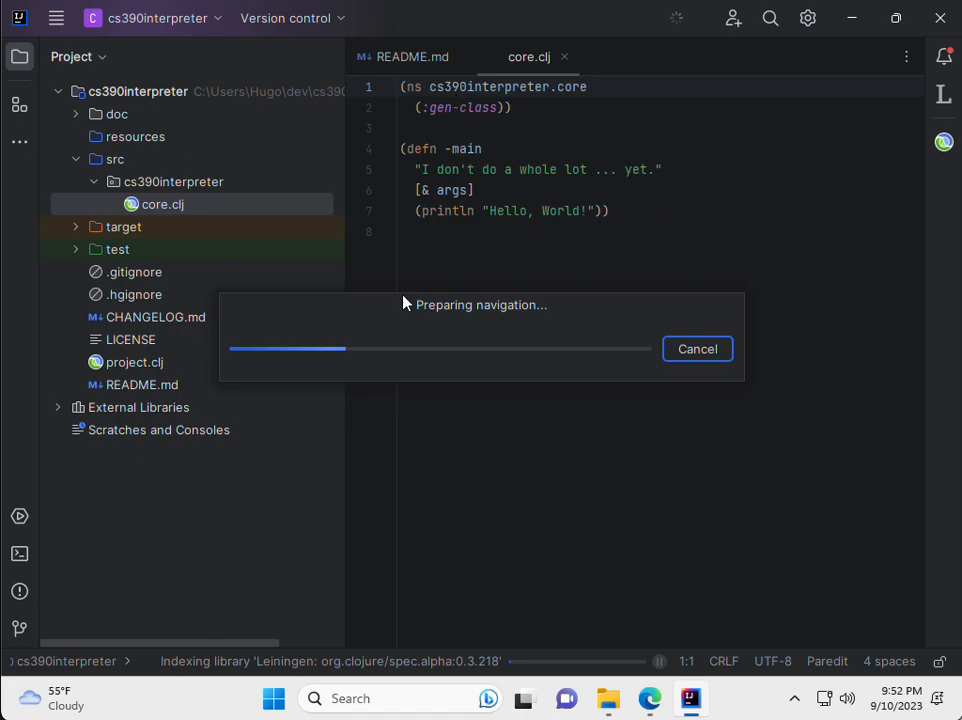
mouse_move(545, 209)
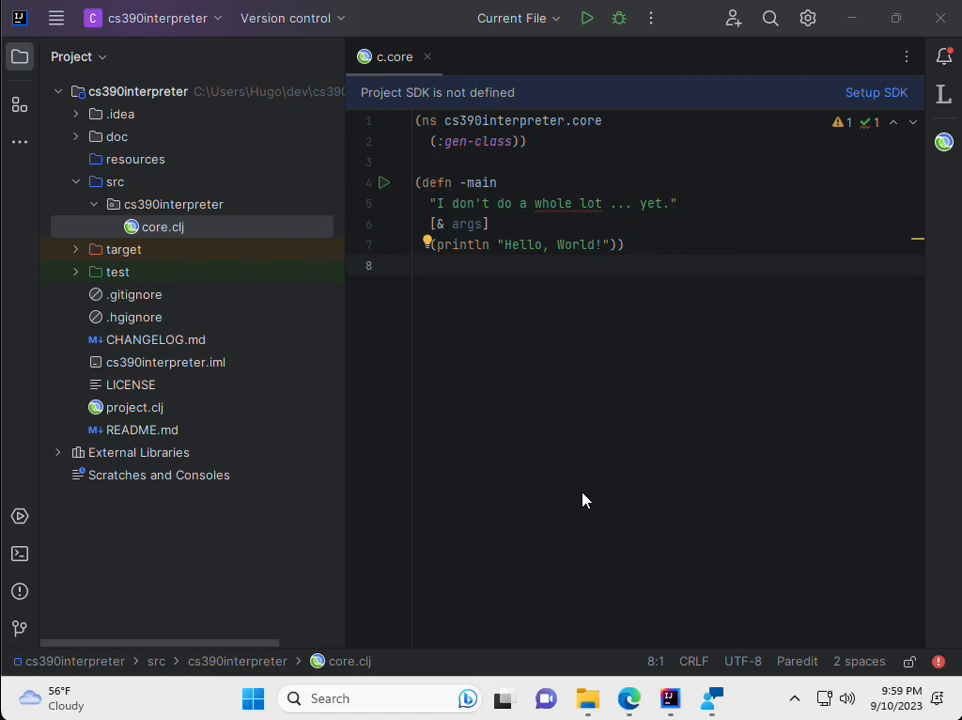
mouse_move(344, 282)
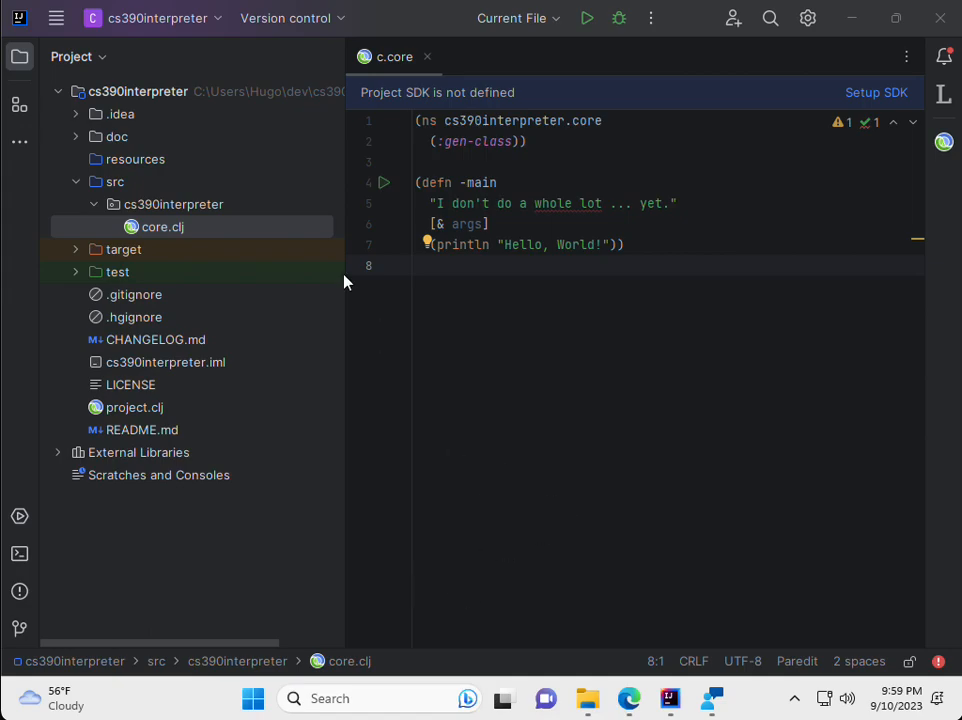
mouse_move(497, 658)
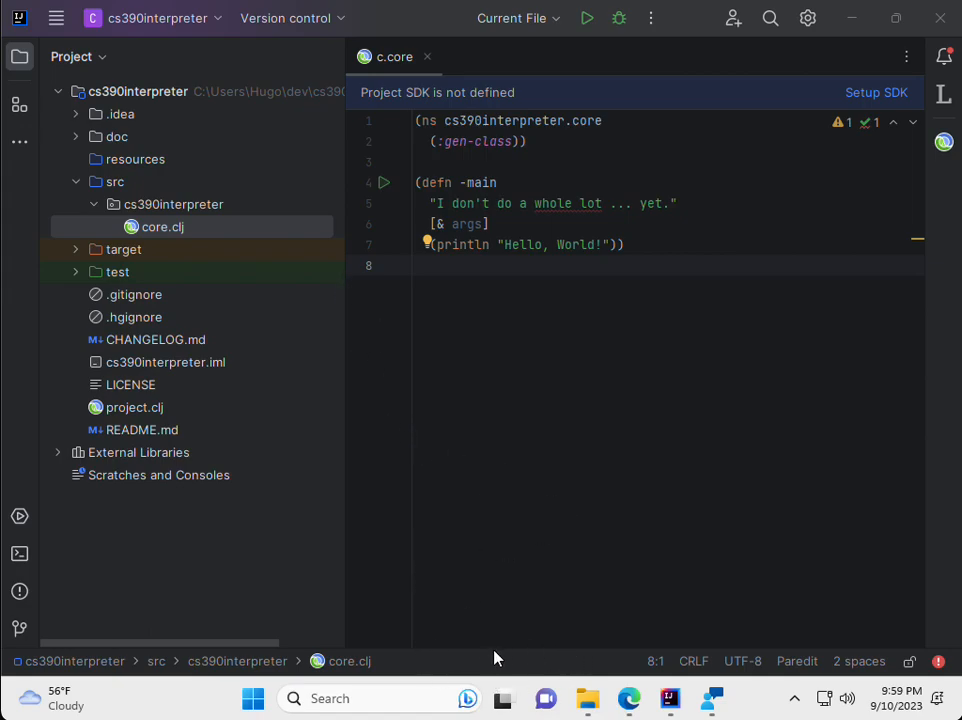
mouse_move(555, 661)
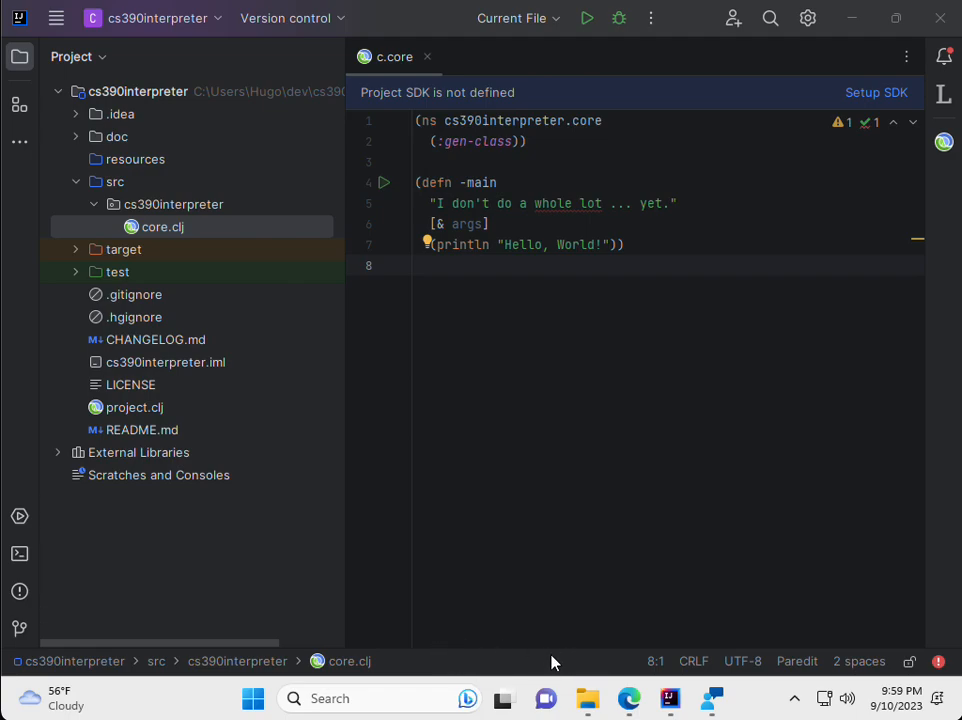
mouse_move(518, 620)
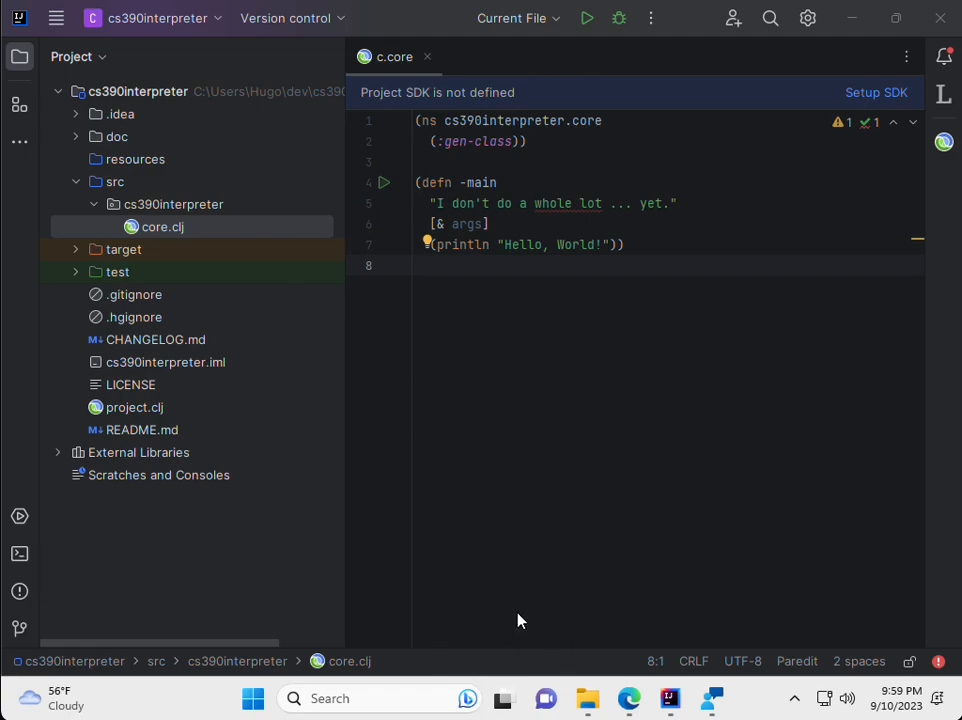
mouse_move(432, 620)
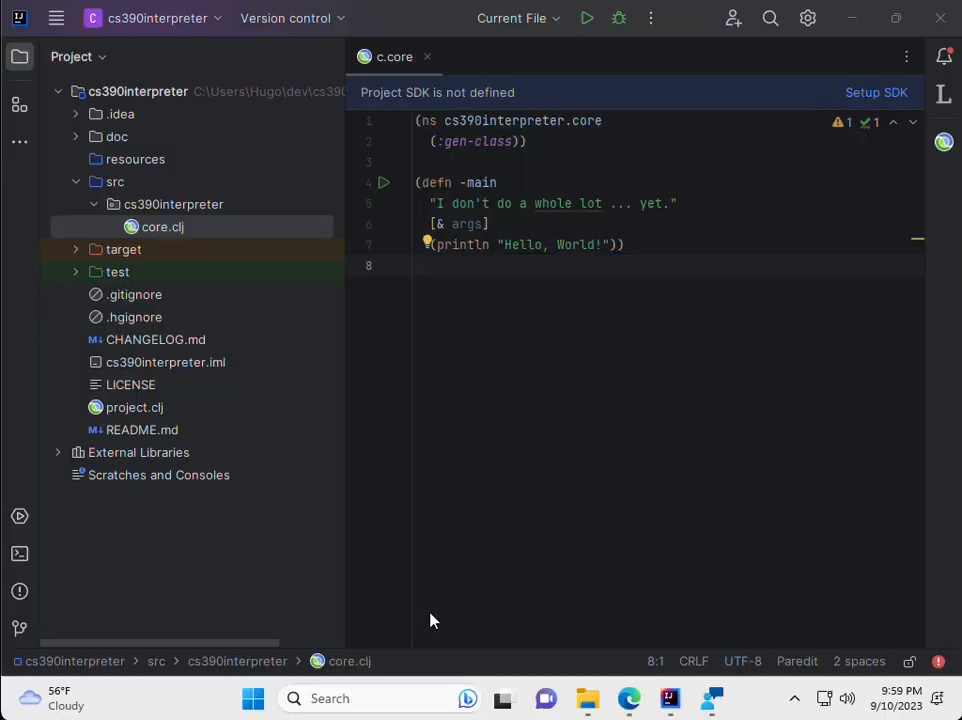
mouse_move(575, 475)
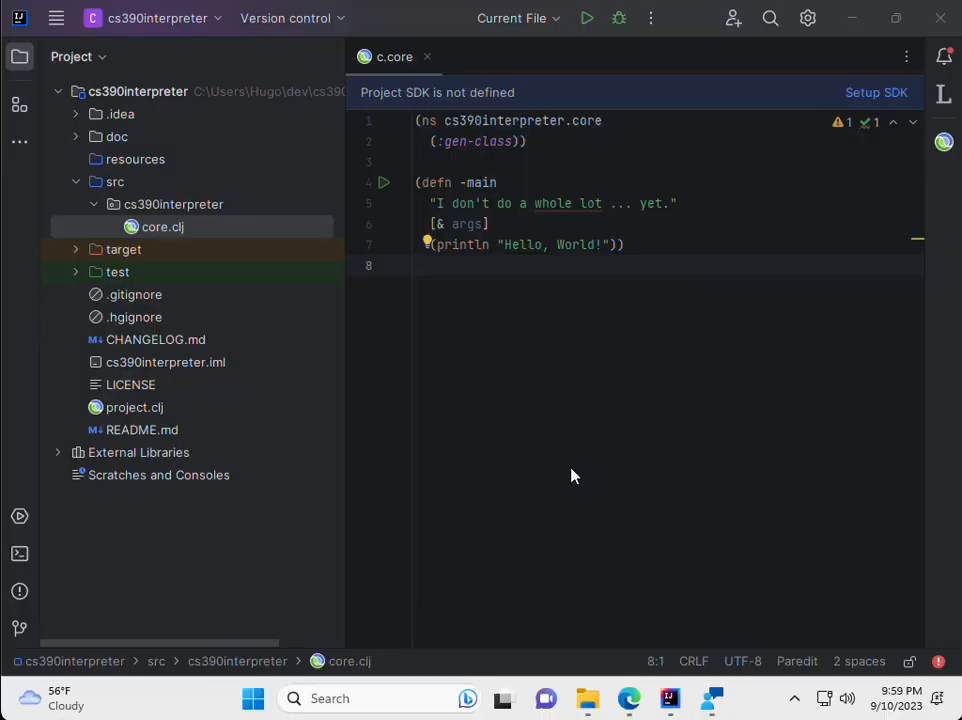
mouse_move(272, 217)
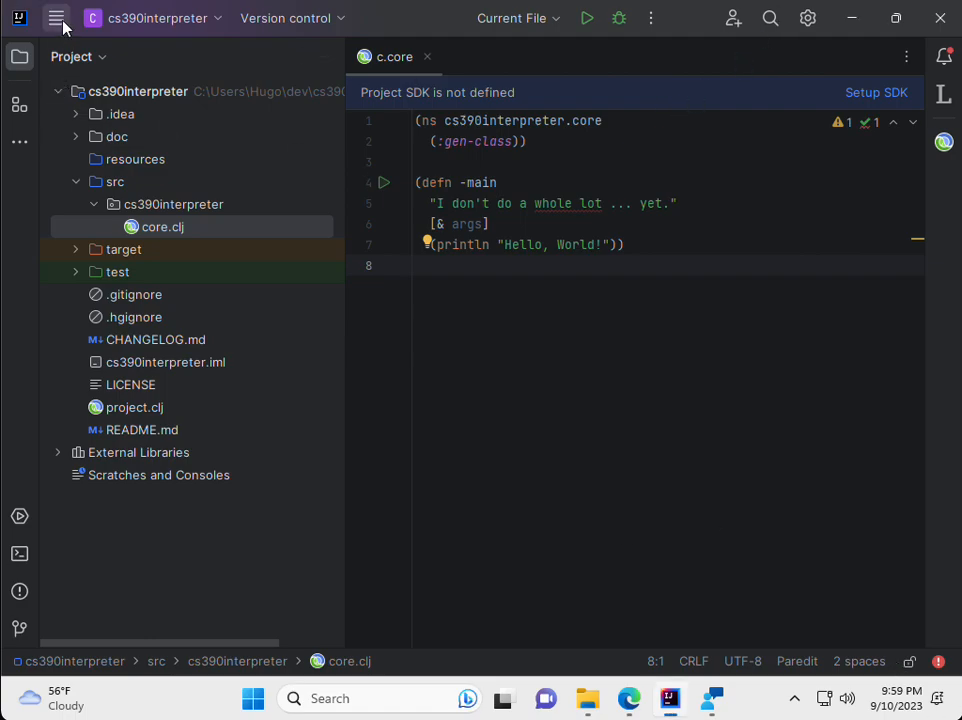
click(57, 18)
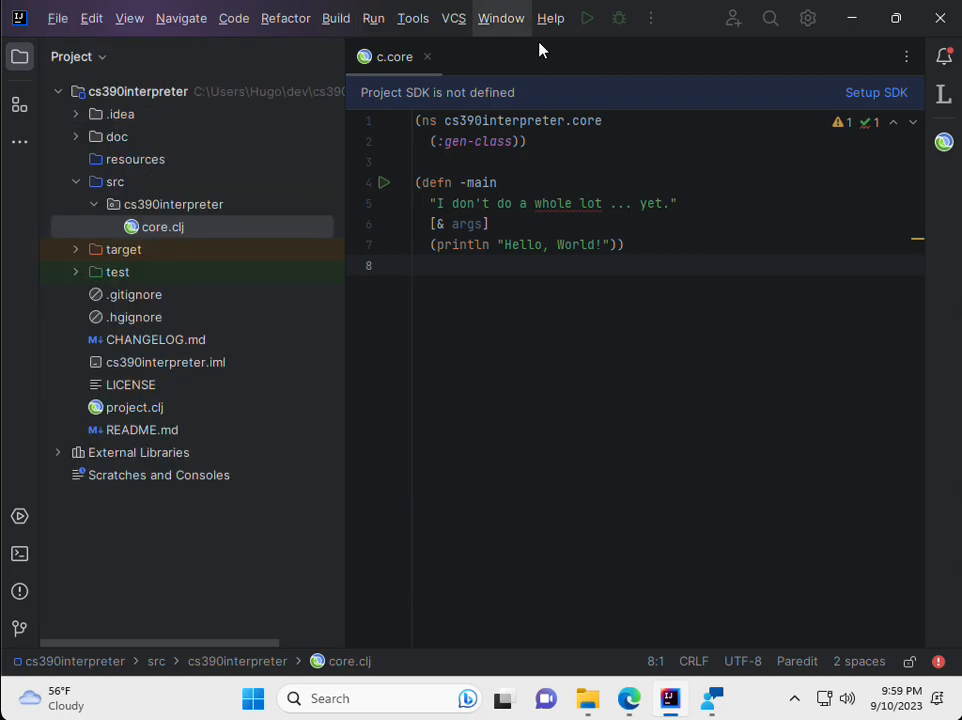
click(550, 18)
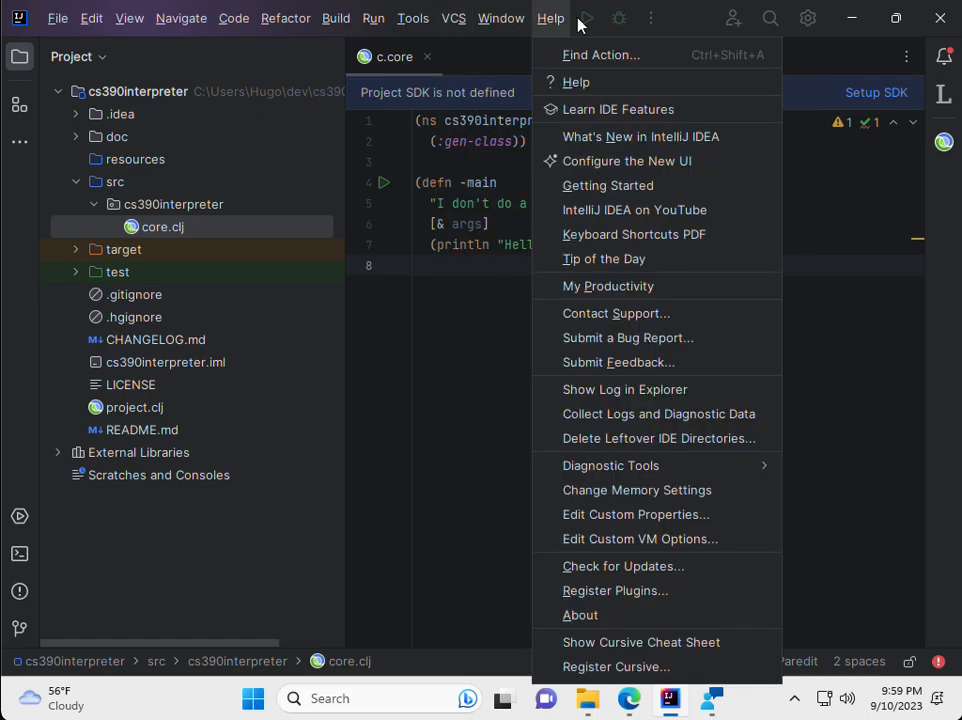
mouse_move(608, 286)
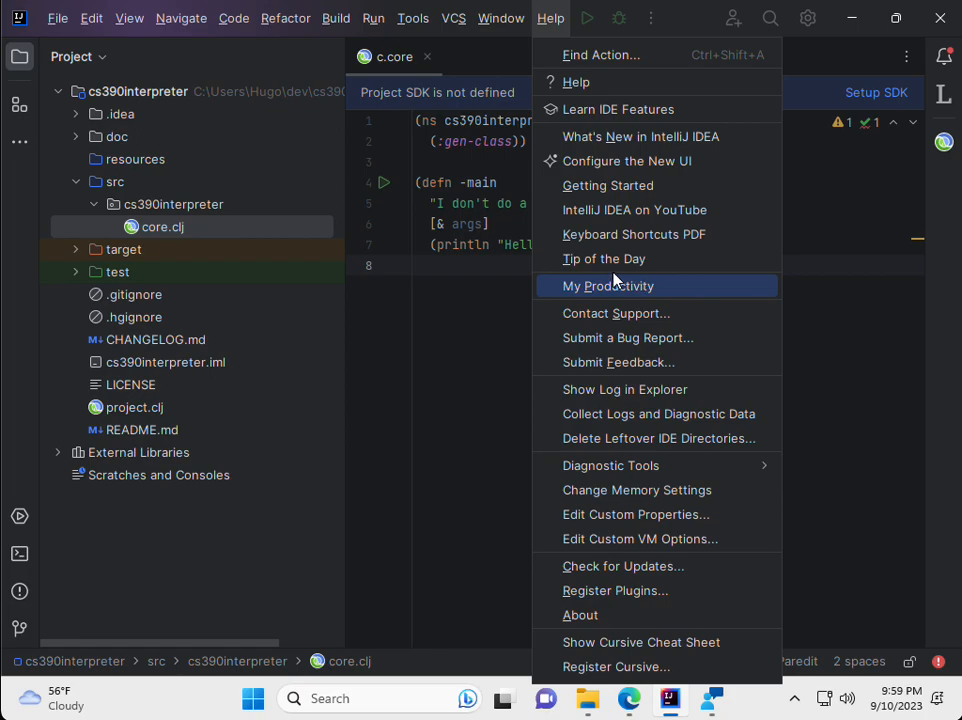
mouse_move(600, 45)
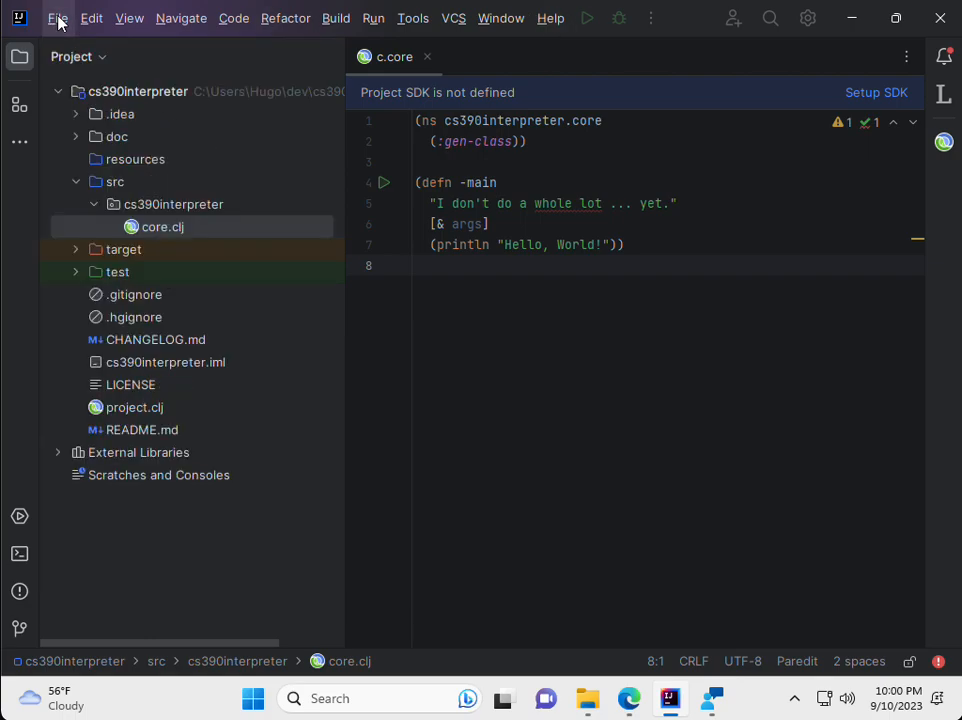
Step: Choose Project Structure from the File menu, starting JDK detection
click(57, 18)
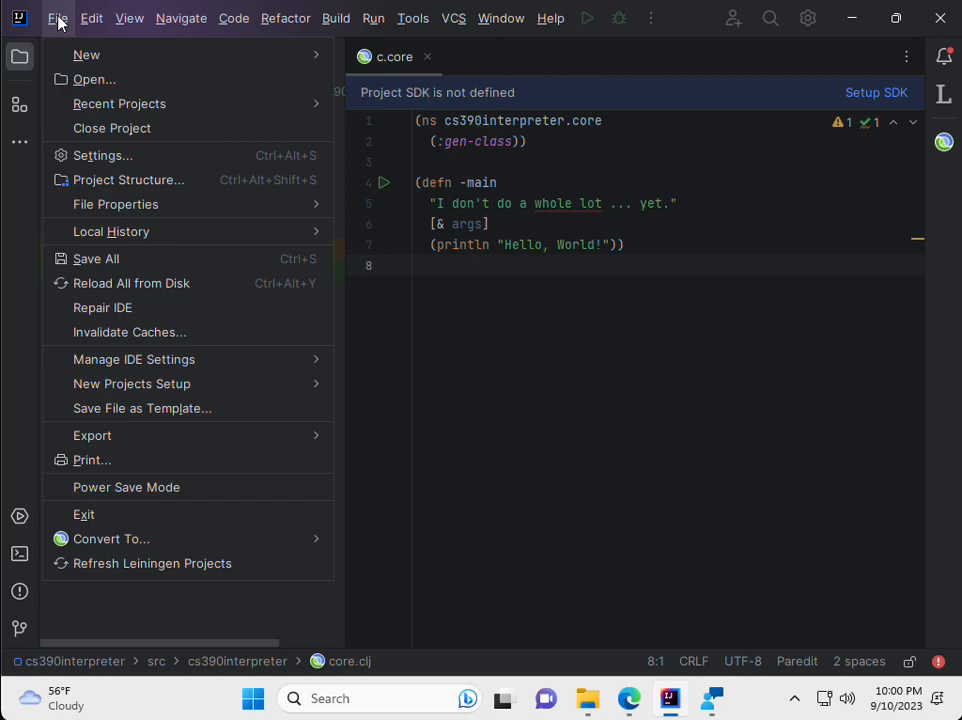
mouse_move(128, 179)
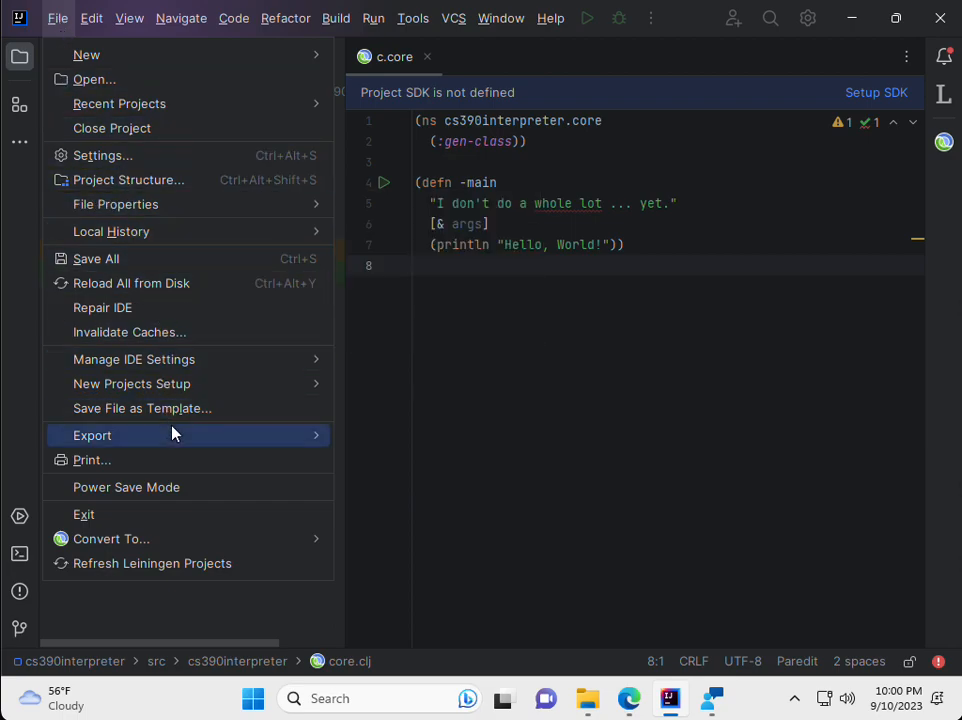
mouse_move(115, 204)
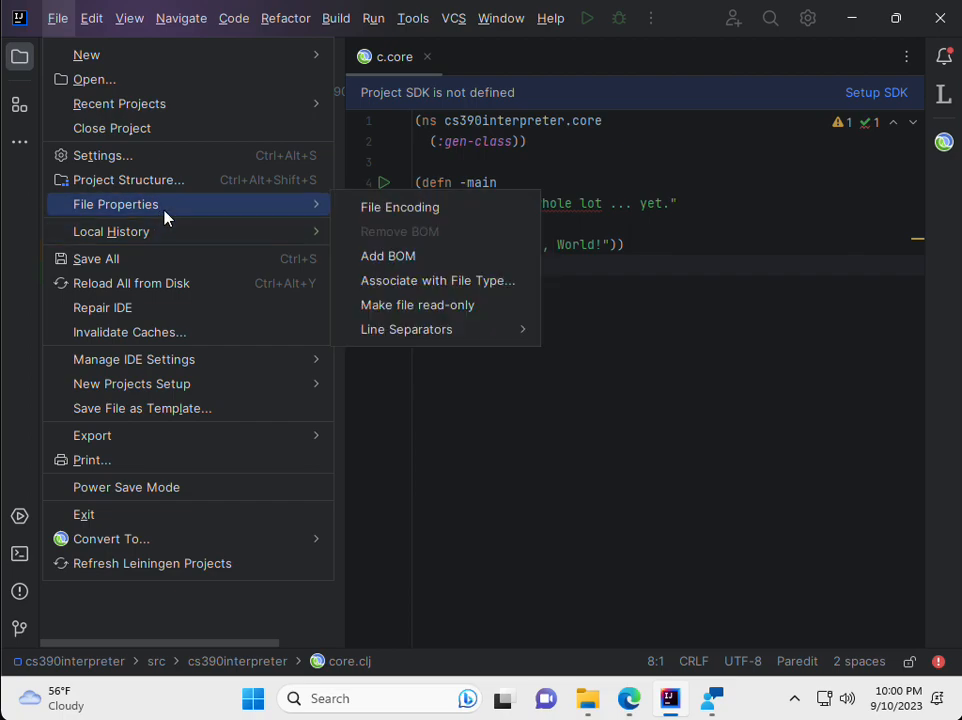
mouse_move(128, 180)
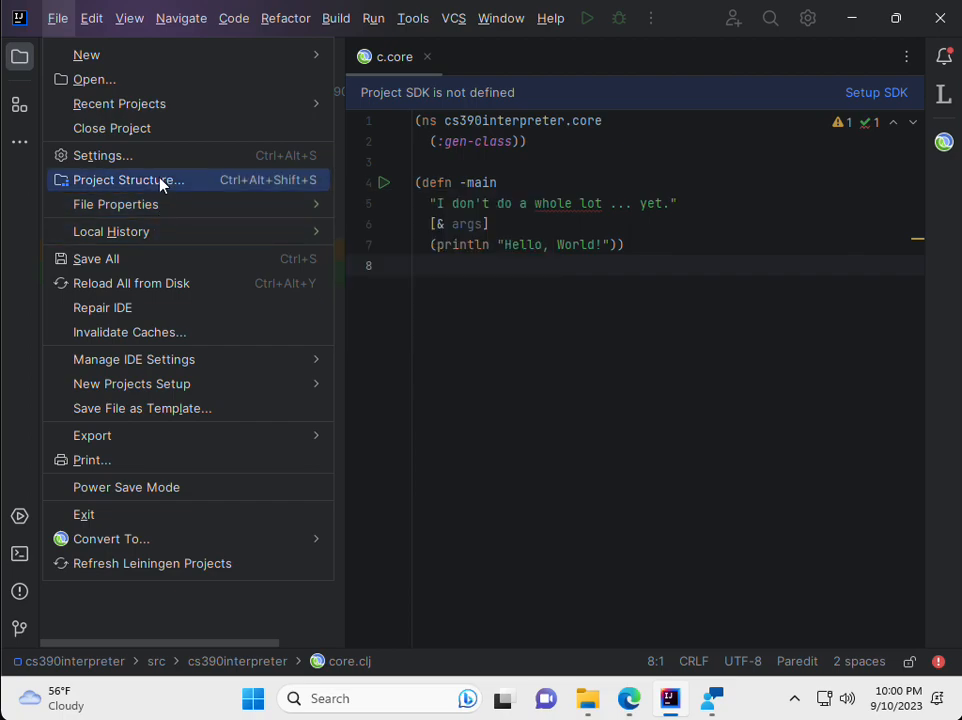
click(128, 180)
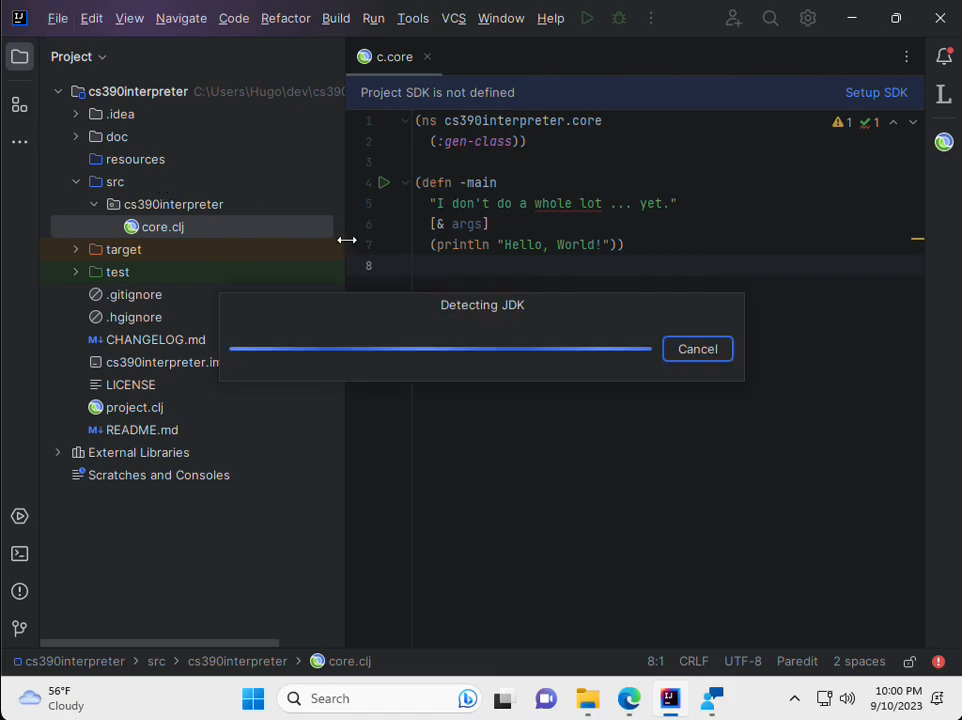
mouse_move(405, 347)
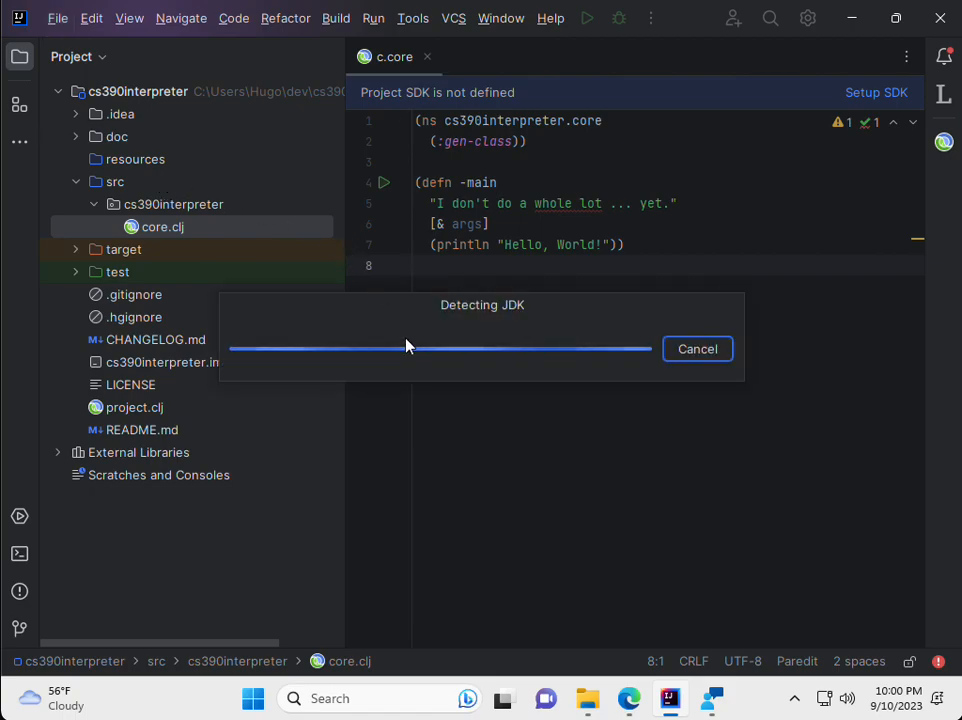
mouse_move(448, 338)
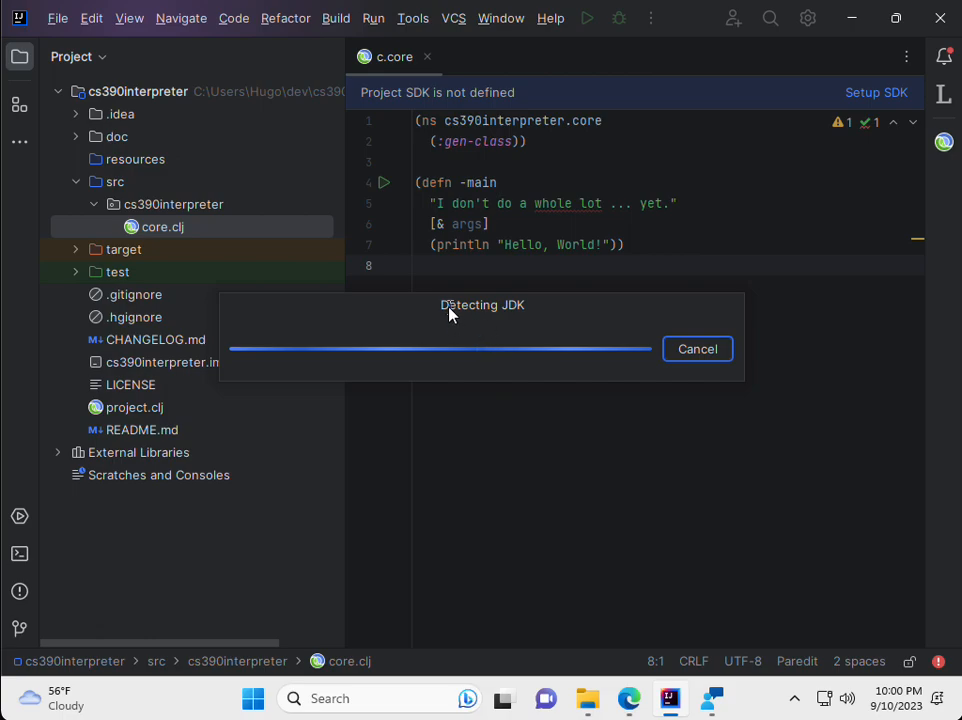
Step: Select Oracle OpenJDK 20.0.2 as the project SDK and apply it
click(876, 92)
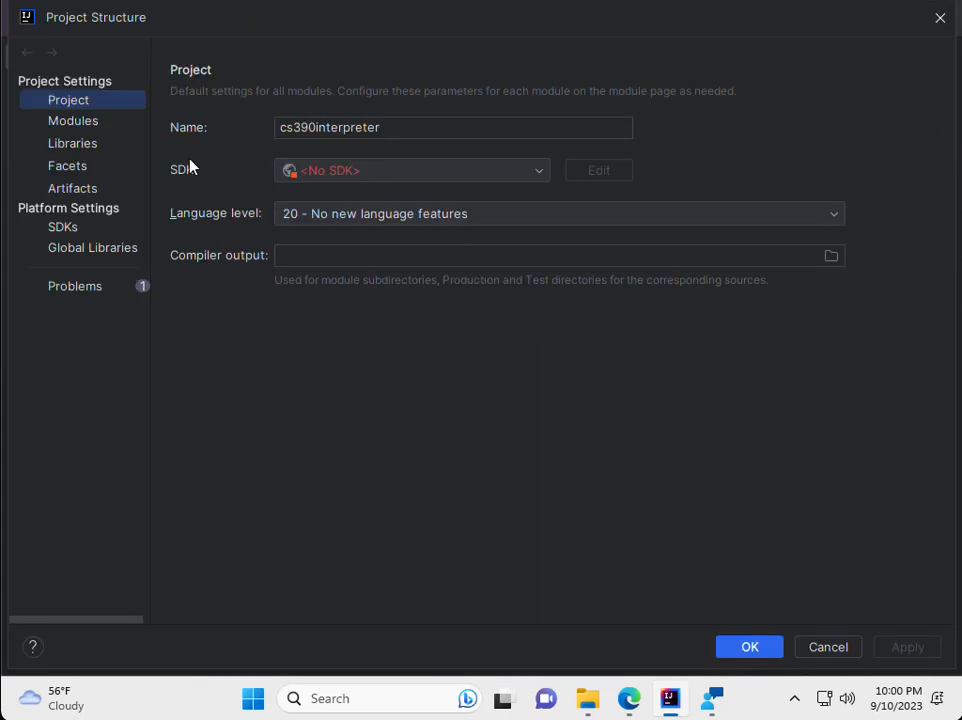
mouse_move(628, 245)
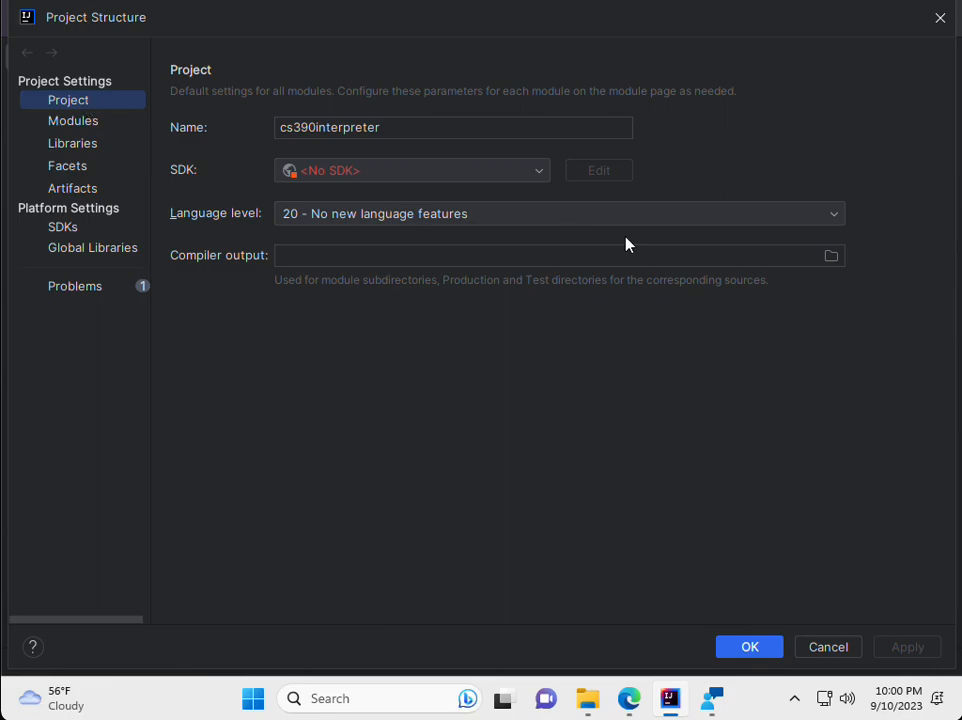
click(412, 170)
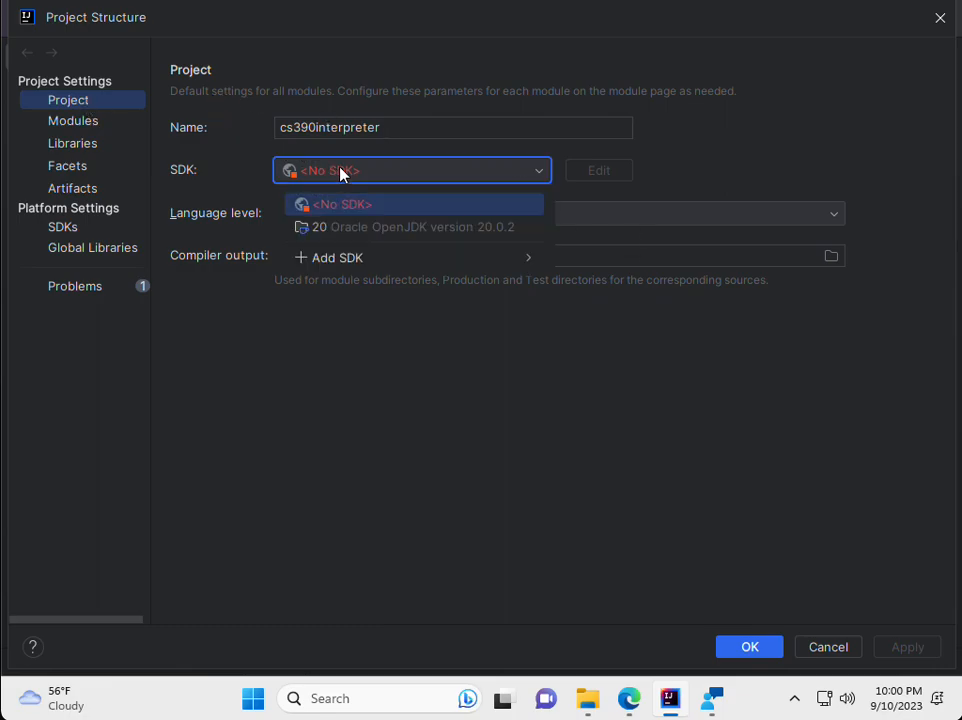
mouse_move(318, 226)
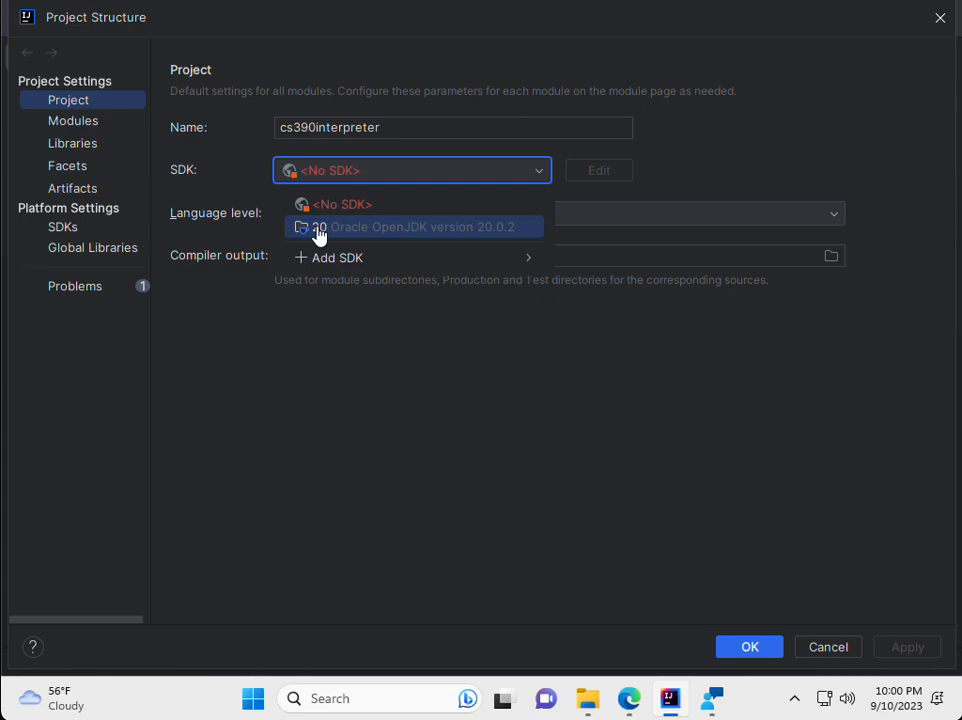
click(413, 226)
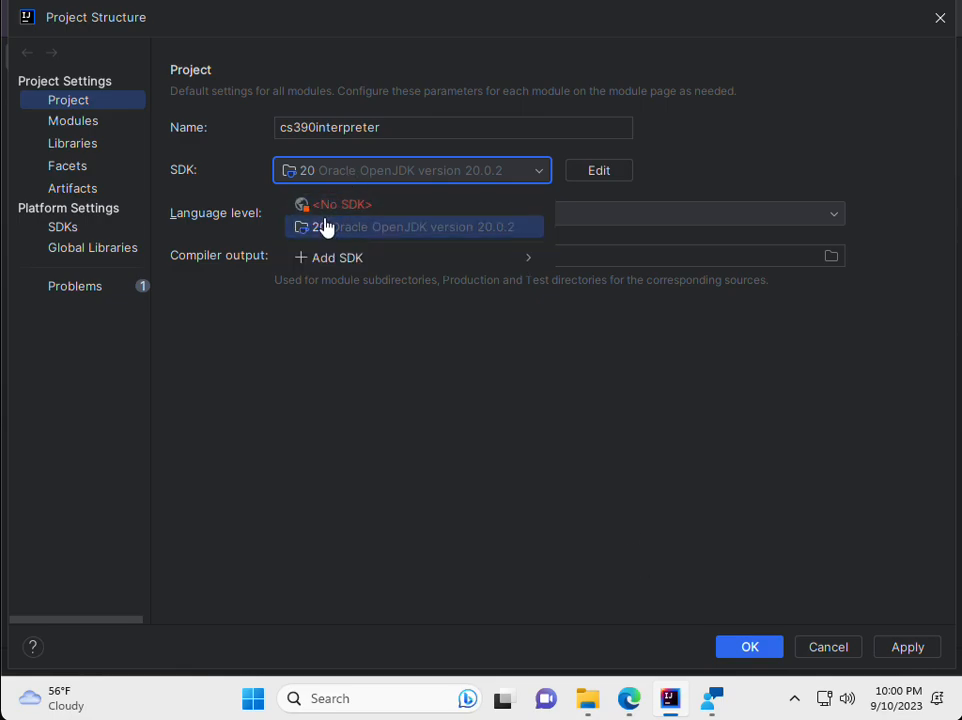
click(410, 226)
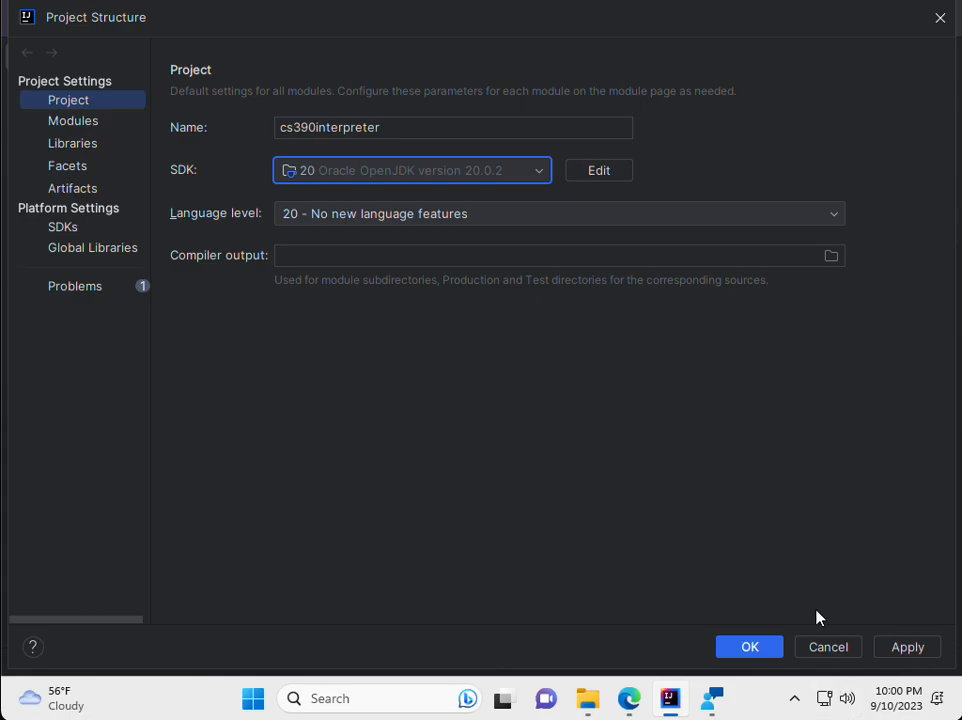
mouse_move(910, 647)
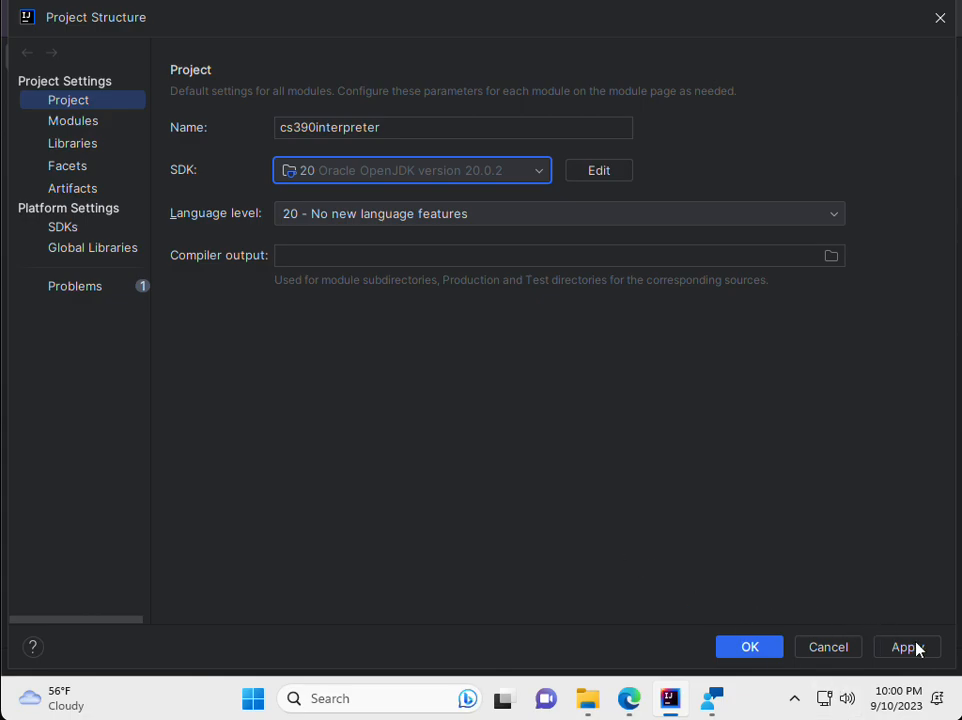
mouse_move(947, 660)
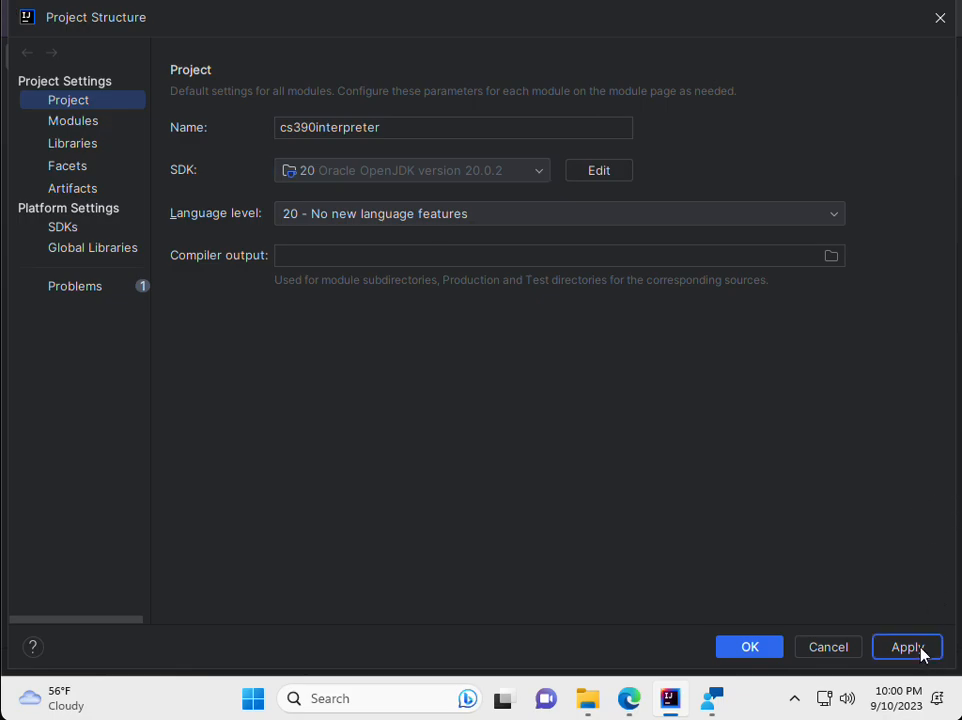
click(906, 647)
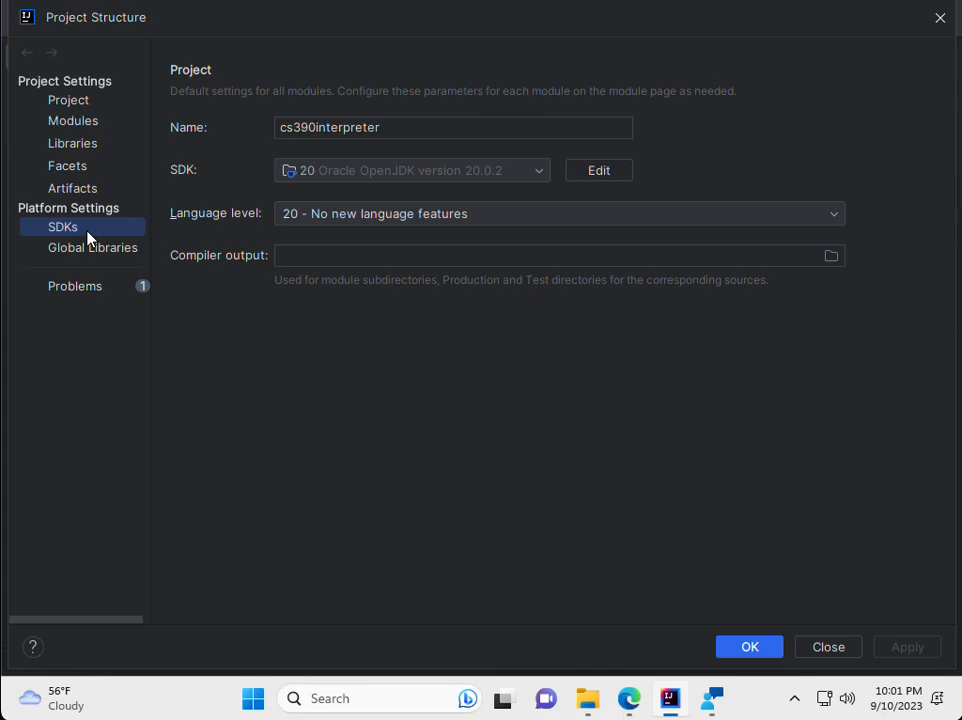
mouse_move(135, 235)
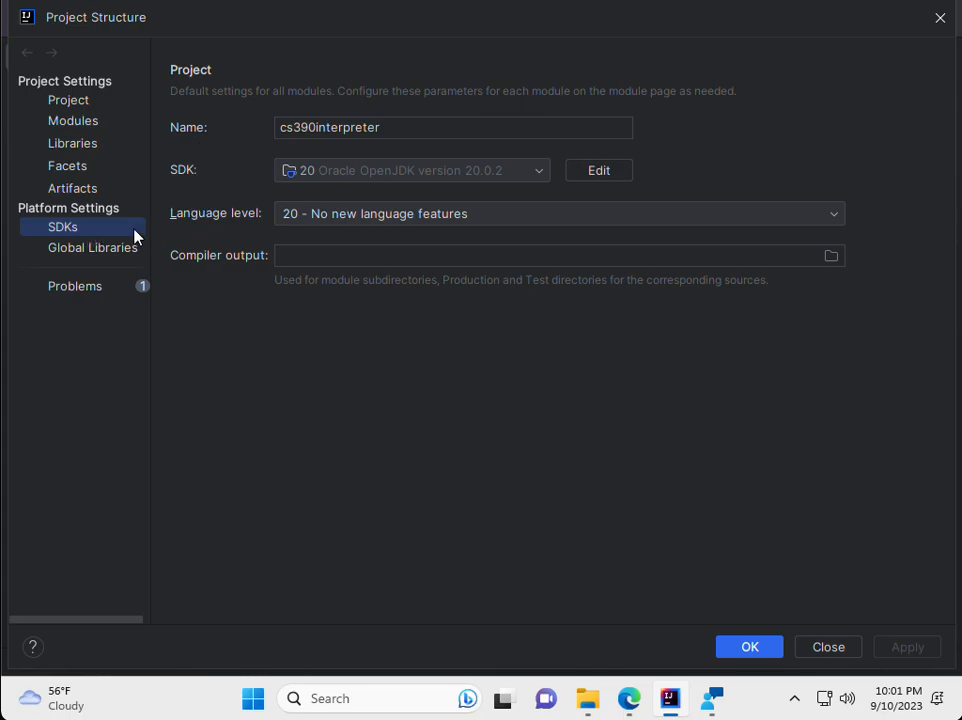
mouse_move(388, 324)
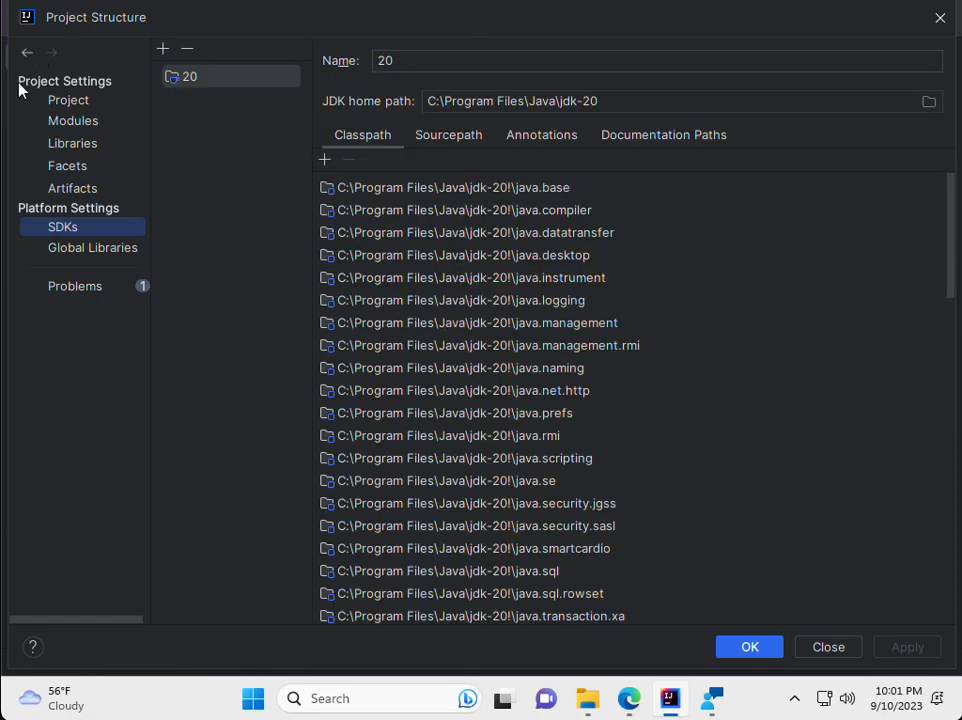
Step: Review the module's source folders, then close Project Structure with OK
click(73, 120)
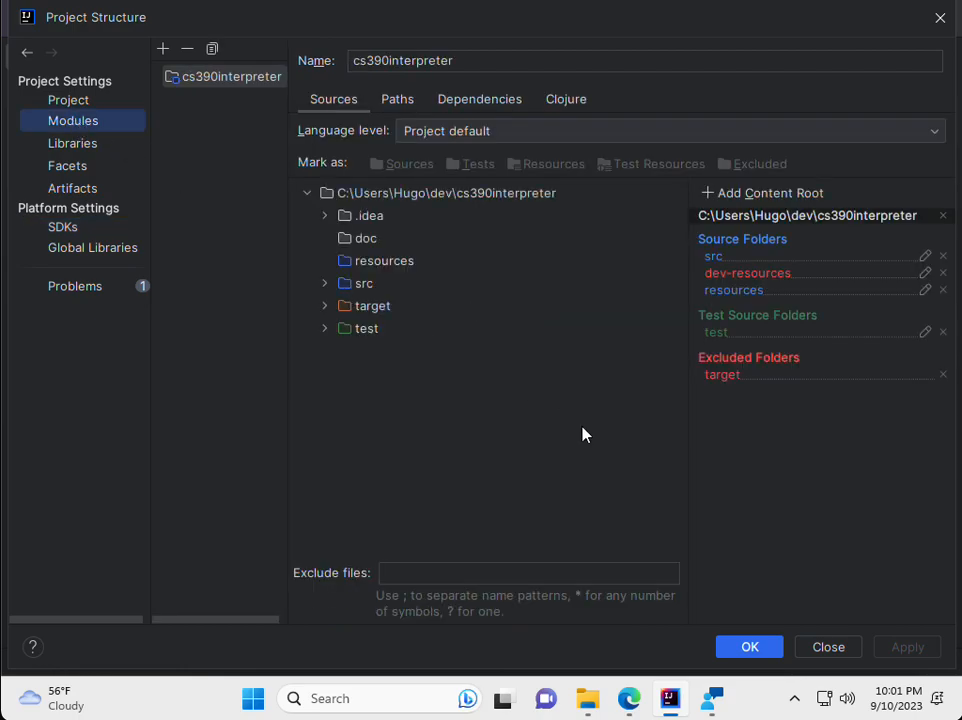
mouse_move(80, 62)
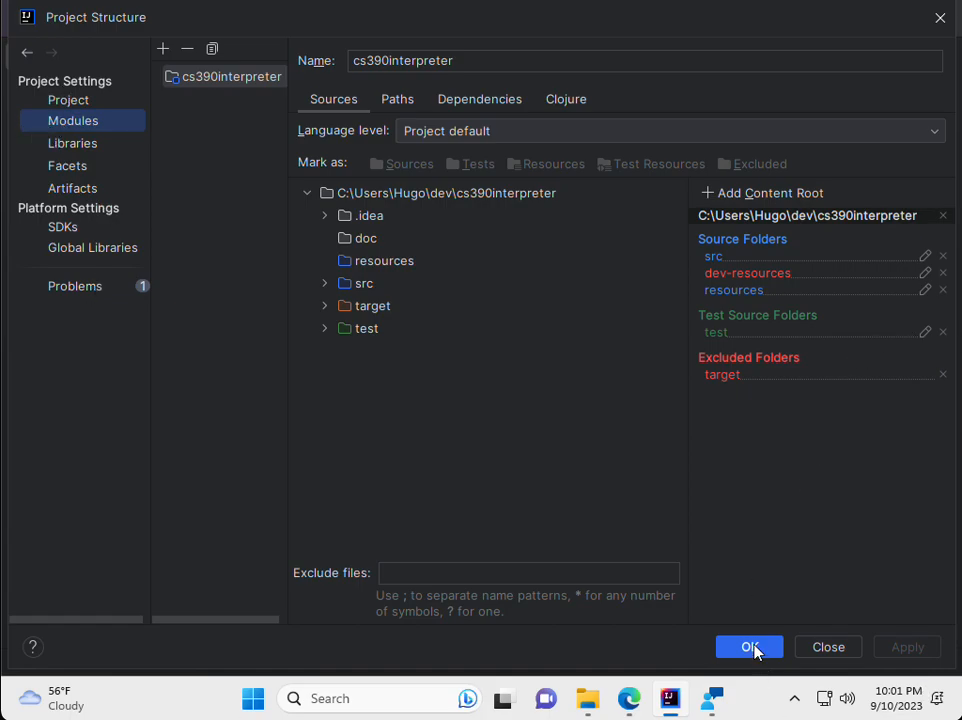
click(749, 647)
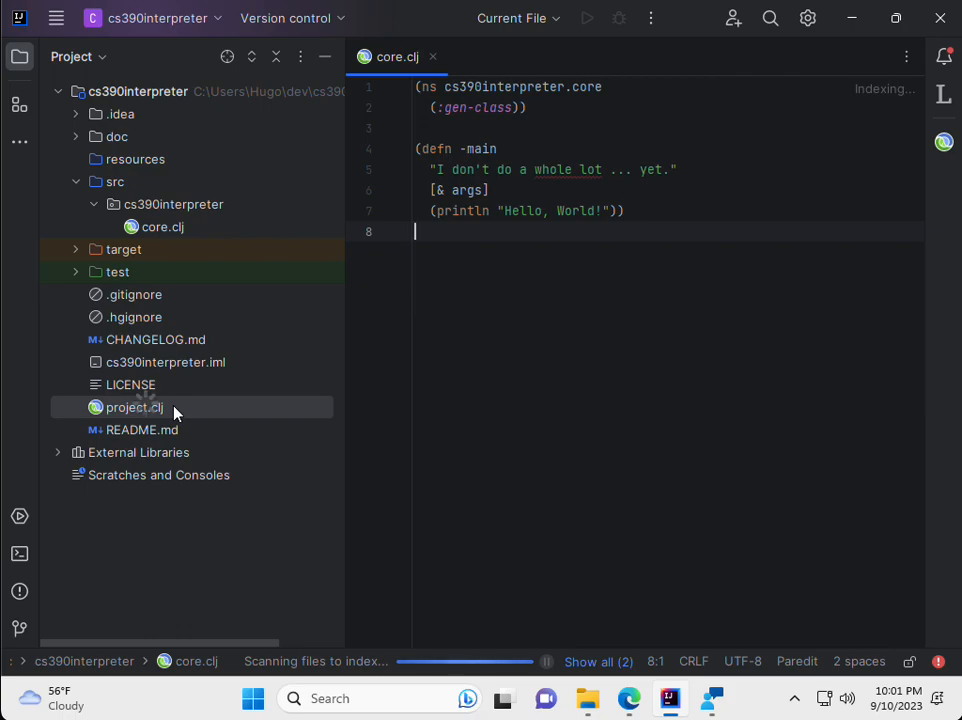
Step: Choose Add as Leiningen Project from project.clj's context menu
right_click(134, 407)
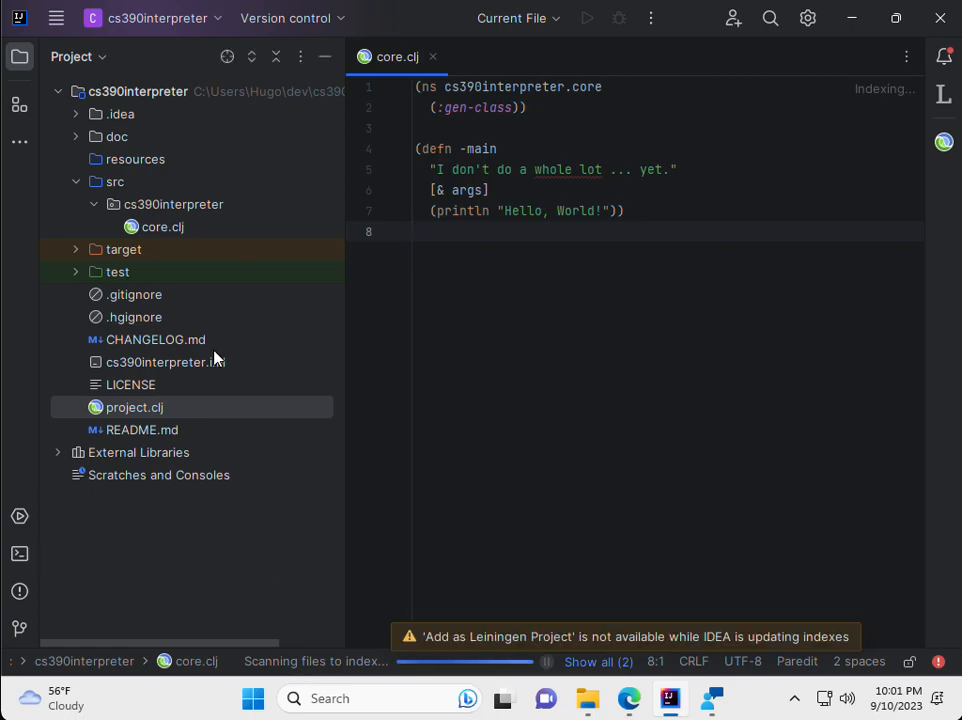
mouse_move(748, 645)
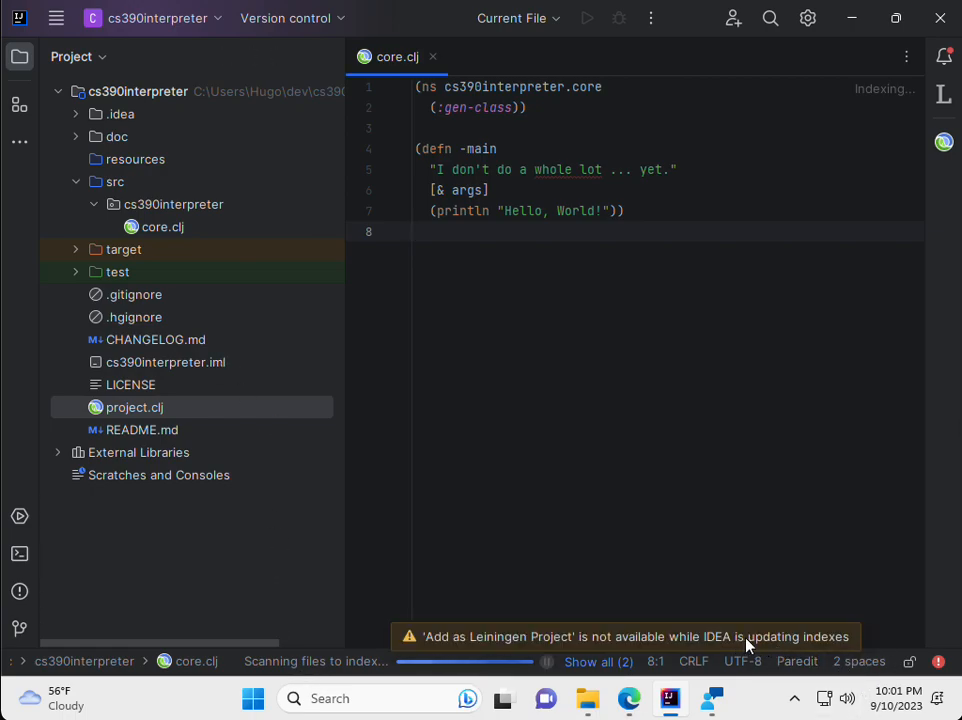
mouse_move(390, 650)
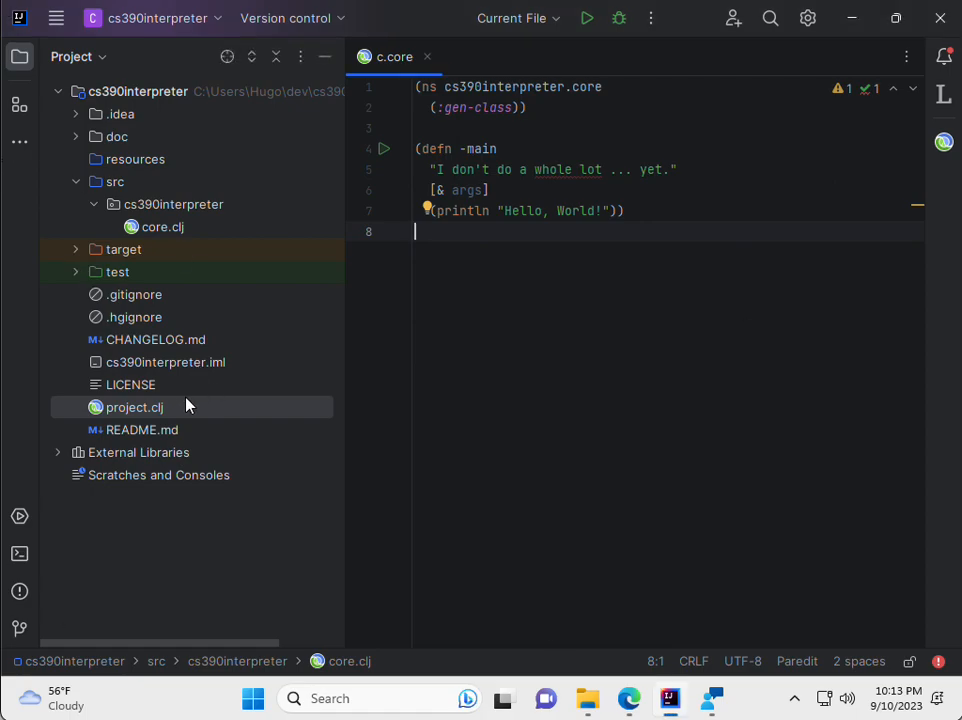
right_click(134, 407)
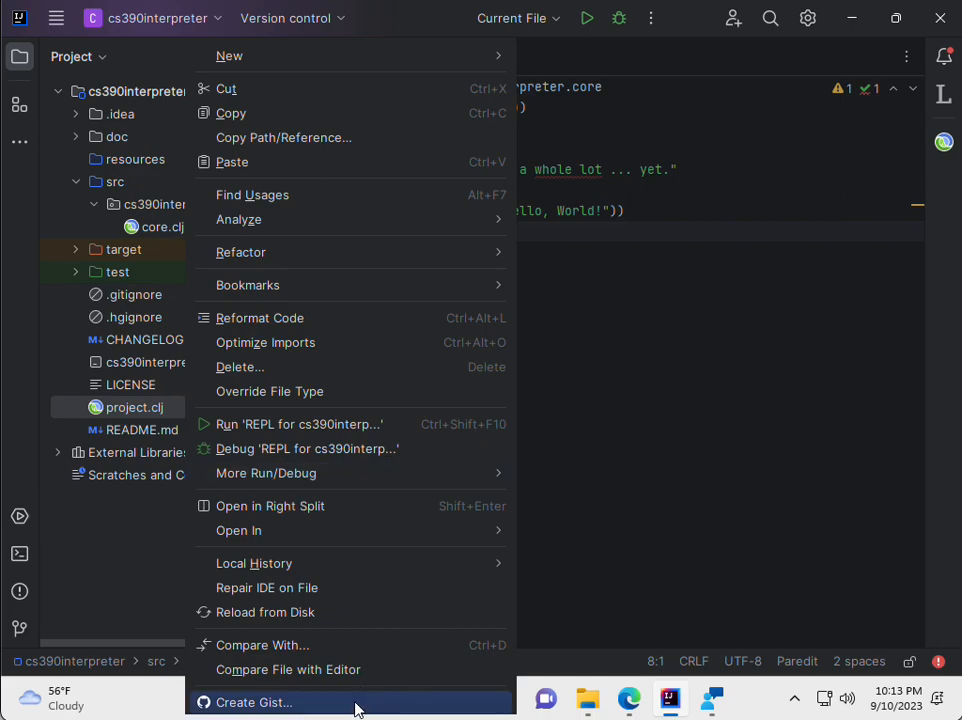
scroll(down, 3)
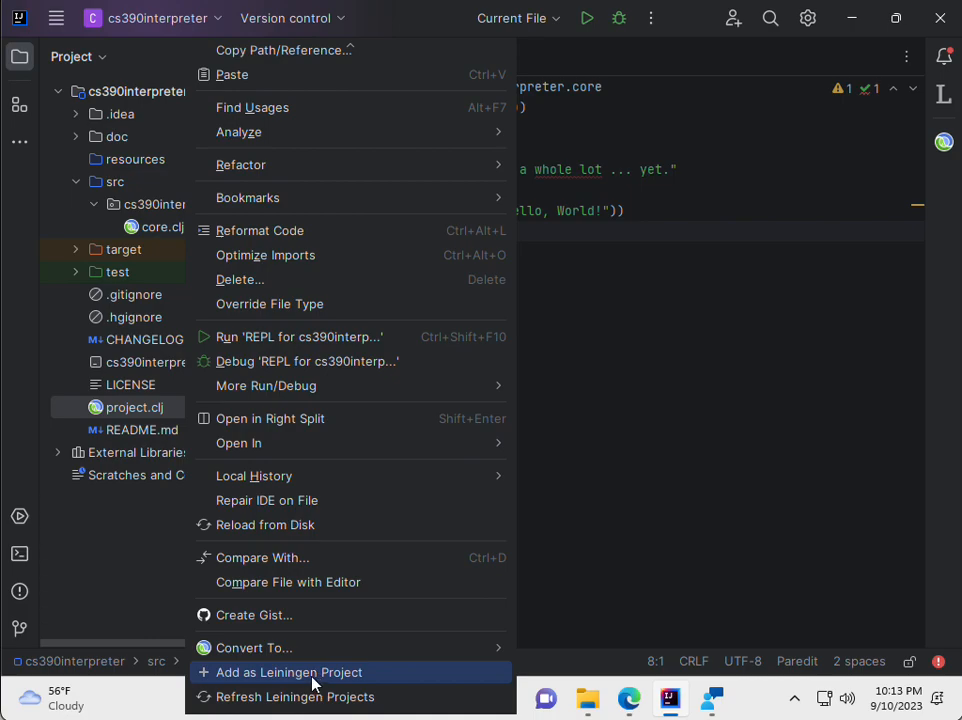
click(289, 672)
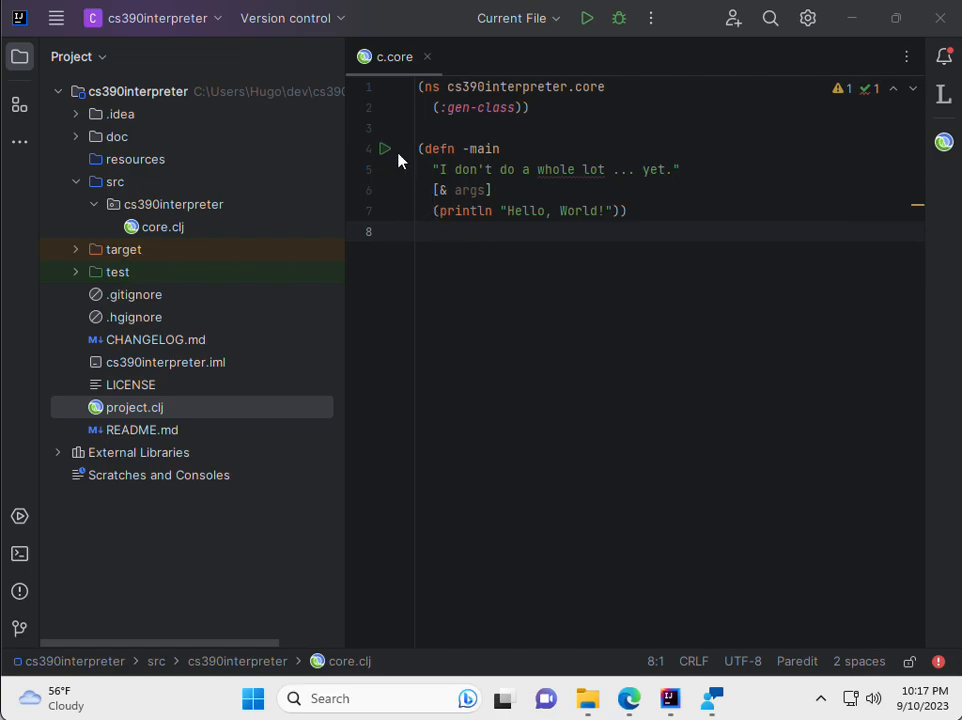
mouse_move(388, 153)
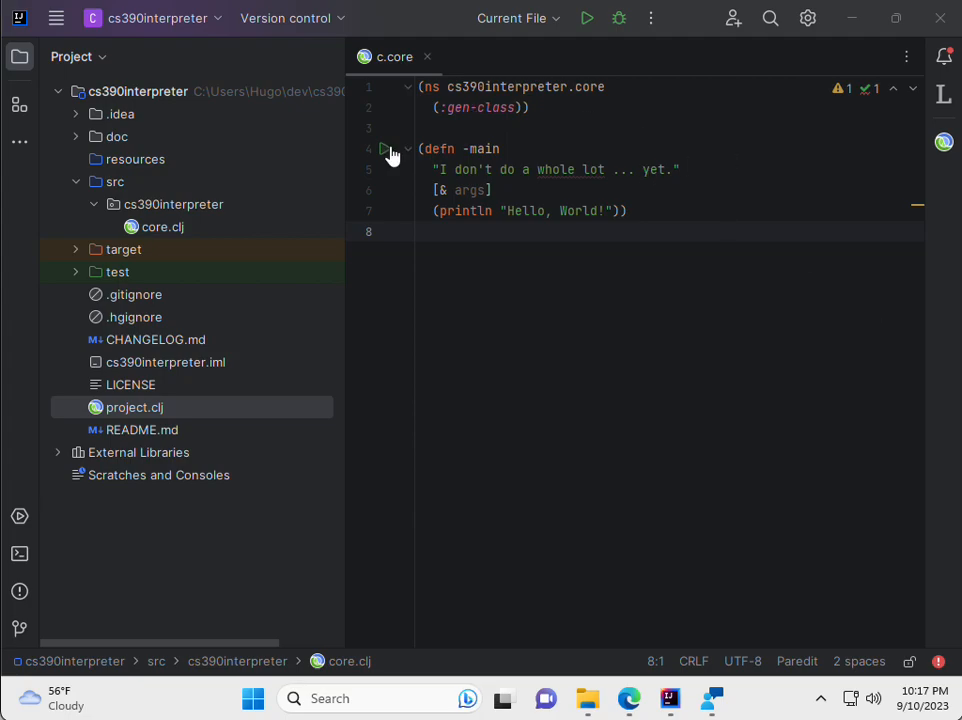
Step: Run -main from the gutter icon, printing Hello, World! with exit code 0
click(385, 149)
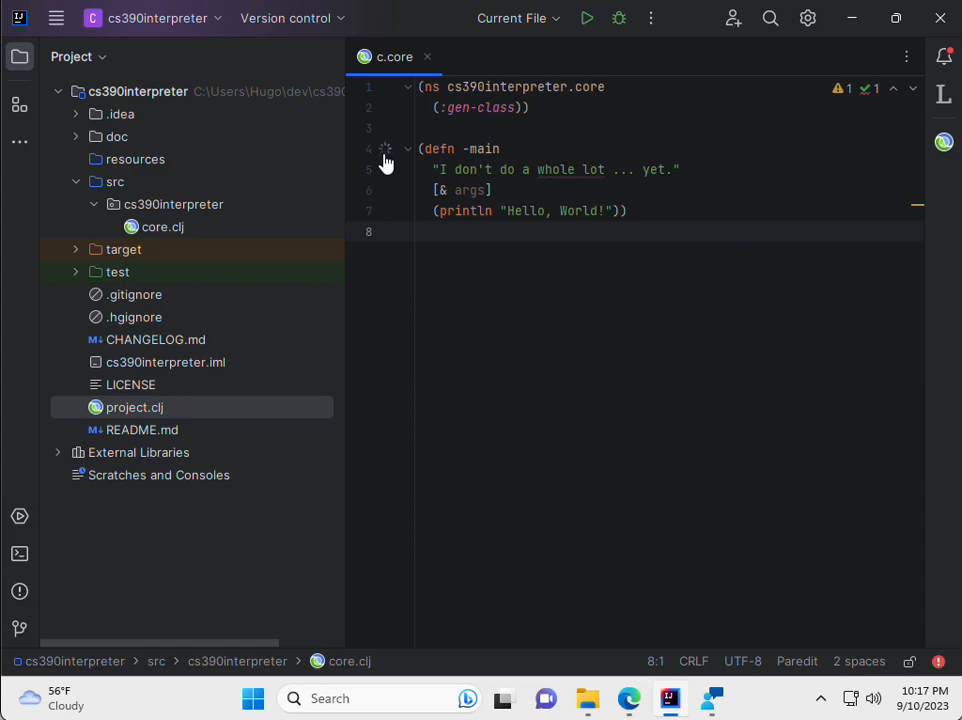
click(385, 157)
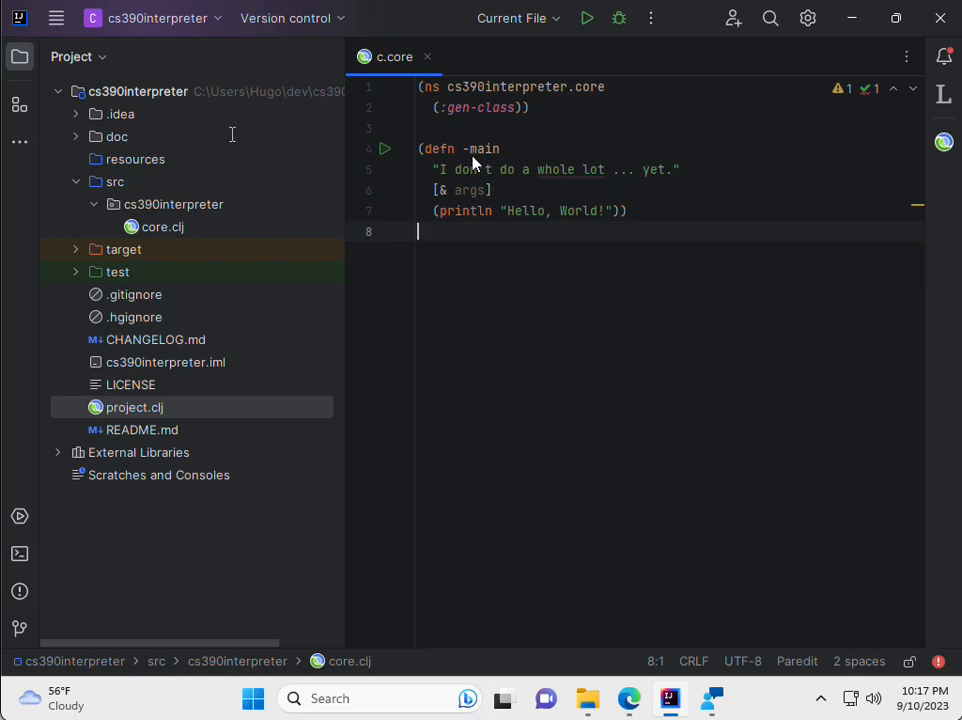
mouse_move(483, 249)
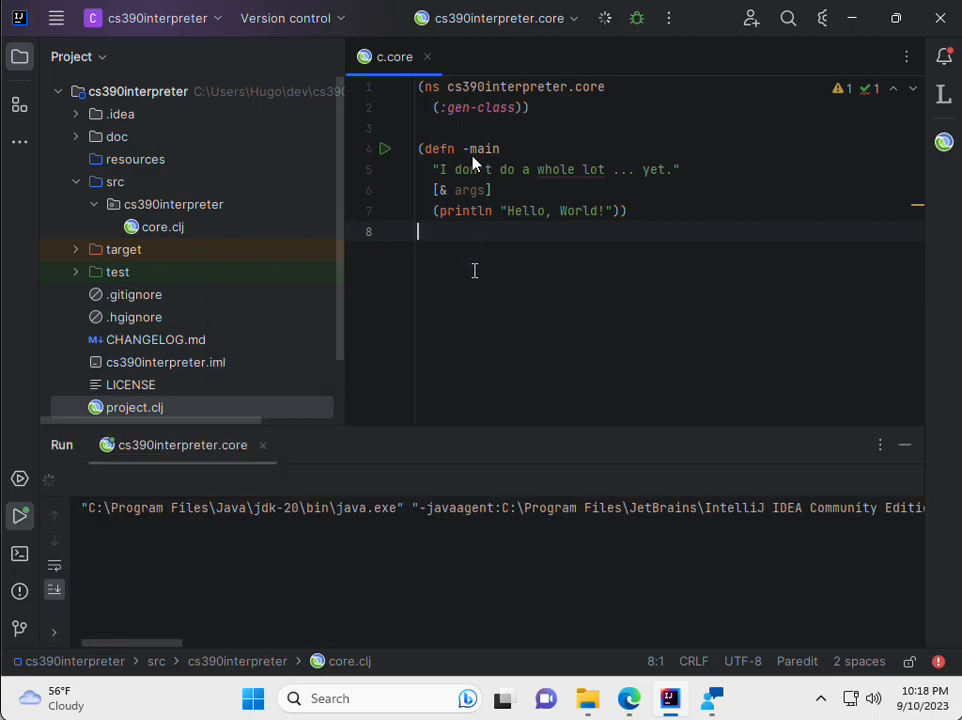
mouse_move(480, 135)
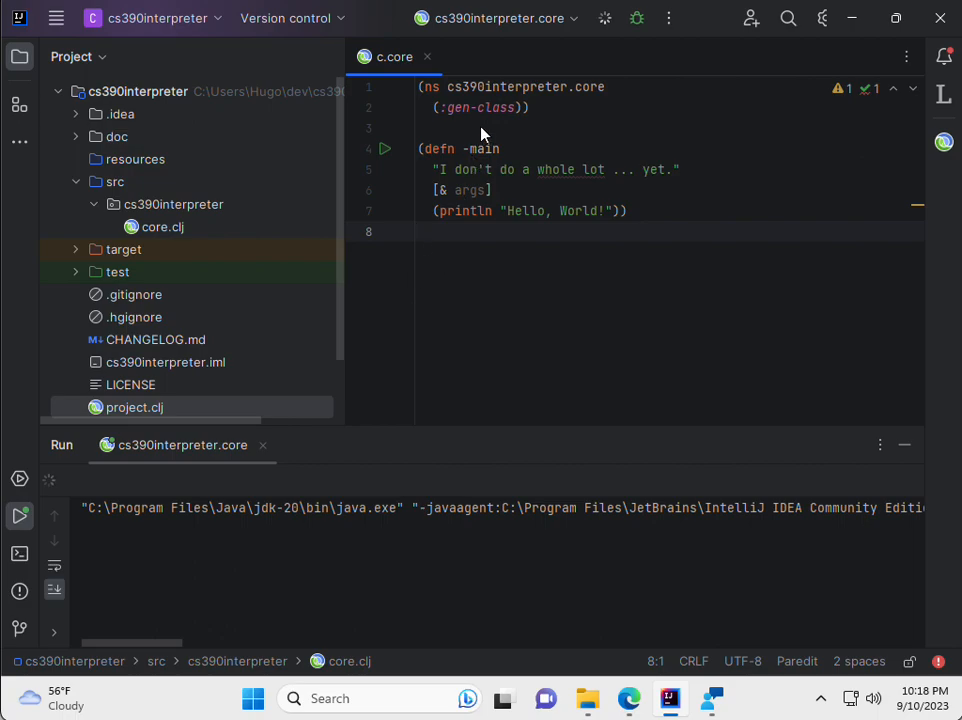
mouse_move(163, 236)
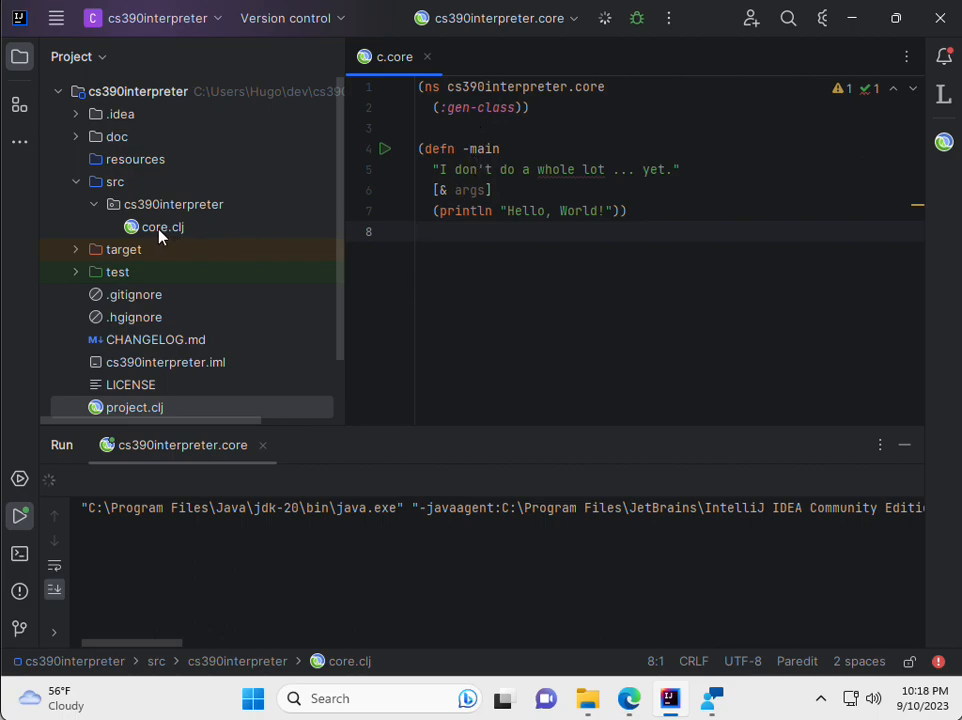
mouse_move(325, 237)
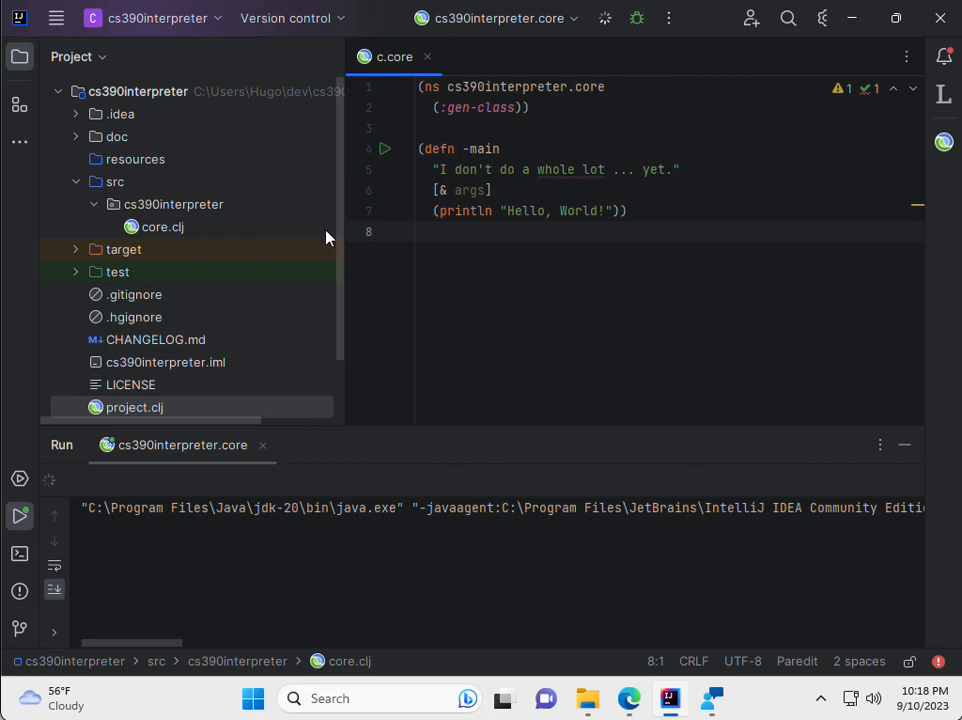
mouse_move(640, 524)
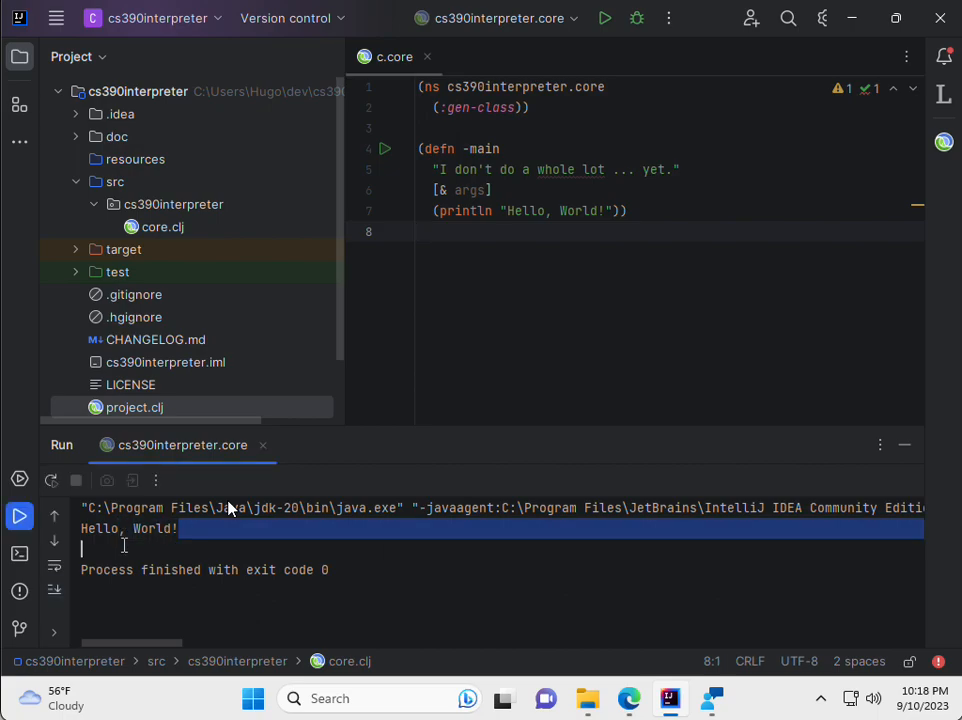
mouse_move(20, 515)
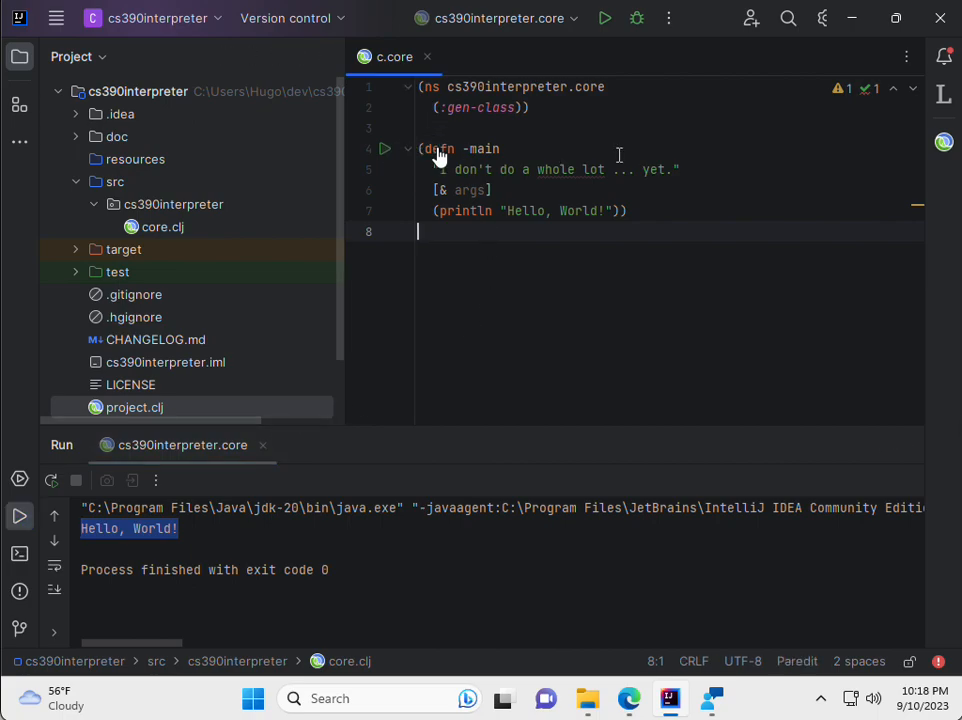
click(385, 148)
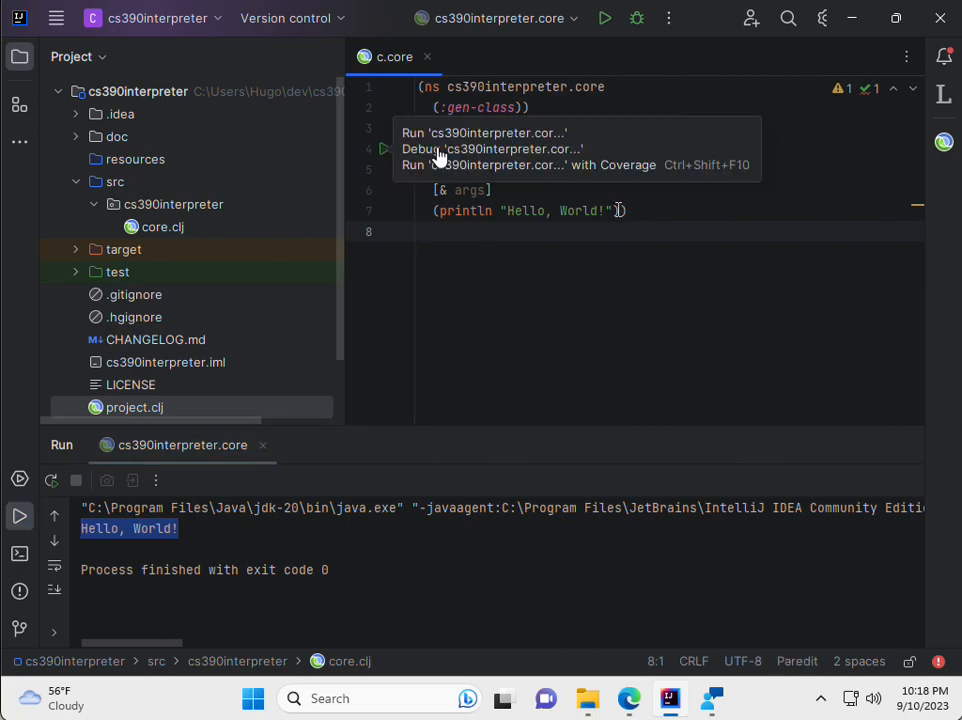
text())
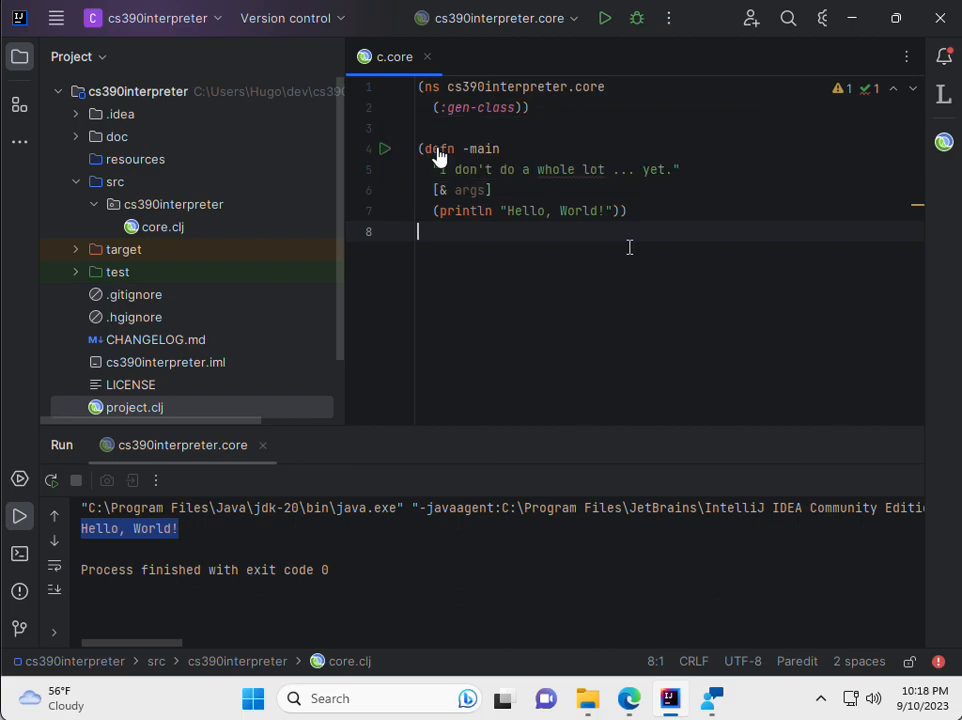
mouse_move(658, 127)
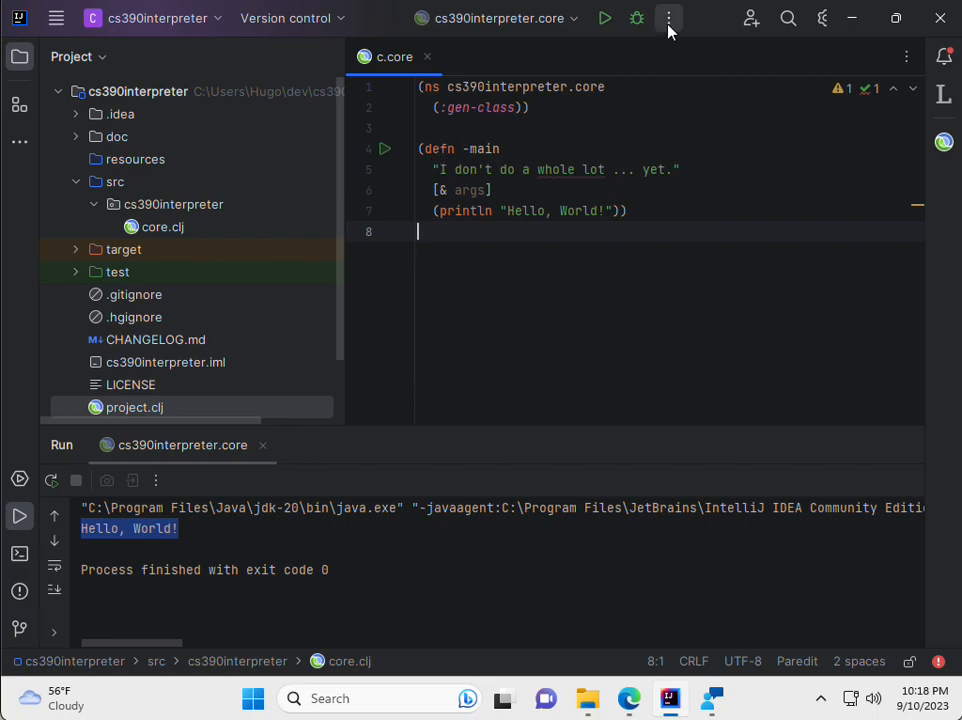
Step: Add a local Clojure REPL configuration named 'REPL' that runs with Leiningen, and apply it
click(668, 18)
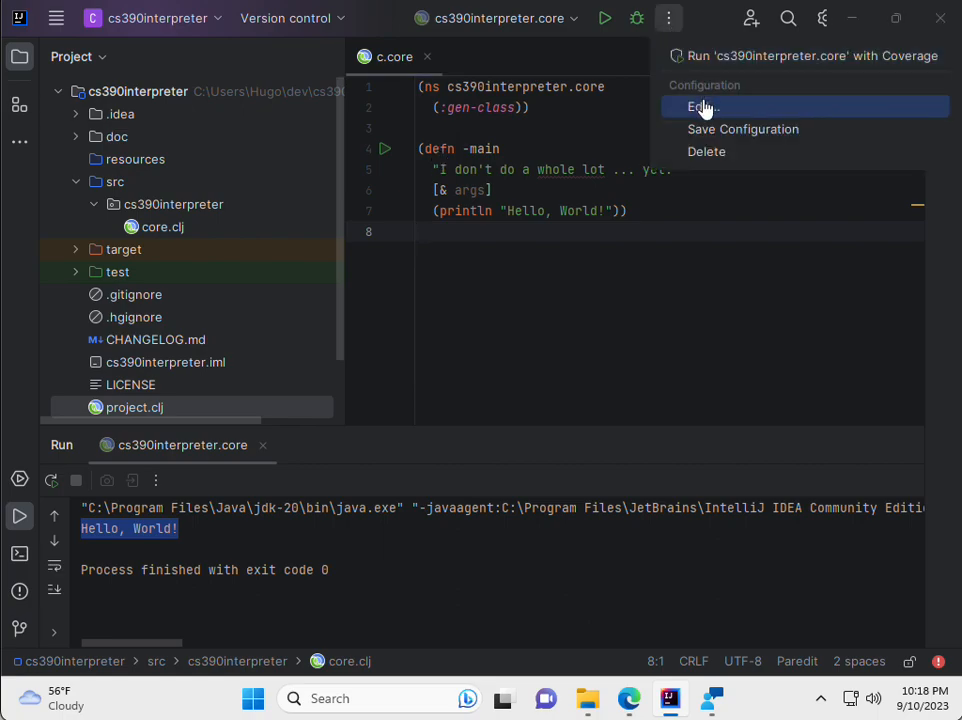
click(703, 107)
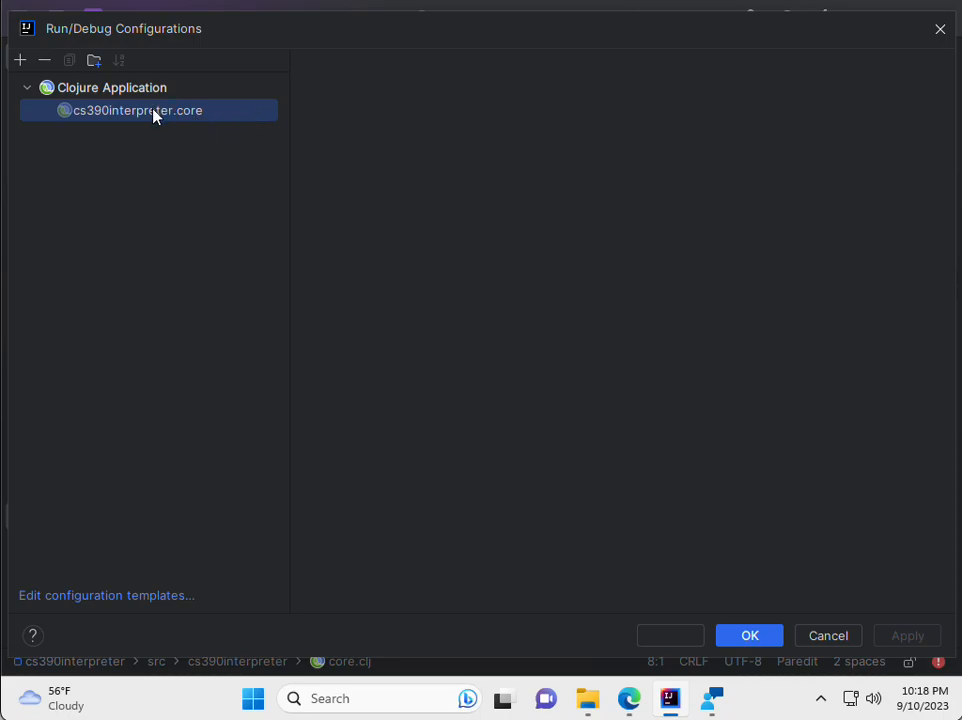
click(137, 110)
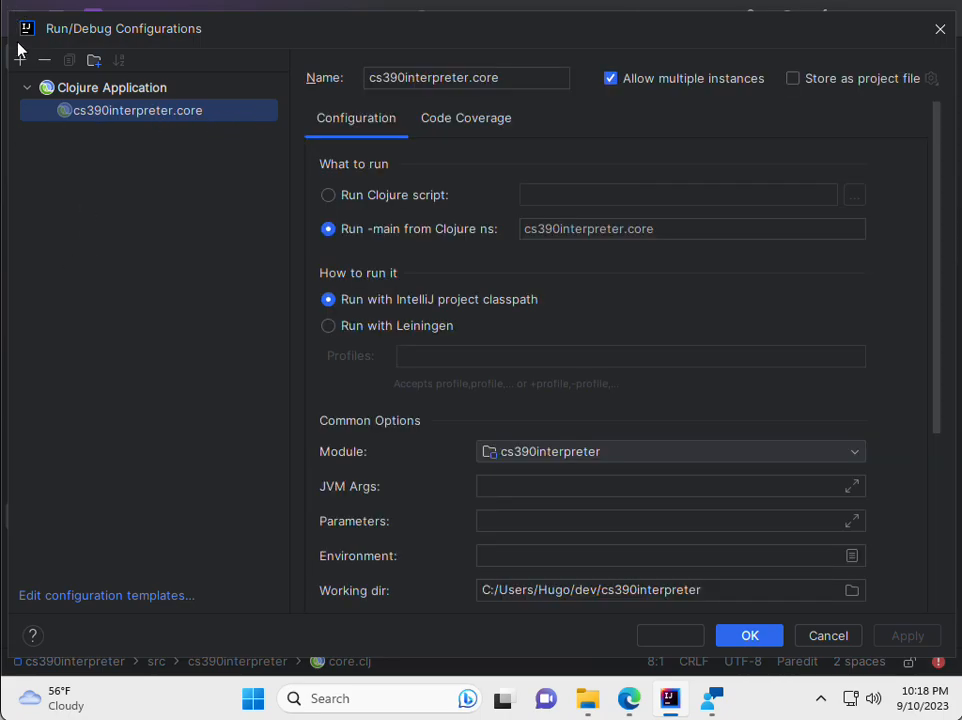
click(110, 87)
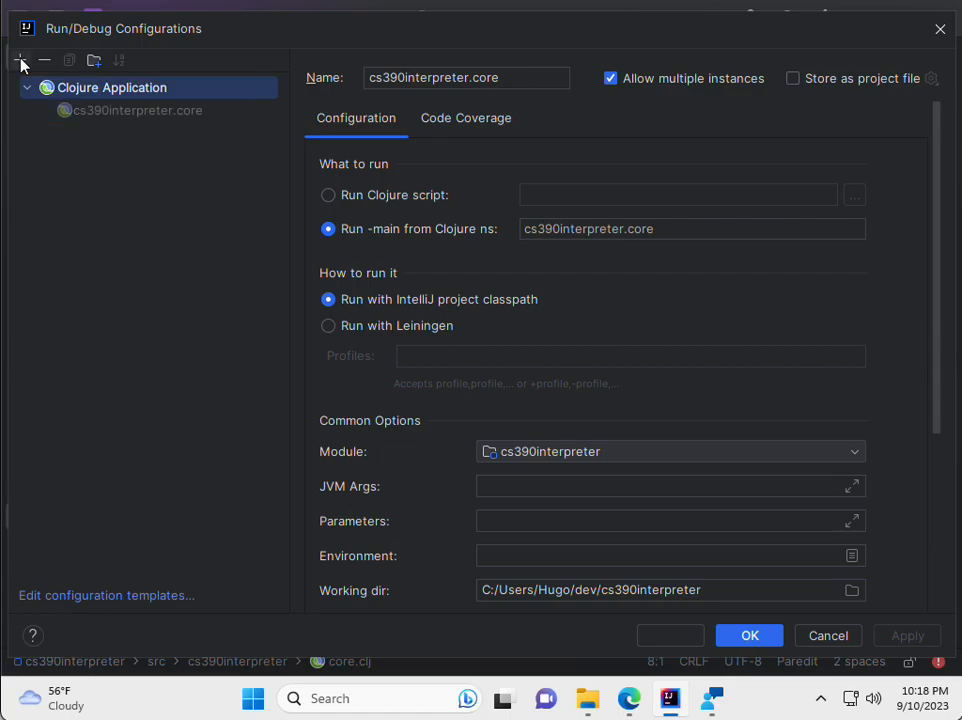
click(20, 60)
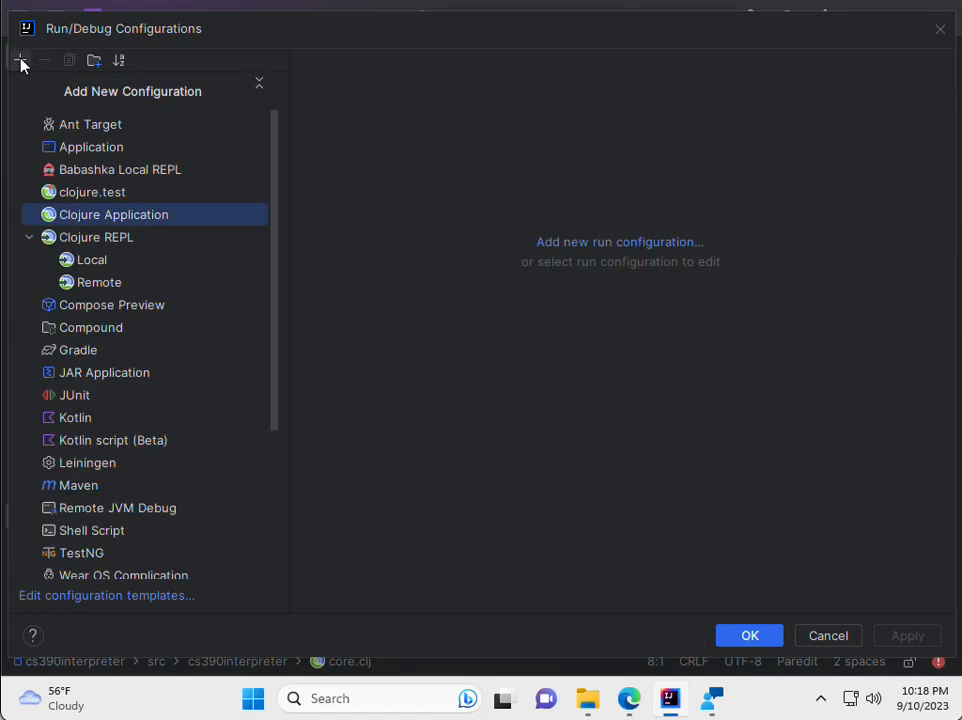
click(91, 259)
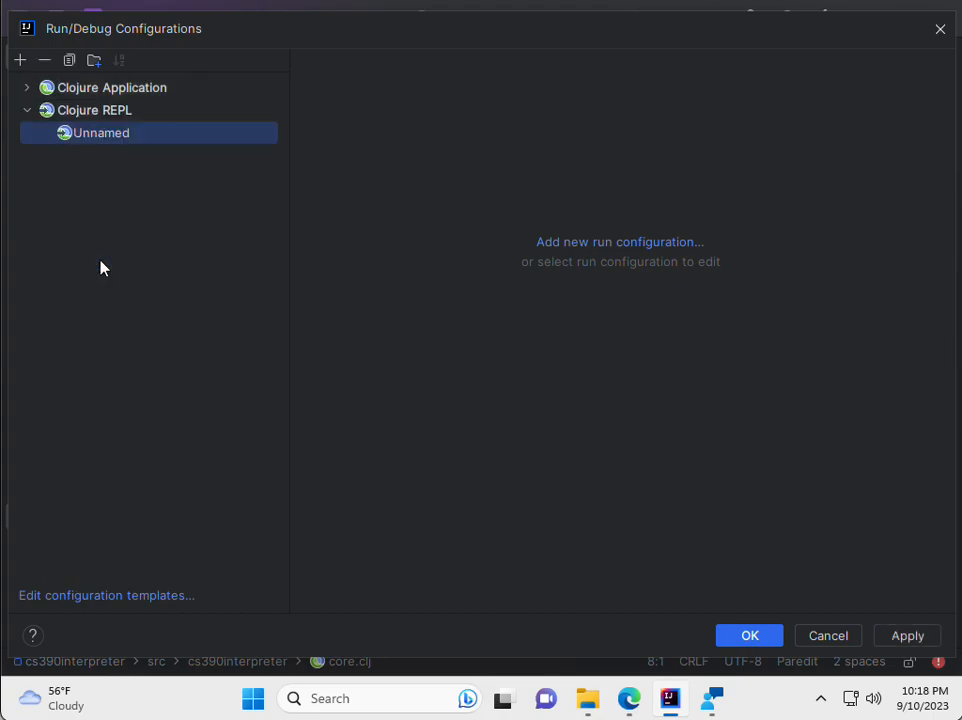
click(100, 132)
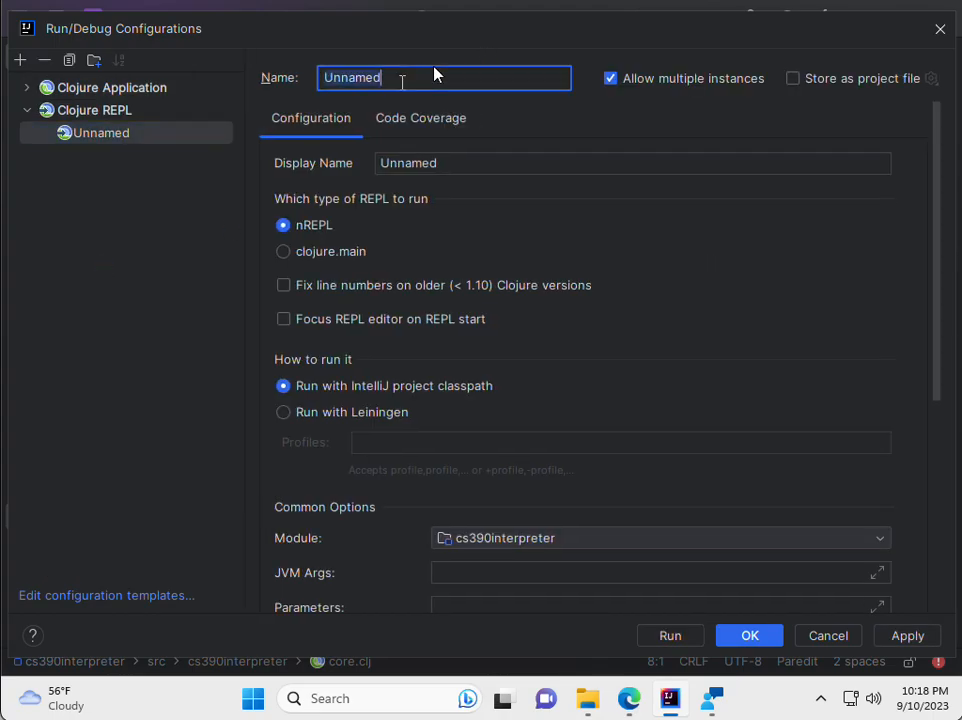
text(REPL)
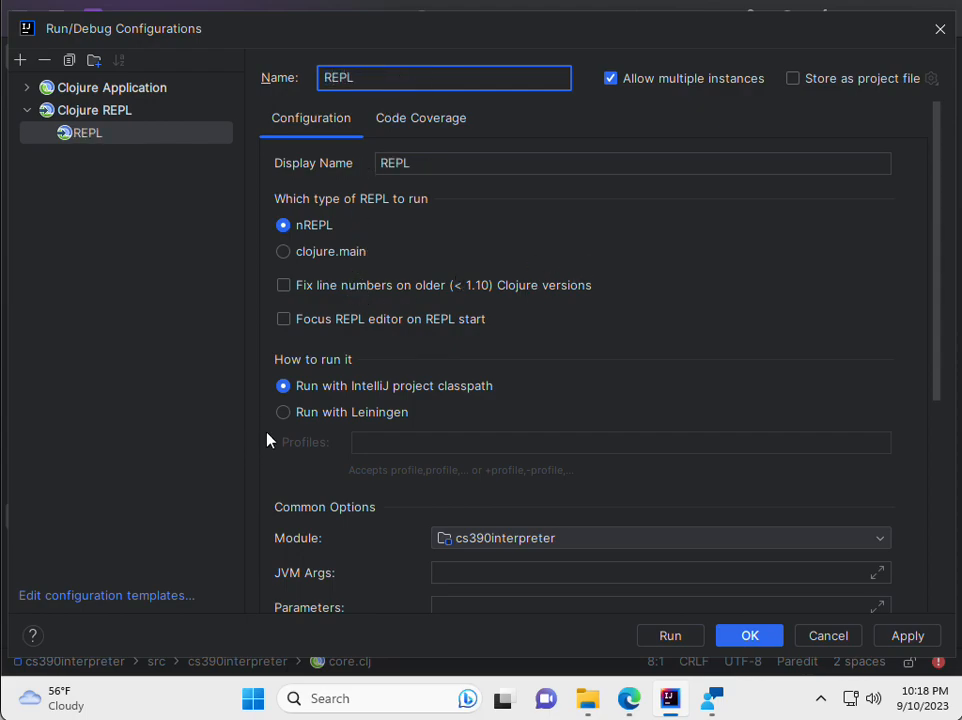
mouse_move(285, 423)
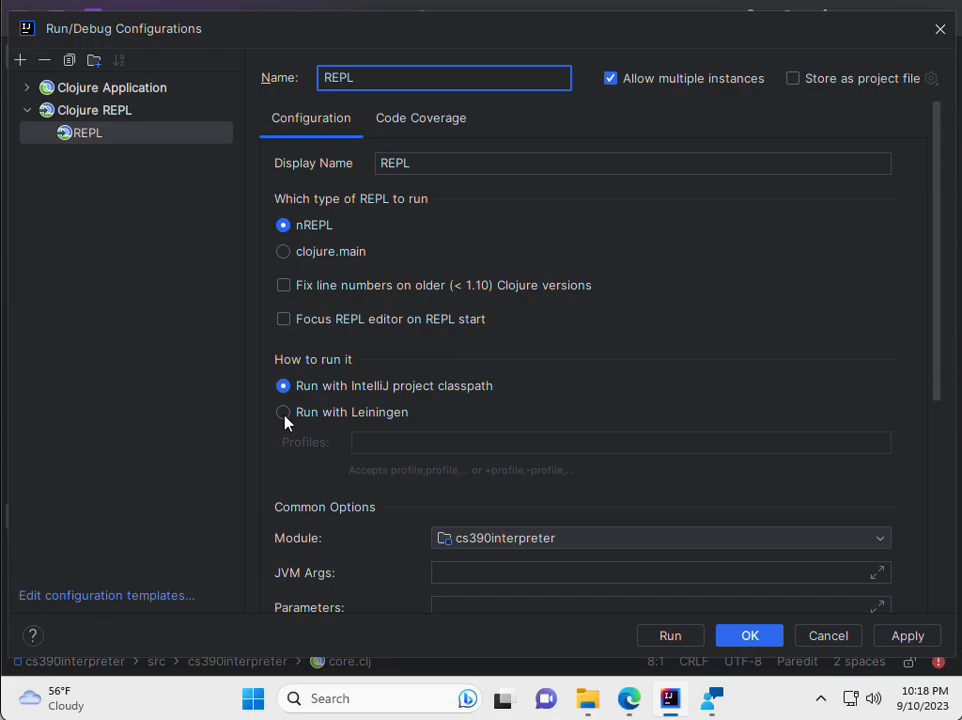
click(283, 412)
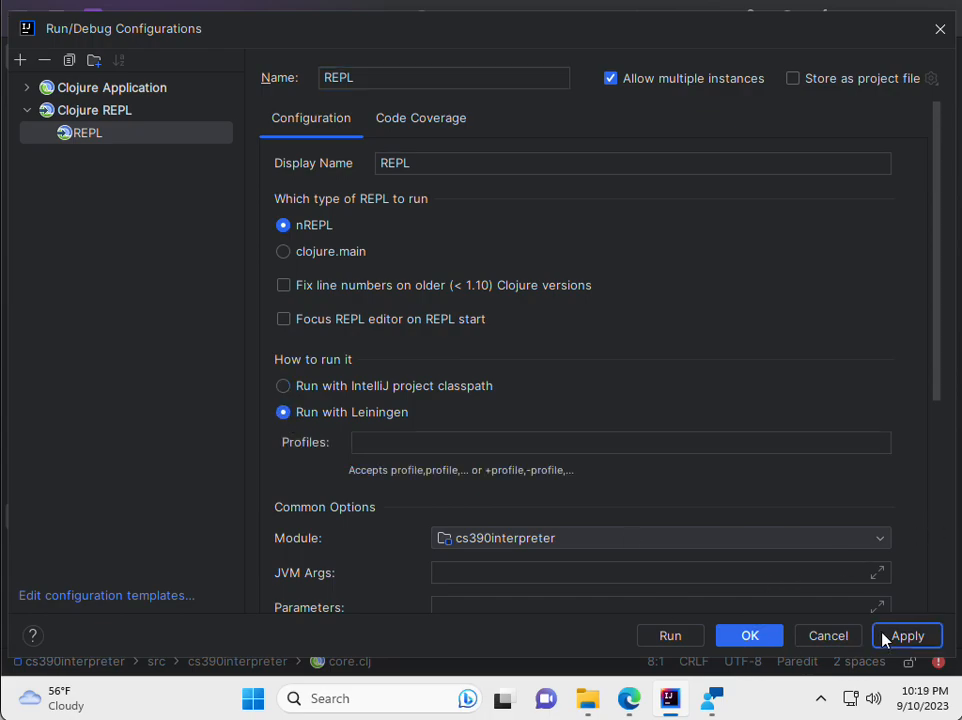
click(749, 635)
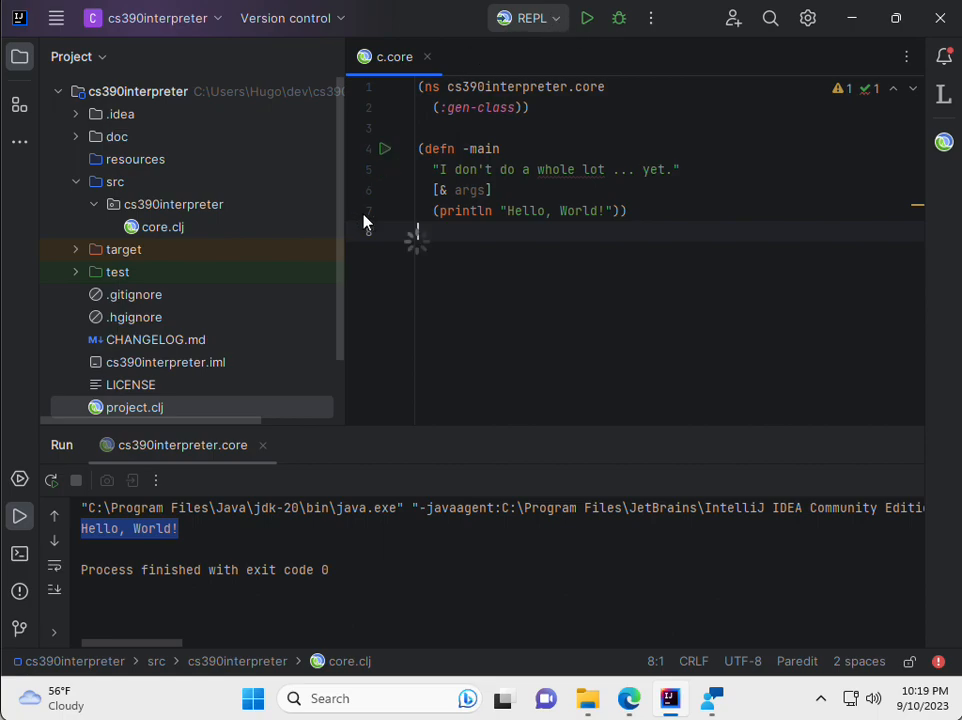
Step: Run the REPL configuration and allow access in the Windows Security Alert
click(527, 18)
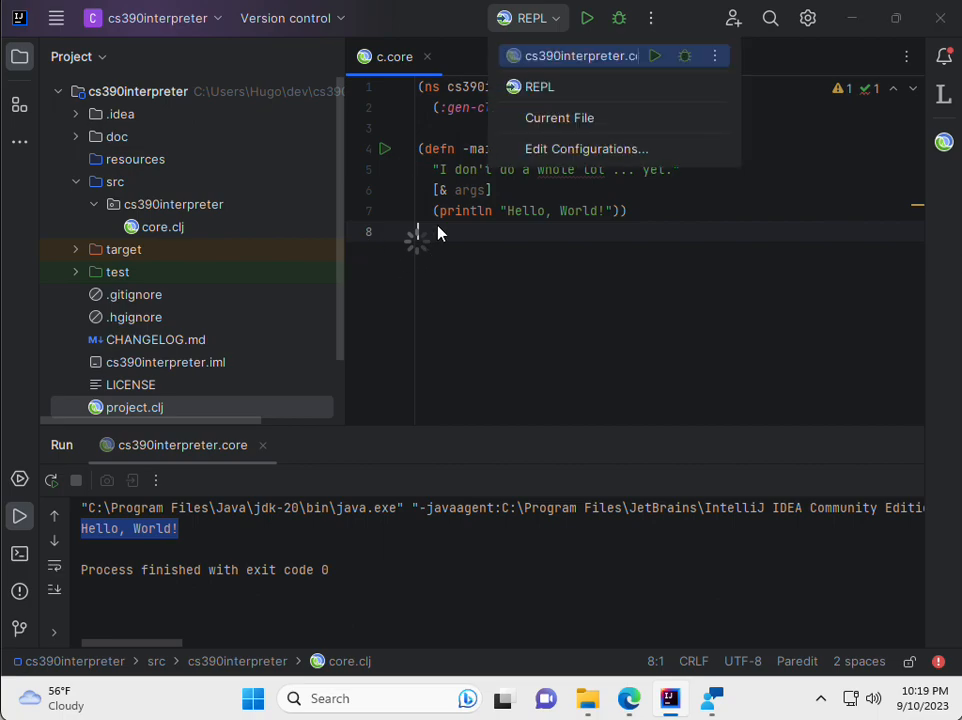
click(550, 95)
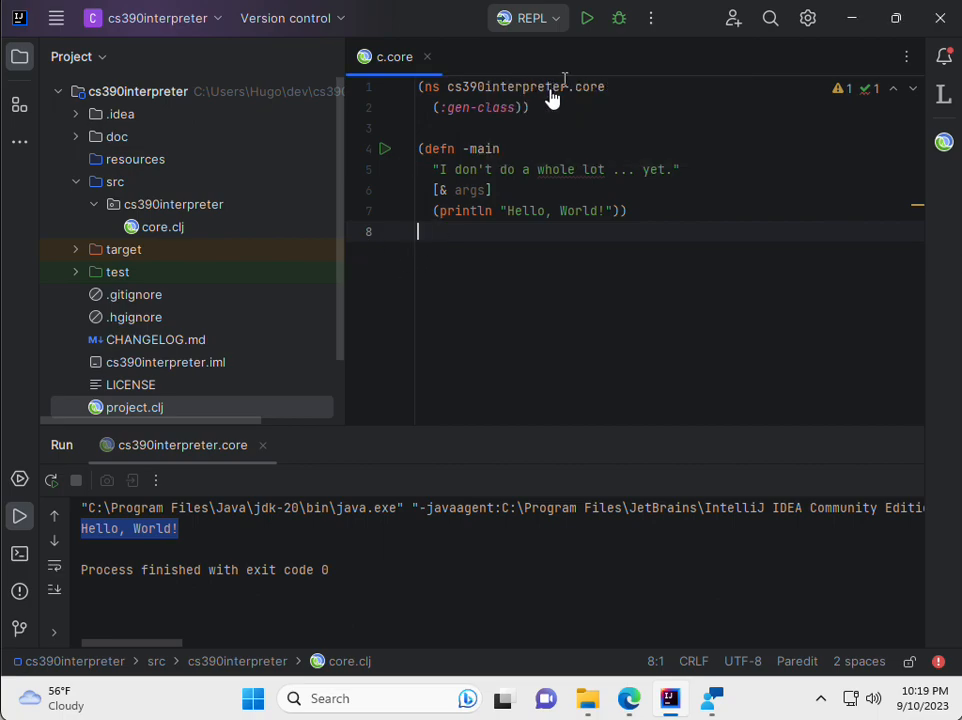
click(587, 18)
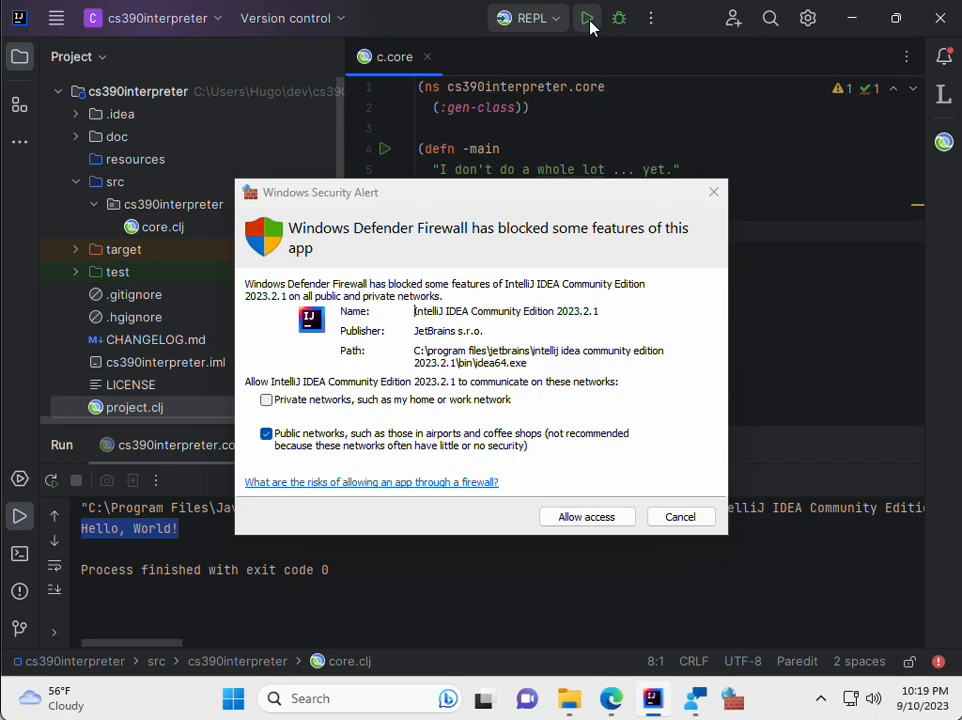
click(587, 18)
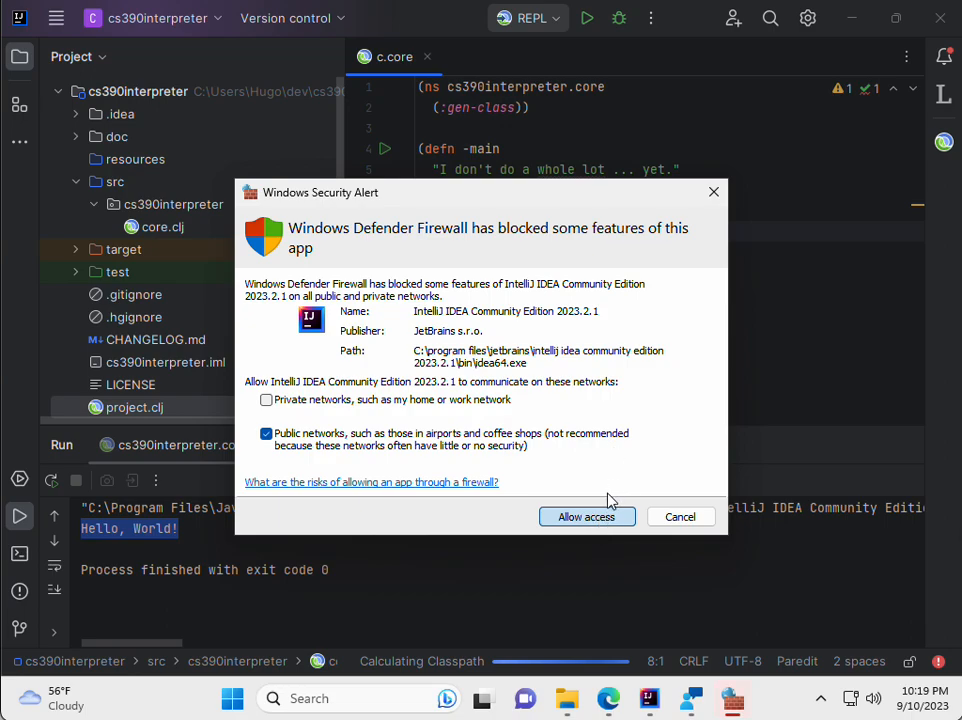
click(586, 516)
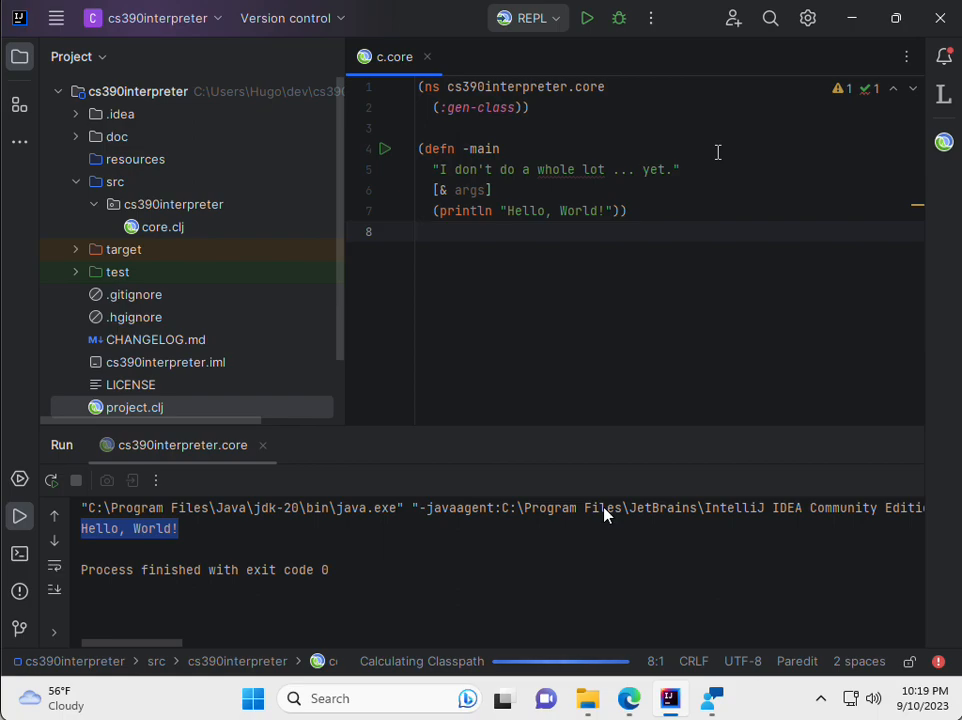
mouse_move(558, 388)
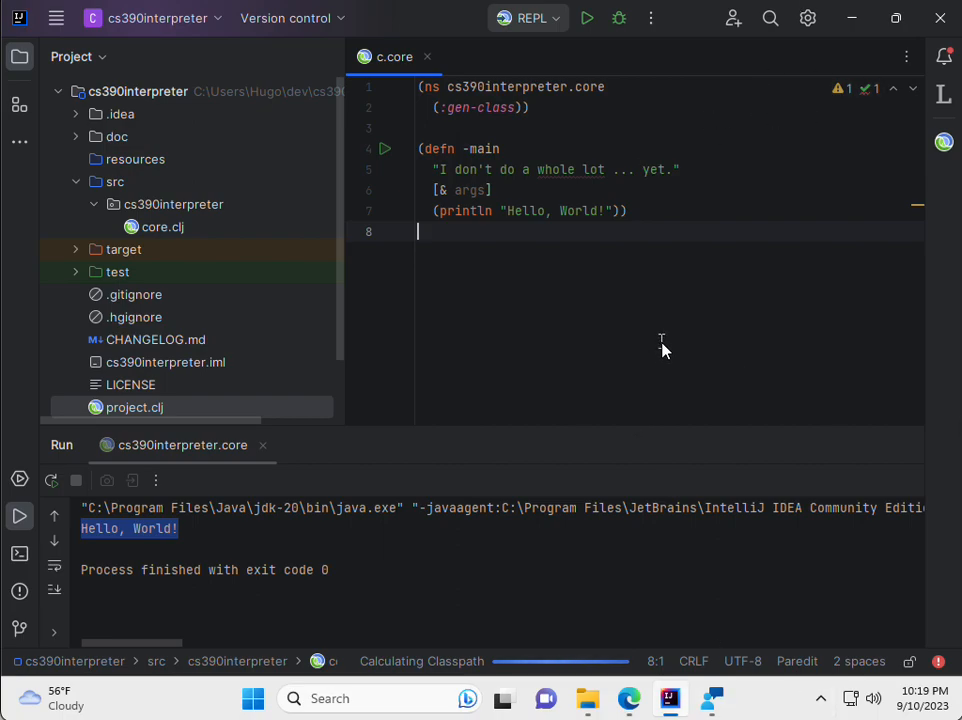
mouse_move(342, 291)
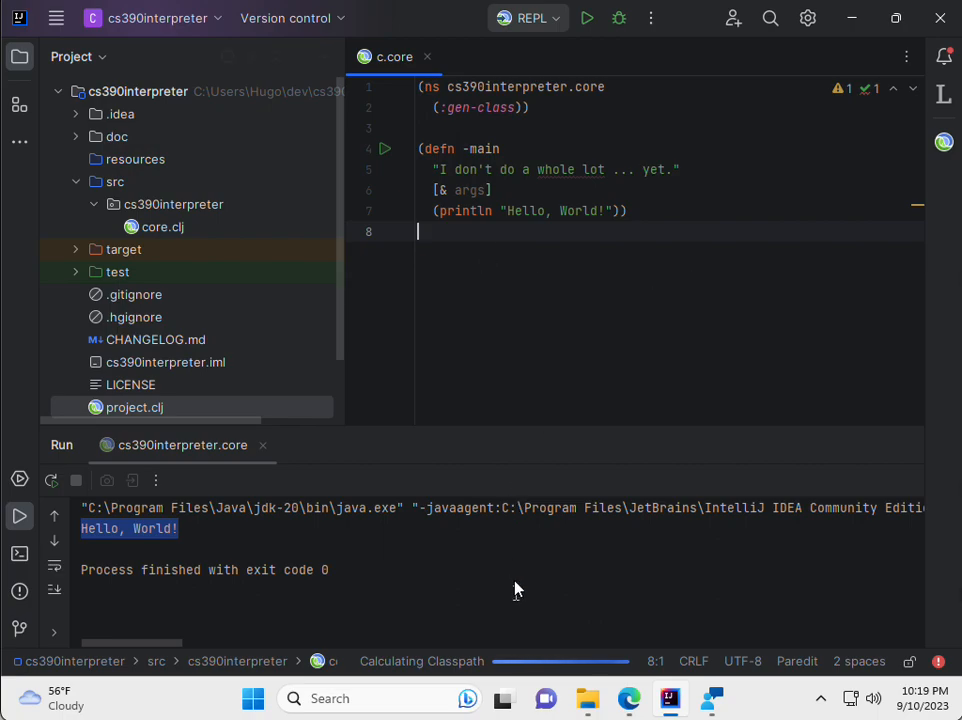
mouse_move(487, 521)
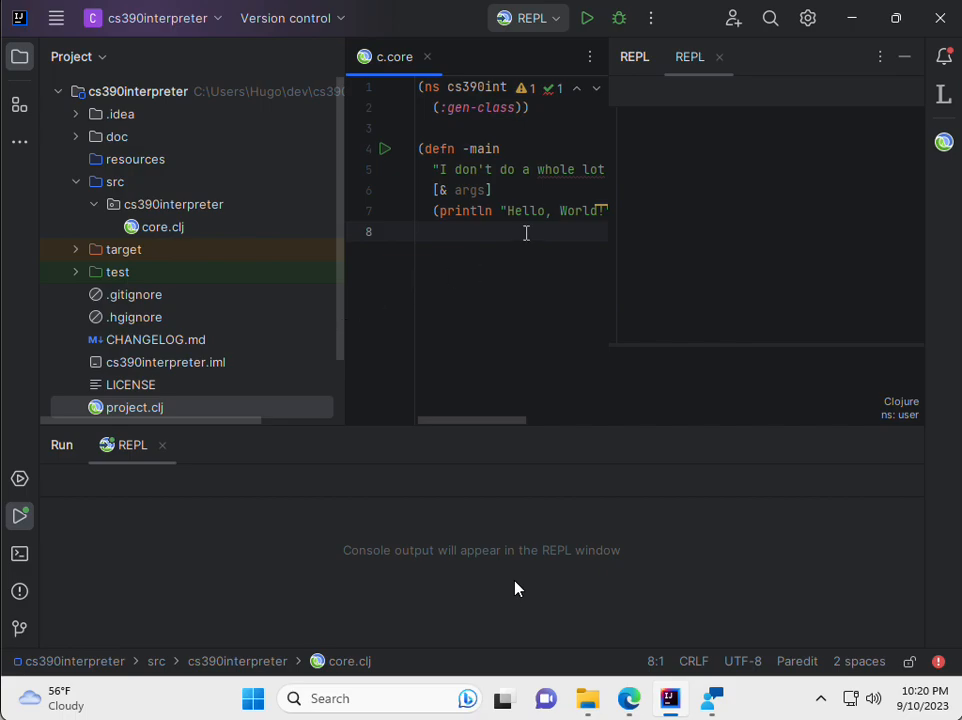
mouse_move(340, 265)
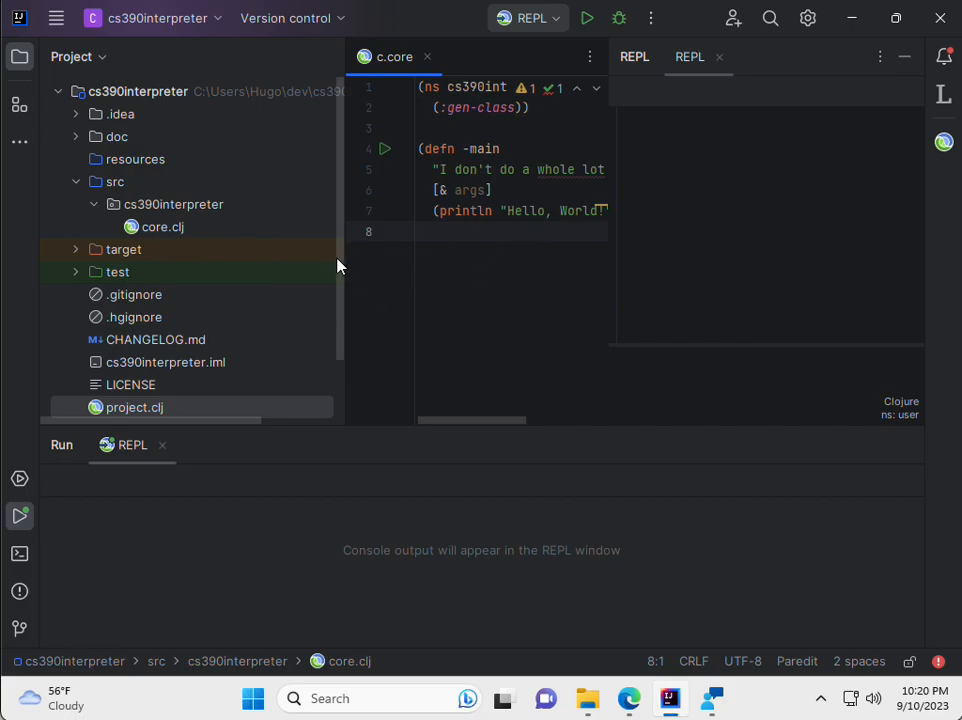
mouse_move(90, 52)
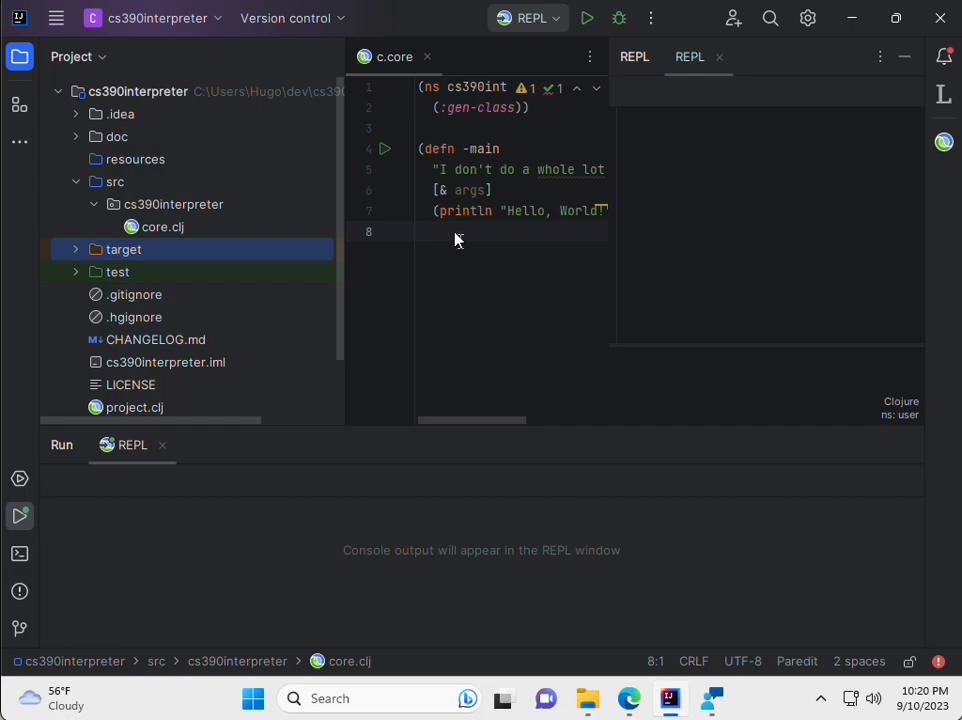
mouse_move(408, 296)
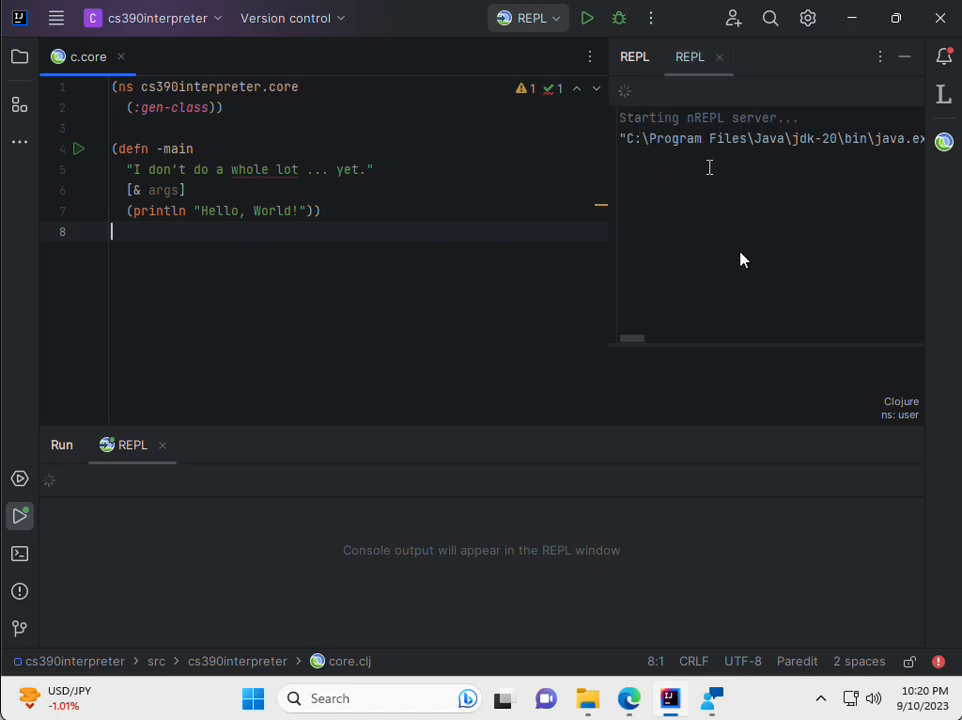
mouse_move(675, 214)
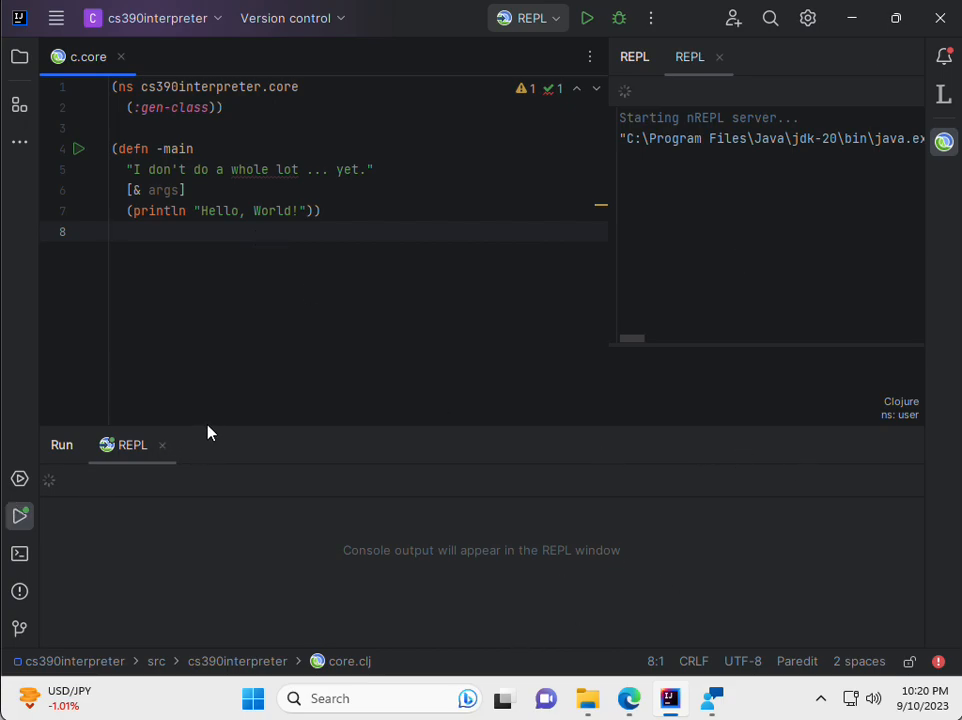
mouse_move(446, 365)
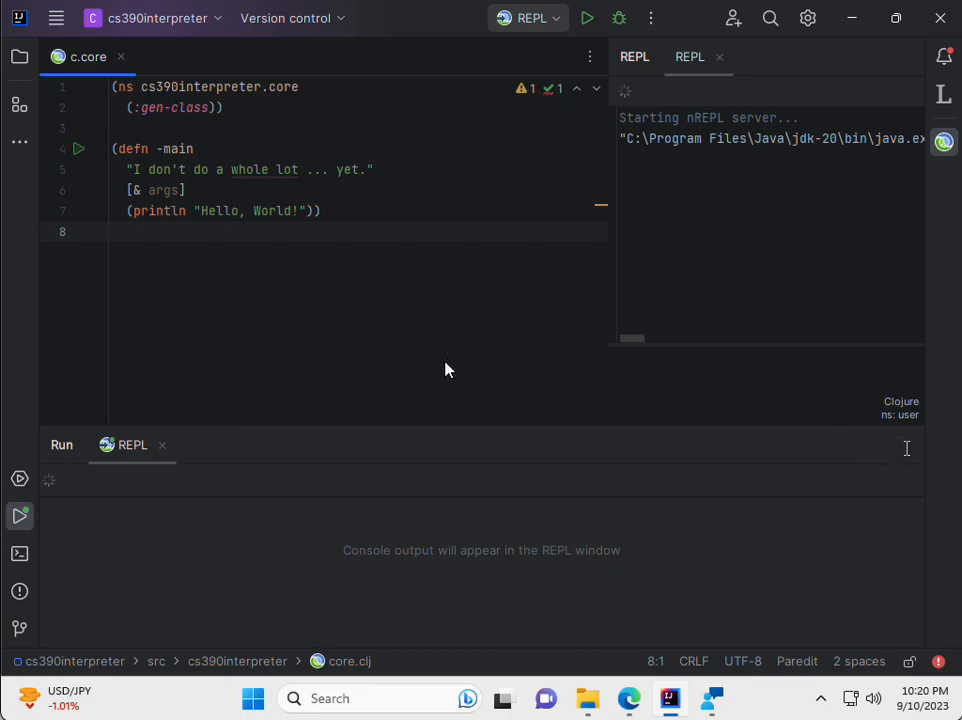
mouse_move(907, 451)
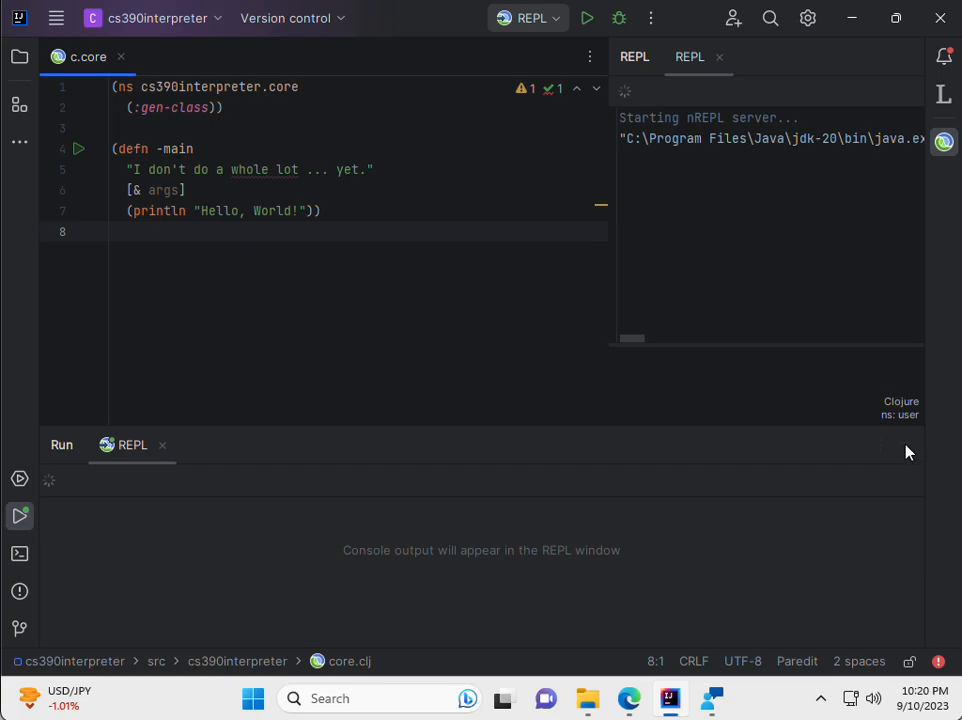
mouse_move(693, 344)
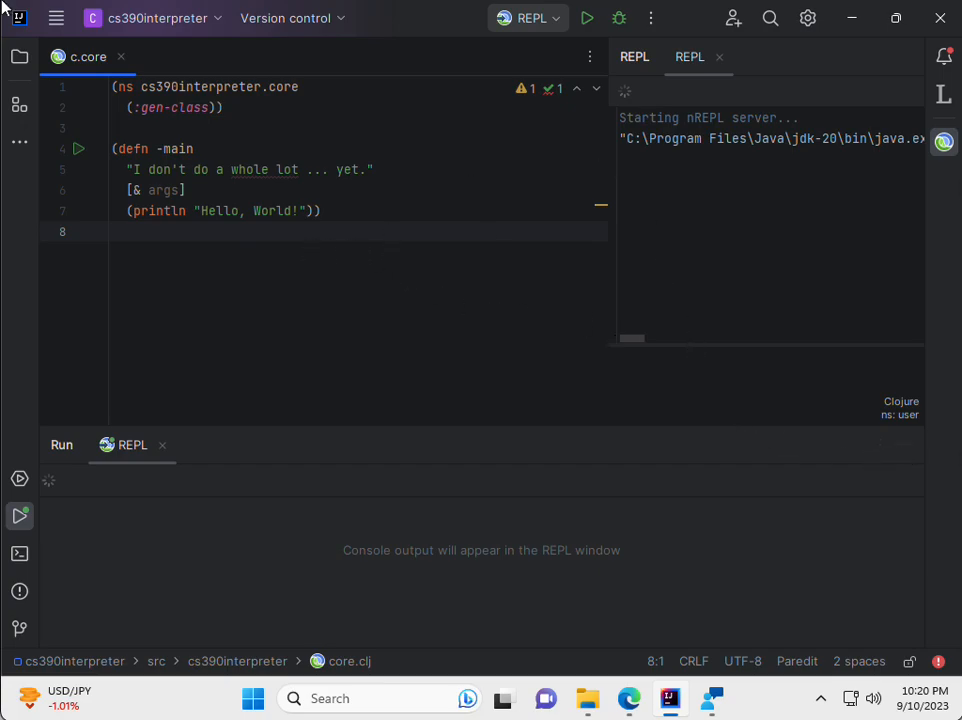
mouse_move(730, 378)
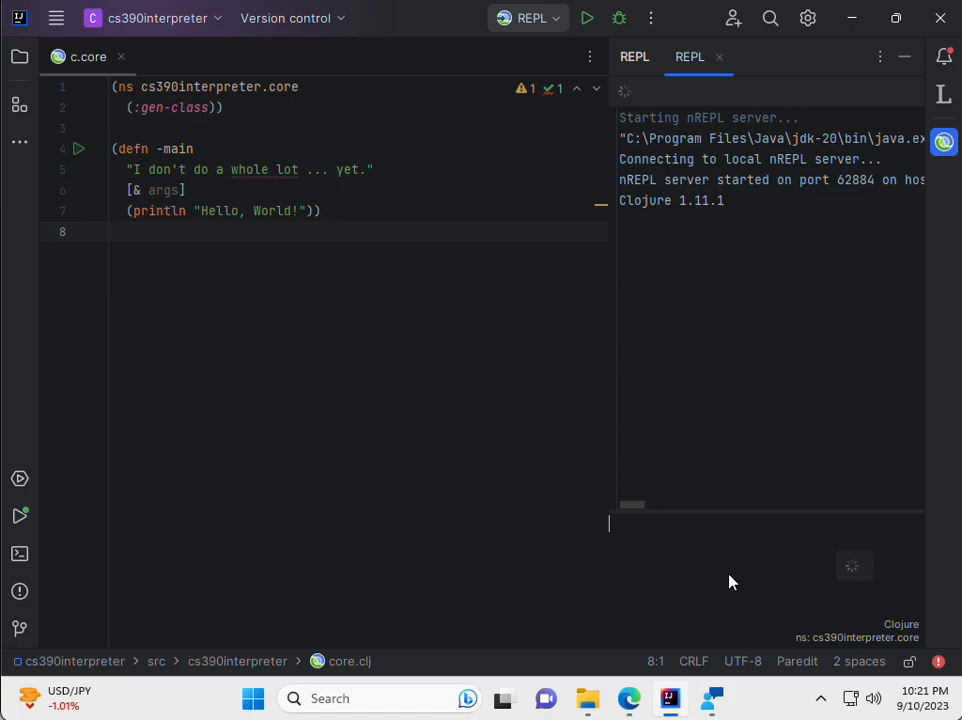
Step: Evaluate (* 3 4) in the connected REPL, returning 12
text((* 3 4))
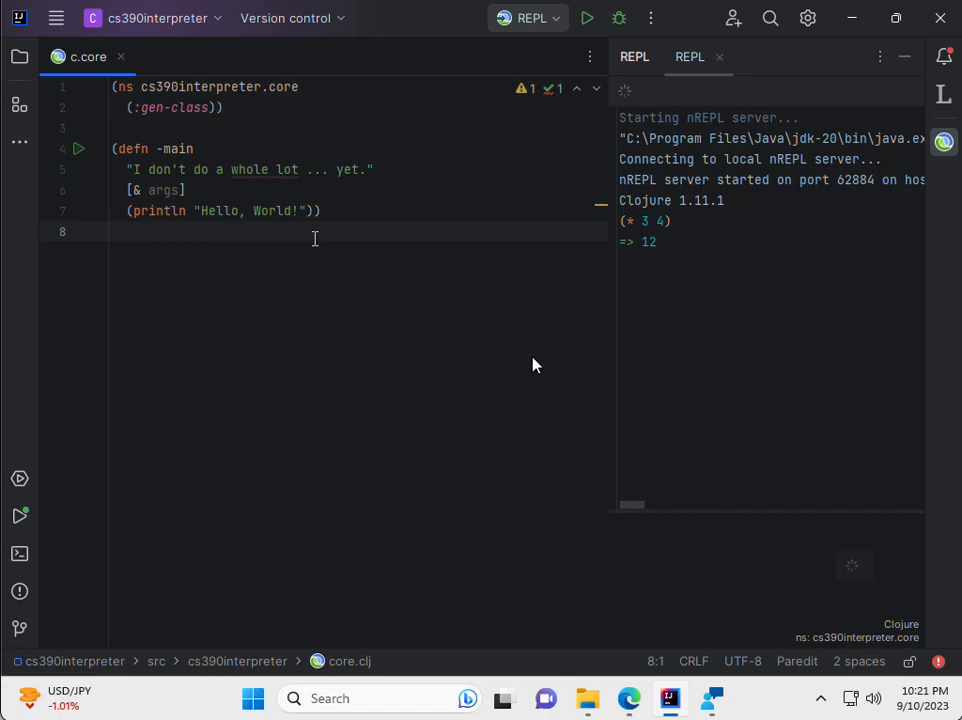
mouse_move(587, 544)
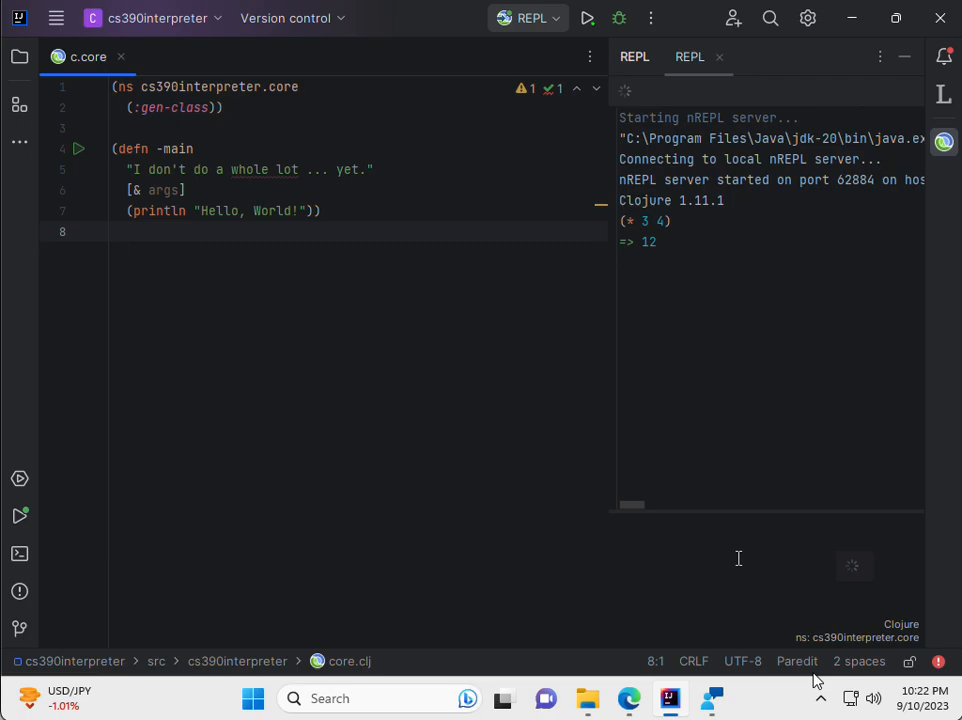
Step: Add a blank ninth line after the main function in core.clj
key(enter)
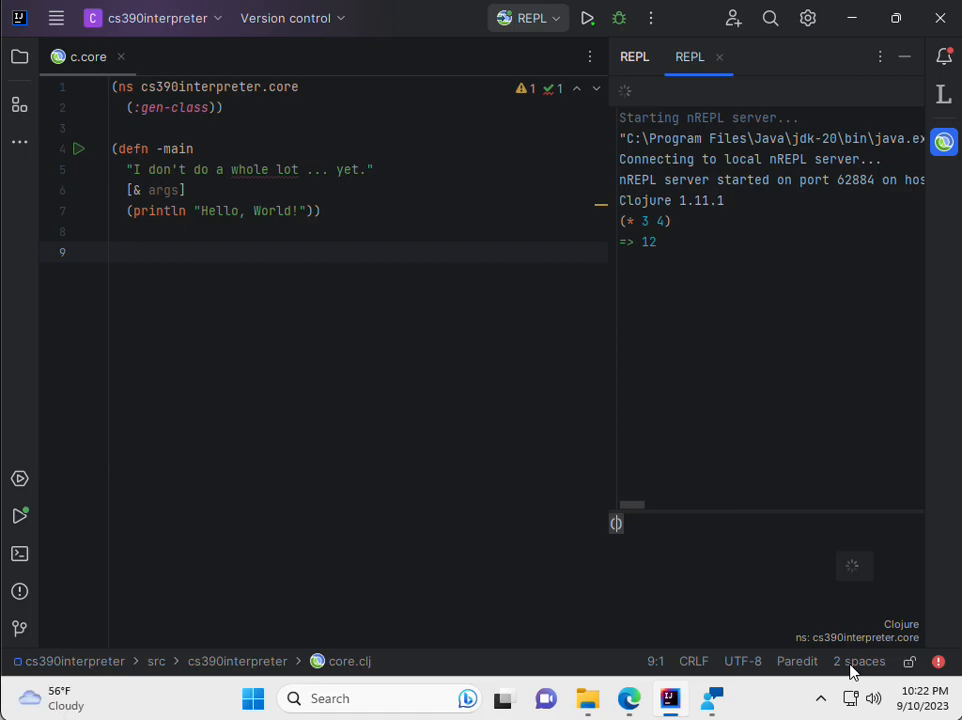
mouse_move(671, 544)
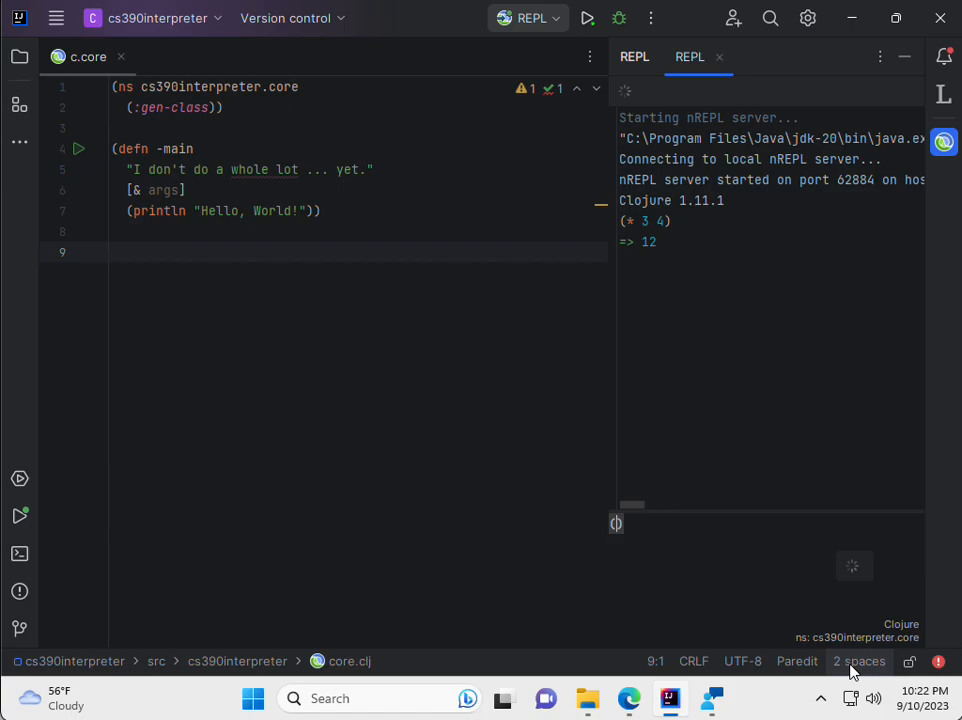
Step: Evaluate (map dec [3 5 7]) in the REPL, getting (2 4 6)
text((map dec ))
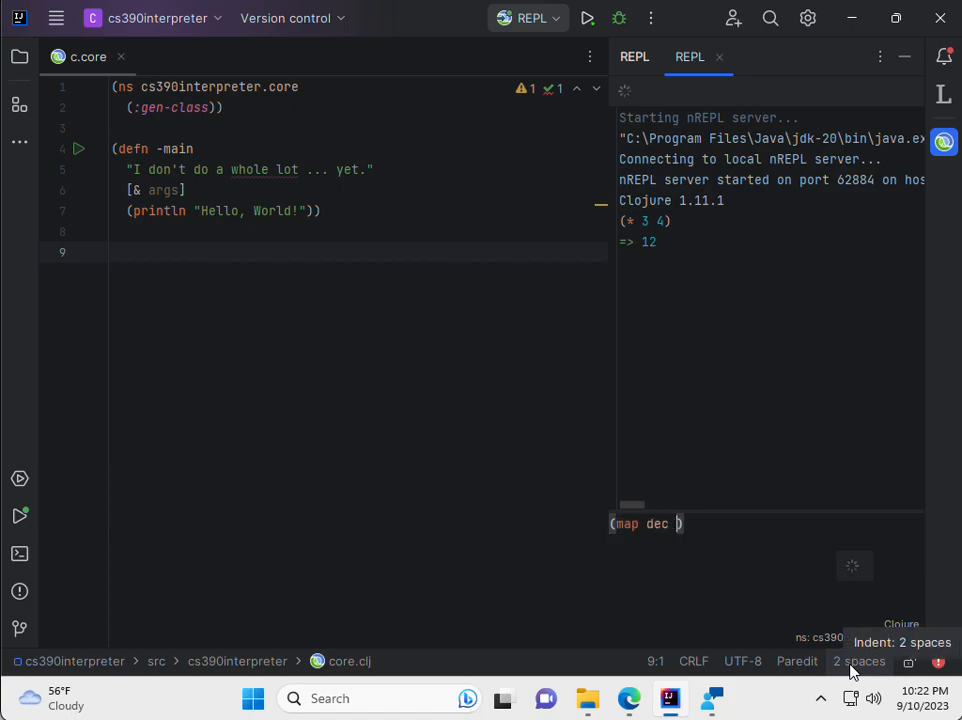
text([3 5])
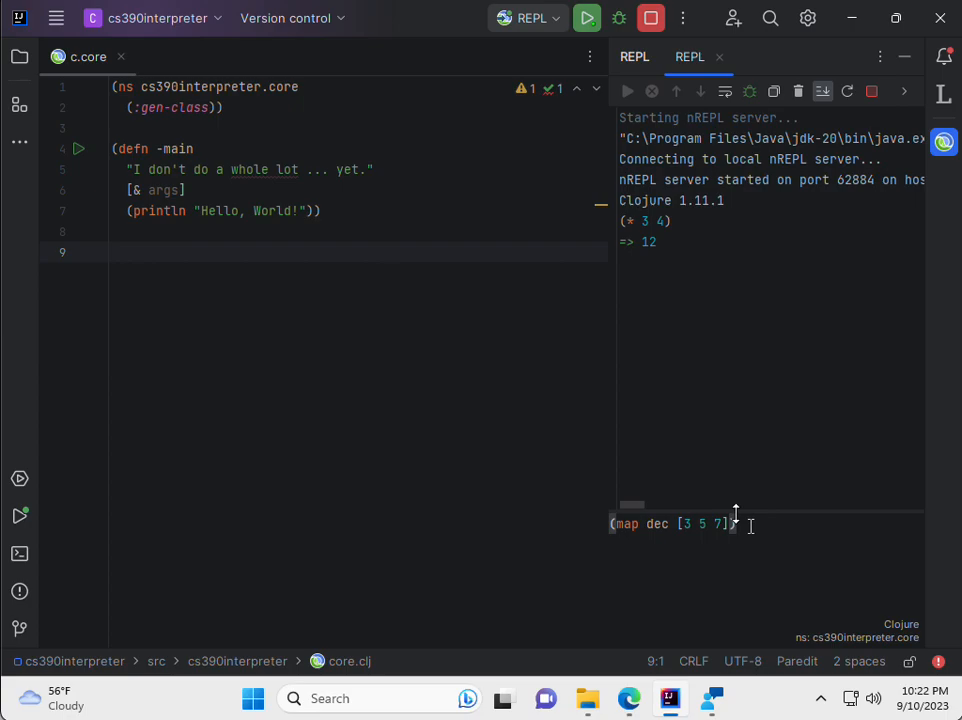
key(Enter)
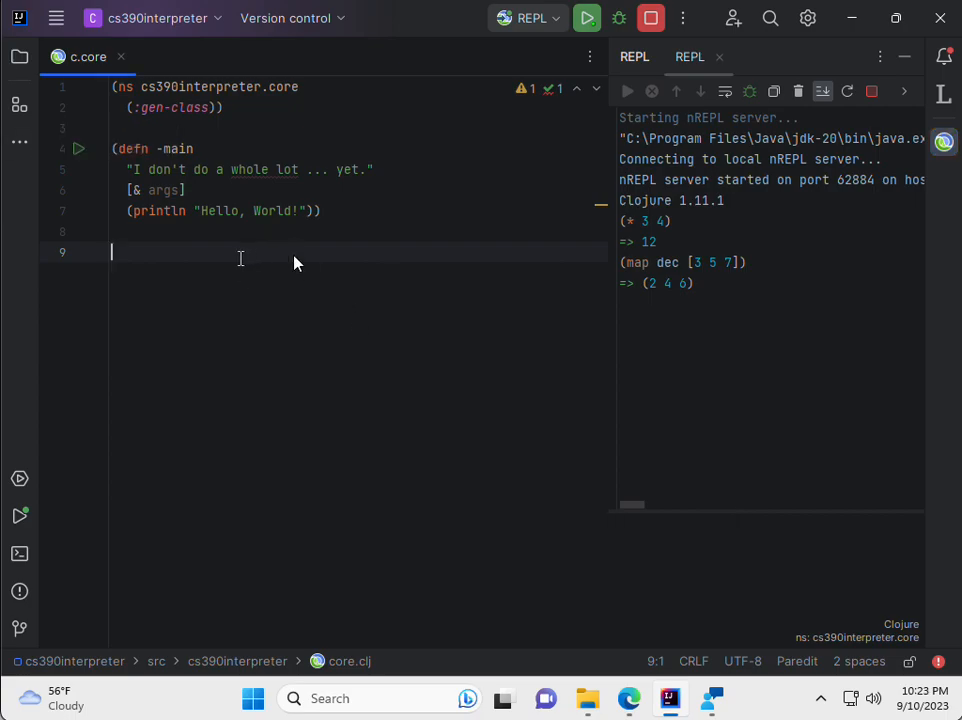
Step: Write (defn myFunction [x] (println "My name is " x)) in core.clj
text((defn my)
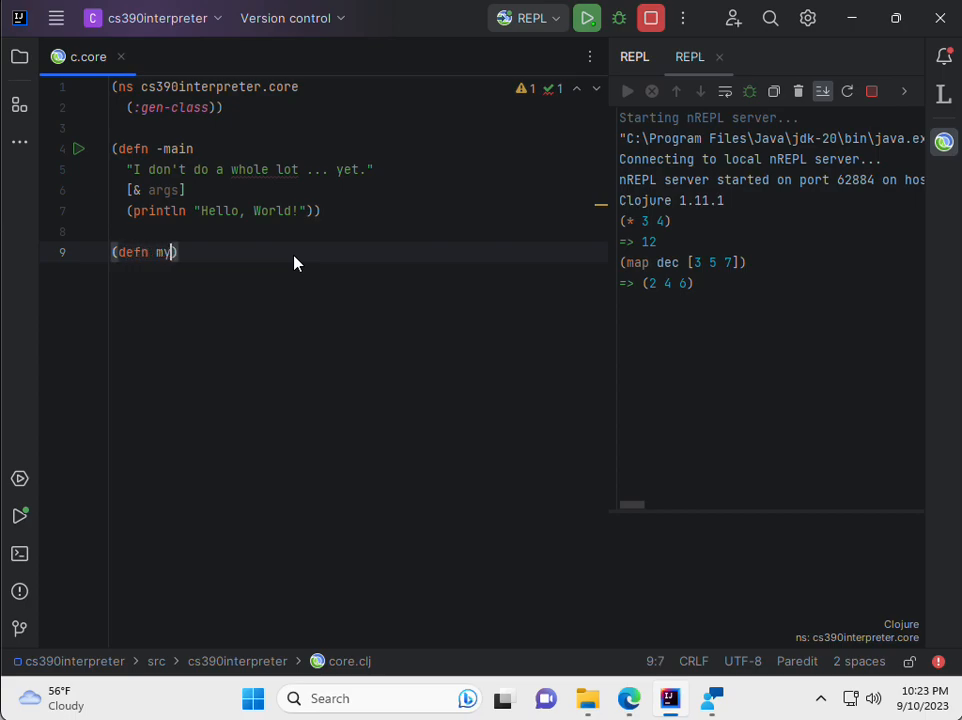
text(Function)
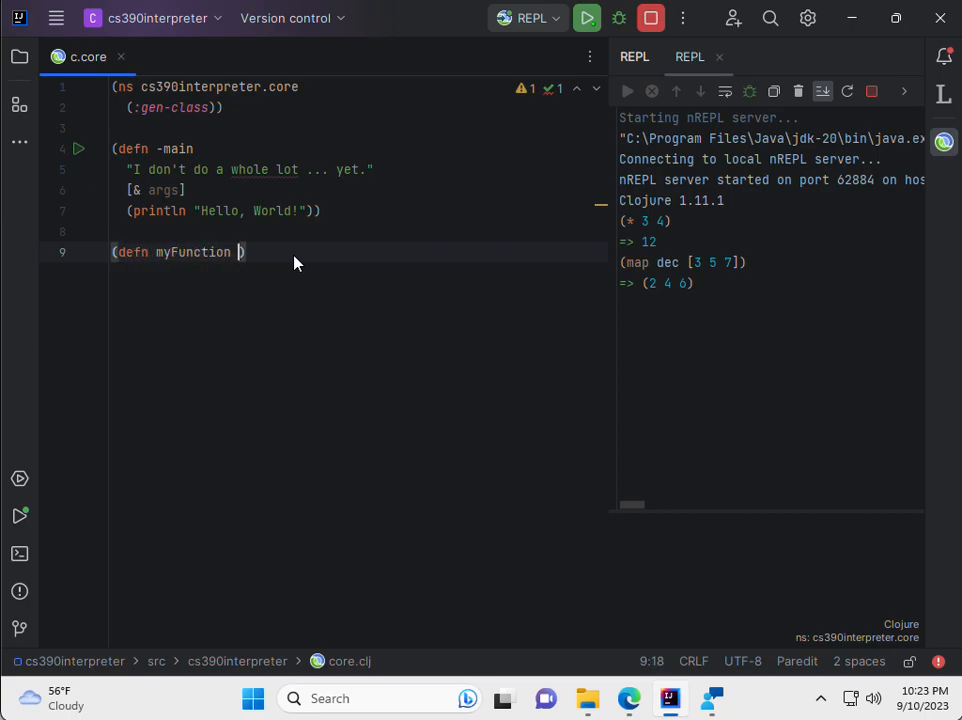
text([x)
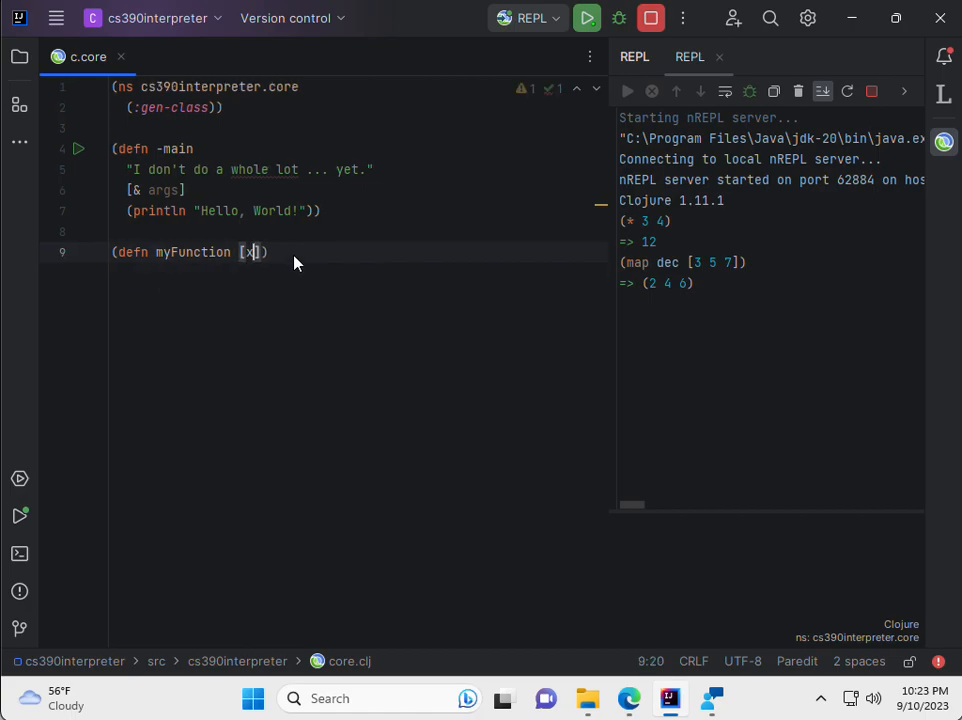
key(enter)
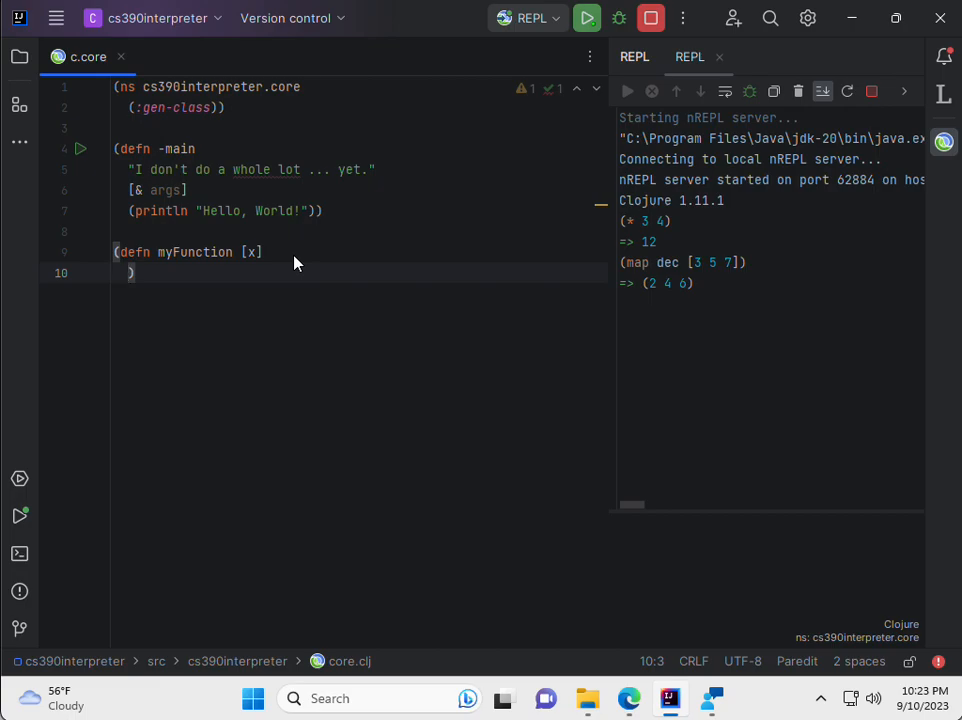
text(()
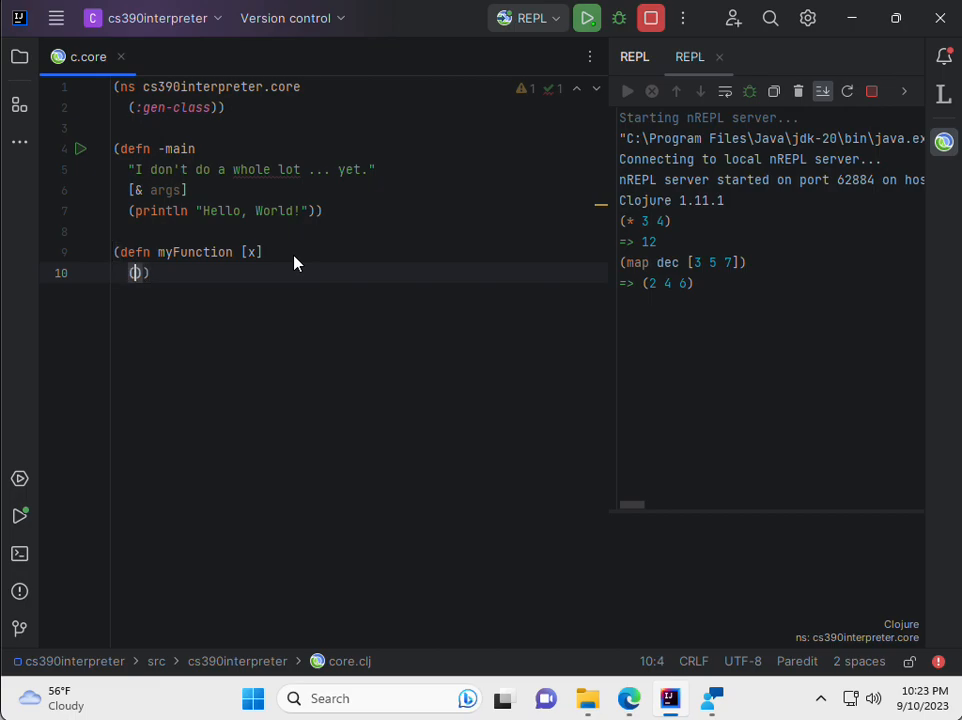
text(prin)
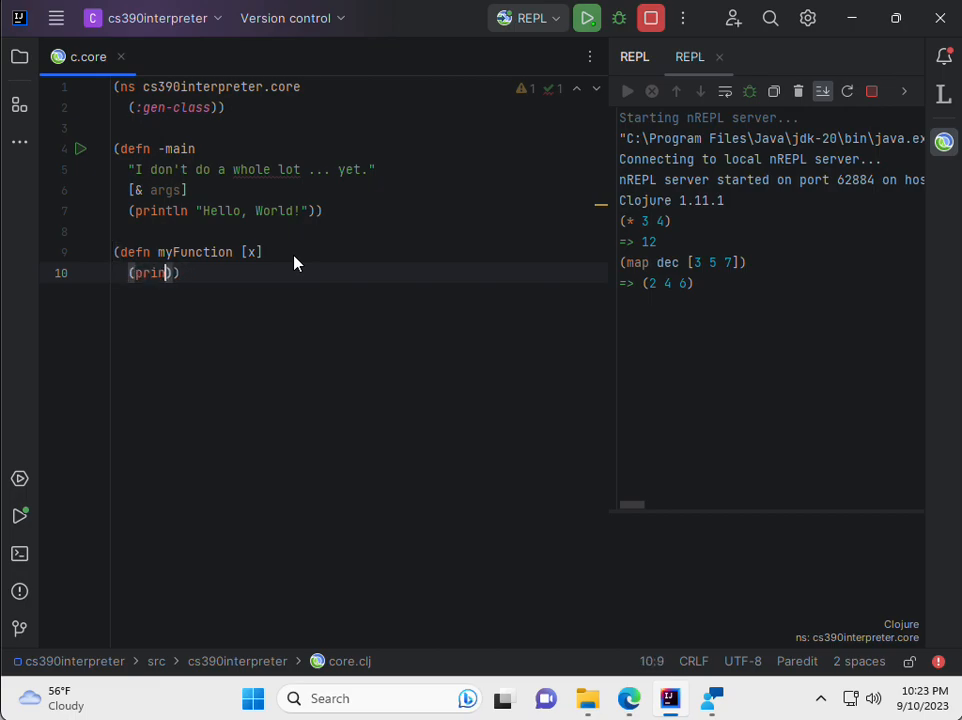
key(Backspace)
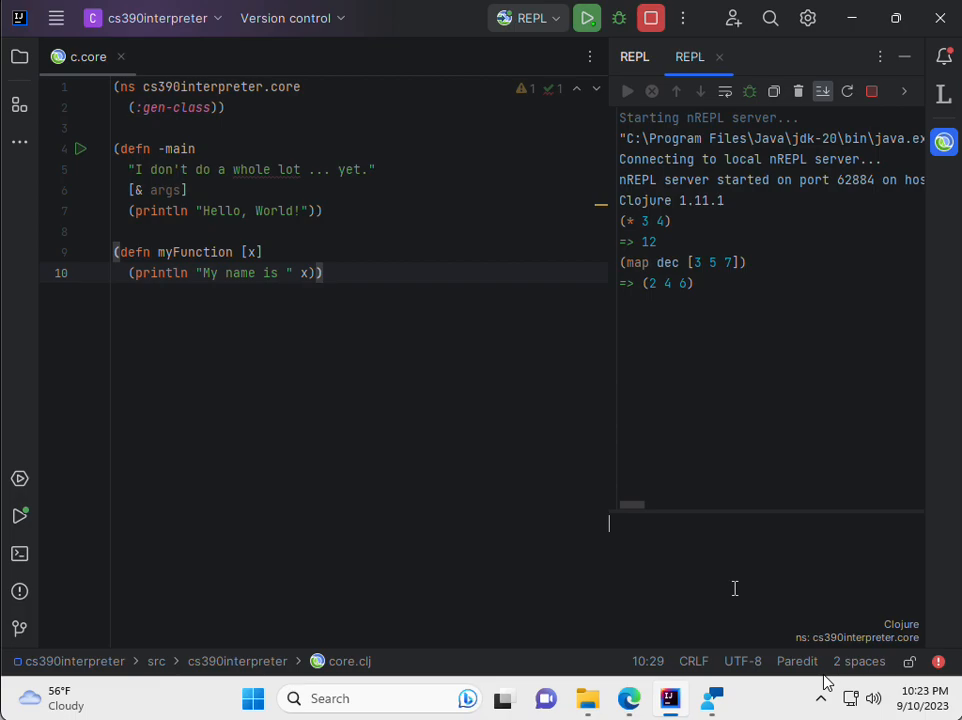
Step: Call (myFunction "Hugo") in the REPL, which fails with unable to resolve symbol
text((my)
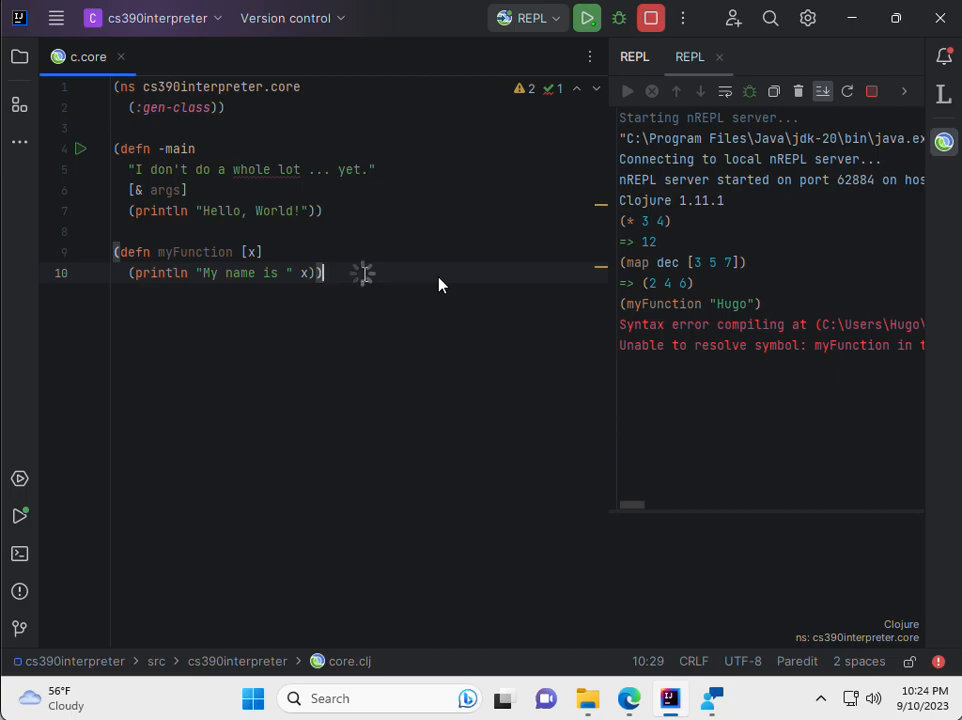
Step: Bring up the editor's REPL actions for loading core.clj
right_click(362, 273)
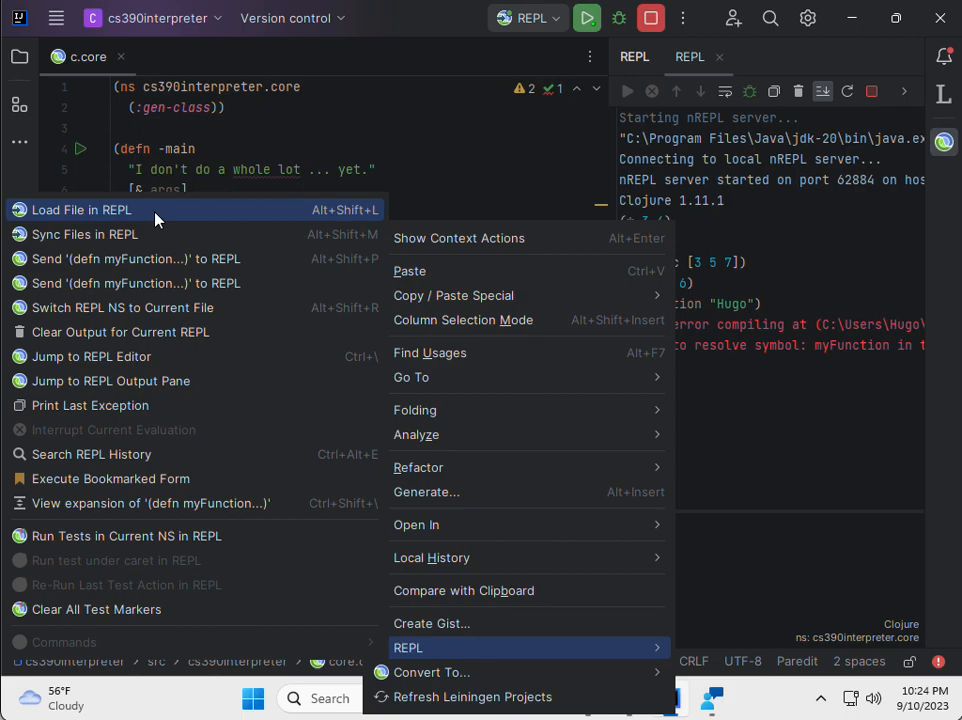
mouse_move(325, 215)
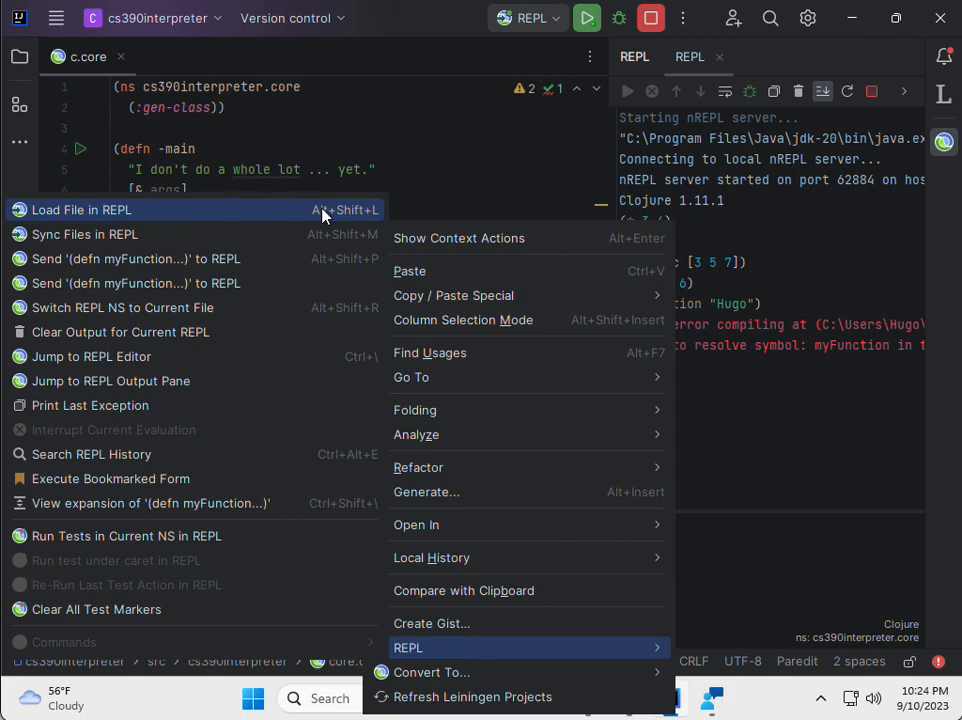
mouse_move(358, 218)
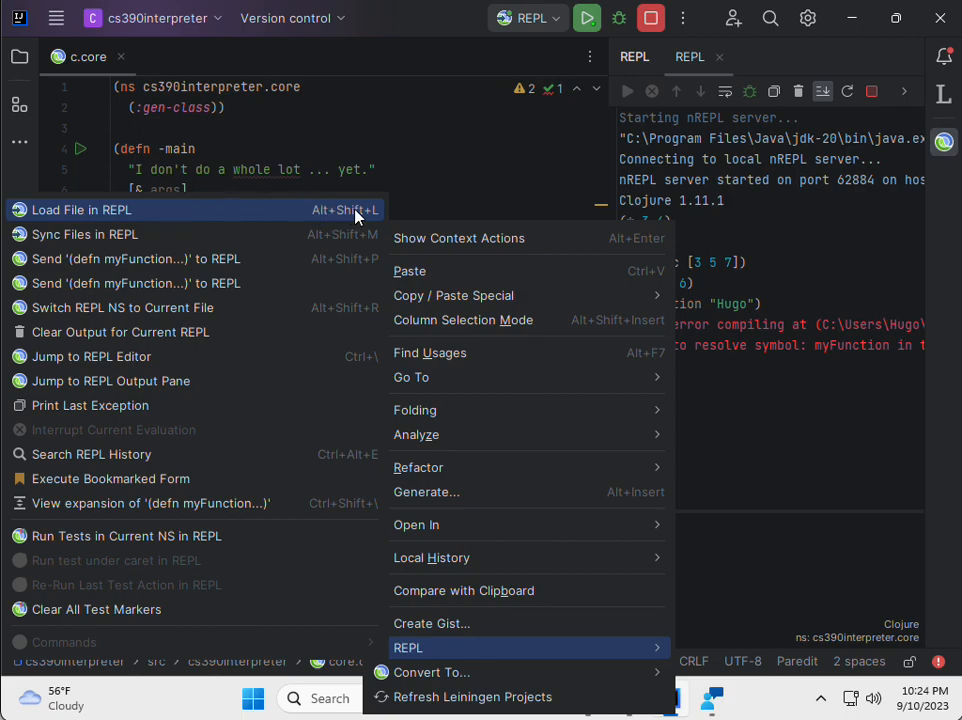
mouse_move(282, 211)
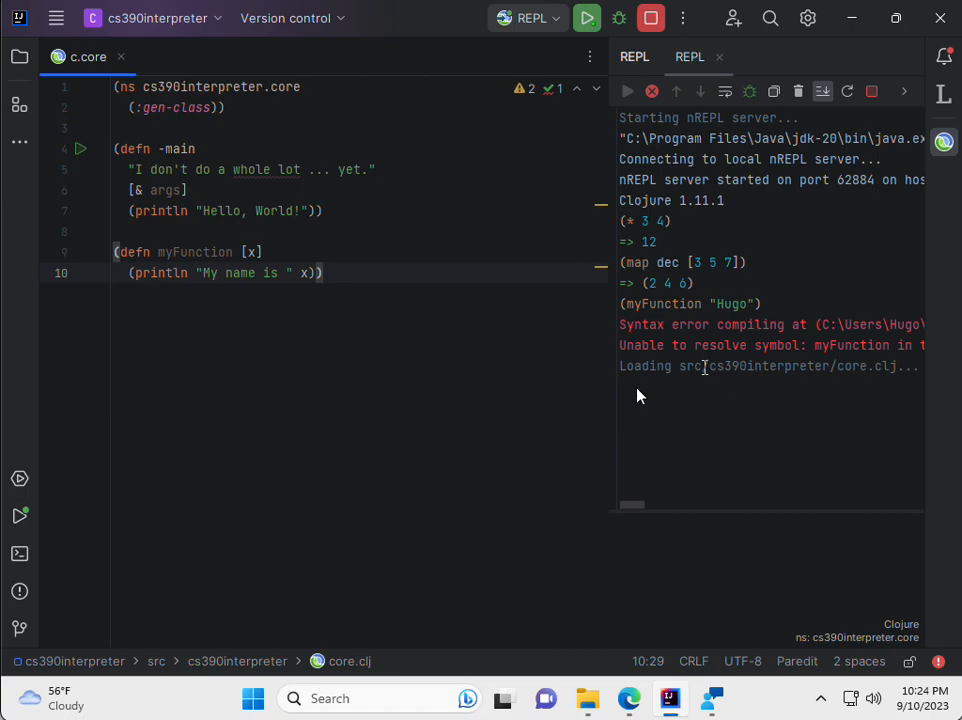
mouse_move(707, 587)
text((myFunction "Hugo"))
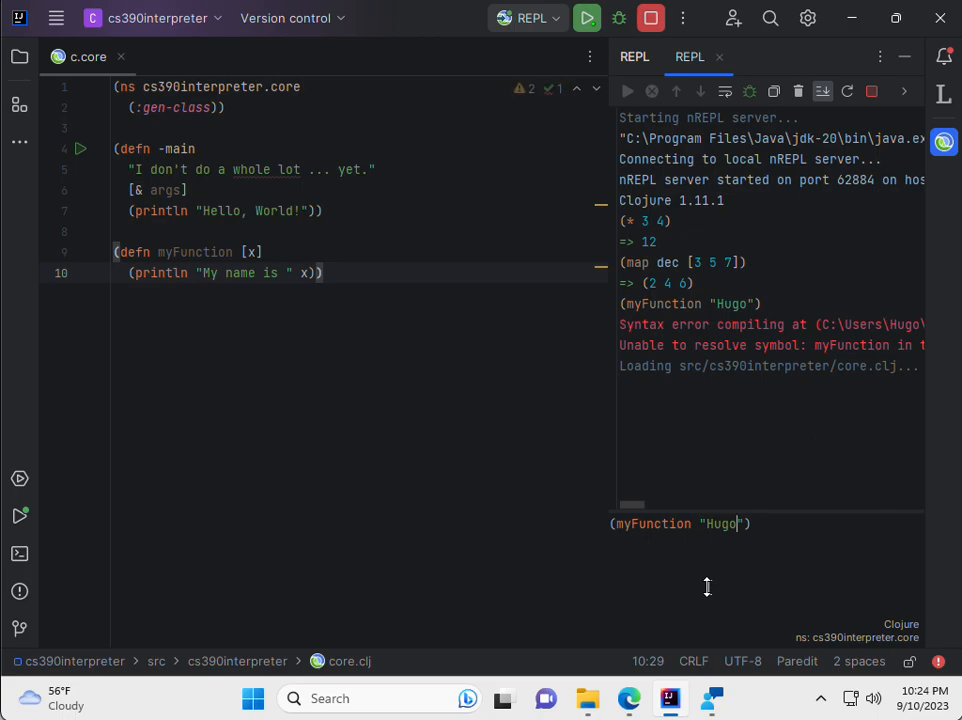
Step: Run (myFunction "Hugo") to print My name is Hugo, then move the closing parenthesis to line 11
key(enter)
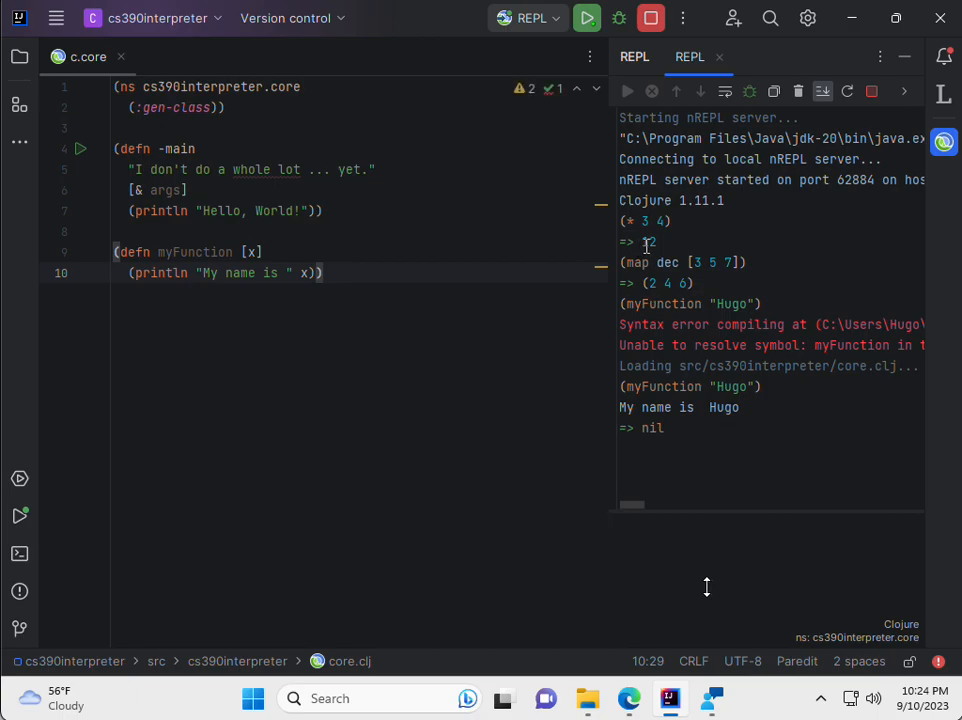
drag(625, 221, 670, 242)
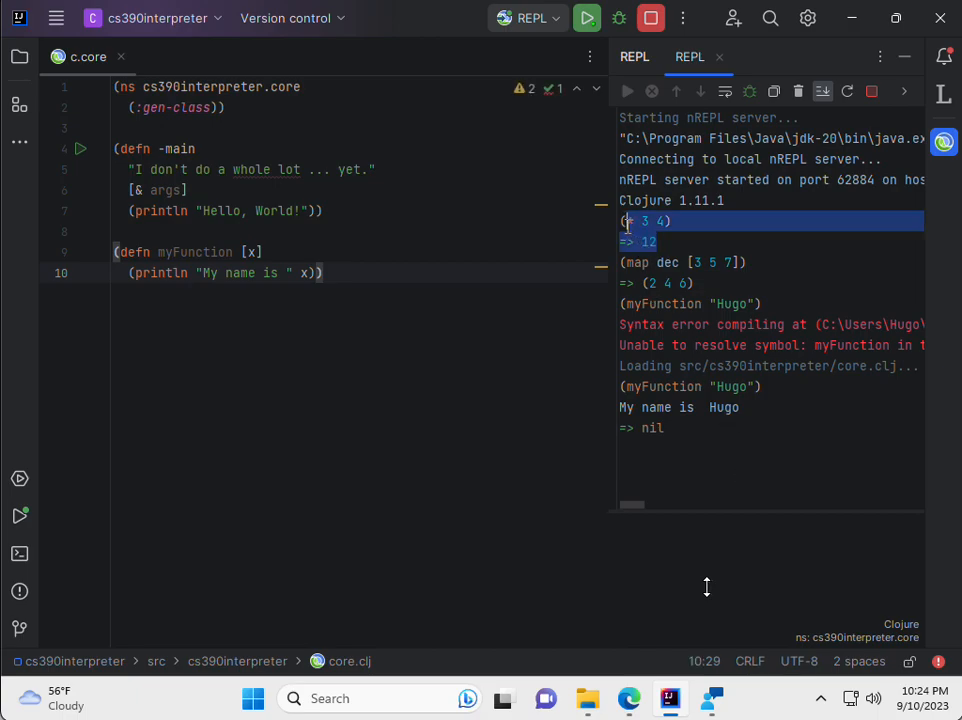
mouse_move(687, 243)
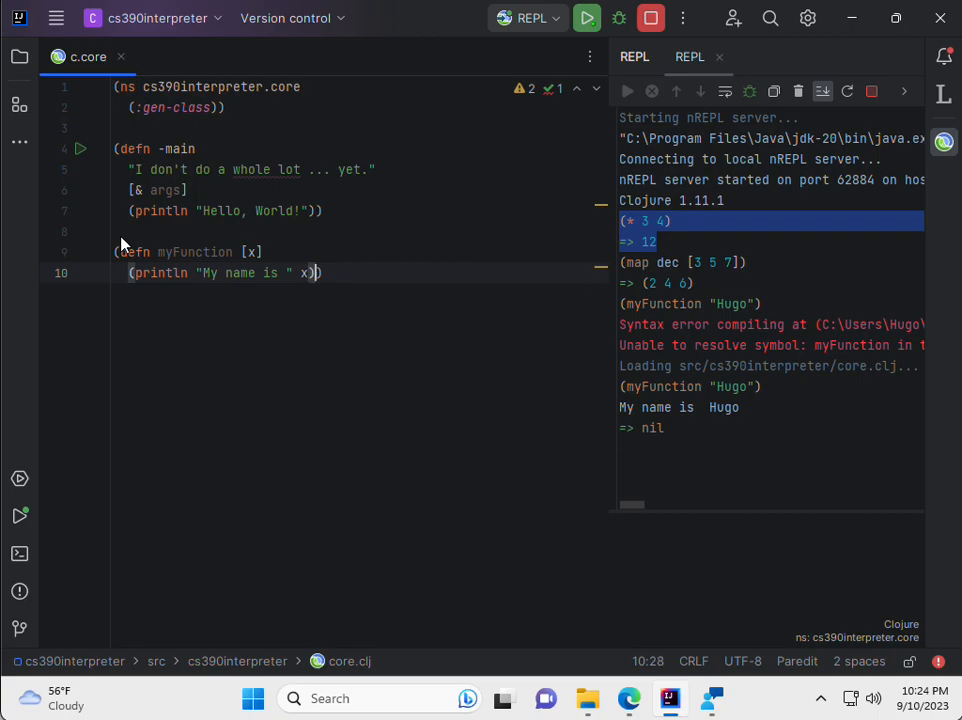
key(Enter)
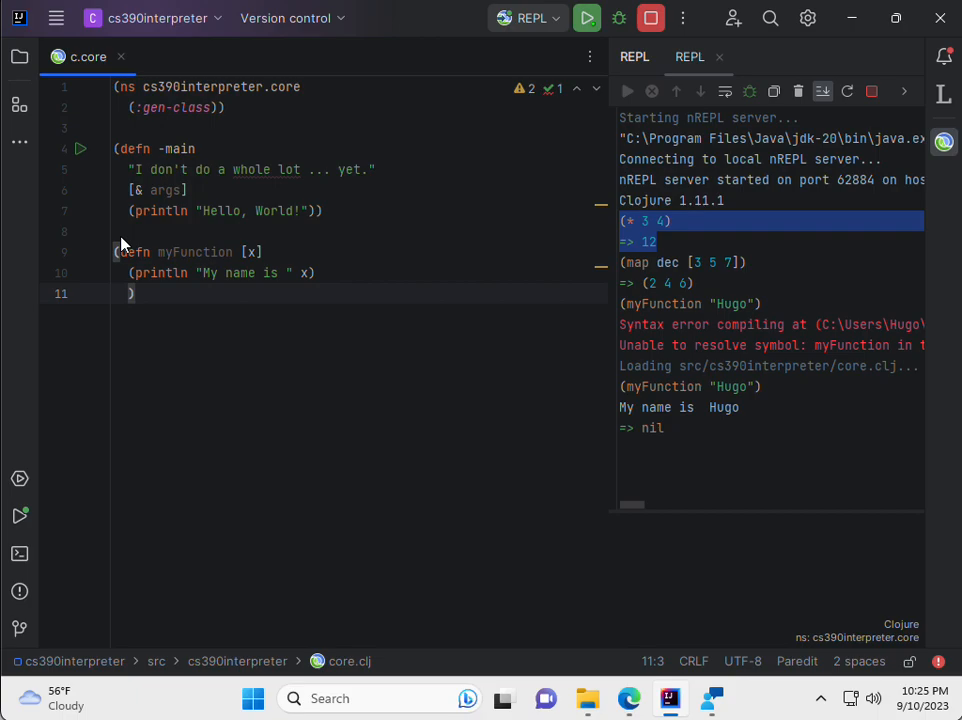
Step: Add 5 as myFunction's return value and rerun (myFunction "Hugo"), now returning 5
text(5)
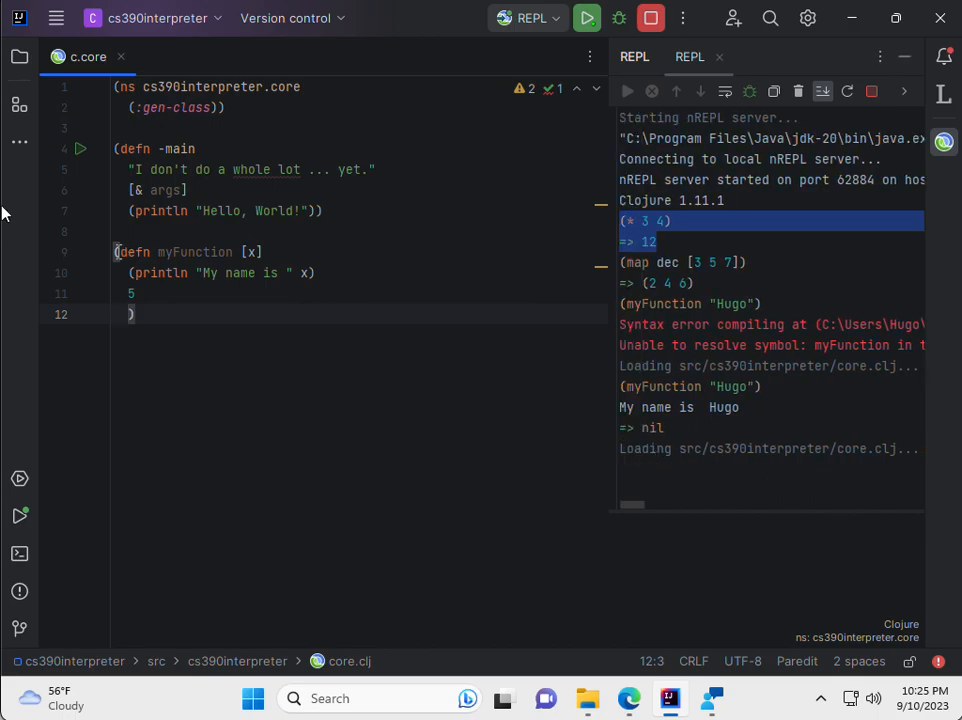
mouse_move(672, 560)
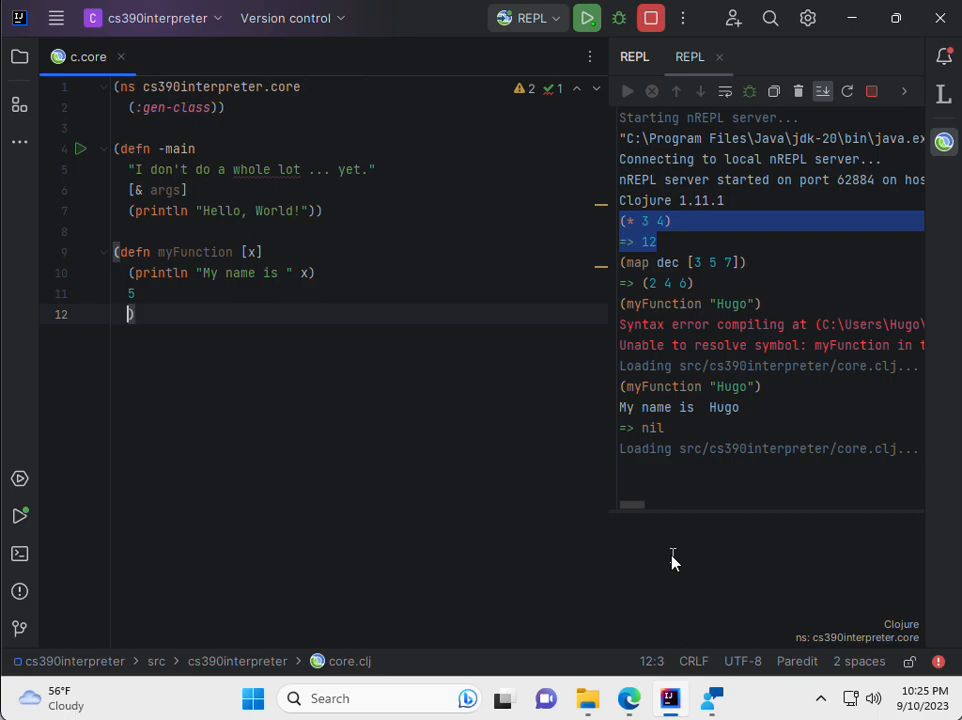
text((myFunction "Hugo"))
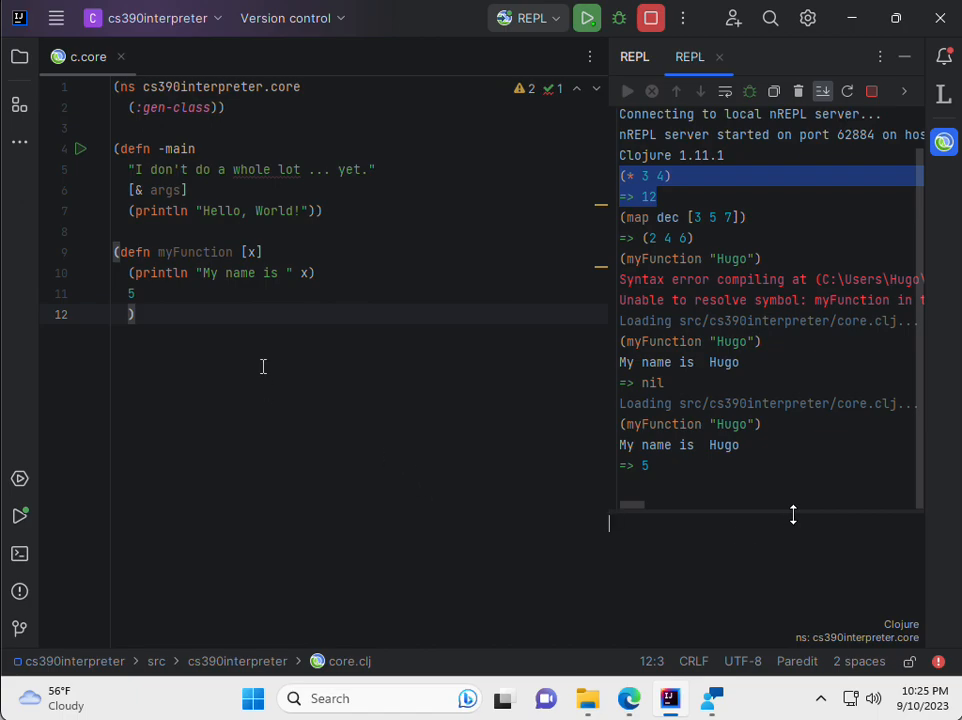
click(130, 314)
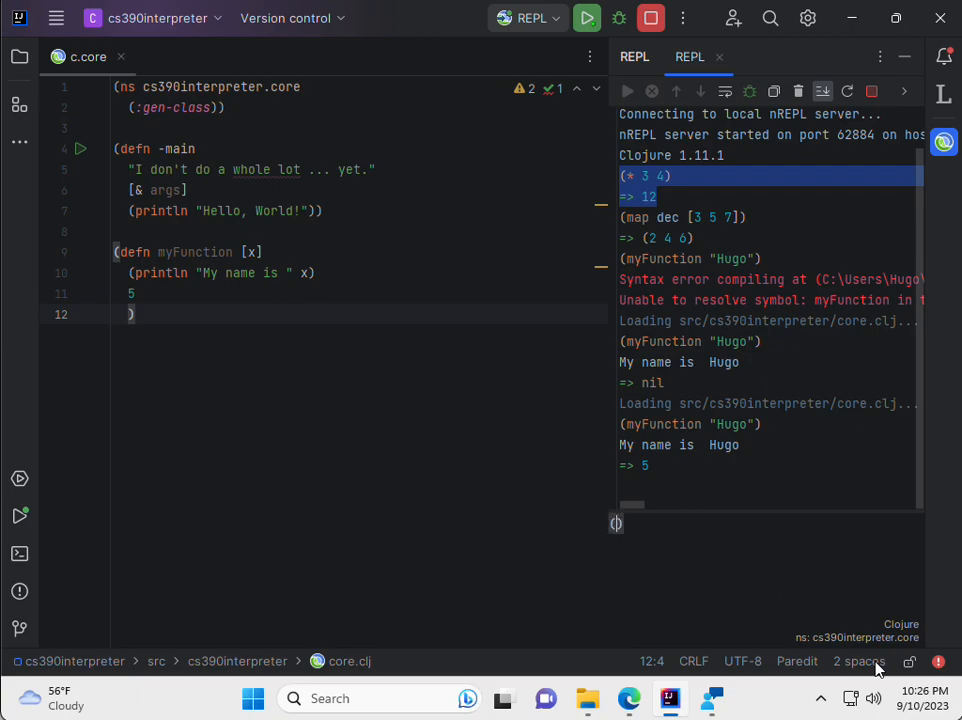
Step: Run (map myFunction '(2 3 4)) and (map myFunction '(2 "Hugo" 4)) in the REPL
text((map ))
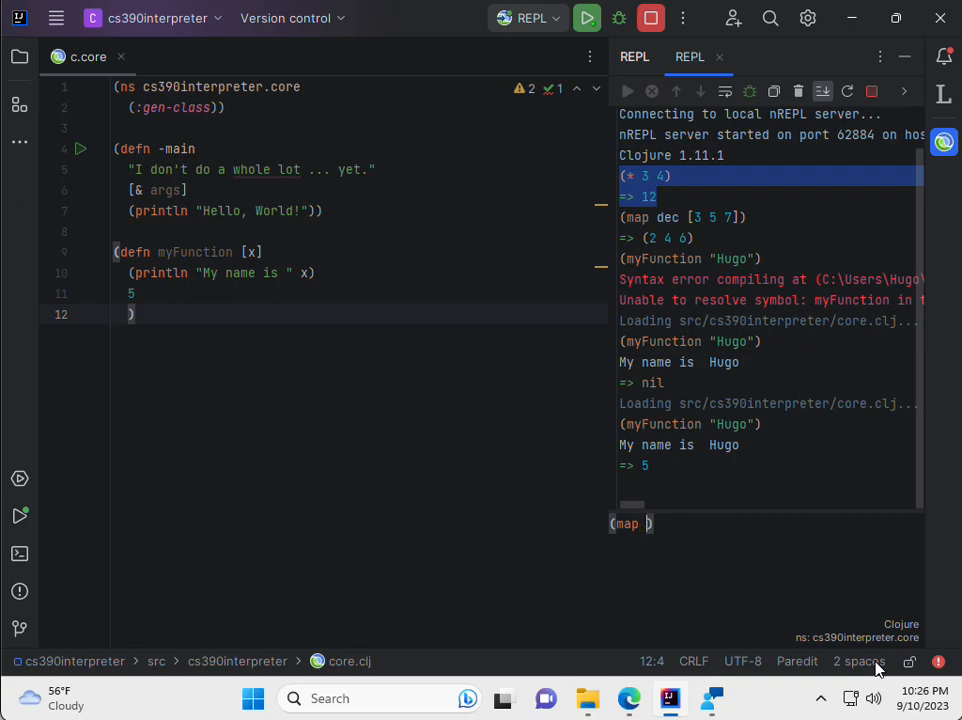
text(myFunction)
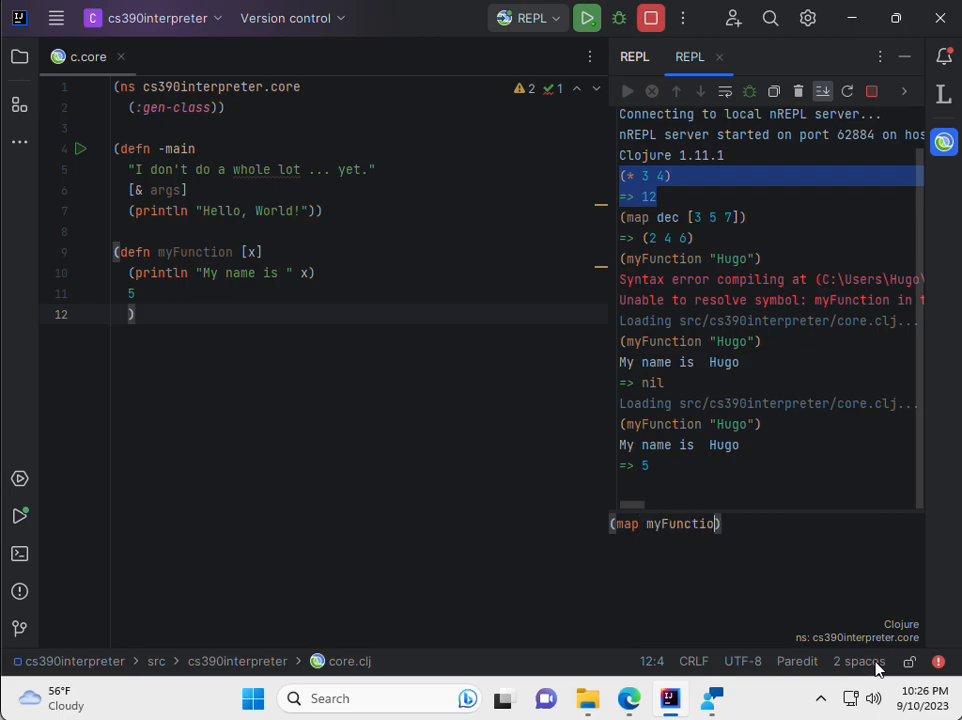
text(n)
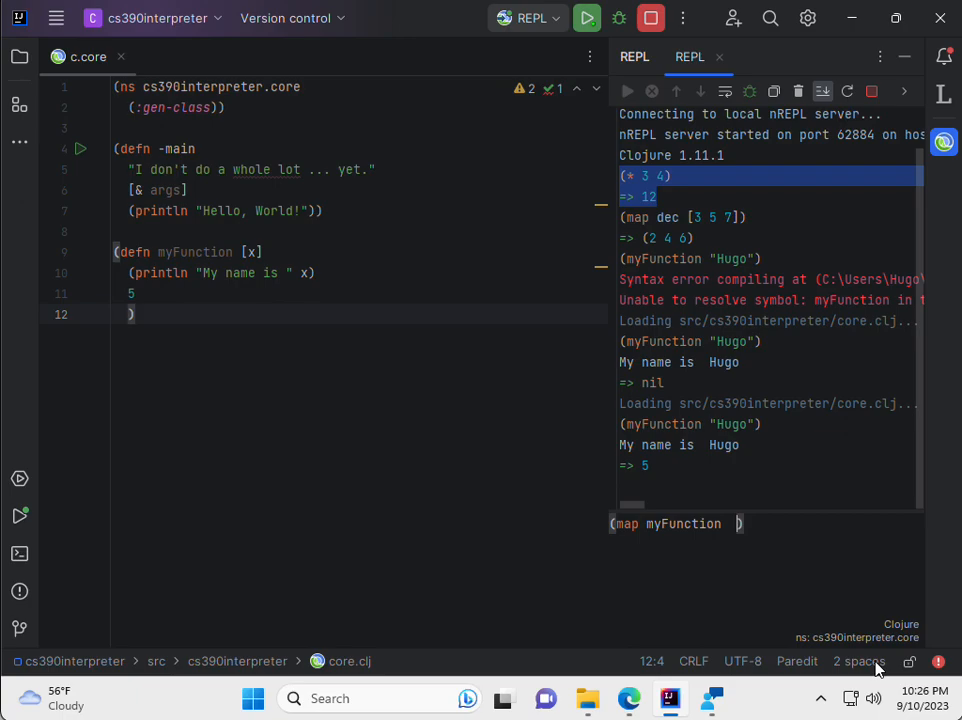
text('())
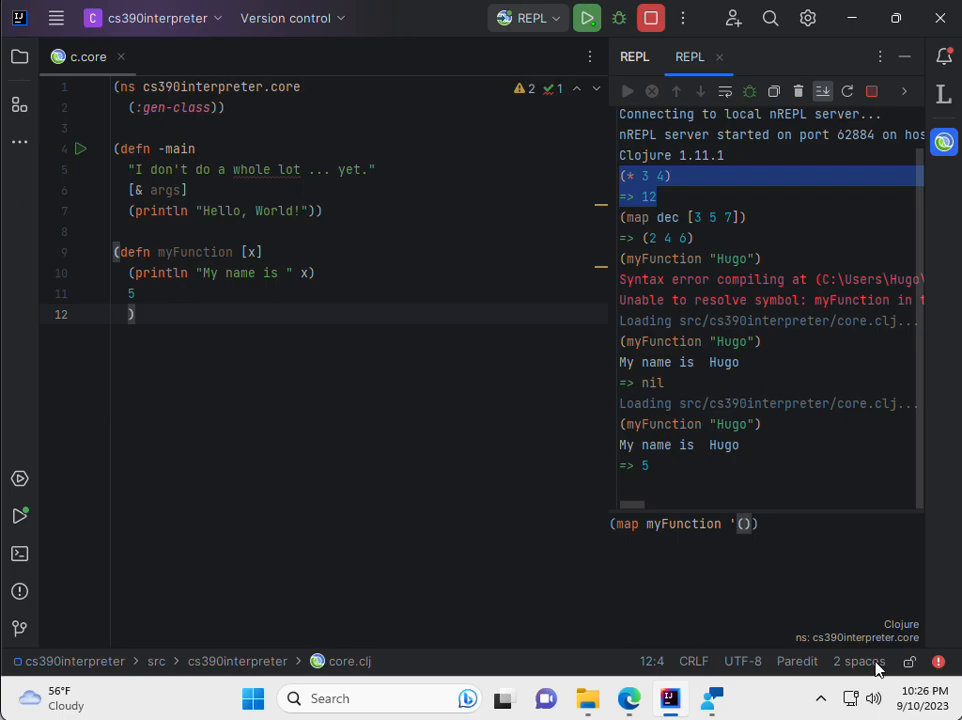
text(2 3 4)
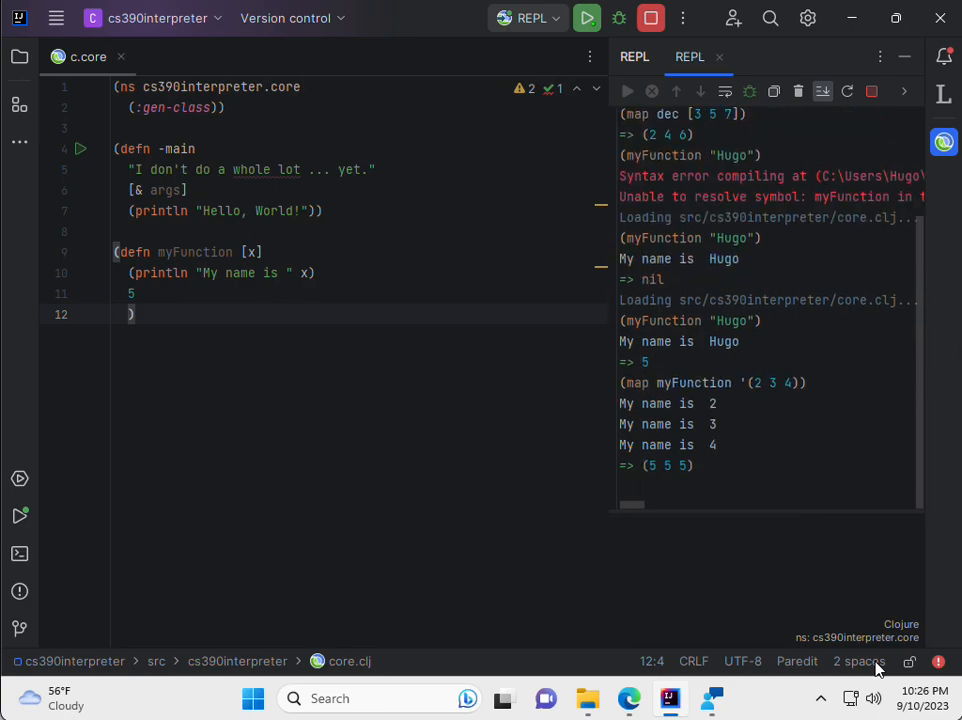
text((map myFunction '(2 3 4)))
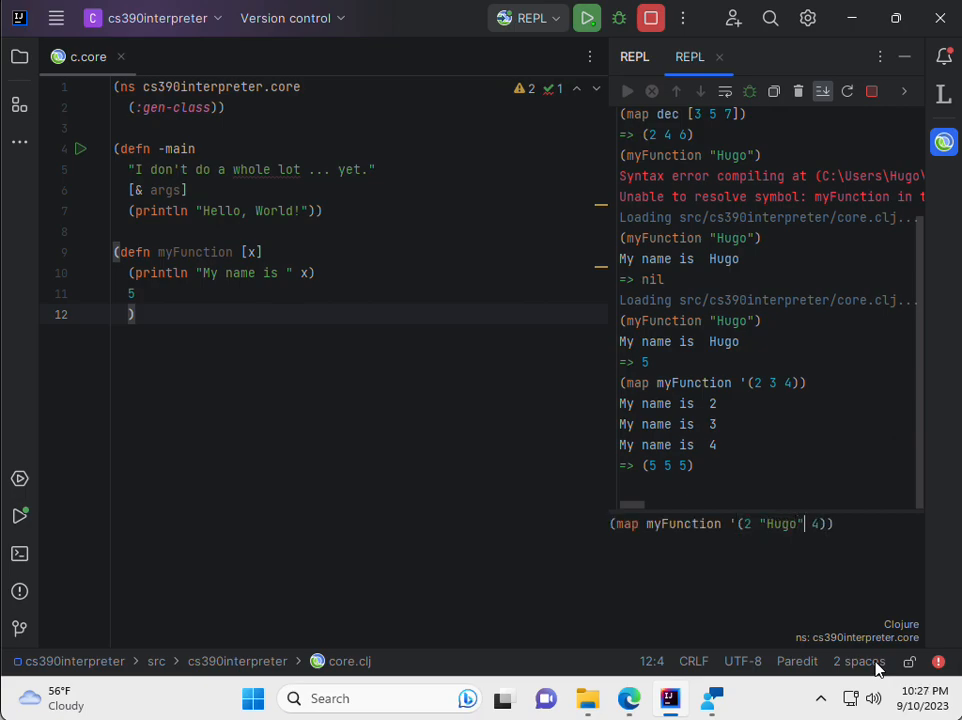
key(Enter)
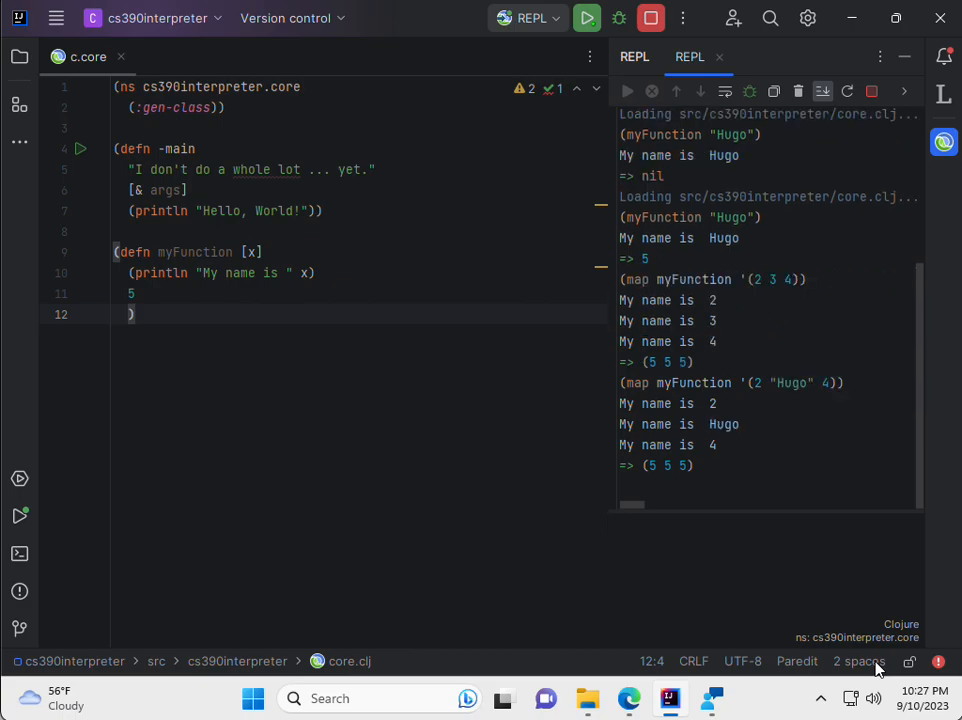
text((map myFunction '(2 "Hugo" 4)))
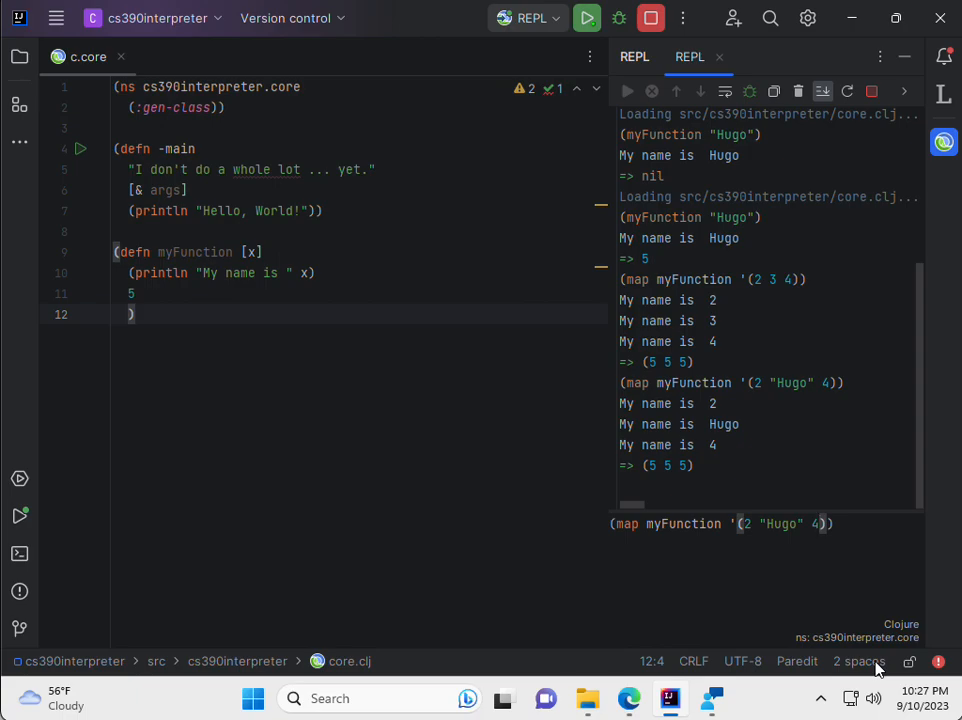
Step: Change the list to '(2 "Hugo" :a) and map myFunction over it
text(:a)
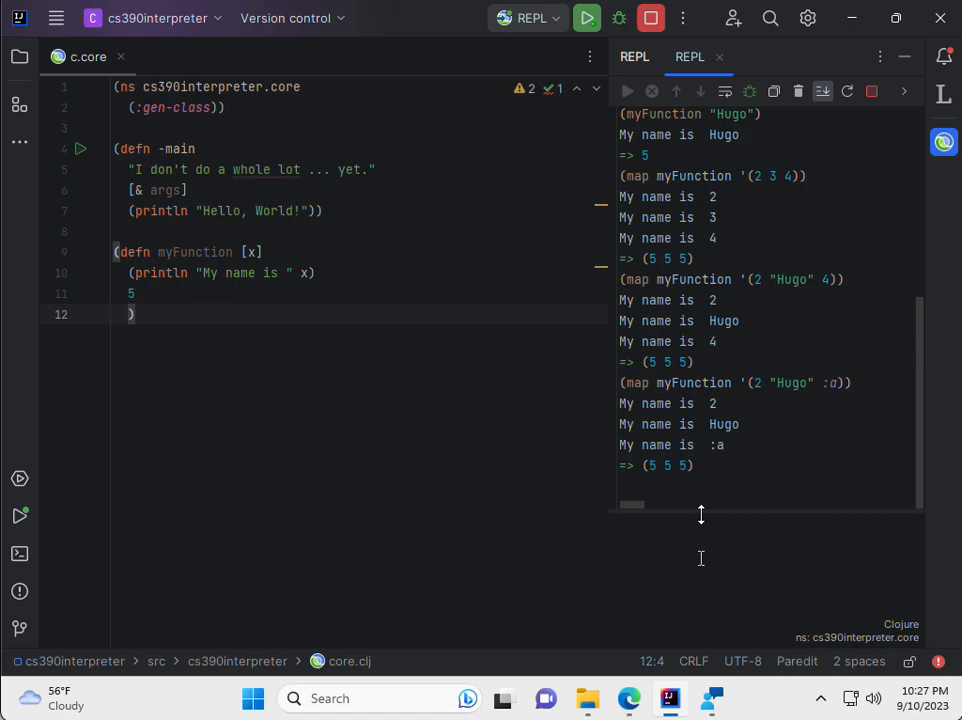
mouse_move(10, 100)
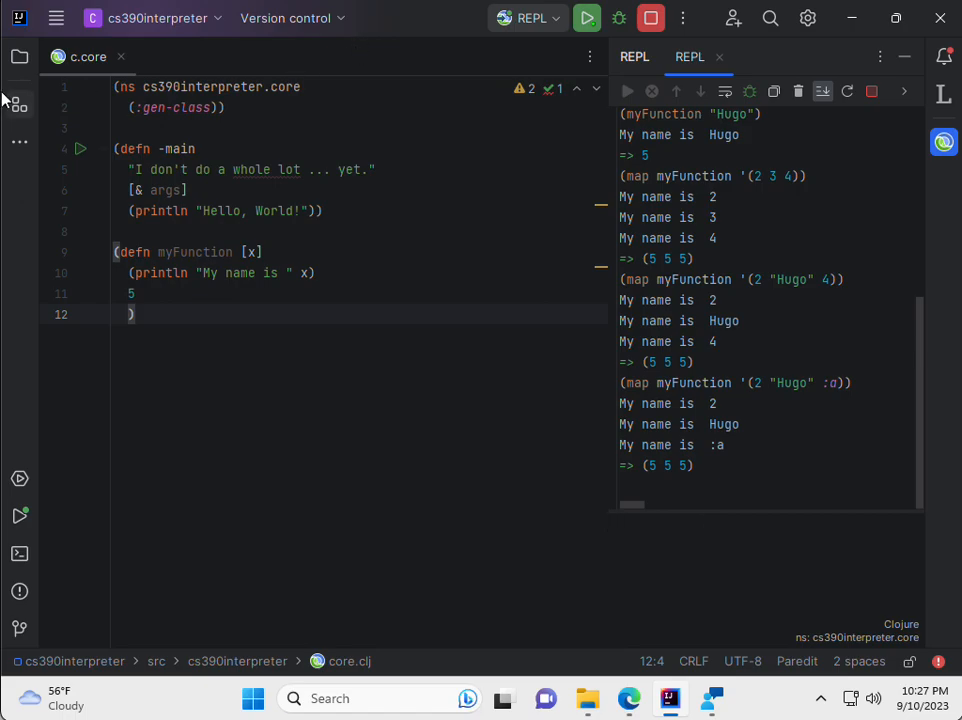
mouse_move(20, 57)
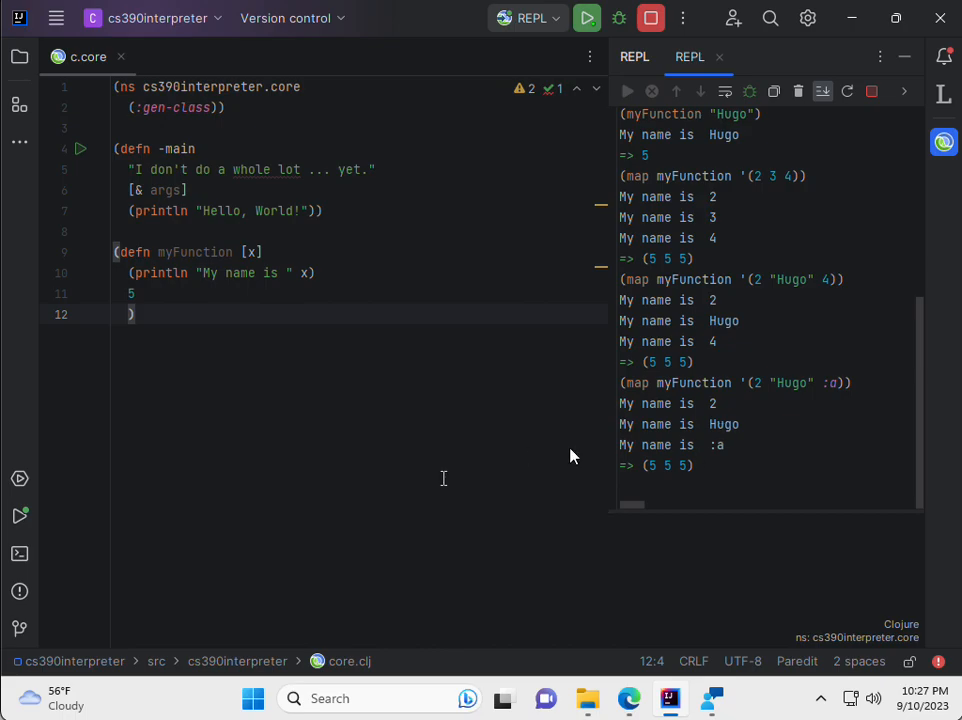
mouse_move(465, 421)
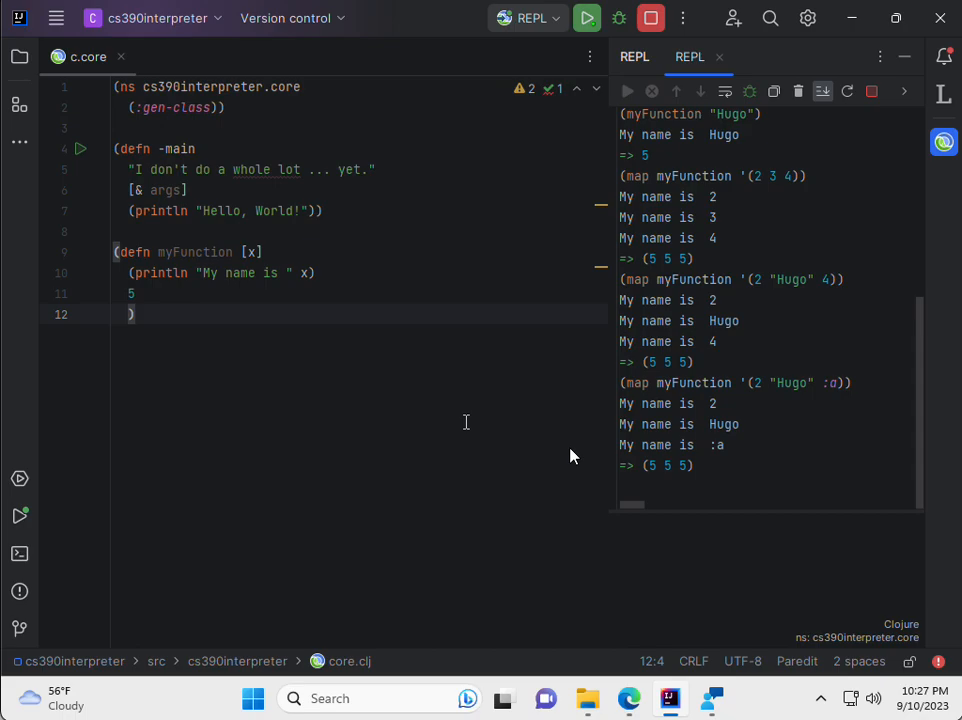
mouse_move(560, 140)
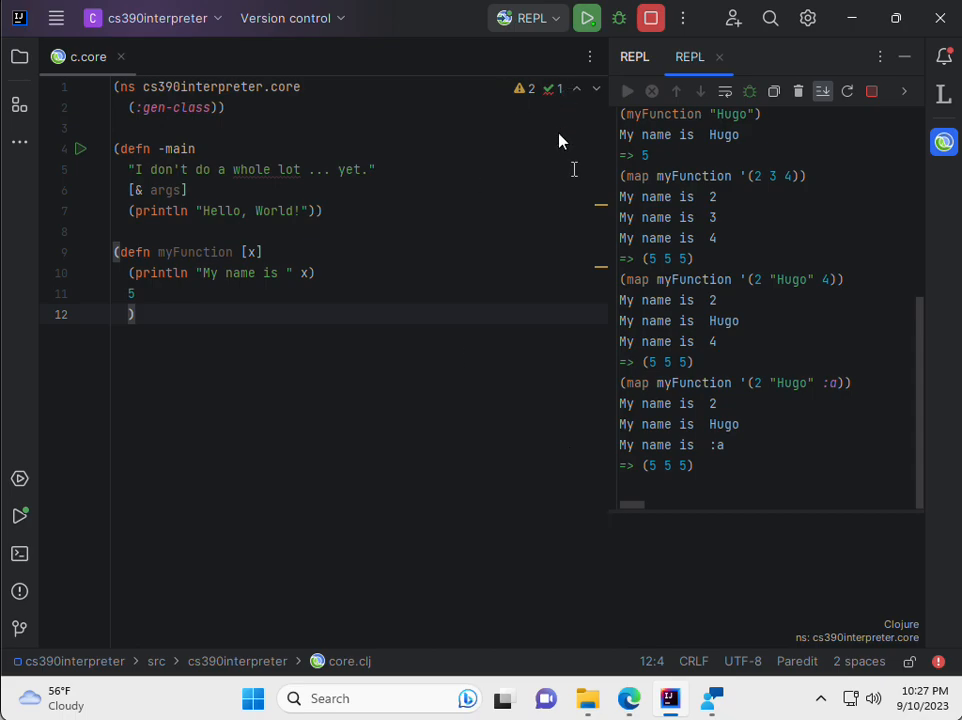